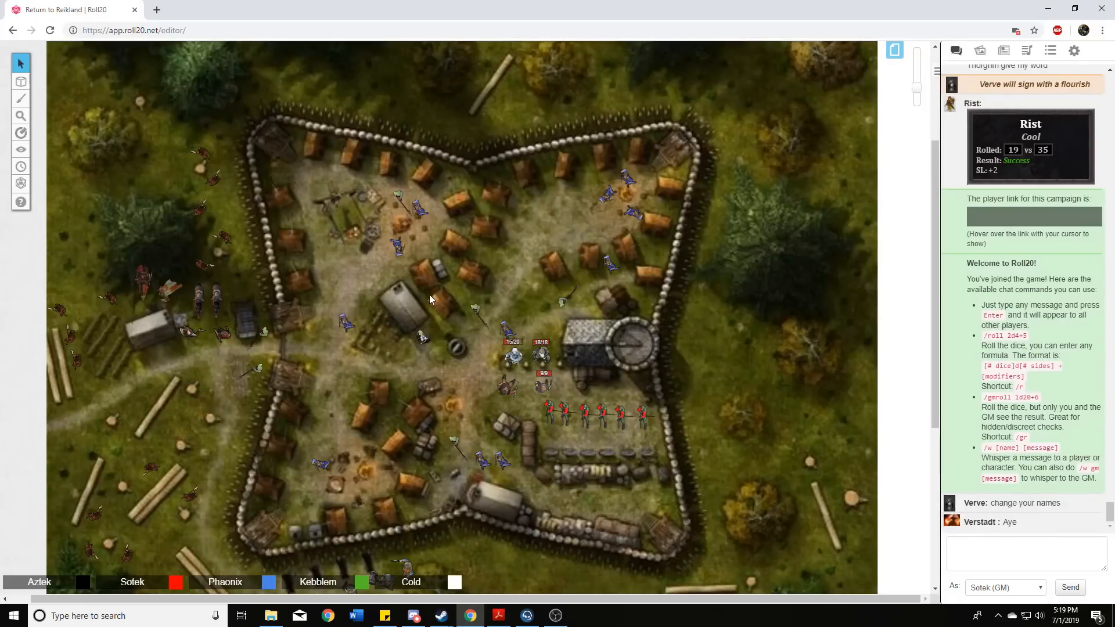
pyautogui.moveTo(430, 304)
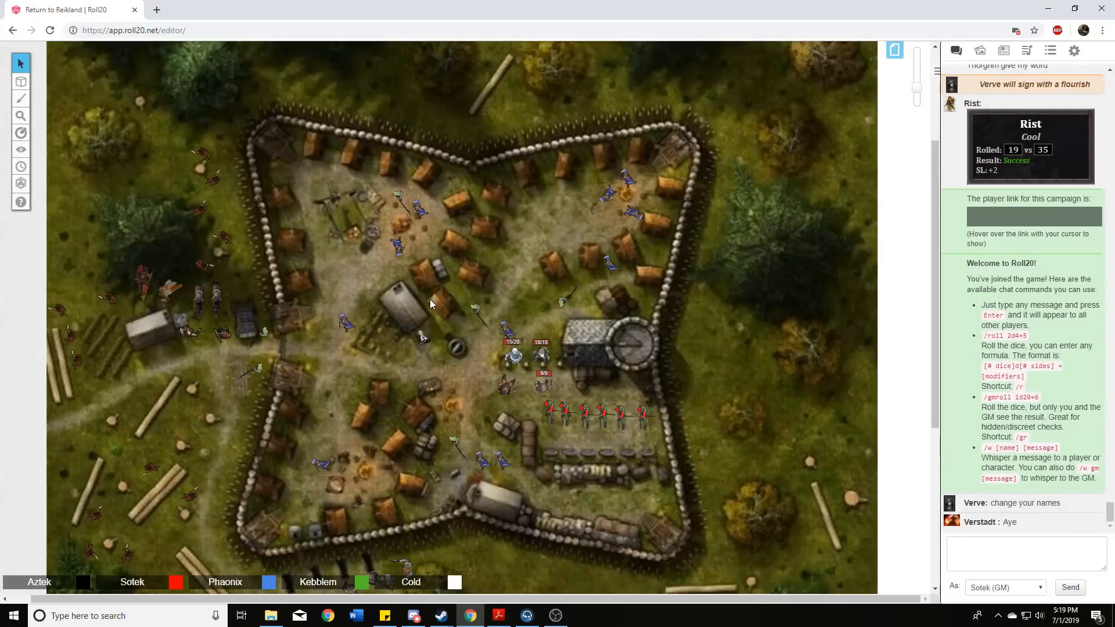
pyautogui.moveTo(478, 317)
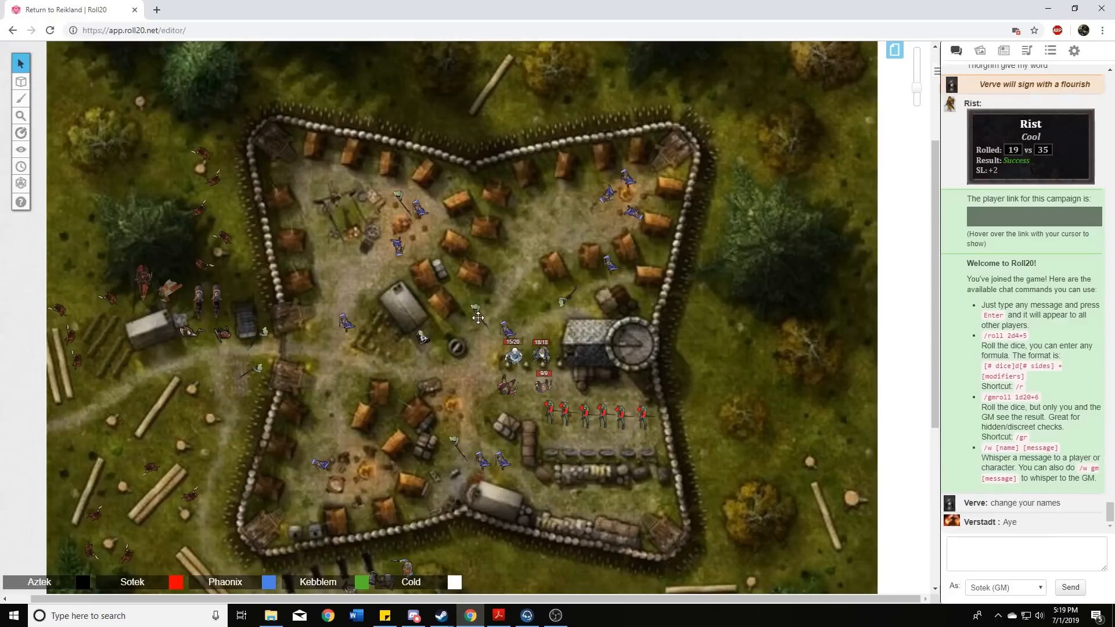
pyautogui.moveTo(552, 295)
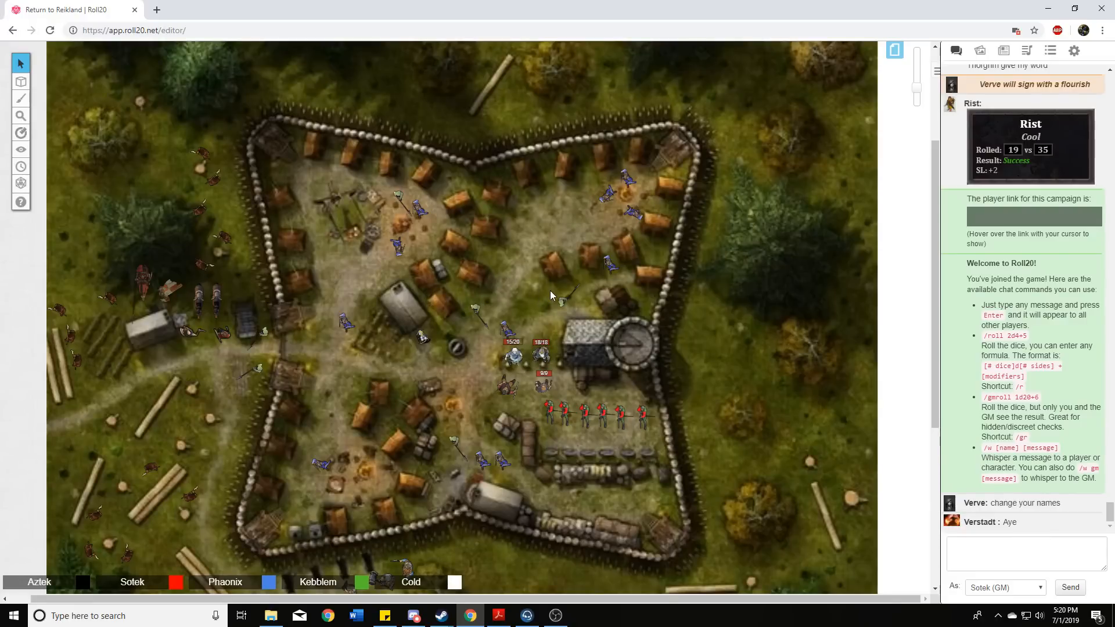
pyautogui.moveTo(536, 291)
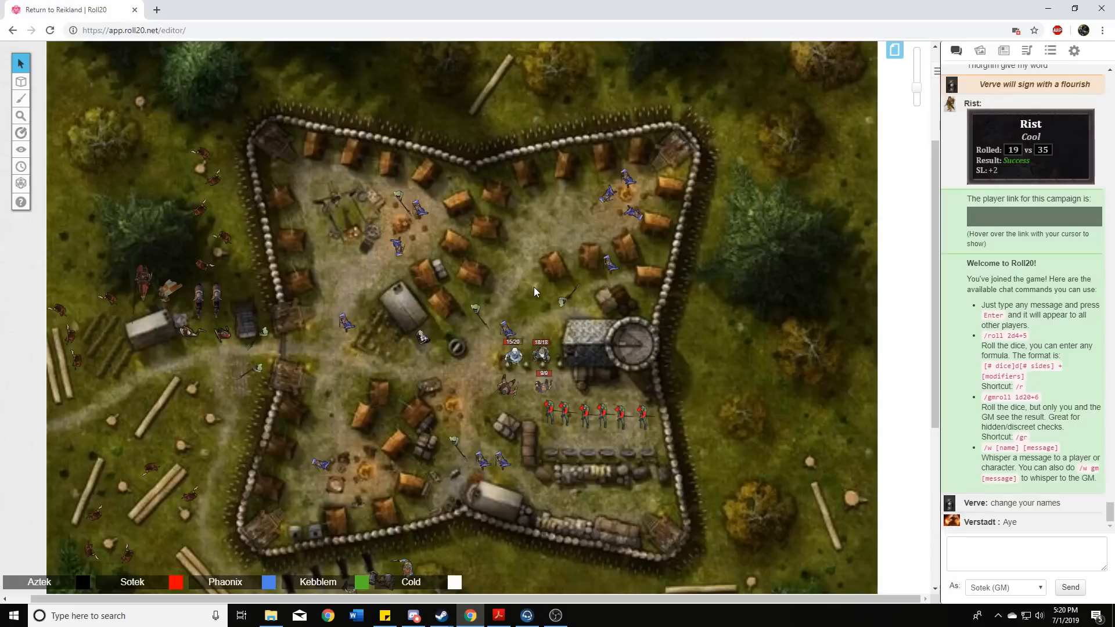
pyautogui.moveTo(544, 298)
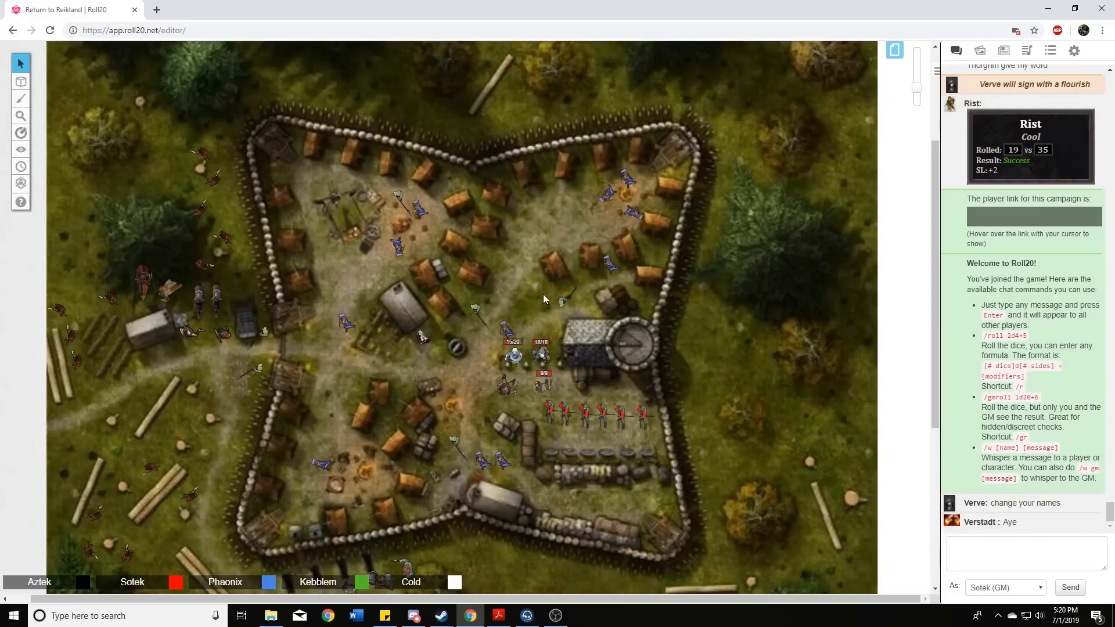
pyautogui.moveTo(523, 290)
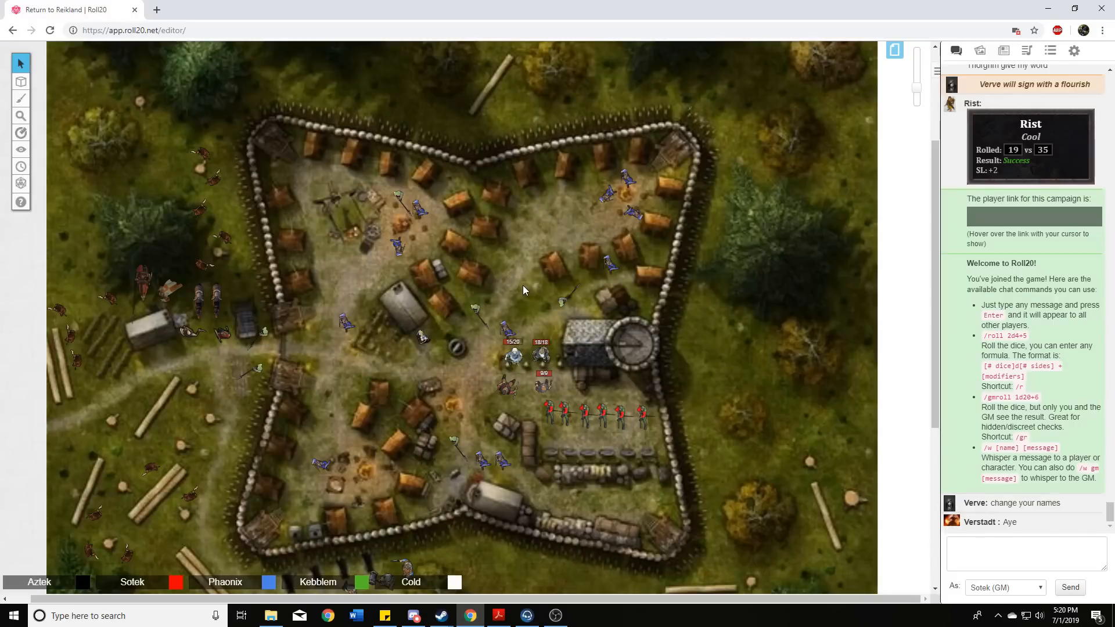
pyautogui.moveTo(503, 287)
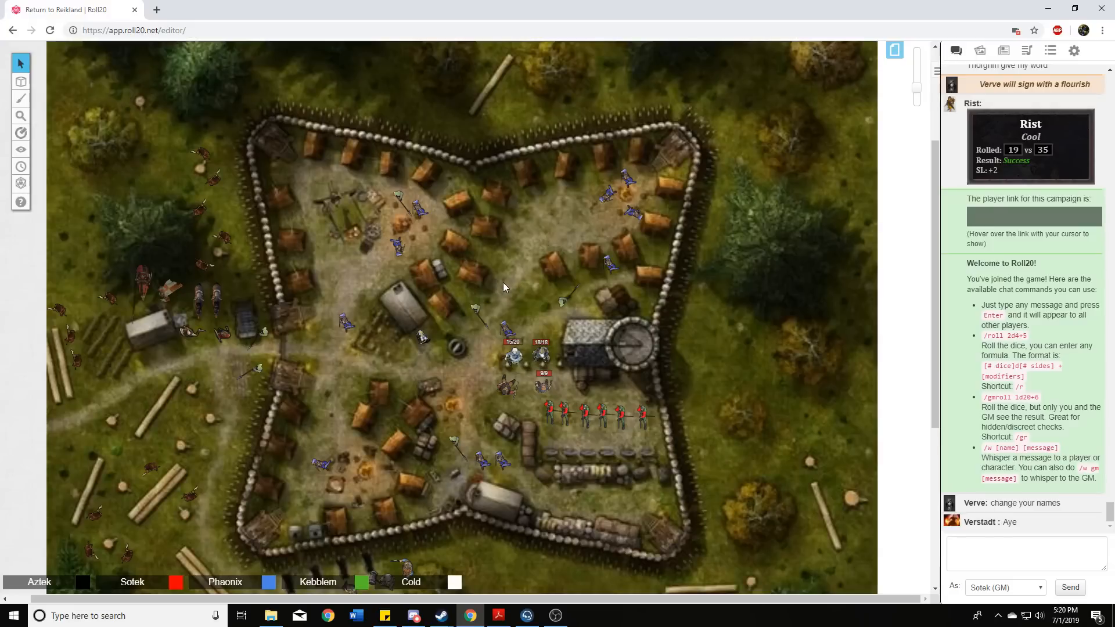
pyautogui.moveTo(495, 276)
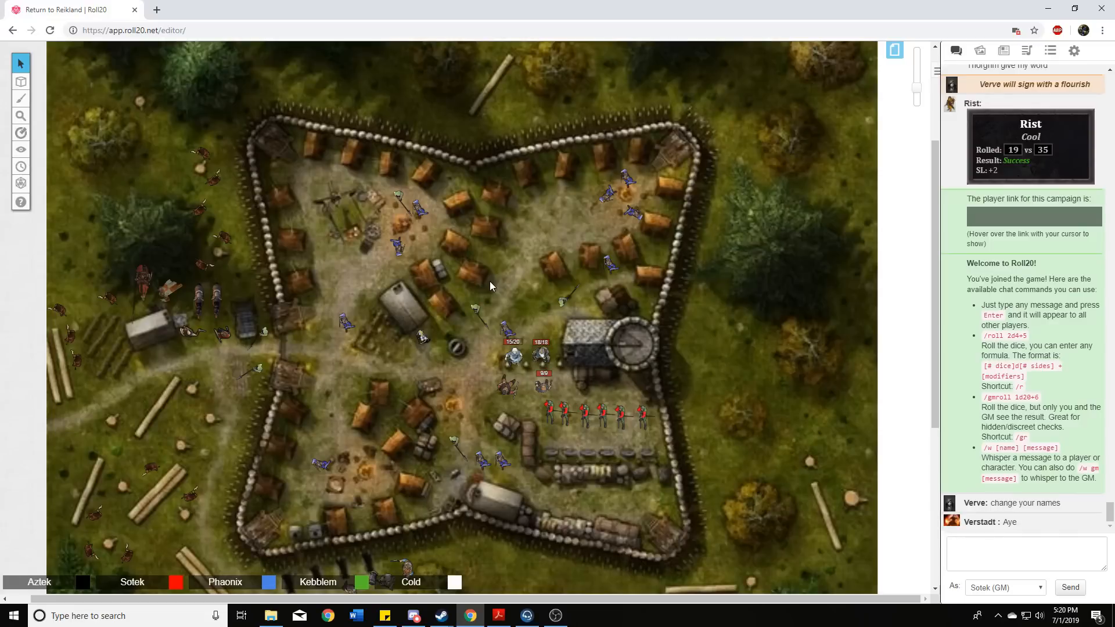
pyautogui.moveTo(499, 288)
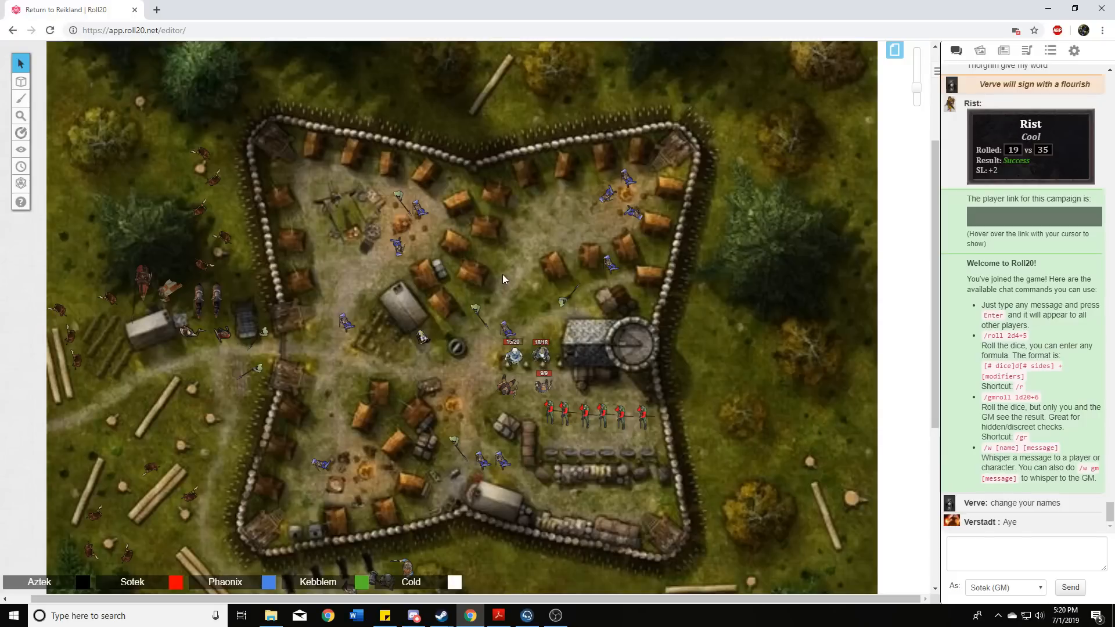
pyautogui.moveTo(511, 294)
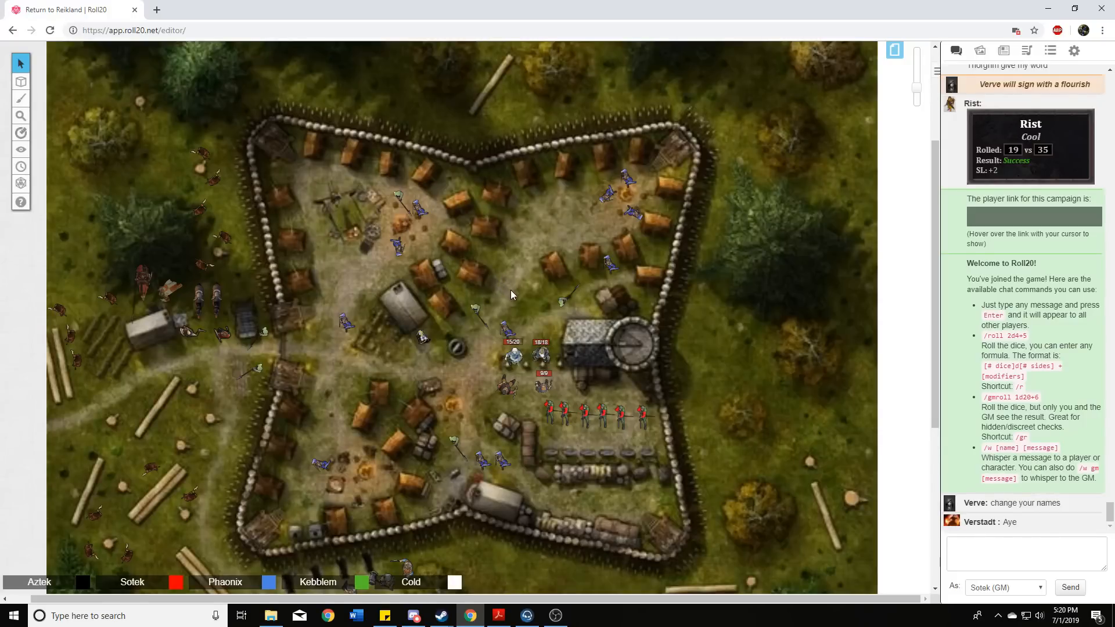
pyautogui.moveTo(514, 298)
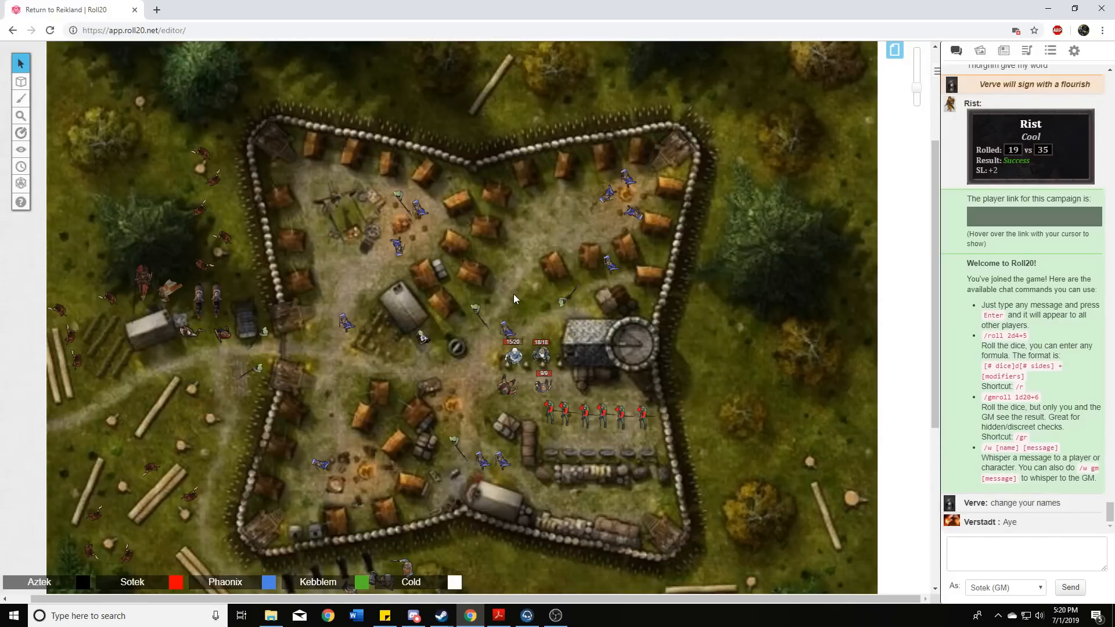
pyautogui.moveTo(518, 298)
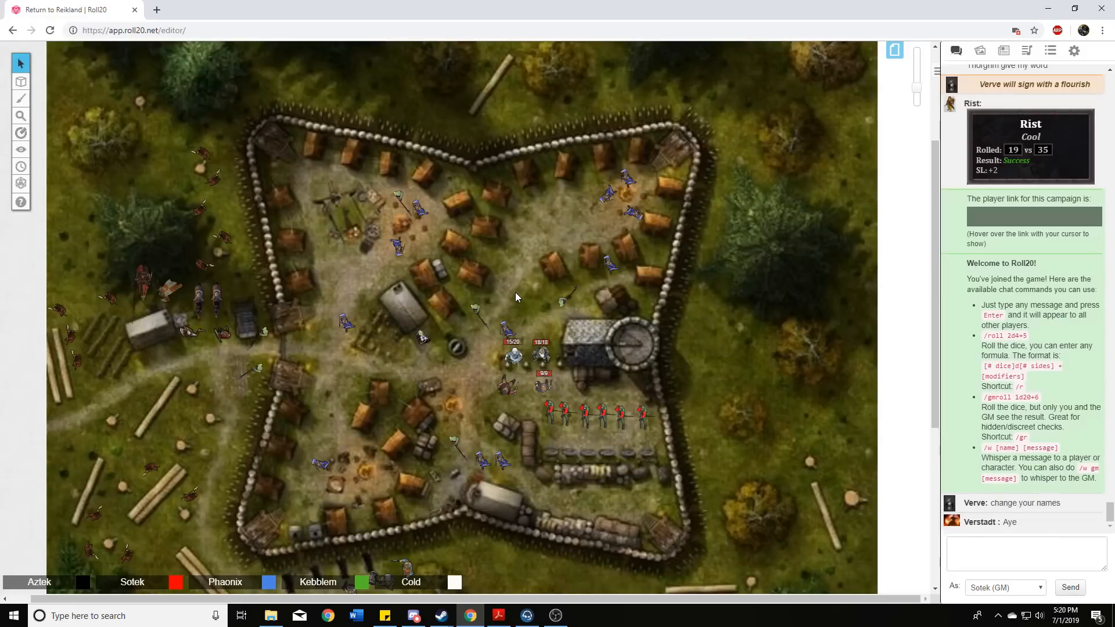
pyautogui.moveTo(515, 291)
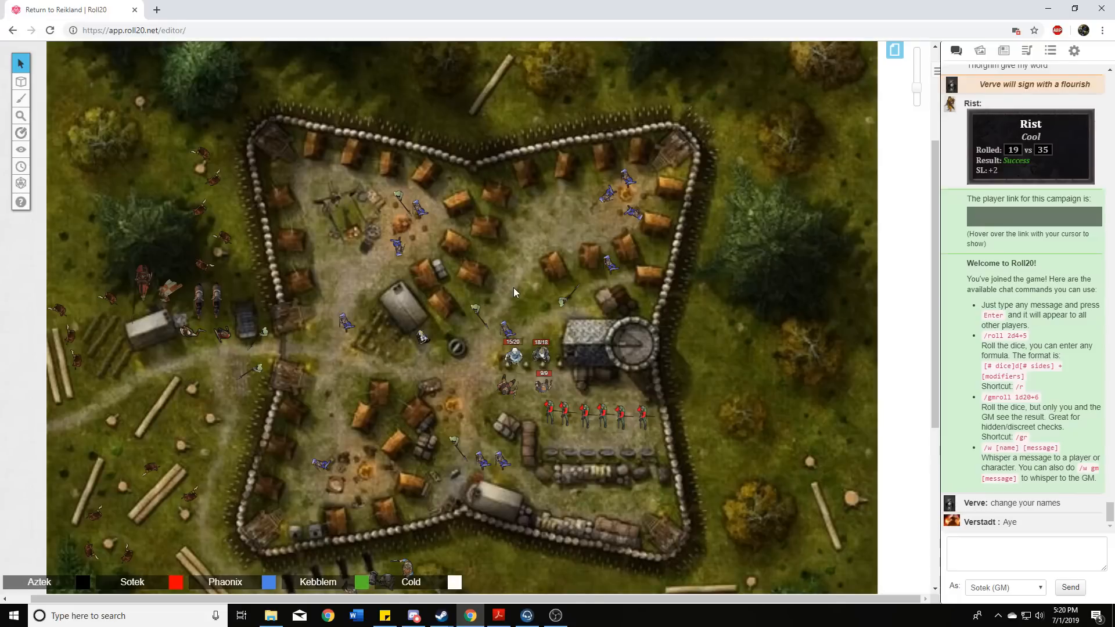
pyautogui.moveTo(514, 292)
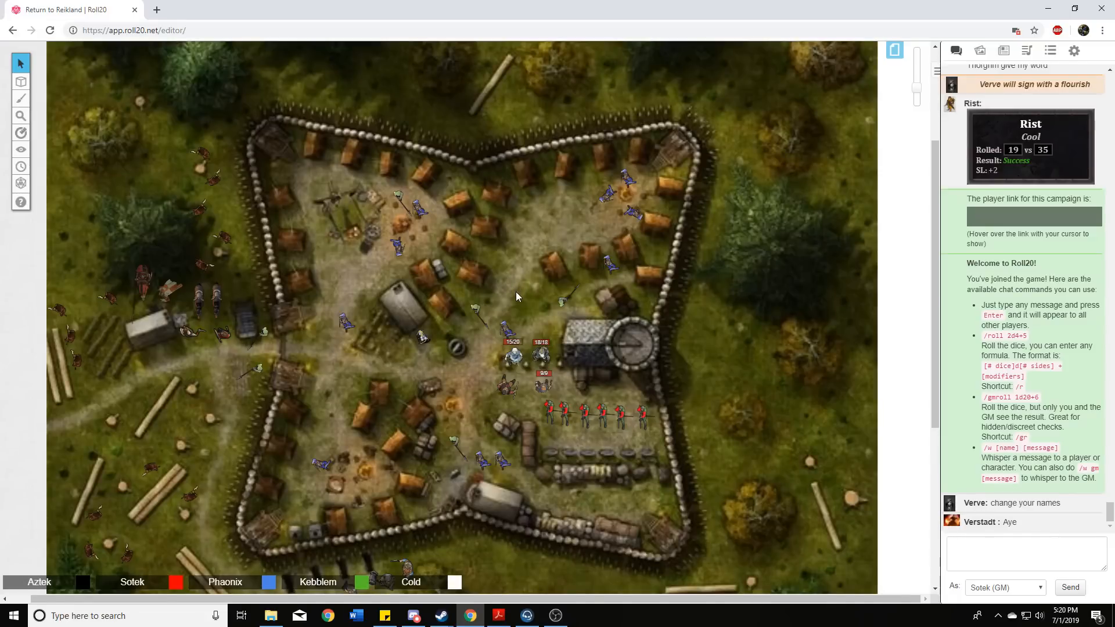
pyautogui.moveTo(525, 297)
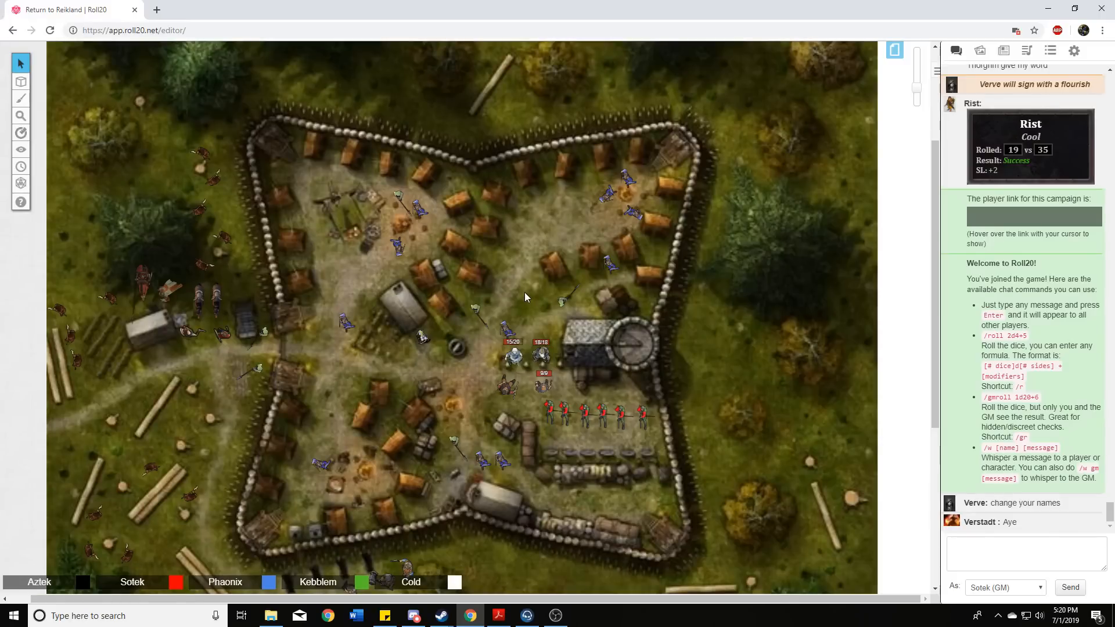
pyautogui.moveTo(522, 305)
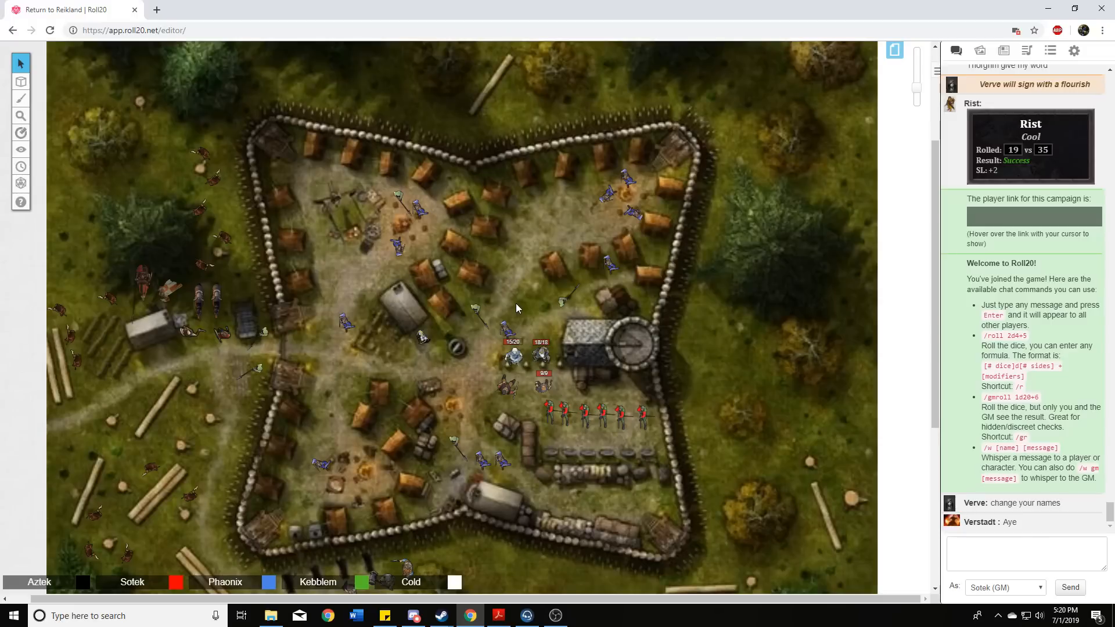
pyautogui.moveTo(514, 307)
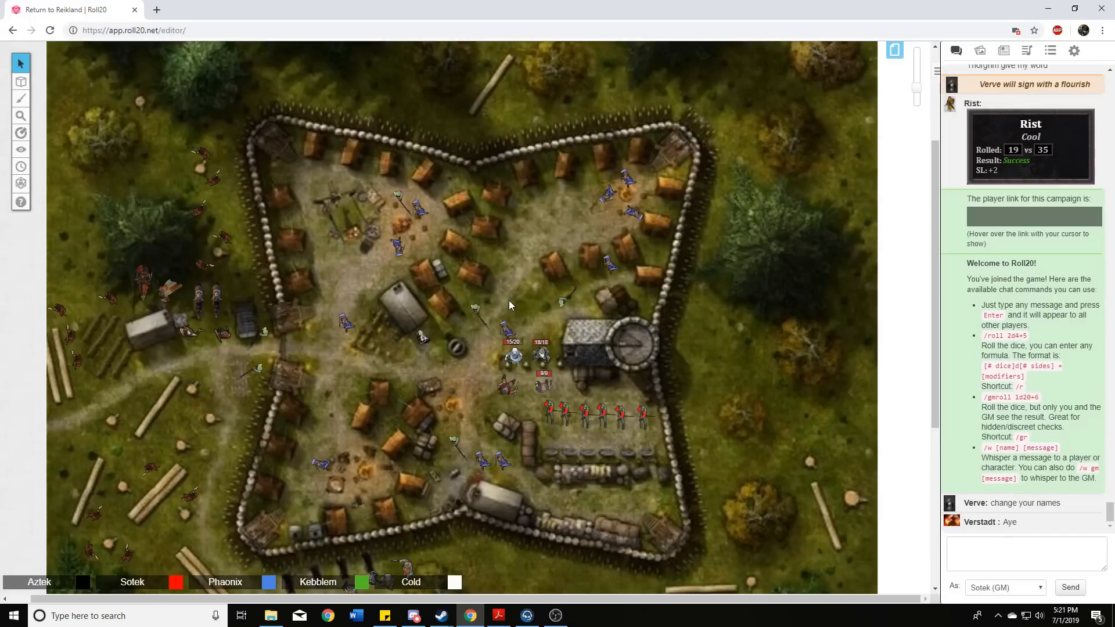
pyautogui.moveTo(514, 258)
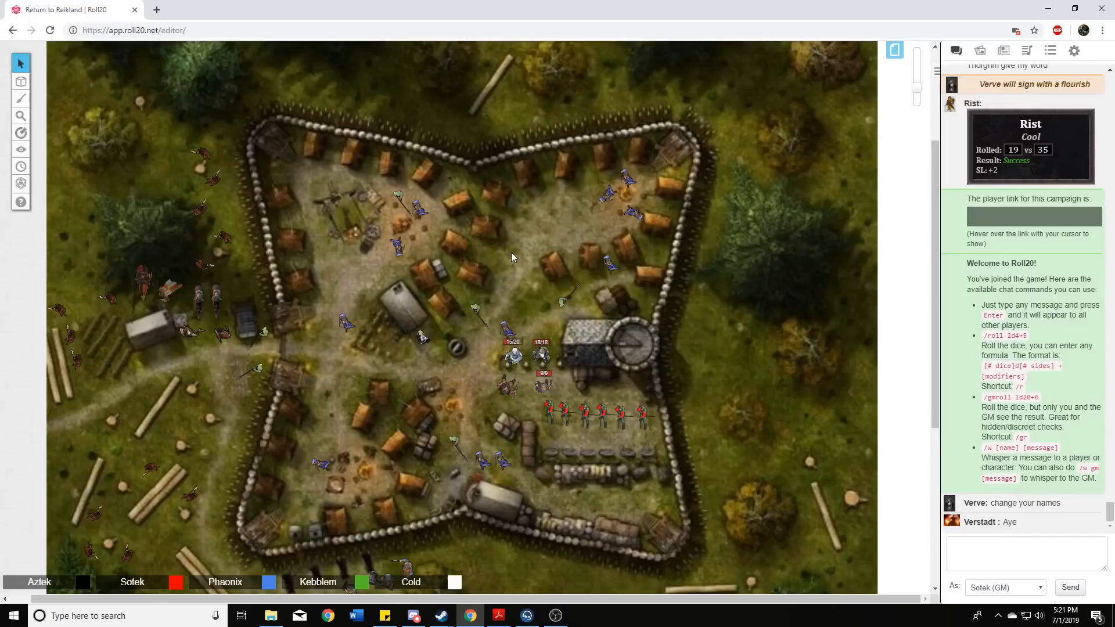
pyautogui.moveTo(506, 254)
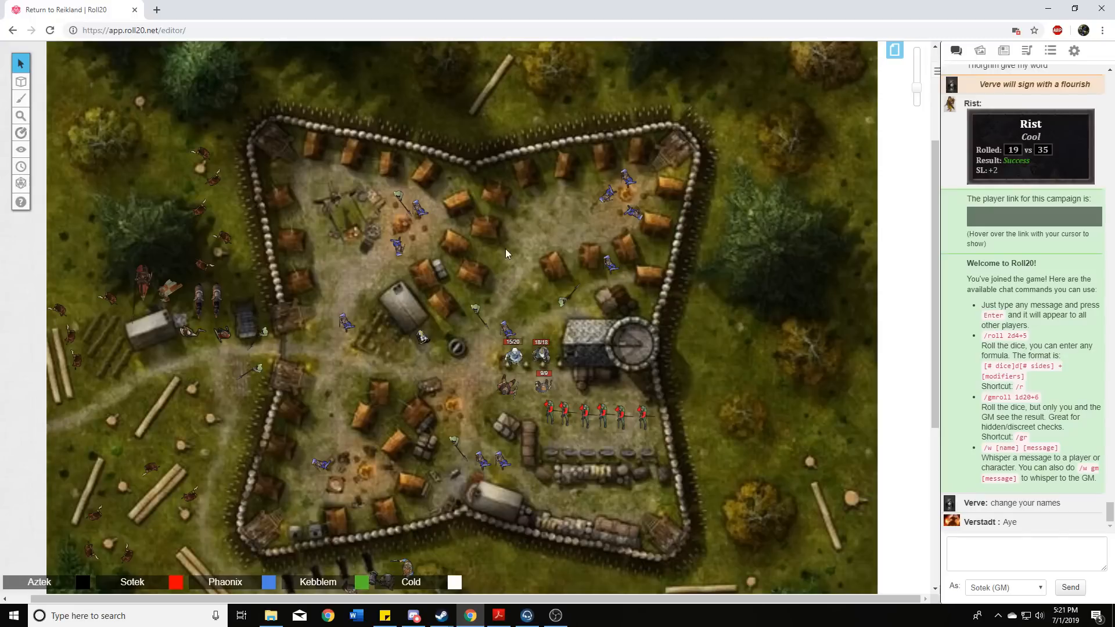
pyautogui.moveTo(556, 283)
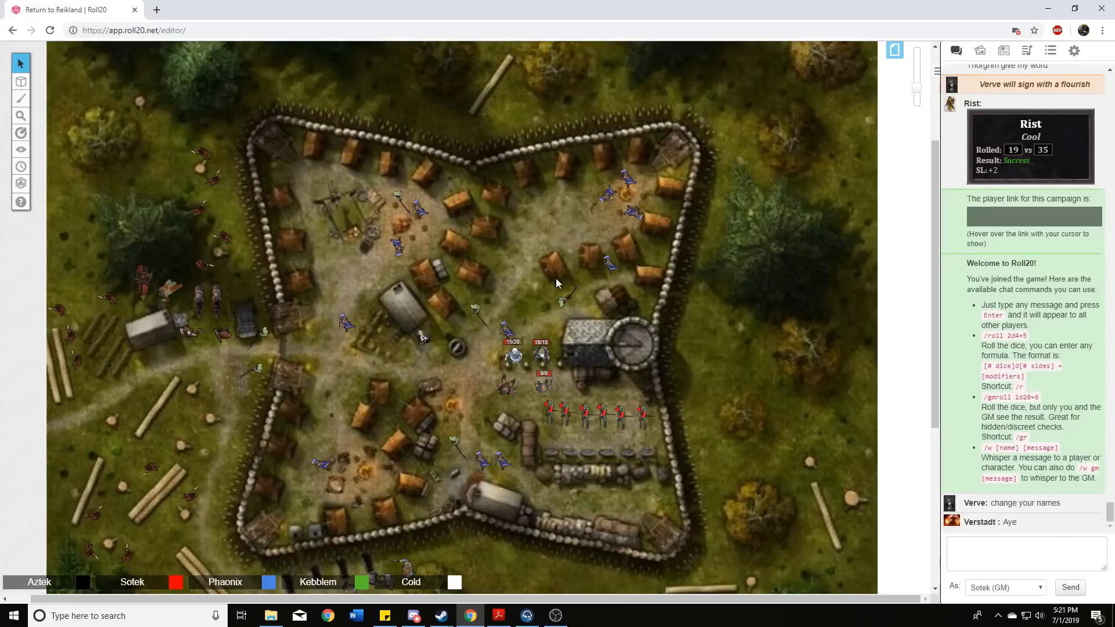
pyautogui.moveTo(534, 265)
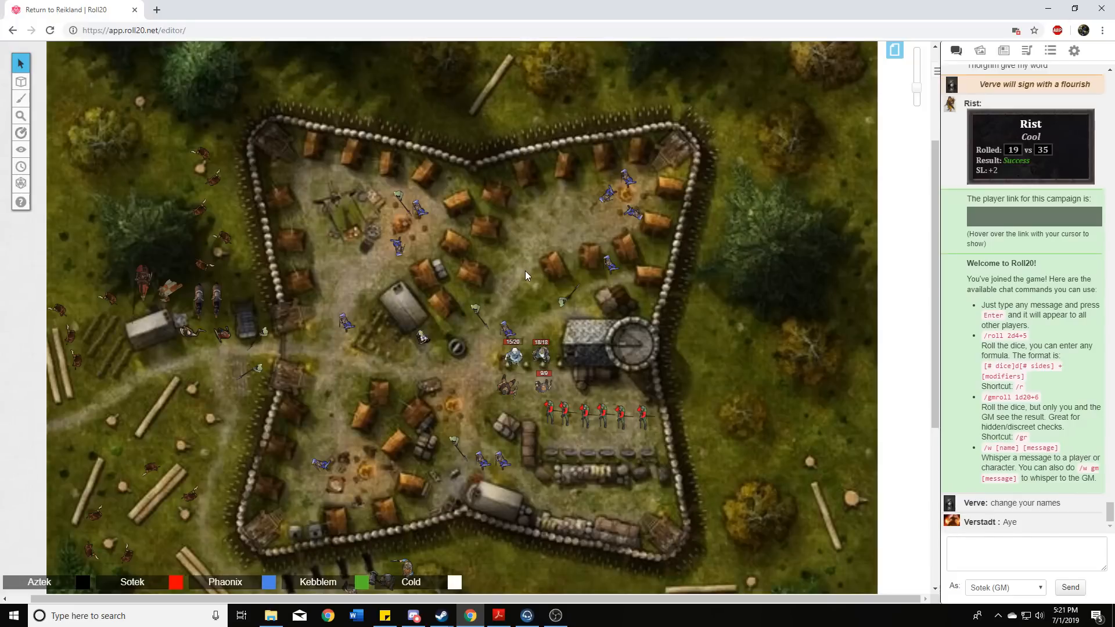
pyautogui.moveTo(518, 291)
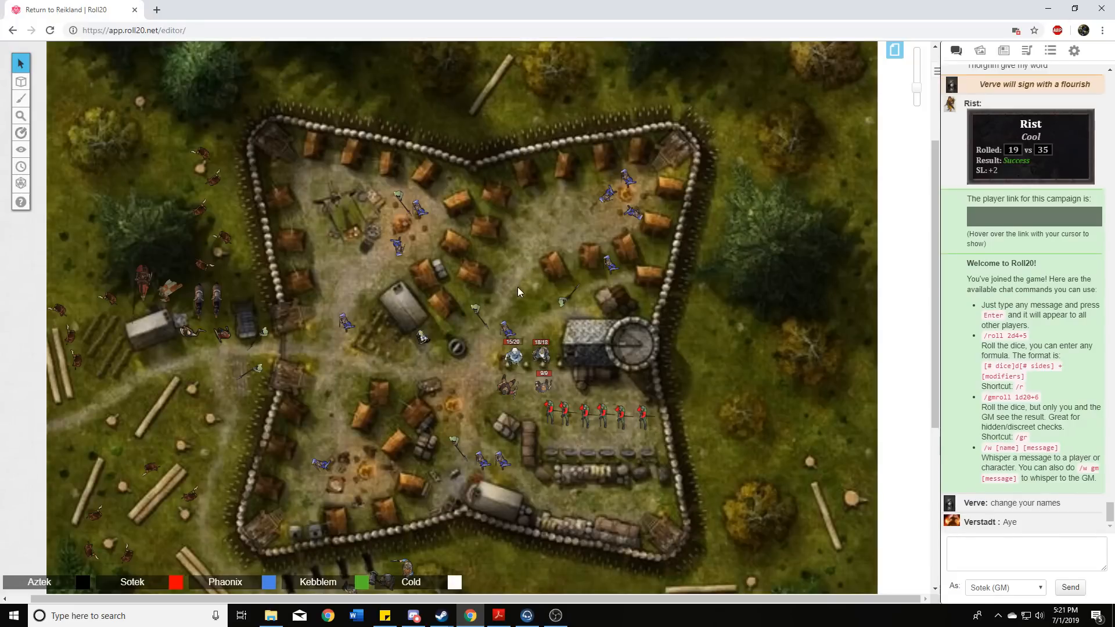
pyautogui.moveTo(518, 300)
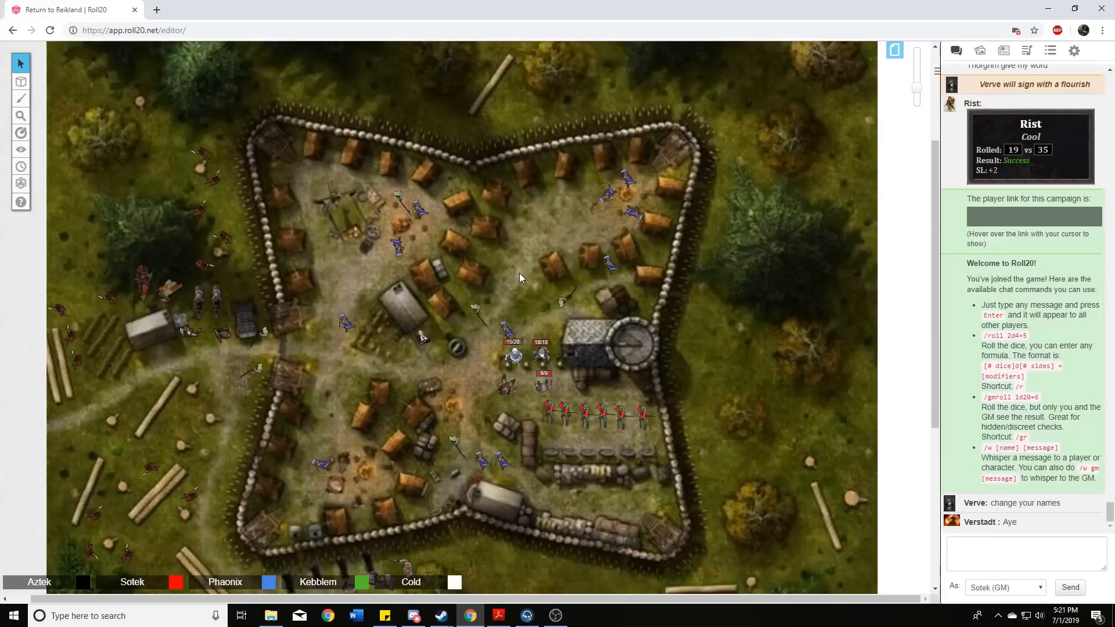
pyautogui.moveTo(529, 281)
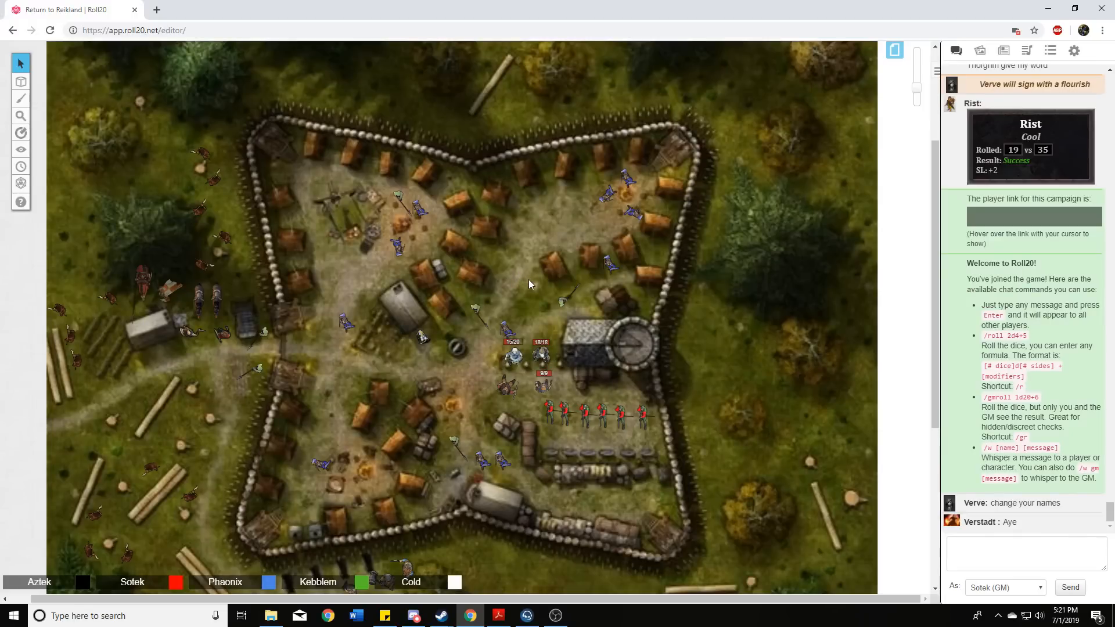
pyautogui.moveTo(526, 298)
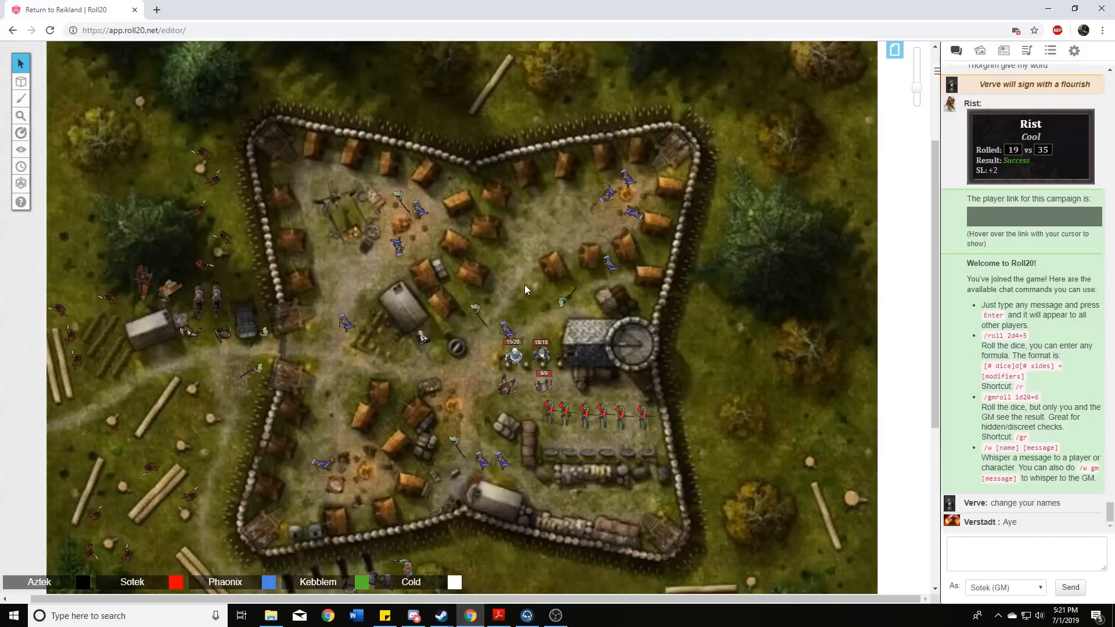
pyautogui.moveTo(549, 307)
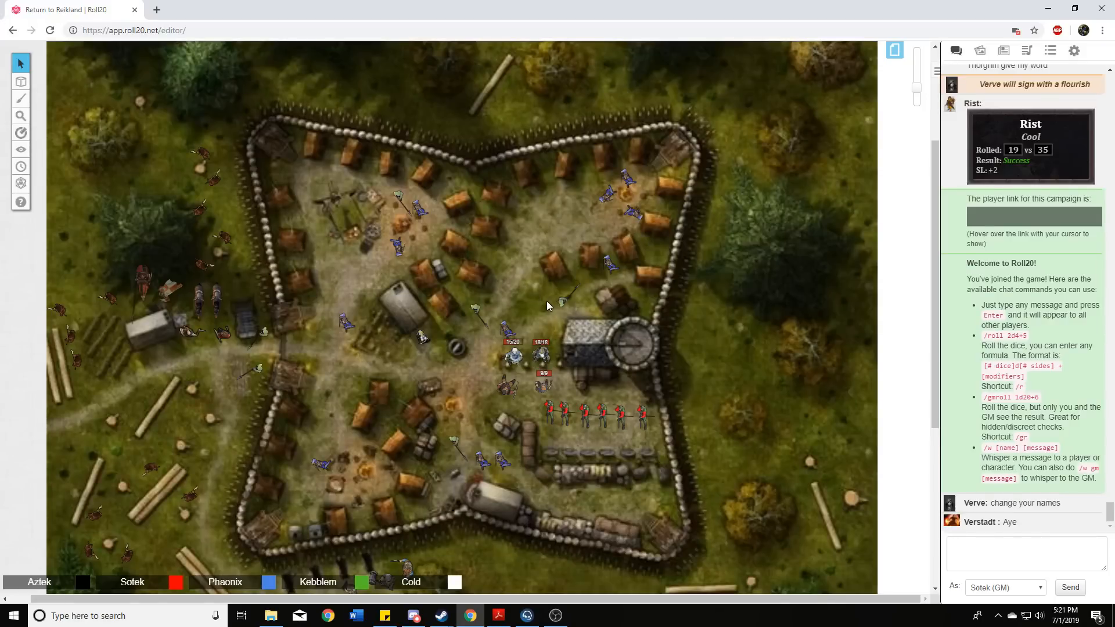
pyautogui.moveTo(523, 315)
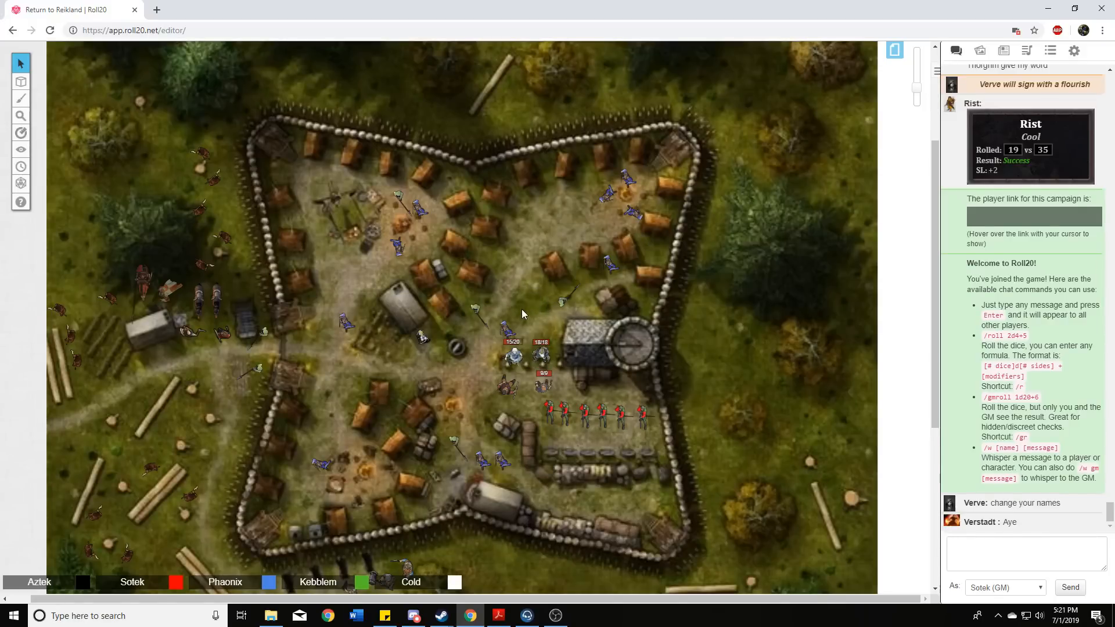
pyautogui.moveTo(526, 320)
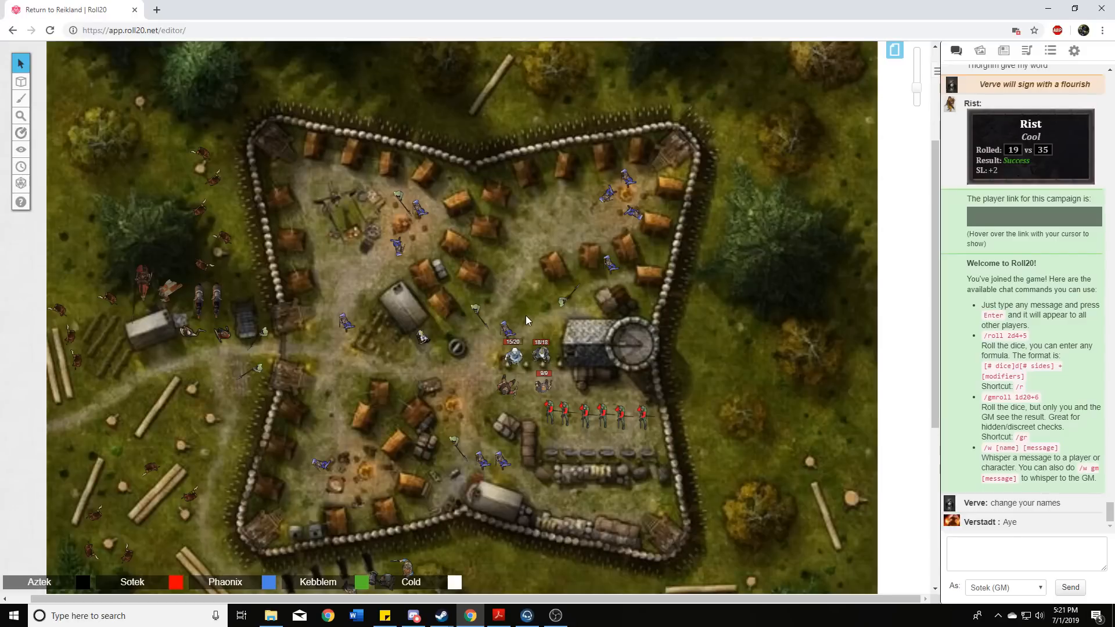
pyautogui.moveTo(529, 312)
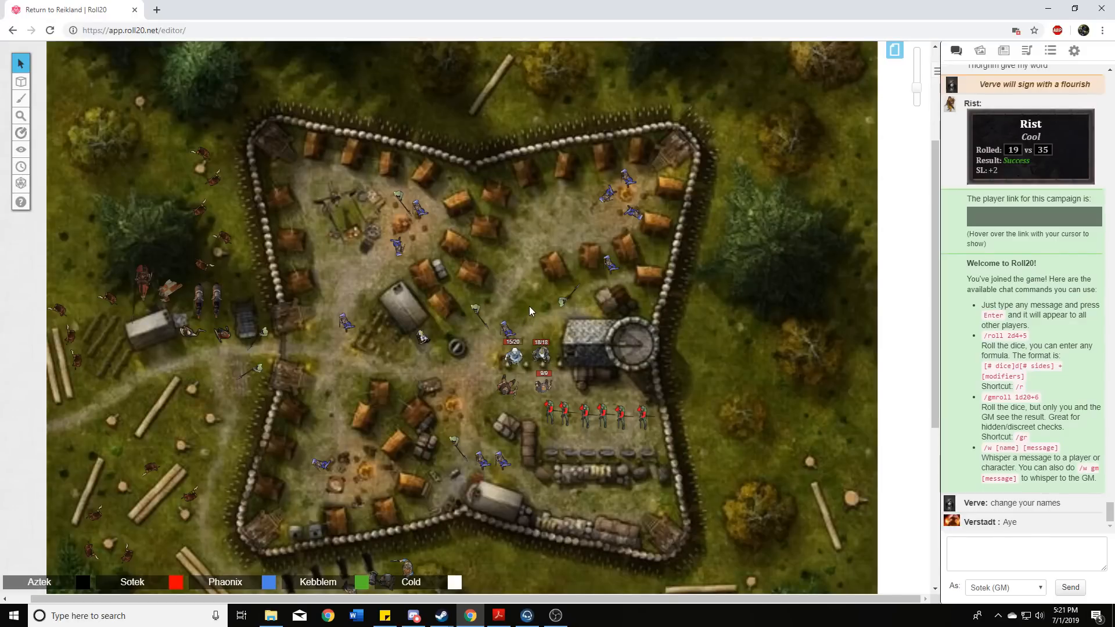
pyautogui.moveTo(533, 316)
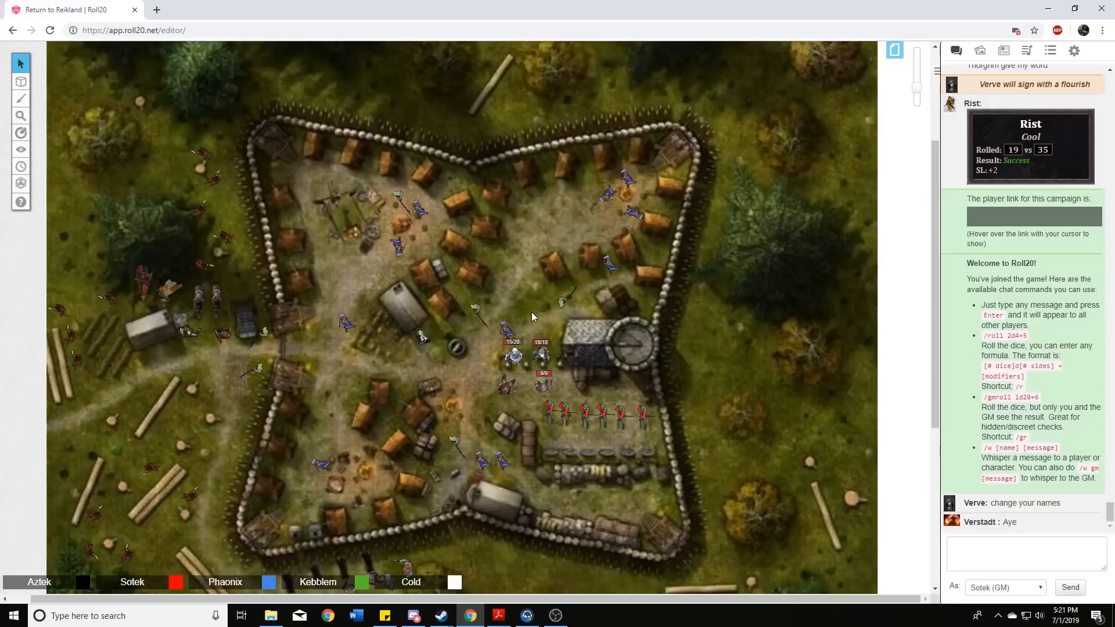
pyautogui.moveTo(537, 304)
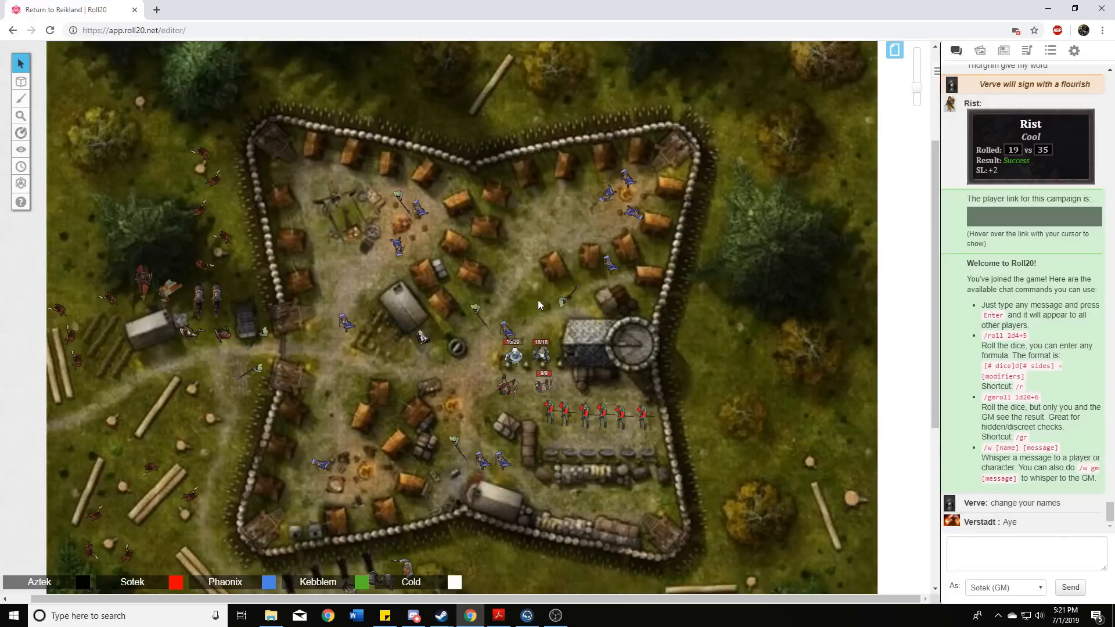
pyautogui.moveTo(490, 278)
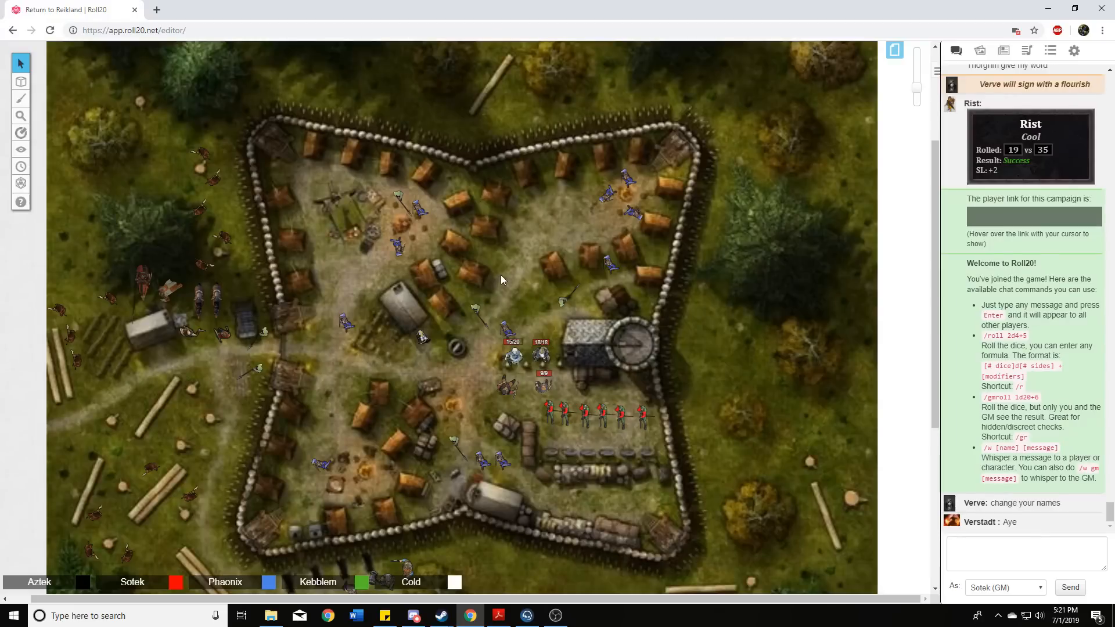
pyautogui.moveTo(530, 290)
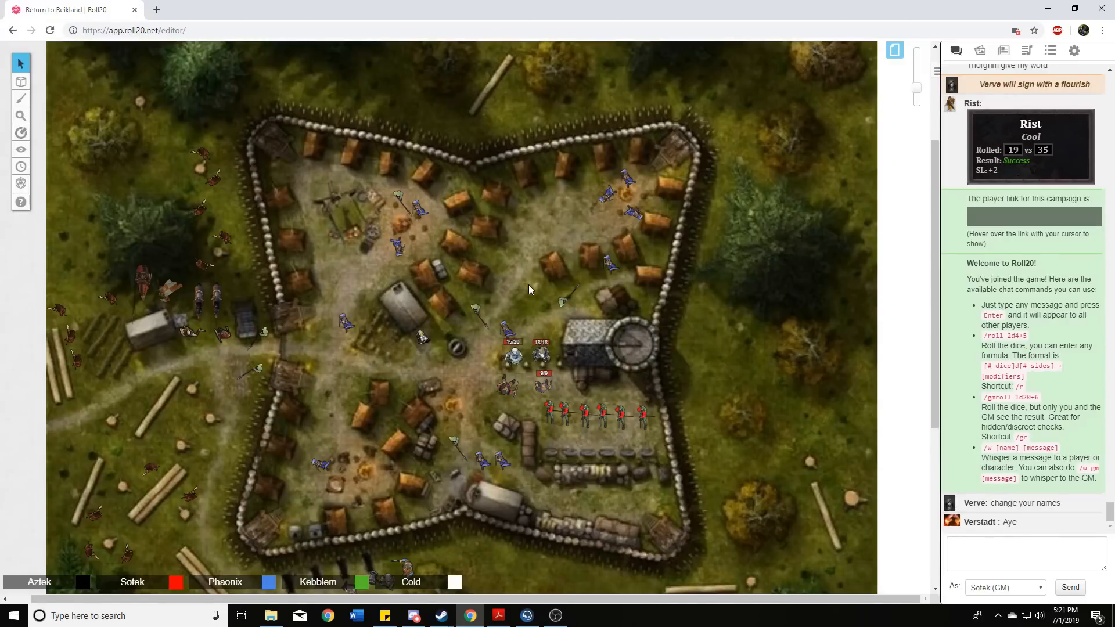
pyautogui.moveTo(544, 319)
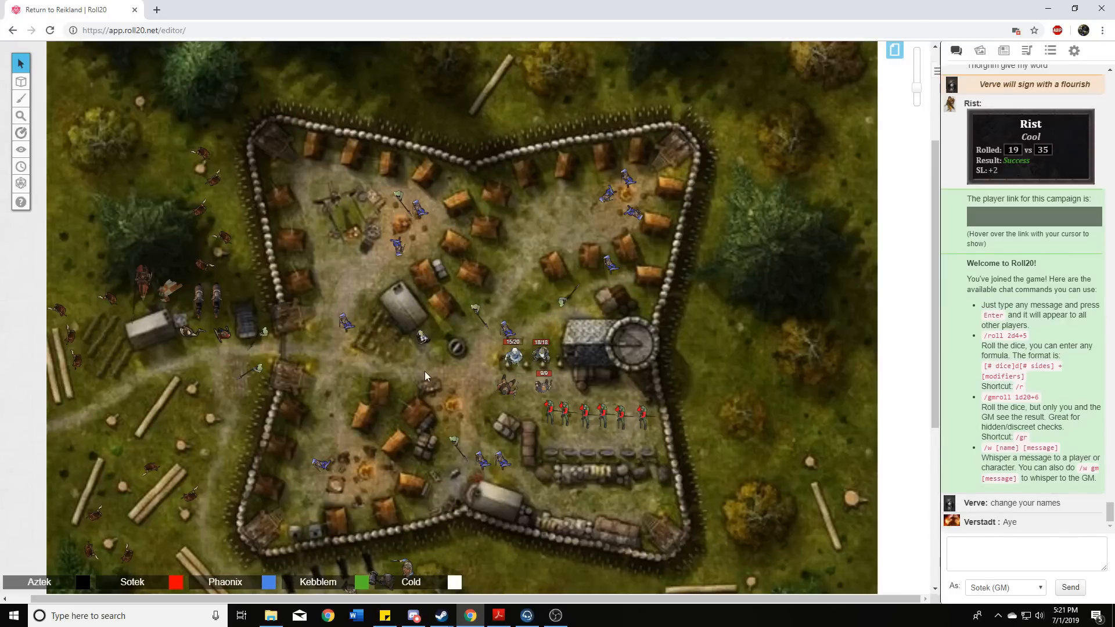
pyautogui.moveTo(535, 287)
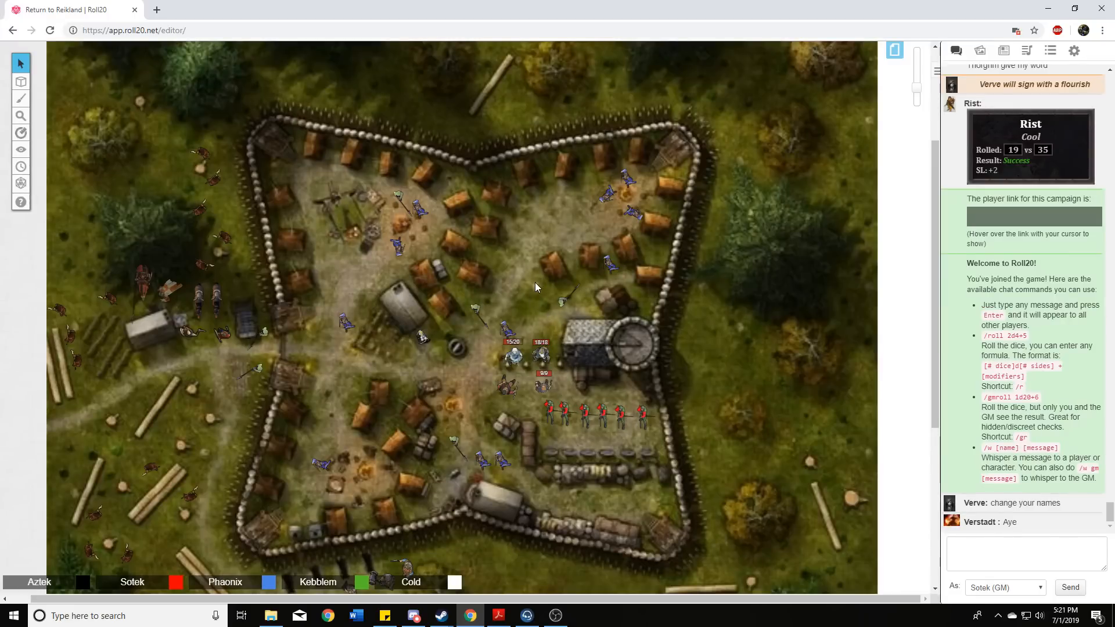
pyautogui.moveTo(528, 277)
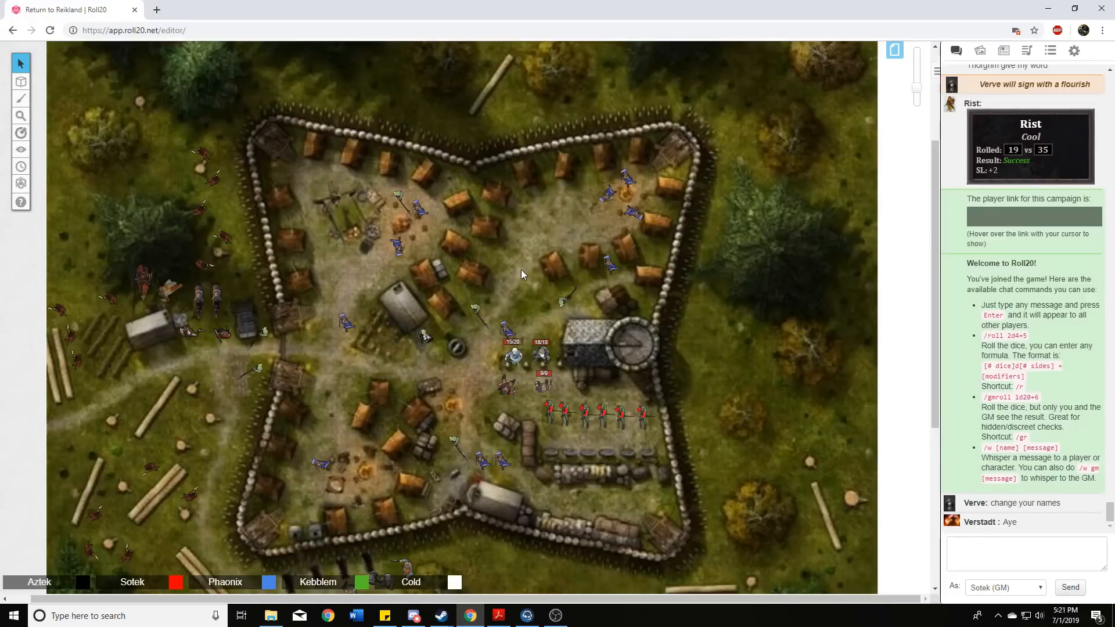
pyautogui.moveTo(422, 319)
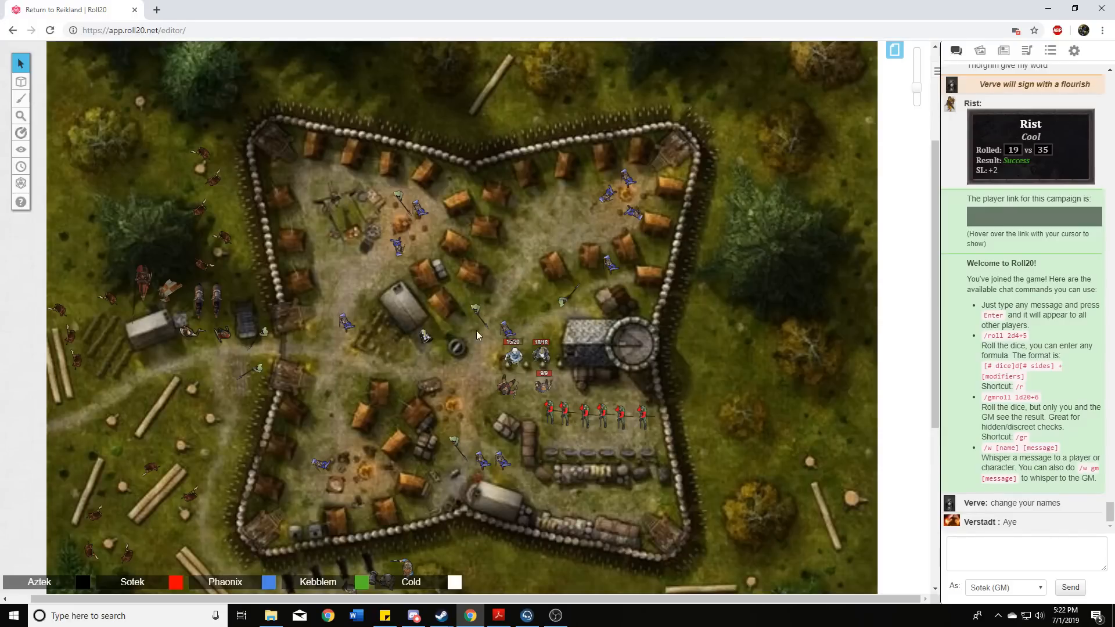
# - Show the Journal sidebar, briefly check the Page Toolbar, and collapse the Monsters folder
pyautogui.click(415, 338)
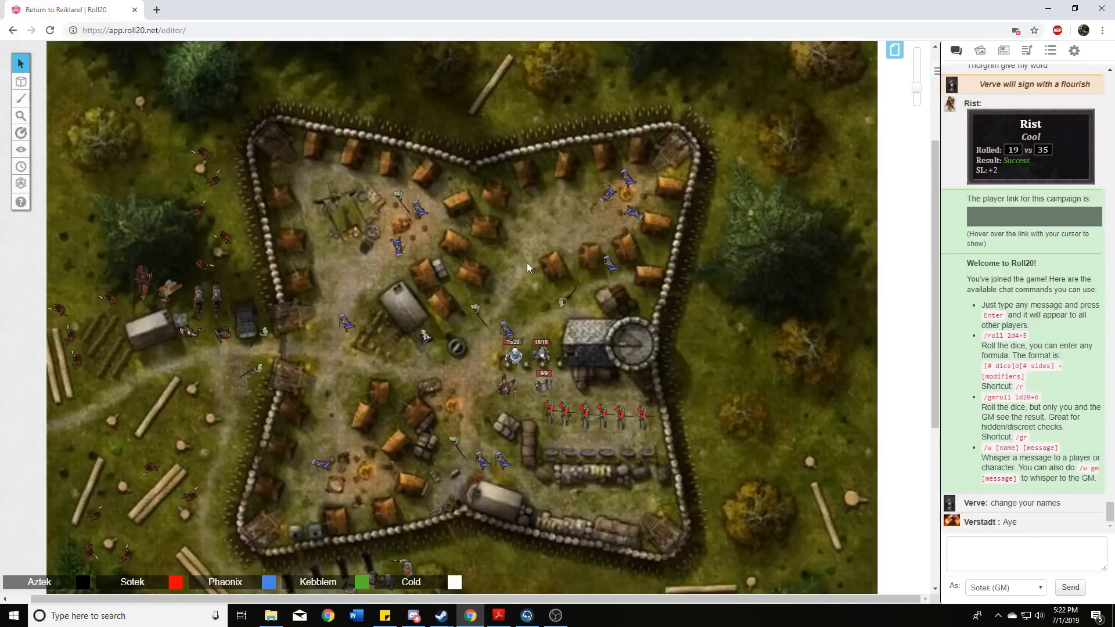
pyautogui.moveTo(854, 299)
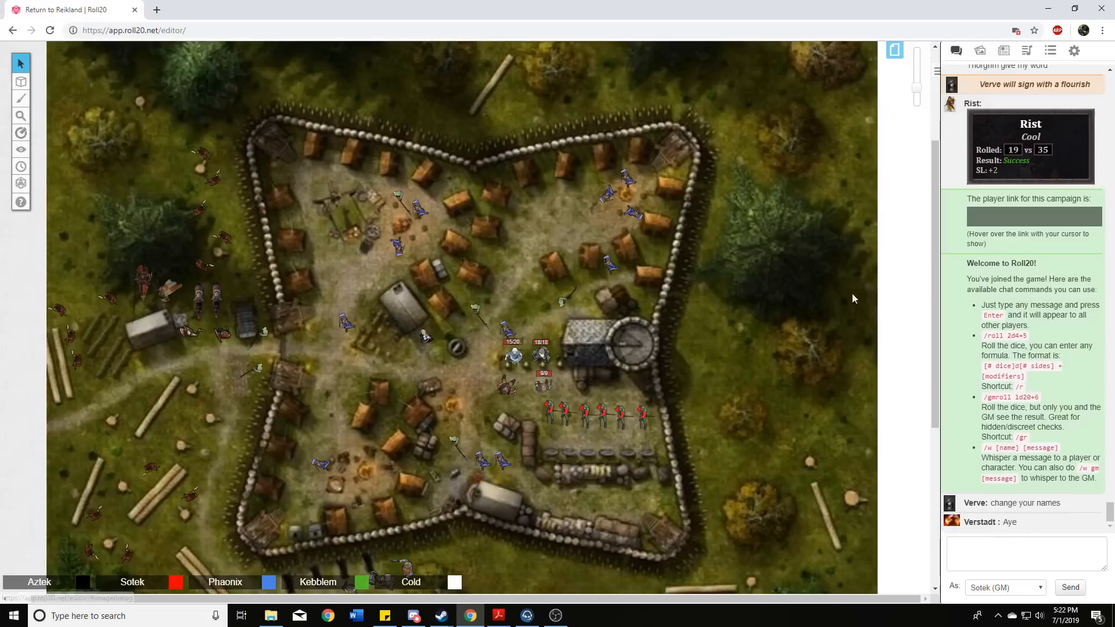
pyautogui.moveTo(724, 341)
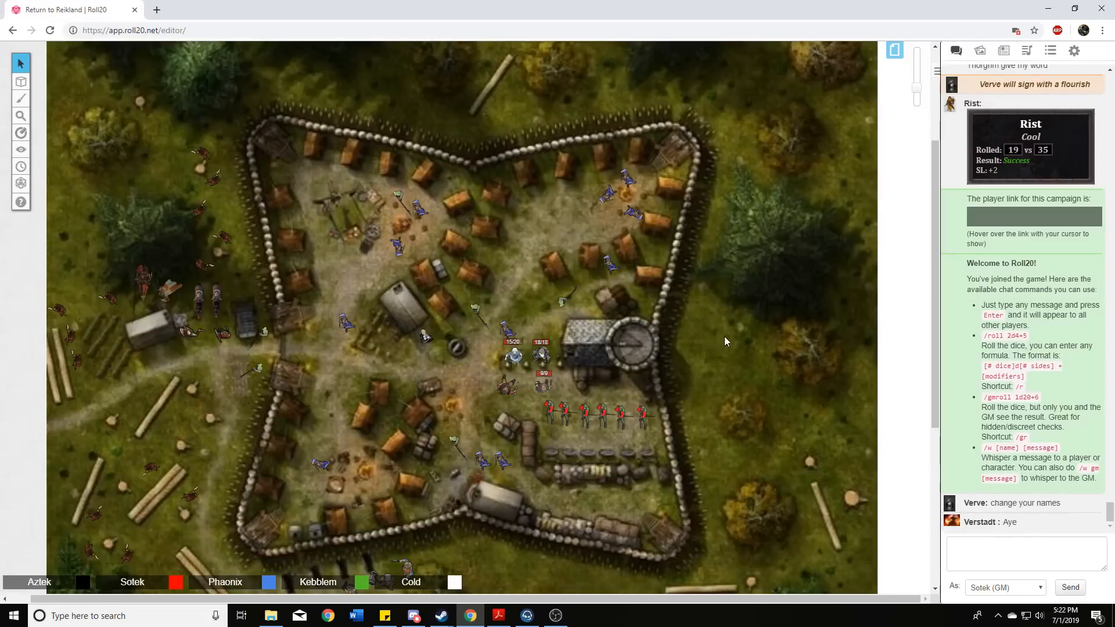
pyautogui.click(981, 50)
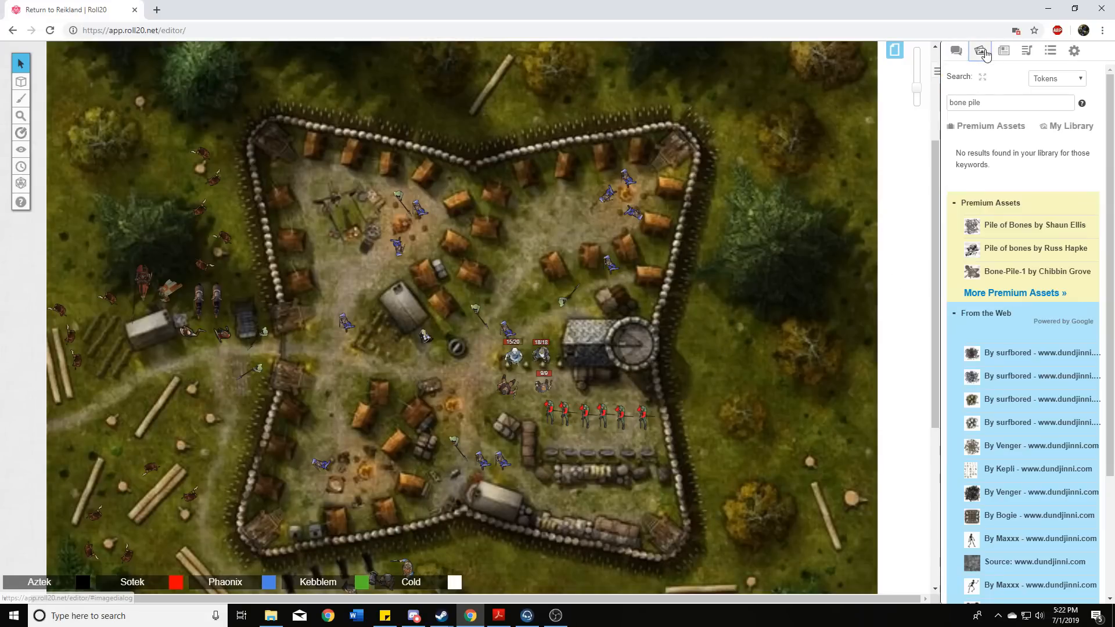
pyautogui.click(1003, 50)
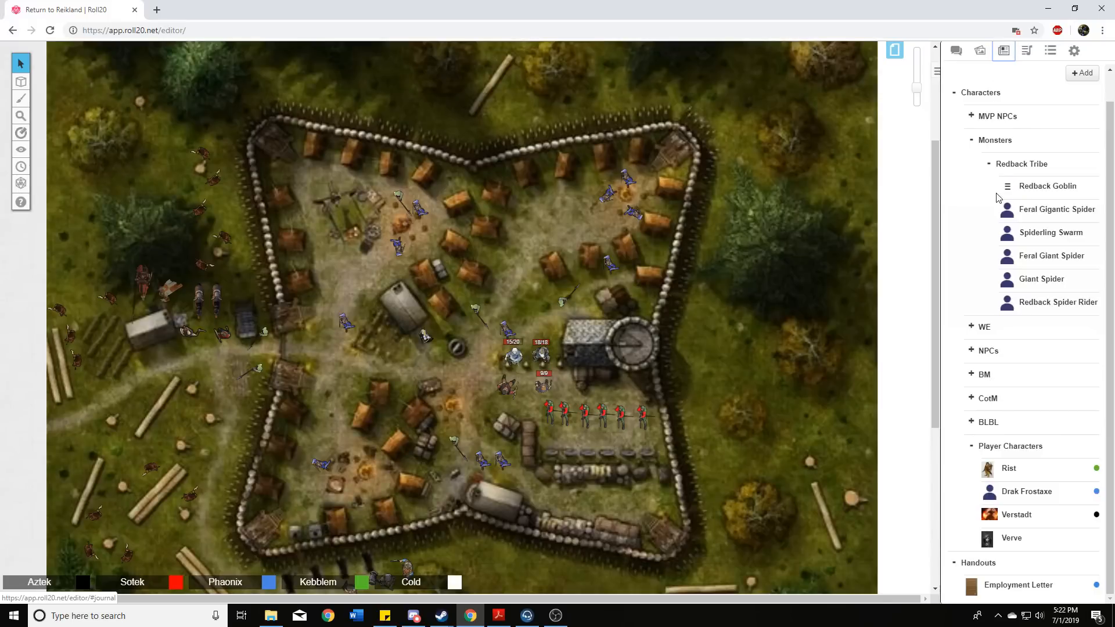
pyautogui.click(894, 50)
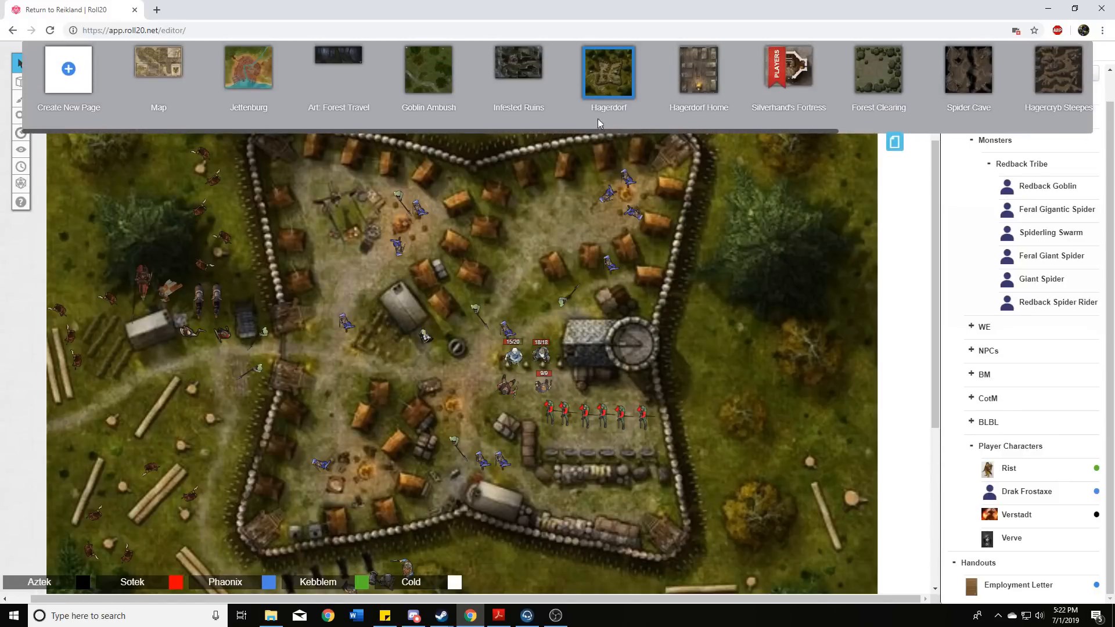
pyautogui.moveTo(894, 141)
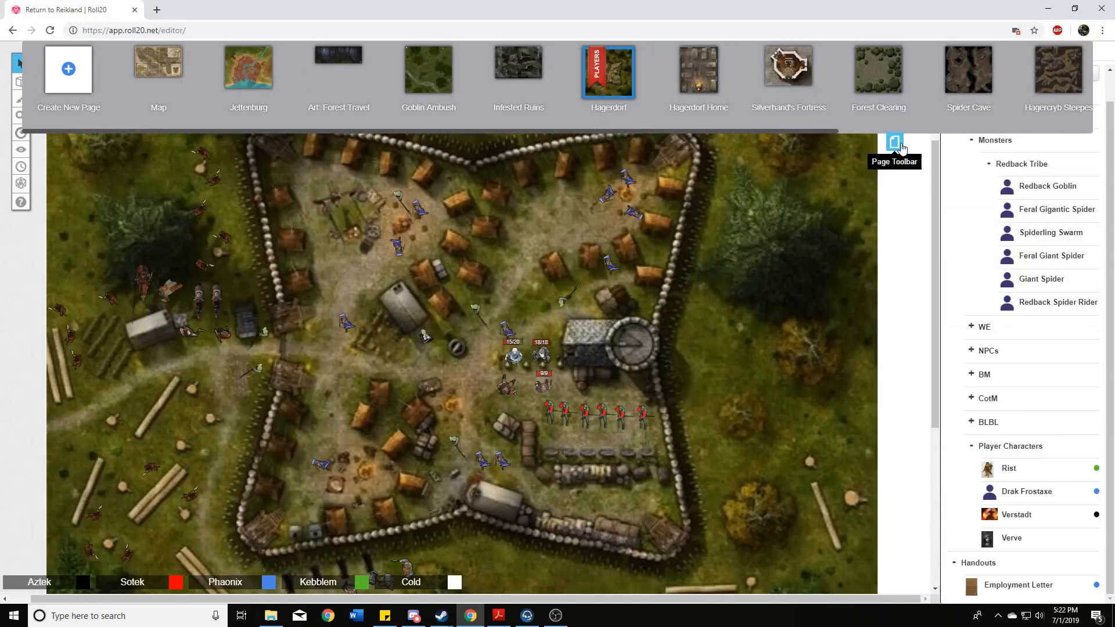
pyautogui.click(894, 142)
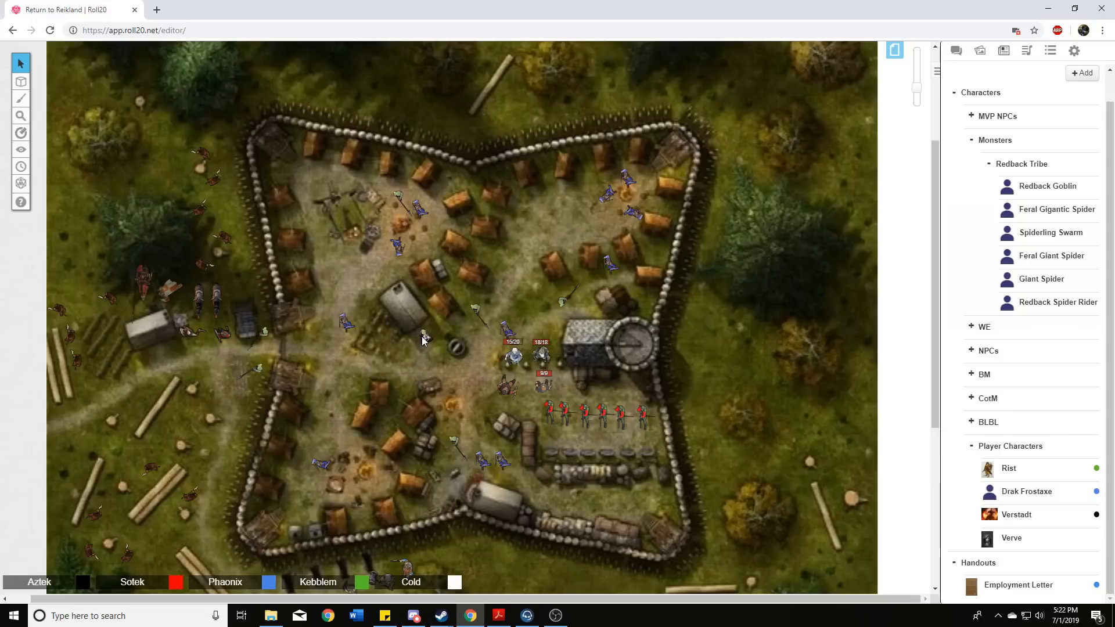
pyautogui.moveTo(714, 356)
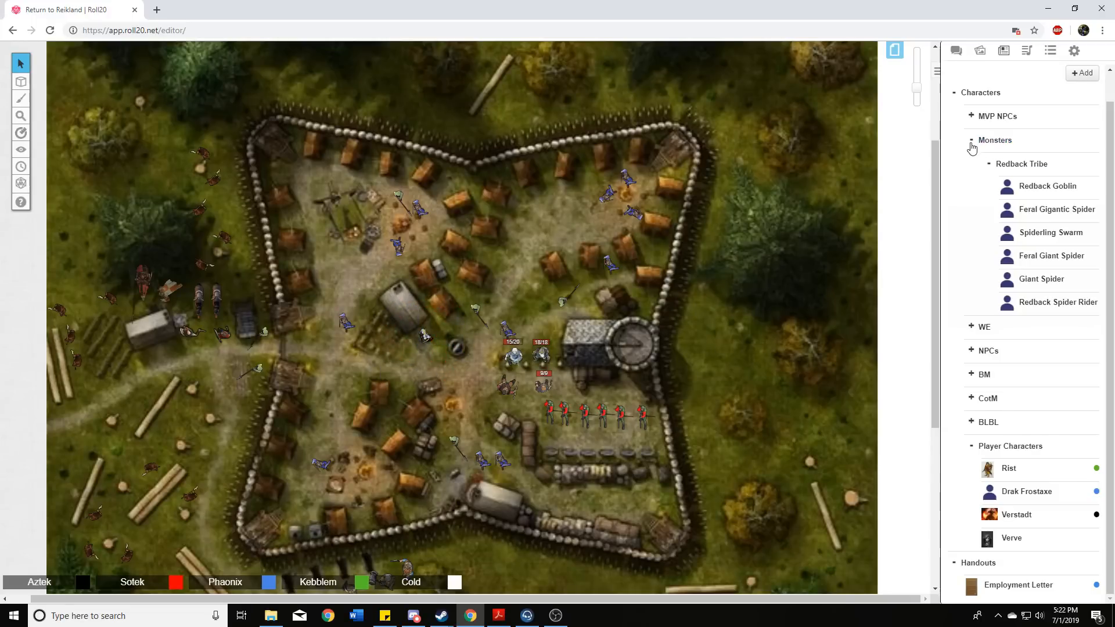
pyautogui.click(972, 141)
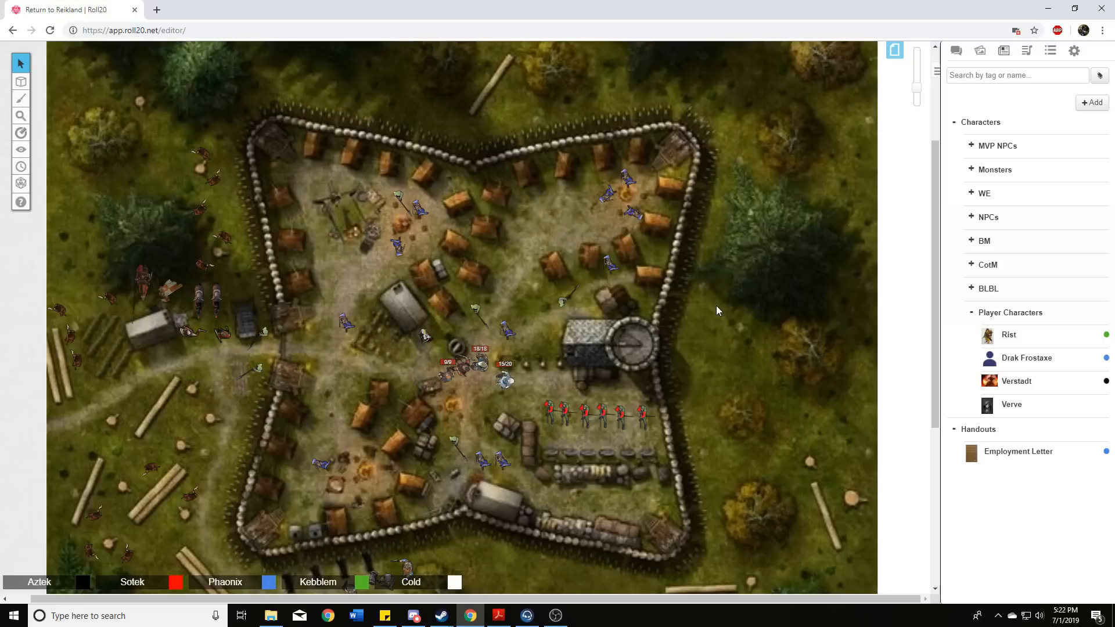
pyautogui.click(425, 336)
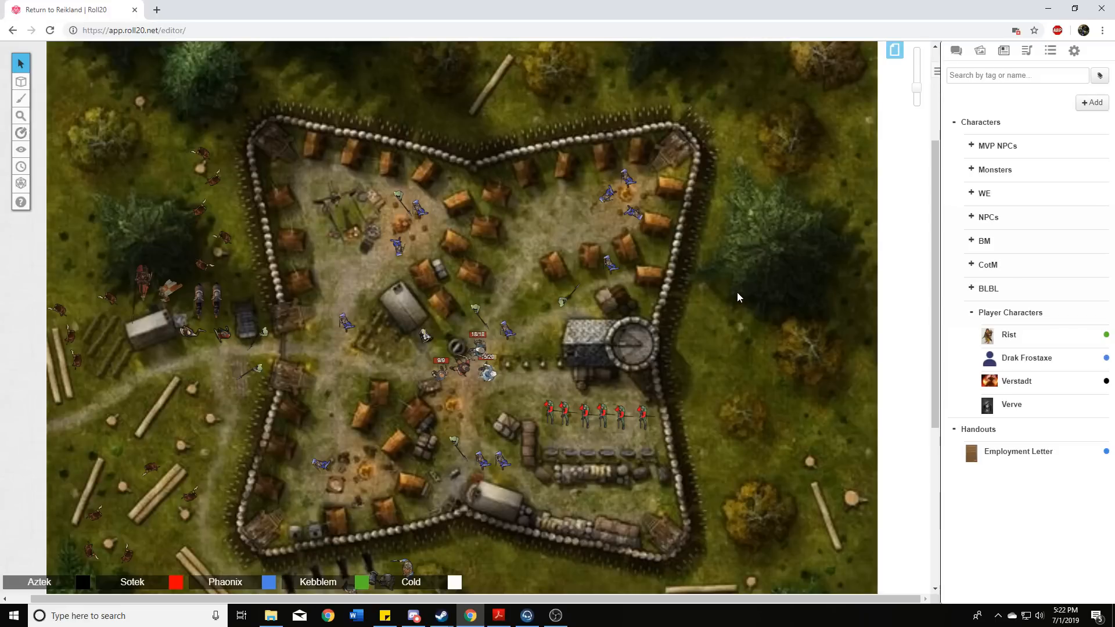
pyautogui.moveTo(760, 300)
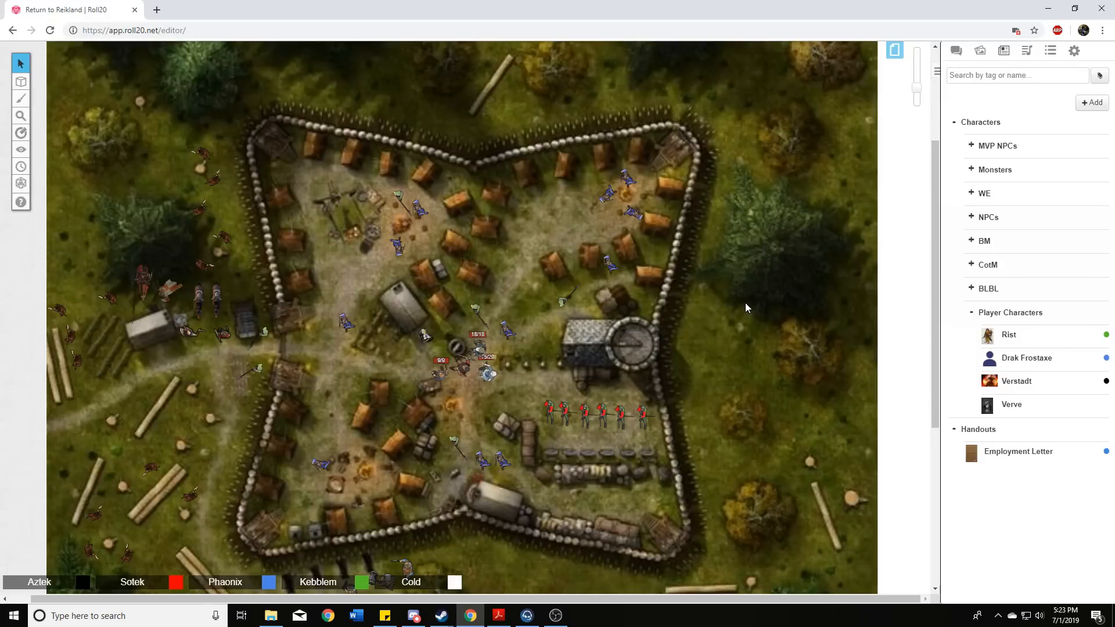
pyautogui.moveTo(746, 305)
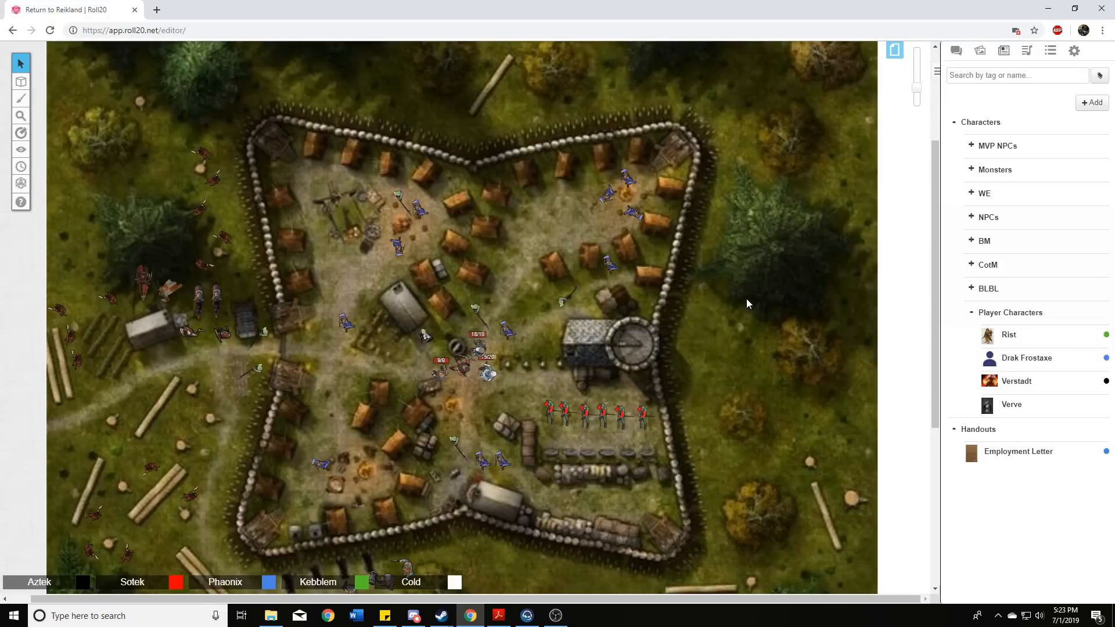
pyautogui.moveTo(729, 309)
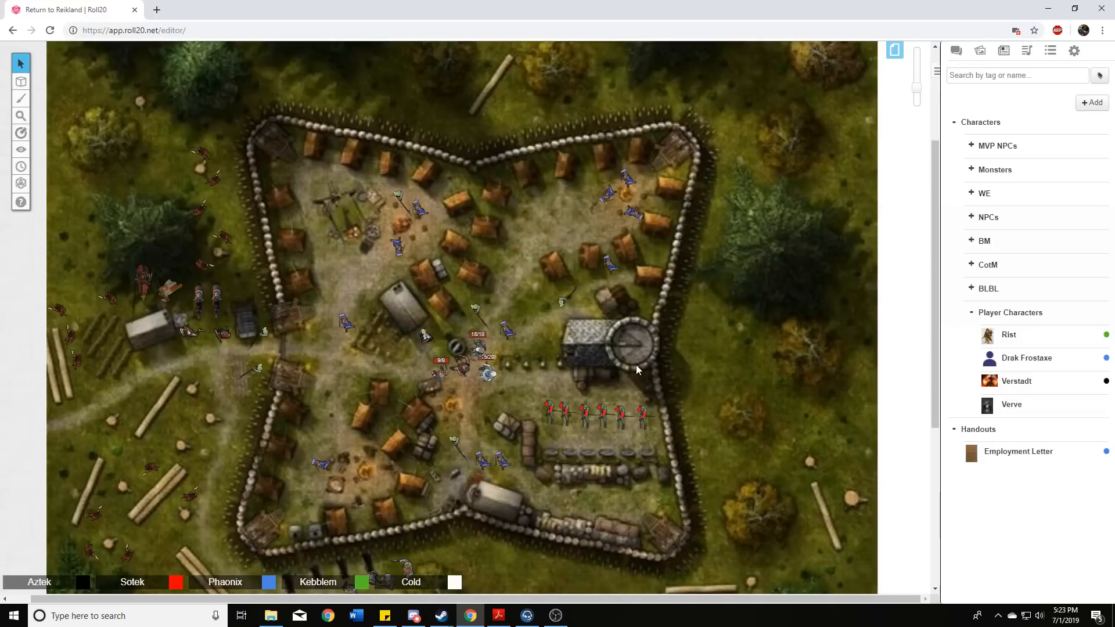
pyautogui.moveTo(597, 378)
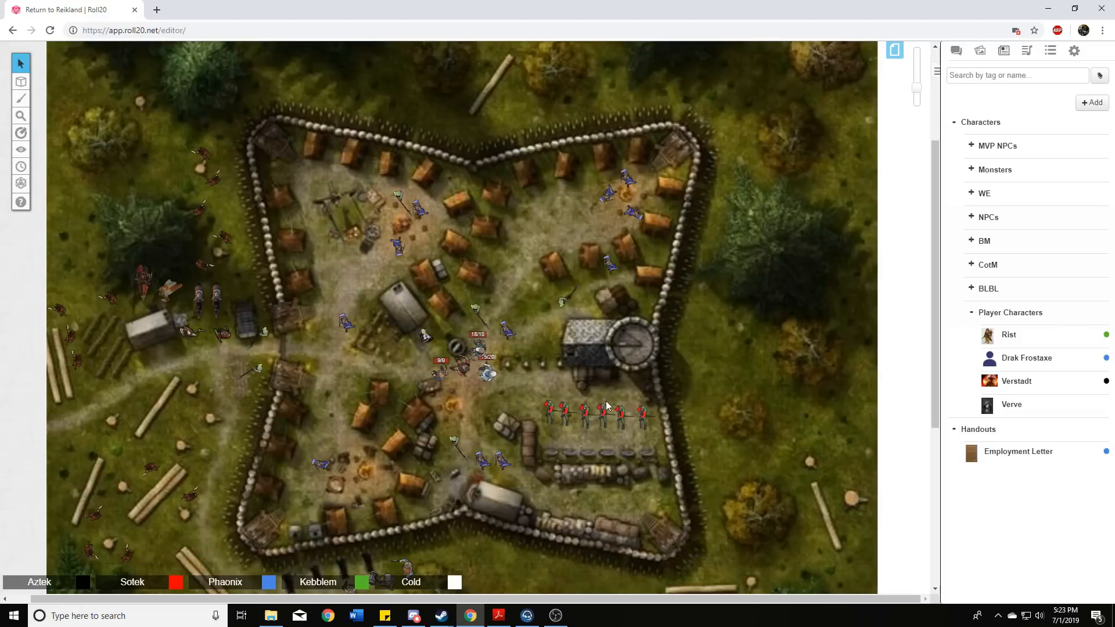
pyautogui.moveTo(603, 399)
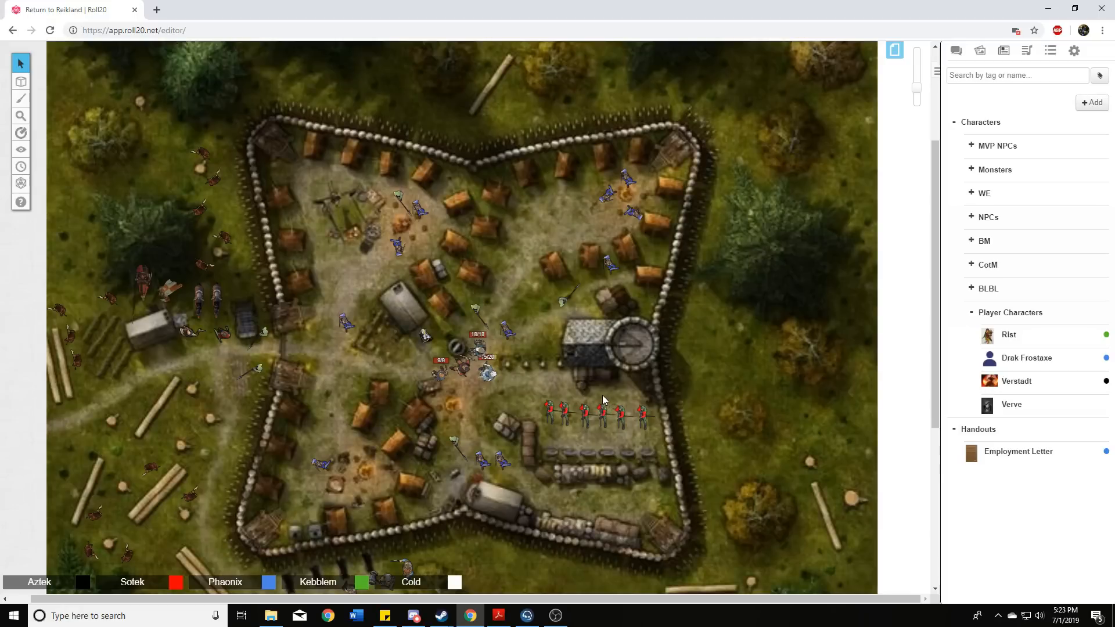
pyautogui.moveTo(557, 377)
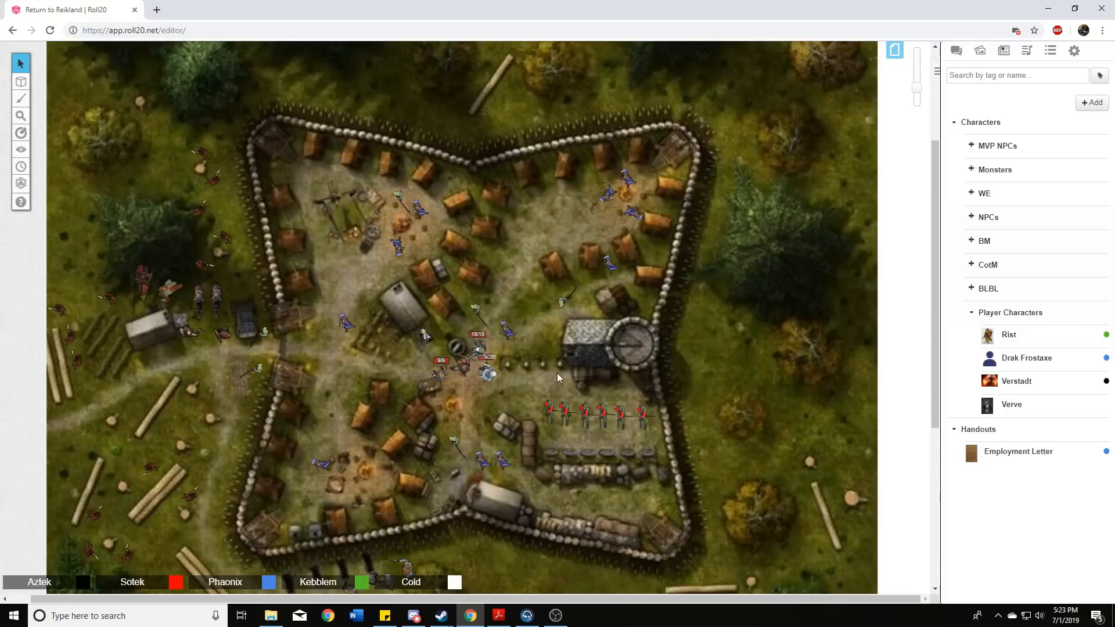
pyautogui.moveTo(547, 373)
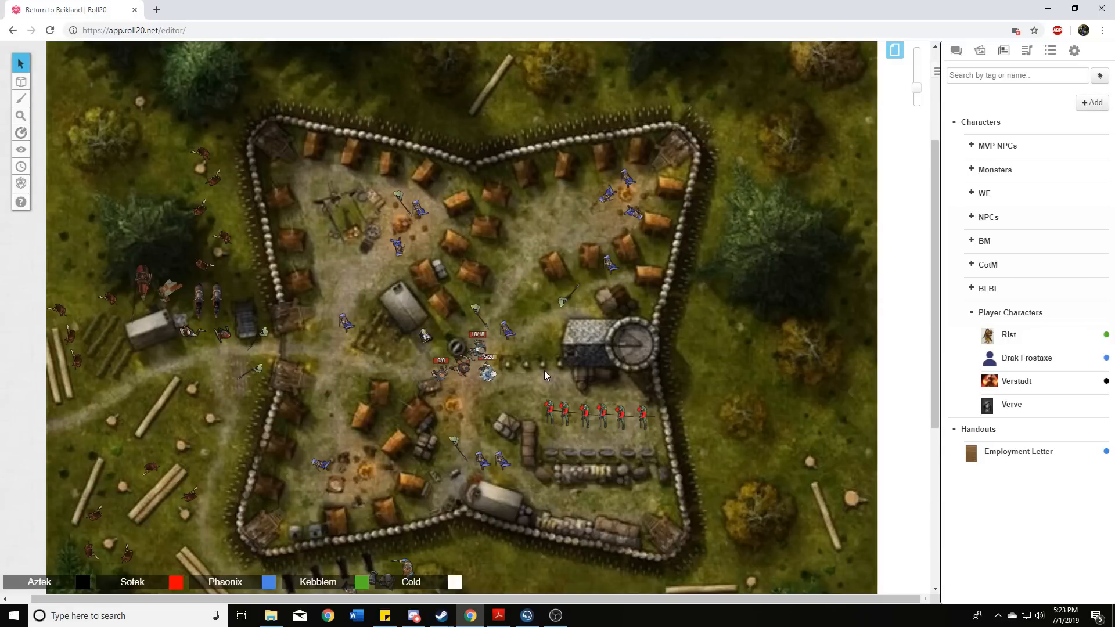
pyautogui.moveTo(543, 377)
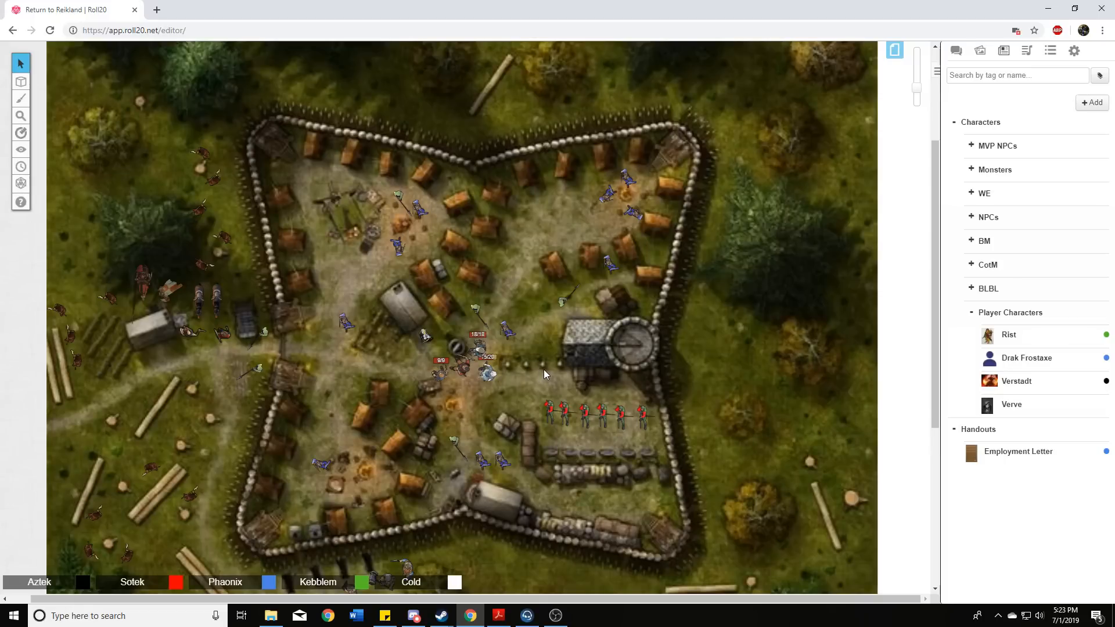
pyautogui.moveTo(540, 372)
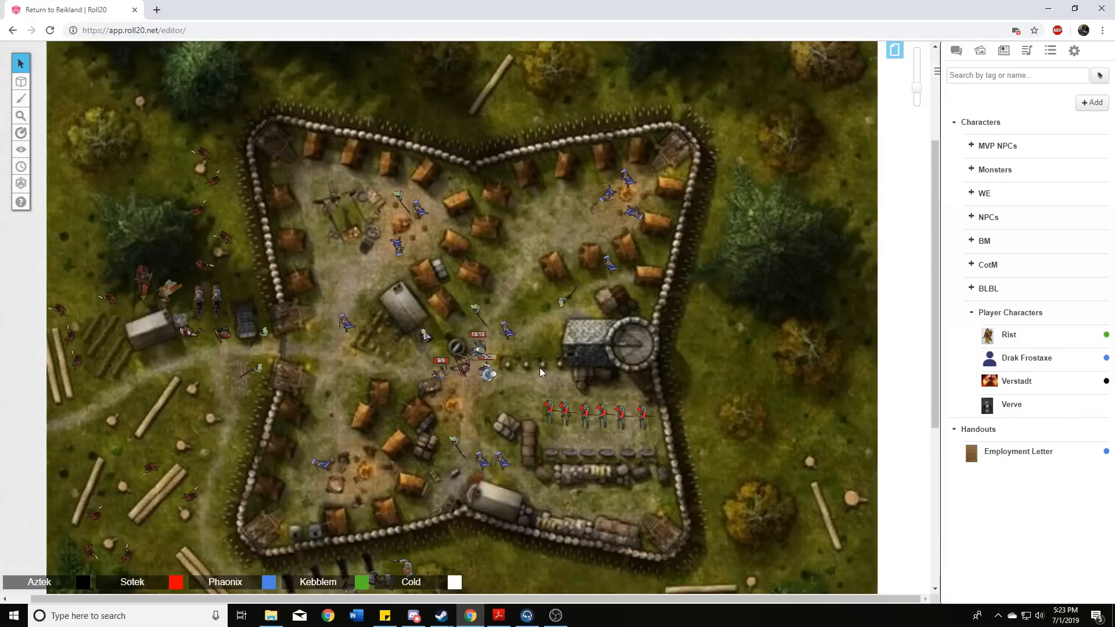
pyautogui.moveTo(540, 363)
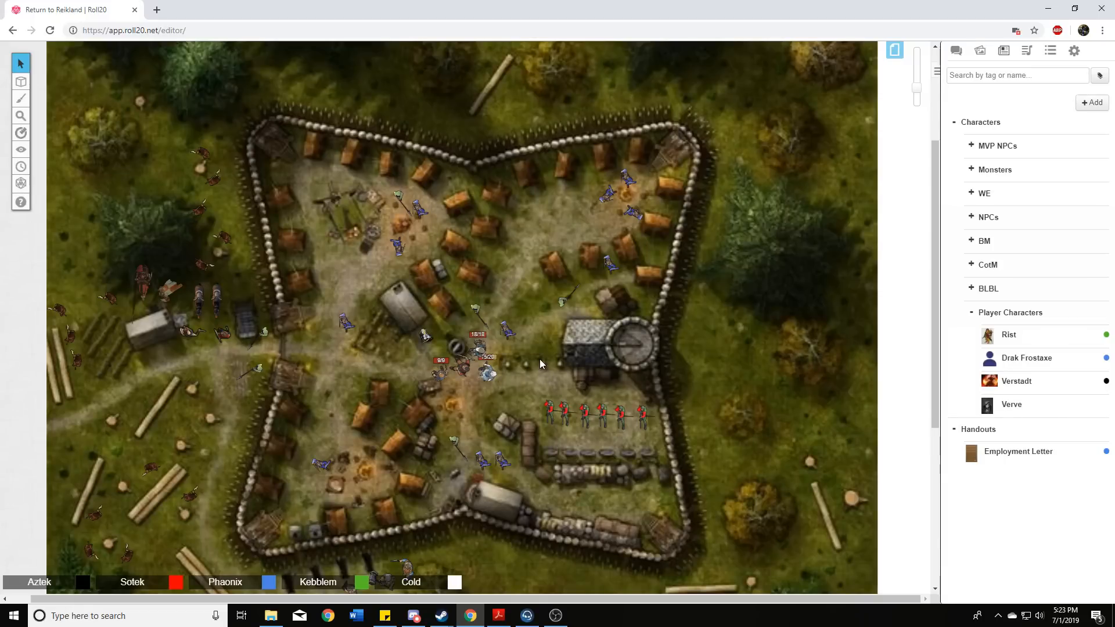
pyautogui.moveTo(530, 362)
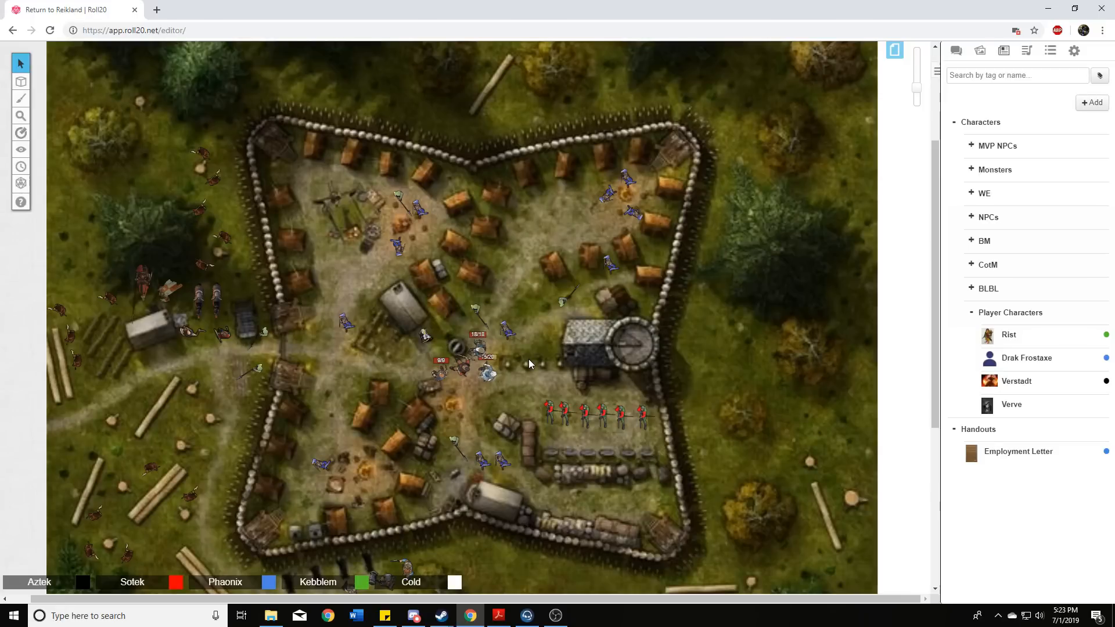
pyautogui.moveTo(546, 376)
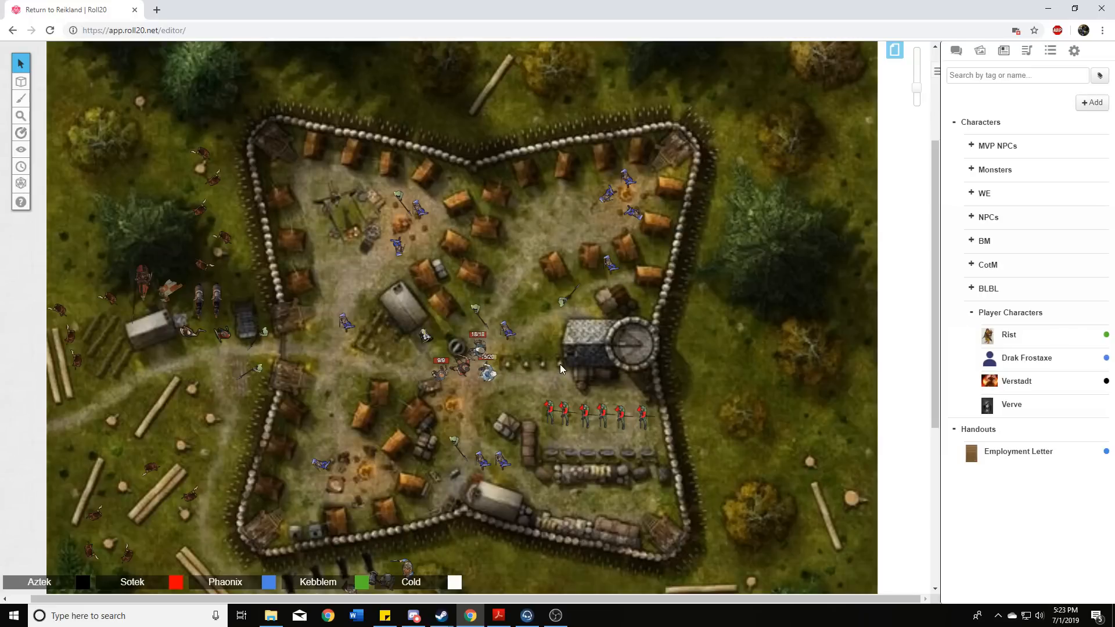
pyautogui.moveTo(550, 366)
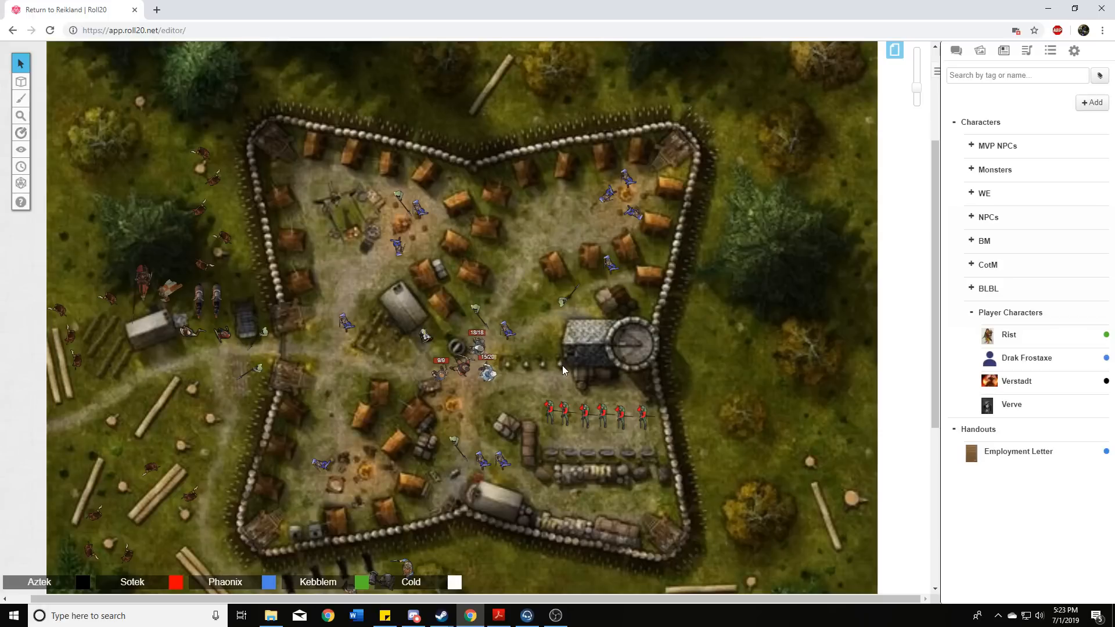
pyautogui.moveTo(556, 368)
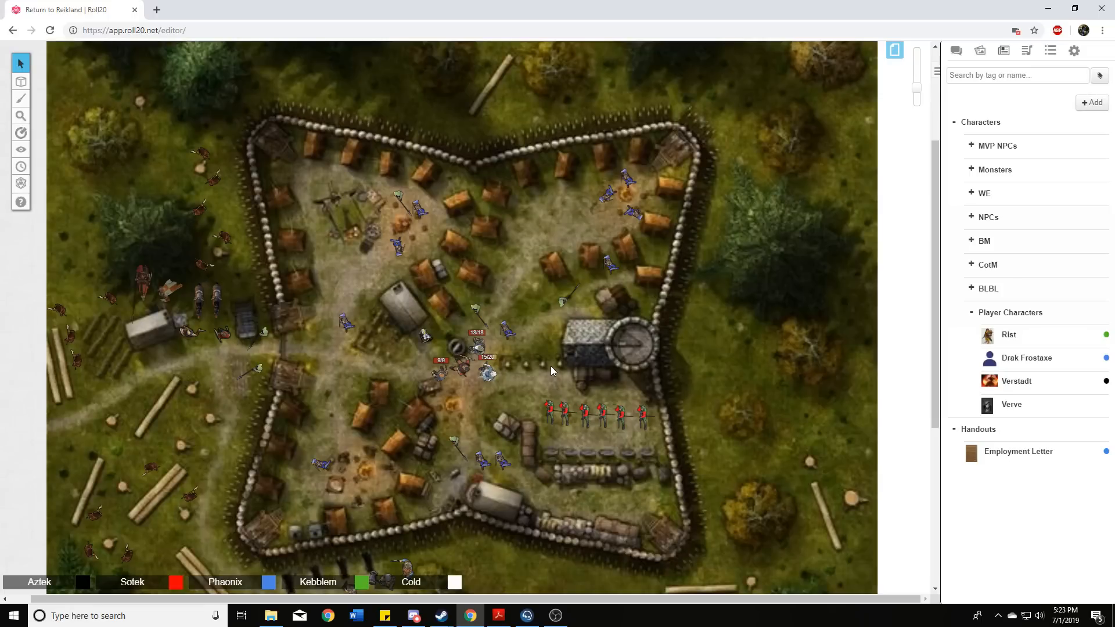
pyautogui.moveTo(543, 357)
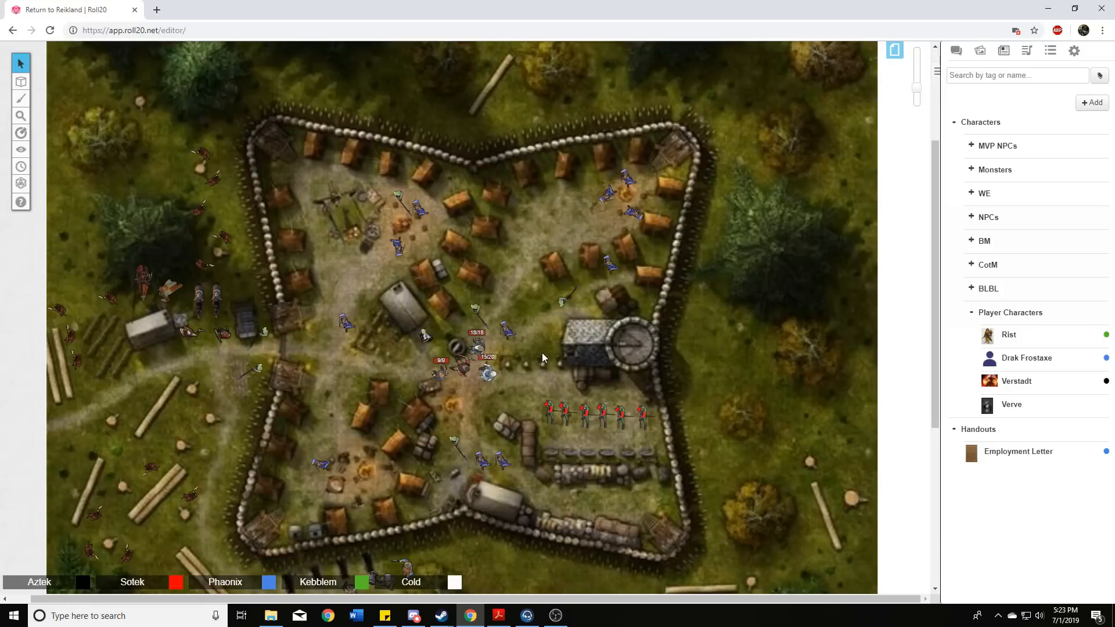
pyautogui.moveTo(554, 347)
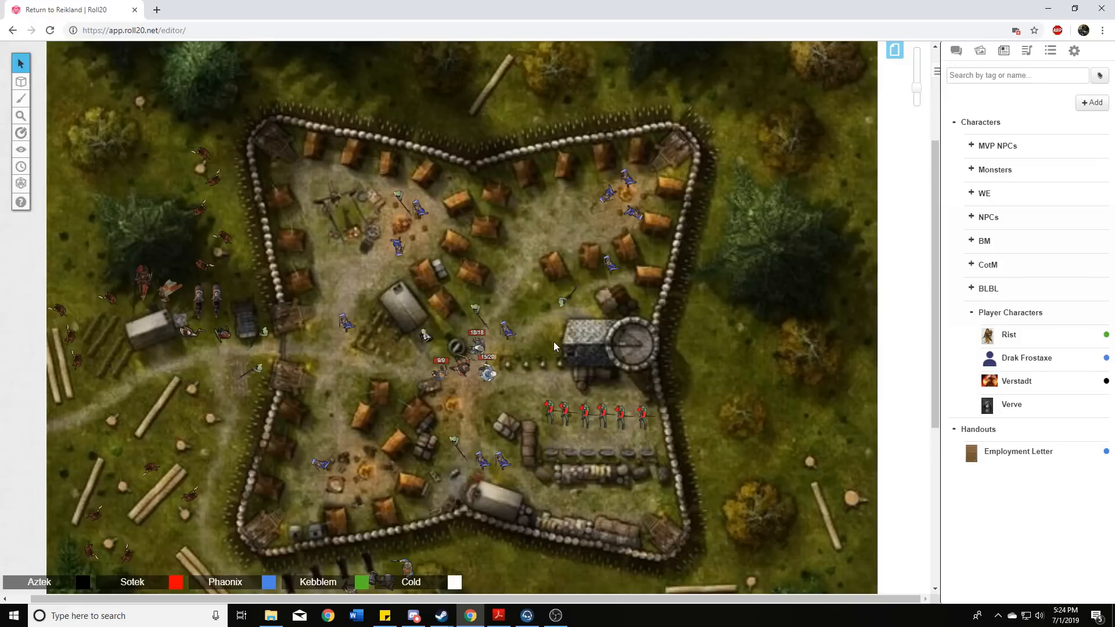
pyautogui.moveTo(558, 363)
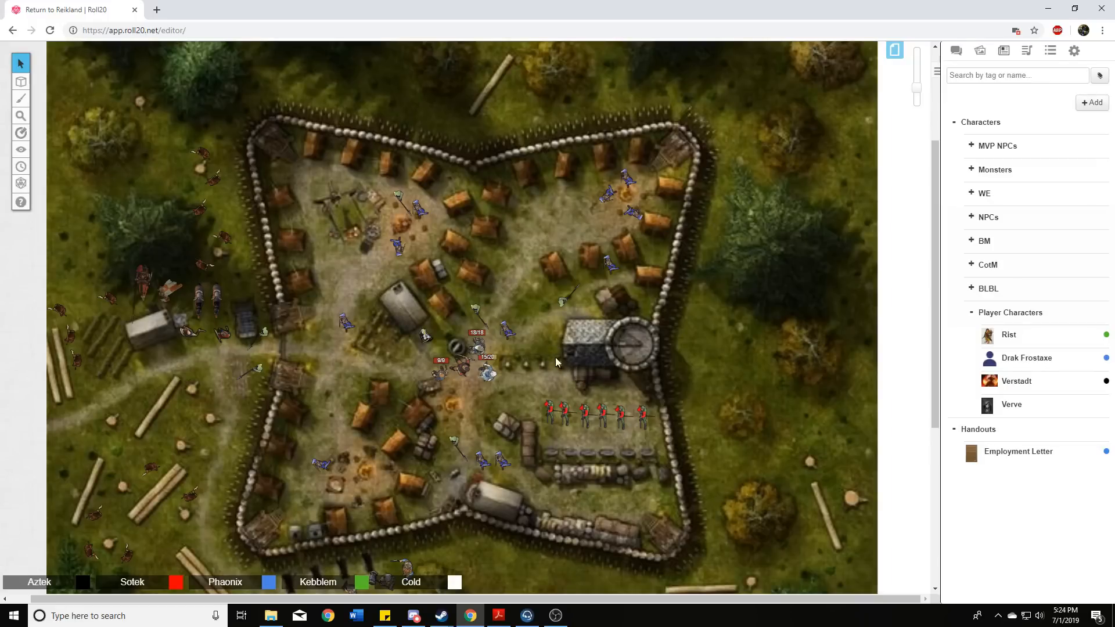
pyautogui.moveTo(561, 366)
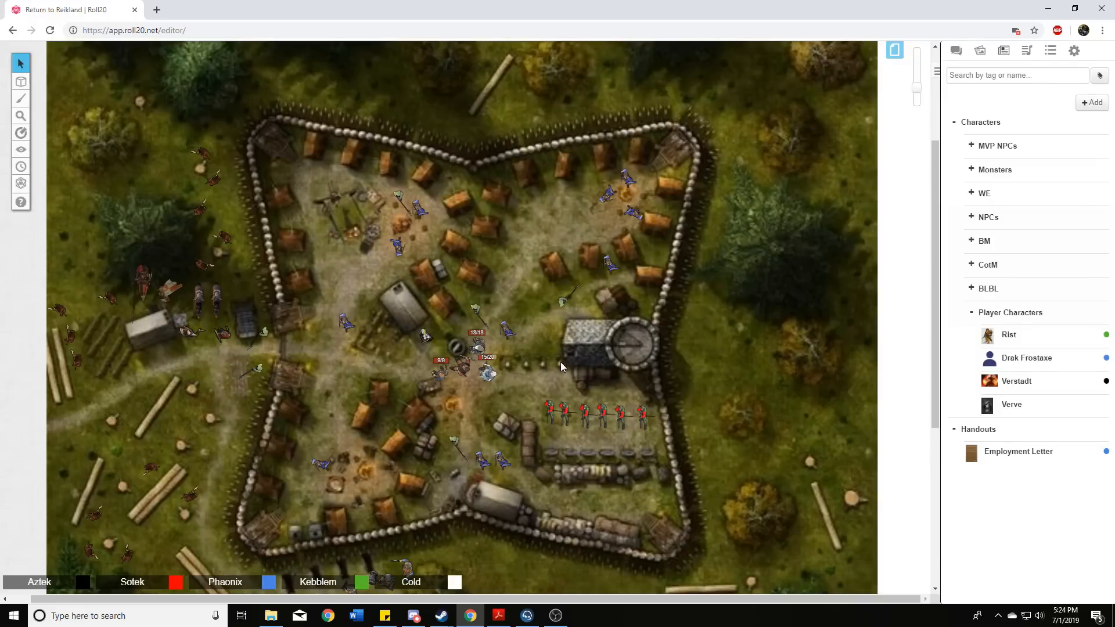
pyautogui.moveTo(559, 366)
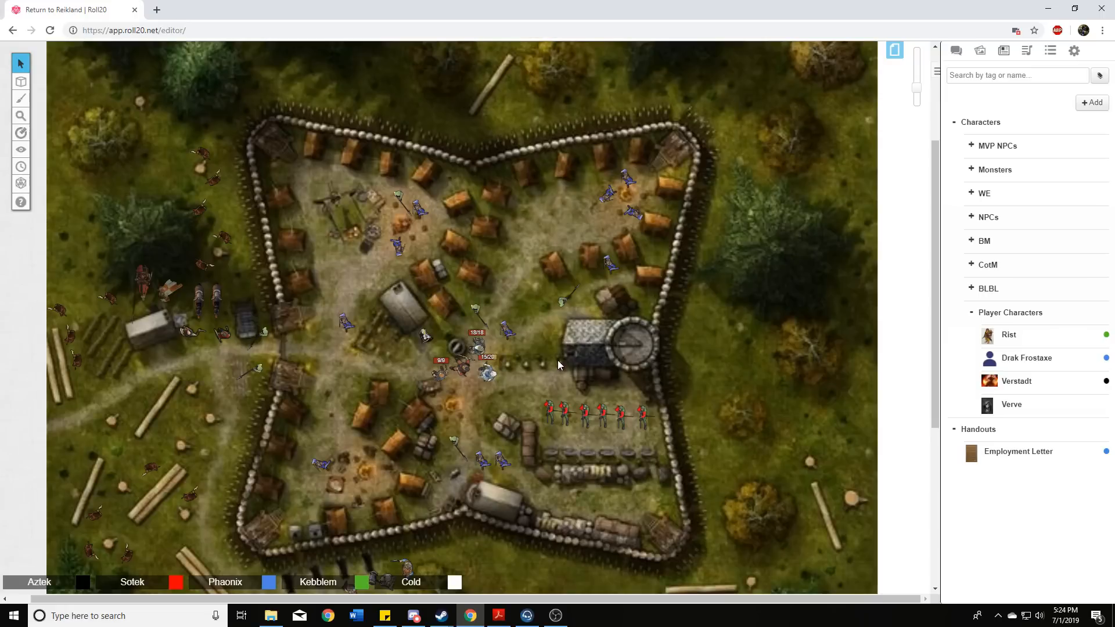
pyautogui.moveTo(555, 368)
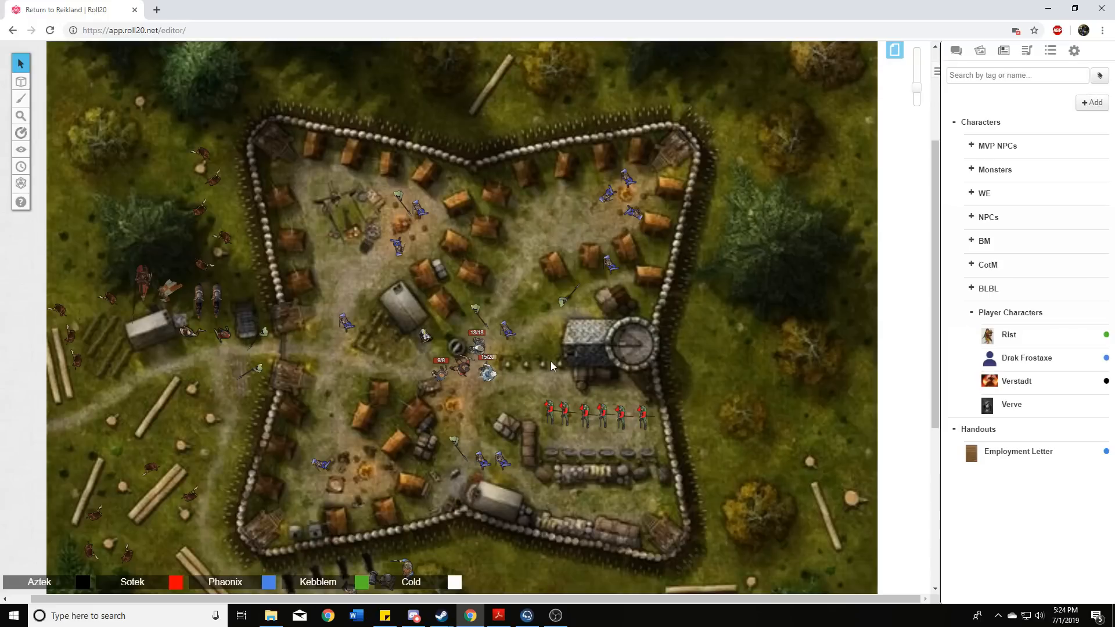
pyautogui.moveTo(527, 355)
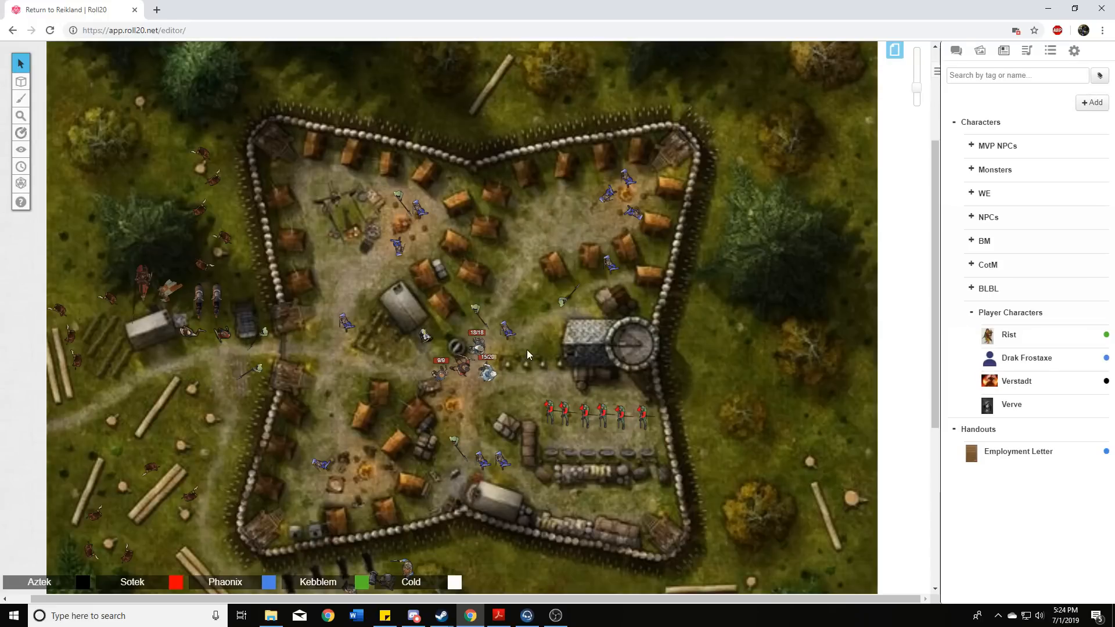
pyautogui.moveTo(526, 361)
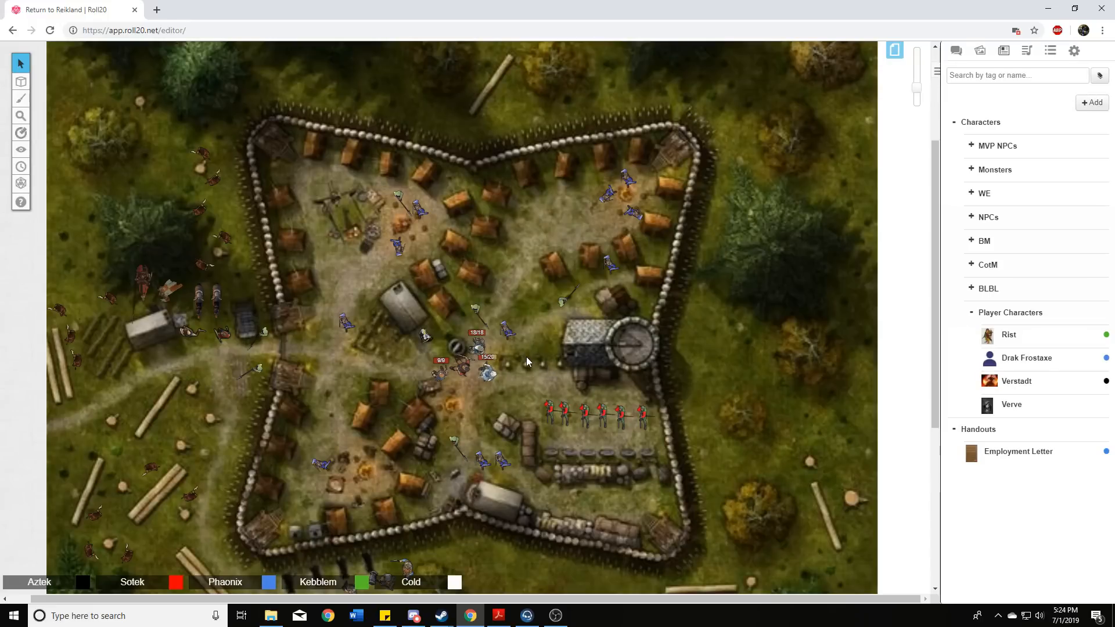
pyautogui.moveTo(544, 368)
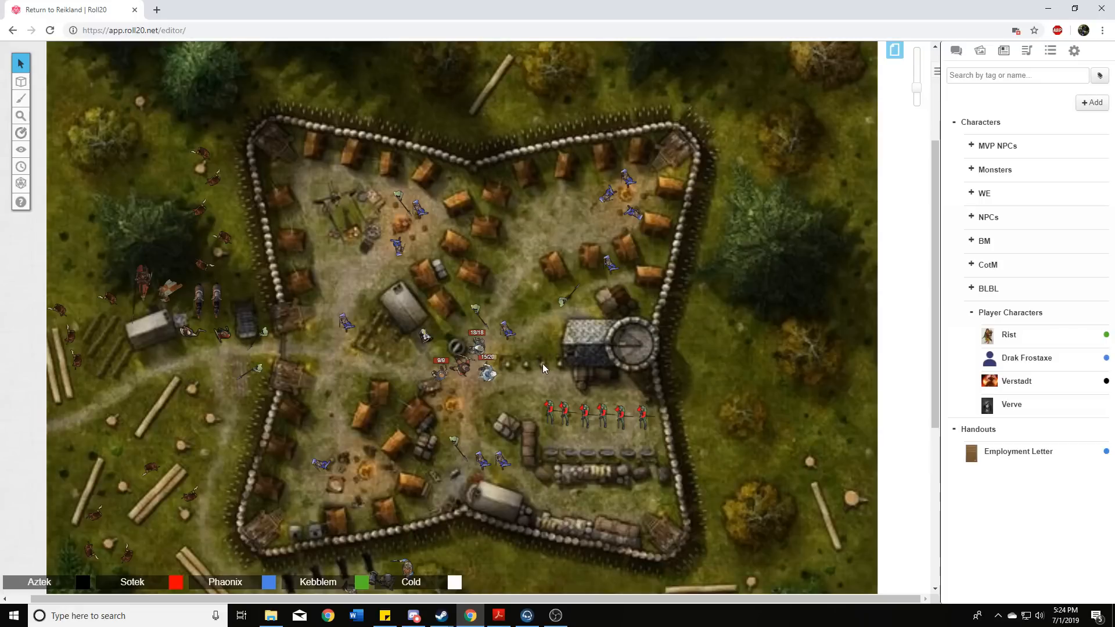
pyautogui.moveTo(540, 372)
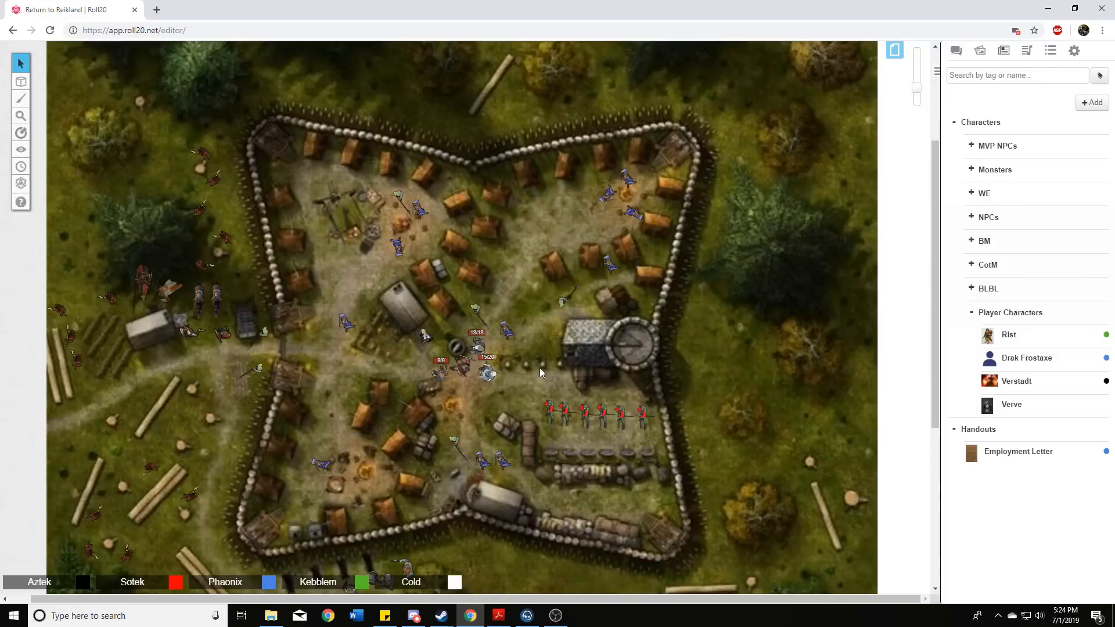
pyautogui.moveTo(540, 365)
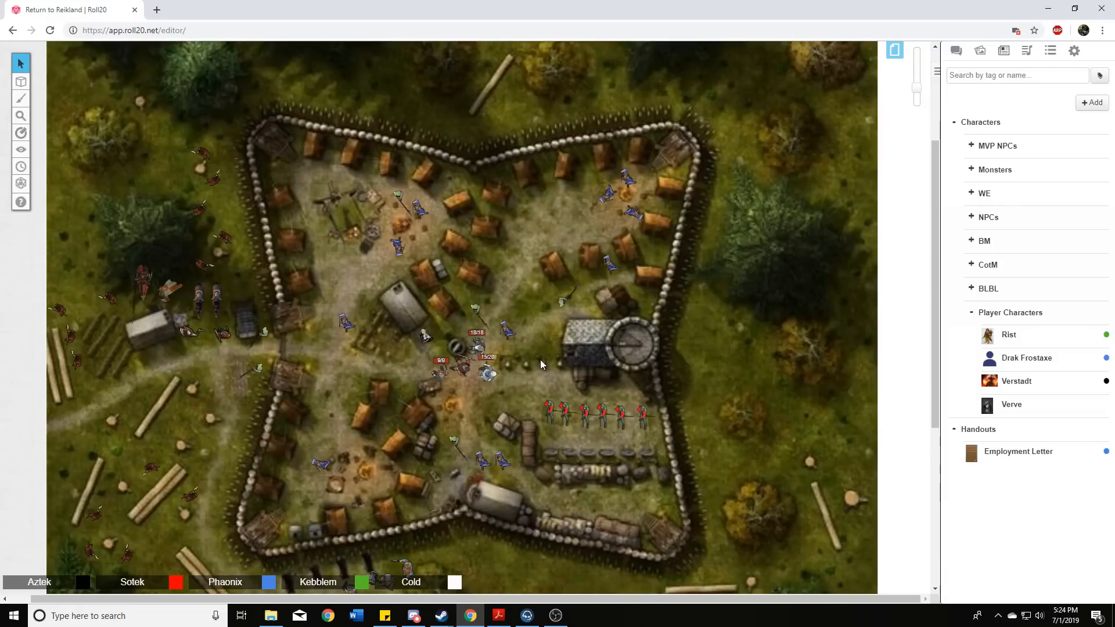
pyautogui.moveTo(553, 375)
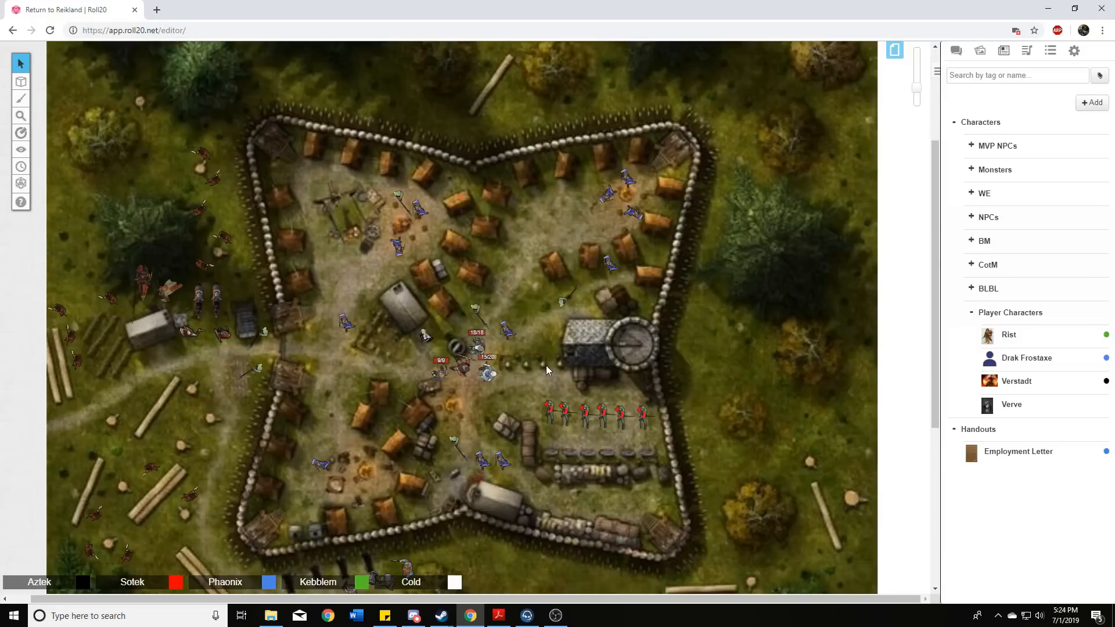
pyautogui.moveTo(547, 382)
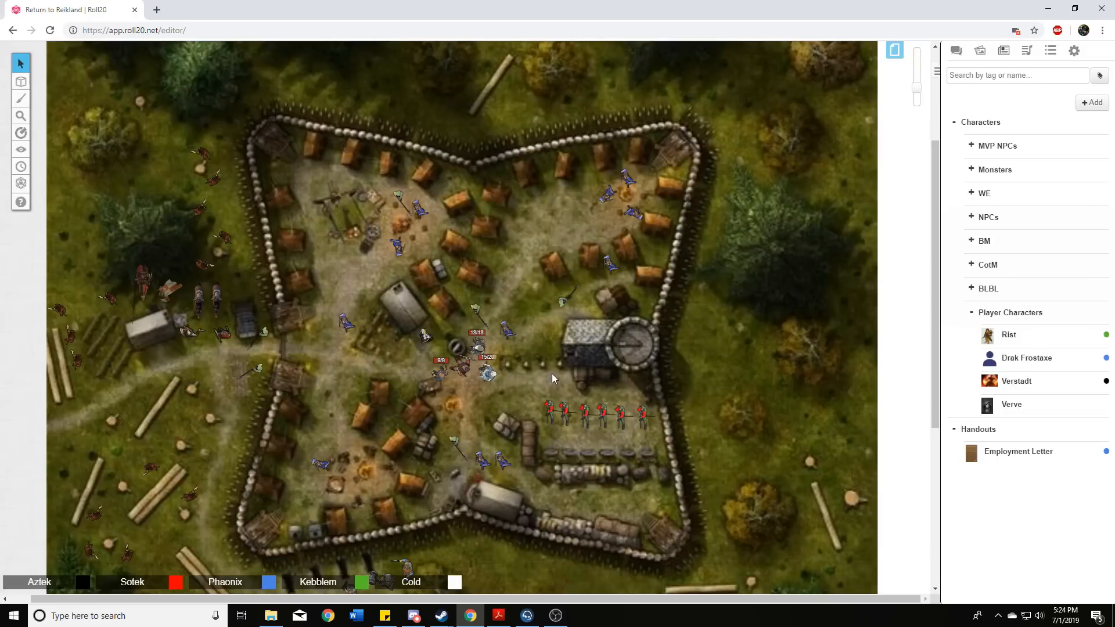
pyautogui.moveTo(559, 368)
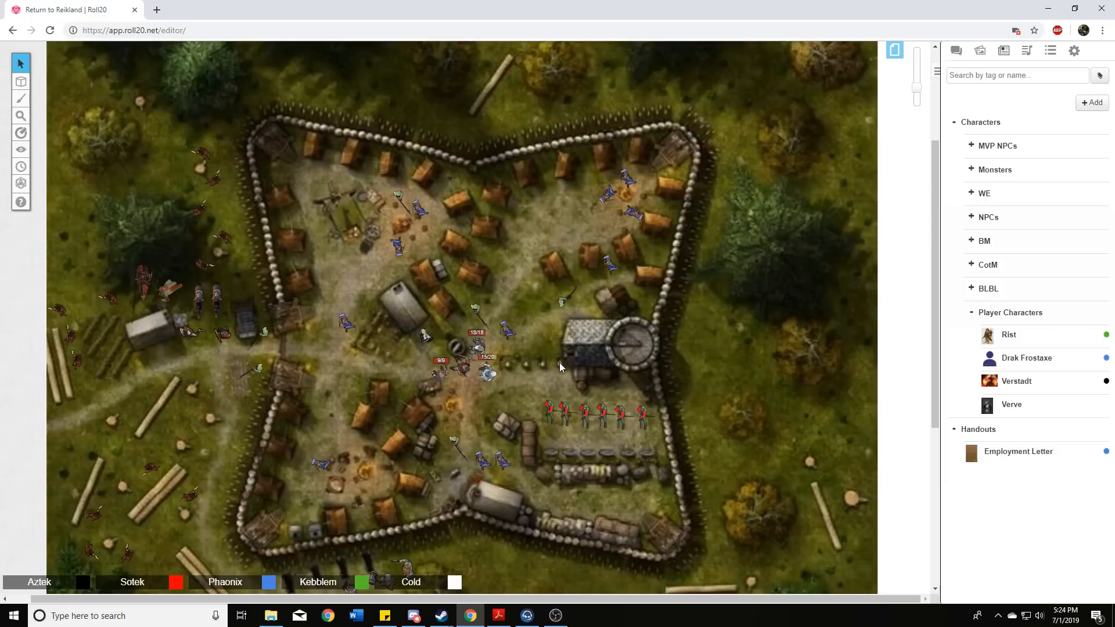
pyautogui.moveTo(553, 375)
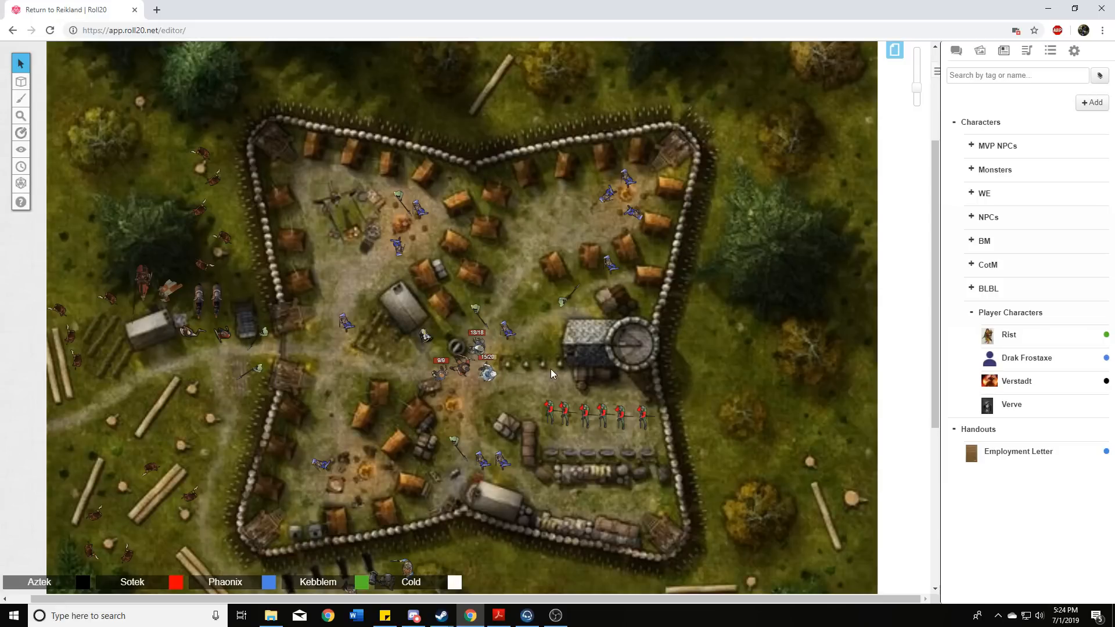
pyautogui.moveTo(537, 363)
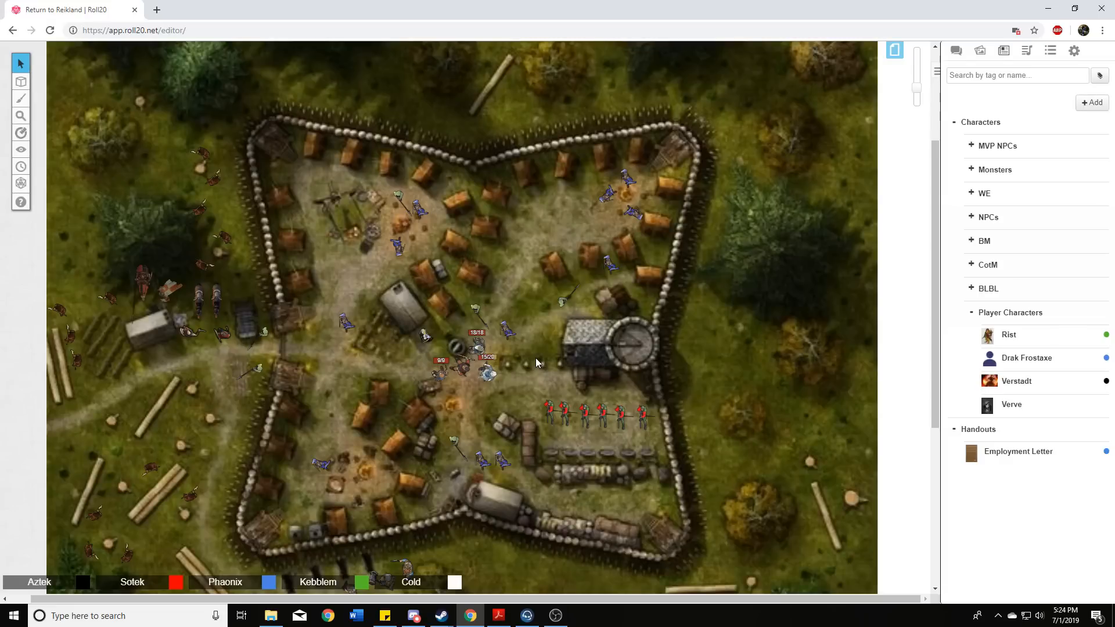
pyautogui.moveTo(534, 355)
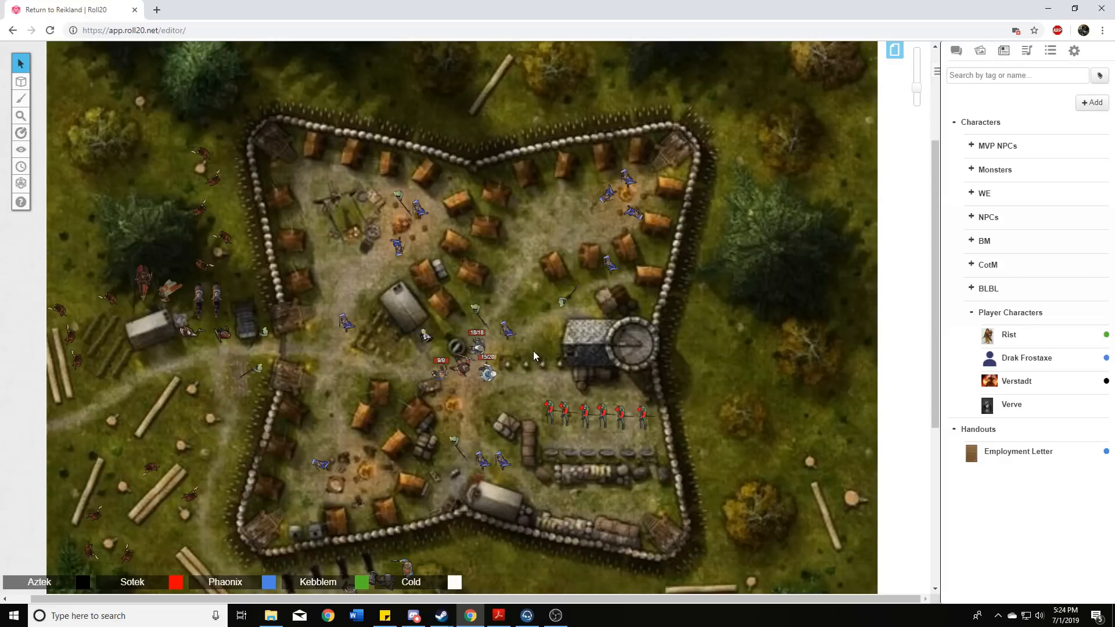
pyautogui.moveTo(518, 373)
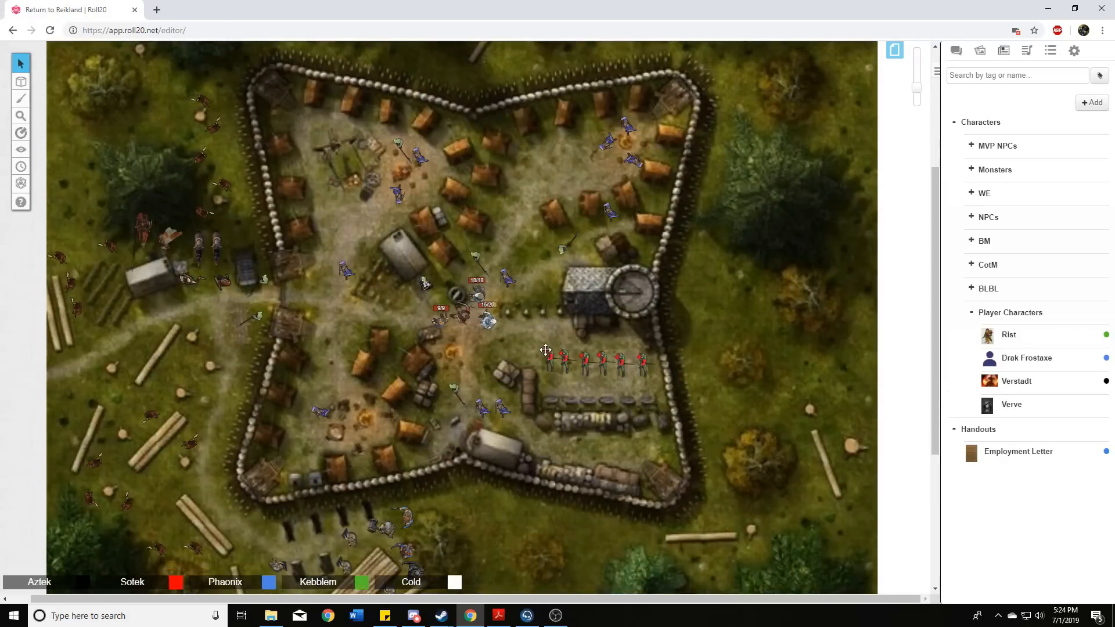
pyautogui.moveTo(529, 341)
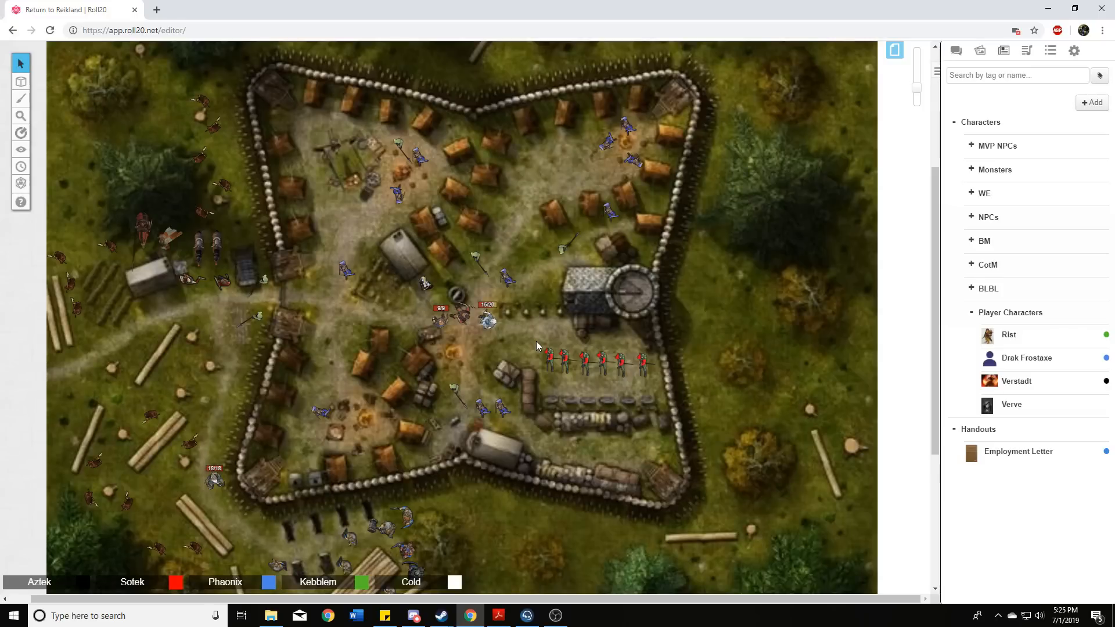
pyautogui.moveTo(536, 340)
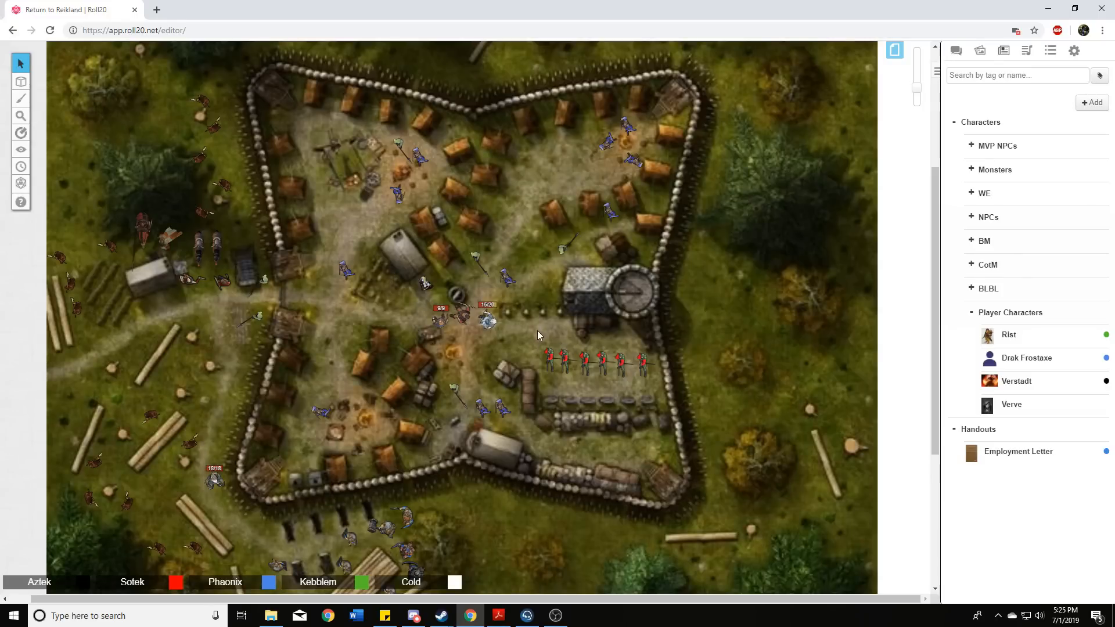
pyautogui.moveTo(551, 326)
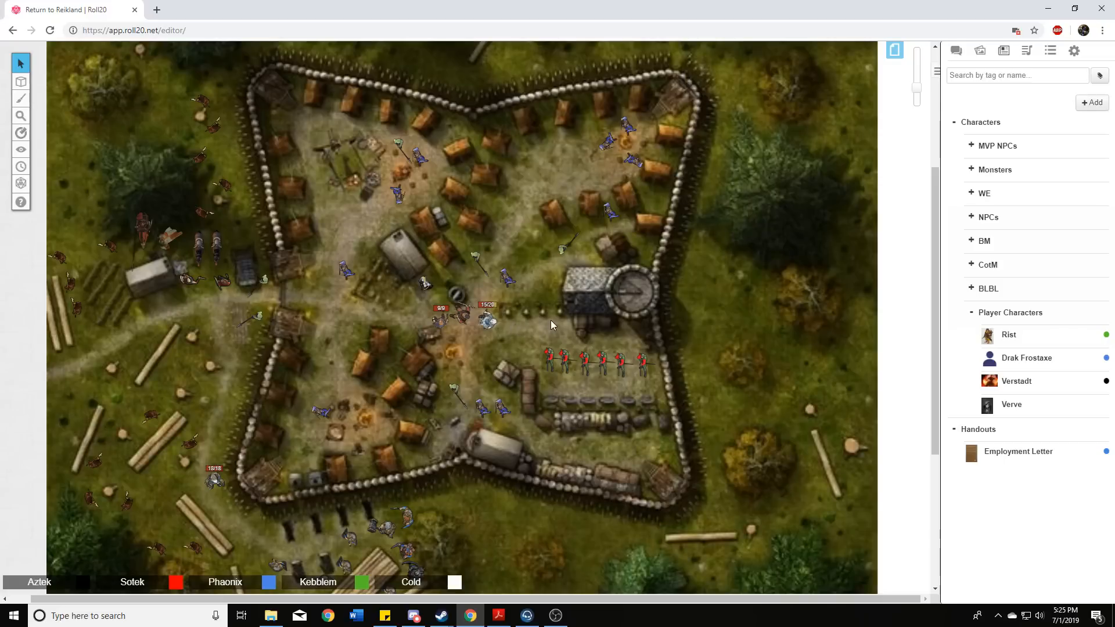
pyautogui.moveTo(540, 327)
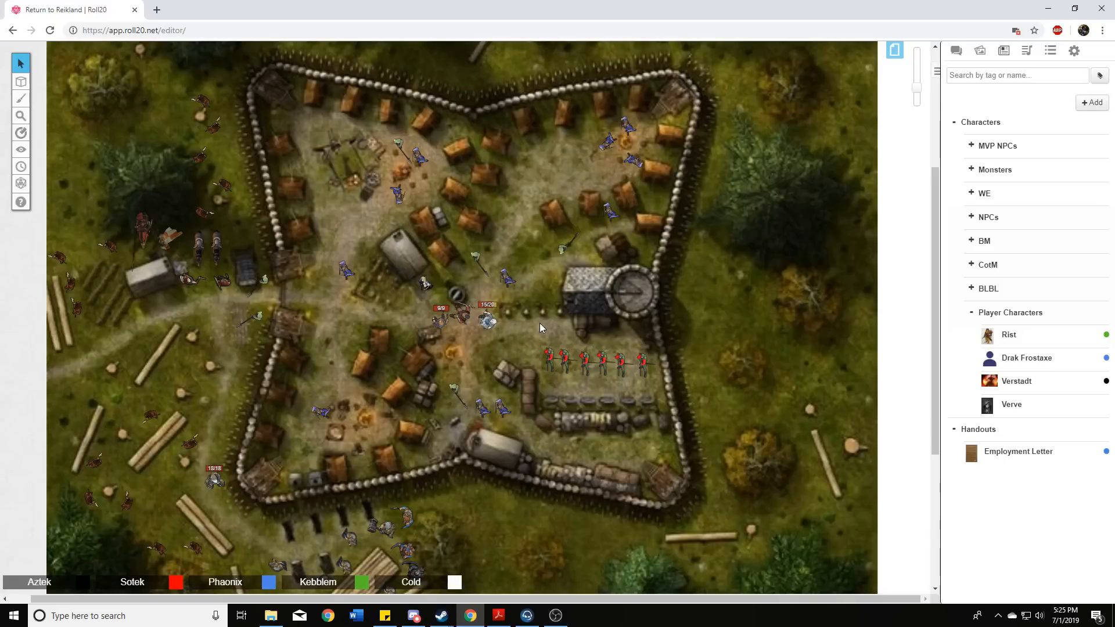
pyautogui.moveTo(553, 322)
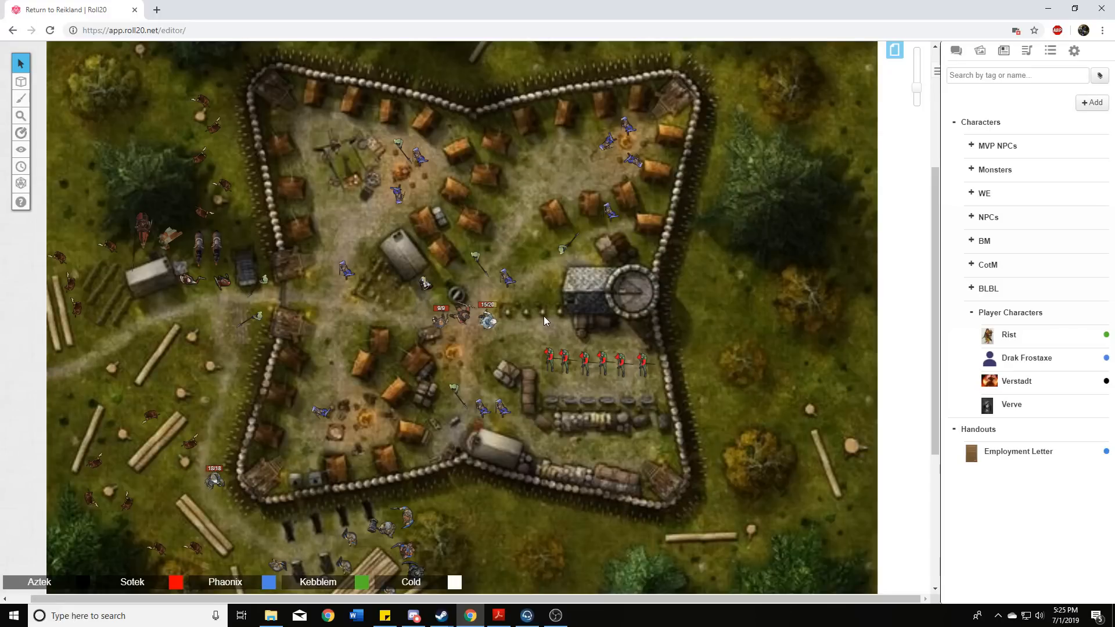
pyautogui.moveTo(544, 331)
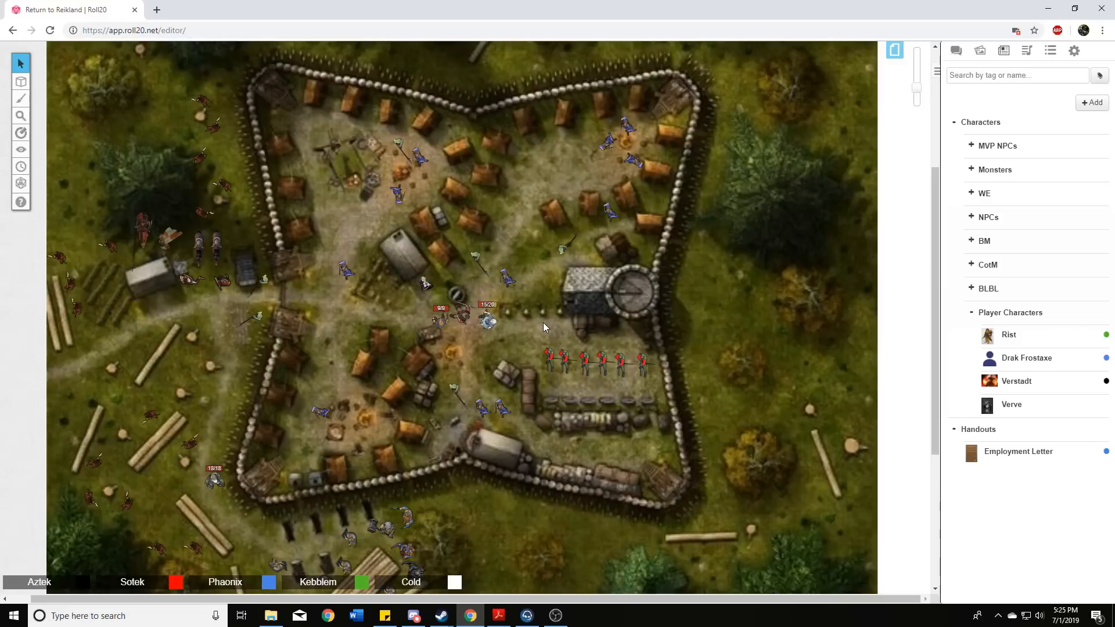
pyautogui.moveTo(551, 326)
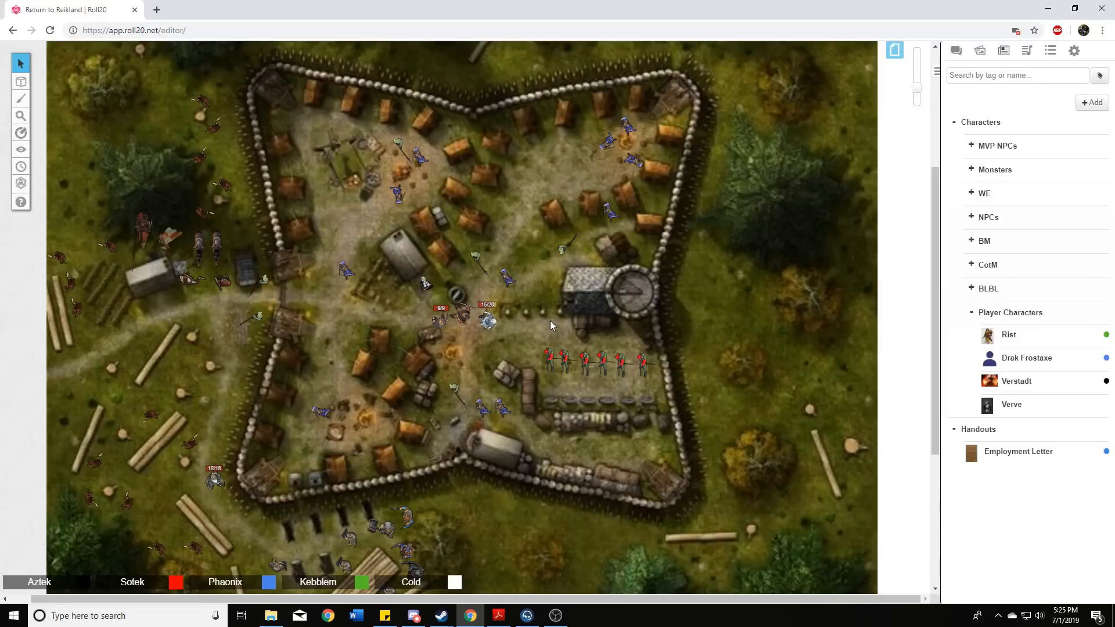
pyautogui.moveTo(540, 324)
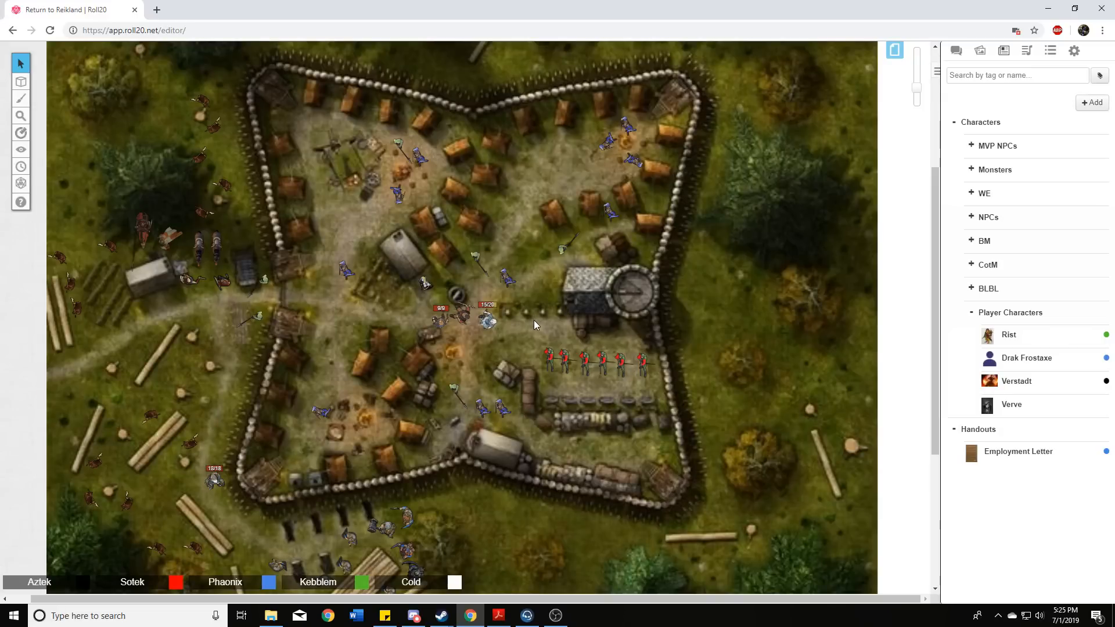
pyautogui.moveTo(527, 315)
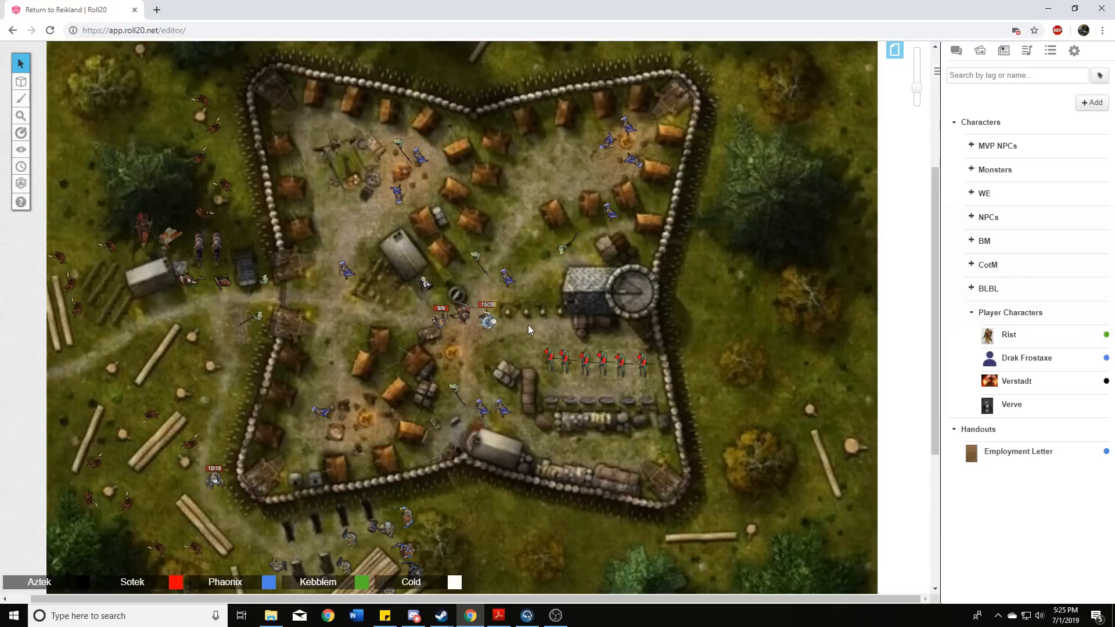
pyautogui.moveTo(542, 286)
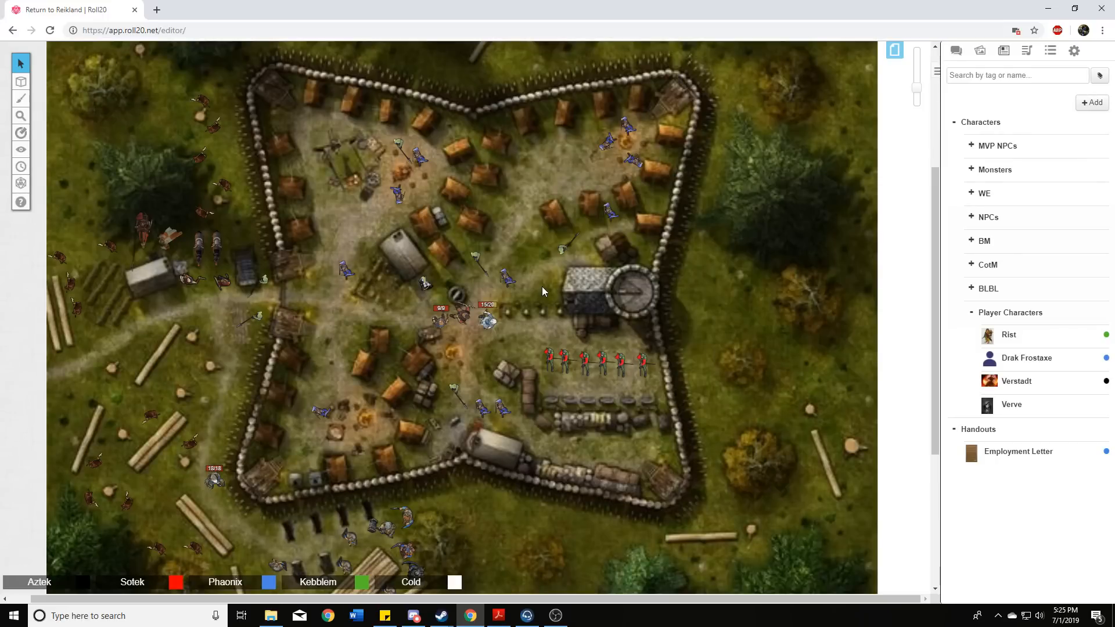
pyautogui.moveTo(532, 299)
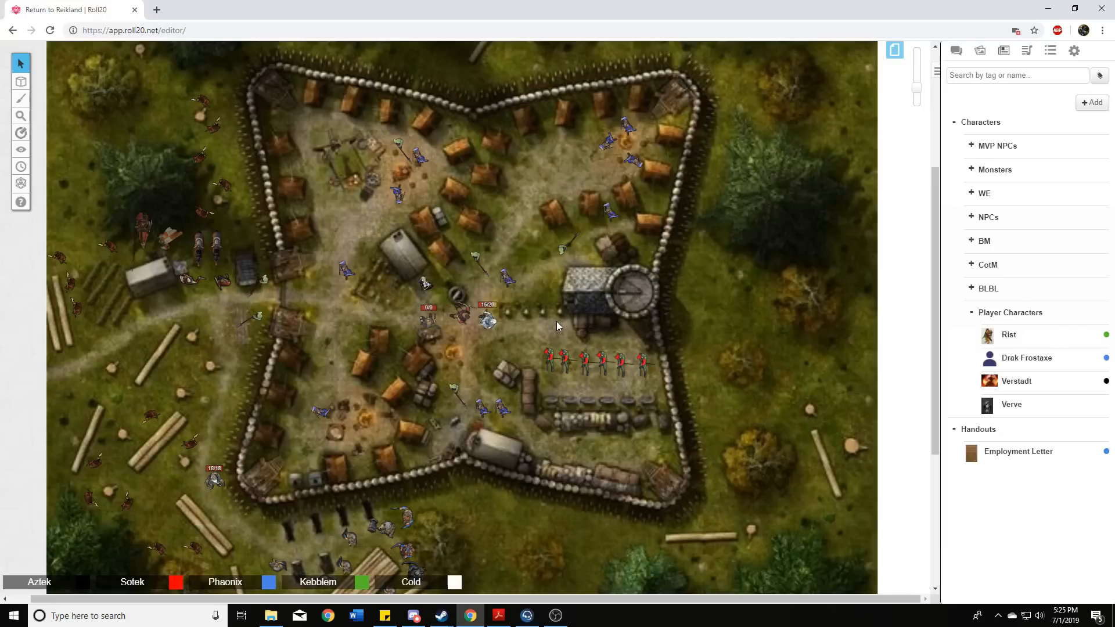
pyautogui.moveTo(538, 345)
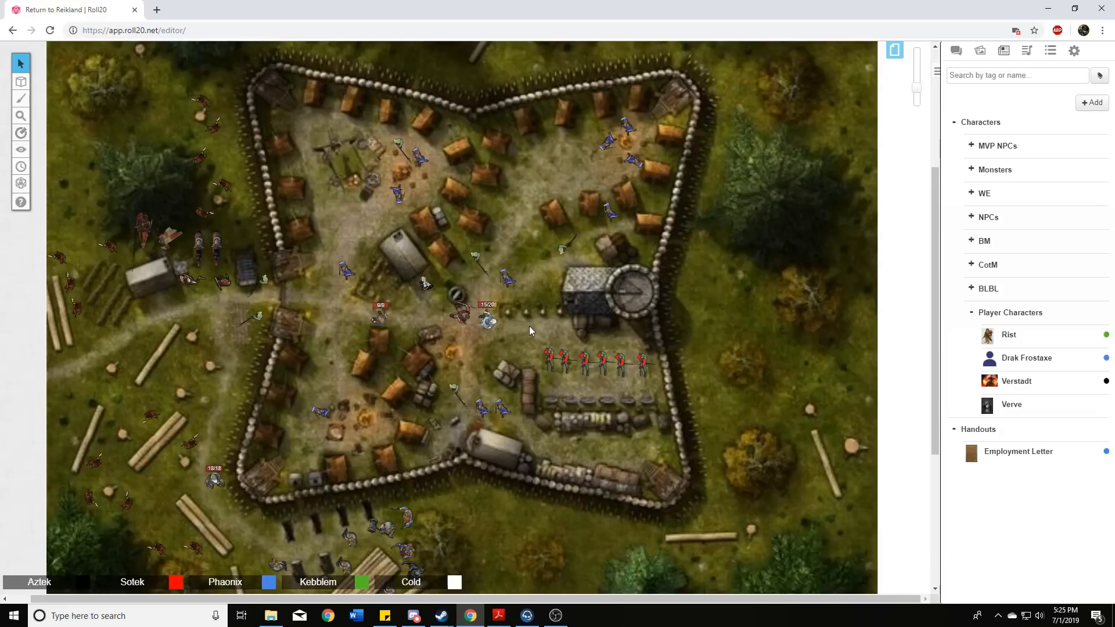
pyautogui.moveTo(540, 369)
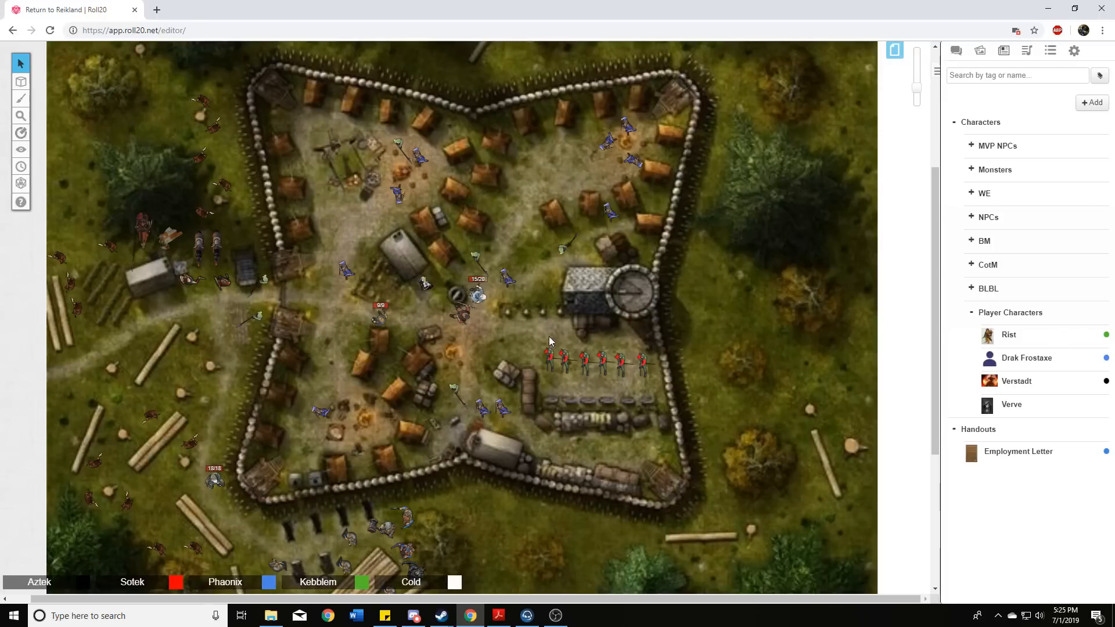
pyautogui.moveTo(528, 355)
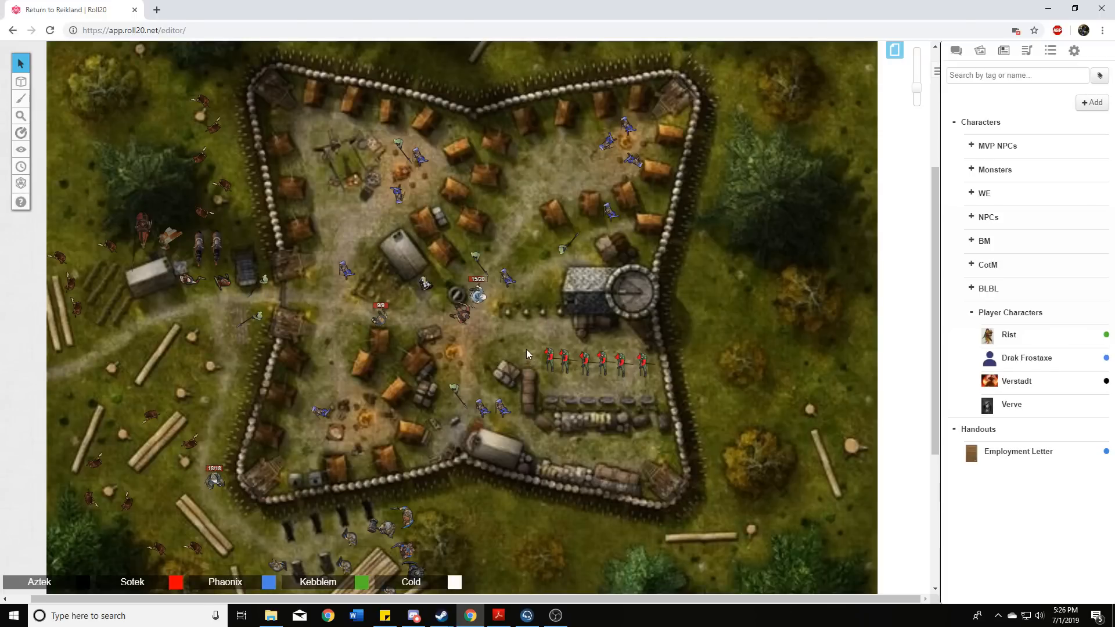
pyautogui.moveTo(546, 344)
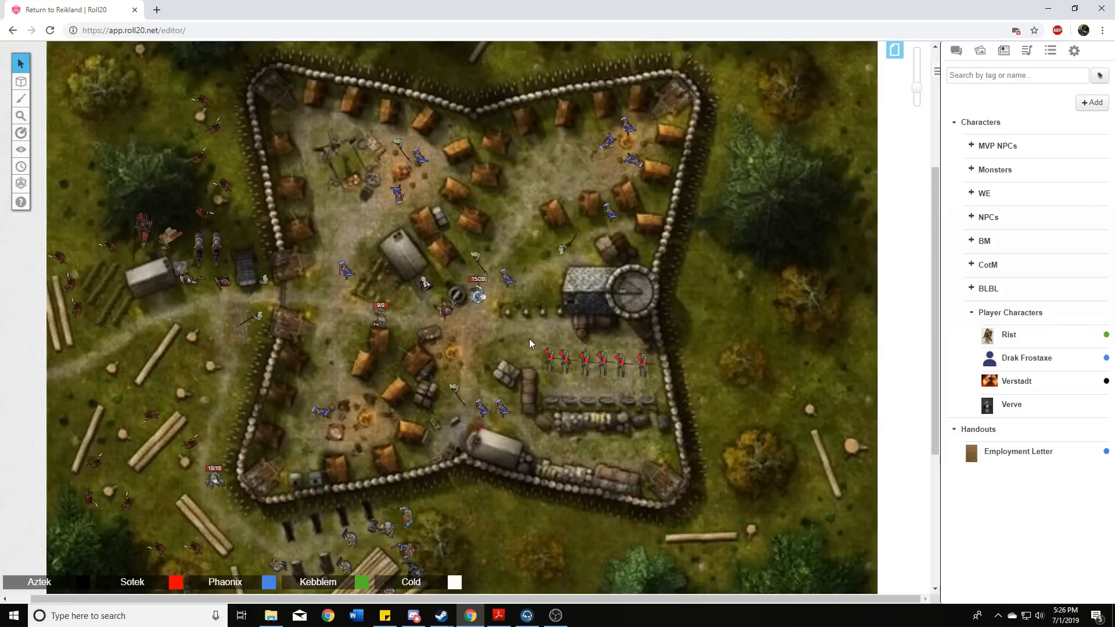
pyautogui.moveTo(543, 349)
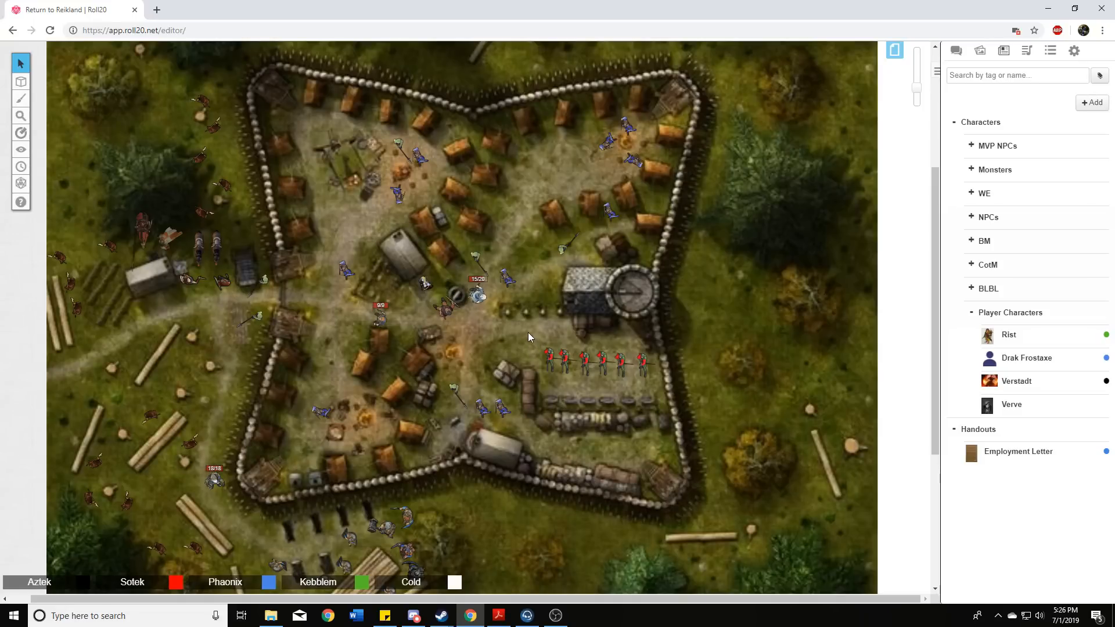
pyautogui.moveTo(535, 336)
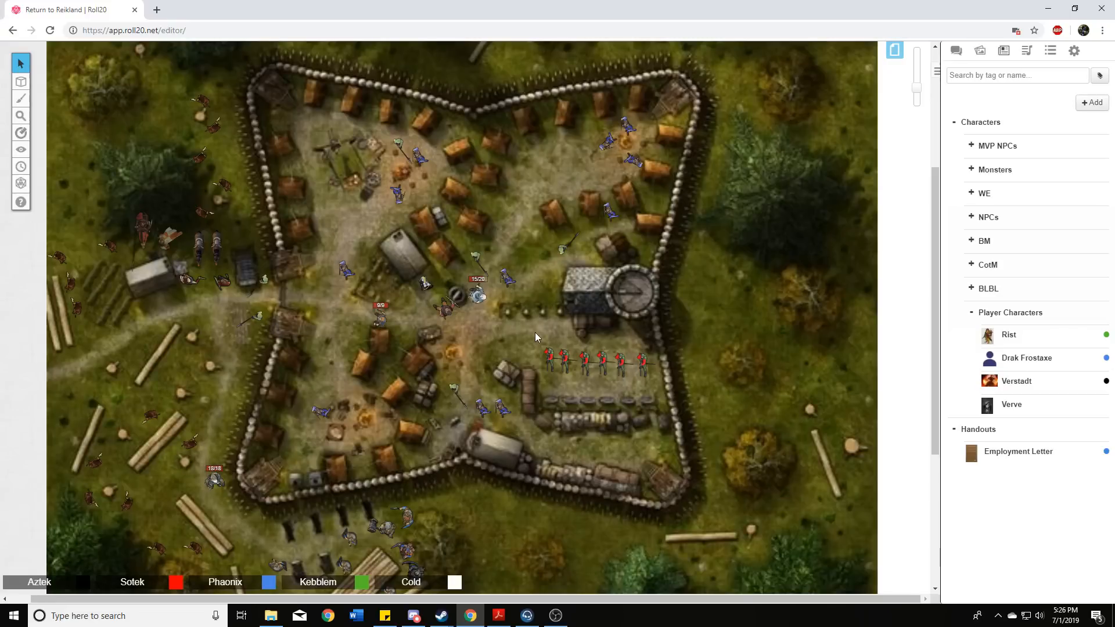
pyautogui.moveTo(529, 337)
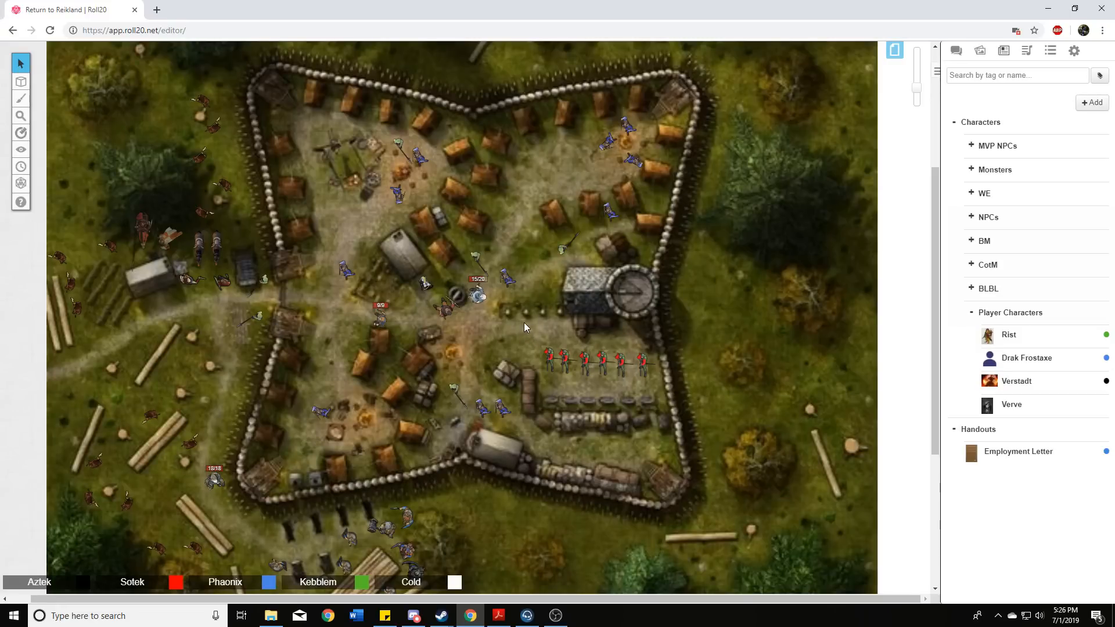
pyautogui.moveTo(505, 356)
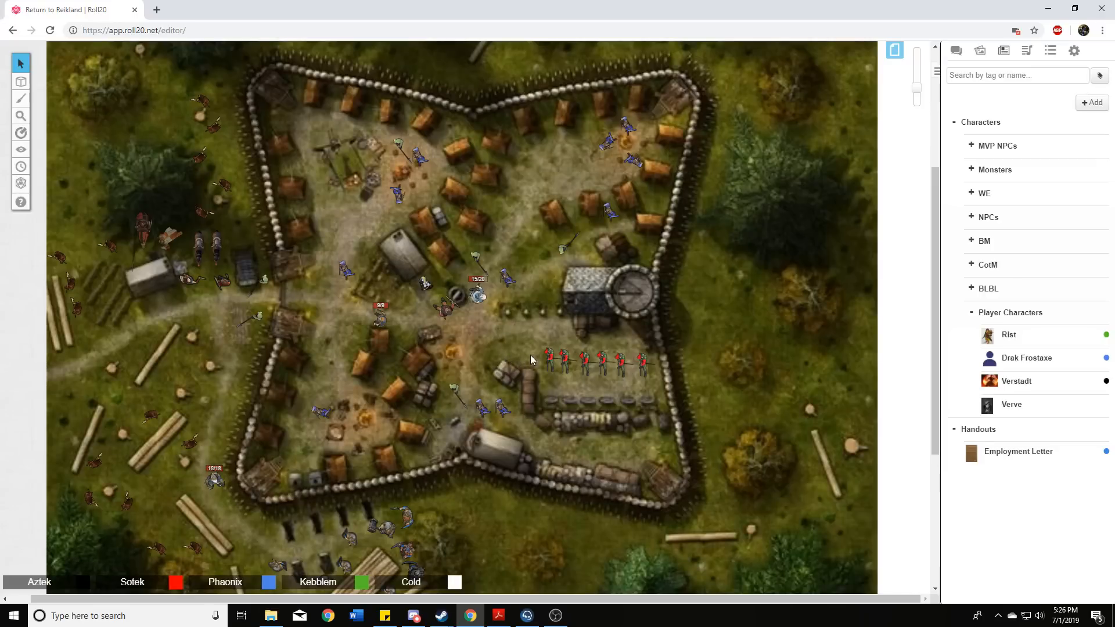
pyautogui.moveTo(541, 339)
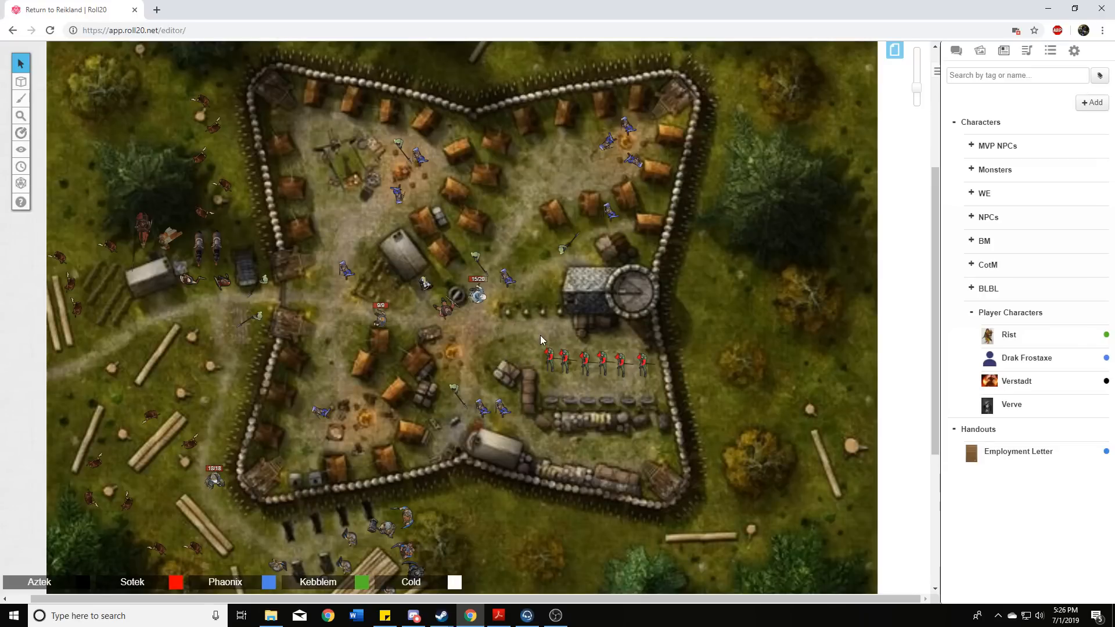
pyautogui.moveTo(534, 349)
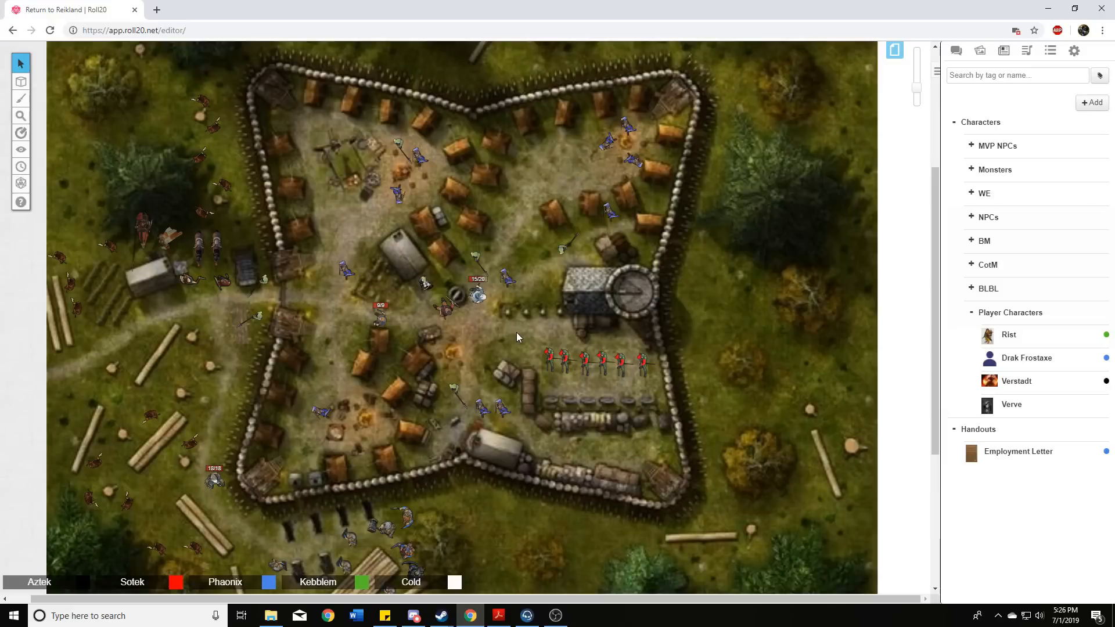
pyautogui.moveTo(508, 335)
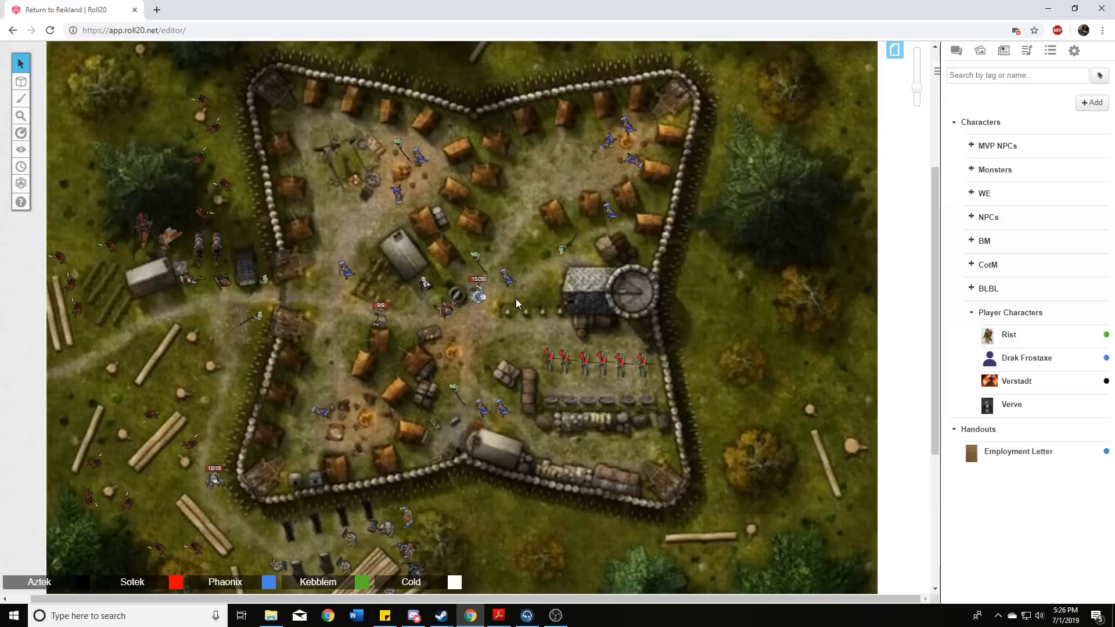
pyautogui.moveTo(518, 312)
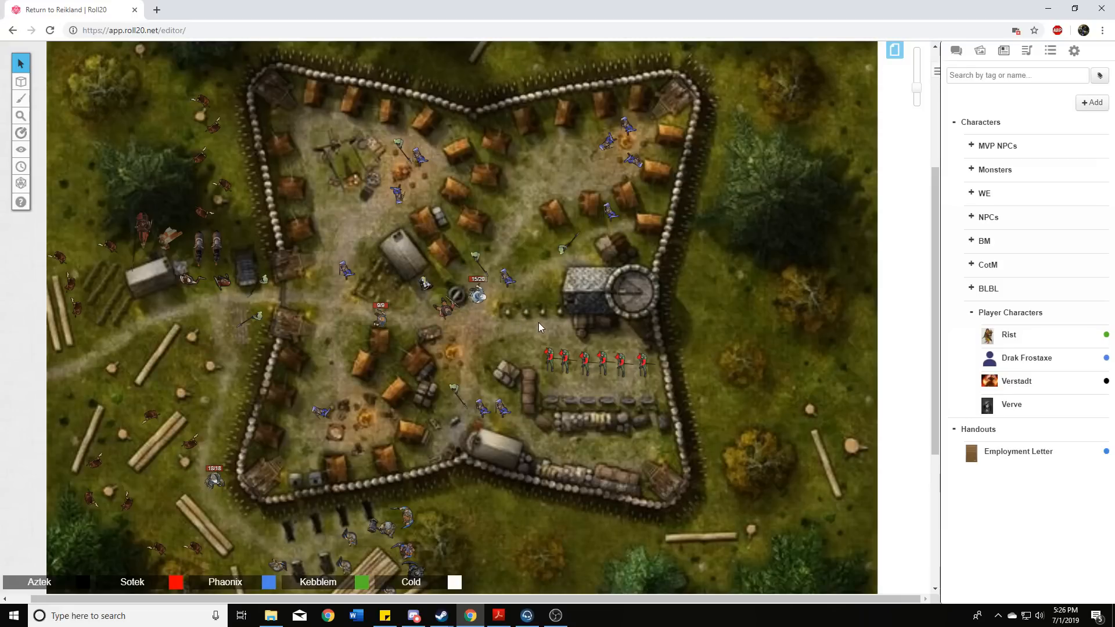
pyautogui.moveTo(530, 331)
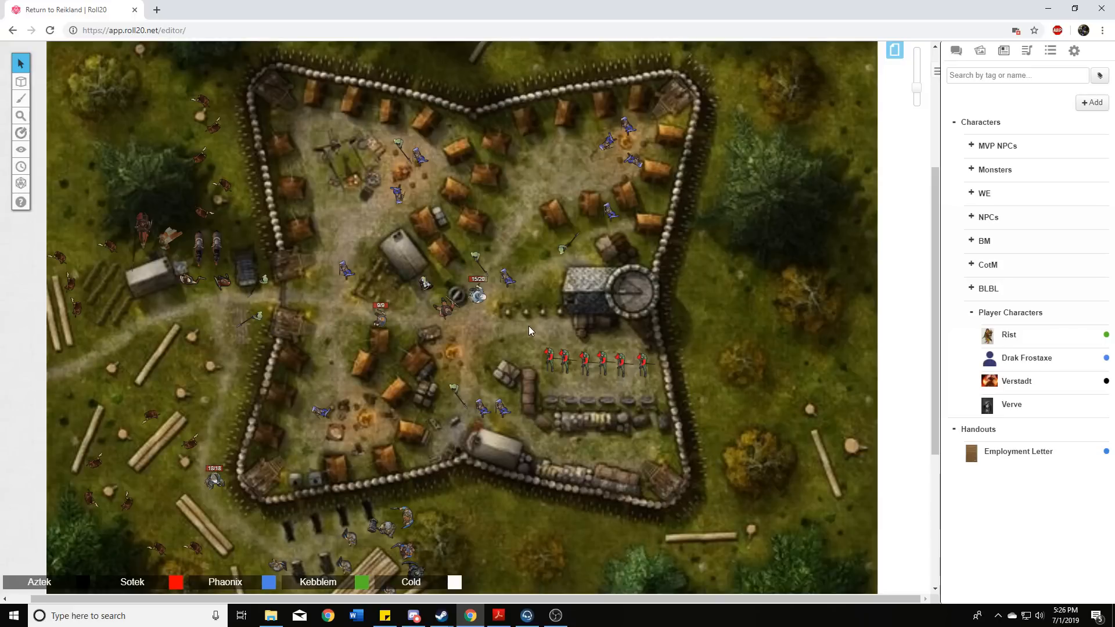
pyautogui.moveTo(535, 326)
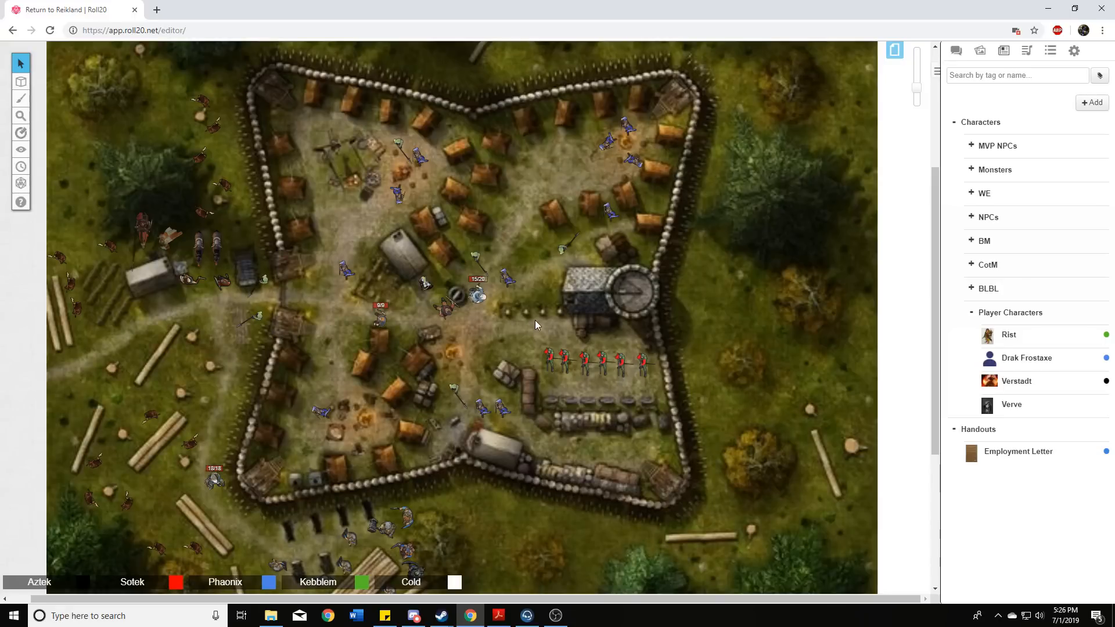
pyautogui.moveTo(518, 318)
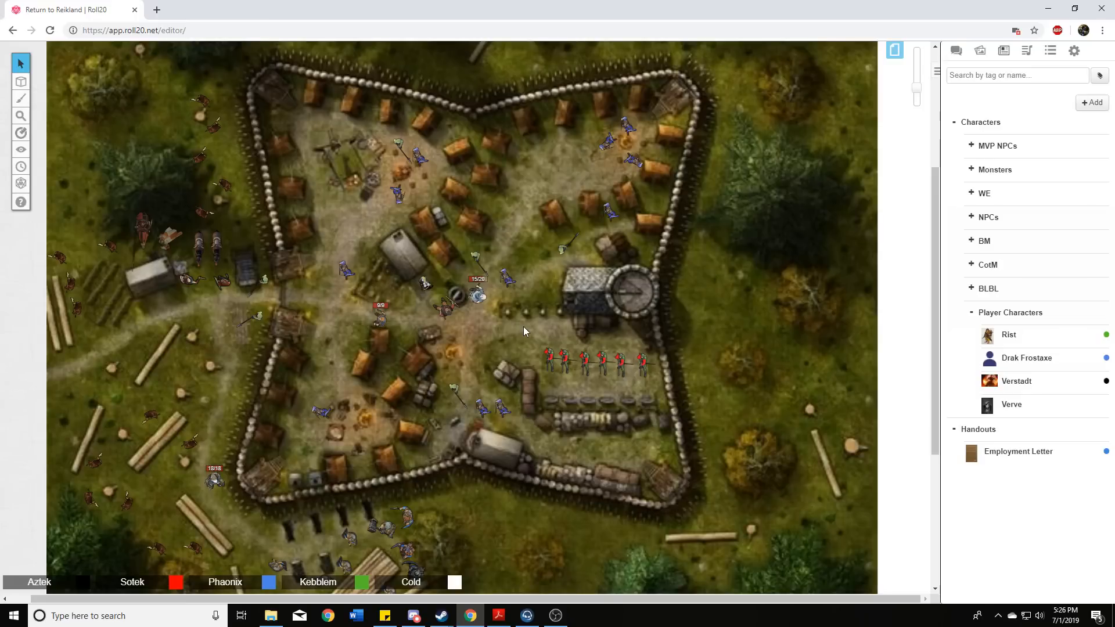
pyautogui.moveTo(530, 325)
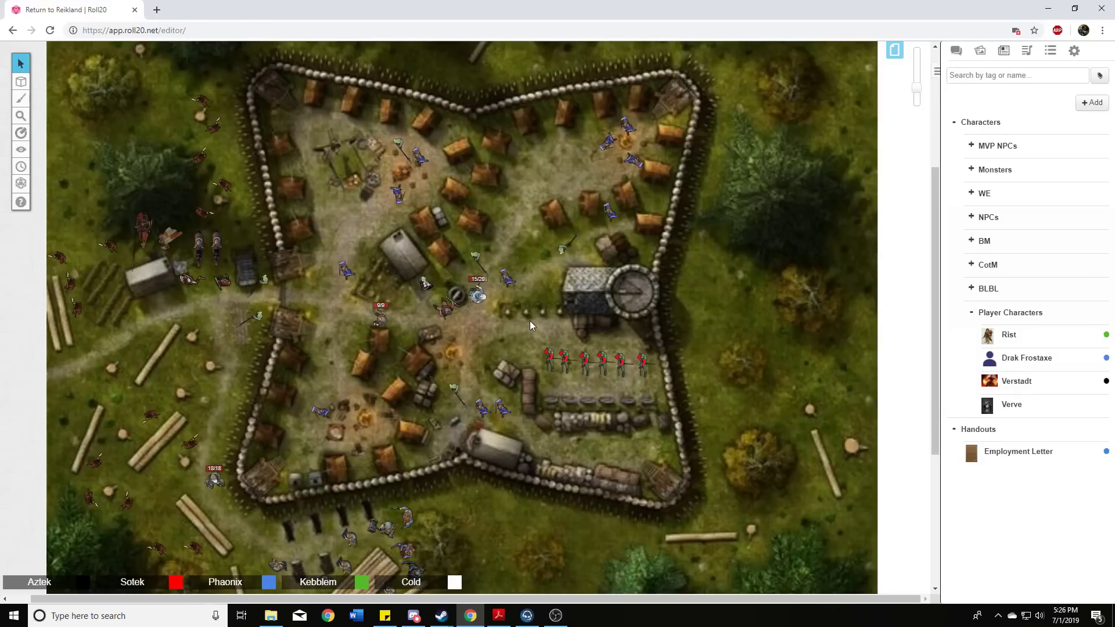
pyautogui.moveTo(536, 327)
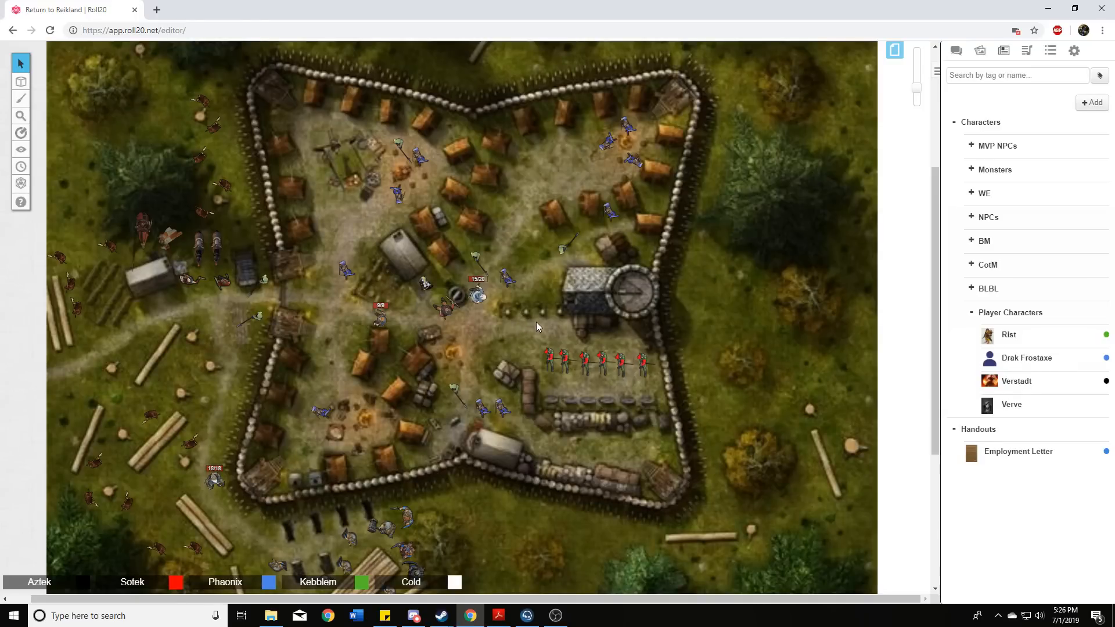
pyautogui.moveTo(540, 313)
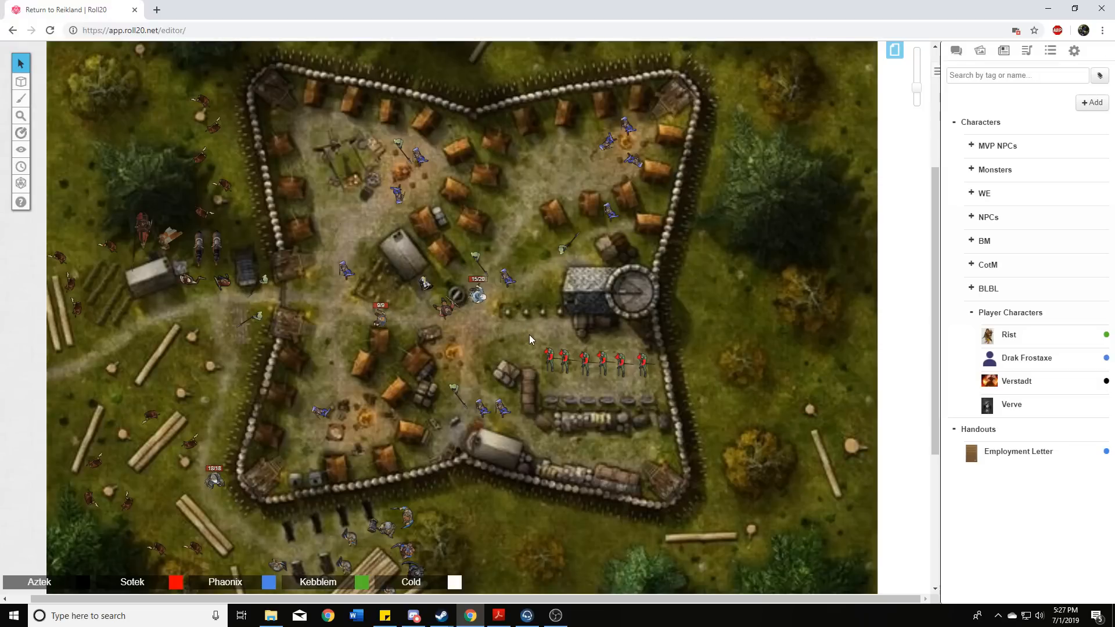
pyautogui.moveTo(510, 346)
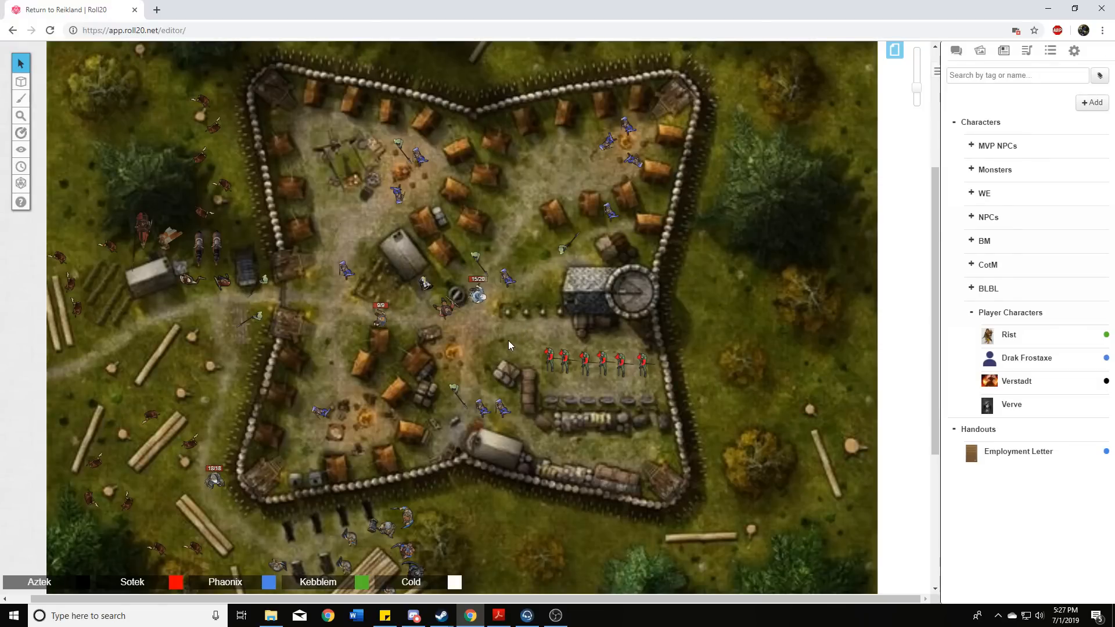
pyautogui.moveTo(519, 329)
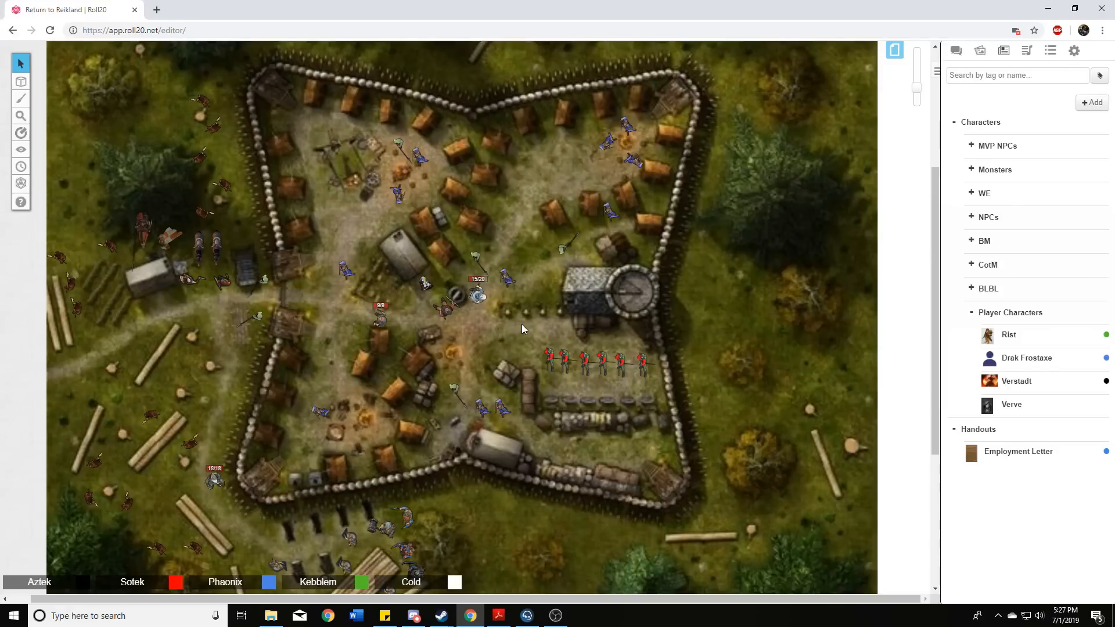
pyautogui.moveTo(523, 324)
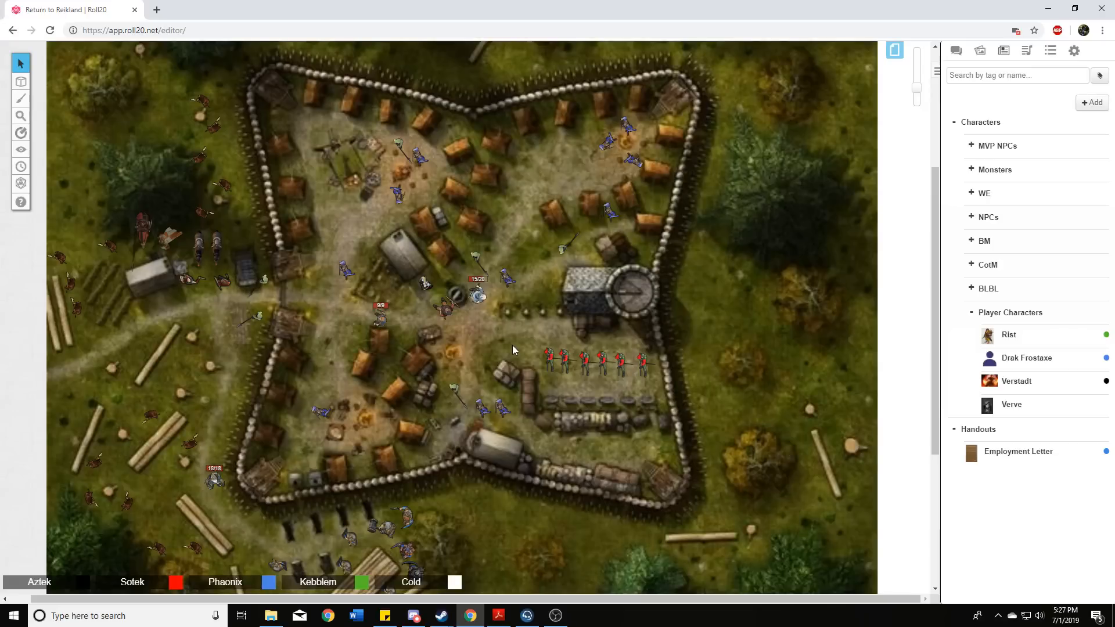
pyautogui.moveTo(519, 348)
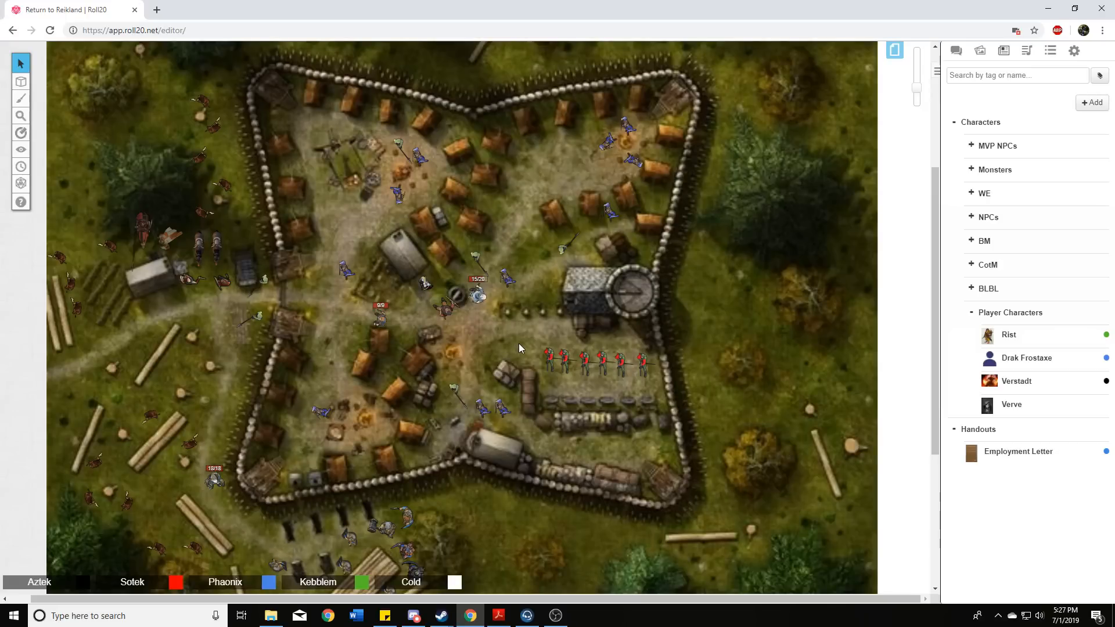
pyautogui.moveTo(522, 346)
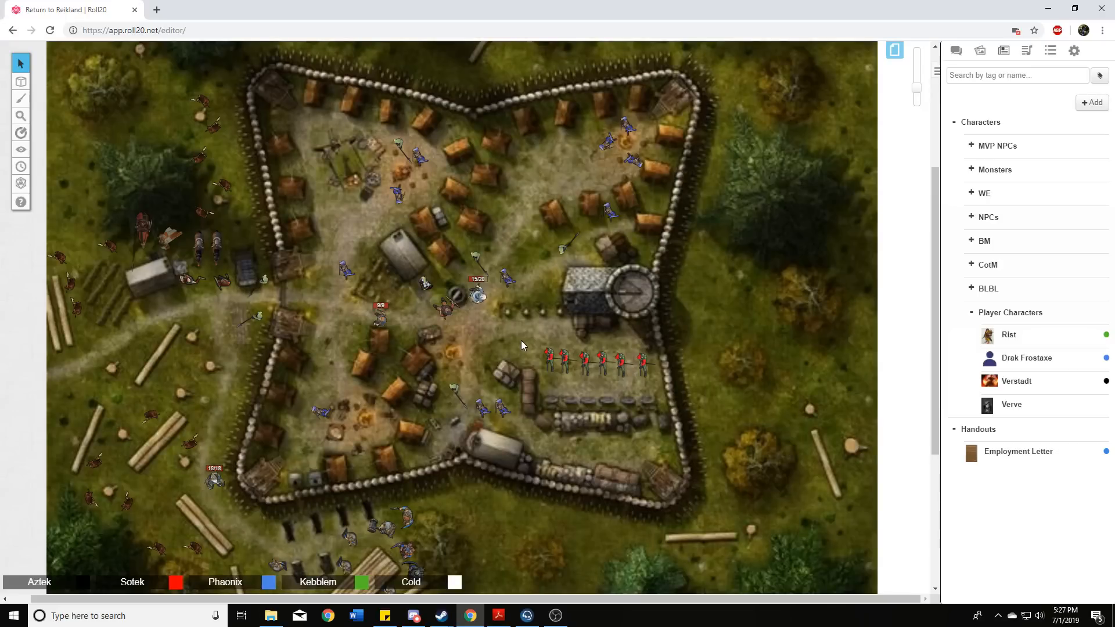
pyautogui.moveTo(529, 344)
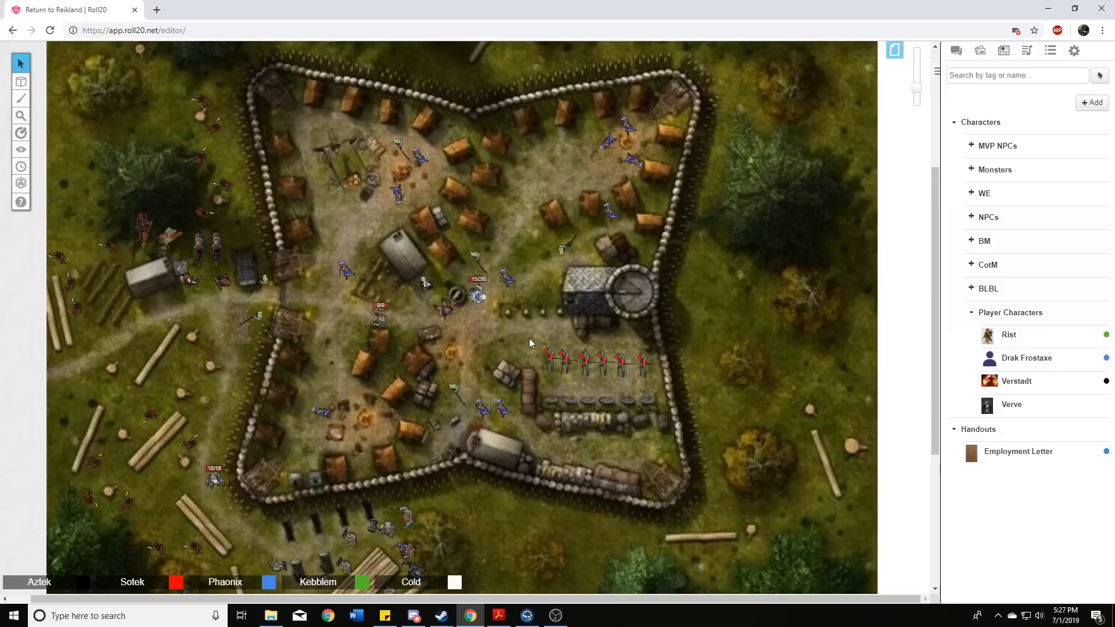
pyautogui.moveTo(508, 344)
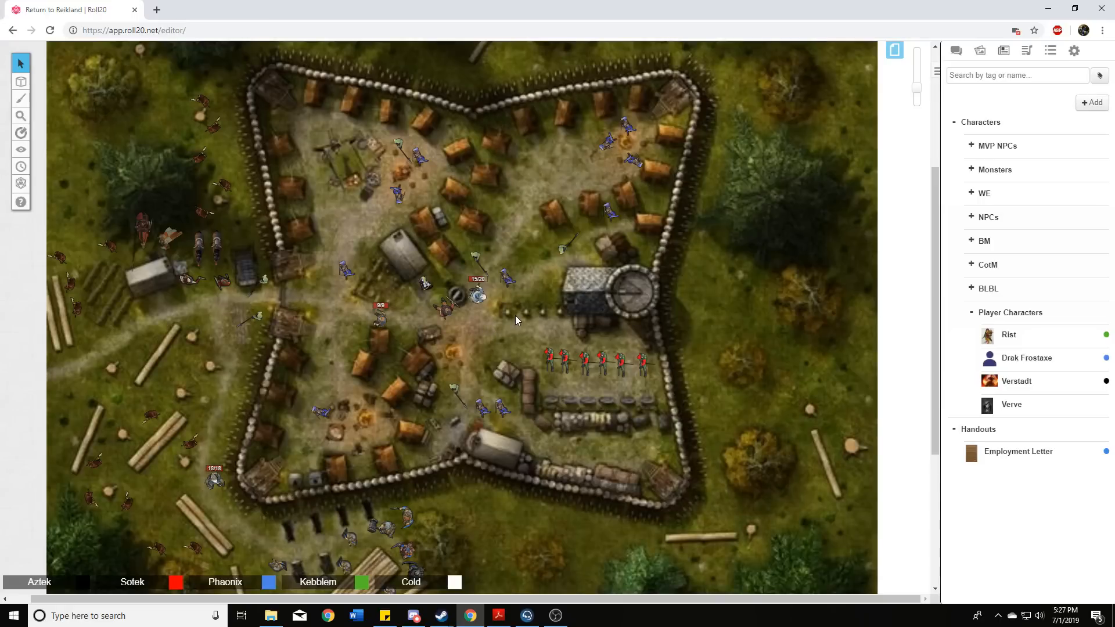
pyautogui.moveTo(518, 334)
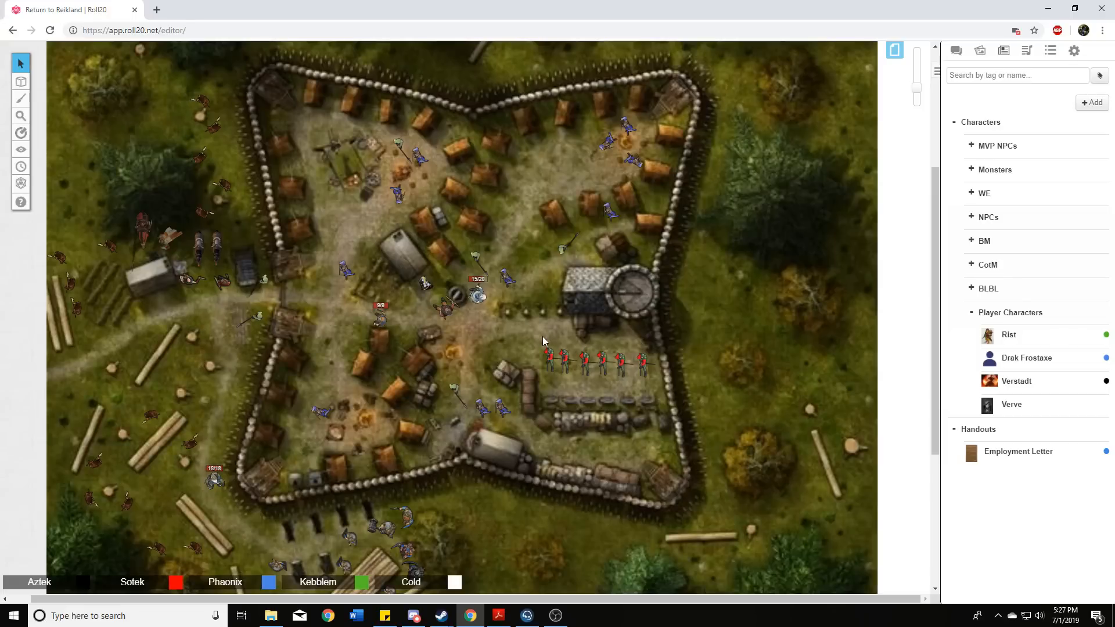
pyautogui.moveTo(525, 353)
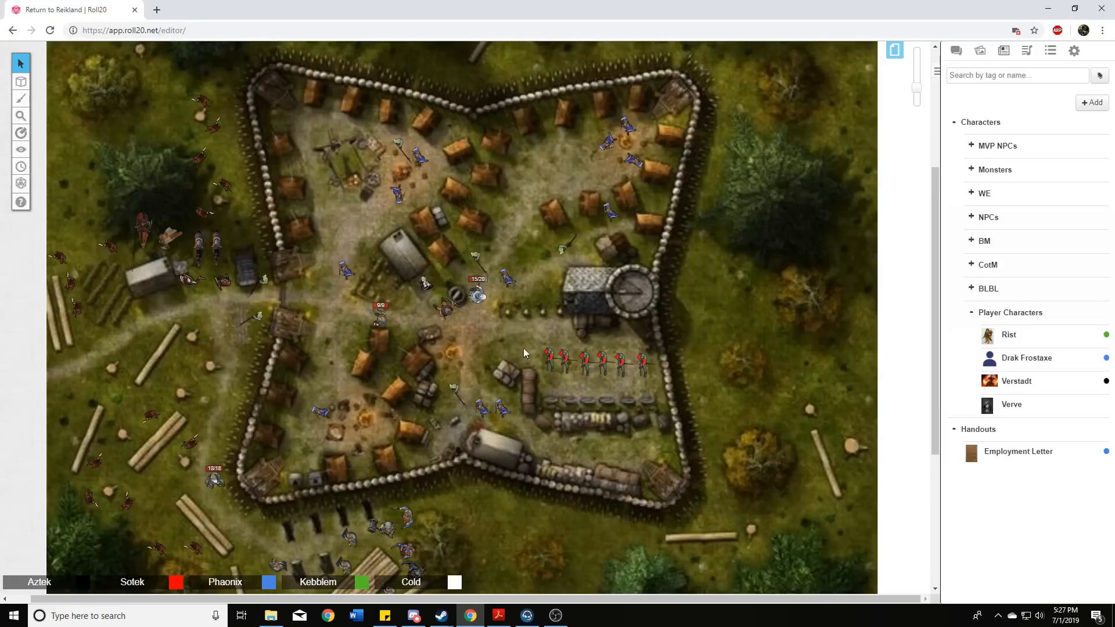
pyautogui.moveTo(528, 381)
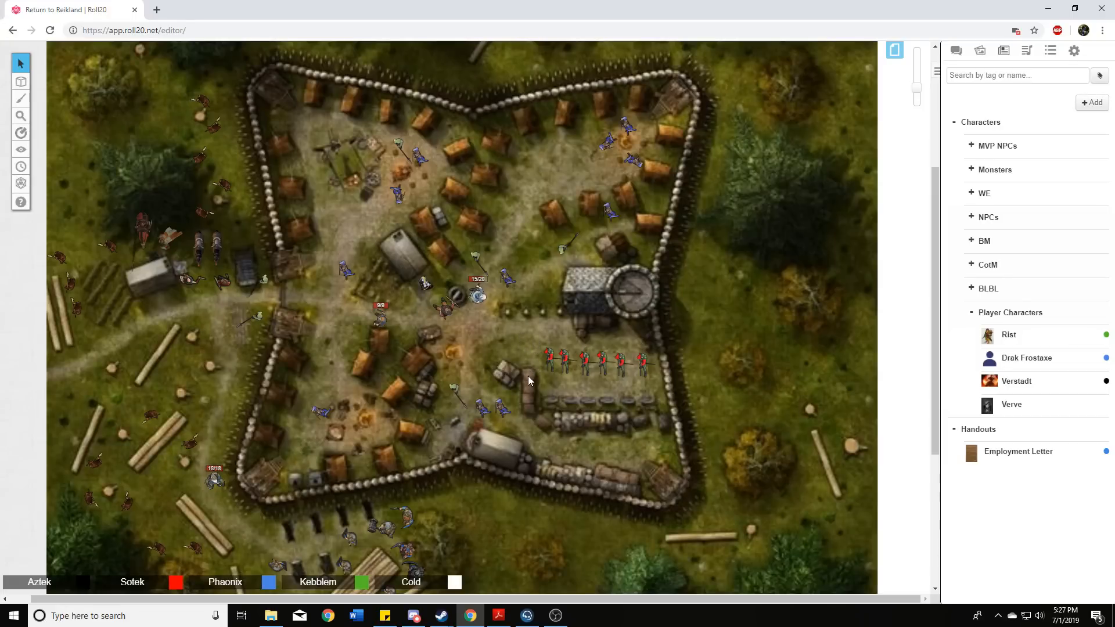
pyautogui.moveTo(541, 355)
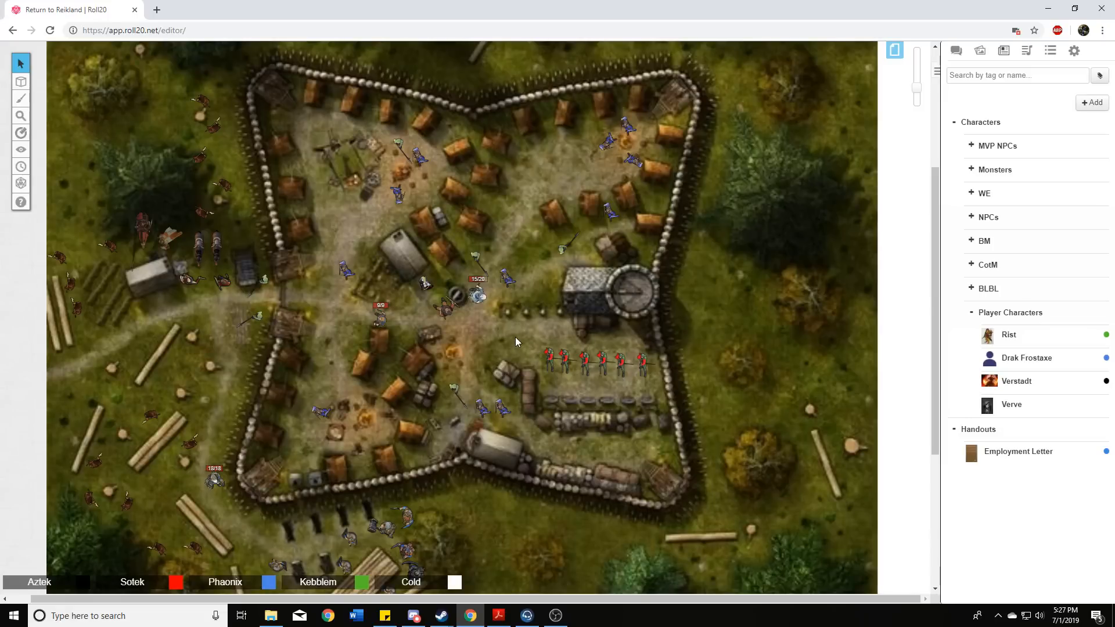
pyautogui.moveTo(537, 338)
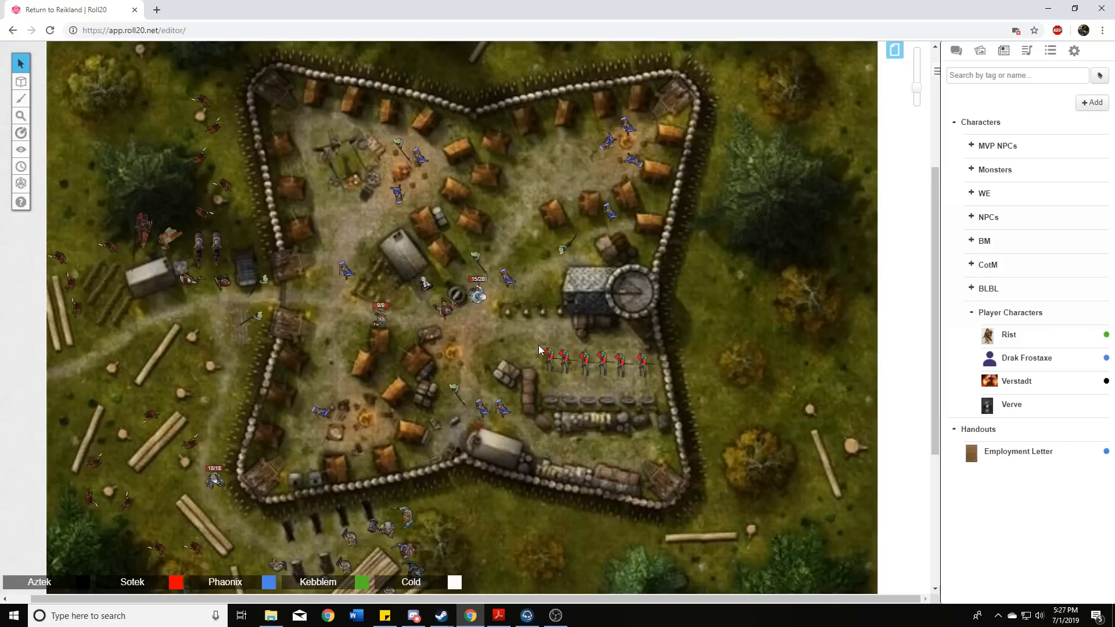
pyautogui.moveTo(532, 355)
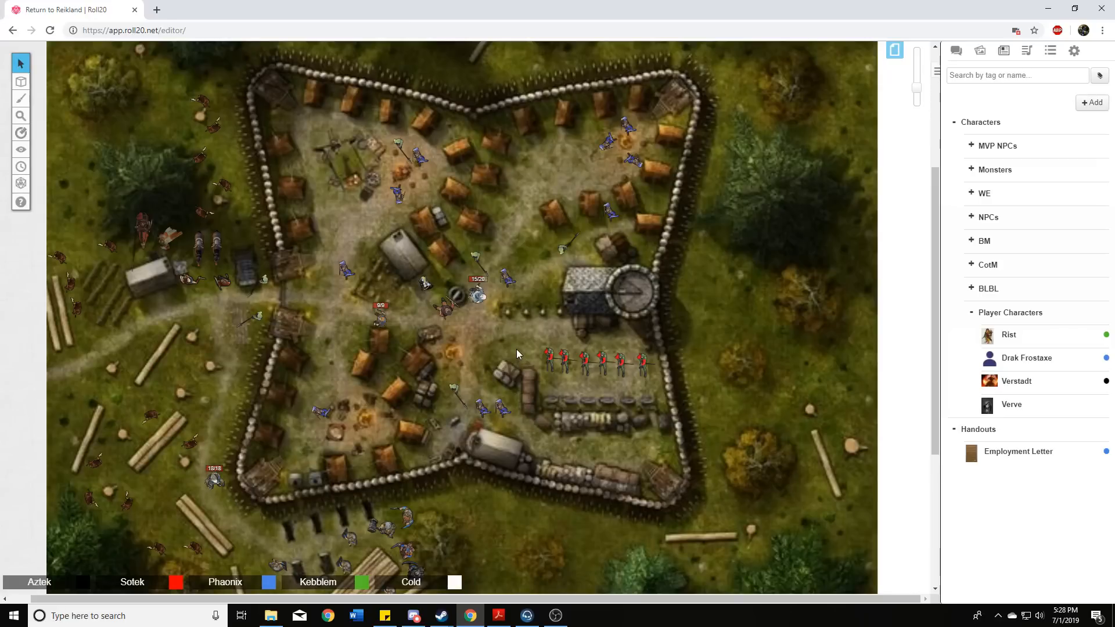
pyautogui.moveTo(508, 349)
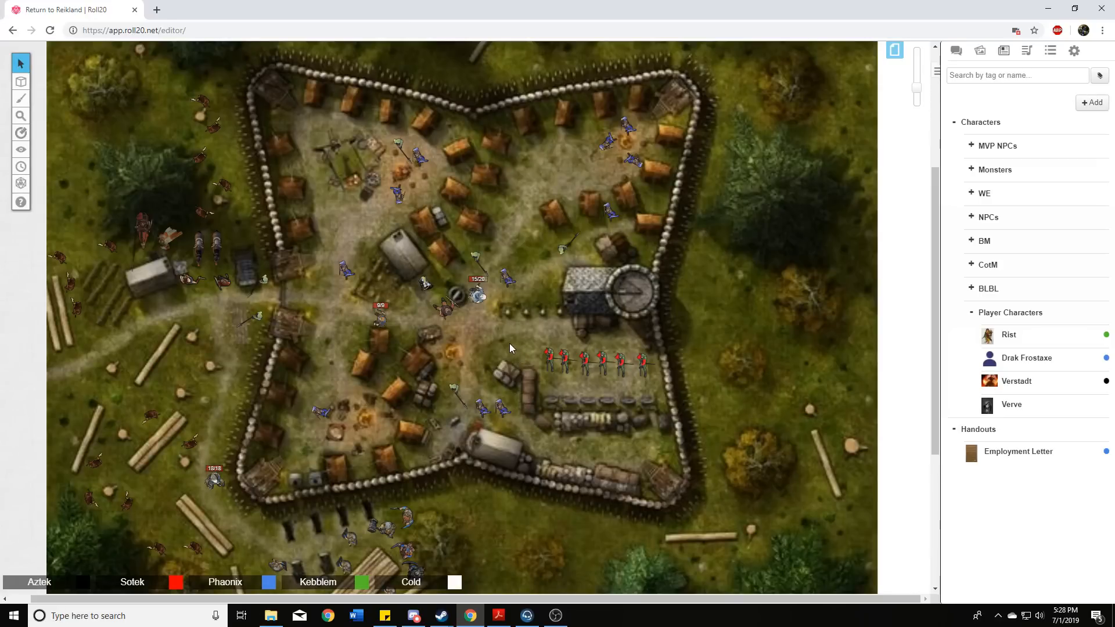
pyautogui.moveTo(509, 338)
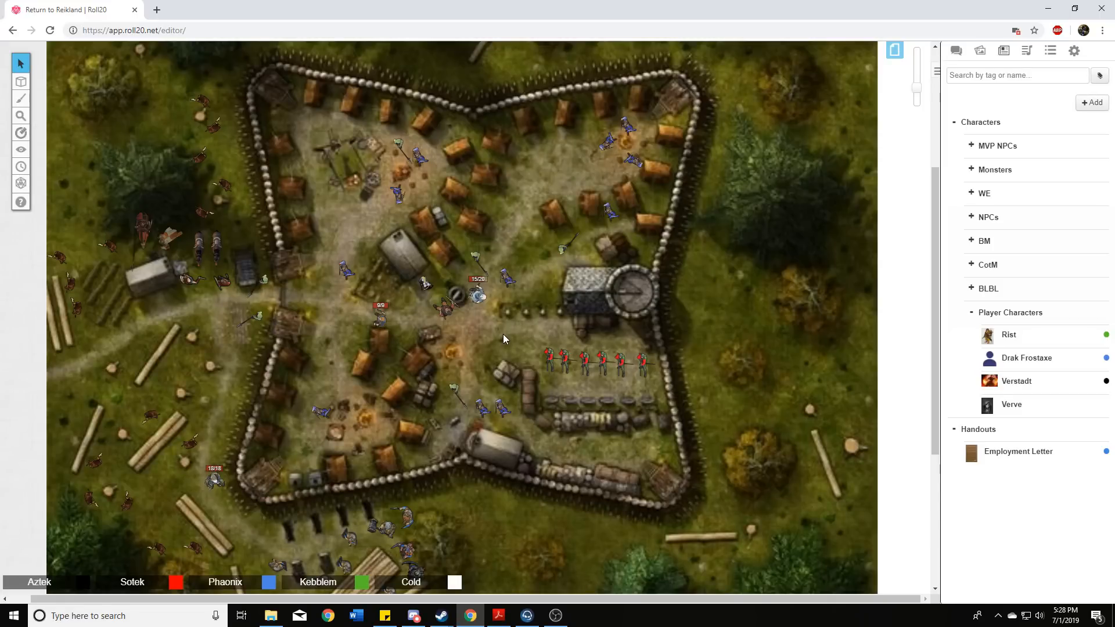
pyautogui.moveTo(495, 339)
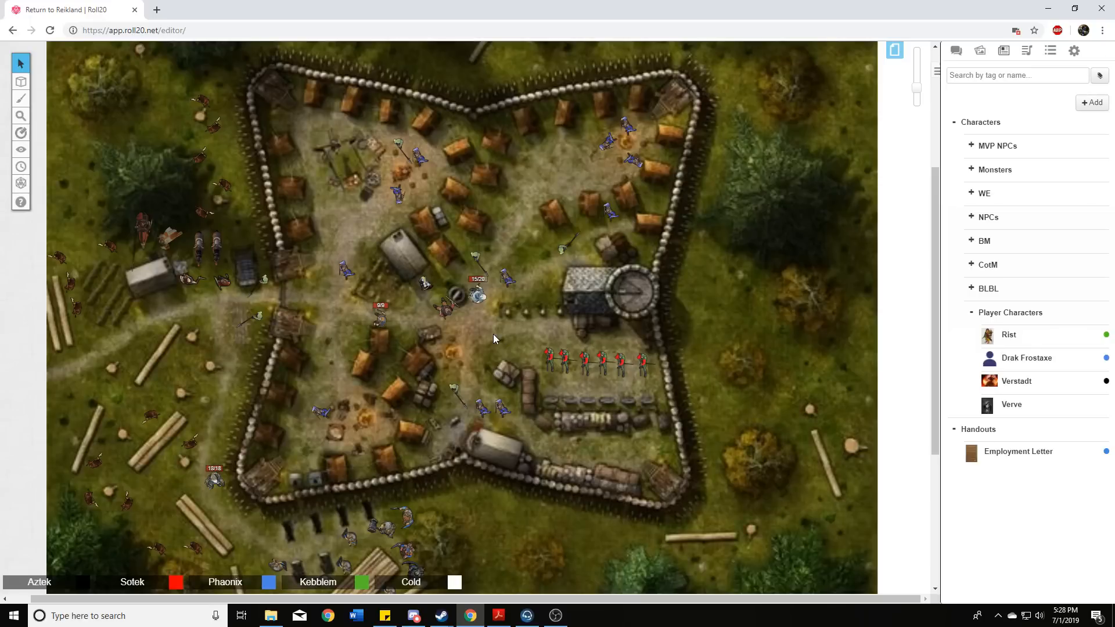
pyautogui.moveTo(507, 334)
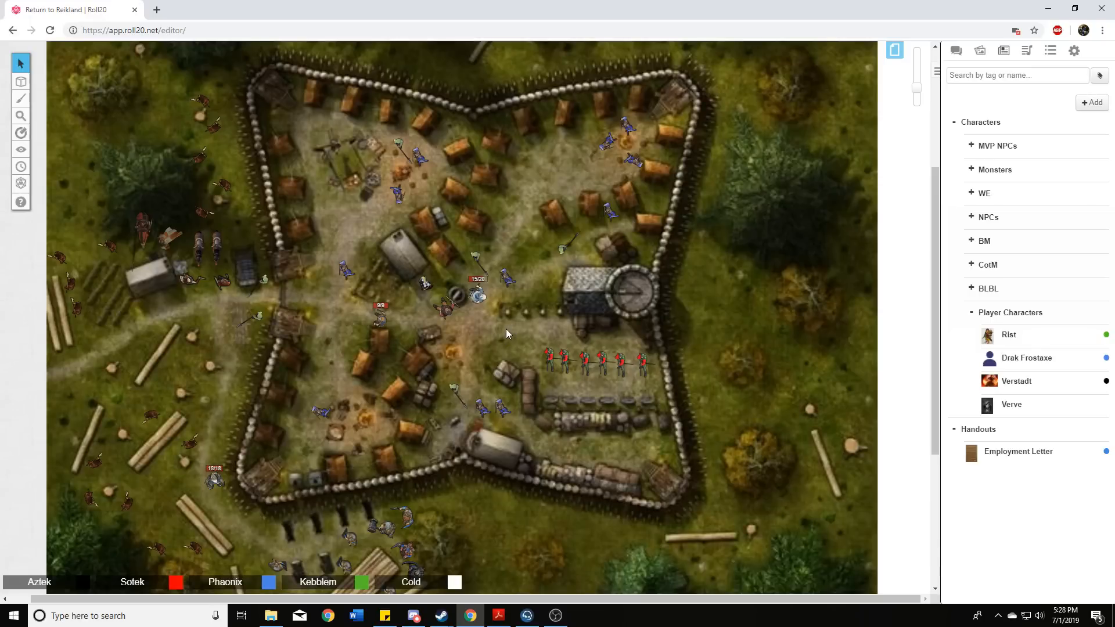
pyautogui.moveTo(513, 333)
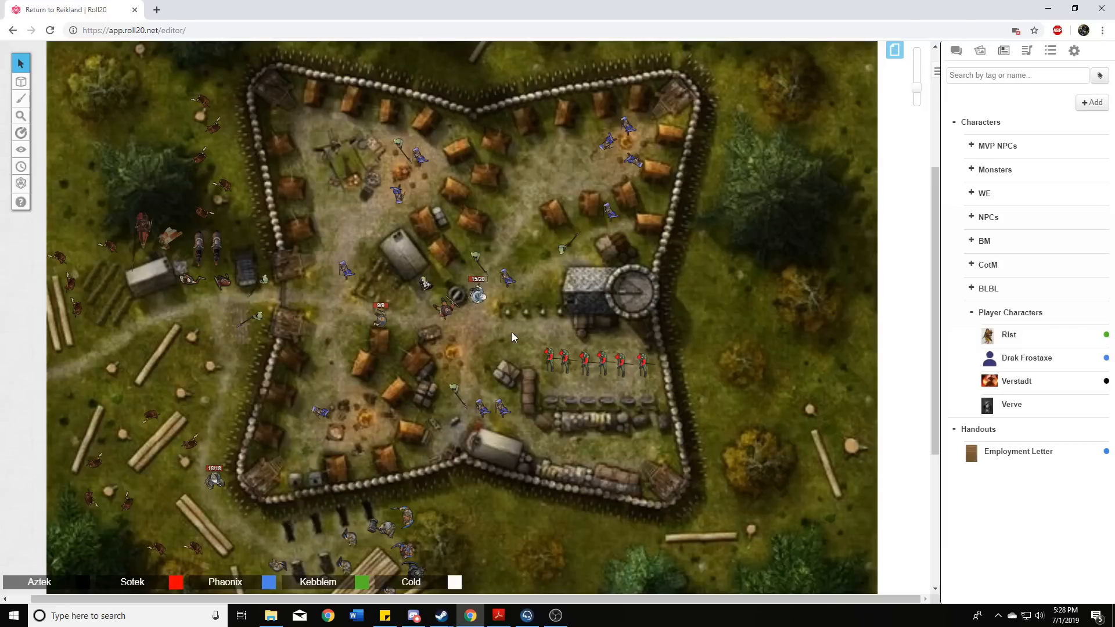
pyautogui.moveTo(528, 342)
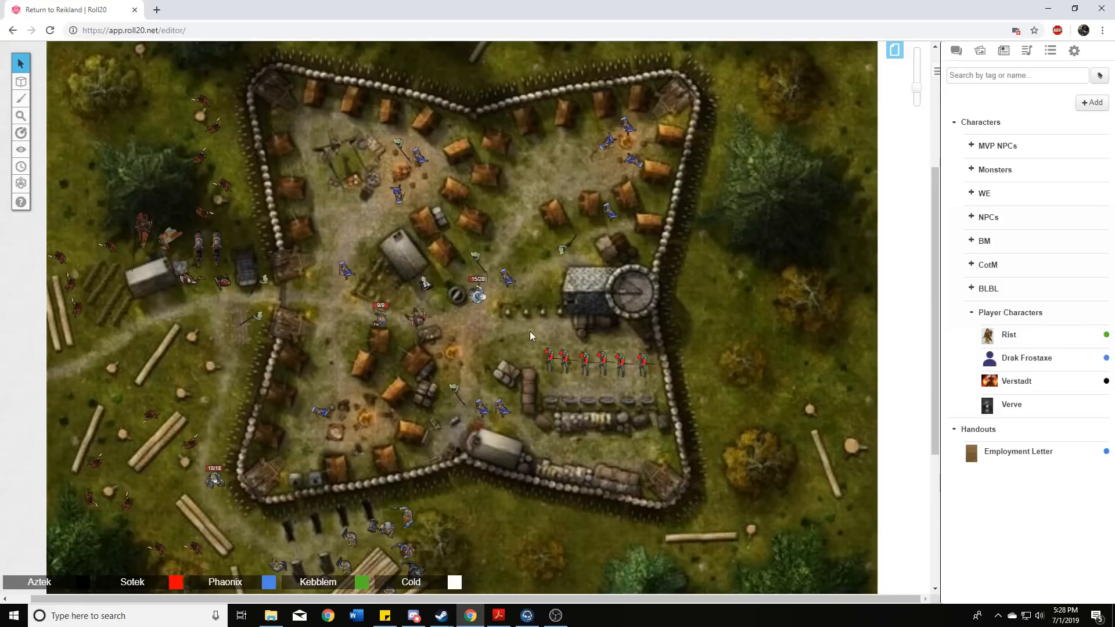
pyautogui.moveTo(537, 318)
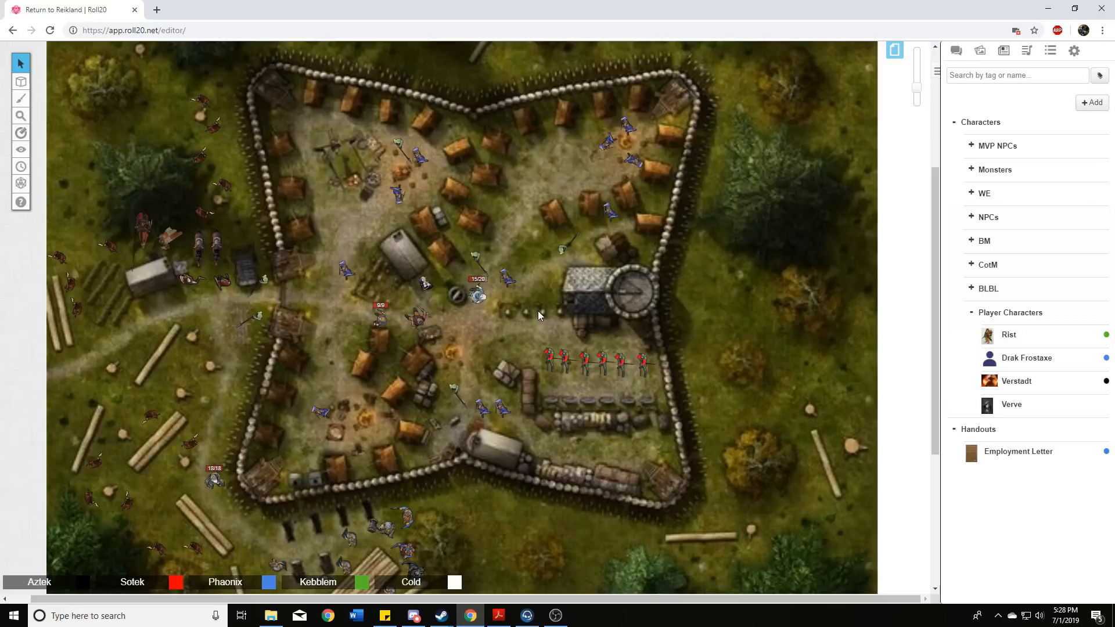
pyautogui.moveTo(539, 315)
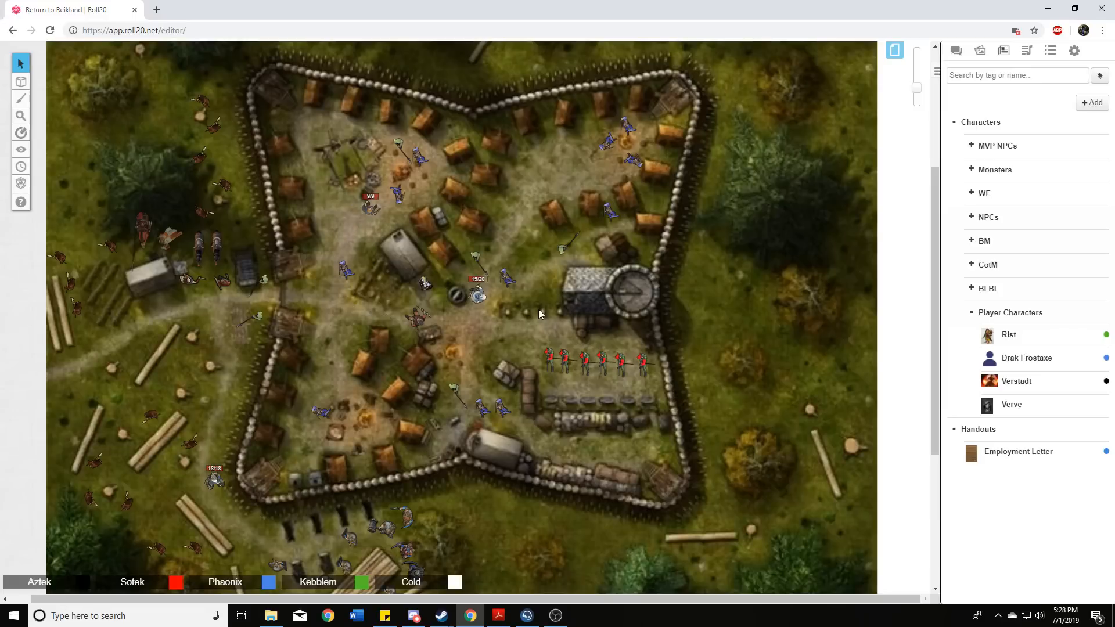
pyautogui.moveTo(537, 303)
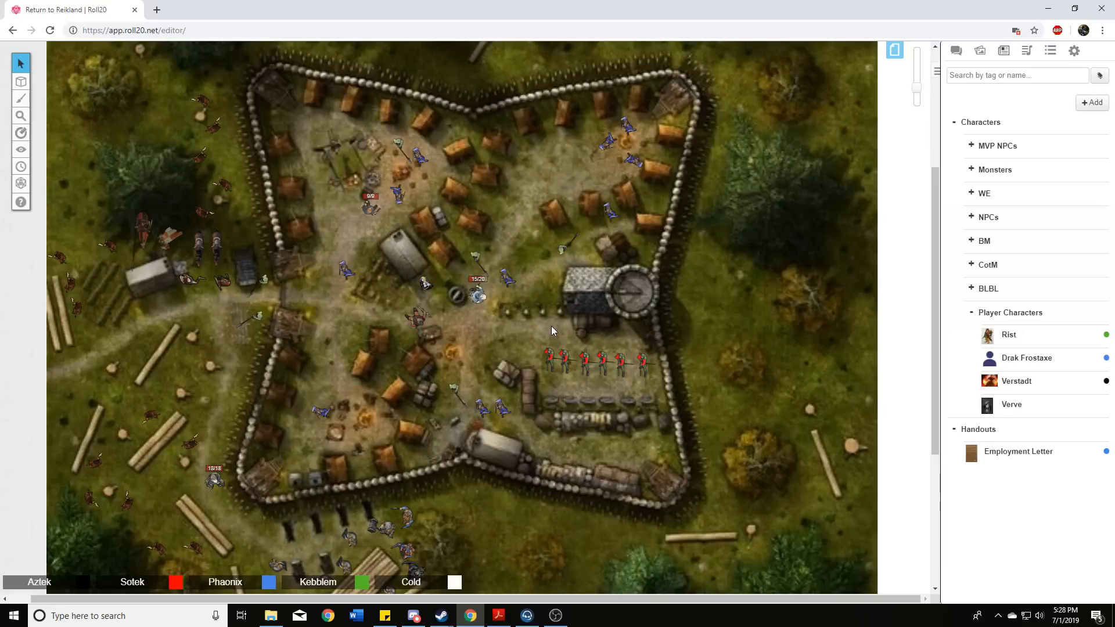
pyautogui.moveTo(564, 364)
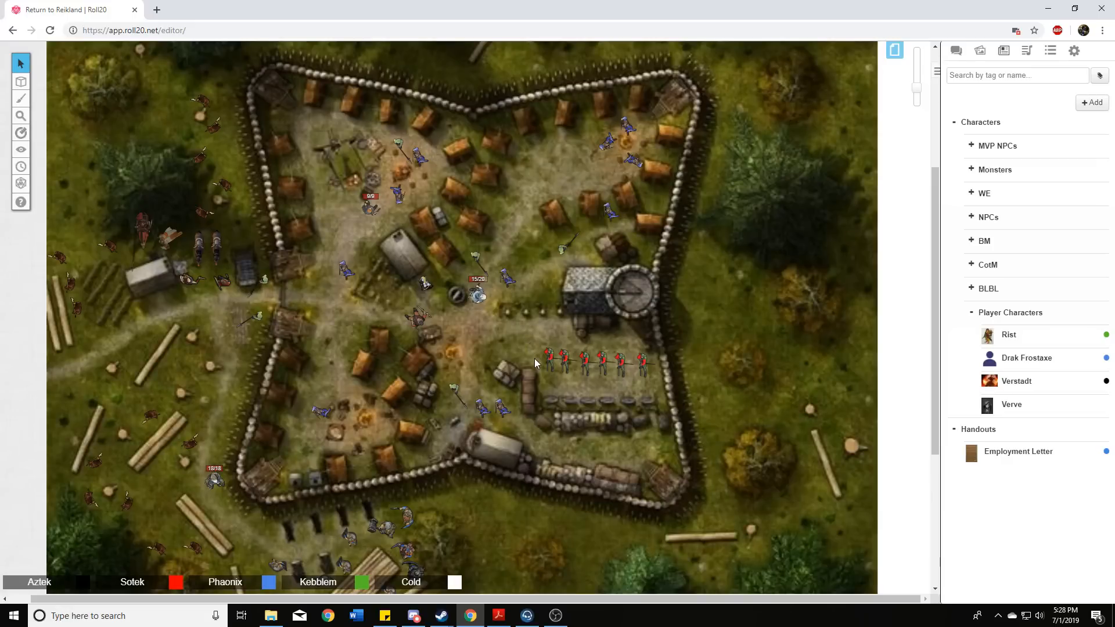
pyautogui.moveTo(537, 338)
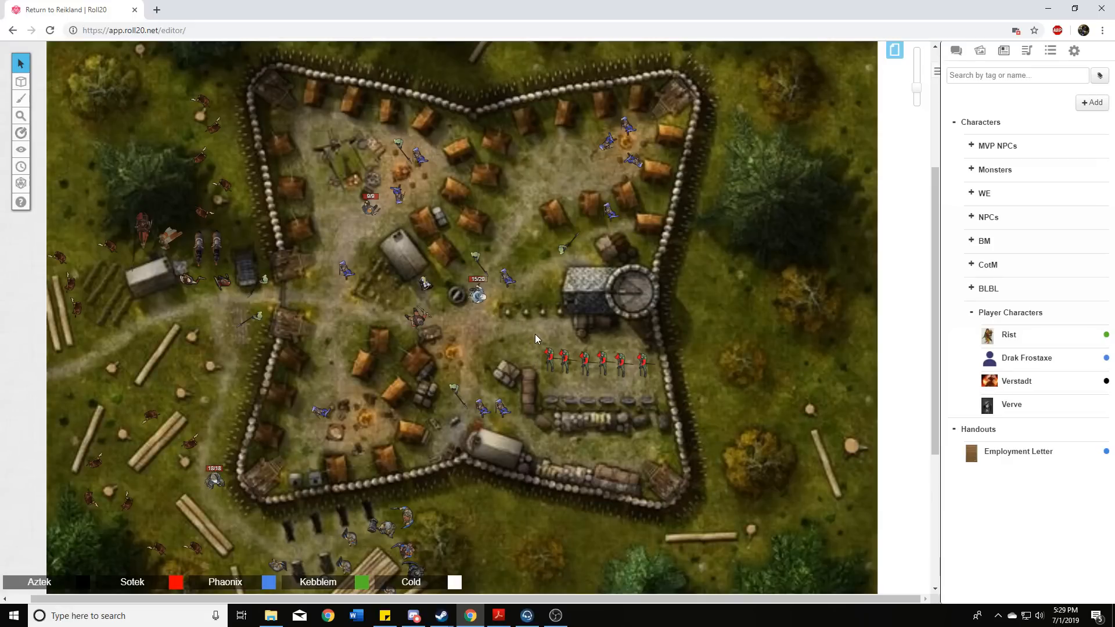
pyautogui.moveTo(542, 335)
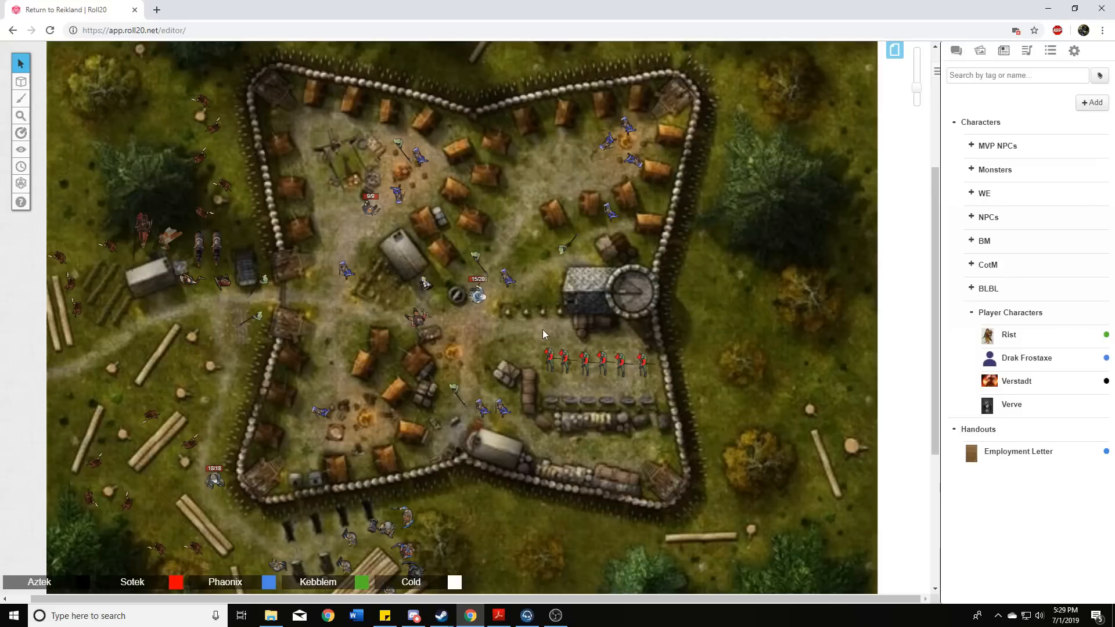
pyautogui.moveTo(565, 358)
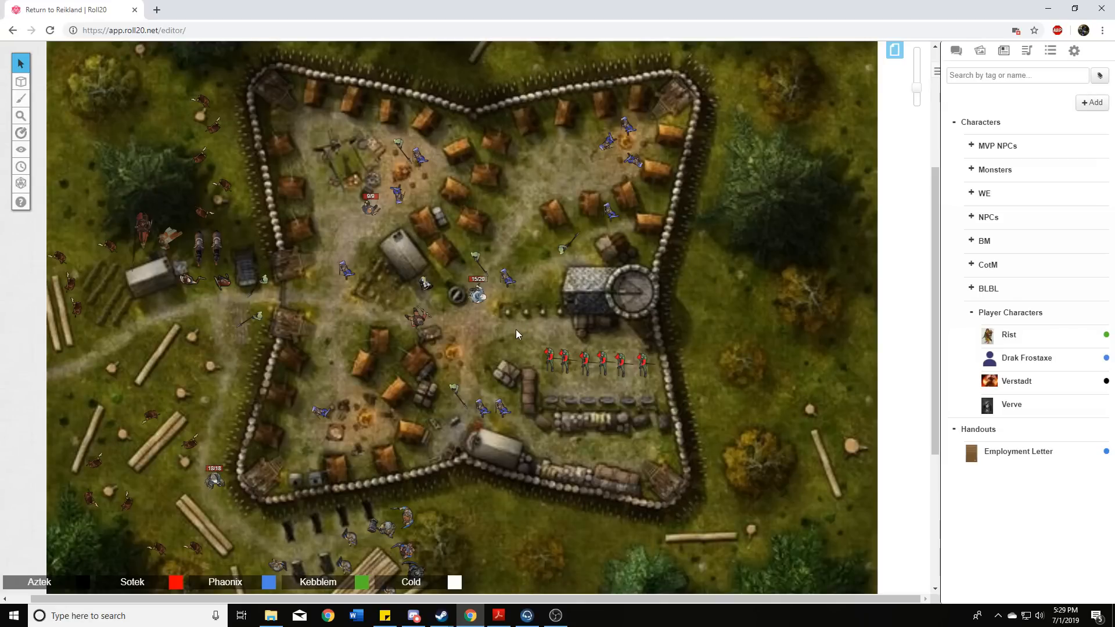
pyautogui.moveTo(514, 334)
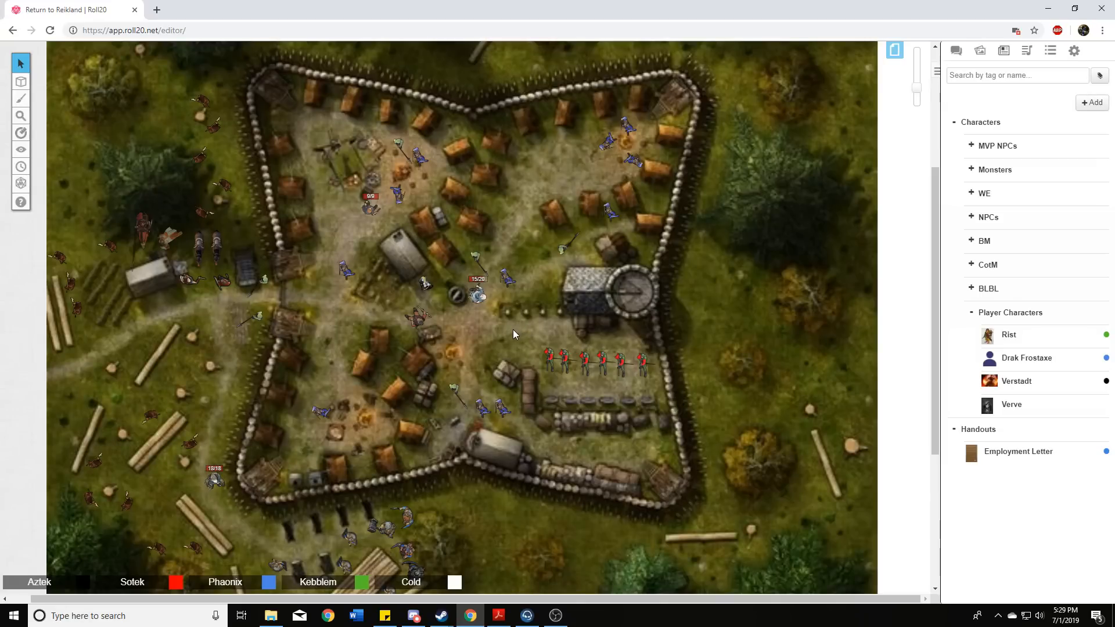
pyautogui.moveTo(472, 344)
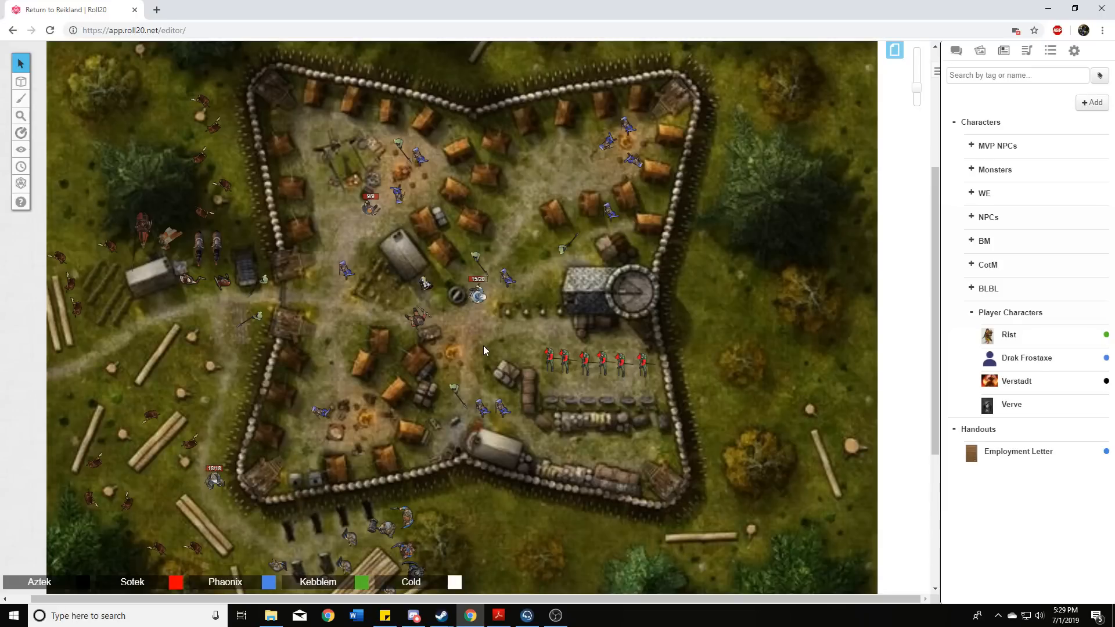
pyautogui.moveTo(482, 342)
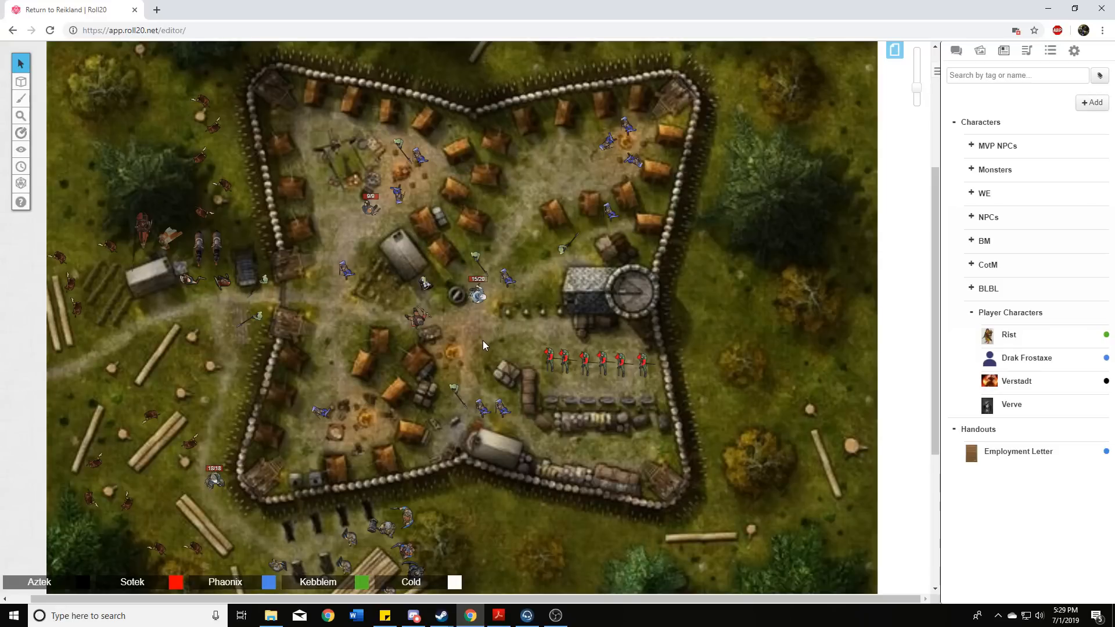
pyautogui.moveTo(489, 347)
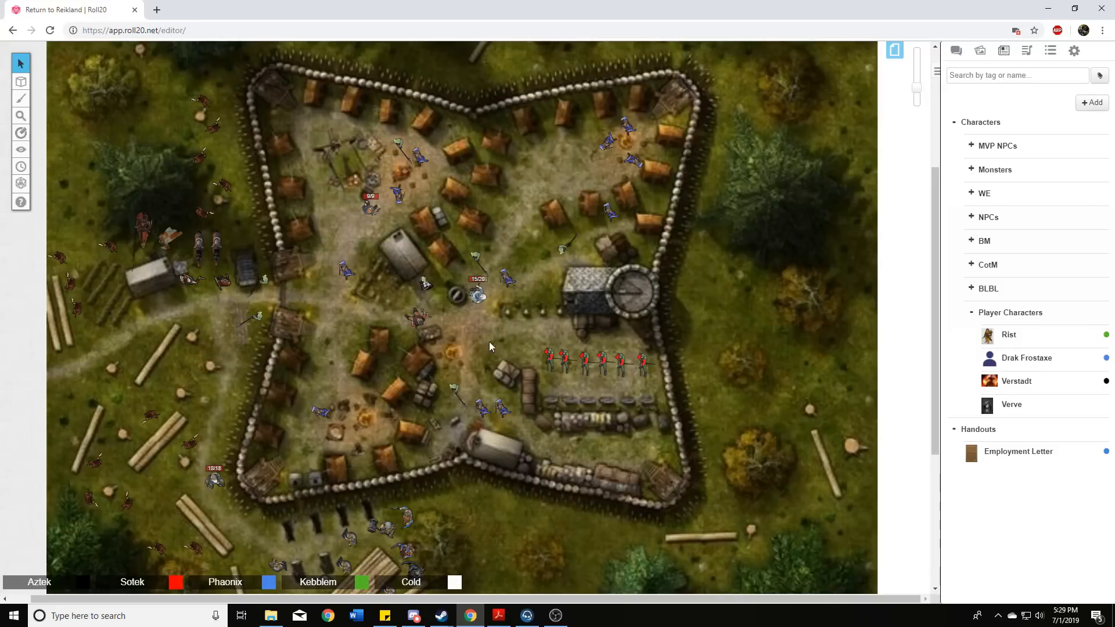
pyautogui.moveTo(517, 355)
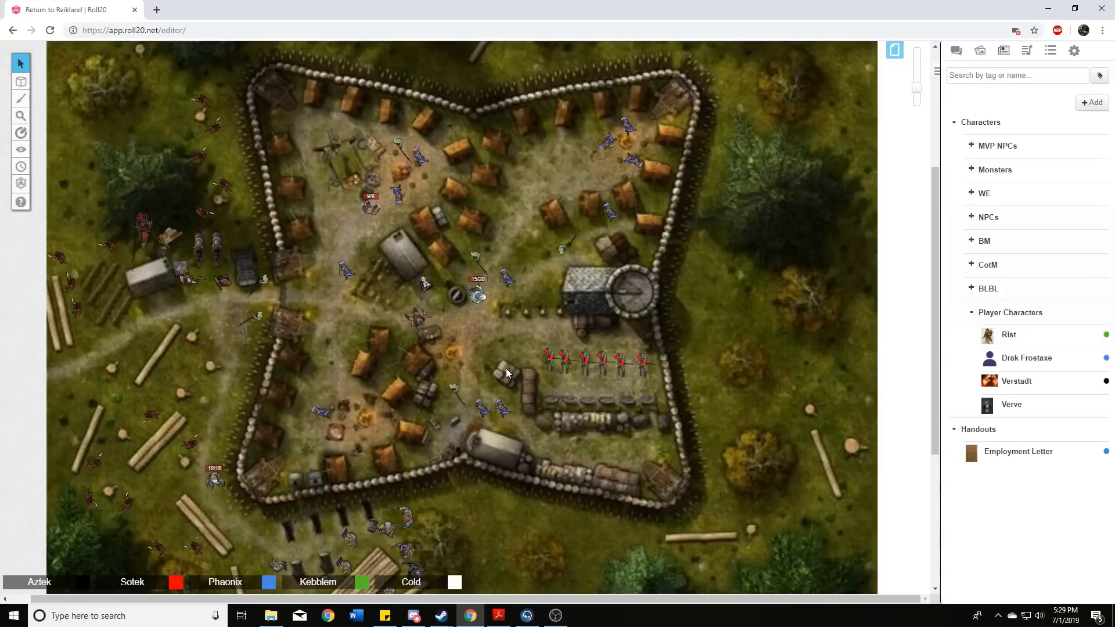
pyautogui.moveTo(505, 379)
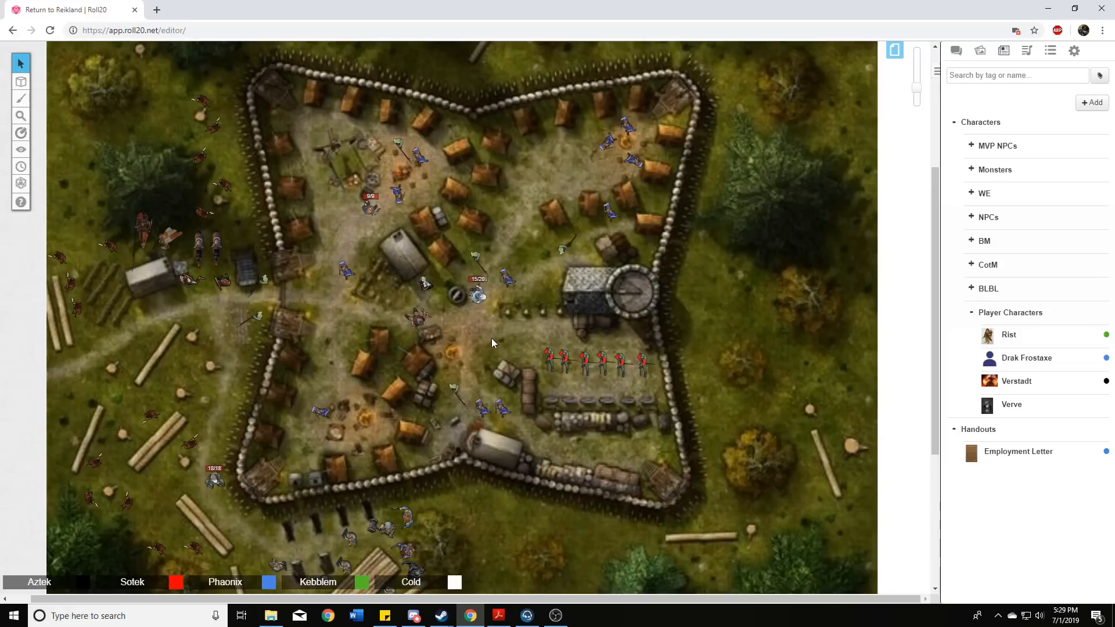
pyautogui.moveTo(489, 353)
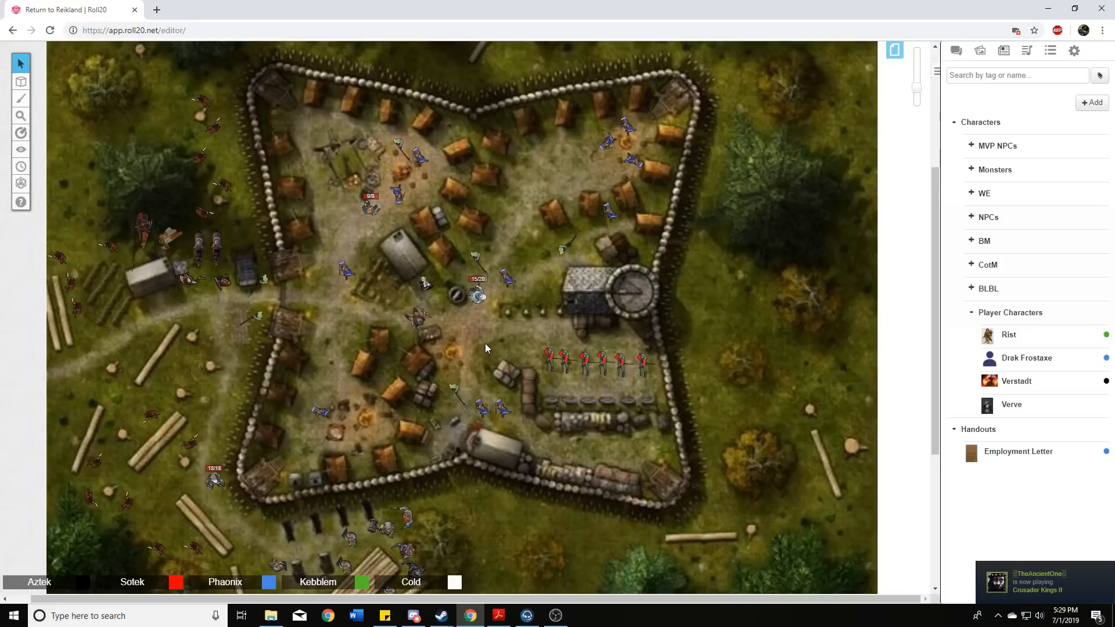
pyautogui.moveTo(481, 351)
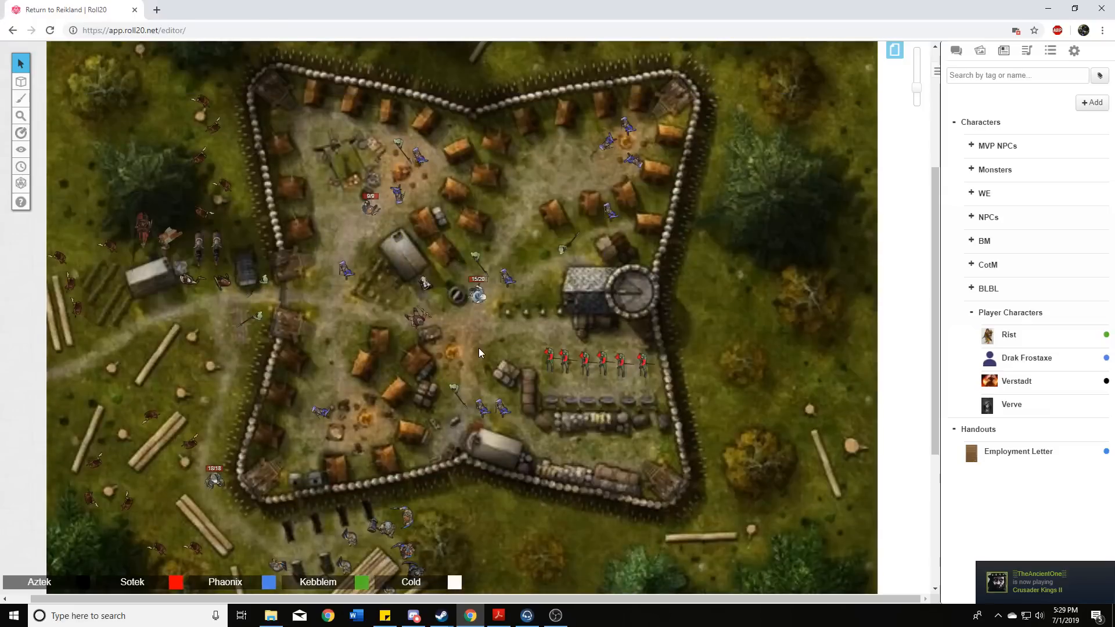
pyautogui.scroll(-3)
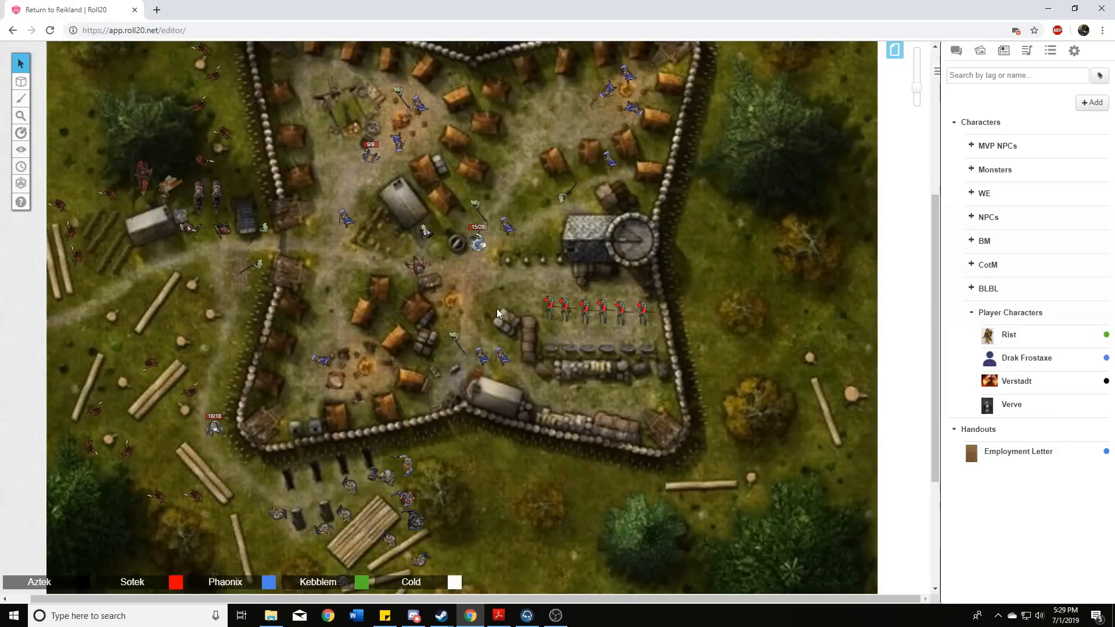
pyautogui.moveTo(498, 303)
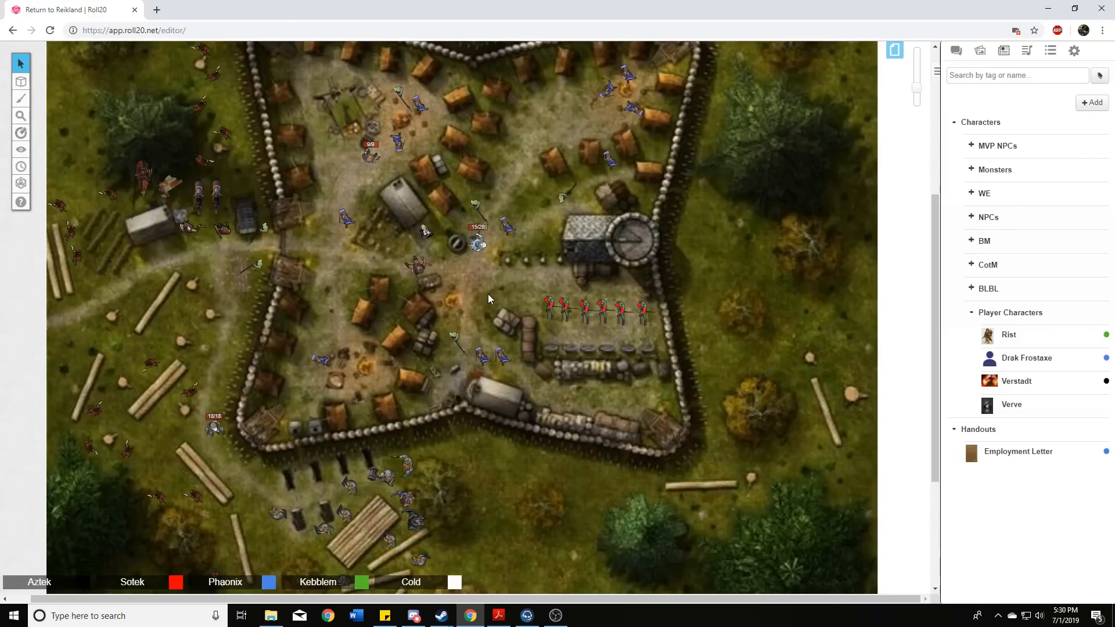
pyautogui.moveTo(470, 299)
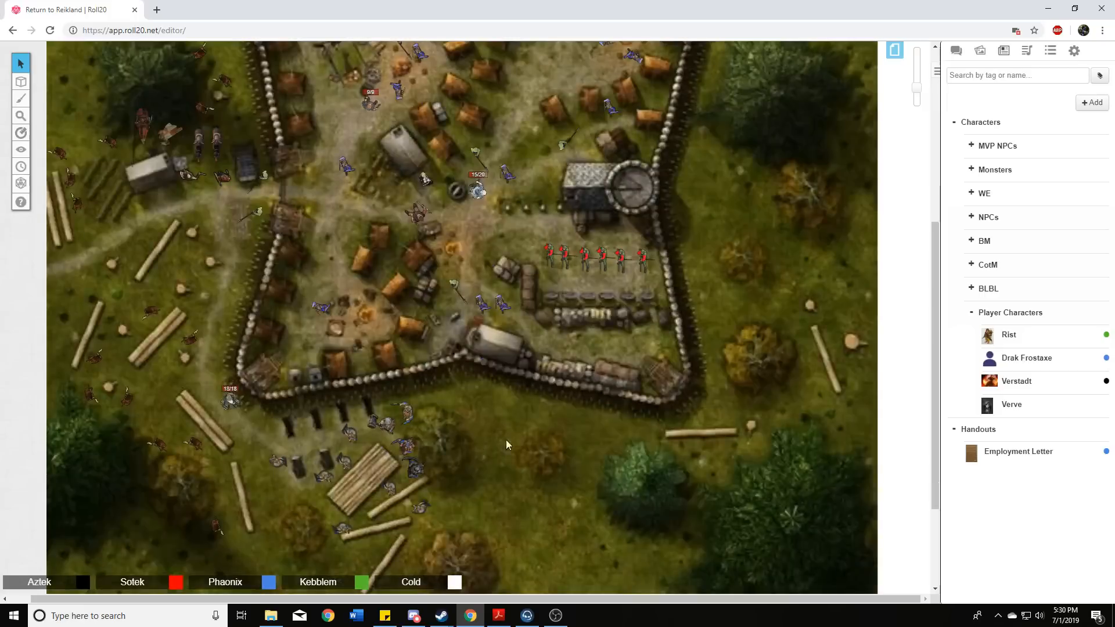
pyautogui.moveTo(523, 425)
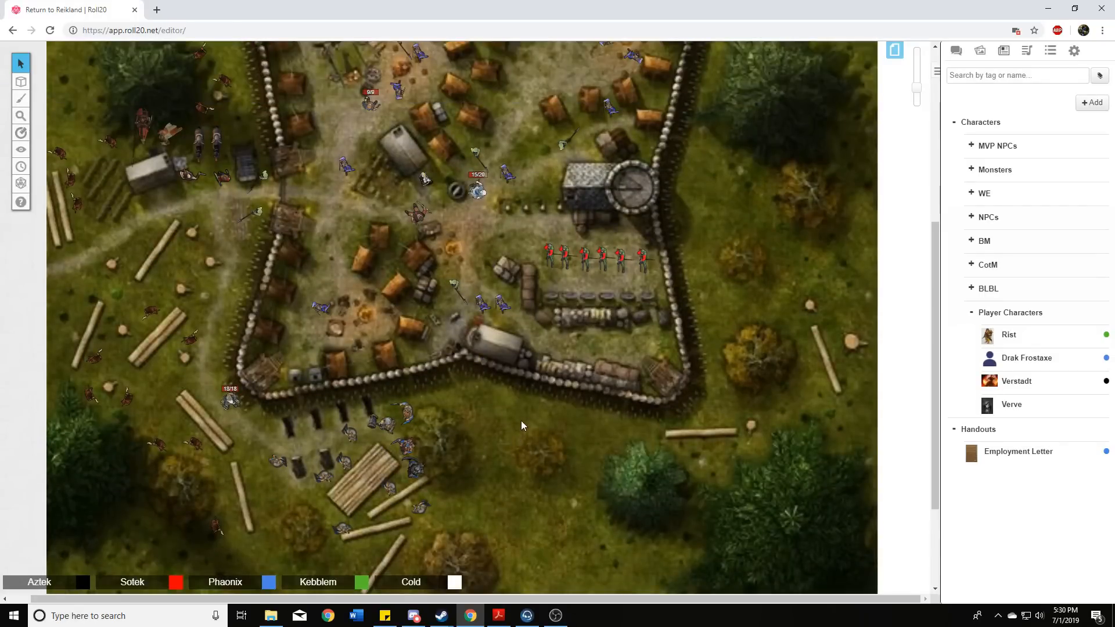
pyautogui.moveTo(506, 474)
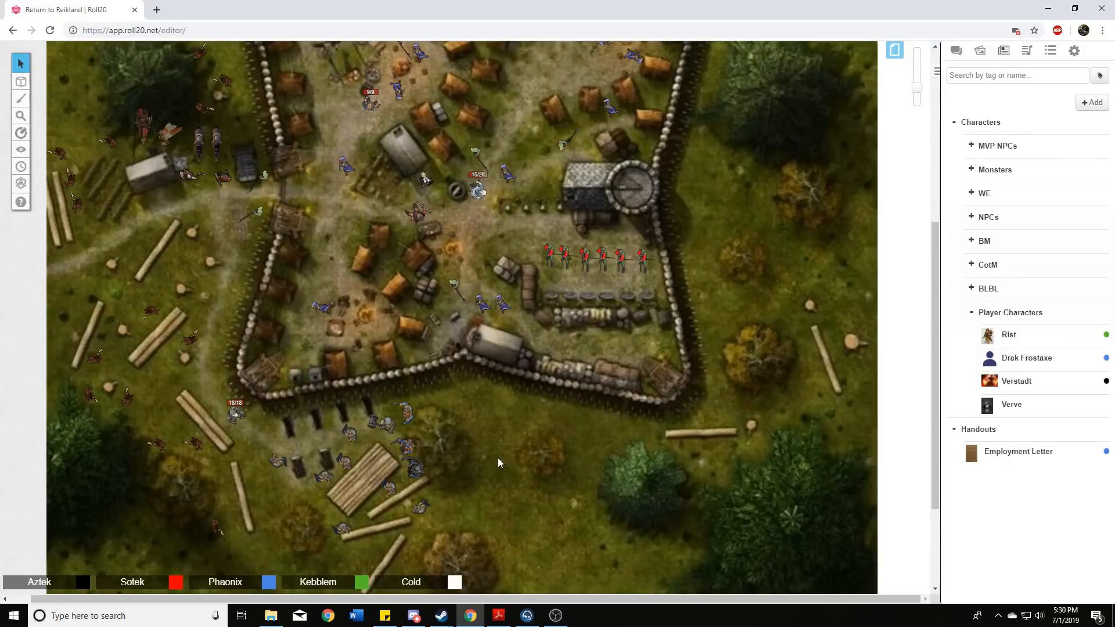
pyautogui.moveTo(490, 452)
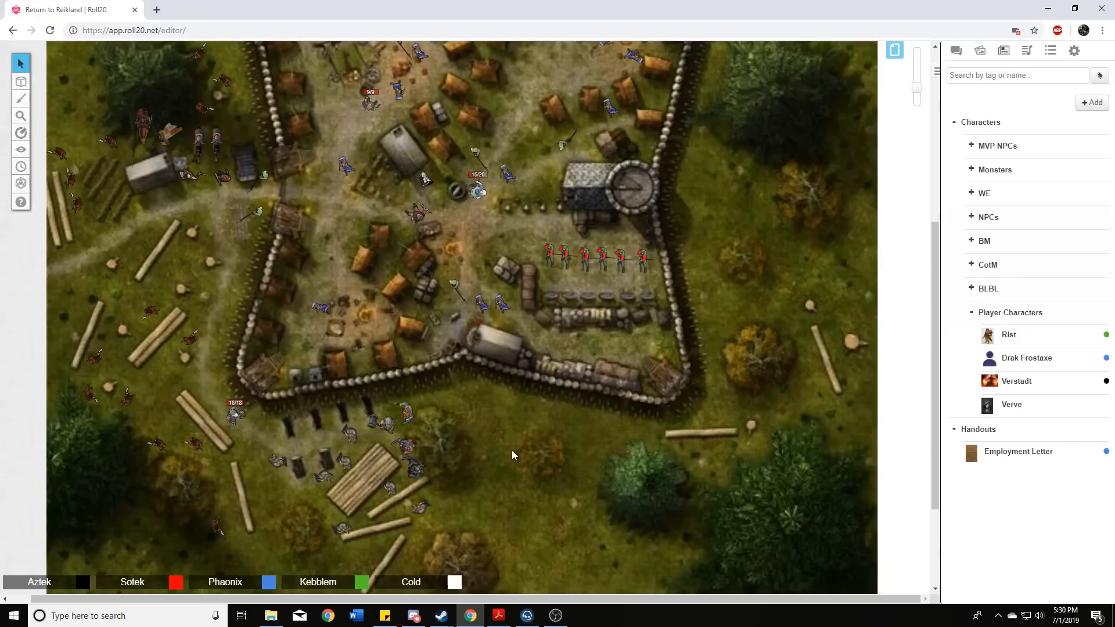
pyautogui.moveTo(508, 481)
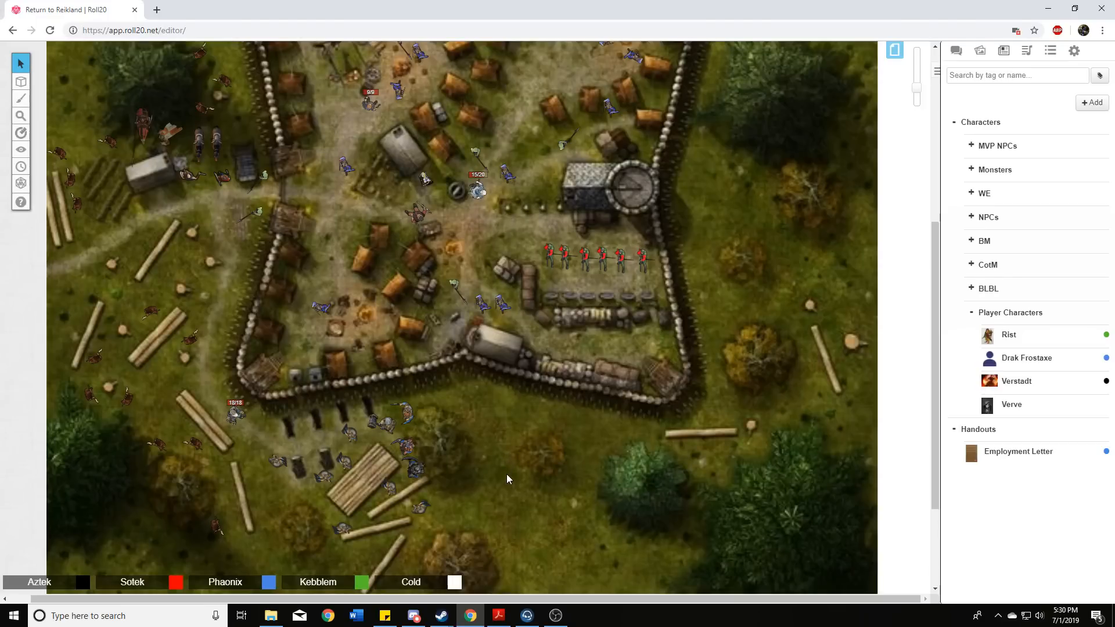
pyautogui.moveTo(503, 461)
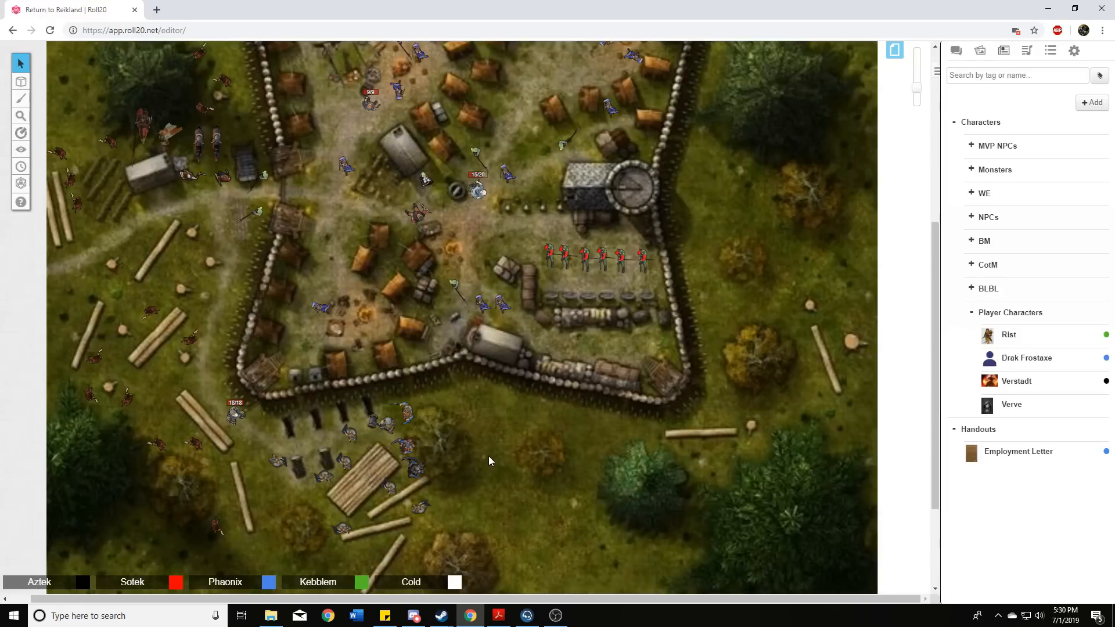
pyautogui.moveTo(520, 453)
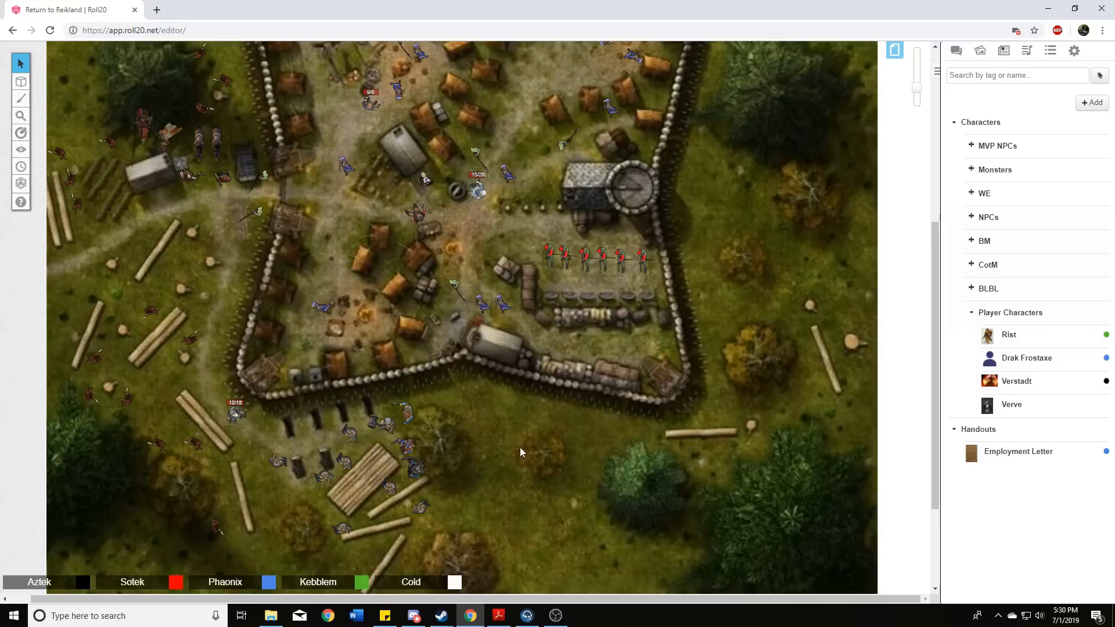
pyautogui.moveTo(518, 460)
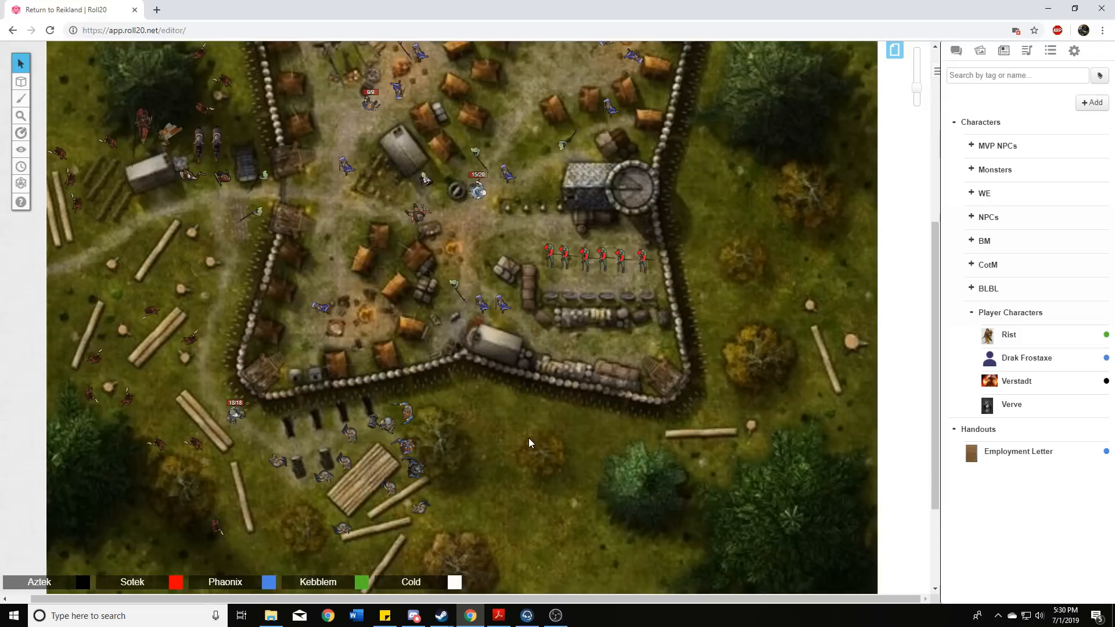
pyautogui.moveTo(540, 424)
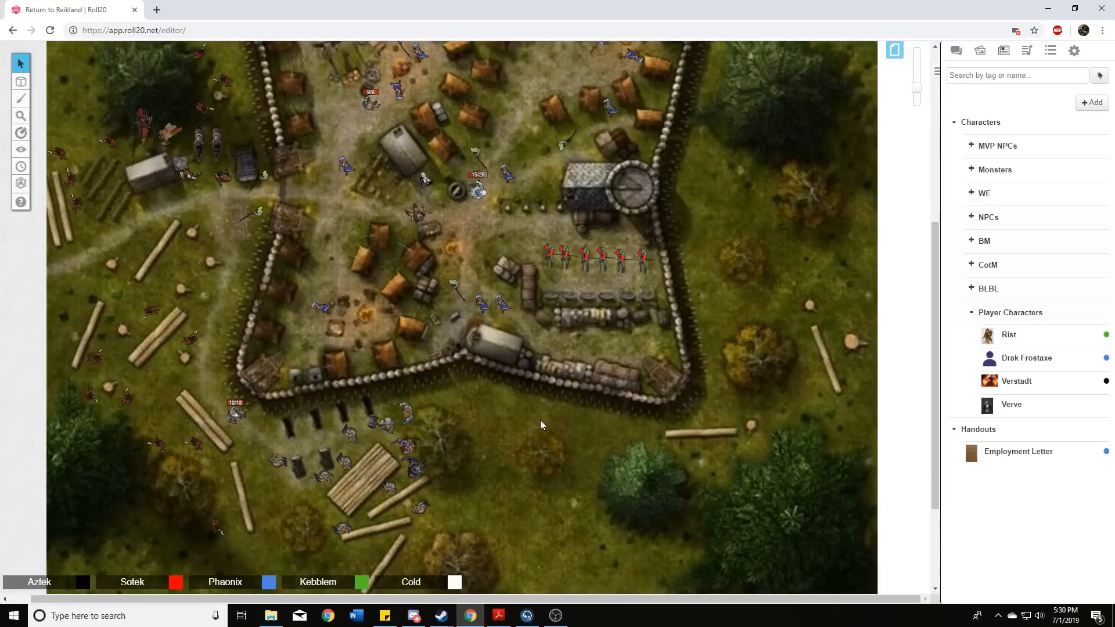
pyautogui.moveTo(528, 425)
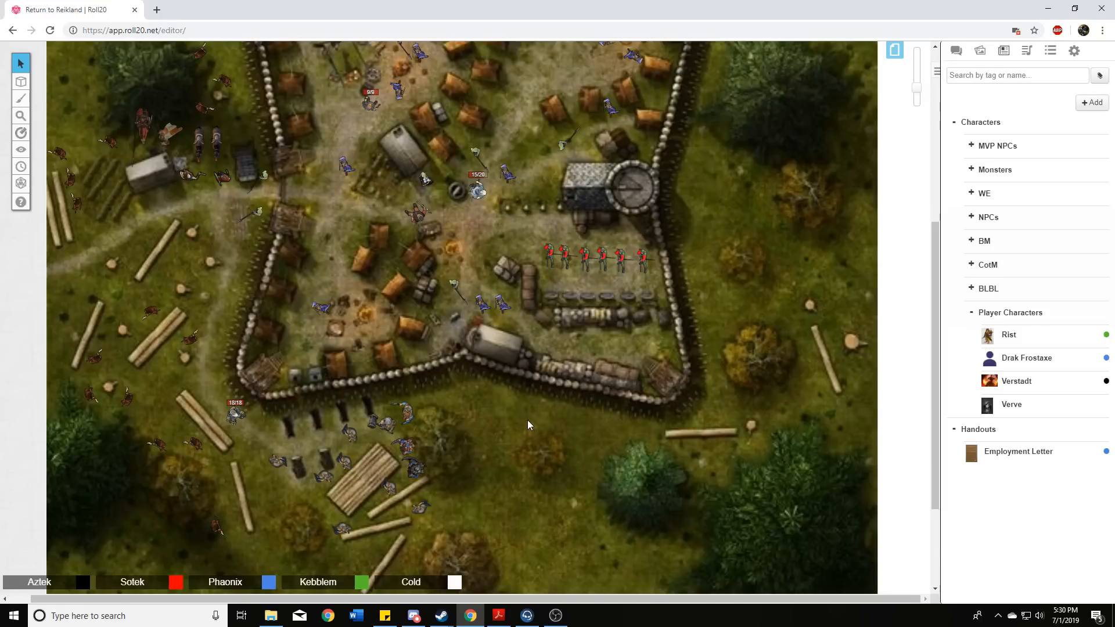
pyautogui.moveTo(525, 408)
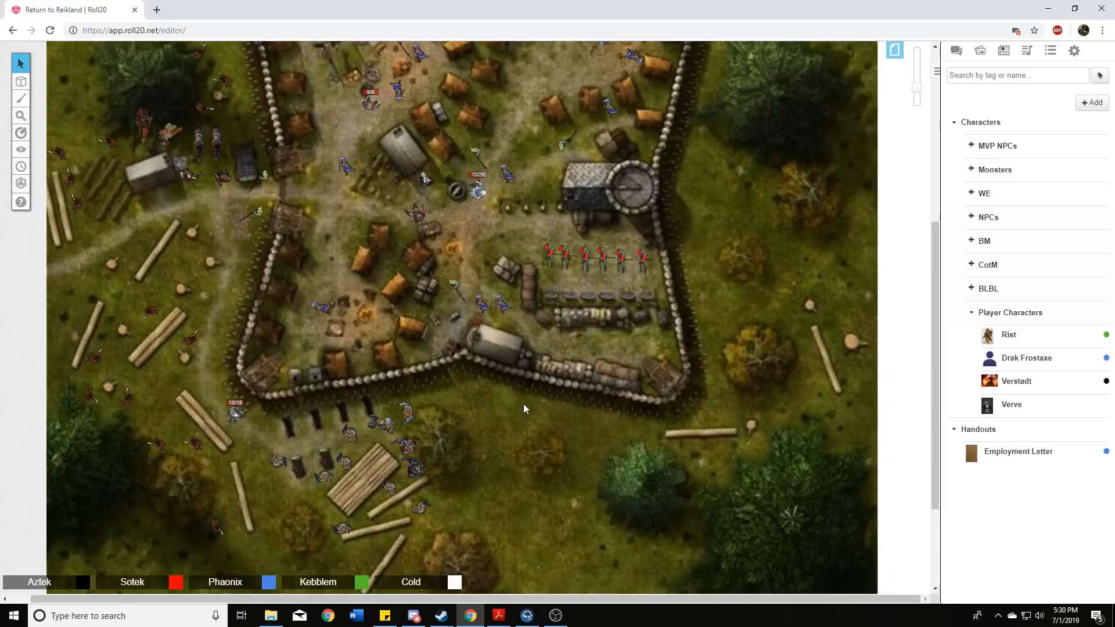
pyautogui.moveTo(515, 420)
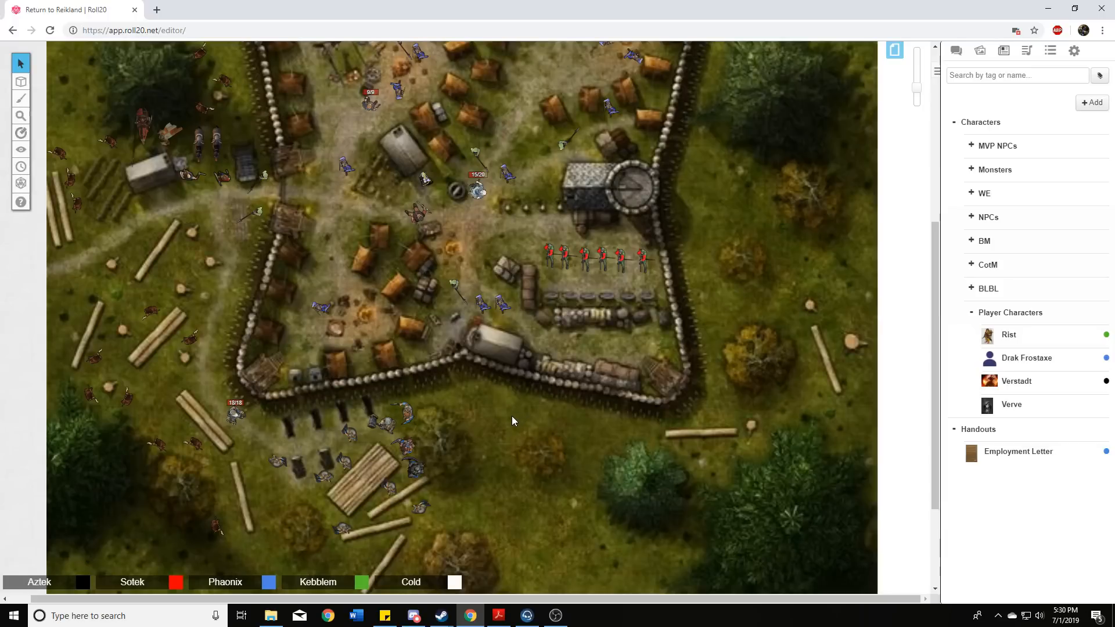
pyautogui.moveTo(511, 425)
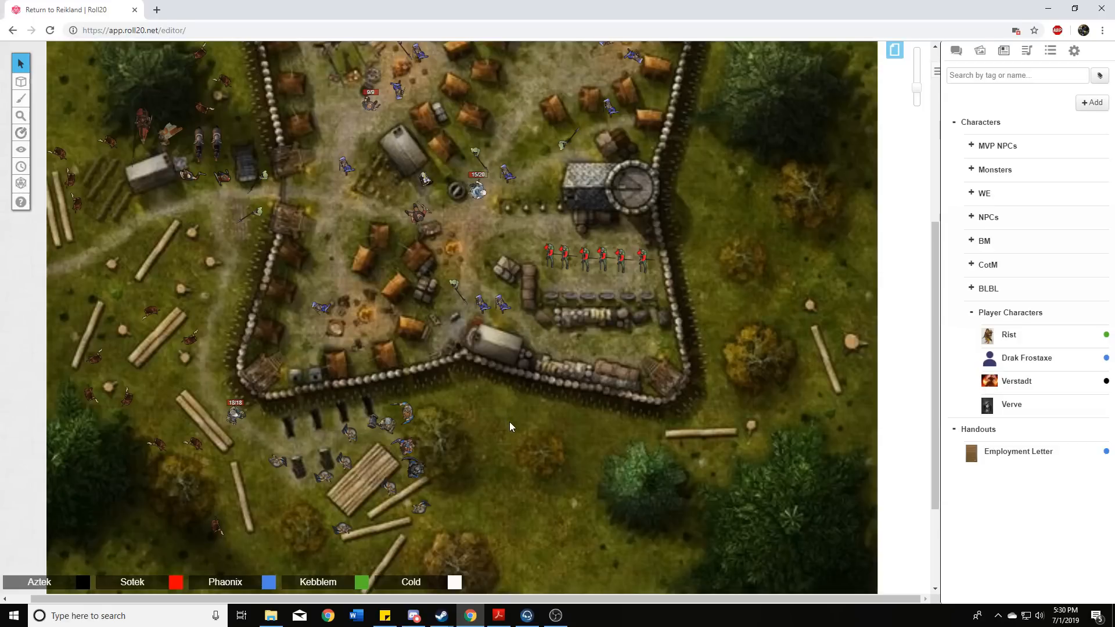
pyautogui.moveTo(505, 451)
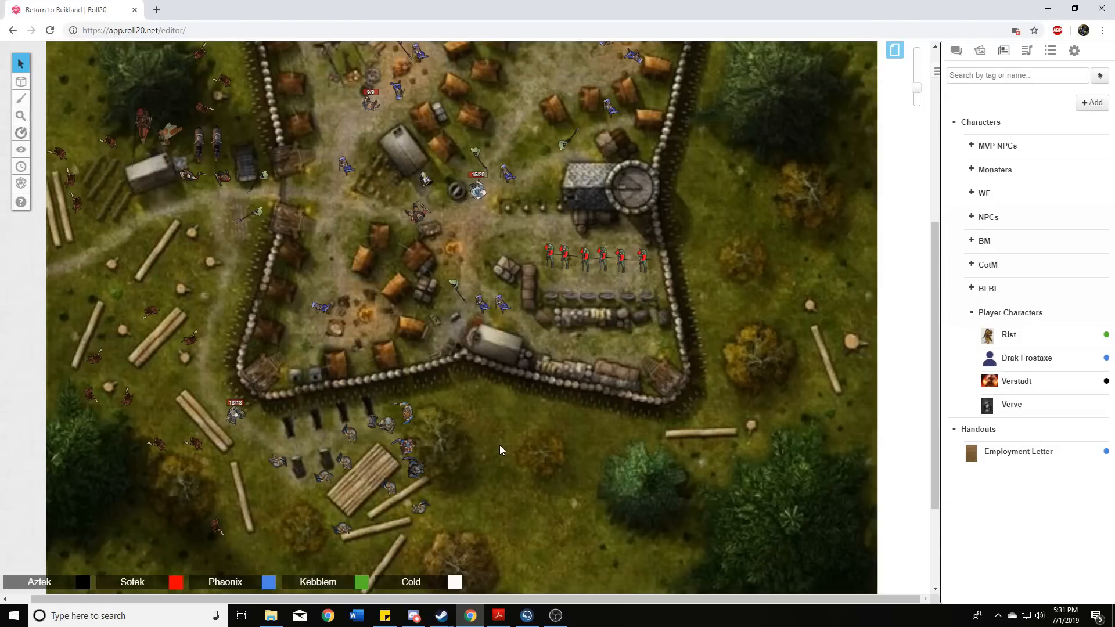
pyautogui.moveTo(511, 439)
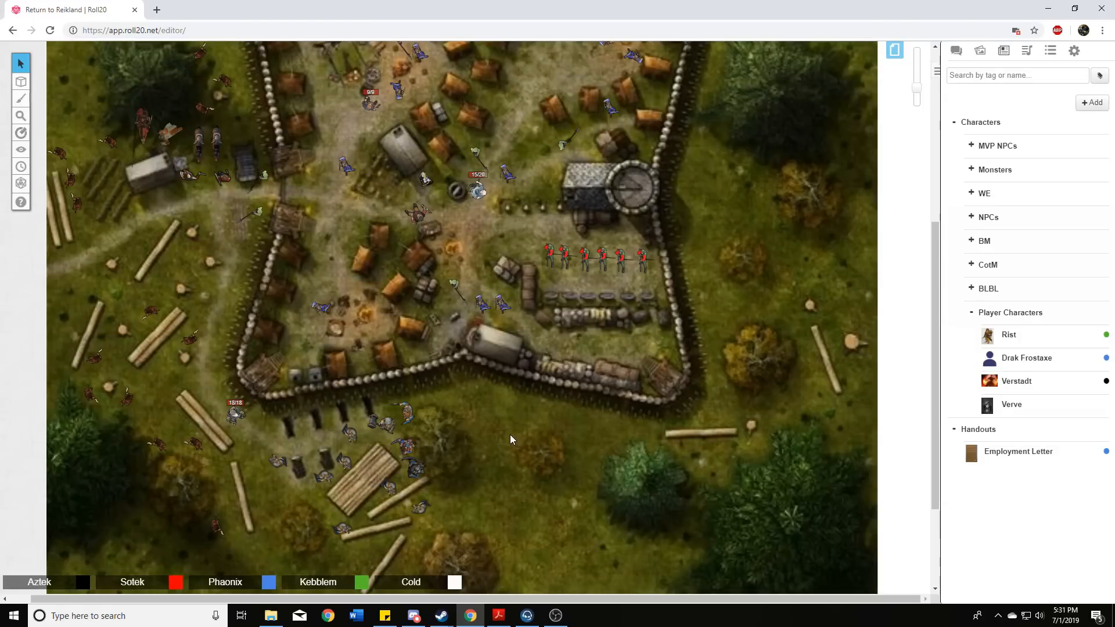
pyautogui.moveTo(569, 432)
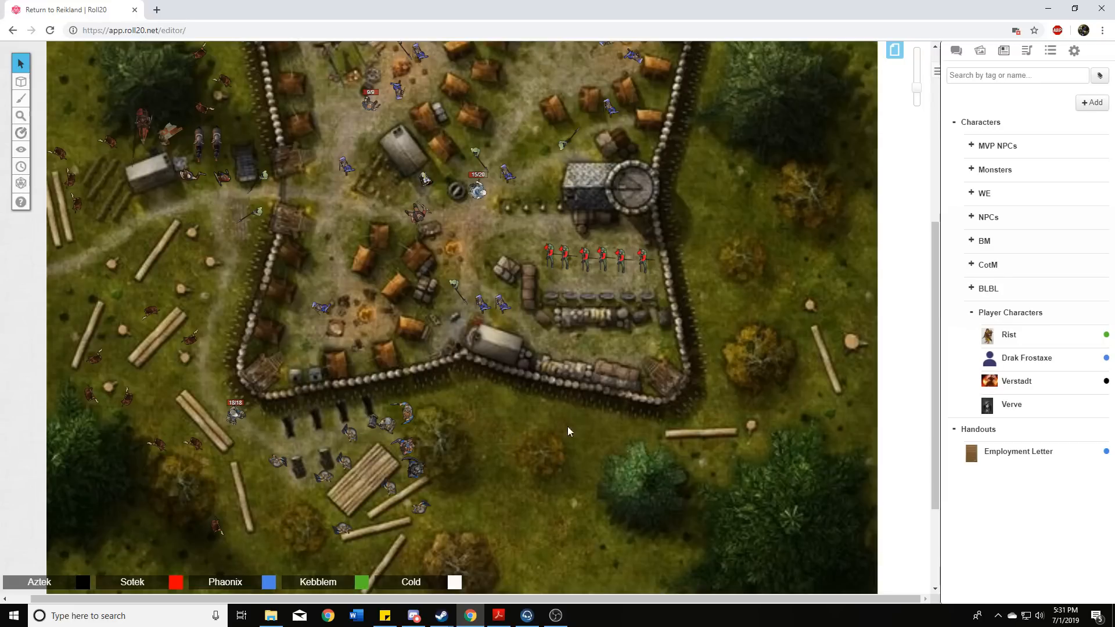
pyautogui.click(955, 50)
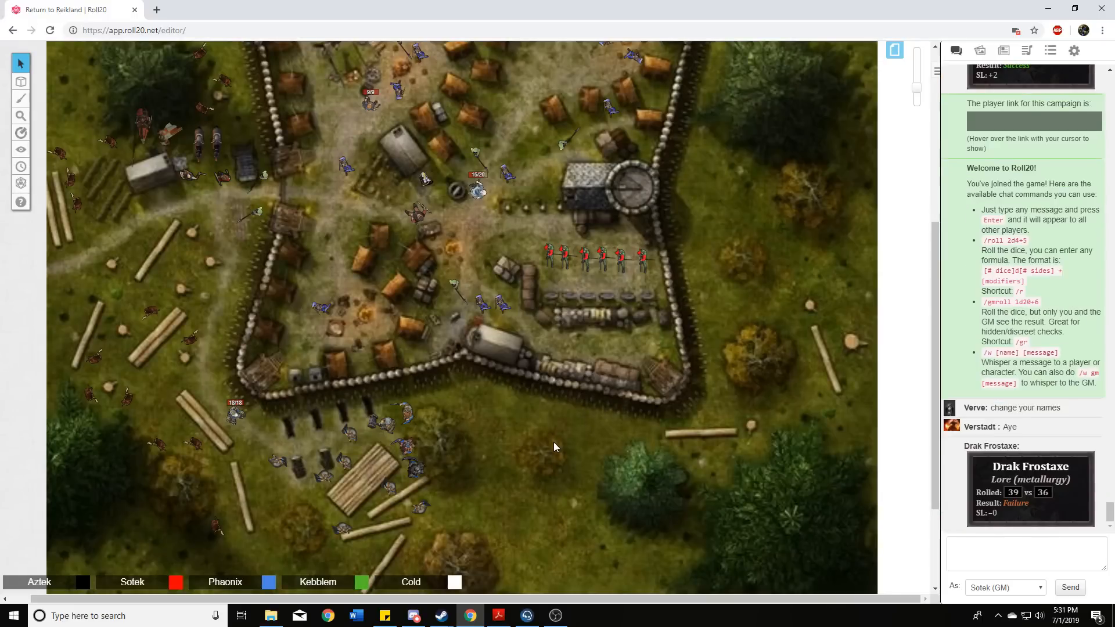
pyautogui.moveTo(537, 435)
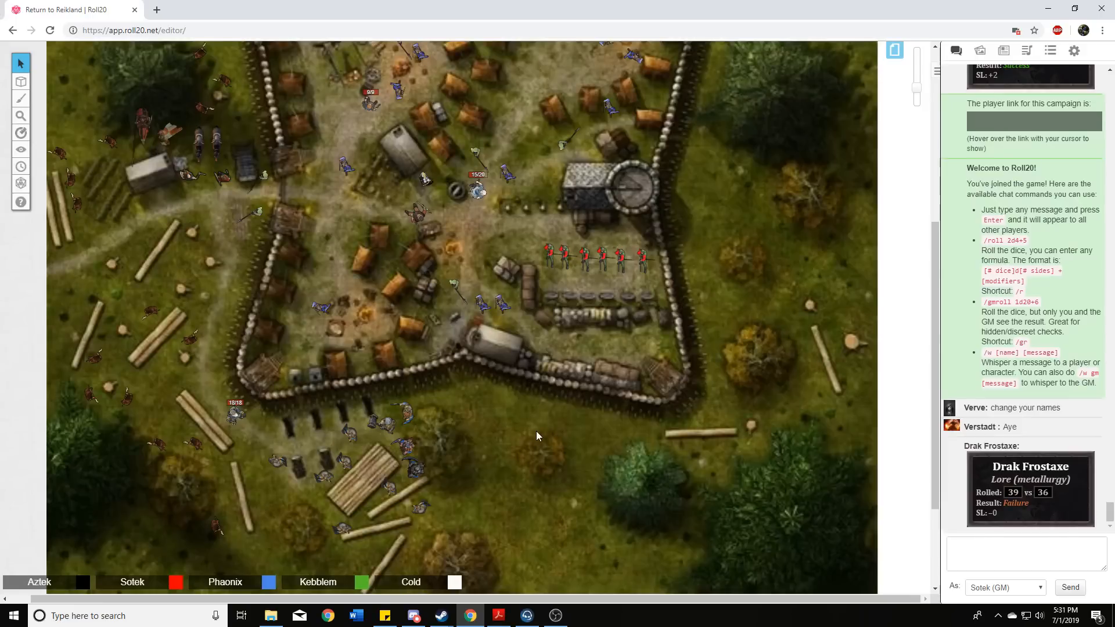
pyautogui.moveTo(525, 438)
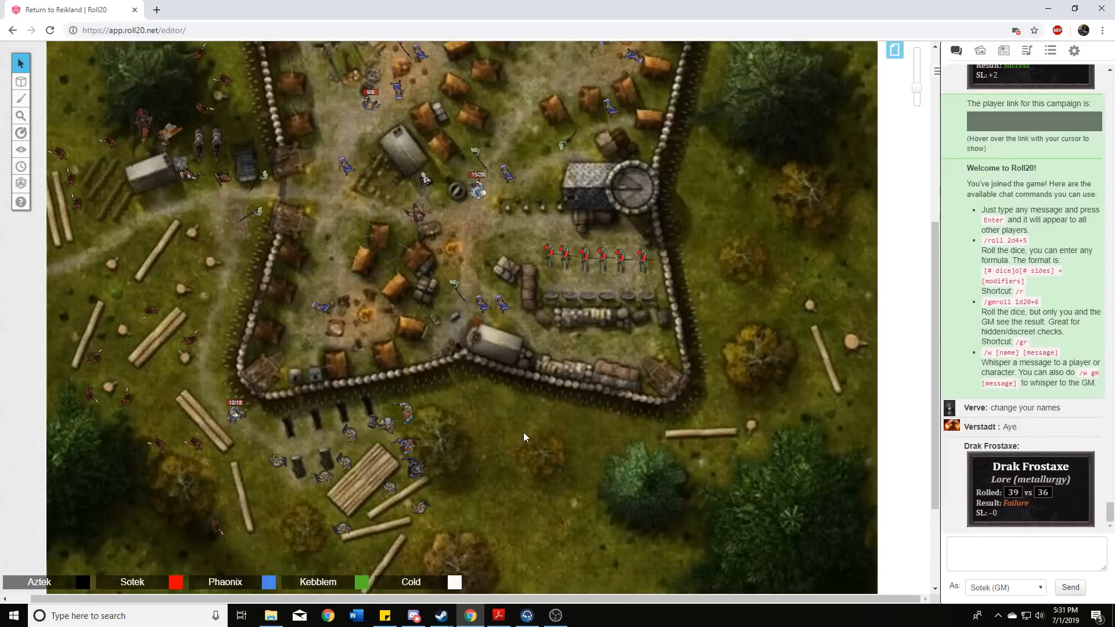
pyautogui.moveTo(547, 425)
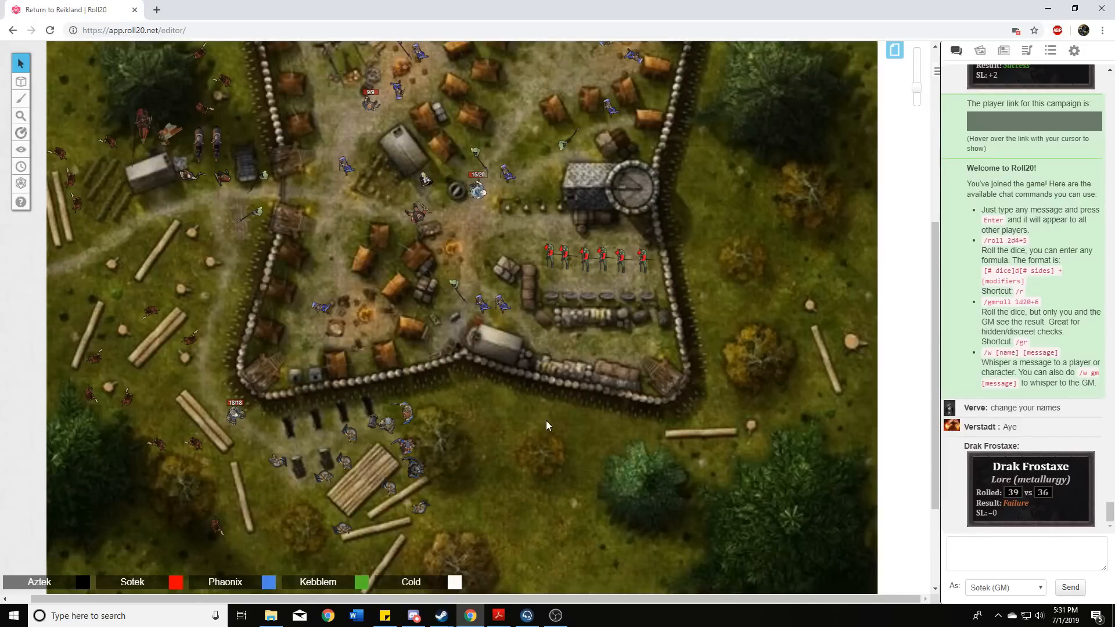
pyautogui.moveTo(530, 434)
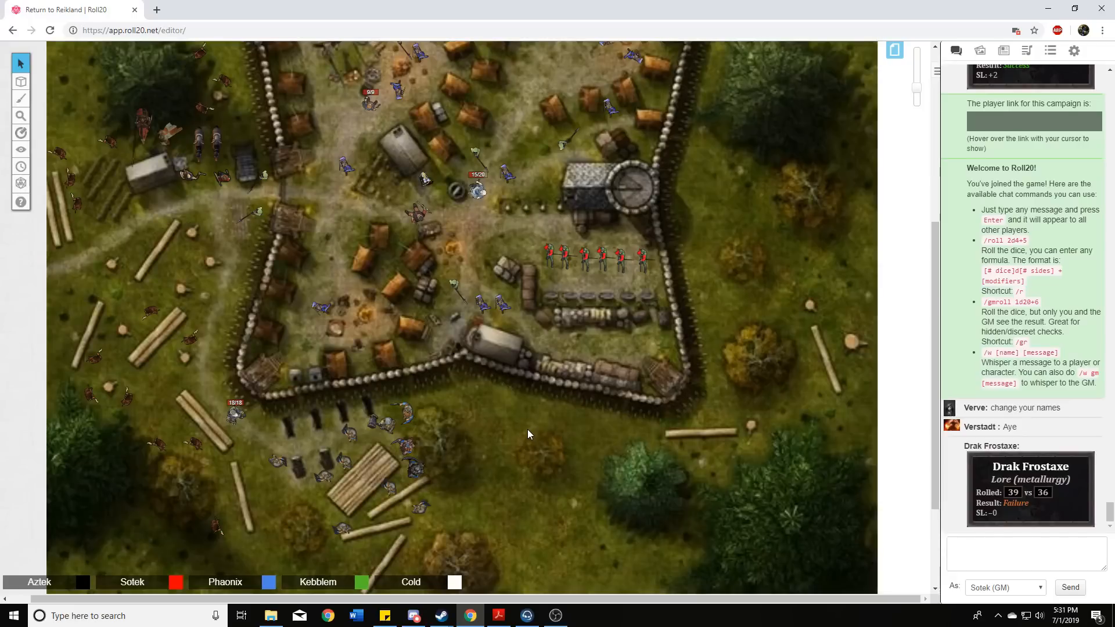
pyautogui.moveTo(536, 449)
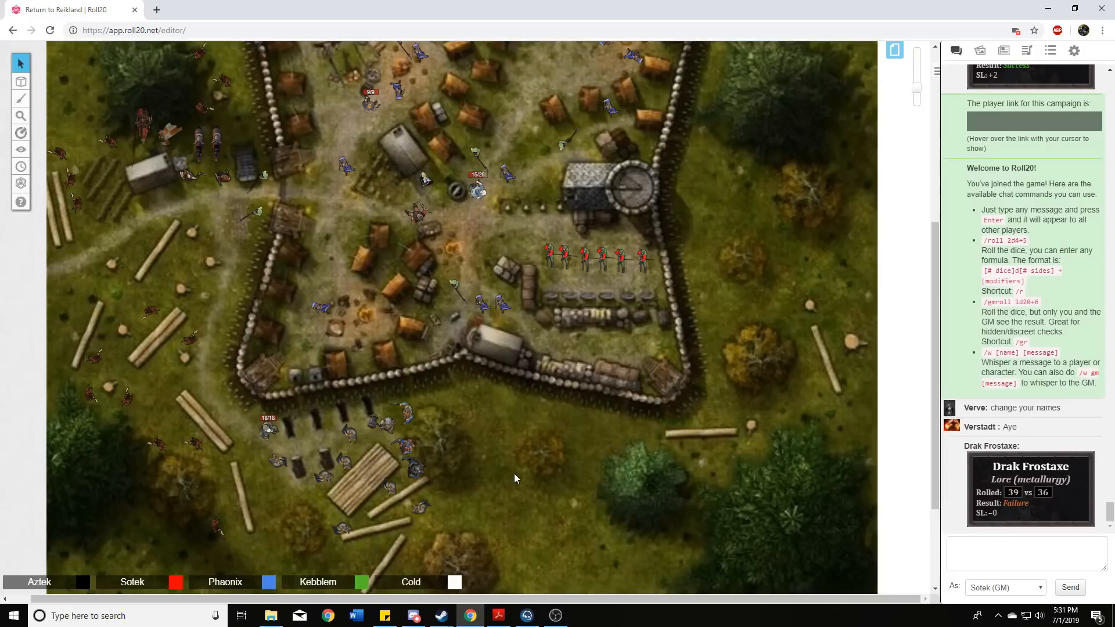
pyautogui.moveTo(542, 469)
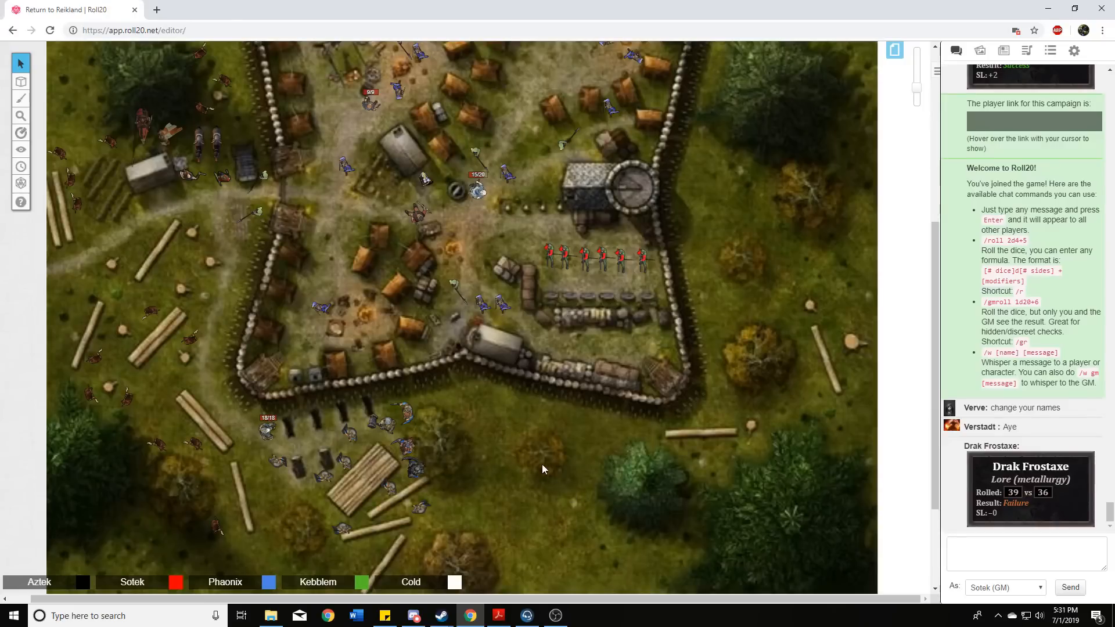
pyautogui.moveTo(559, 457)
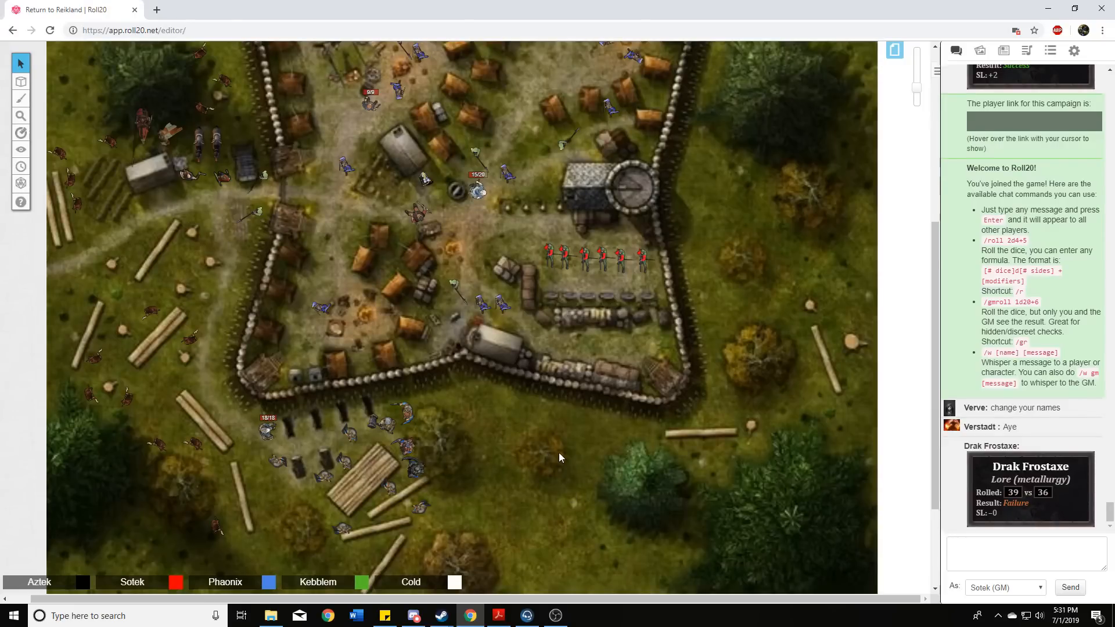
pyautogui.moveTo(547, 456)
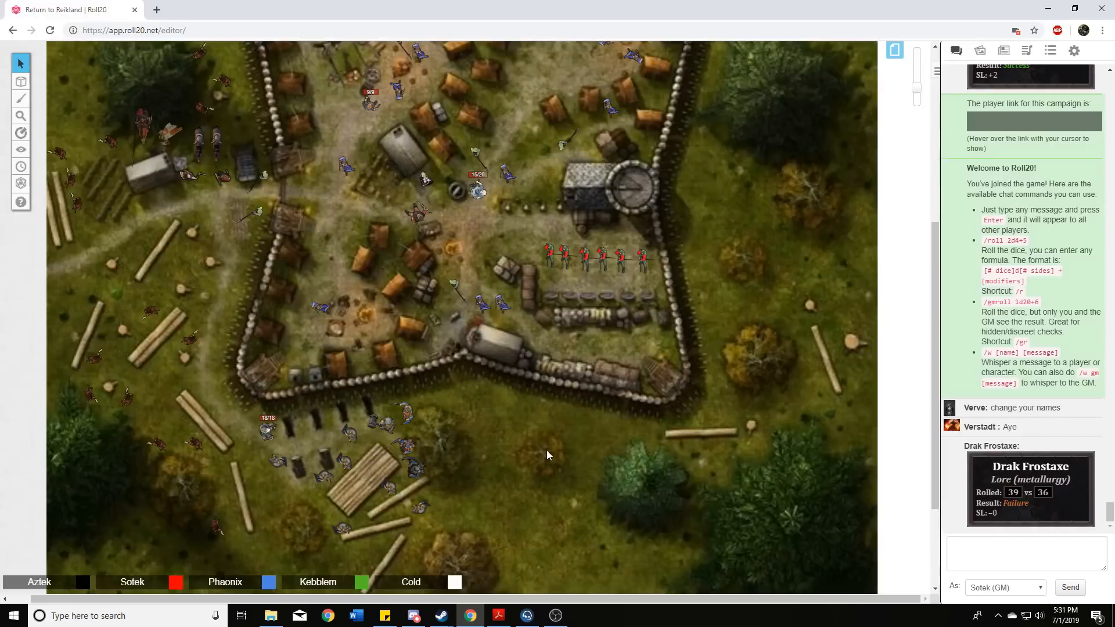
pyautogui.moveTo(467, 433)
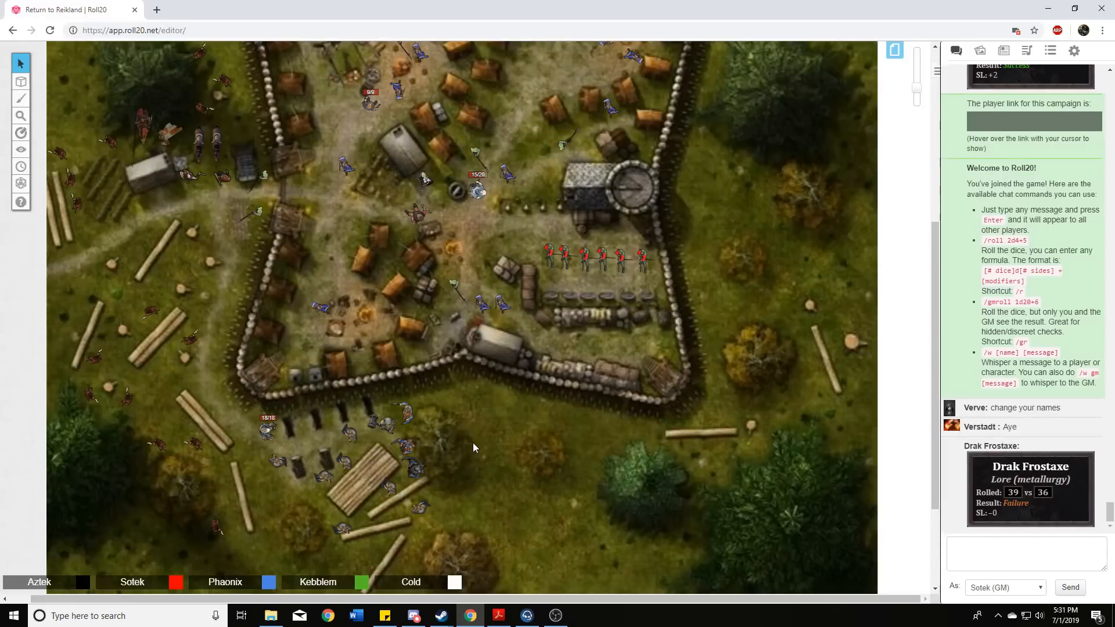
pyautogui.moveTo(551, 480)
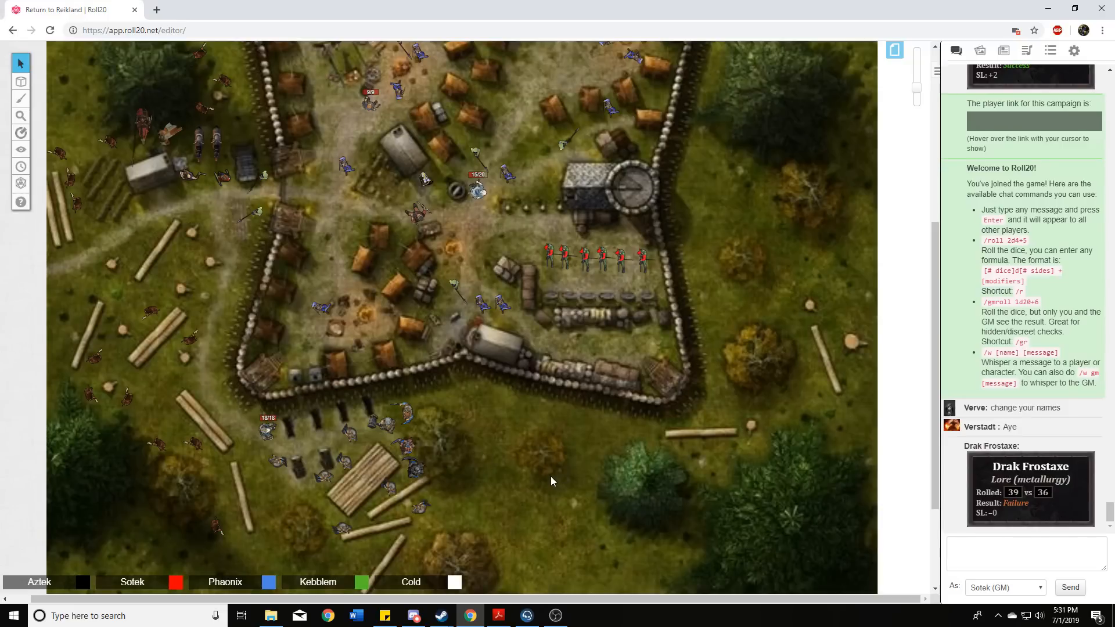
pyautogui.moveTo(533, 467)
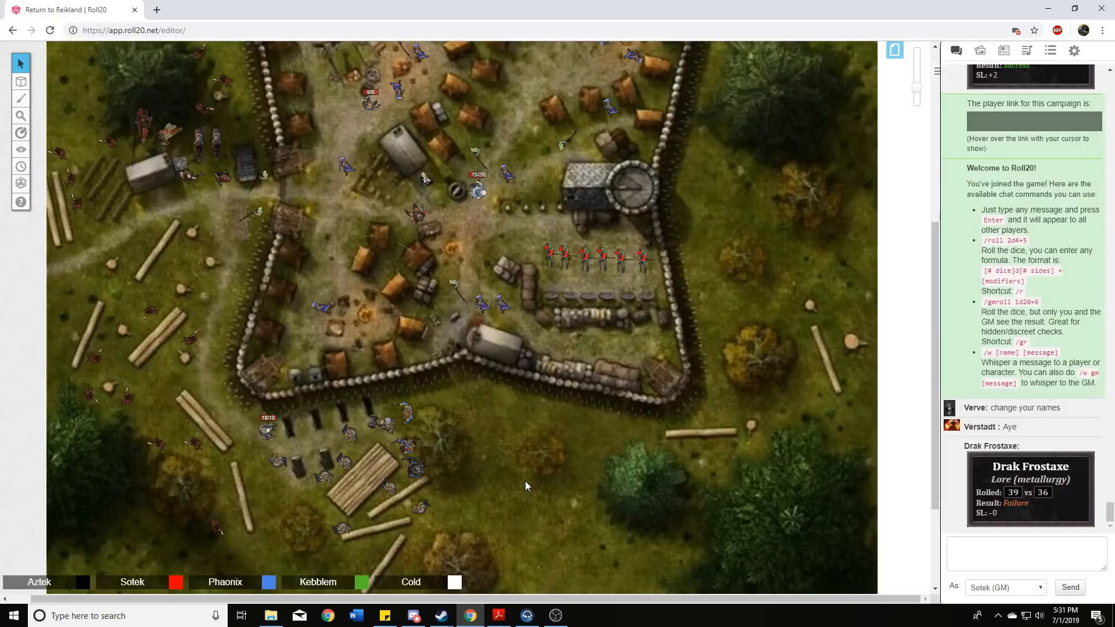
pyautogui.moveTo(553, 467)
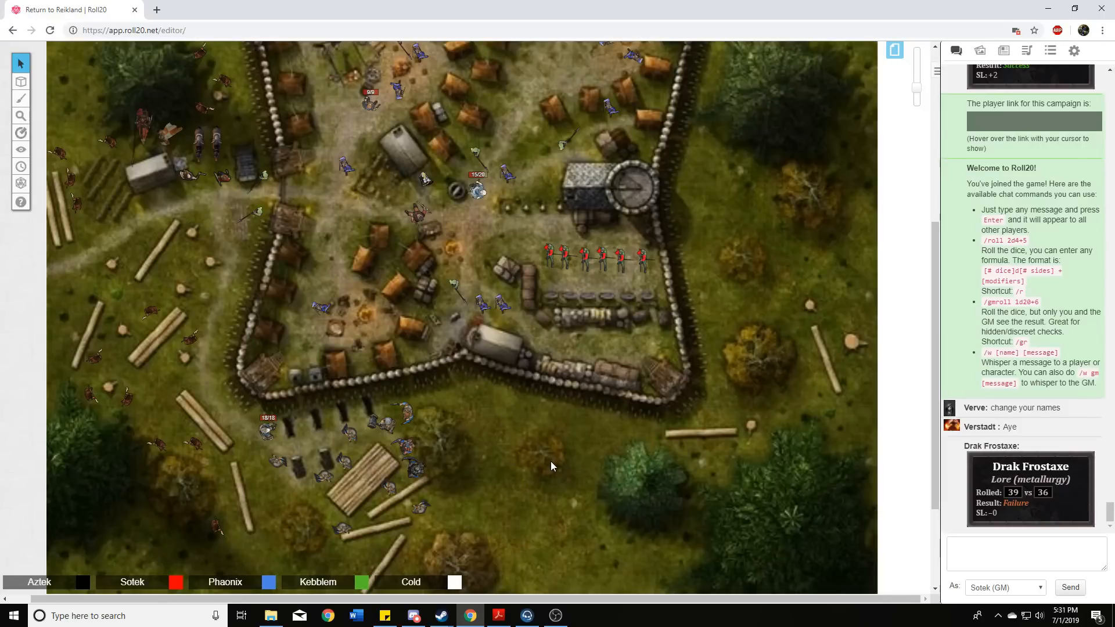
pyautogui.moveTo(542, 477)
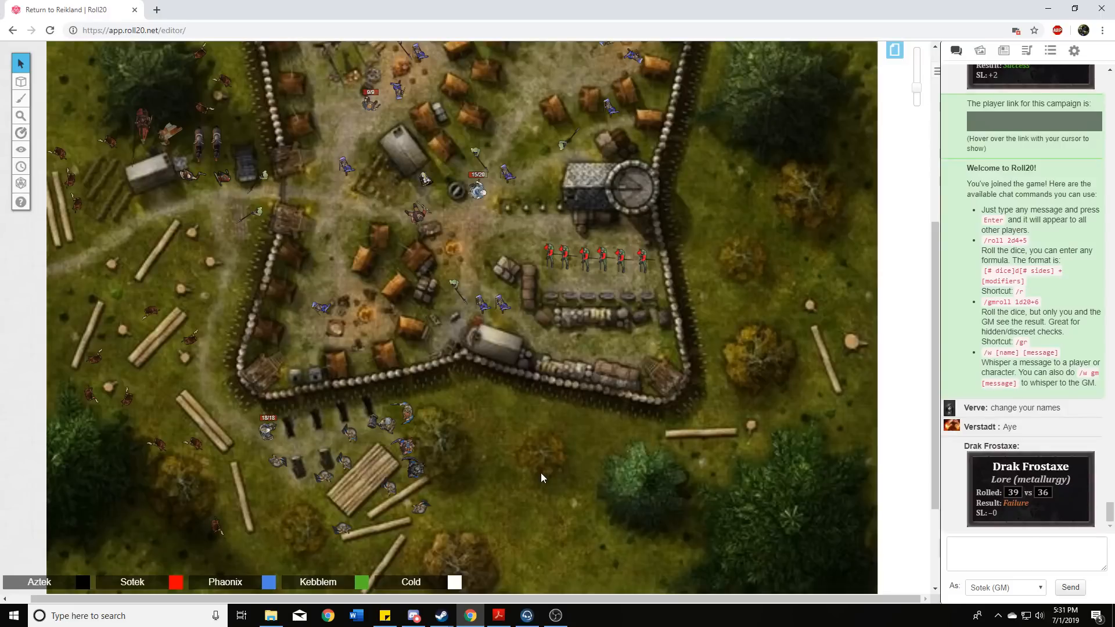
pyautogui.moveTo(513, 420)
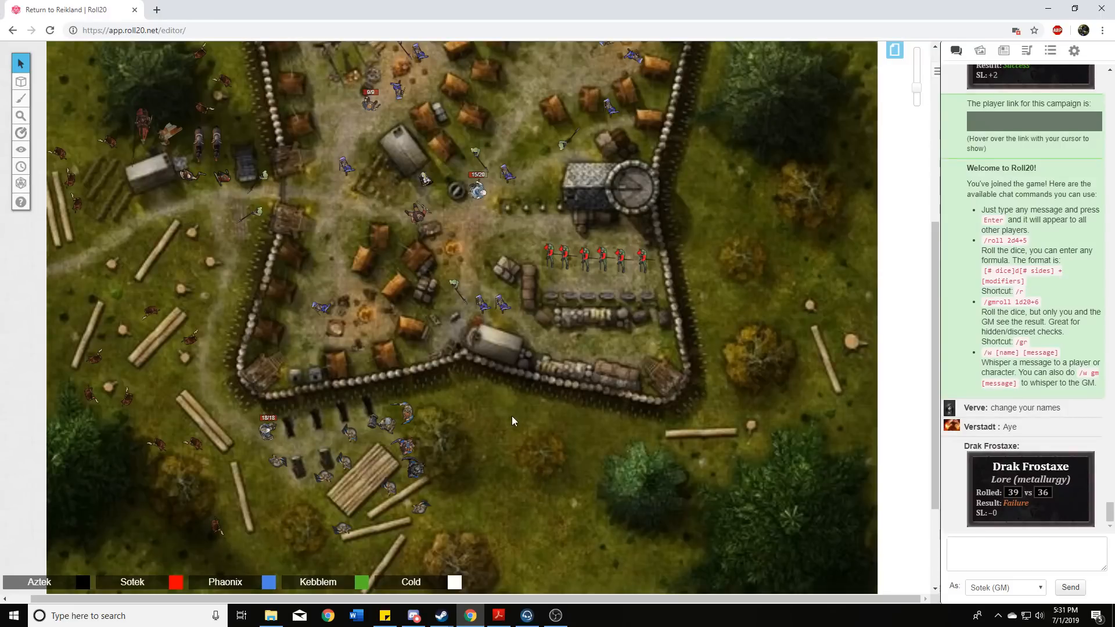
pyautogui.moveTo(523, 440)
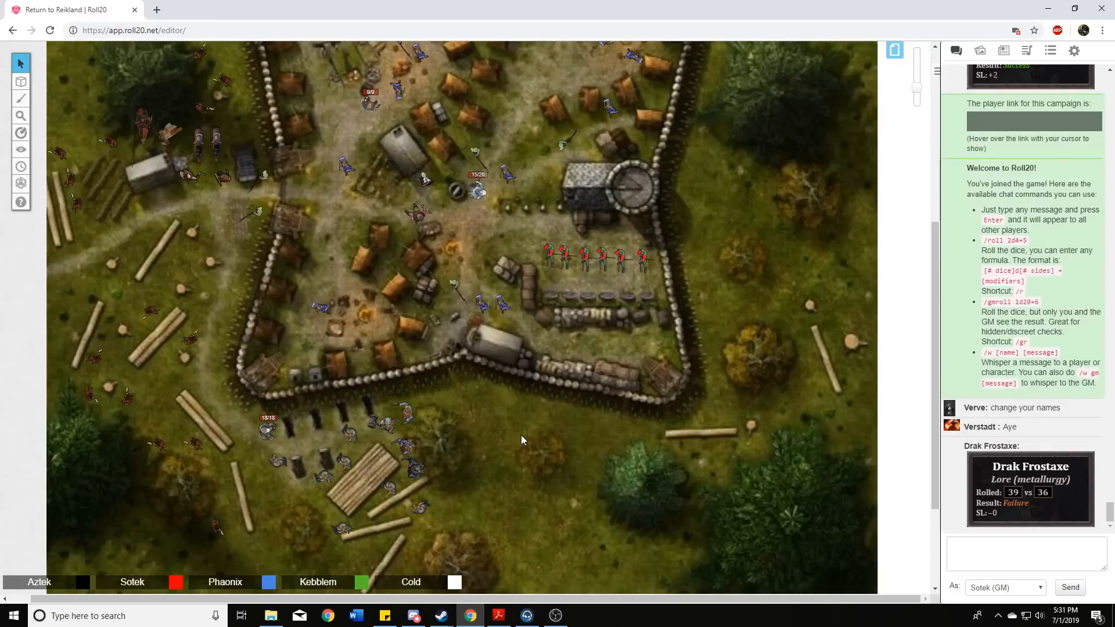
pyautogui.moveTo(509, 443)
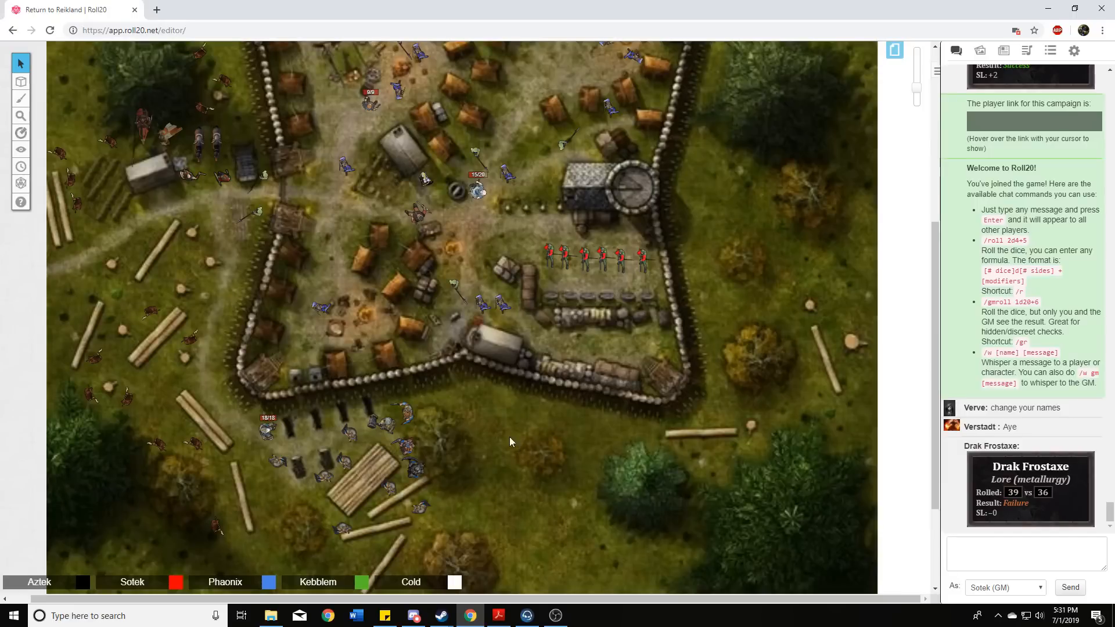
pyautogui.moveTo(496, 436)
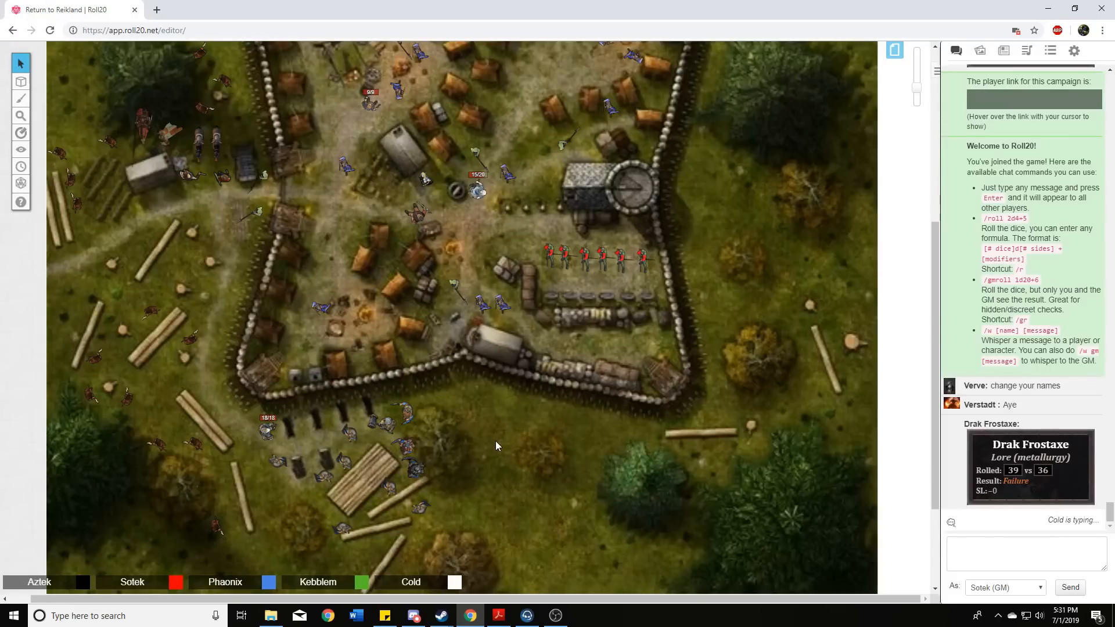
pyautogui.moveTo(426, 415)
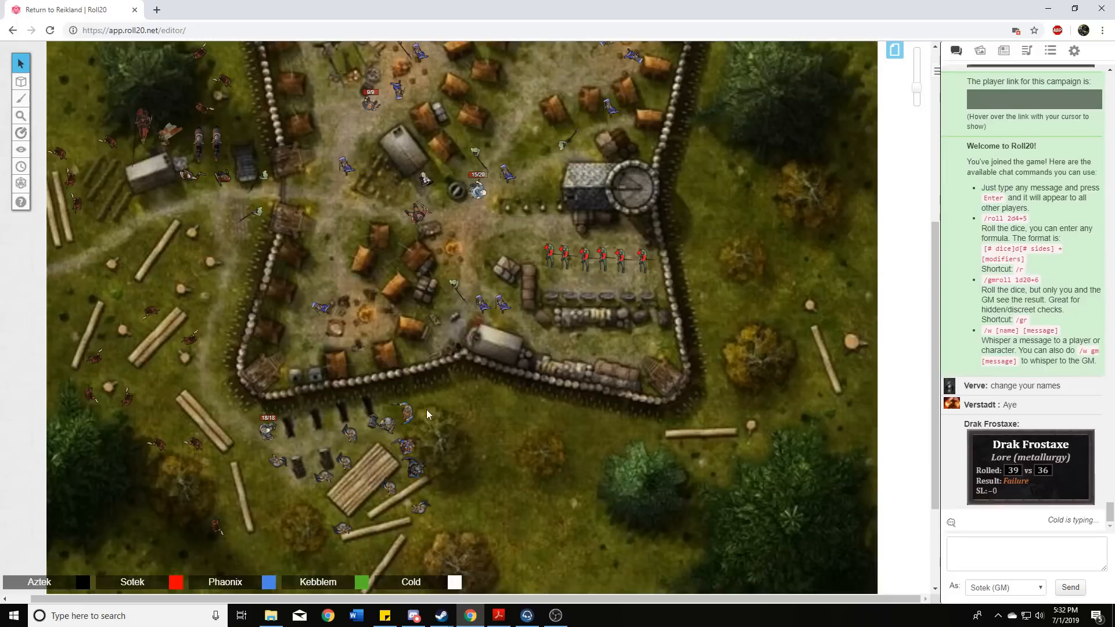
pyautogui.moveTo(519, 428)
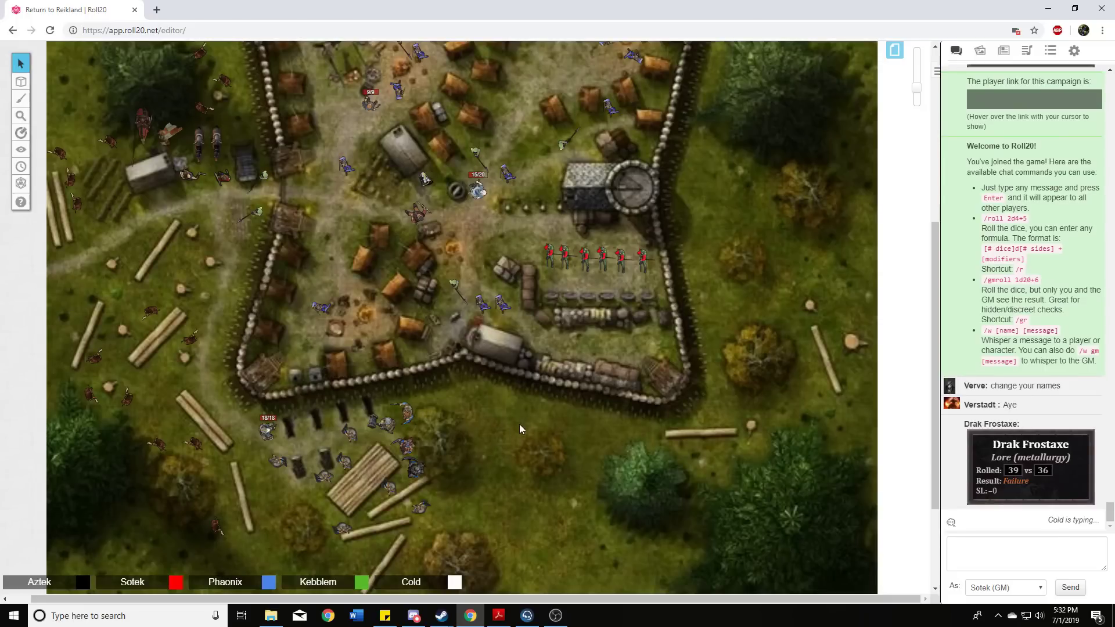
pyautogui.moveTo(525, 425)
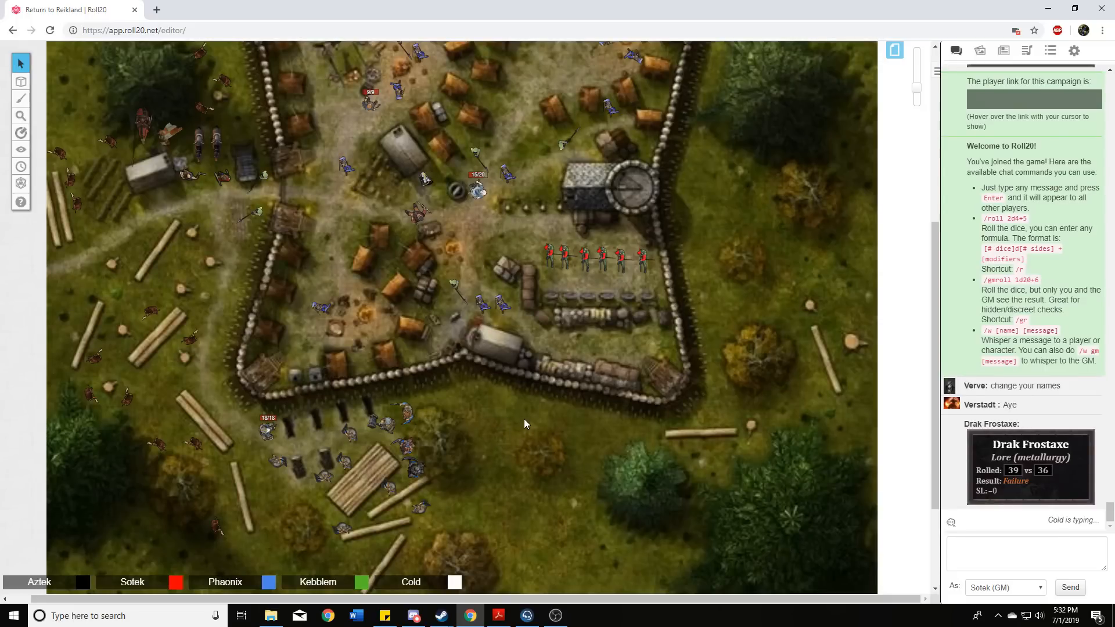
pyautogui.moveTo(515, 430)
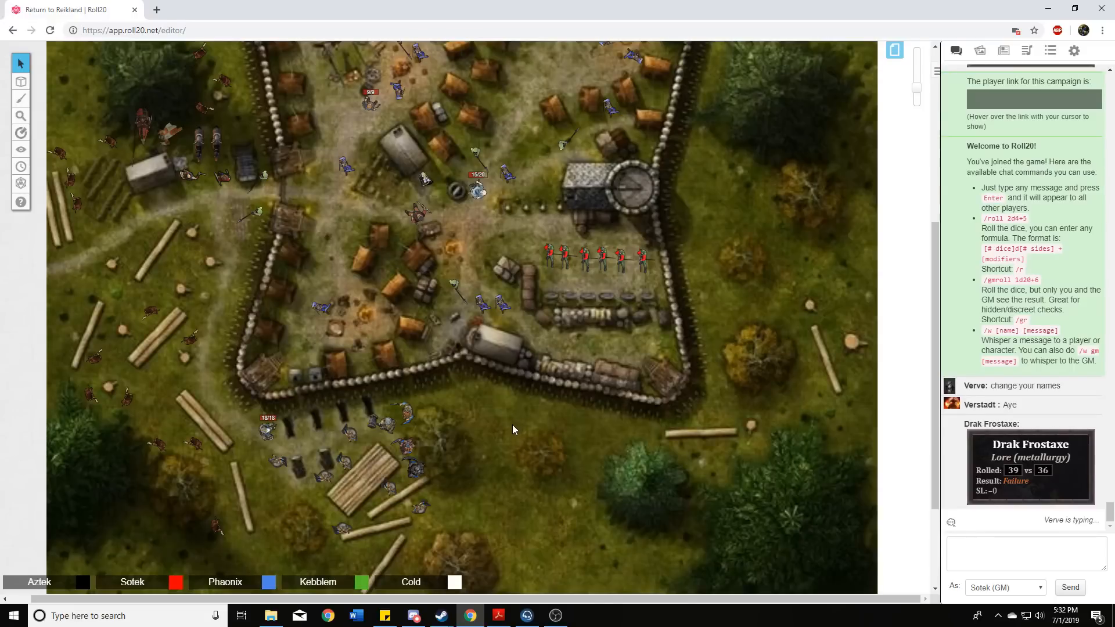
pyautogui.moveTo(517, 439)
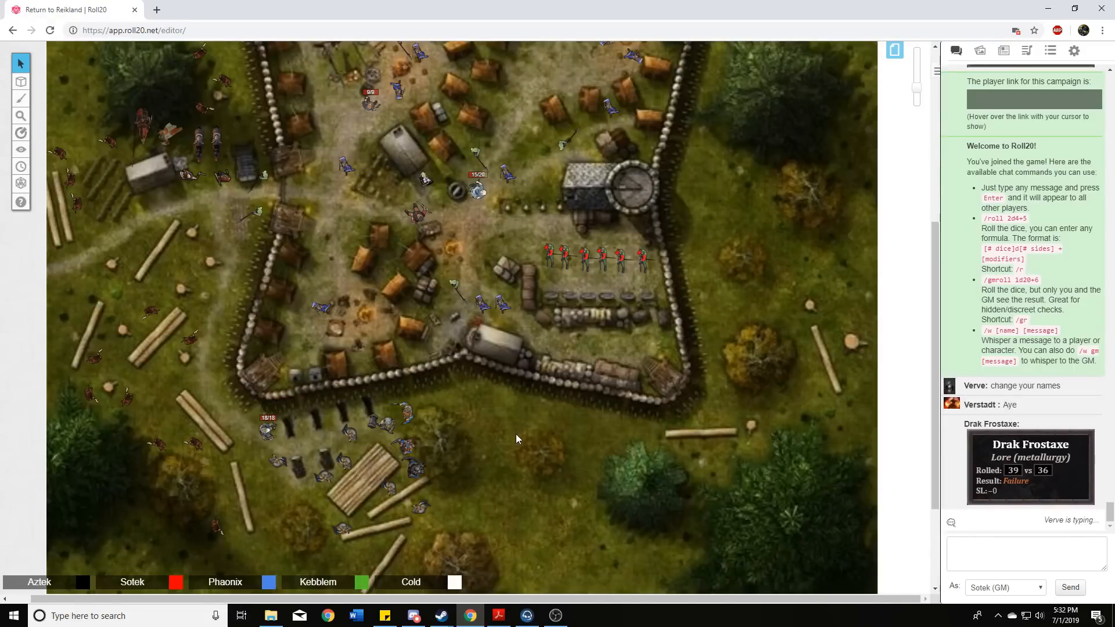
pyautogui.moveTo(513, 449)
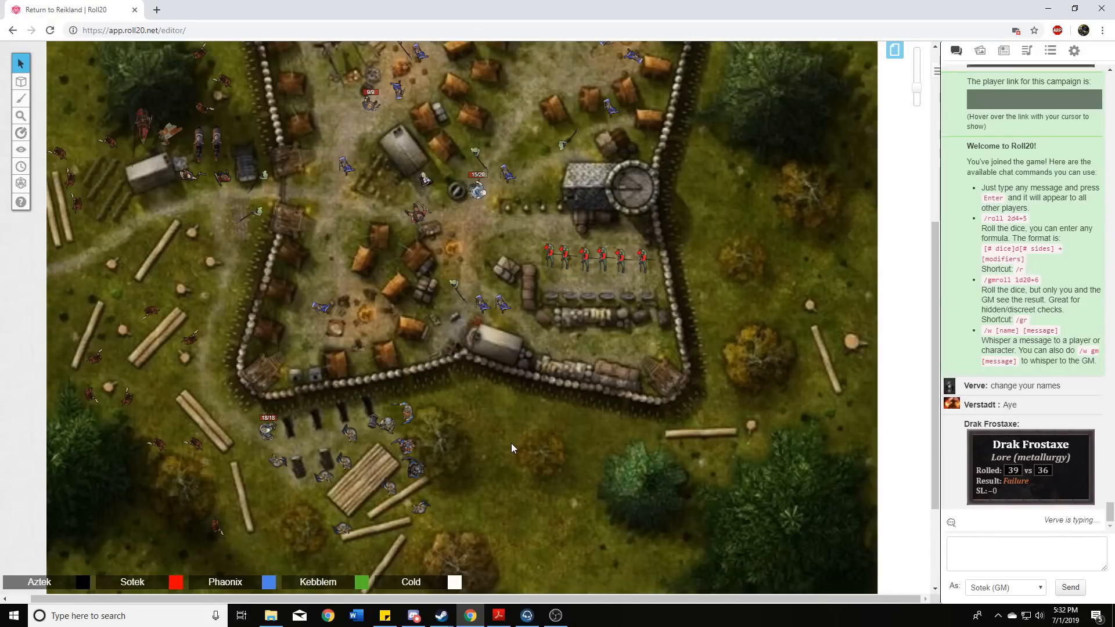
pyautogui.moveTo(526, 456)
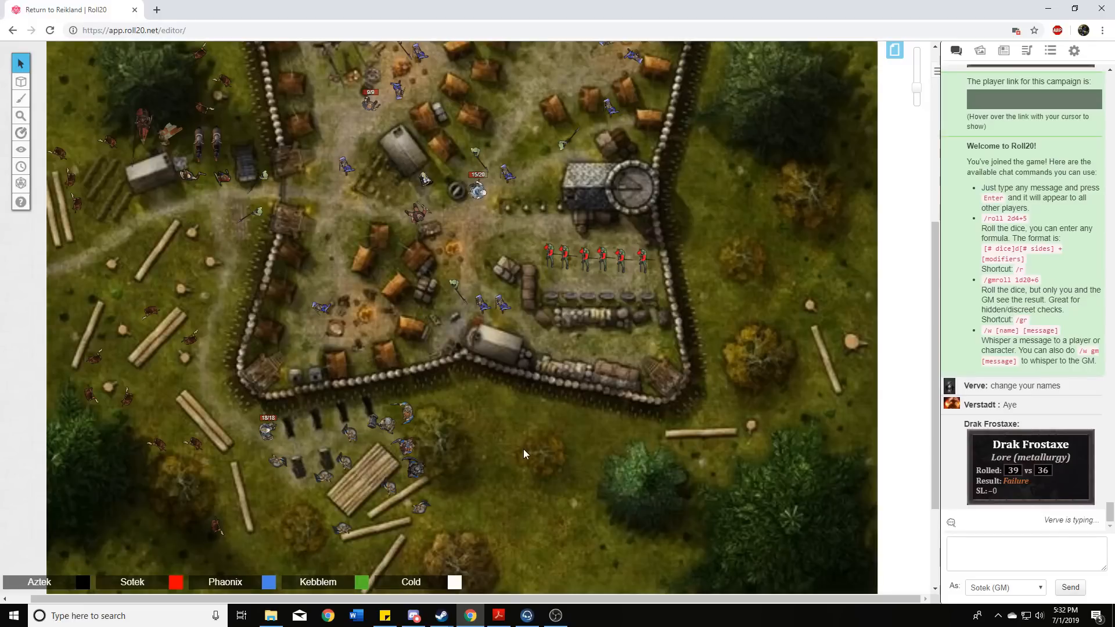
pyautogui.moveTo(516, 417)
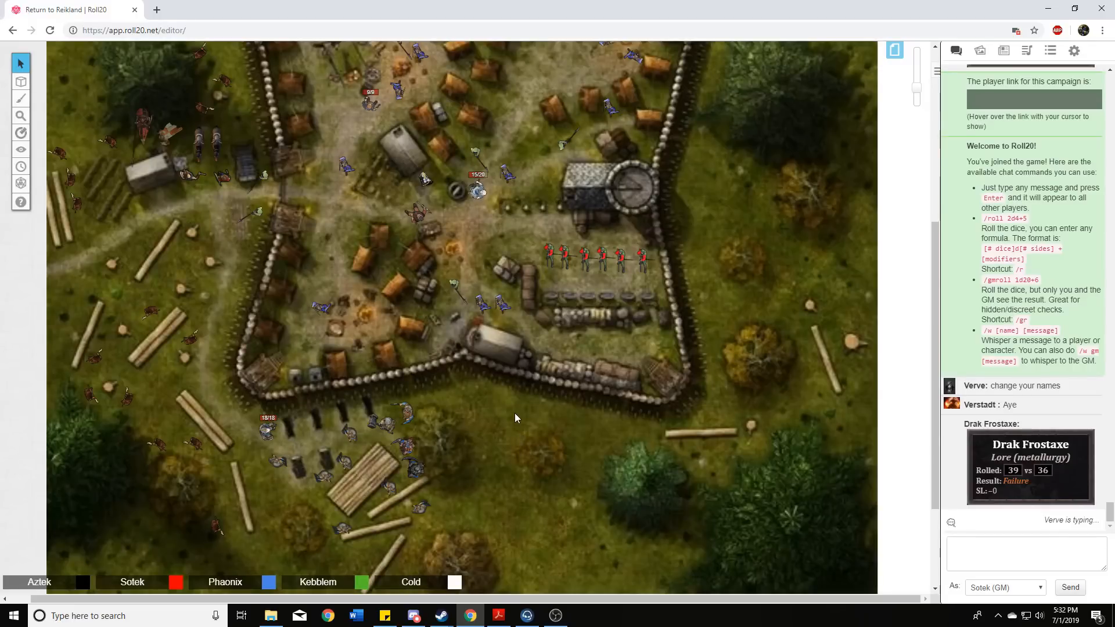
pyautogui.moveTo(503, 438)
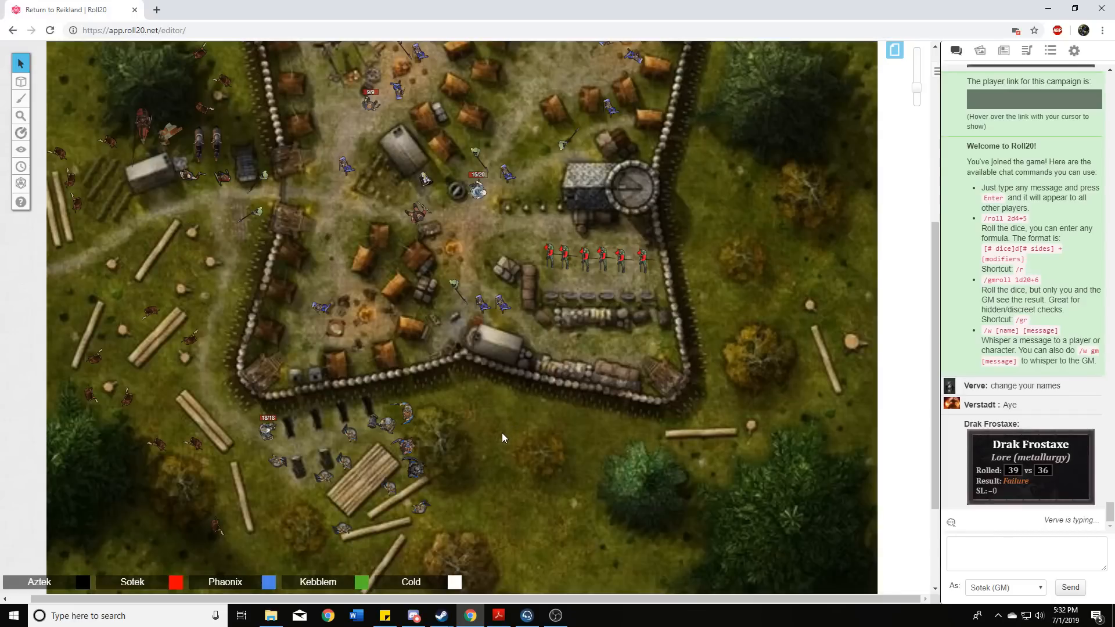
pyautogui.moveTo(480, 432)
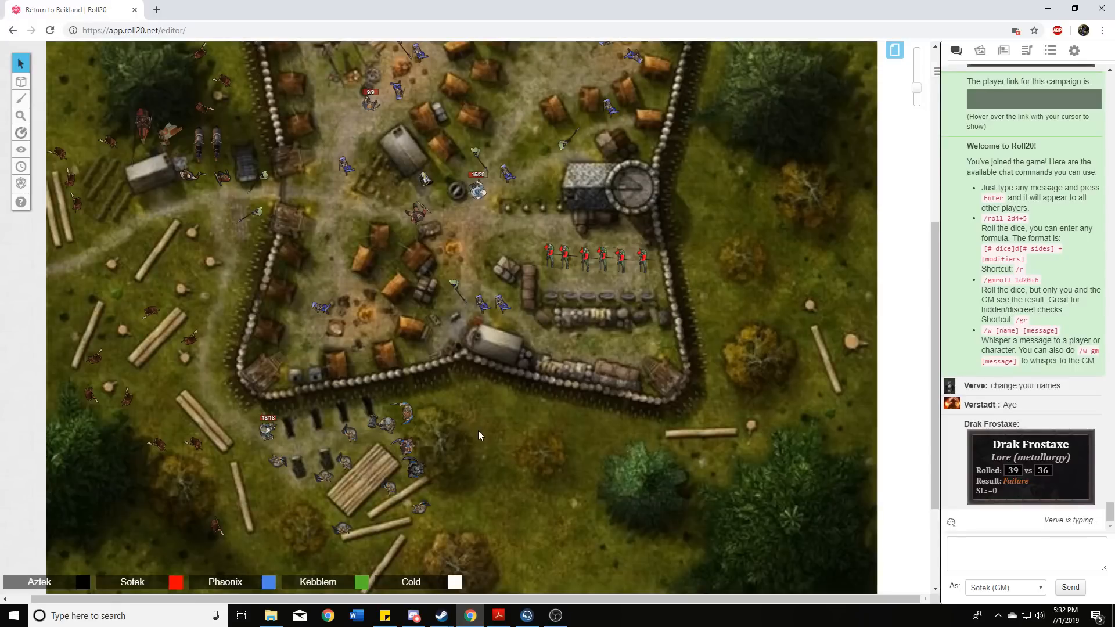
pyautogui.moveTo(475, 449)
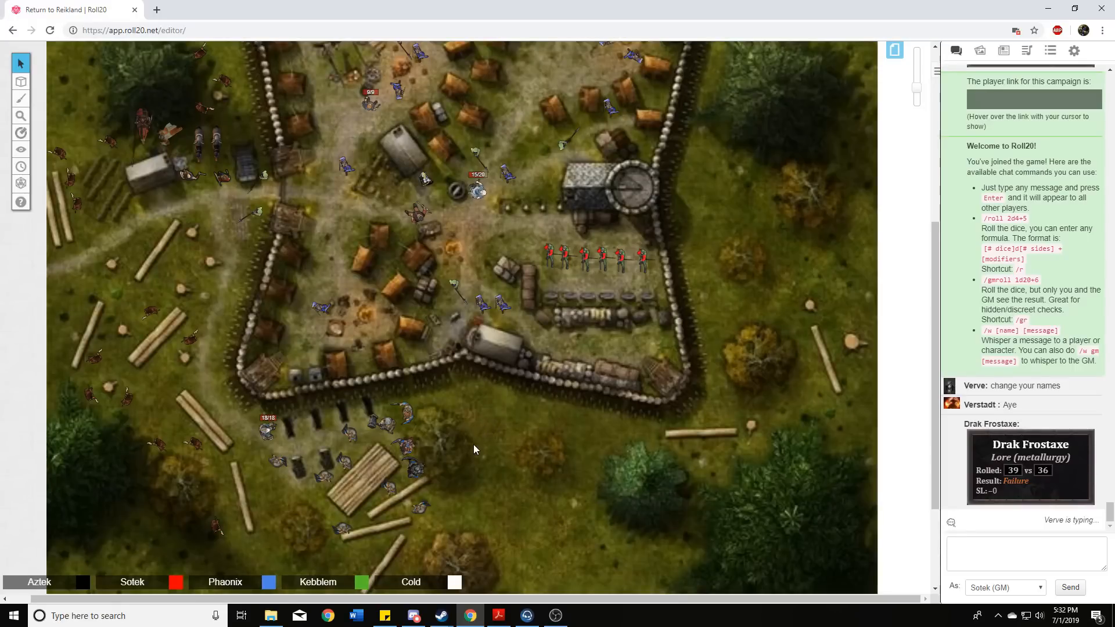
pyautogui.moveTo(483, 435)
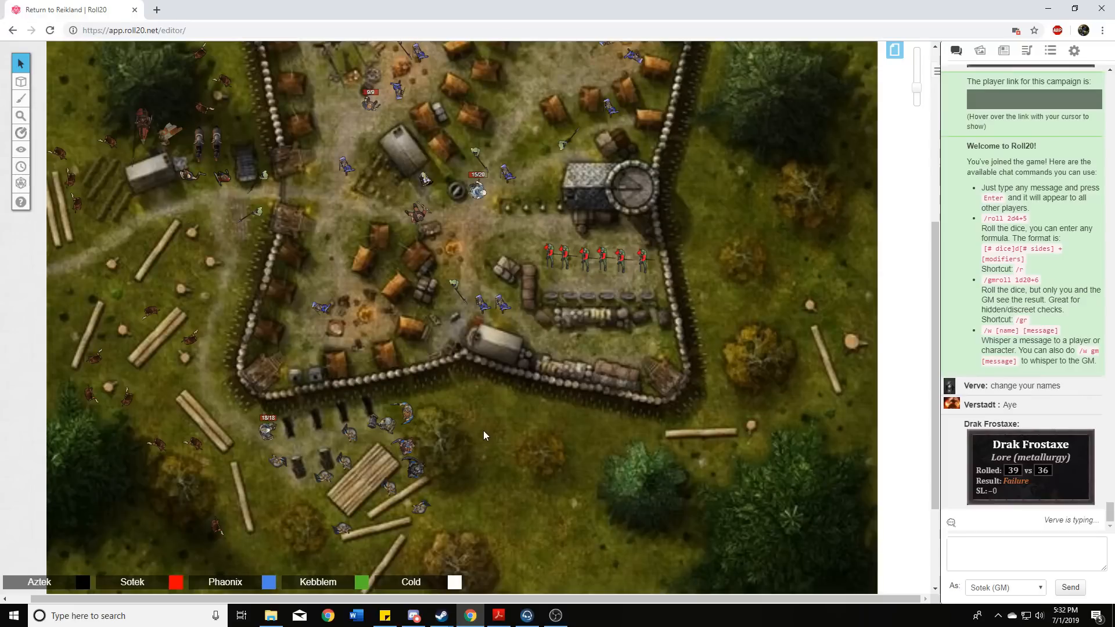
pyautogui.moveTo(495, 446)
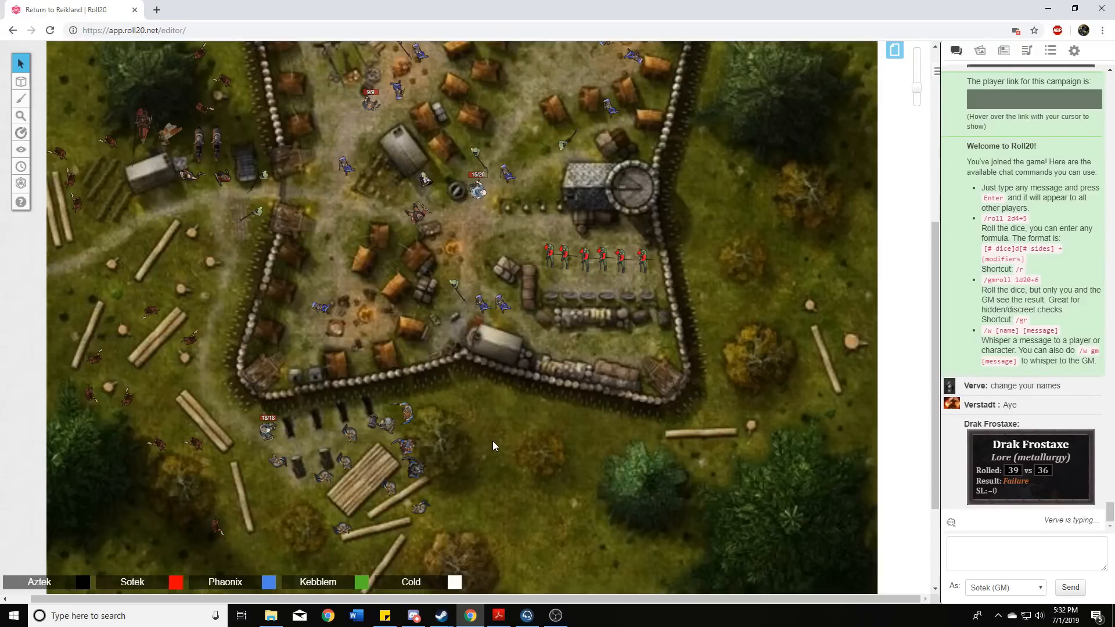
pyautogui.moveTo(511, 448)
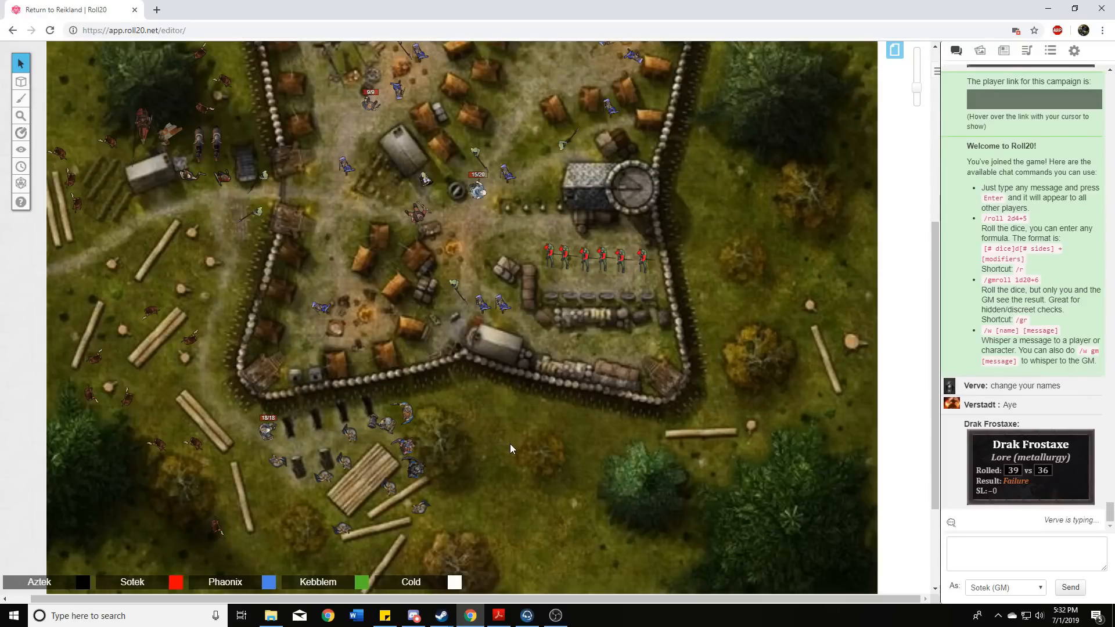
pyautogui.moveTo(503, 472)
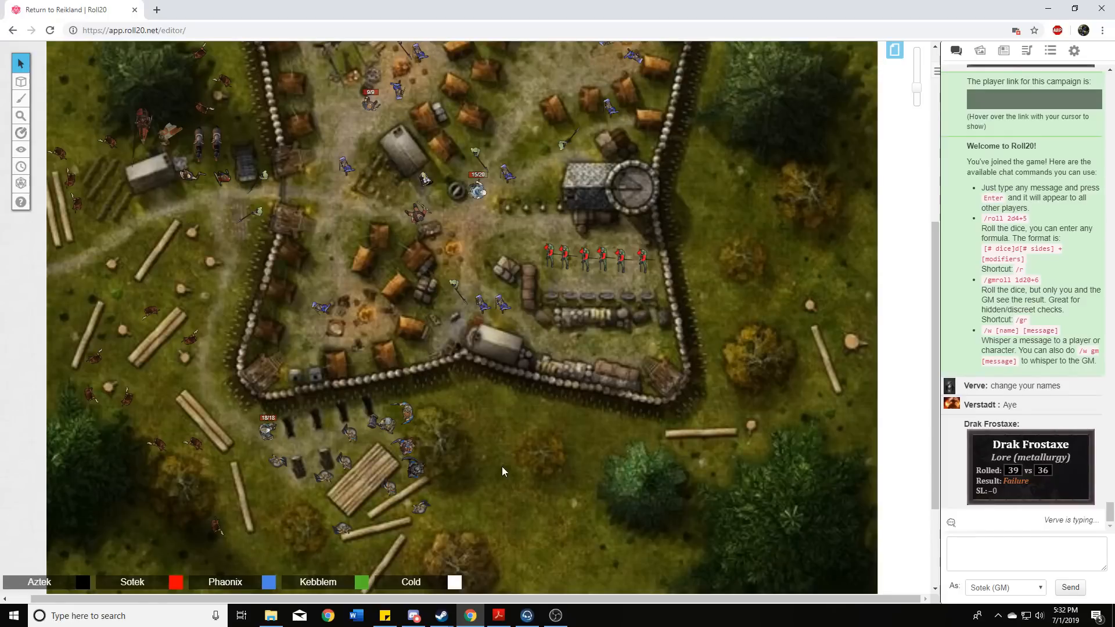
pyautogui.moveTo(516, 472)
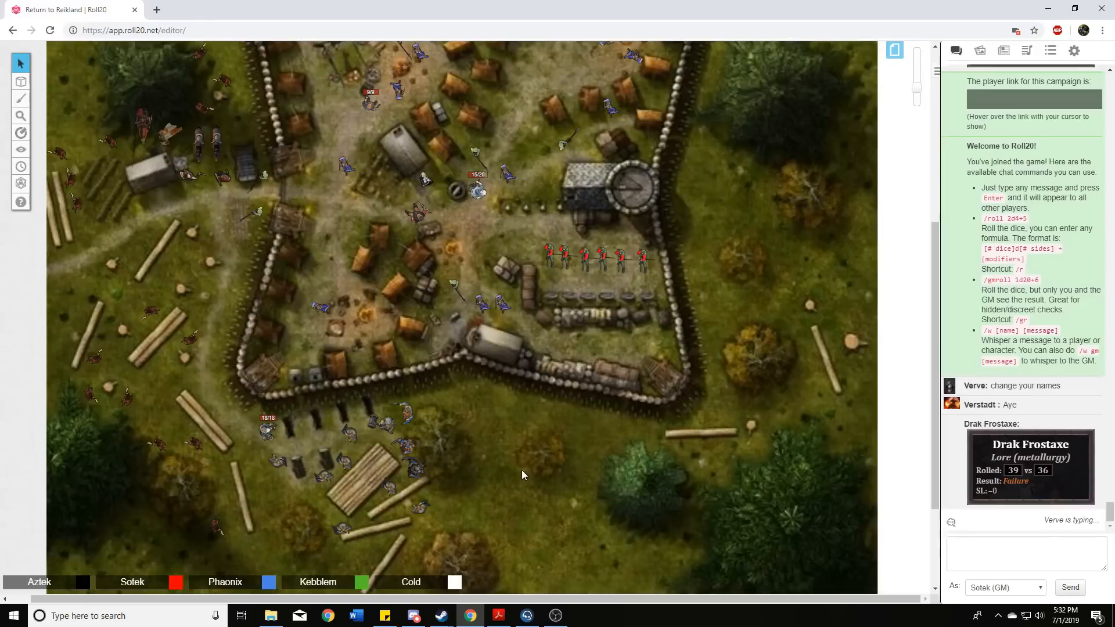
pyautogui.moveTo(518, 480)
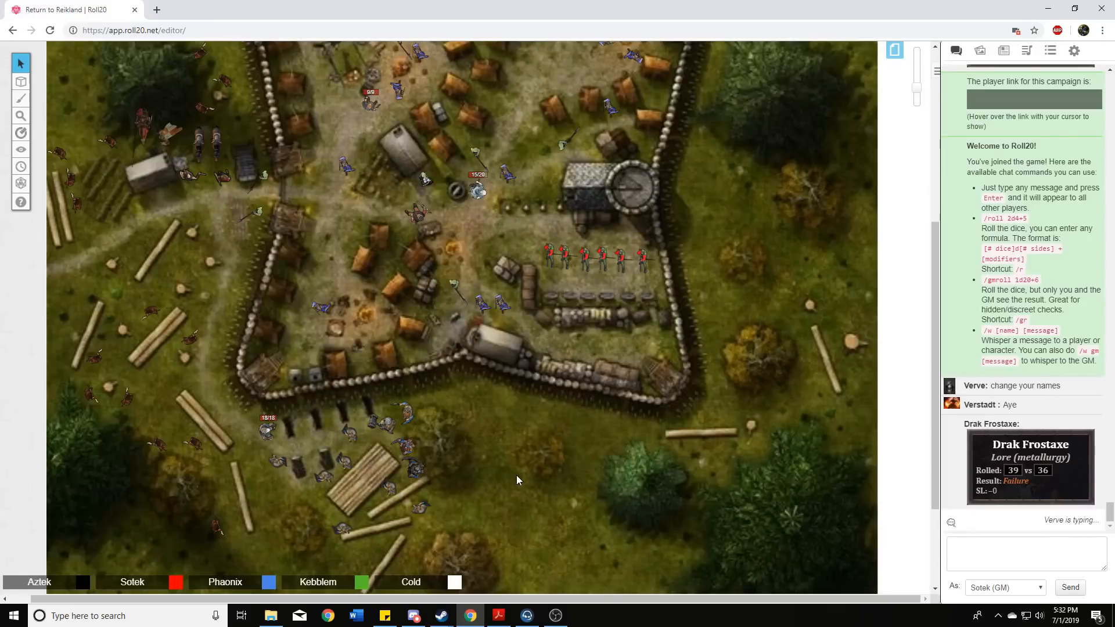
pyautogui.moveTo(528, 485)
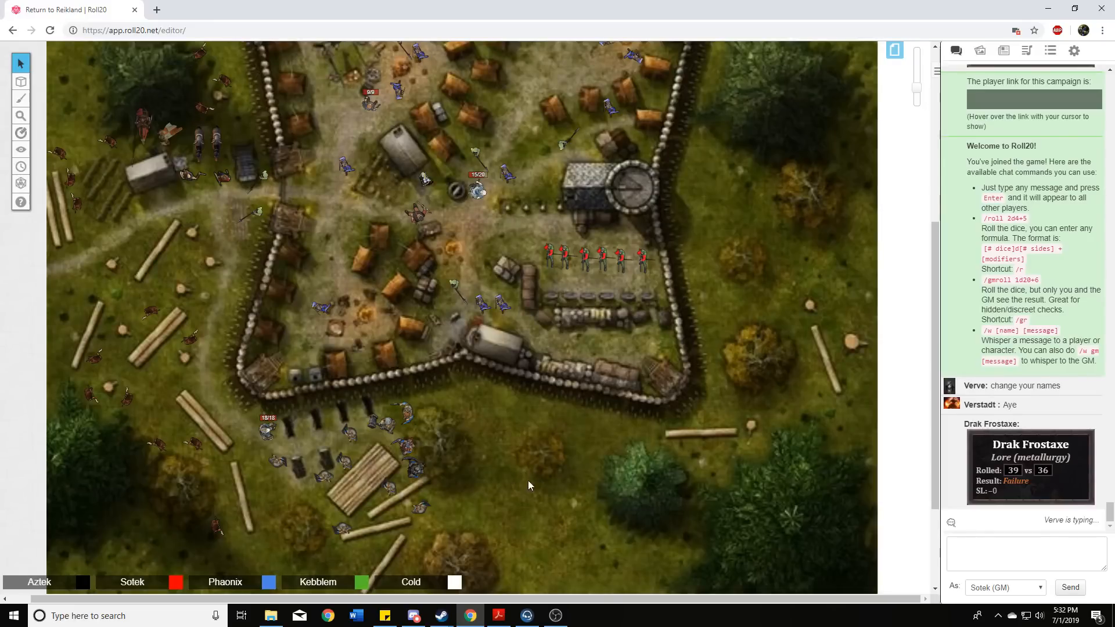
pyautogui.moveTo(534, 449)
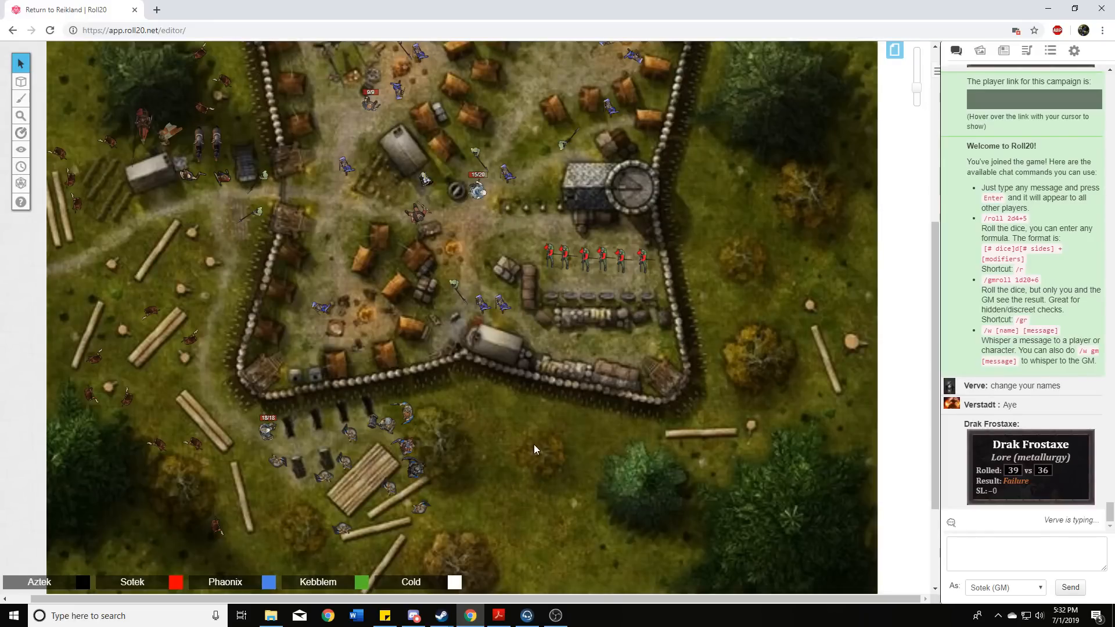
pyautogui.moveTo(559, 444)
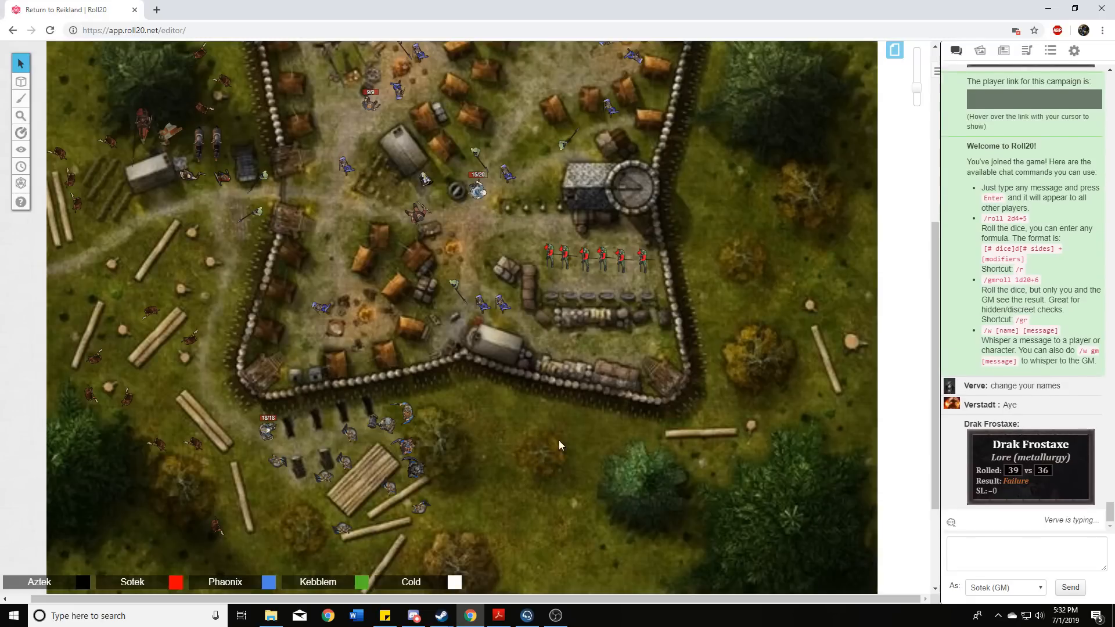
pyautogui.moveTo(574, 446)
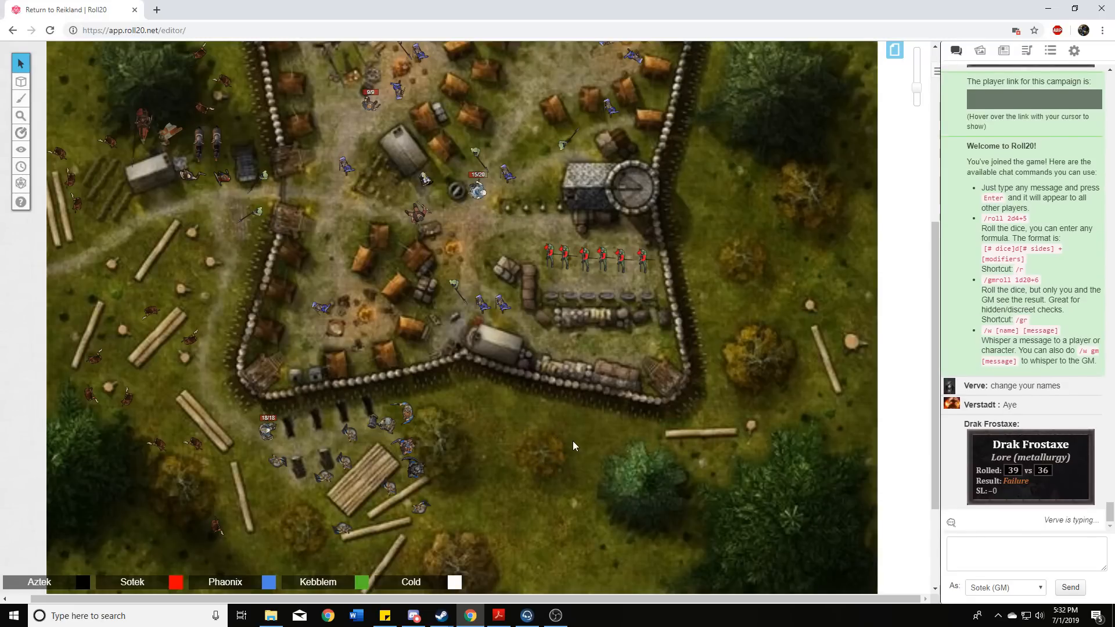
pyautogui.moveTo(595, 468)
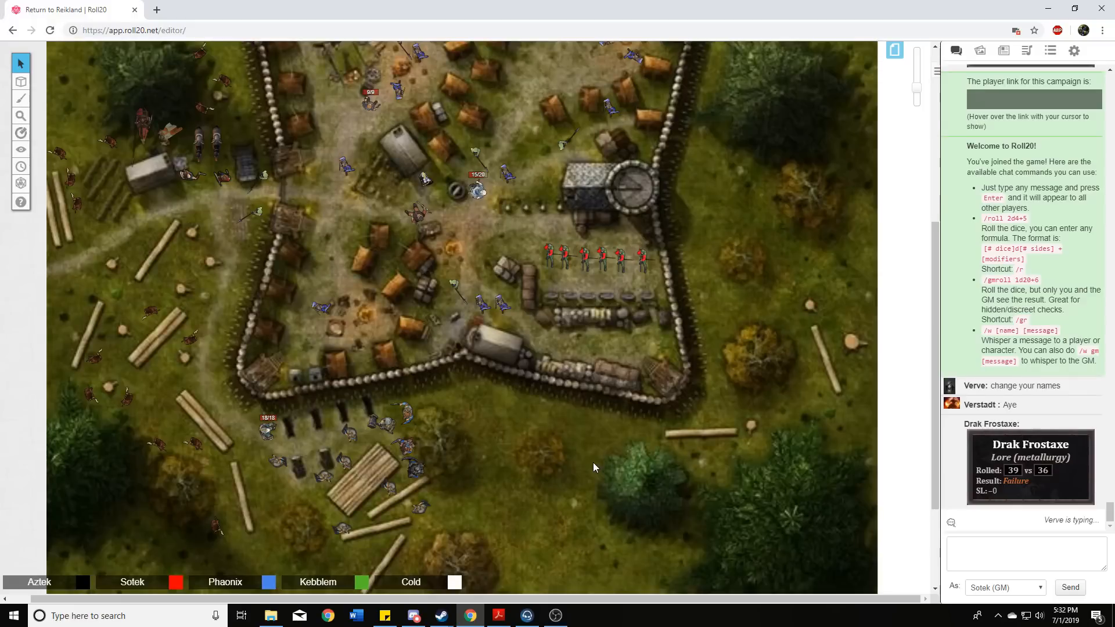
pyautogui.moveTo(583, 463)
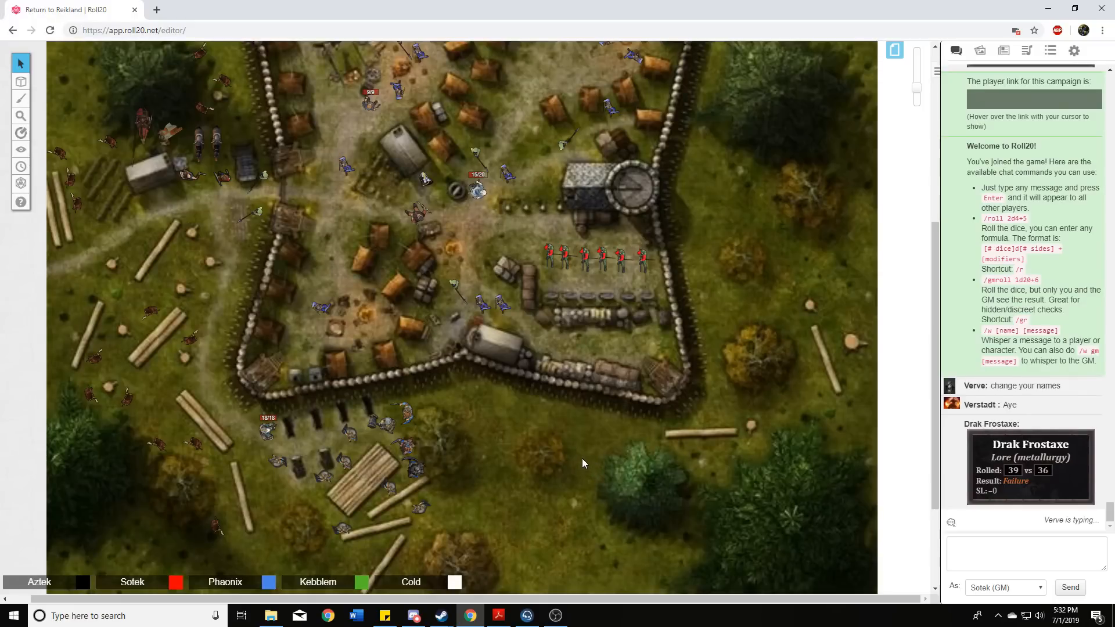
pyautogui.moveTo(547, 445)
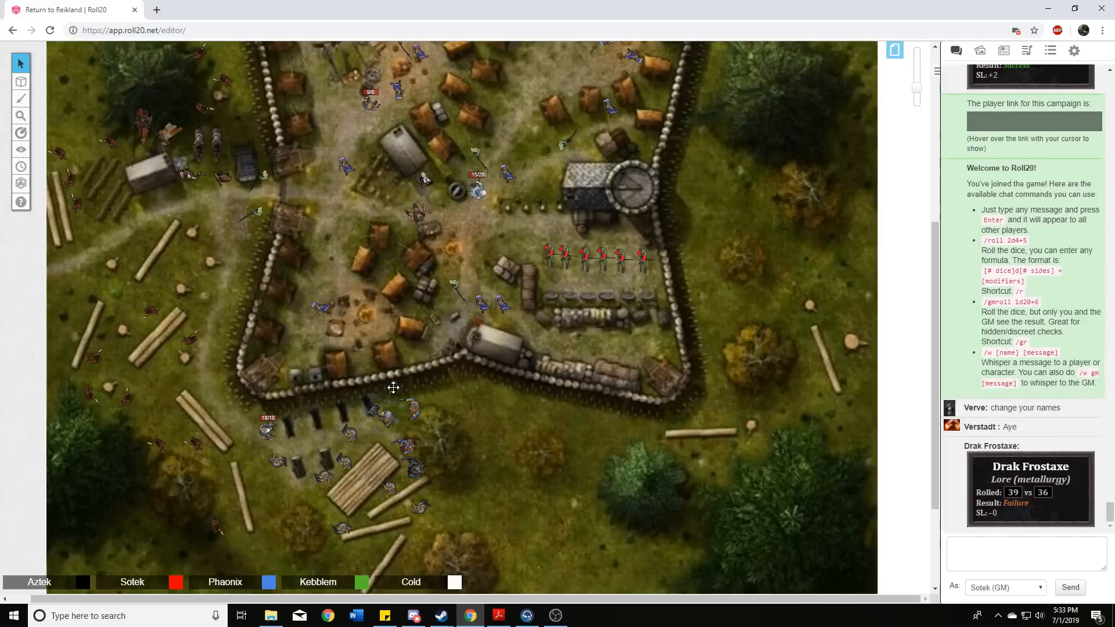
pyautogui.moveTo(494, 436)
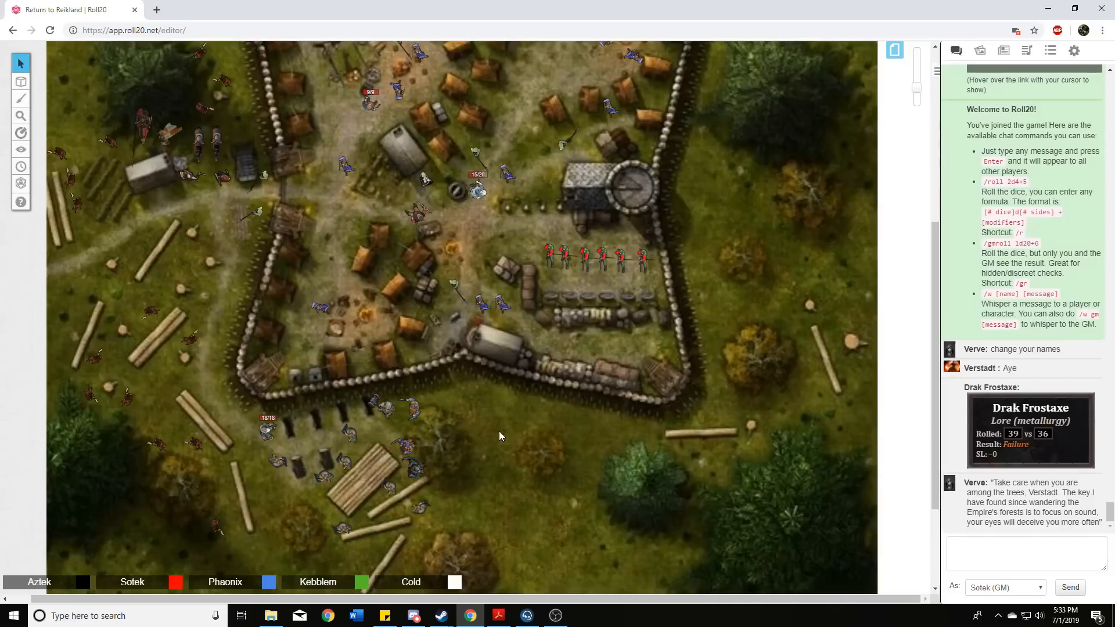
pyautogui.moveTo(514, 440)
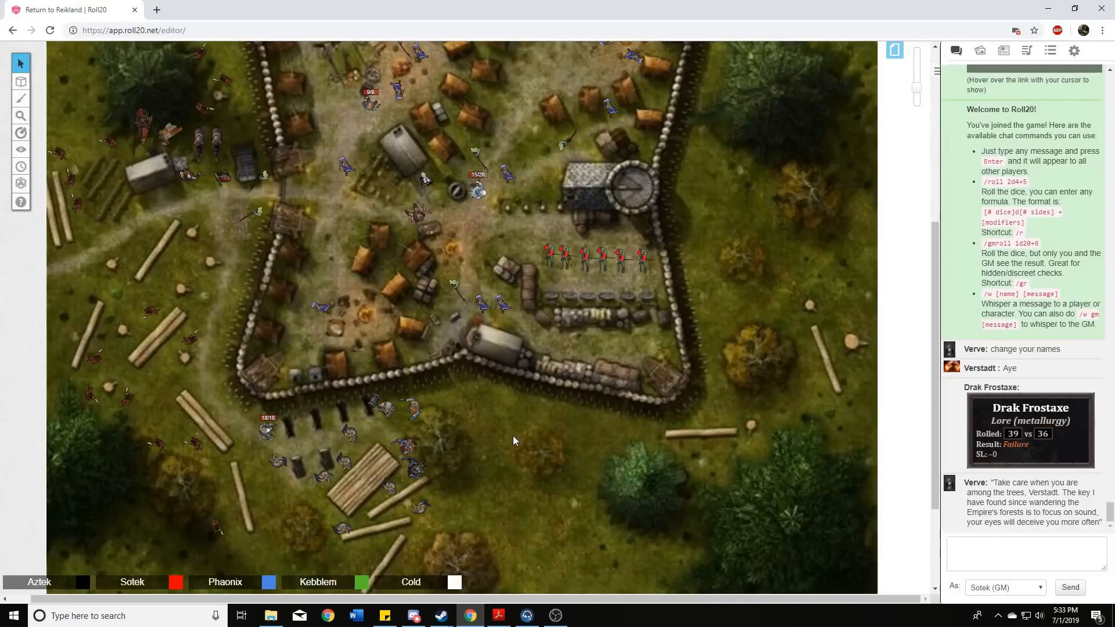
pyautogui.moveTo(509, 446)
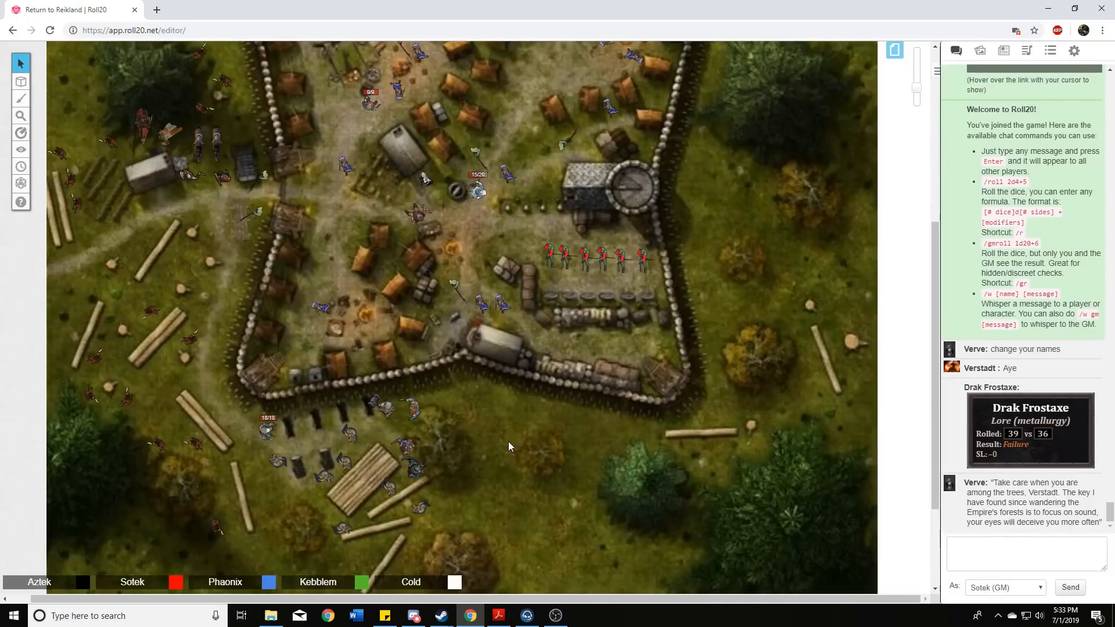
pyautogui.moveTo(504, 438)
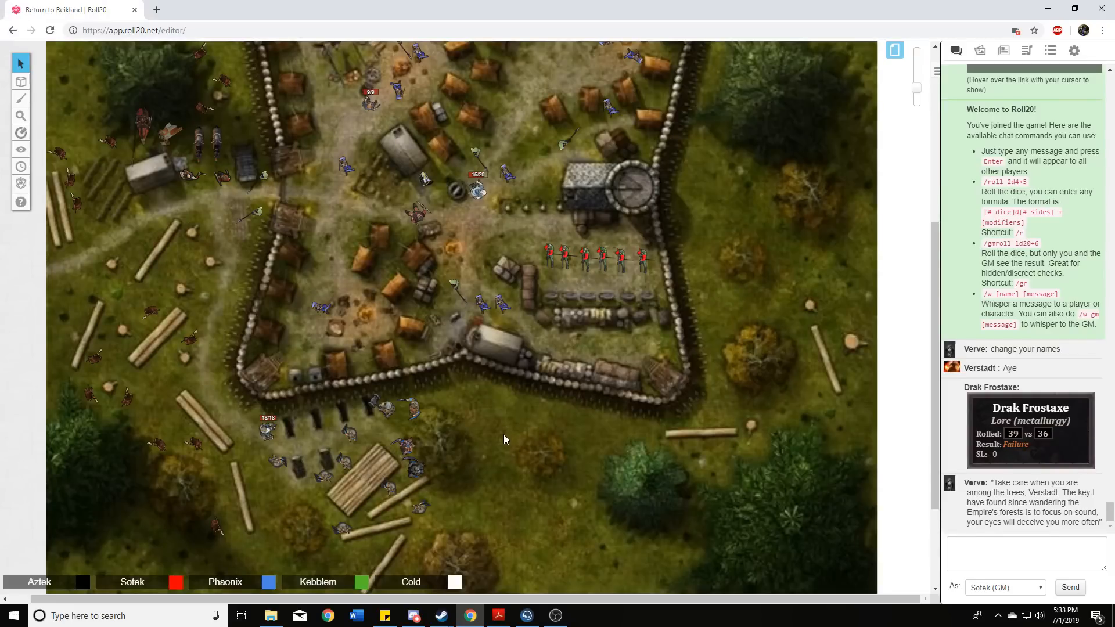
pyautogui.moveTo(529, 434)
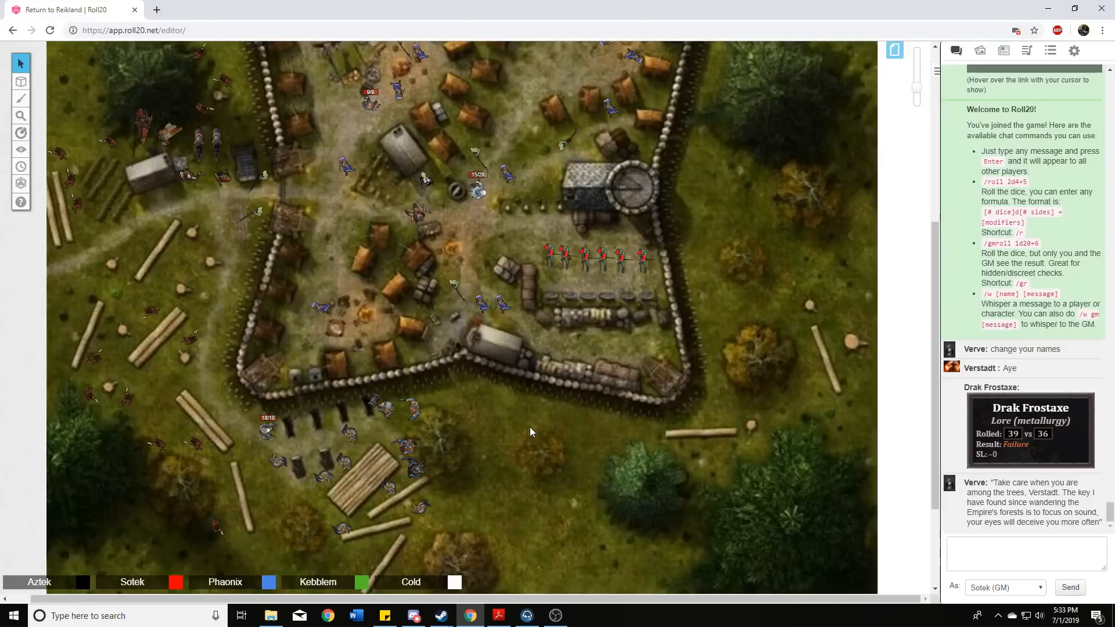
pyautogui.moveTo(544, 420)
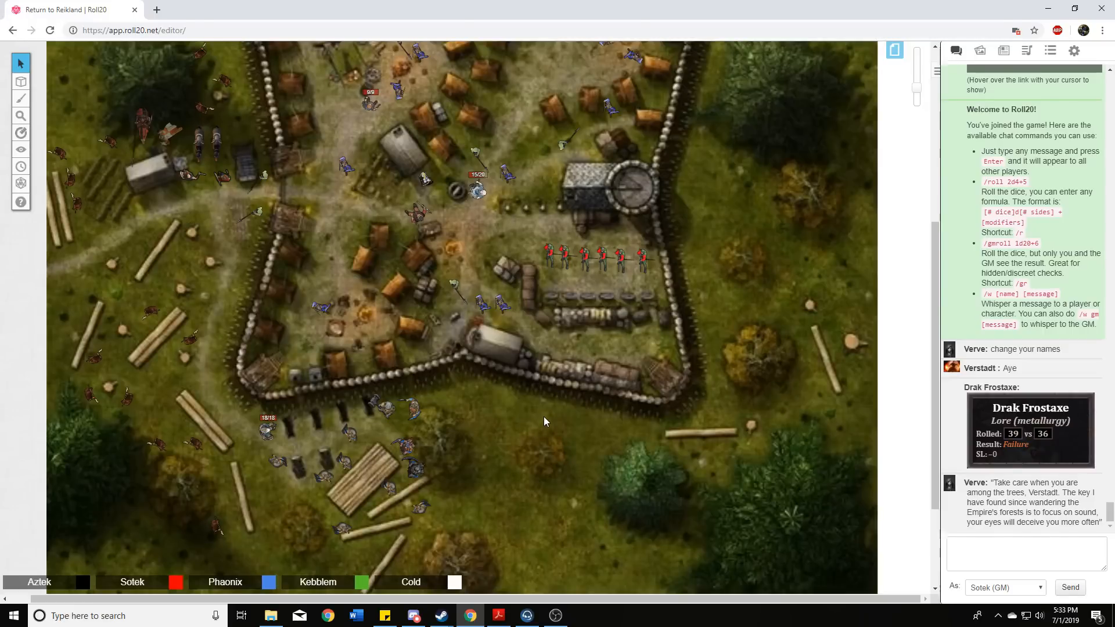
pyautogui.moveTo(555, 405)
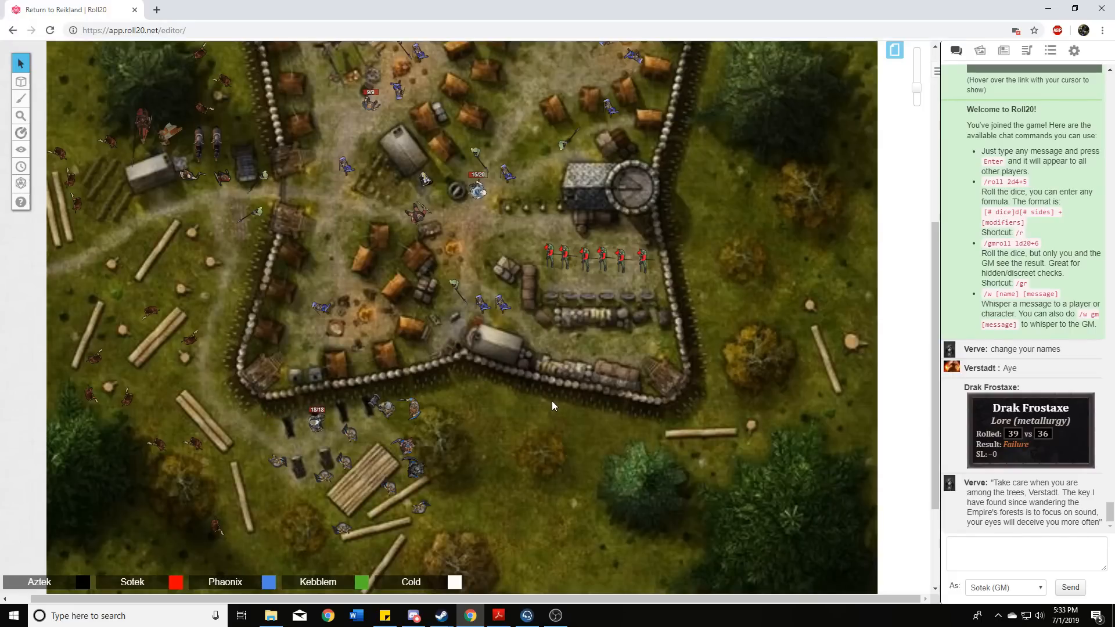
pyautogui.moveTo(543, 412)
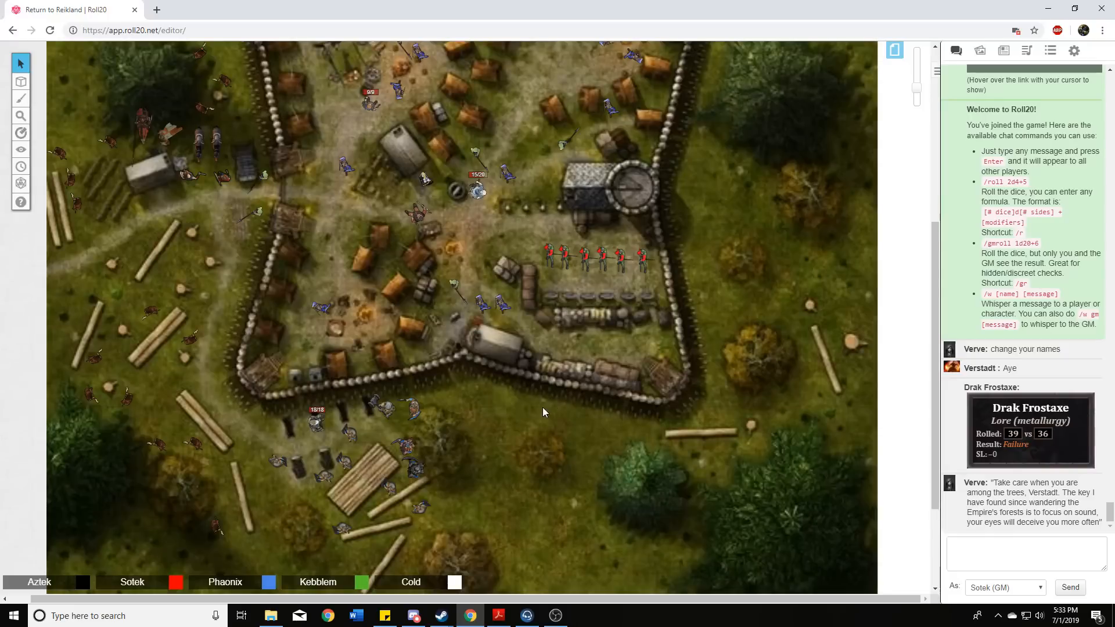
pyautogui.moveTo(356, 439)
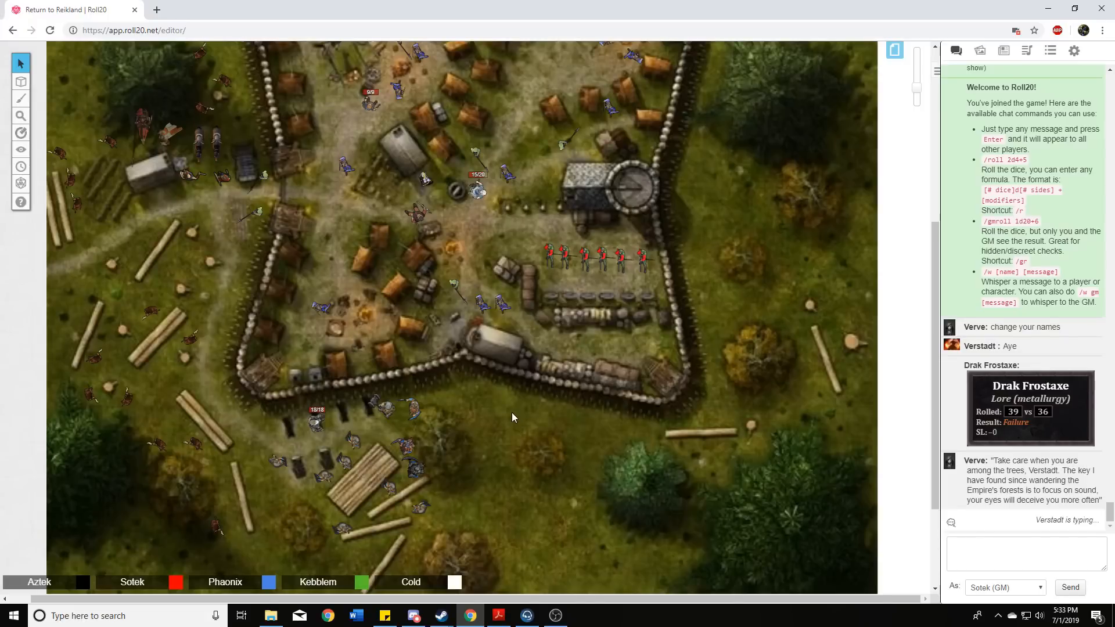
pyautogui.moveTo(533, 451)
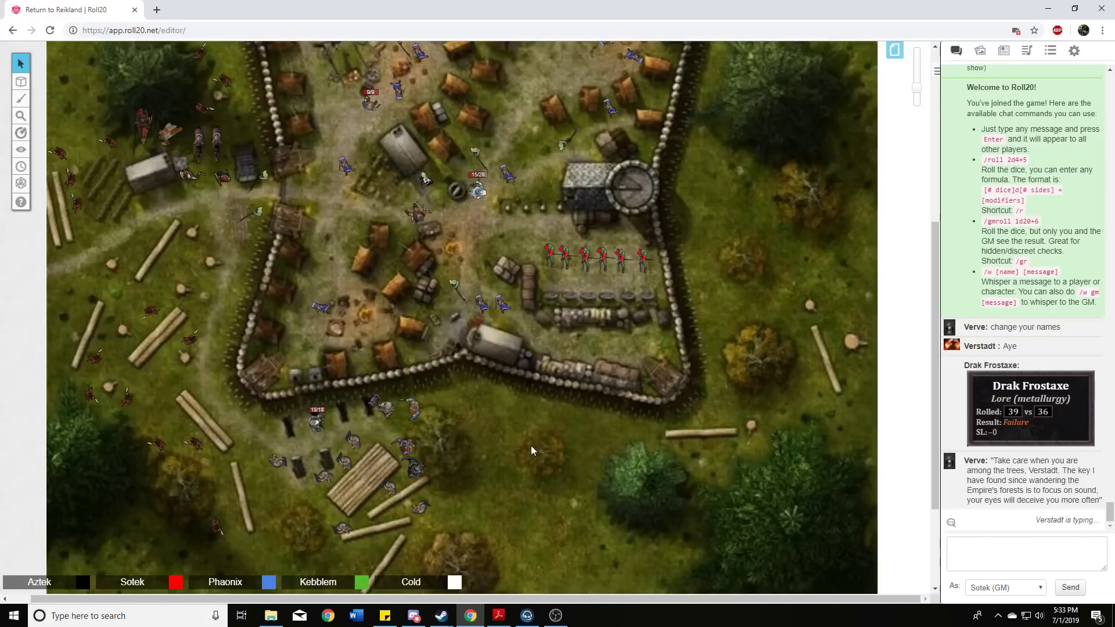
pyautogui.moveTo(496, 427)
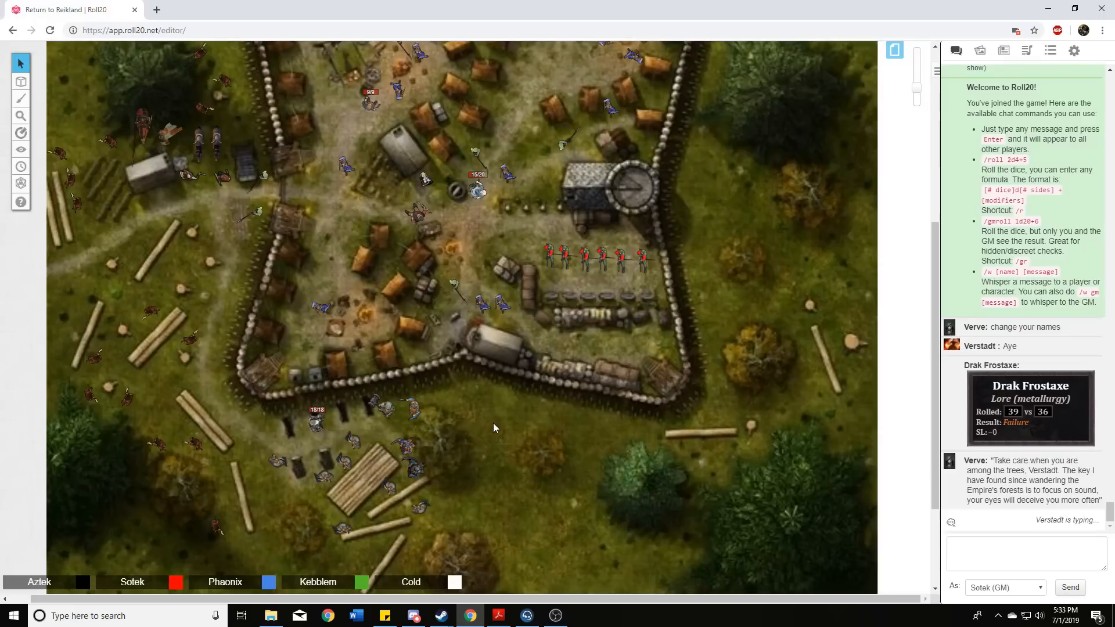
pyautogui.moveTo(496, 410)
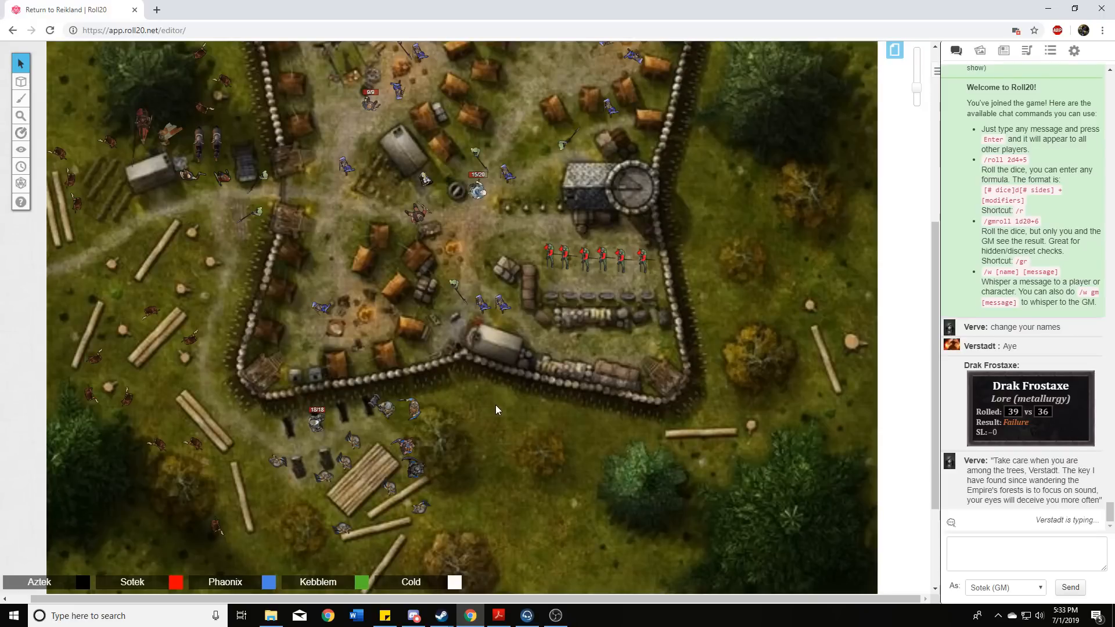
pyautogui.moveTo(533, 454)
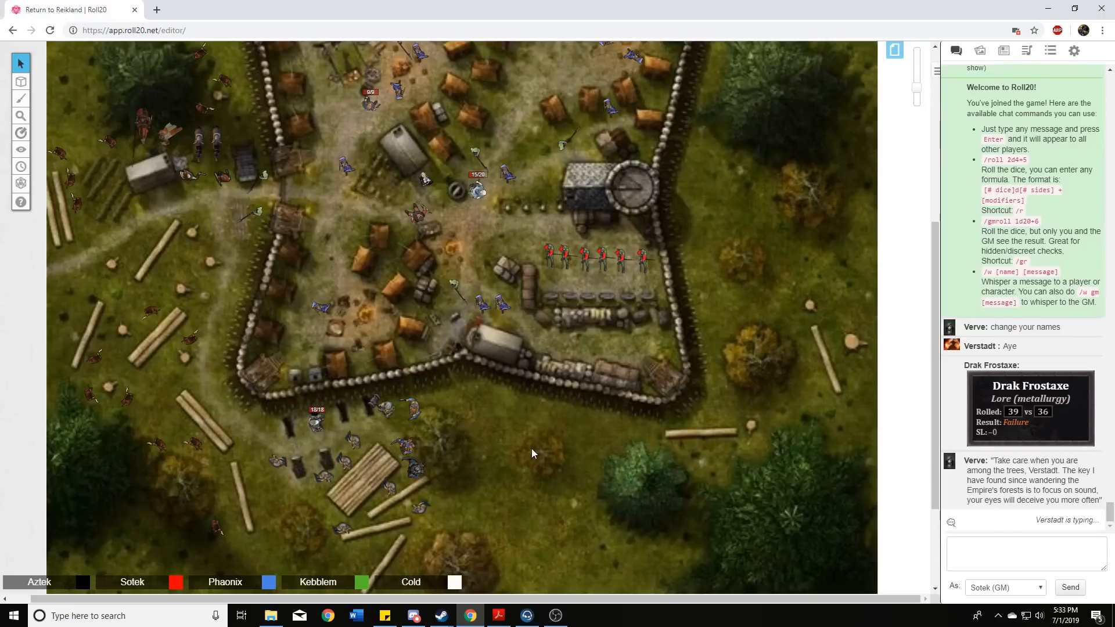
pyautogui.moveTo(550, 446)
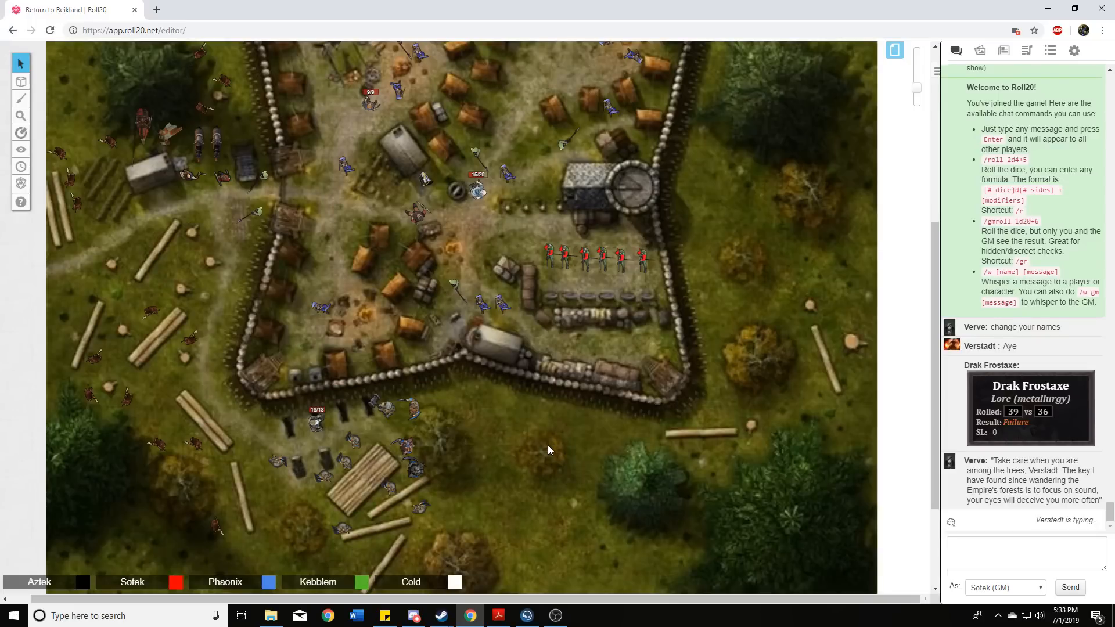
pyautogui.moveTo(537, 450)
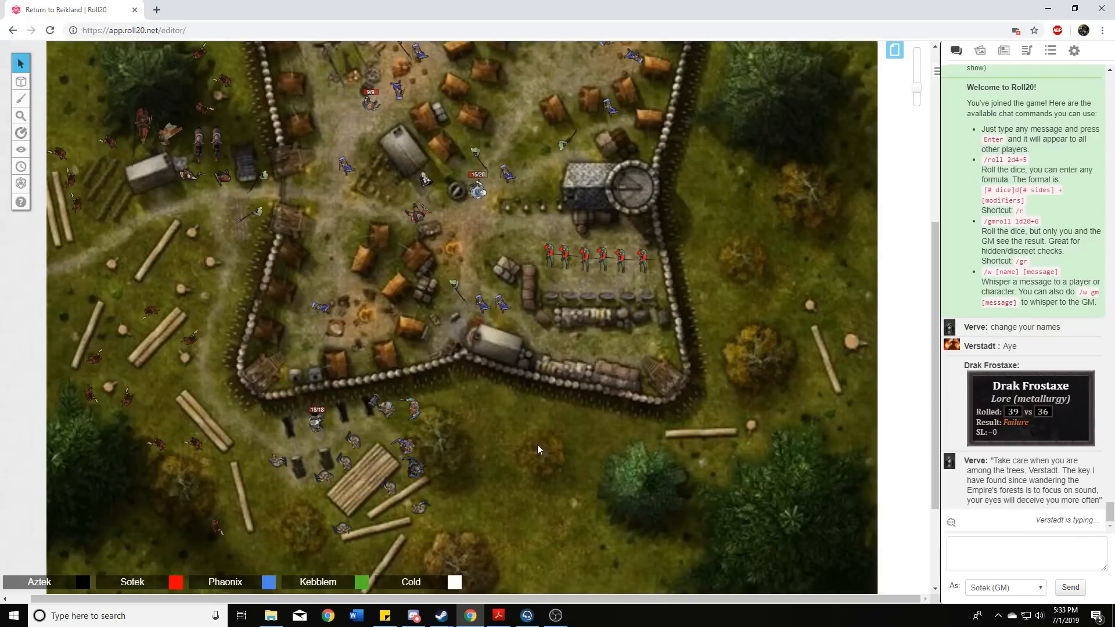
pyautogui.moveTo(520, 448)
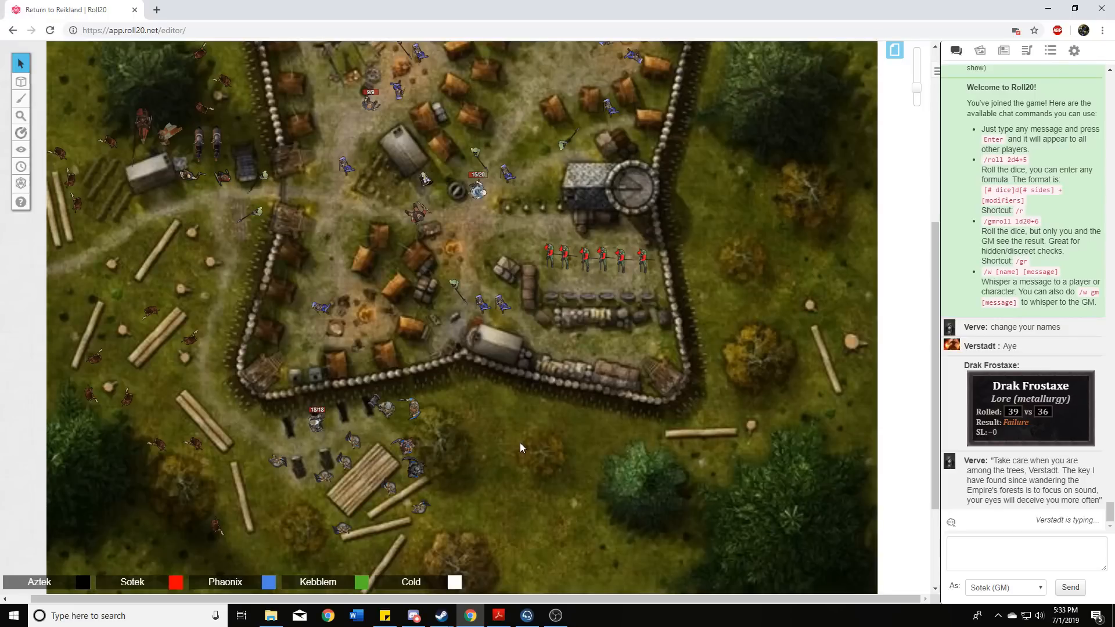
pyautogui.moveTo(526, 419)
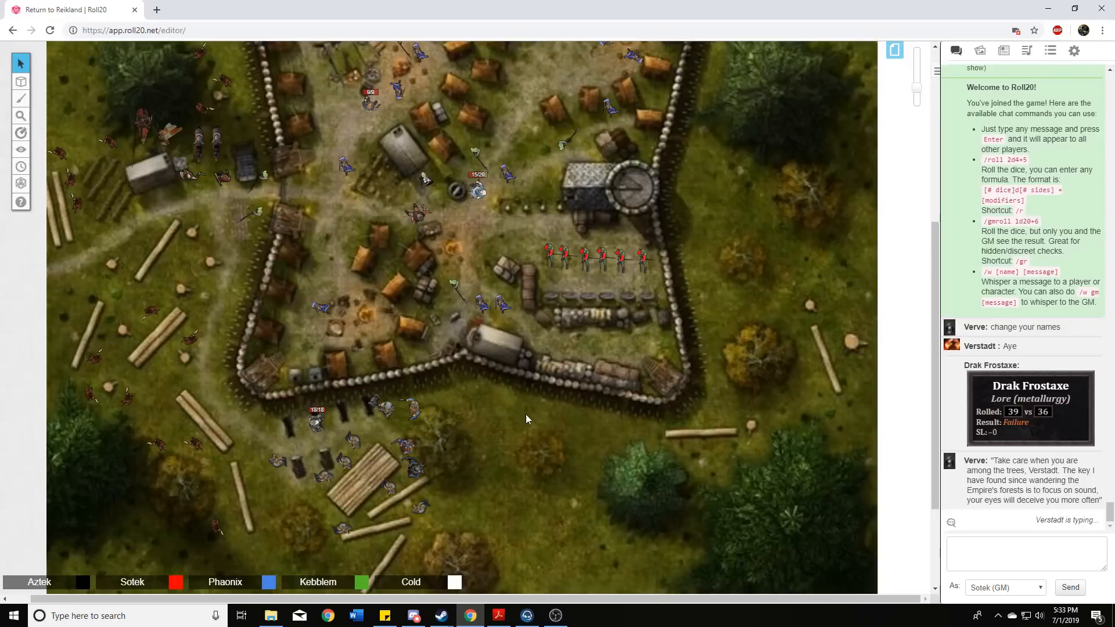
pyautogui.moveTo(399, 409)
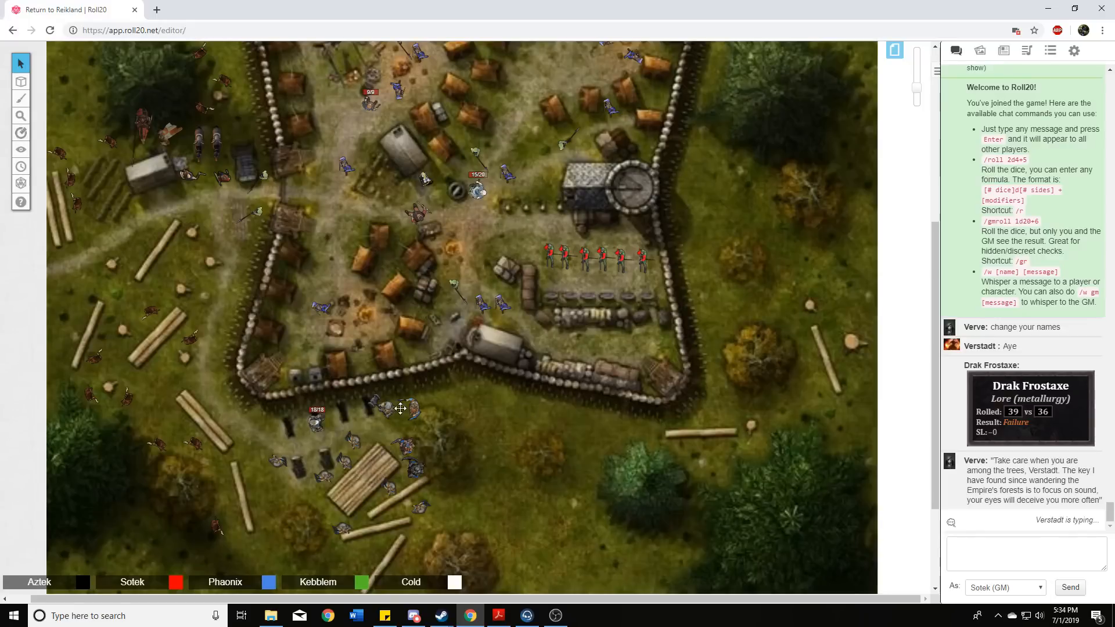
pyautogui.click(409, 412)
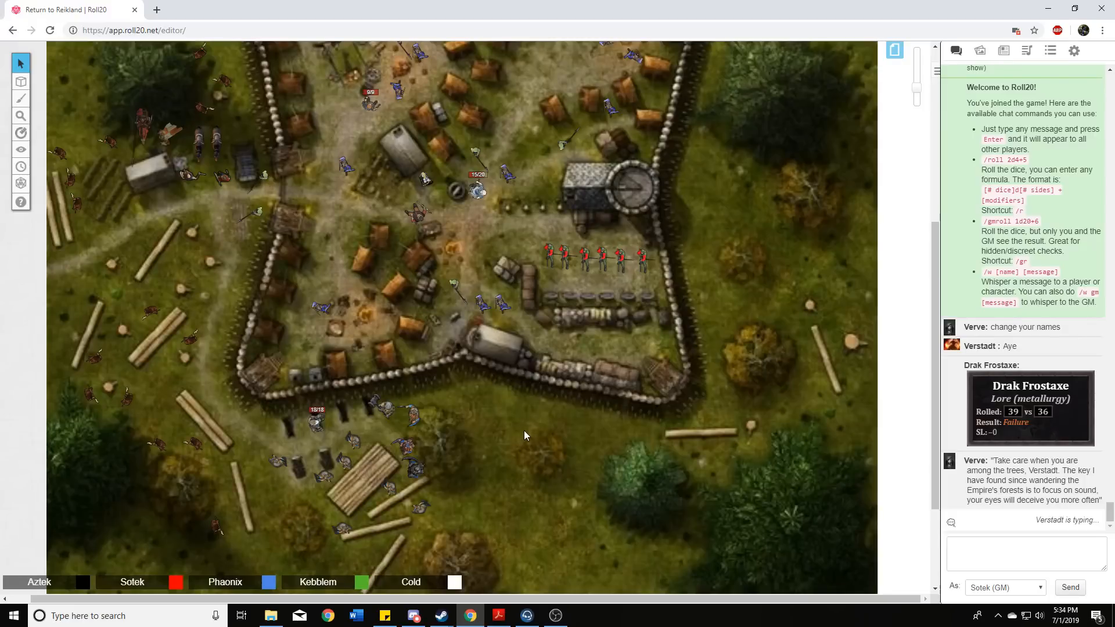
pyautogui.scroll(3)
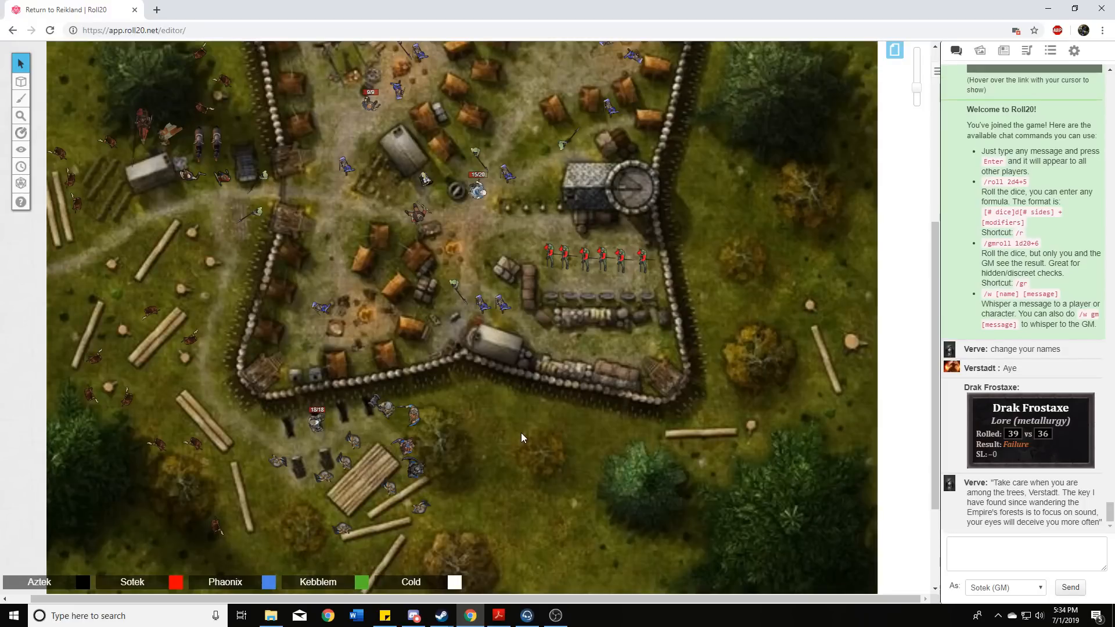
pyautogui.moveTo(530, 440)
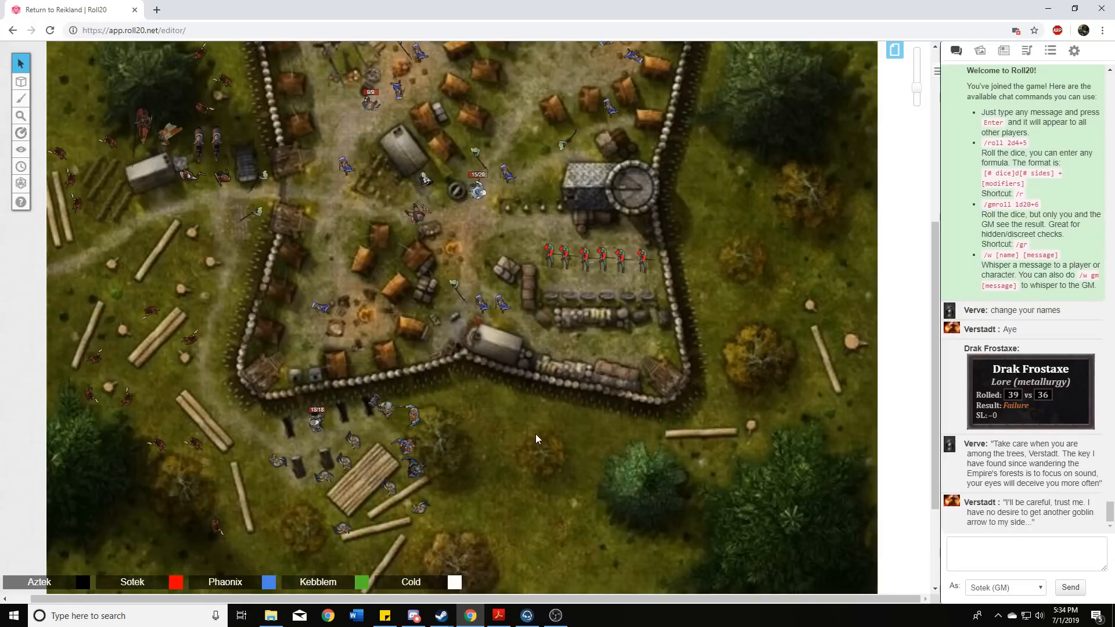
pyautogui.moveTo(536, 436)
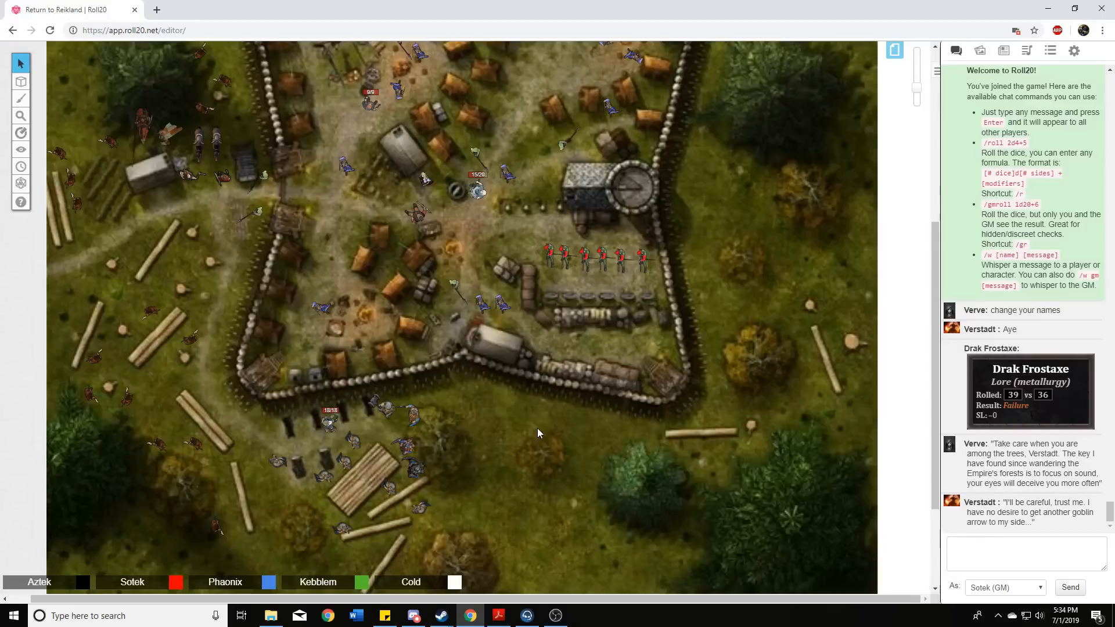
pyautogui.moveTo(536, 433)
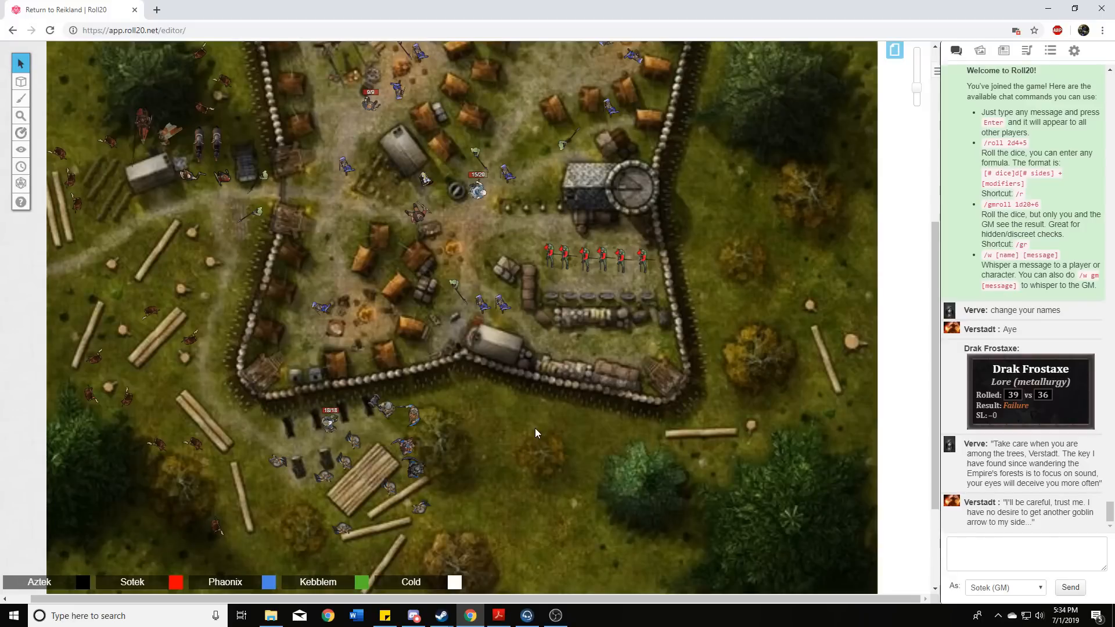
pyautogui.moveTo(537, 451)
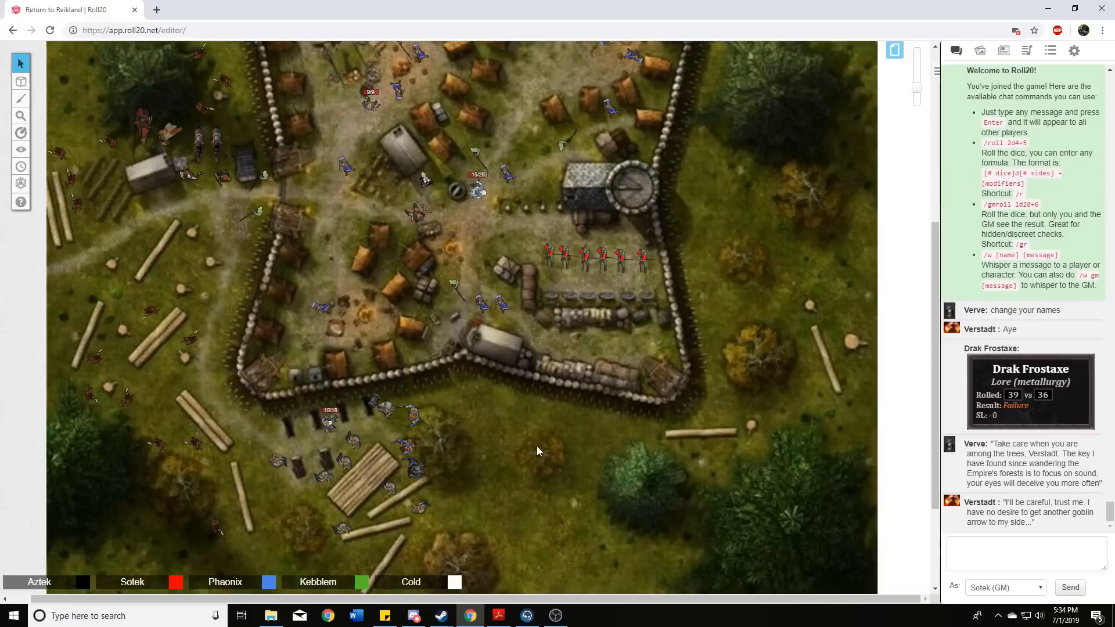
pyautogui.moveTo(526, 410)
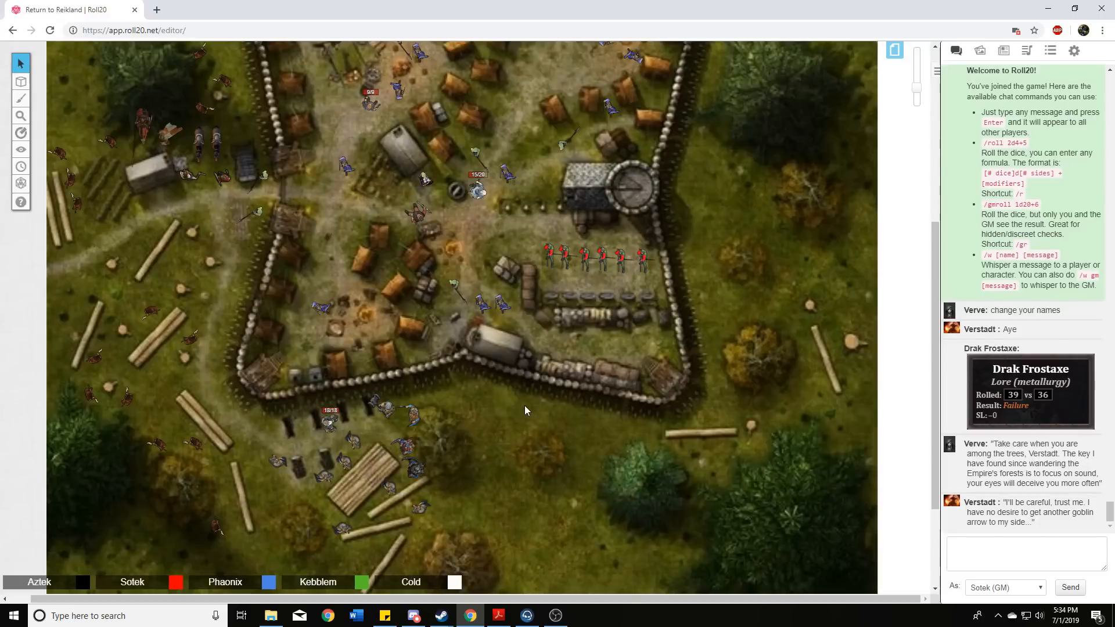
pyautogui.moveTo(542, 404)
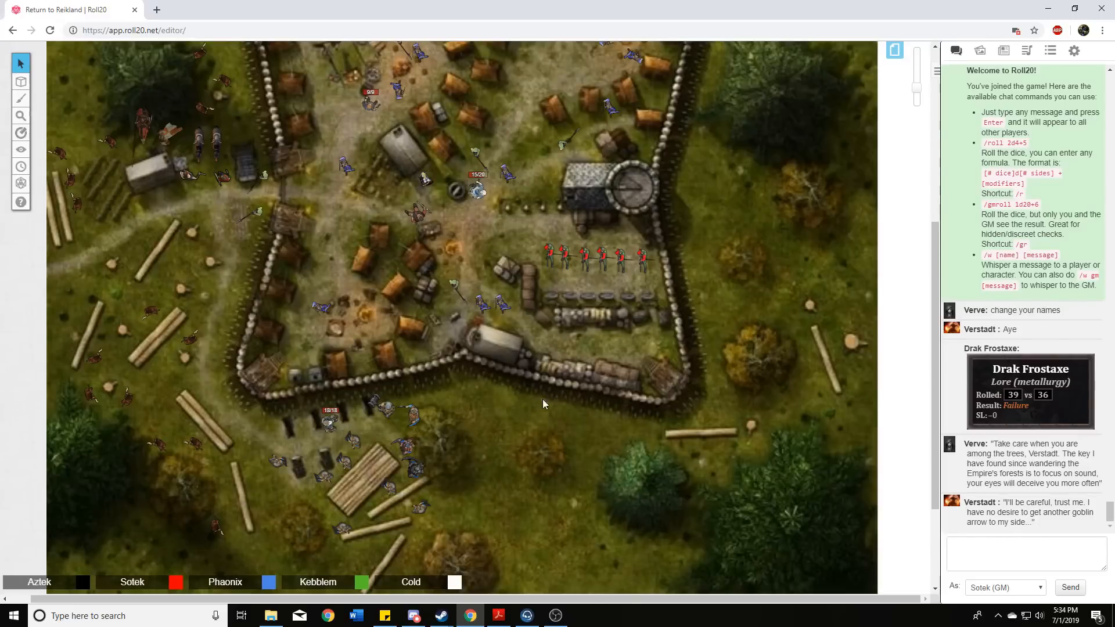
pyautogui.moveTo(568, 444)
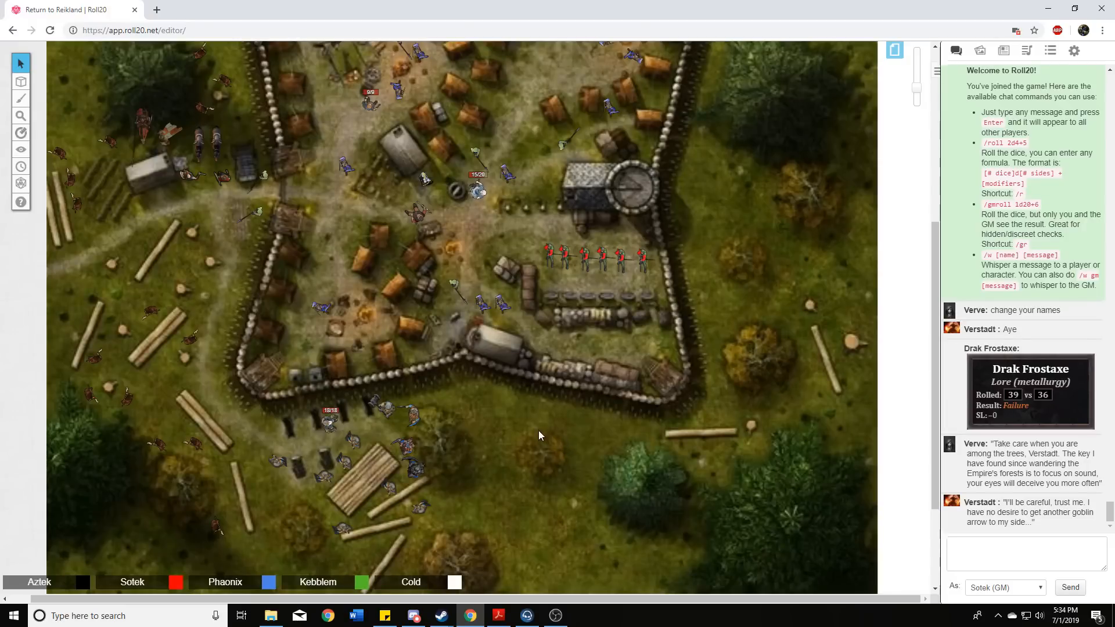
pyautogui.moveTo(479, 441)
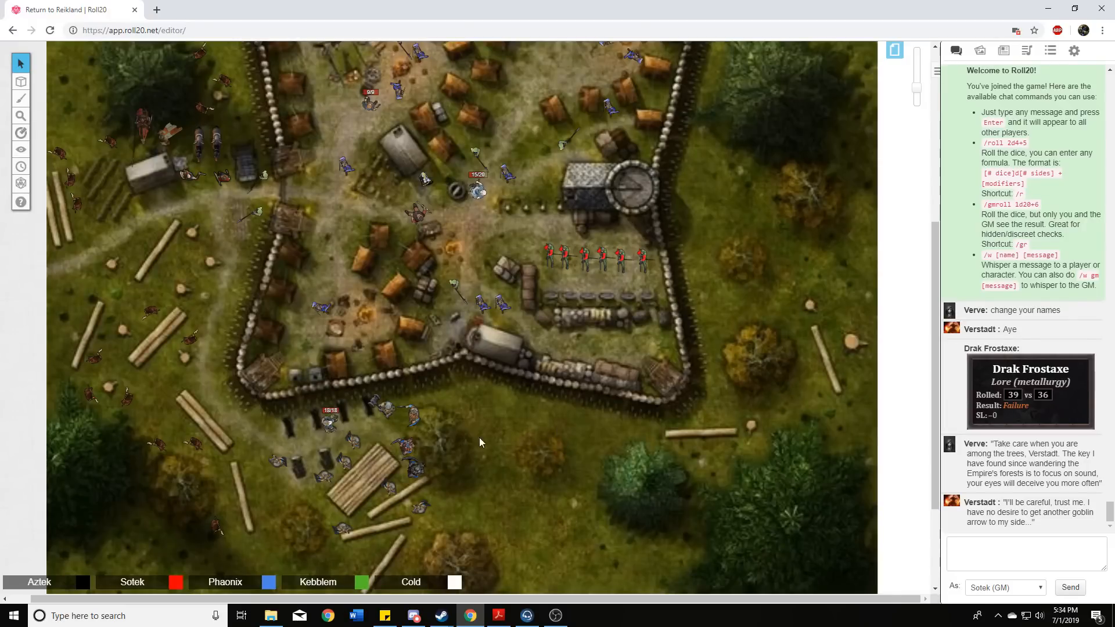
pyautogui.moveTo(518, 446)
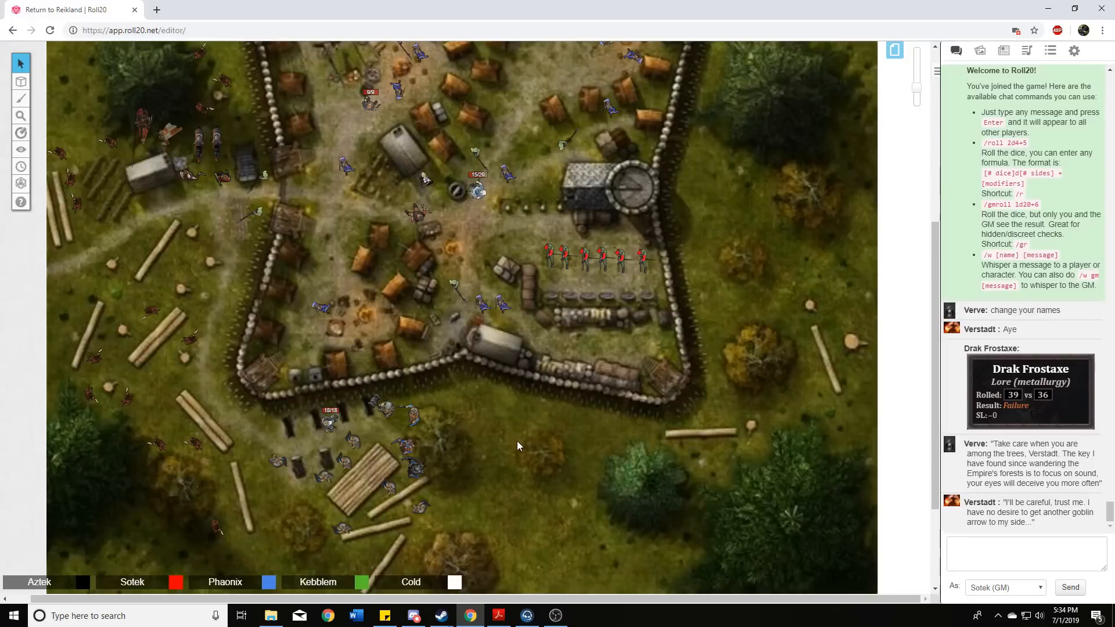
pyautogui.moveTo(529, 461)
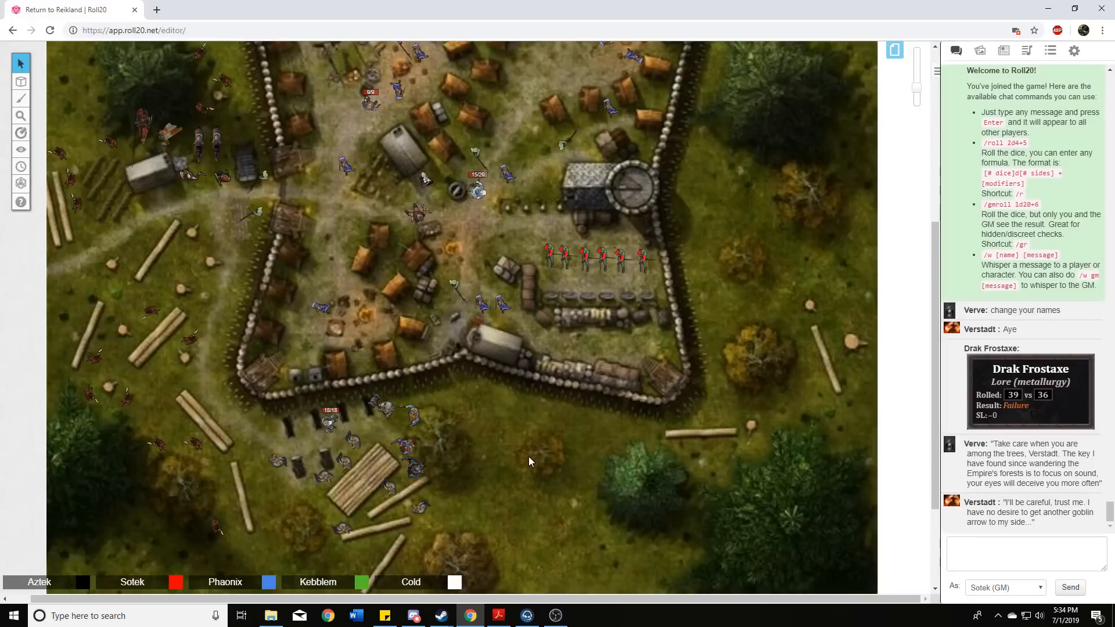
pyautogui.moveTo(512, 473)
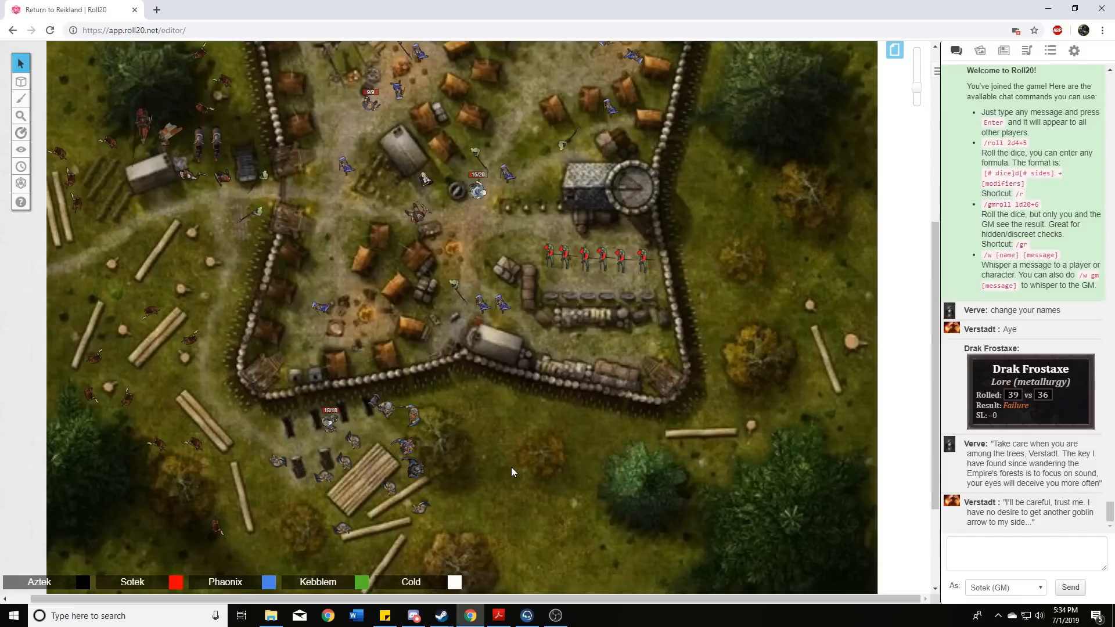
pyautogui.moveTo(516, 481)
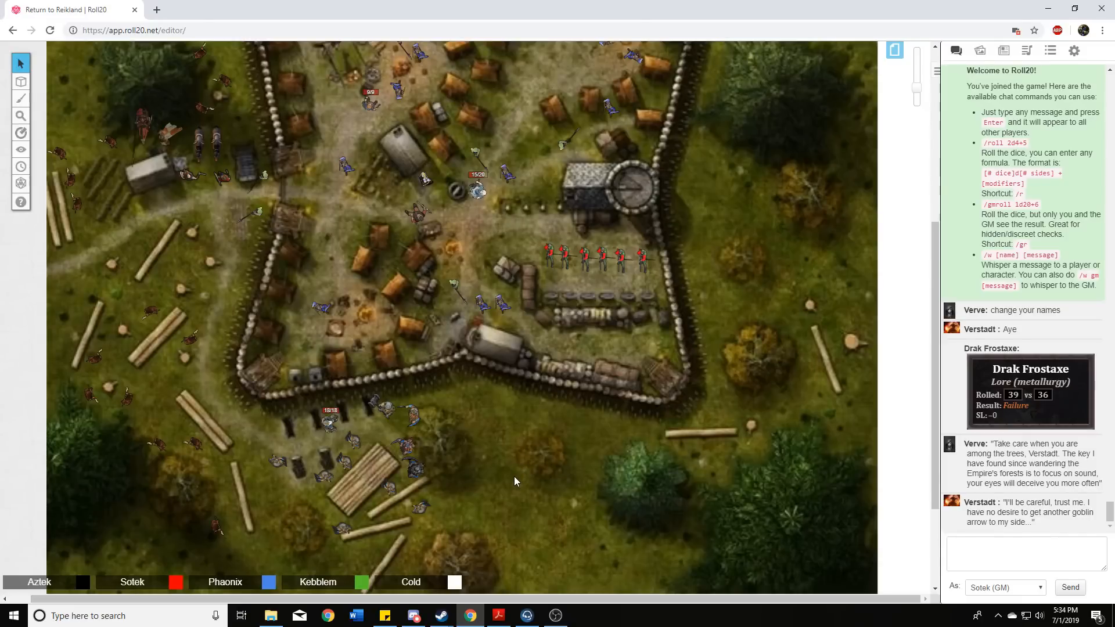
pyautogui.moveTo(535, 462)
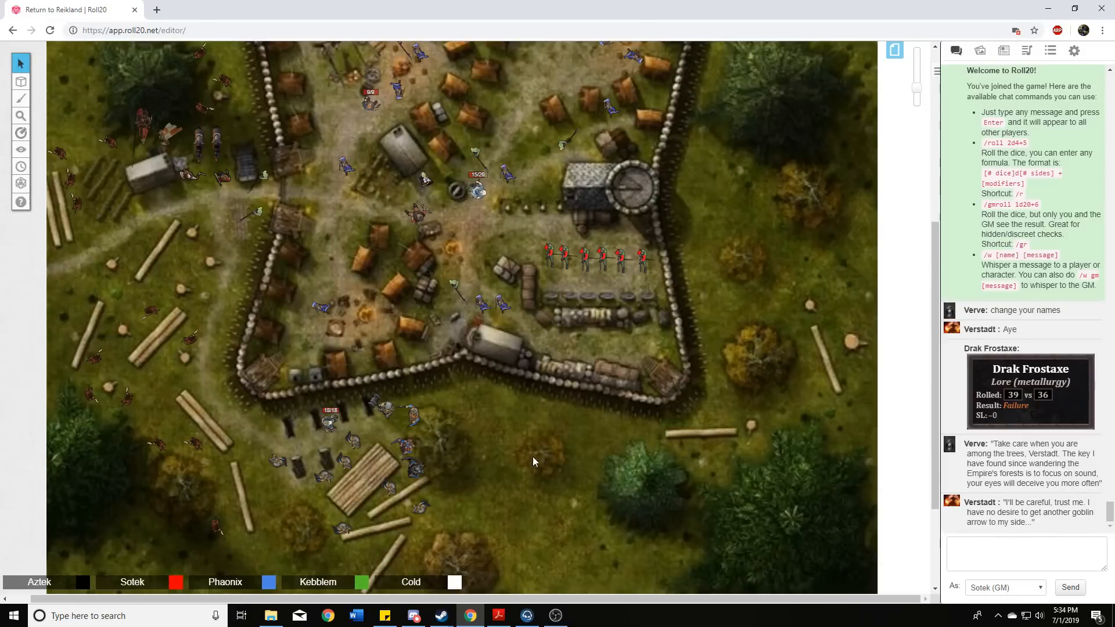
pyautogui.moveTo(555, 476)
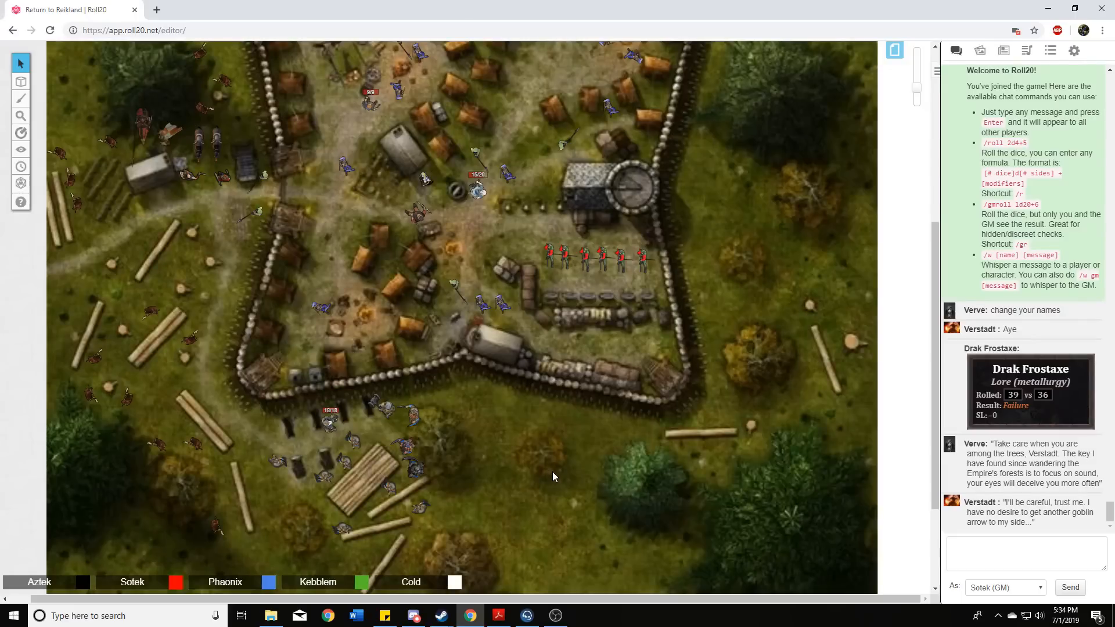
pyautogui.moveTo(547, 441)
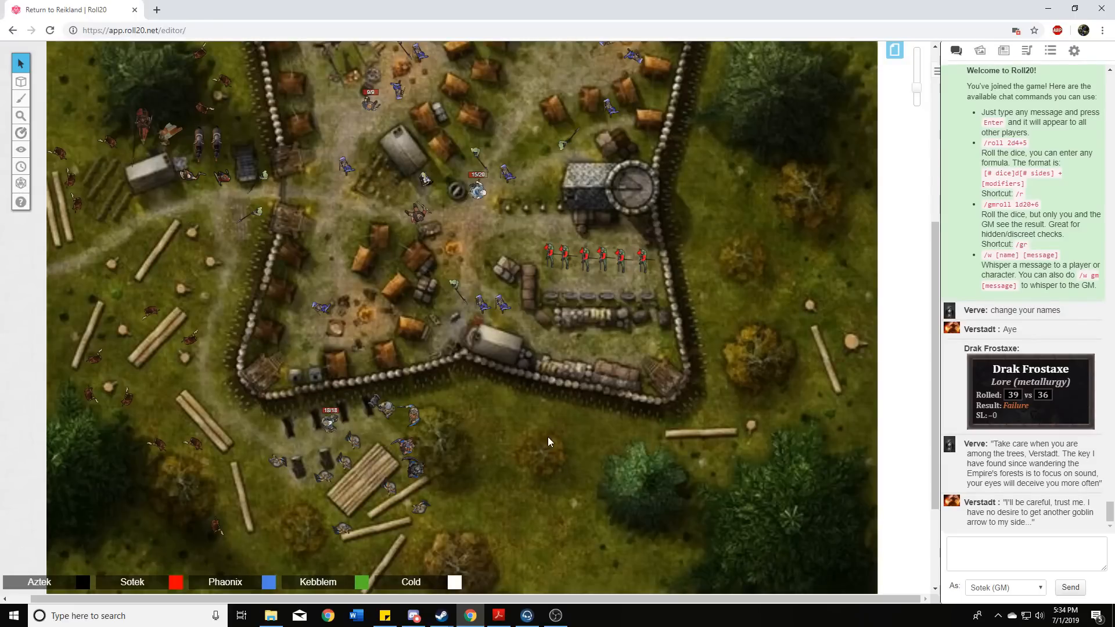
pyautogui.moveTo(544, 427)
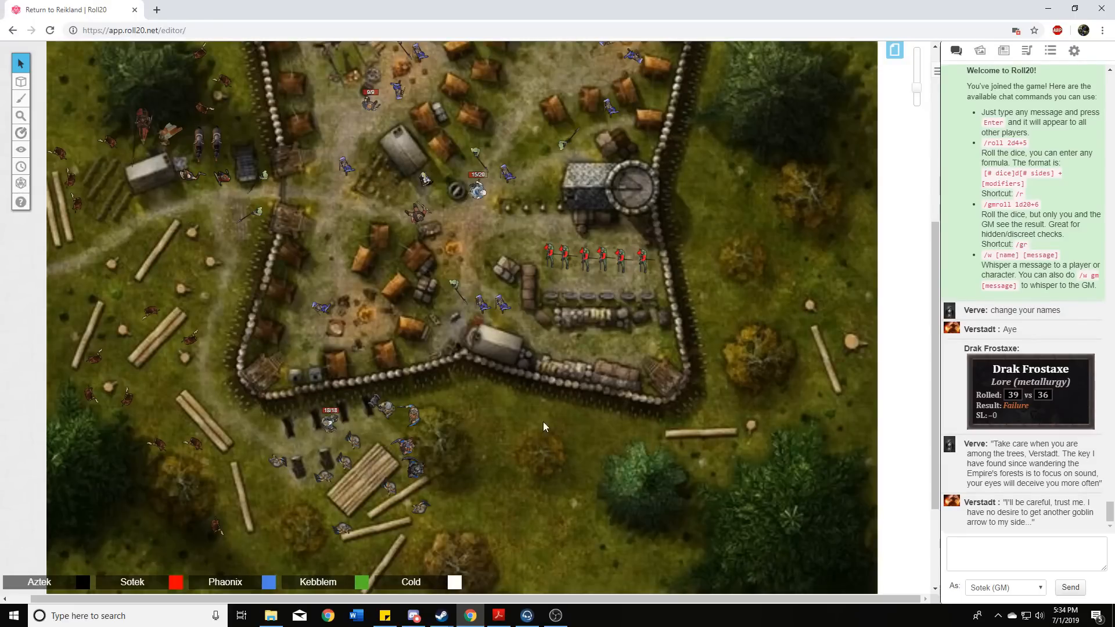
pyautogui.moveTo(523, 429)
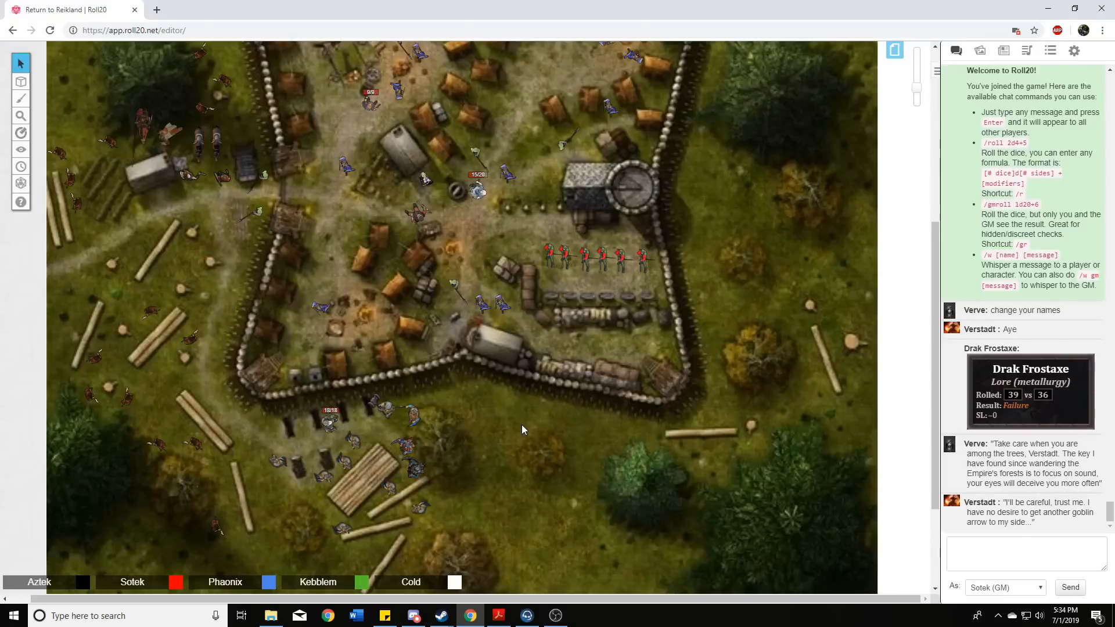
pyautogui.moveTo(528, 434)
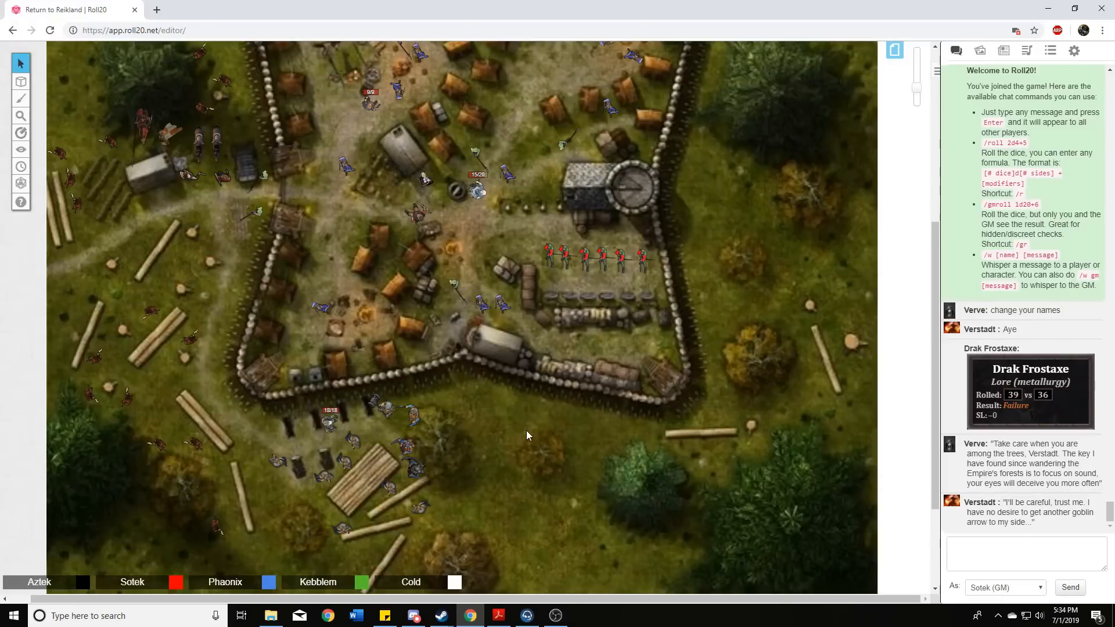
pyautogui.moveTo(525, 446)
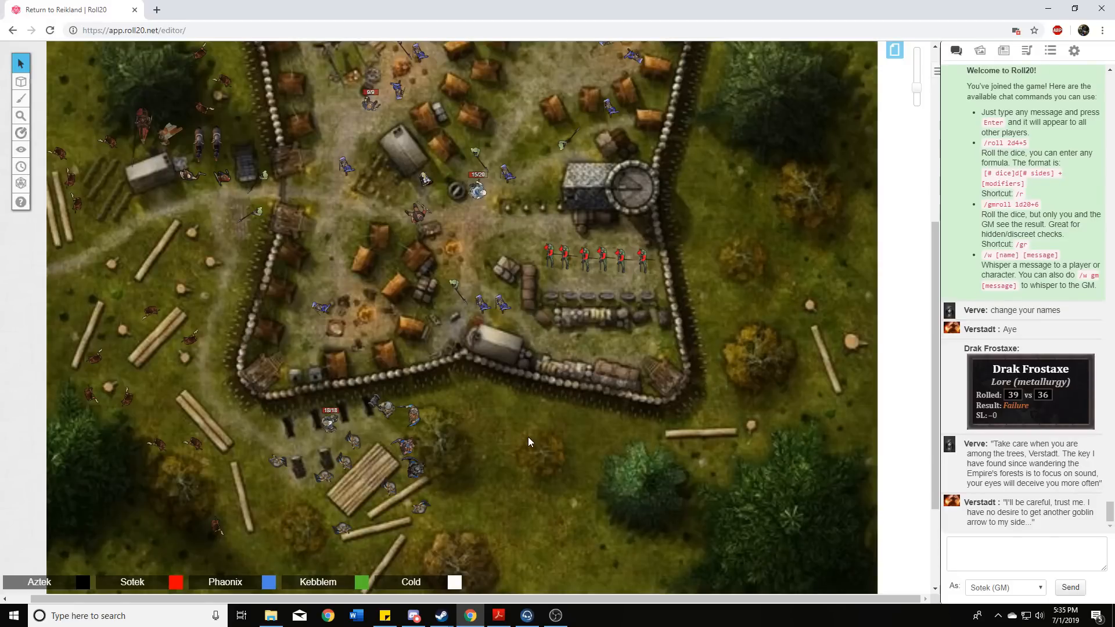
pyautogui.moveTo(526, 444)
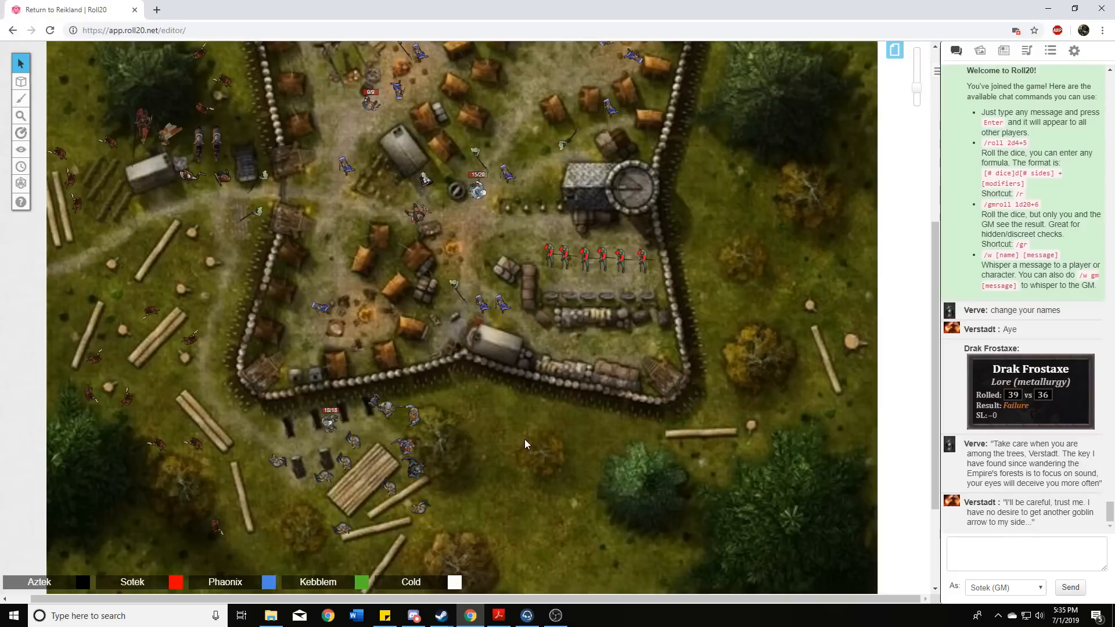
pyautogui.moveTo(522, 438)
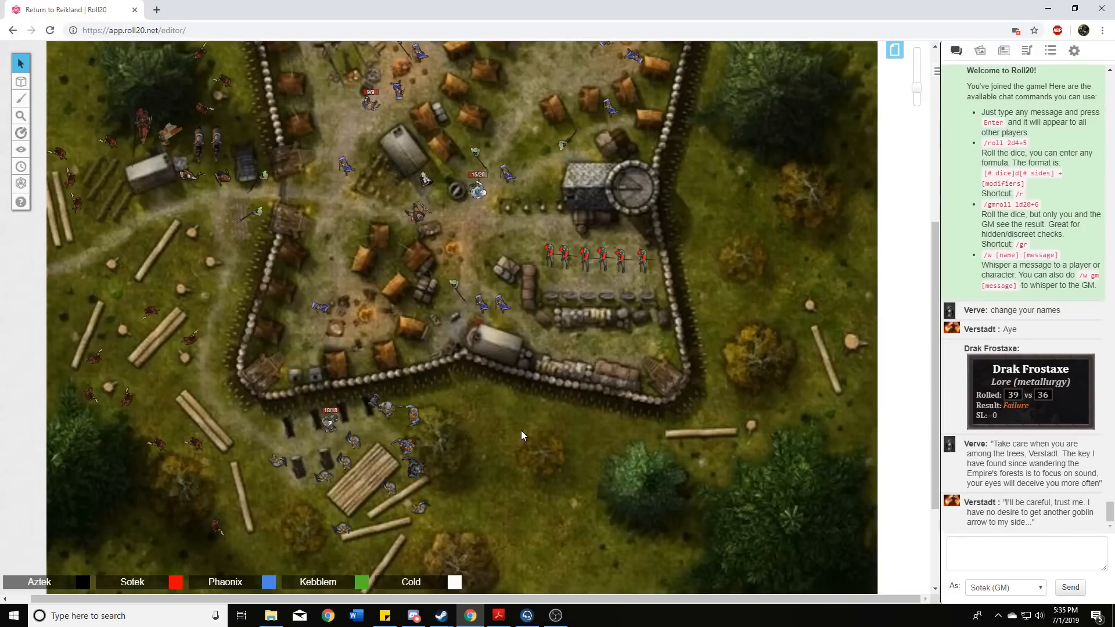
pyautogui.moveTo(481, 466)
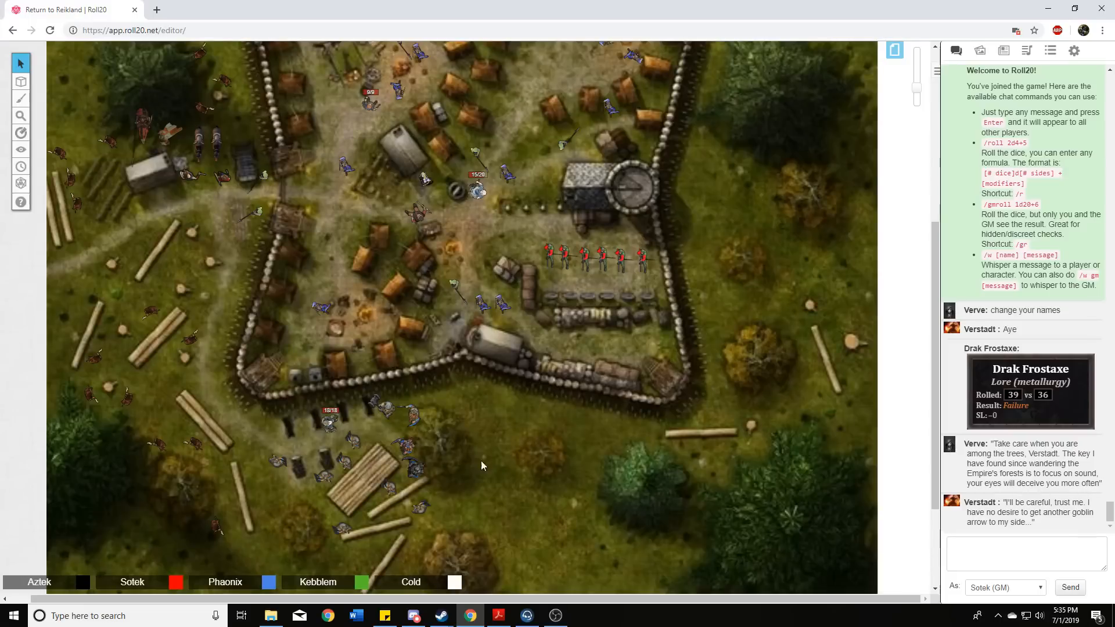
pyautogui.moveTo(507, 446)
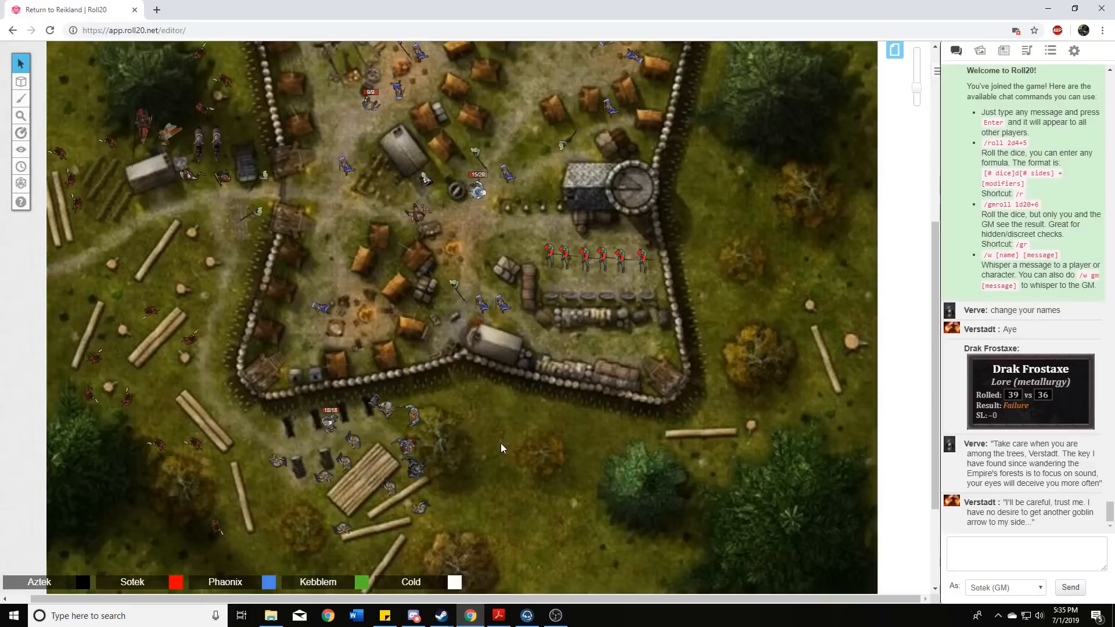
pyautogui.moveTo(496, 439)
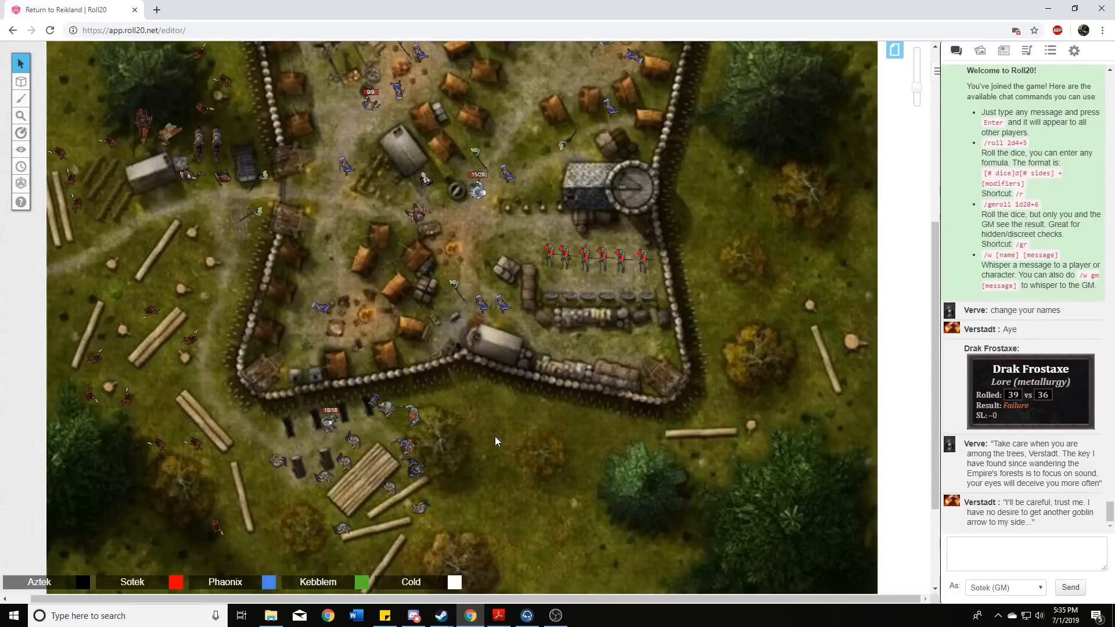
pyautogui.moveTo(502, 438)
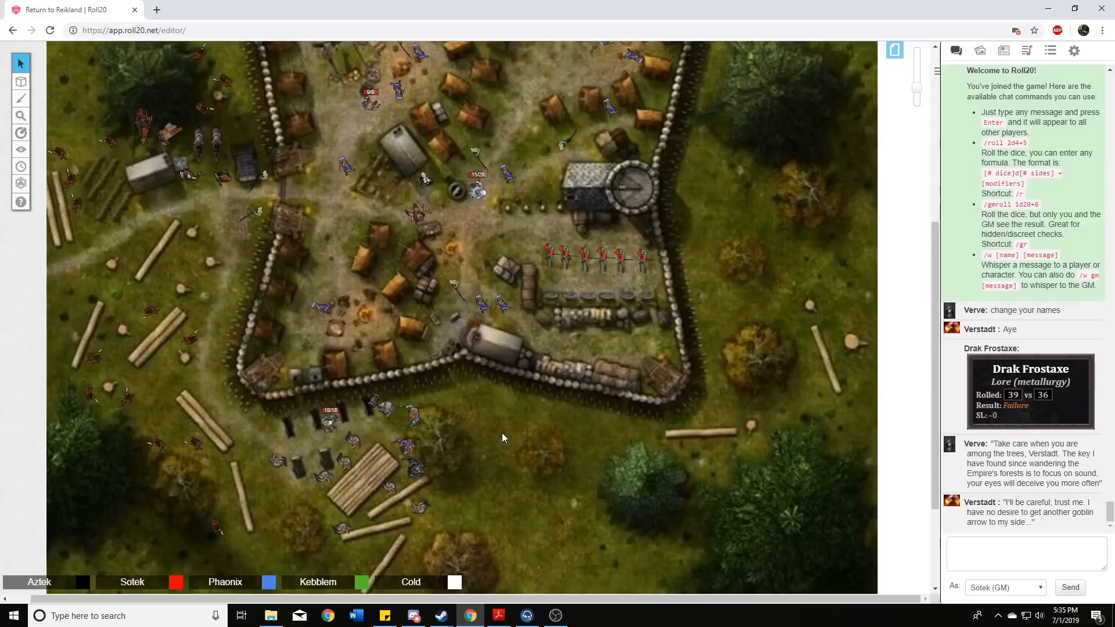
pyautogui.moveTo(505, 446)
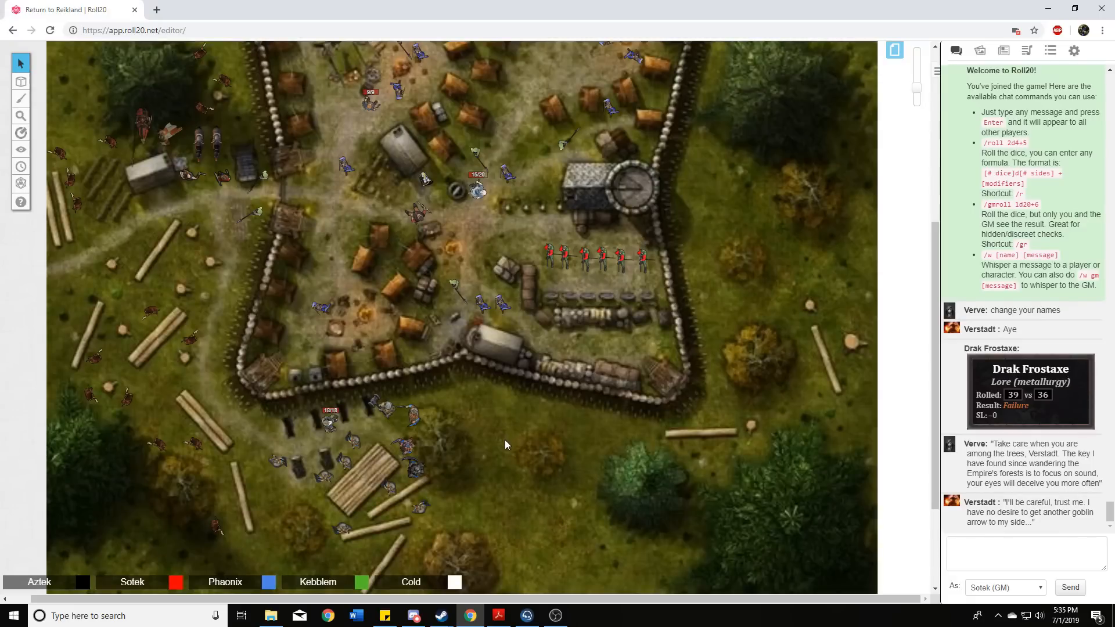
pyautogui.moveTo(525, 439)
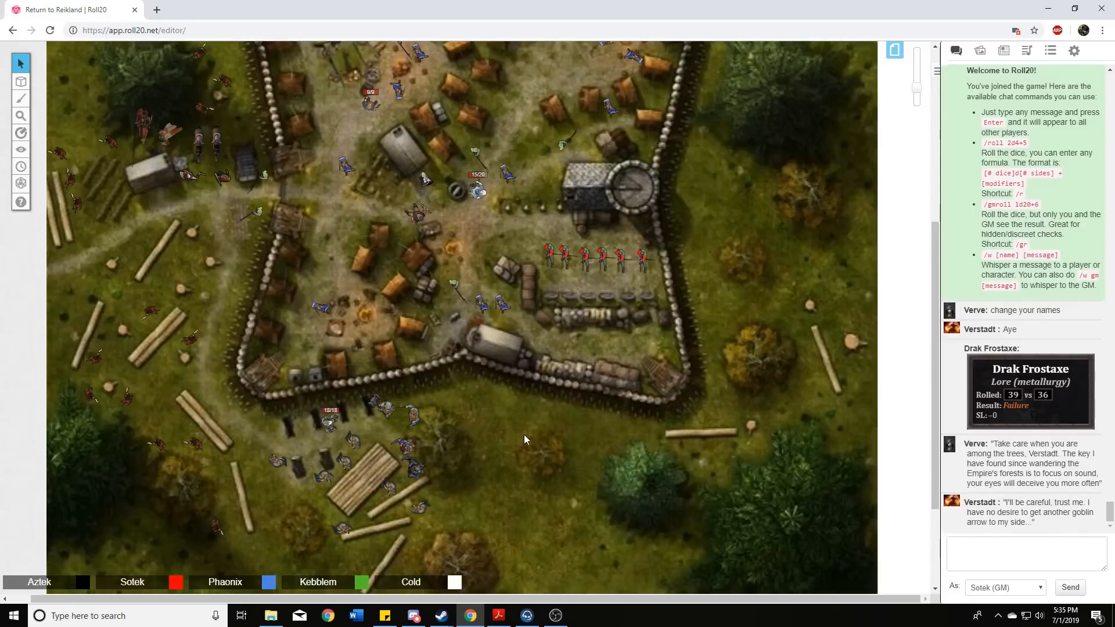
pyautogui.moveTo(500, 434)
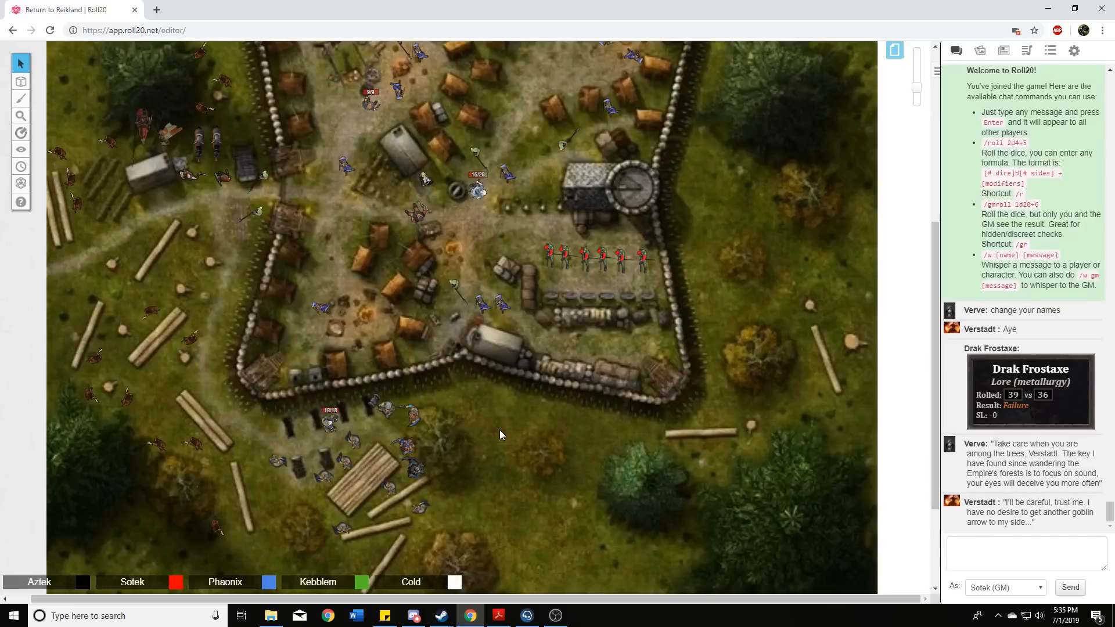
pyautogui.moveTo(507, 430)
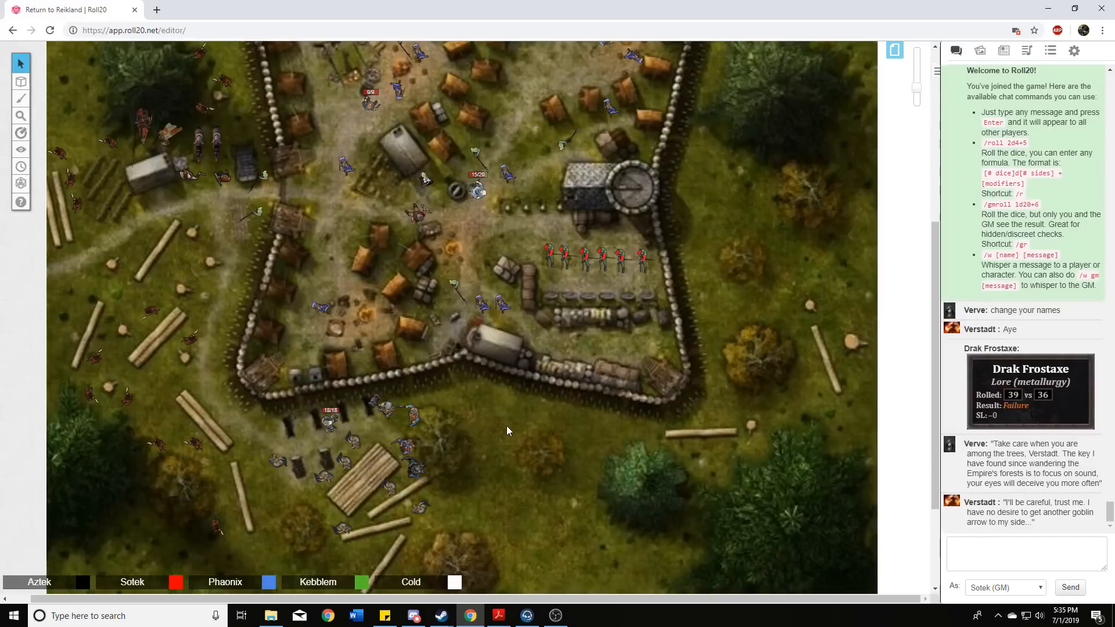
pyautogui.moveTo(543, 416)
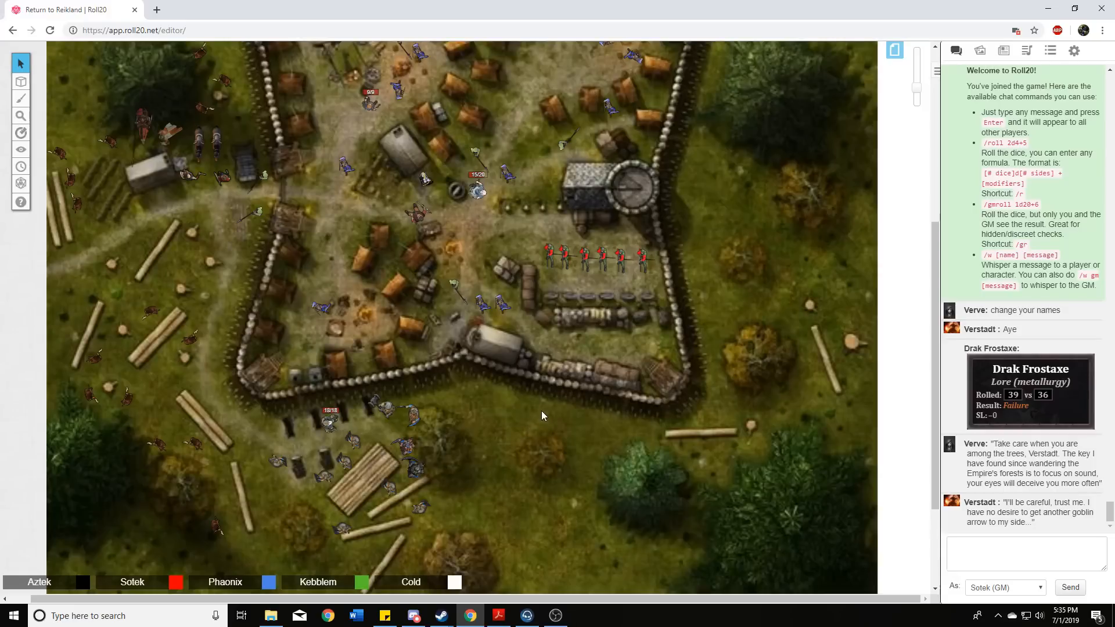
pyautogui.moveTo(534, 415)
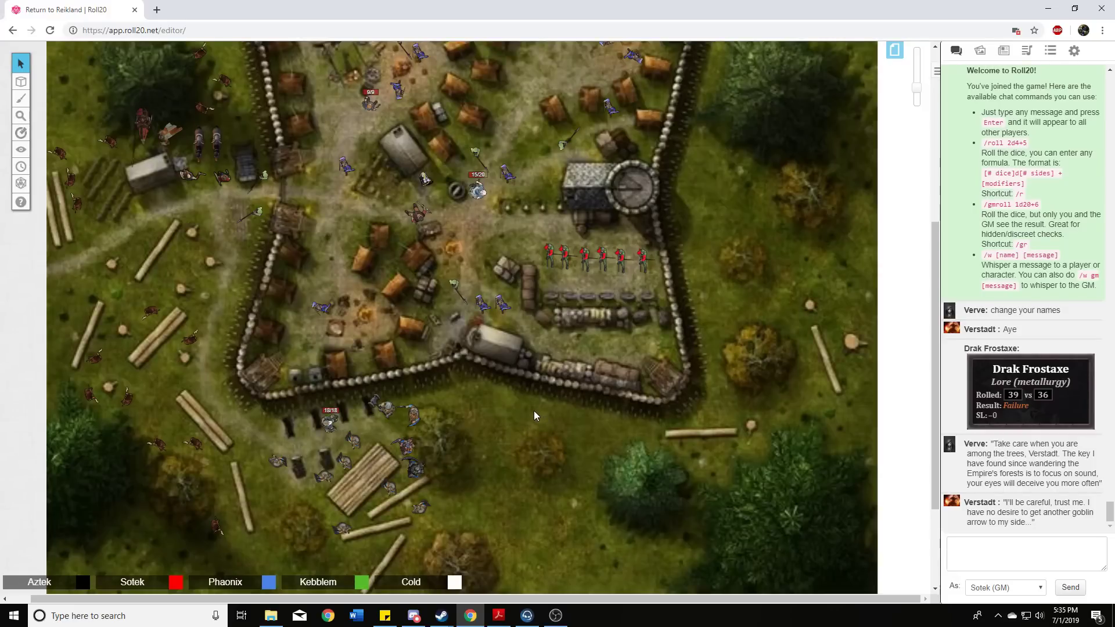
pyautogui.moveTo(540, 427)
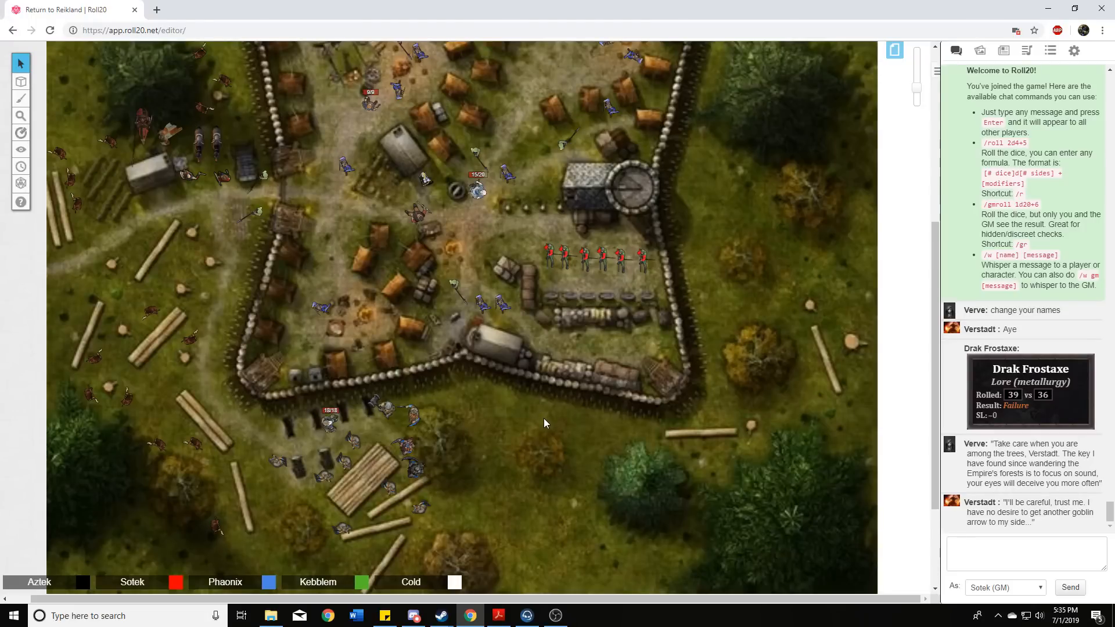
pyautogui.moveTo(549, 430)
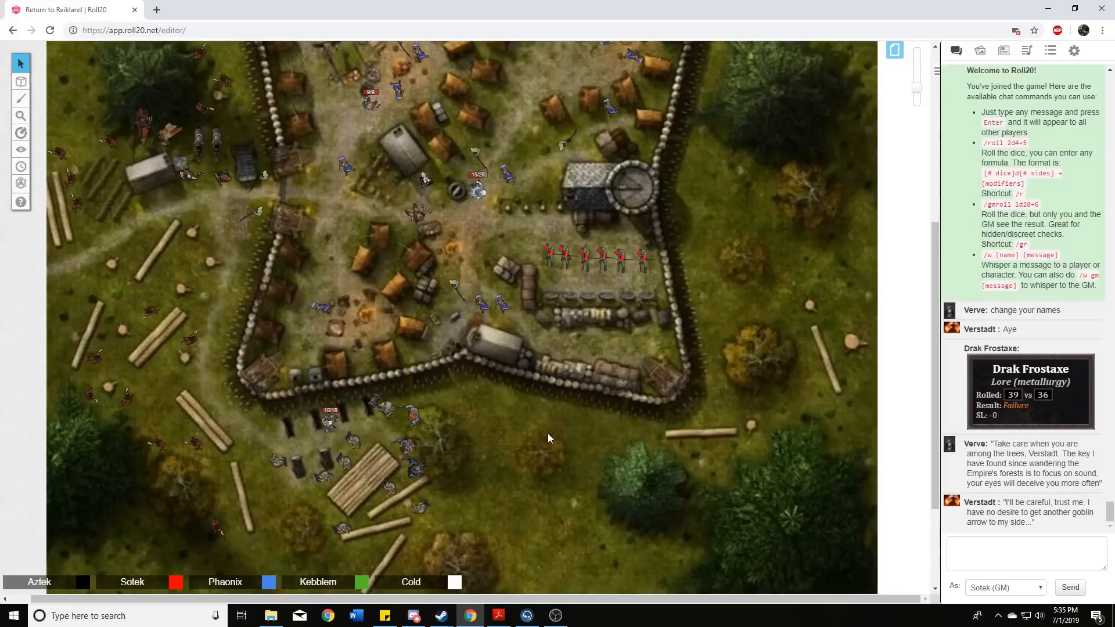
pyautogui.moveTo(532, 426)
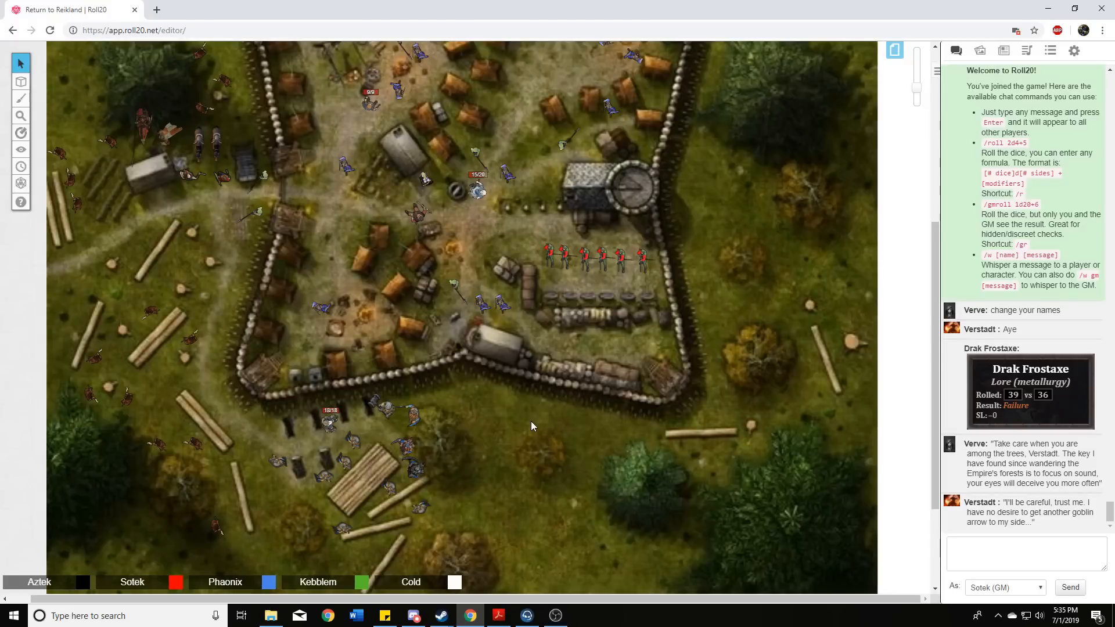
pyautogui.moveTo(537, 429)
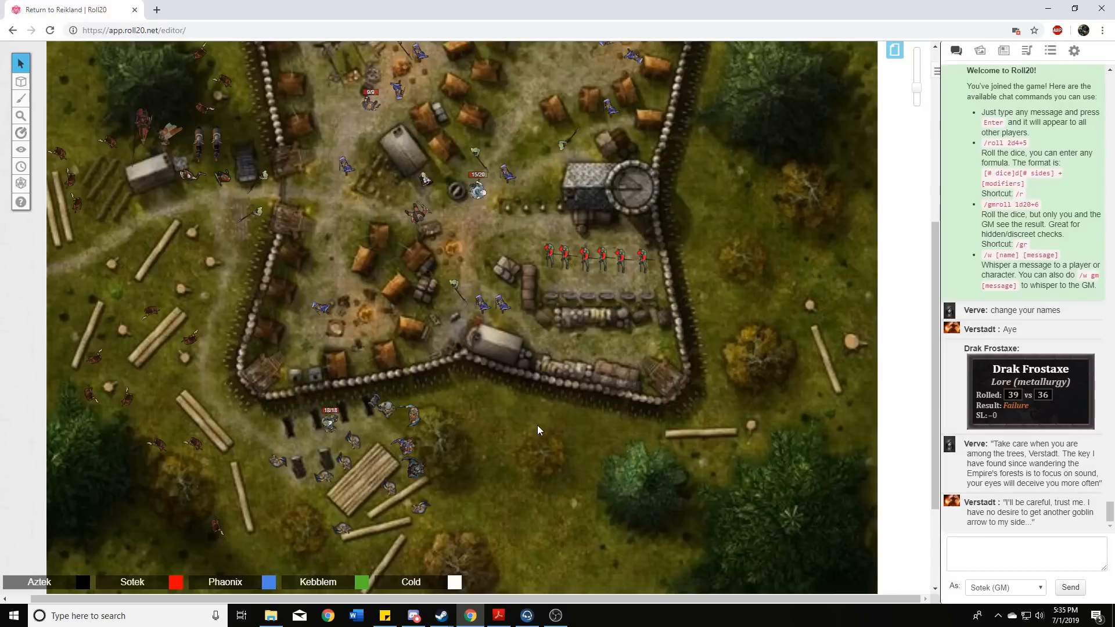
pyautogui.moveTo(535, 430)
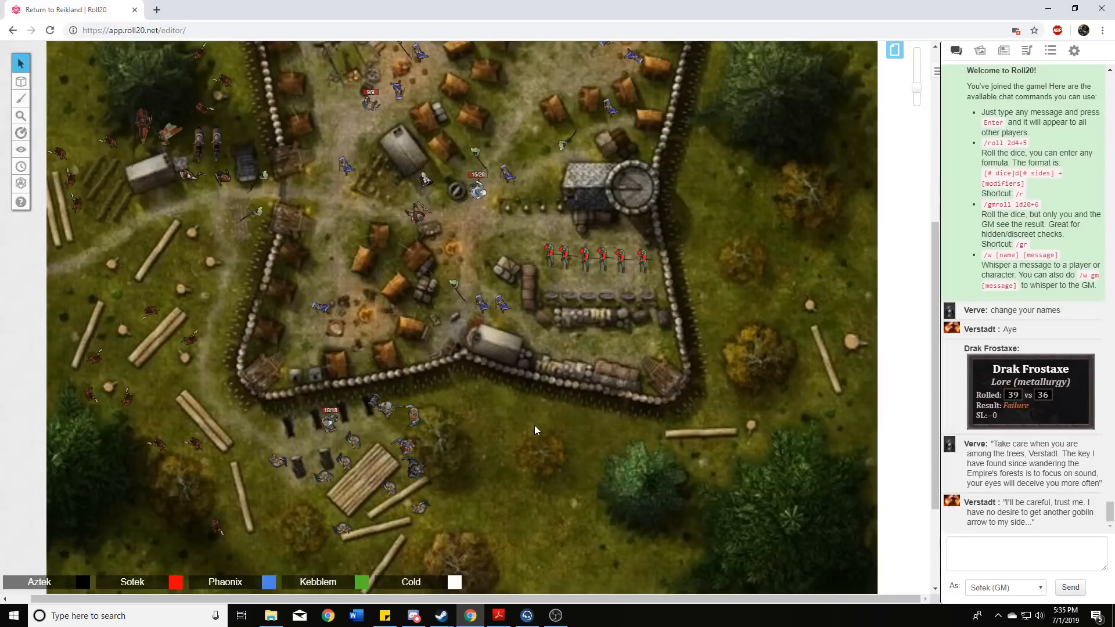
pyautogui.moveTo(539, 427)
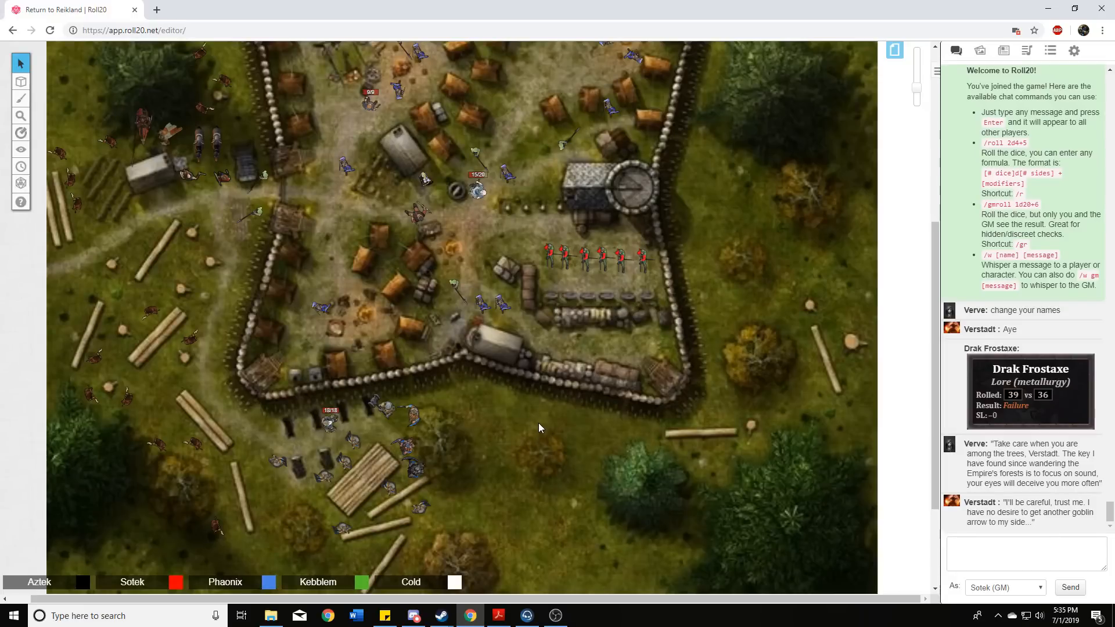
pyautogui.moveTo(547, 419)
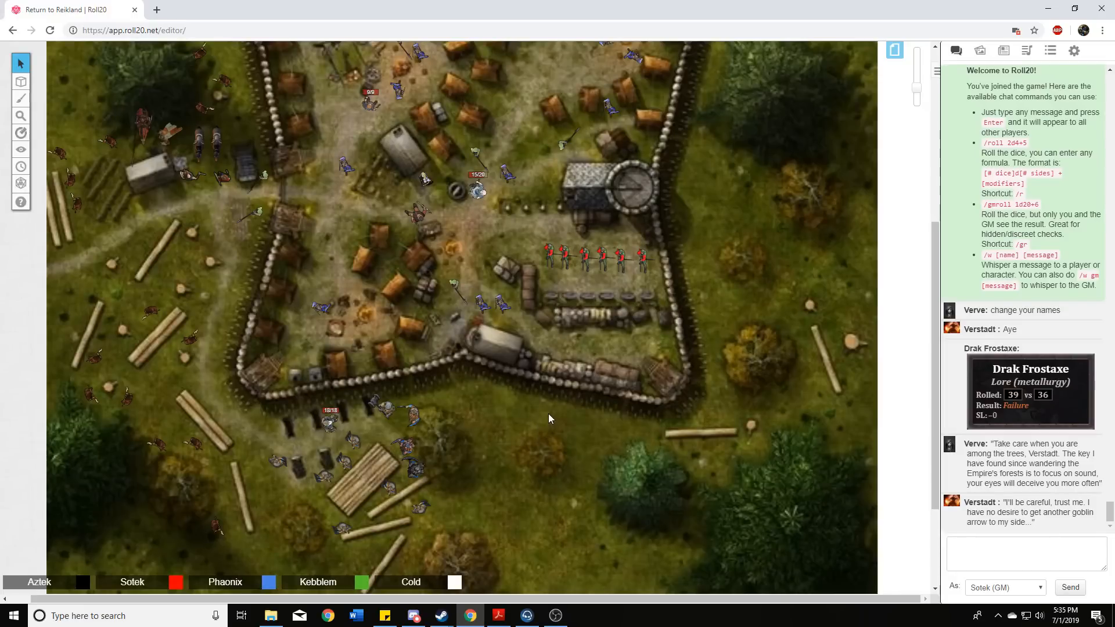
pyautogui.moveTo(536, 450)
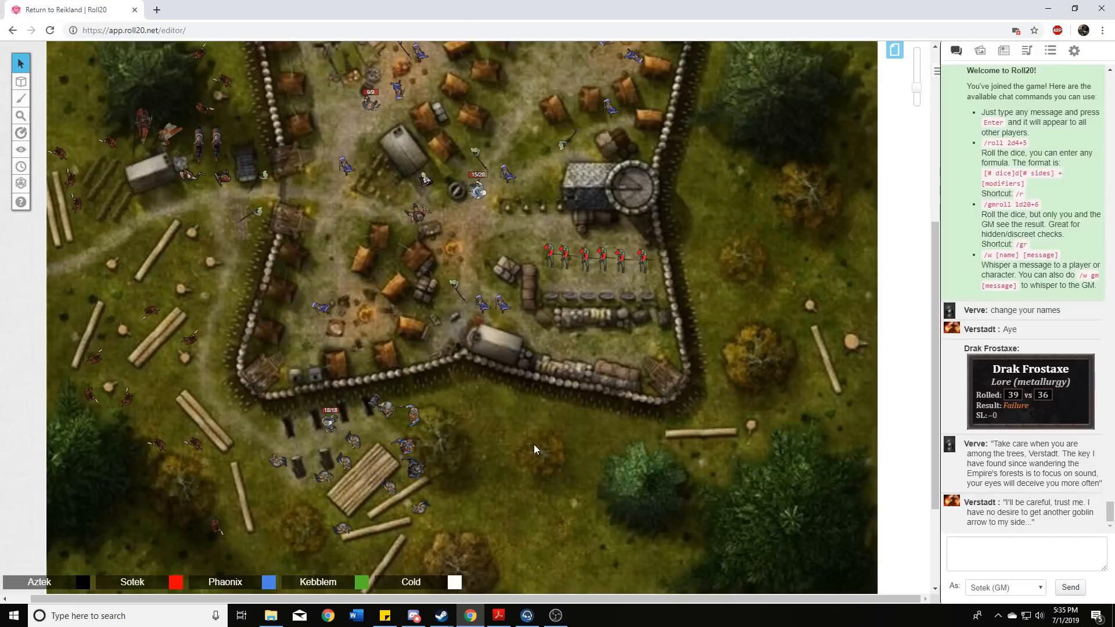
pyautogui.moveTo(502, 435)
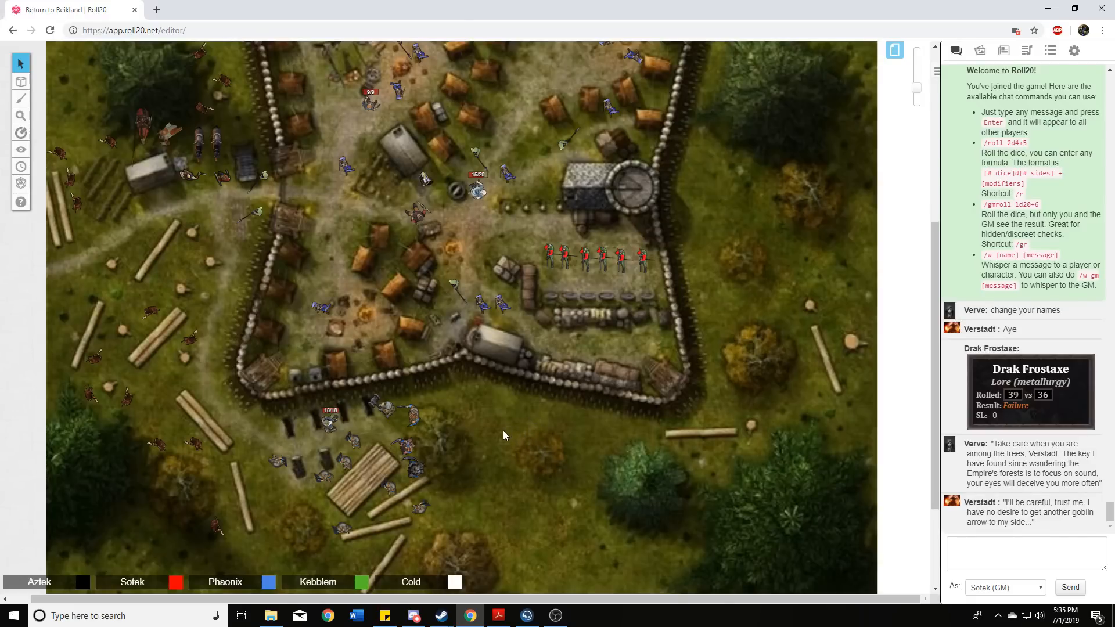
pyautogui.moveTo(480, 438)
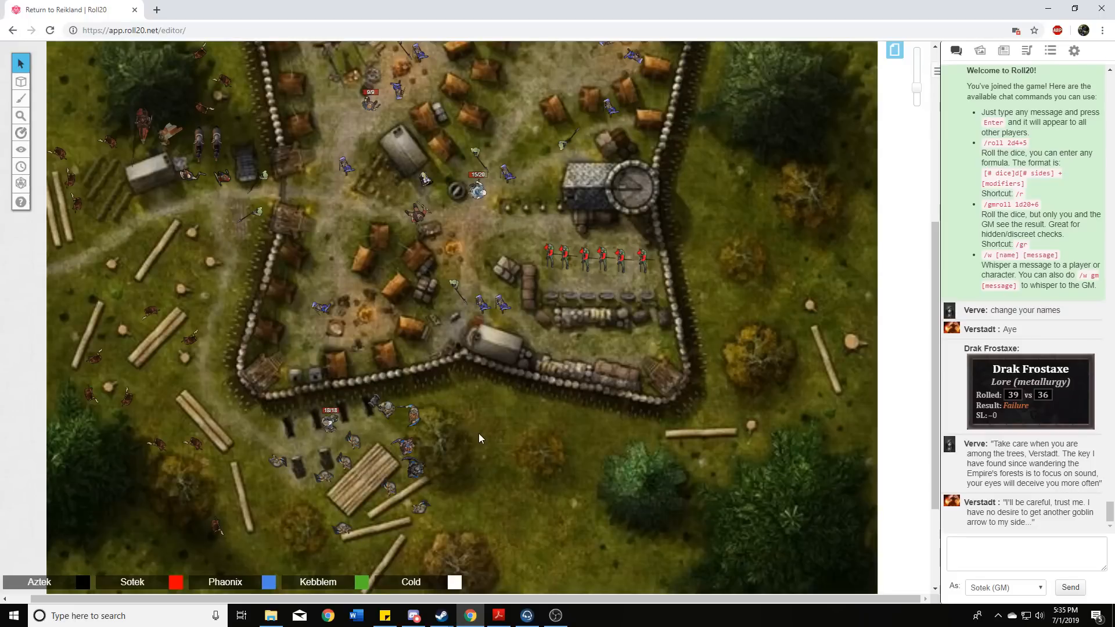
pyautogui.moveTo(483, 444)
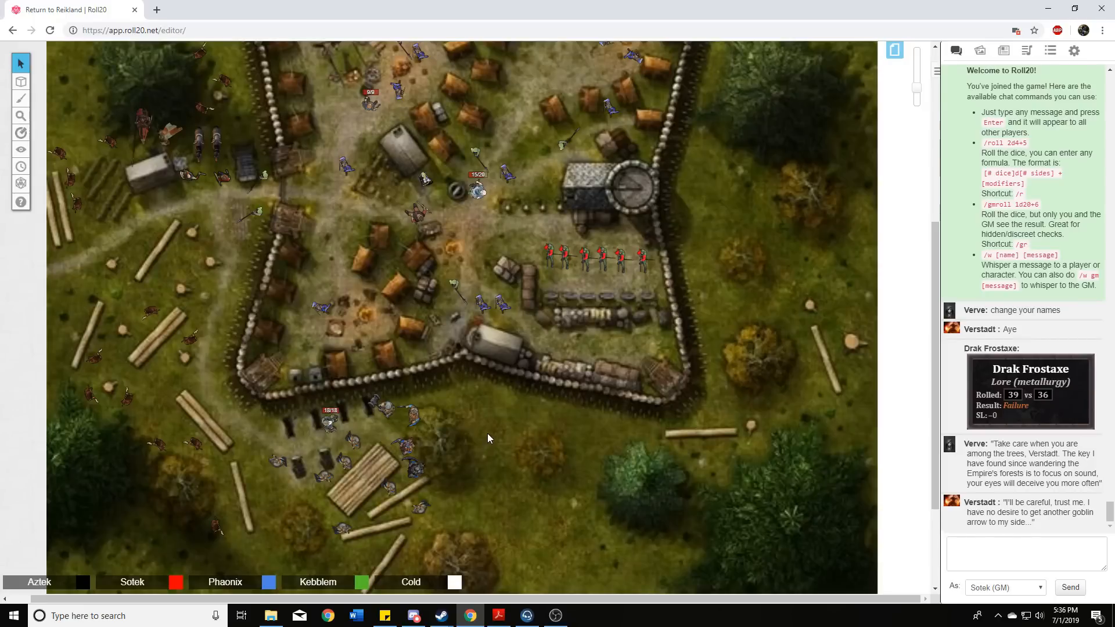
pyautogui.moveTo(496, 450)
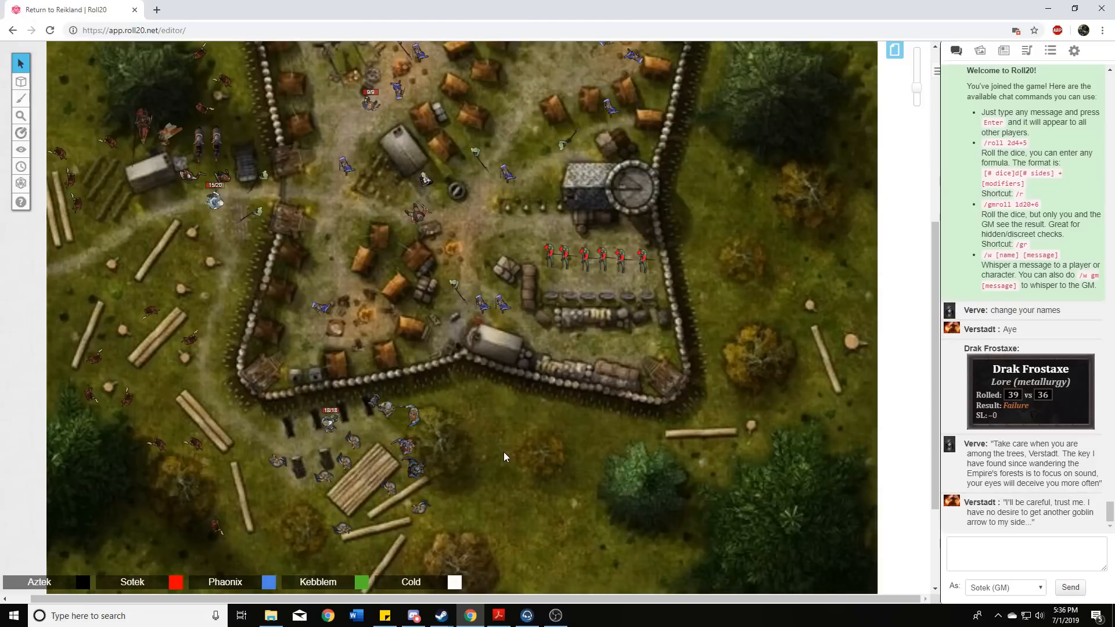
pyautogui.moveTo(510, 449)
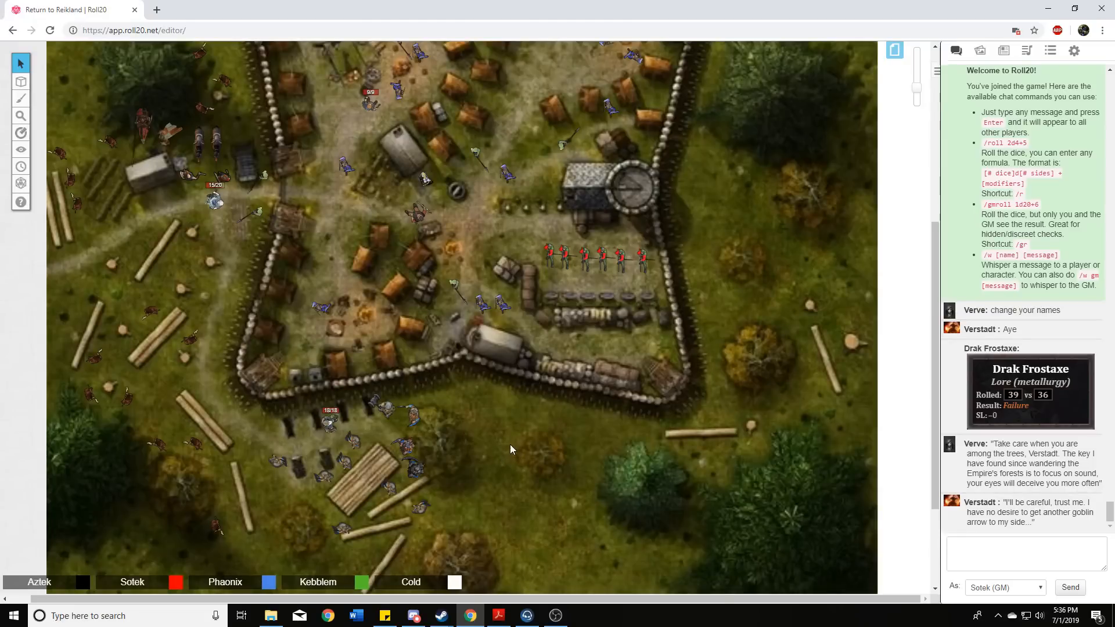
pyautogui.moveTo(499, 439)
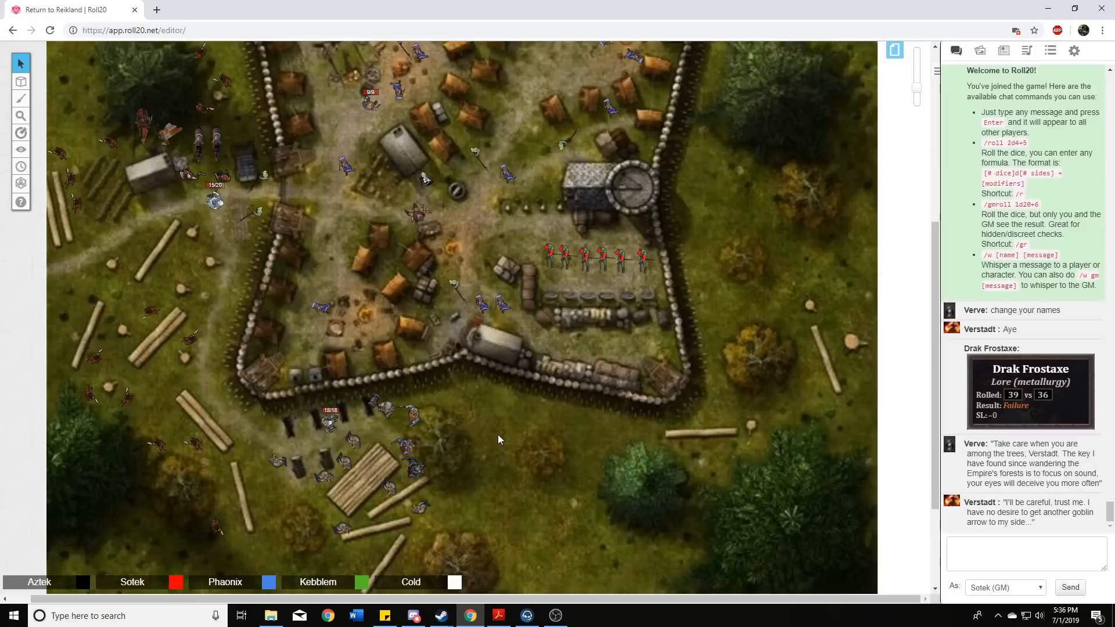
pyautogui.moveTo(517, 446)
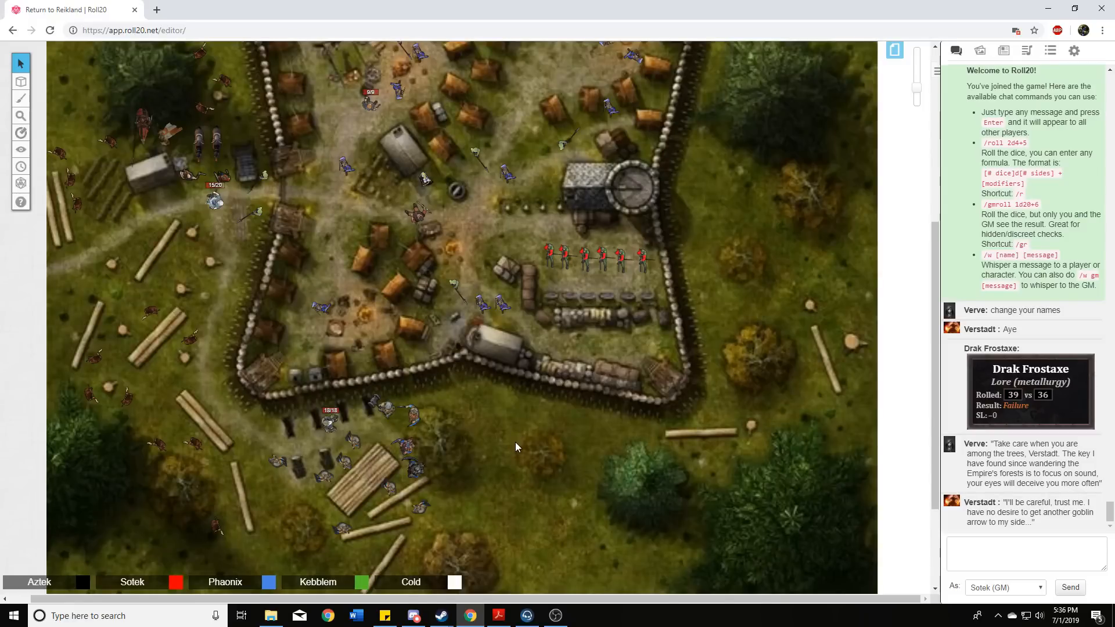
pyautogui.moveTo(519, 452)
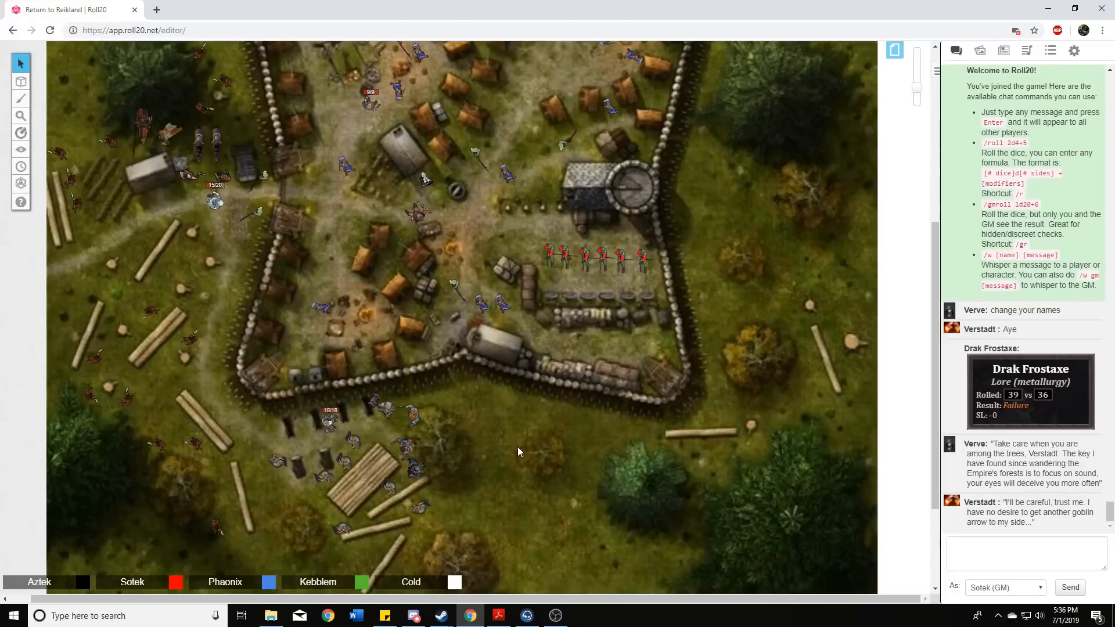
pyautogui.moveTo(496, 413)
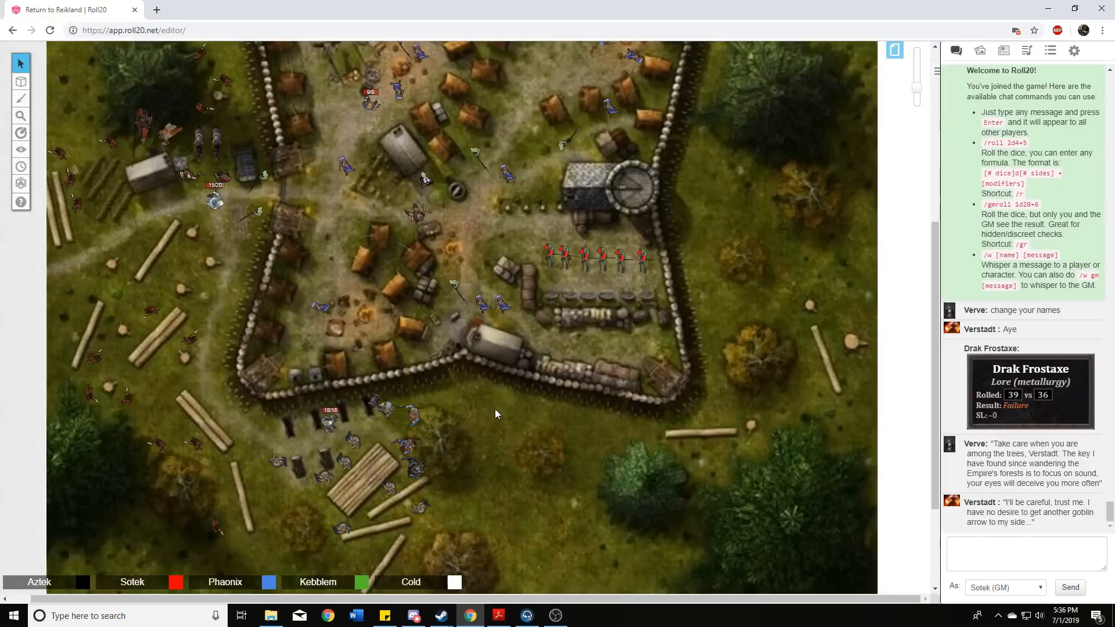
pyautogui.moveTo(509, 407)
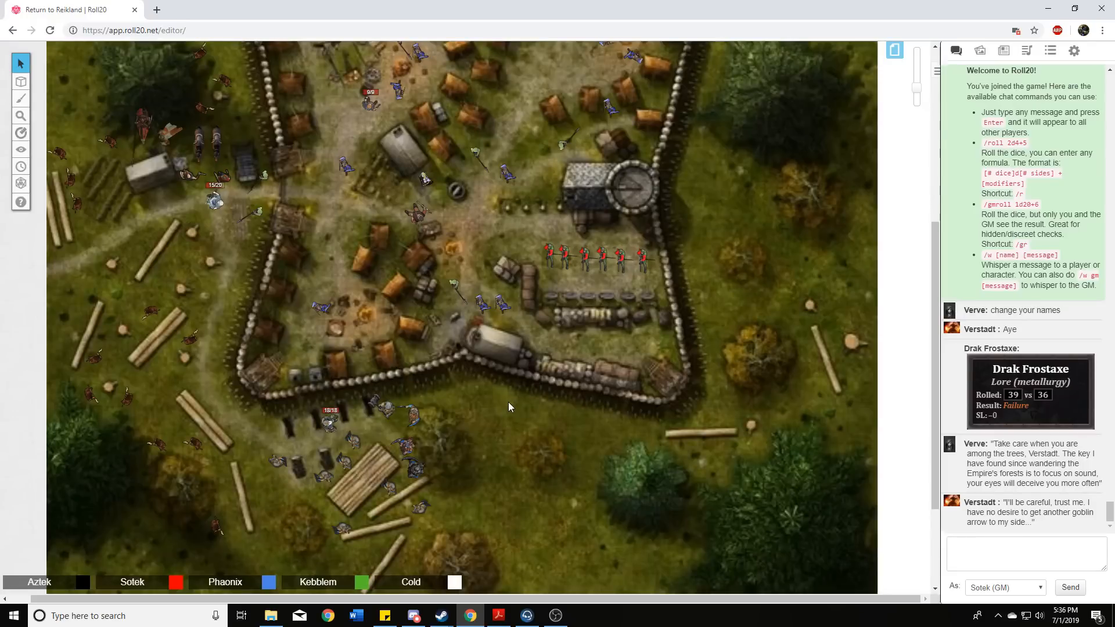
pyautogui.moveTo(507, 414)
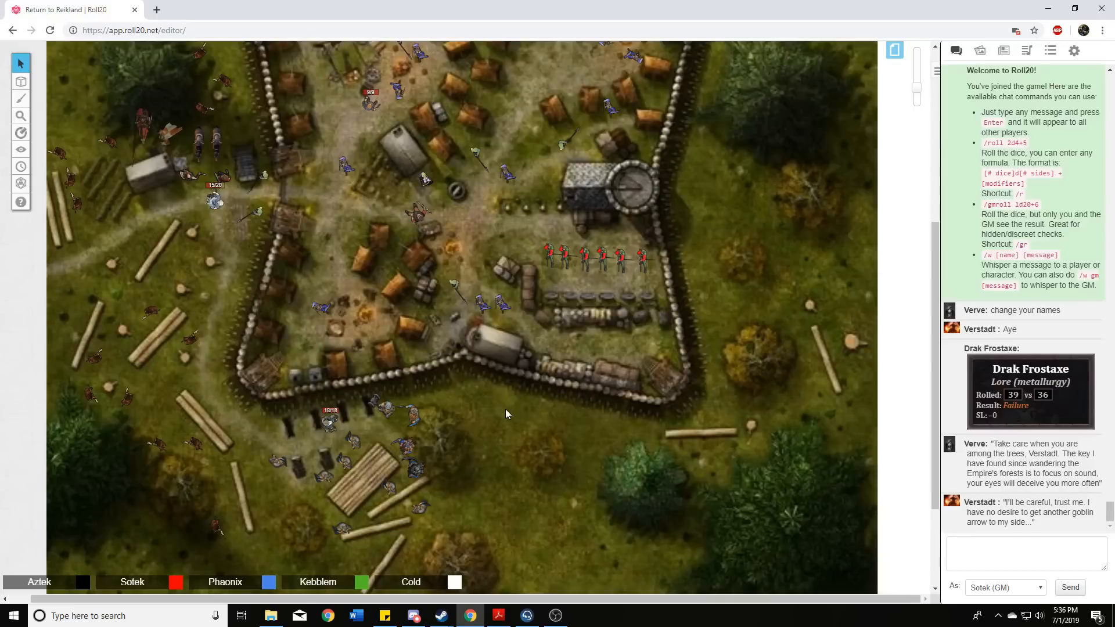
pyautogui.moveTo(504, 420)
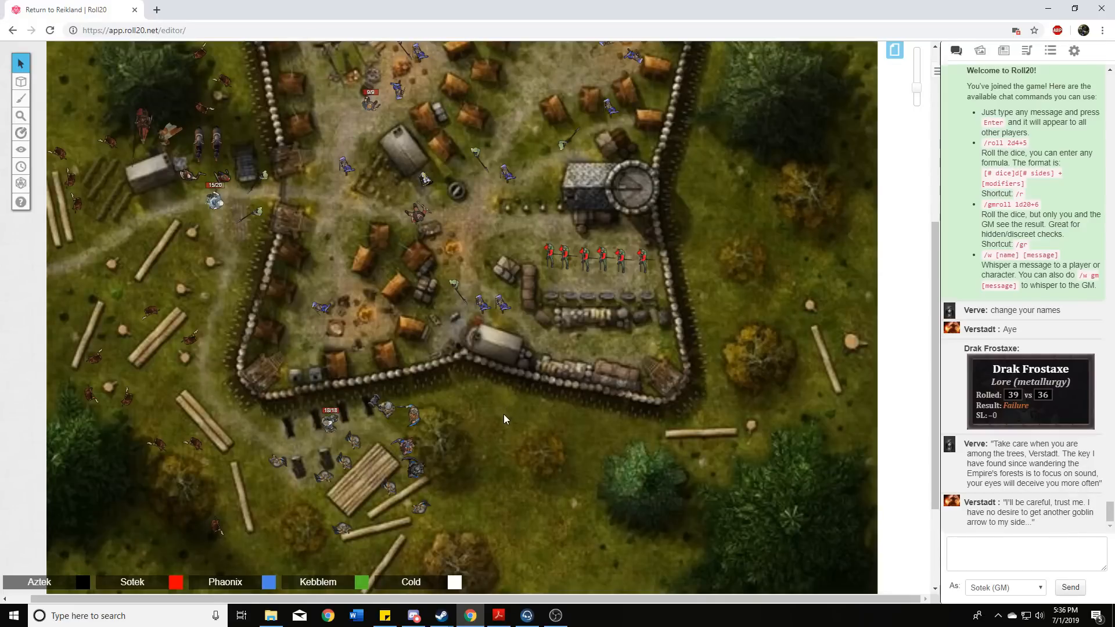
pyautogui.moveTo(525, 450)
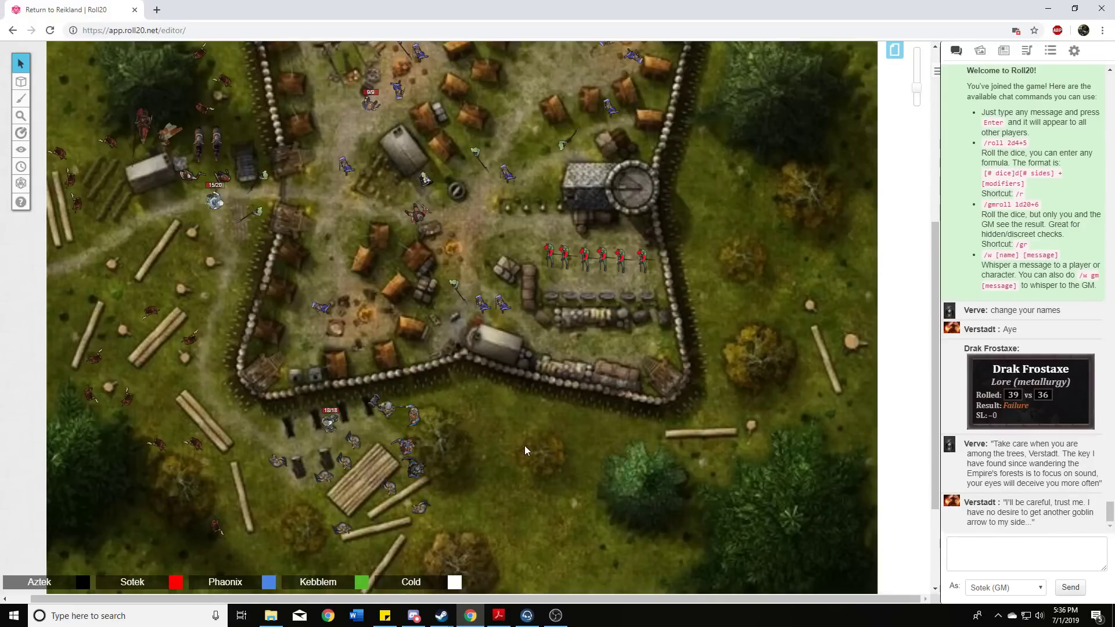
pyautogui.moveTo(522, 471)
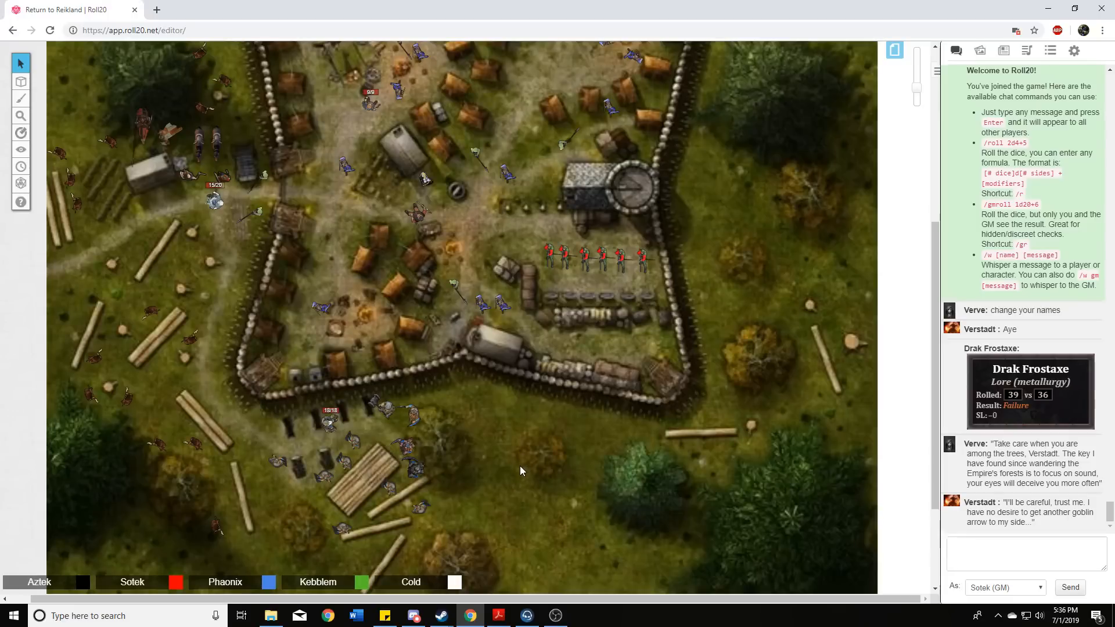
pyautogui.moveTo(589, 499)
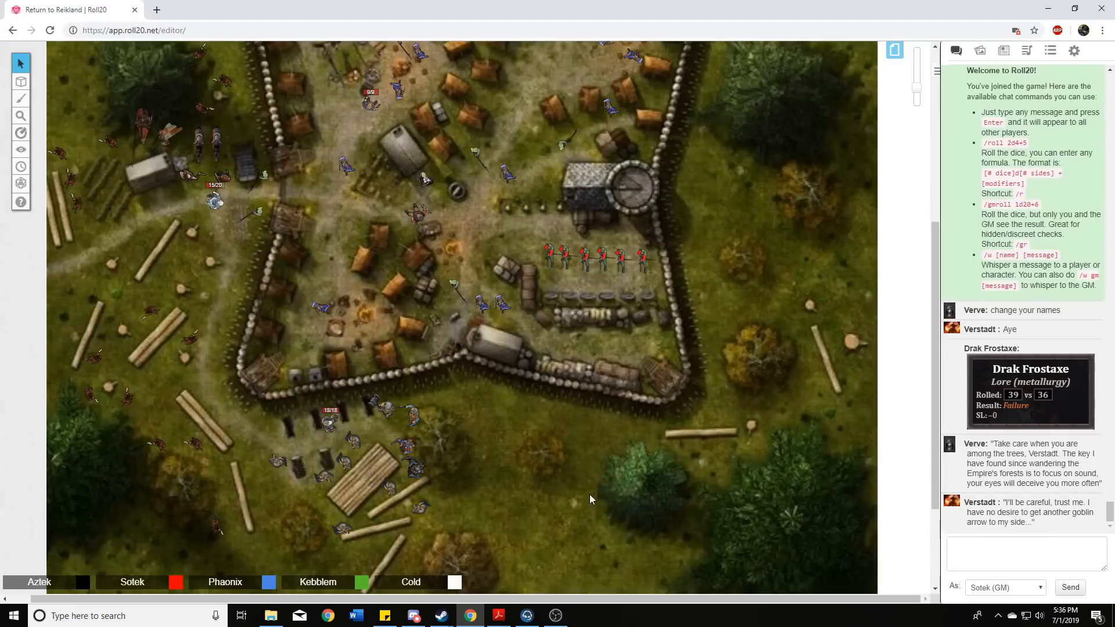
pyautogui.moveTo(544, 456)
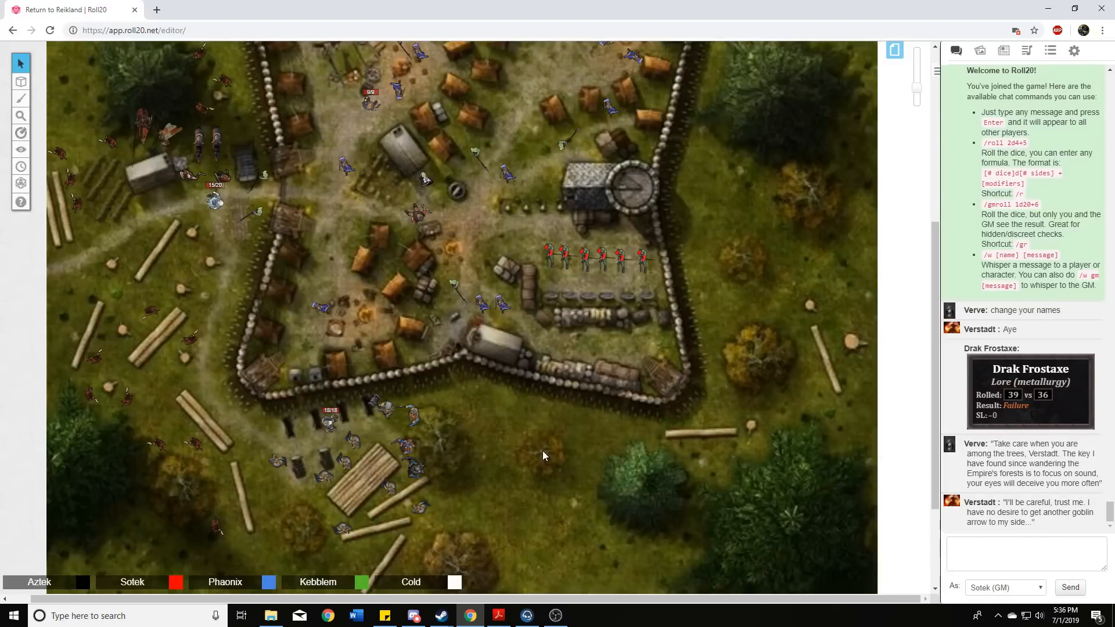
pyautogui.moveTo(513, 429)
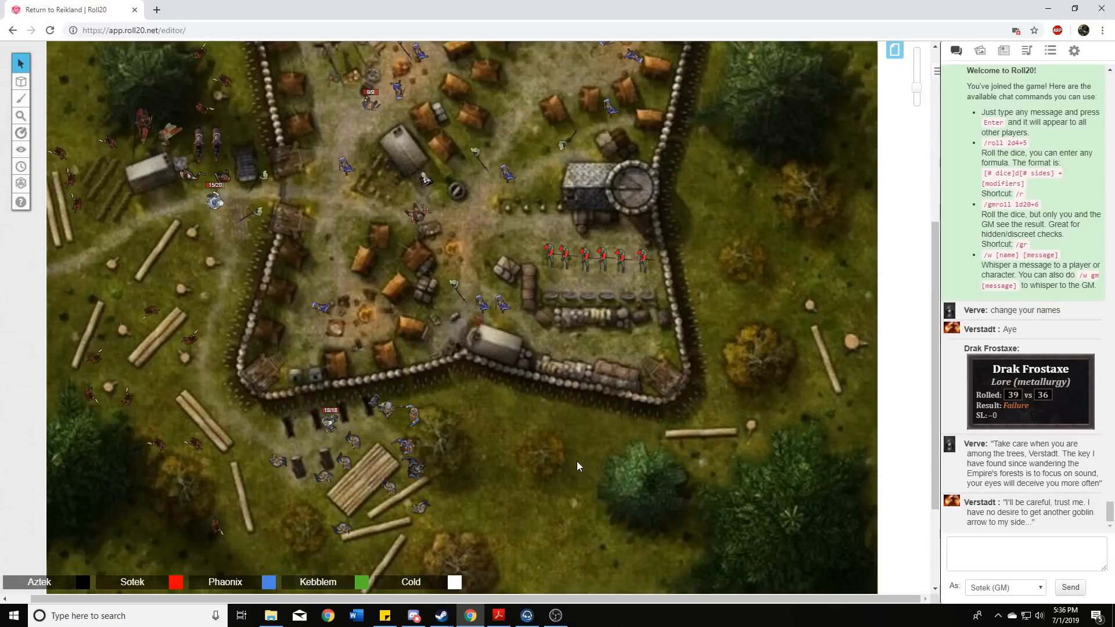
pyautogui.moveTo(568, 511)
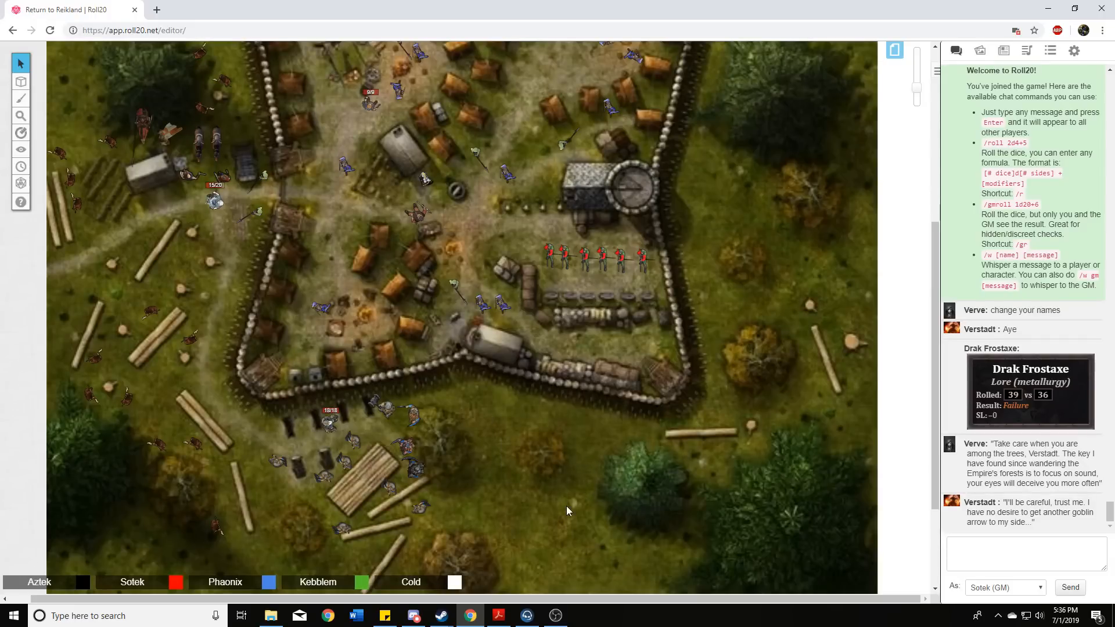
pyautogui.moveTo(547, 470)
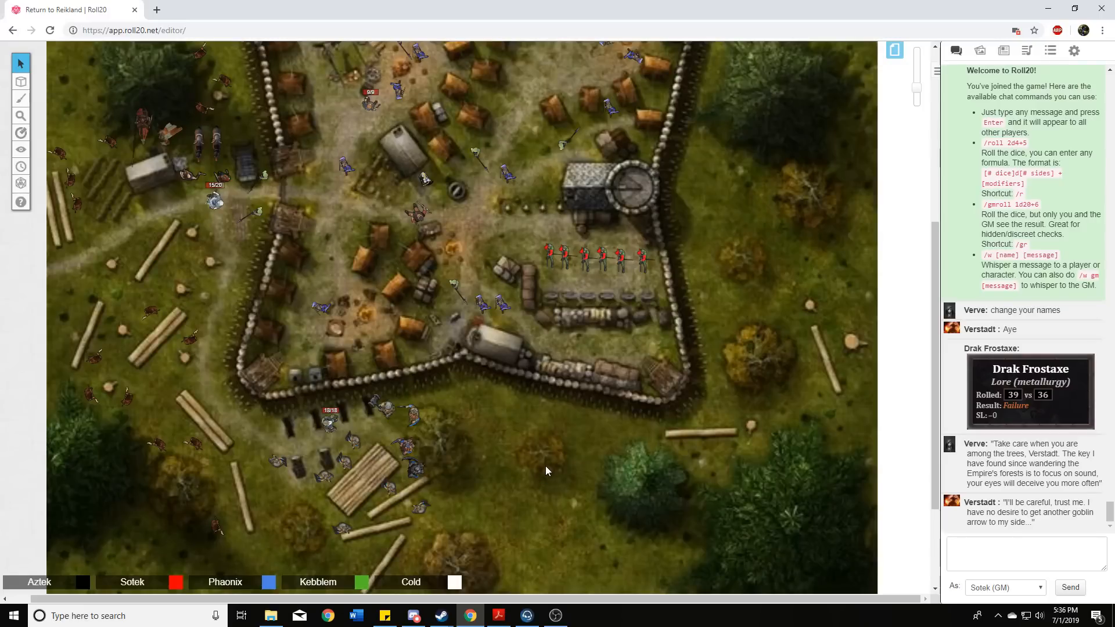
pyautogui.moveTo(541, 463)
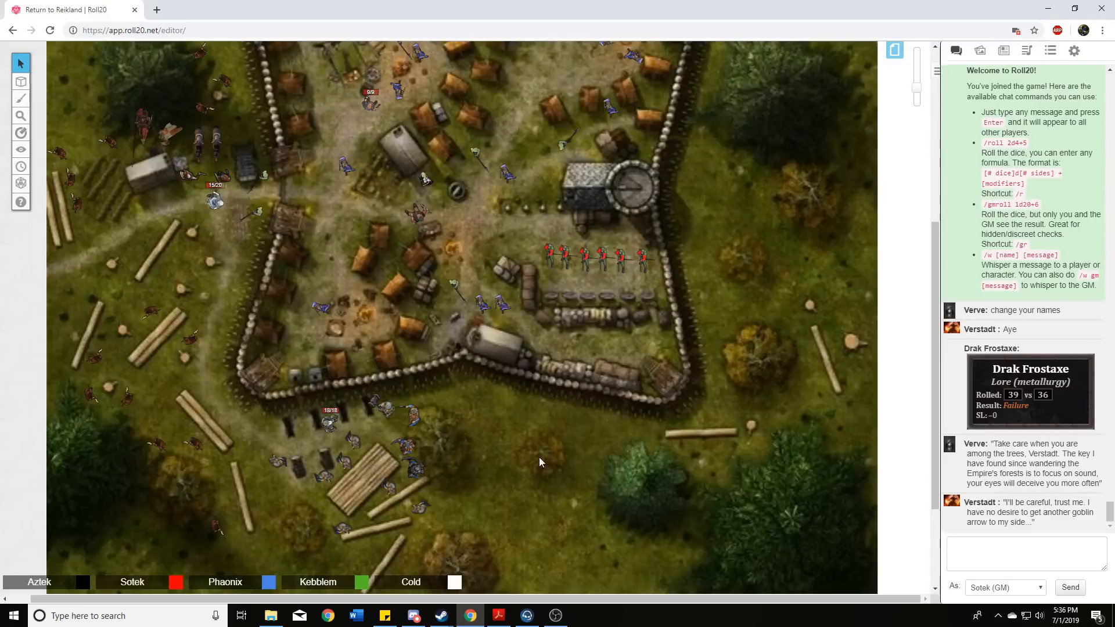
pyautogui.moveTo(514, 428)
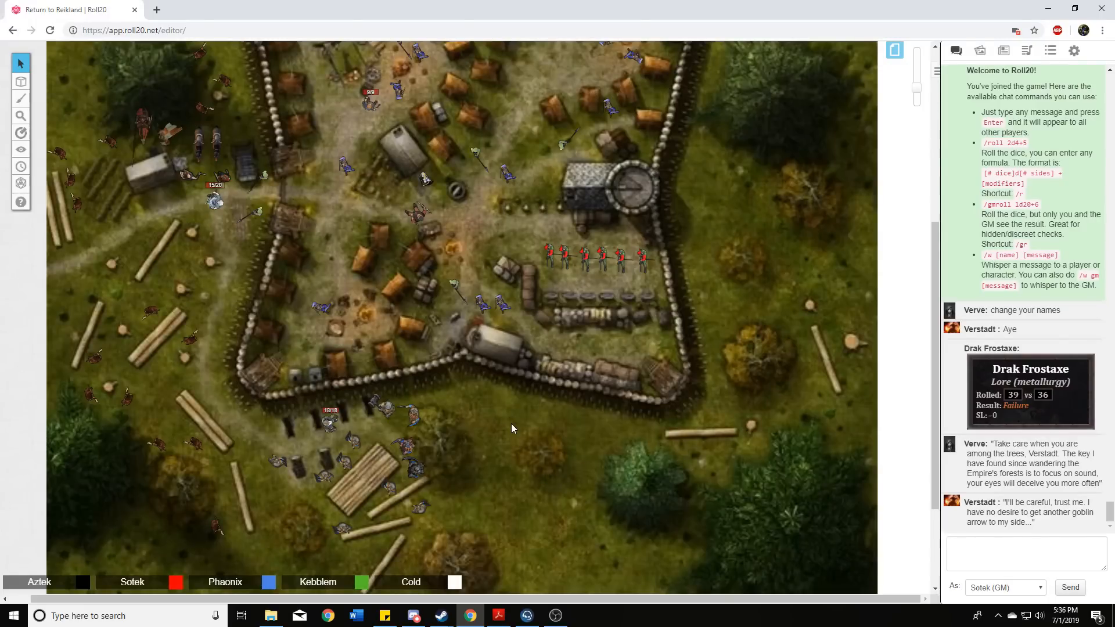
pyautogui.moveTo(498, 425)
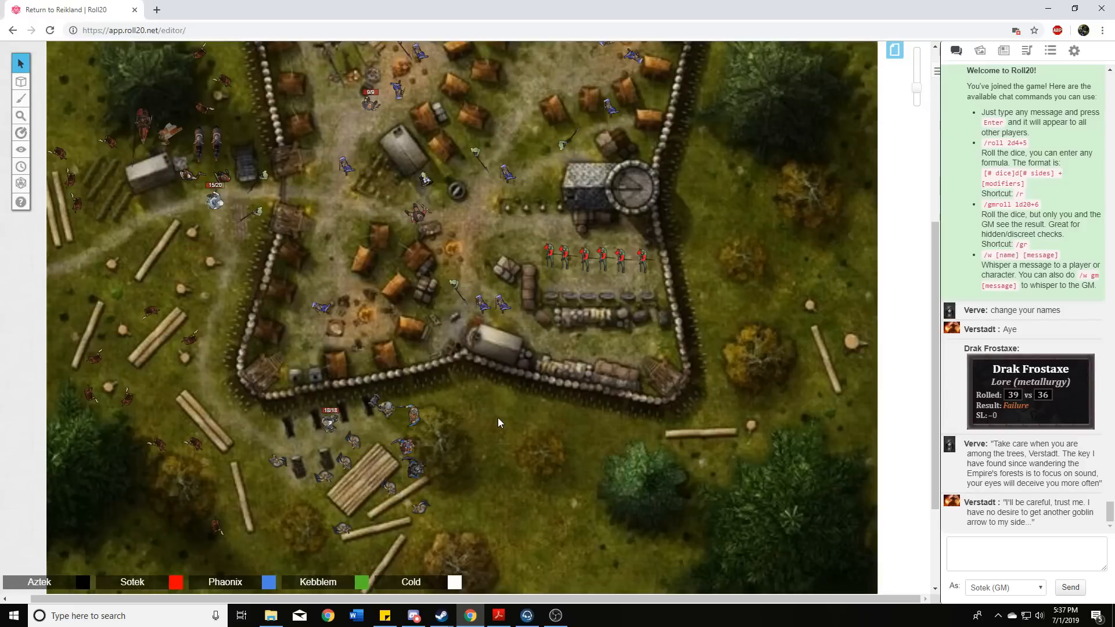
pyautogui.moveTo(514, 429)
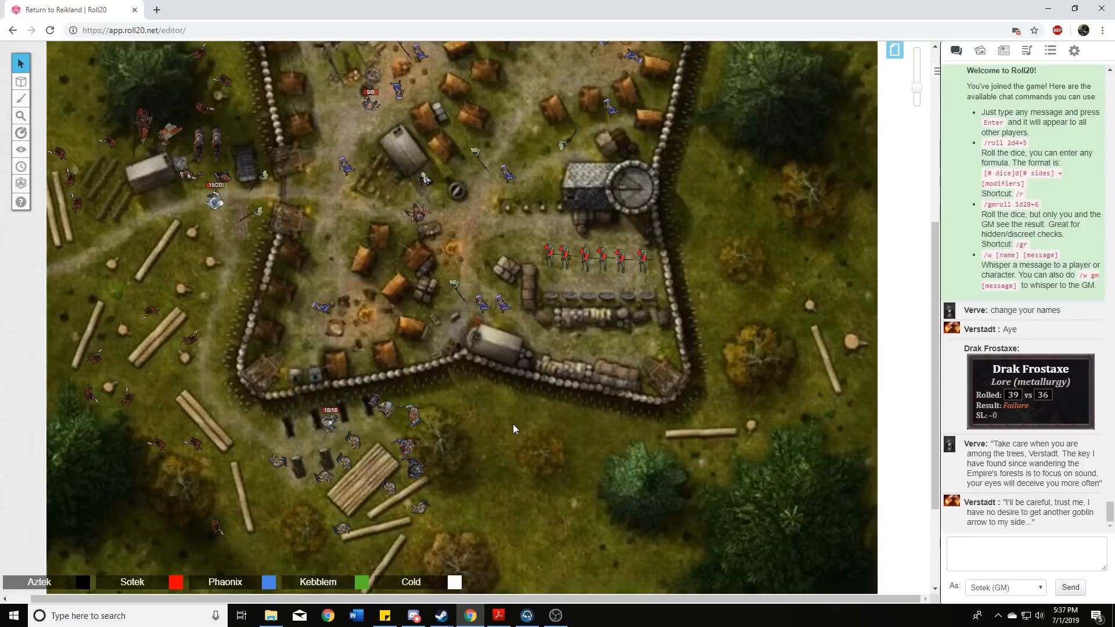
pyautogui.moveTo(511, 439)
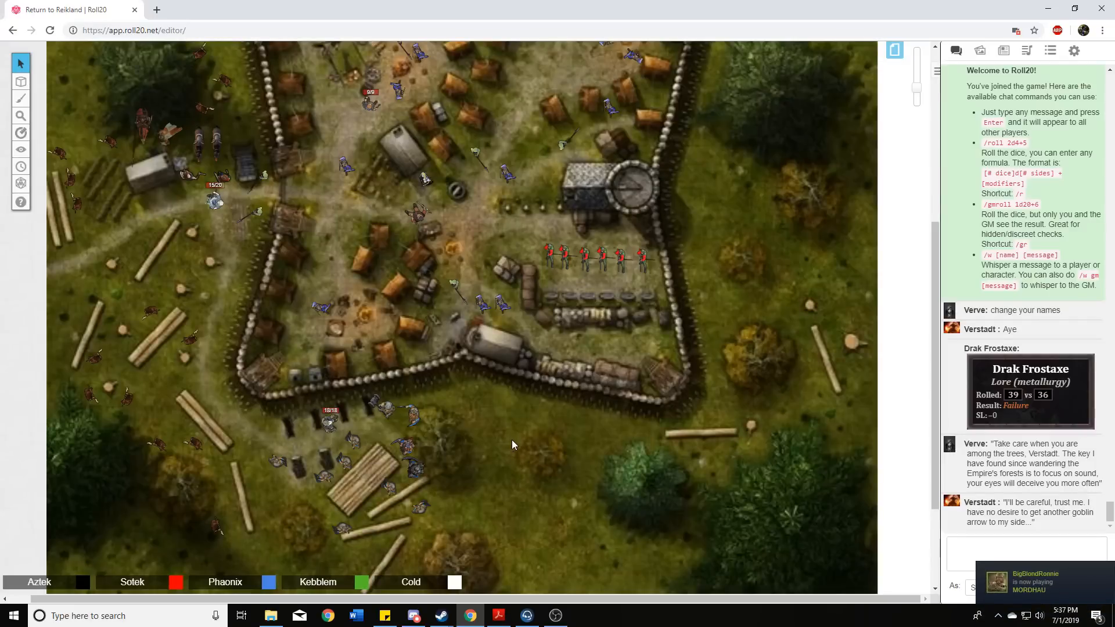
pyautogui.moveTo(522, 454)
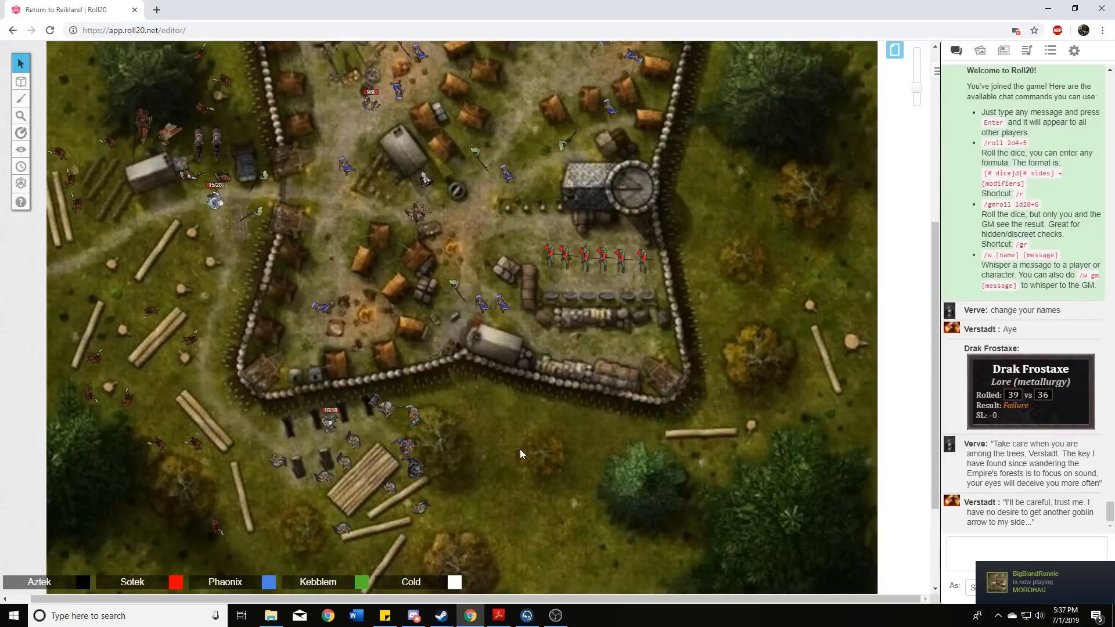
pyautogui.moveTo(530, 448)
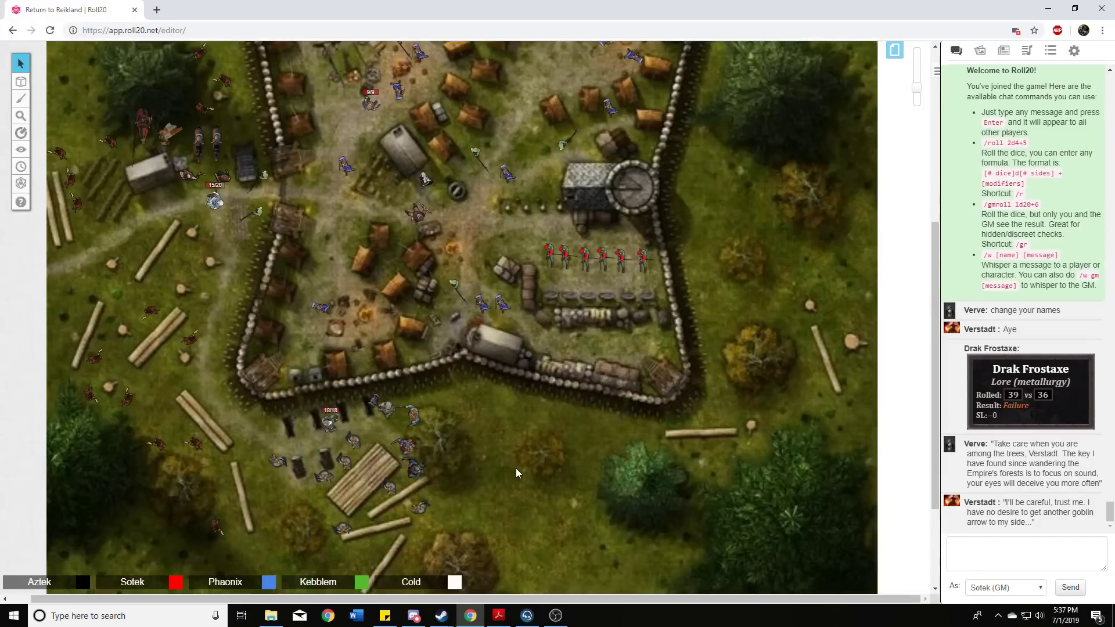
pyautogui.moveTo(517, 432)
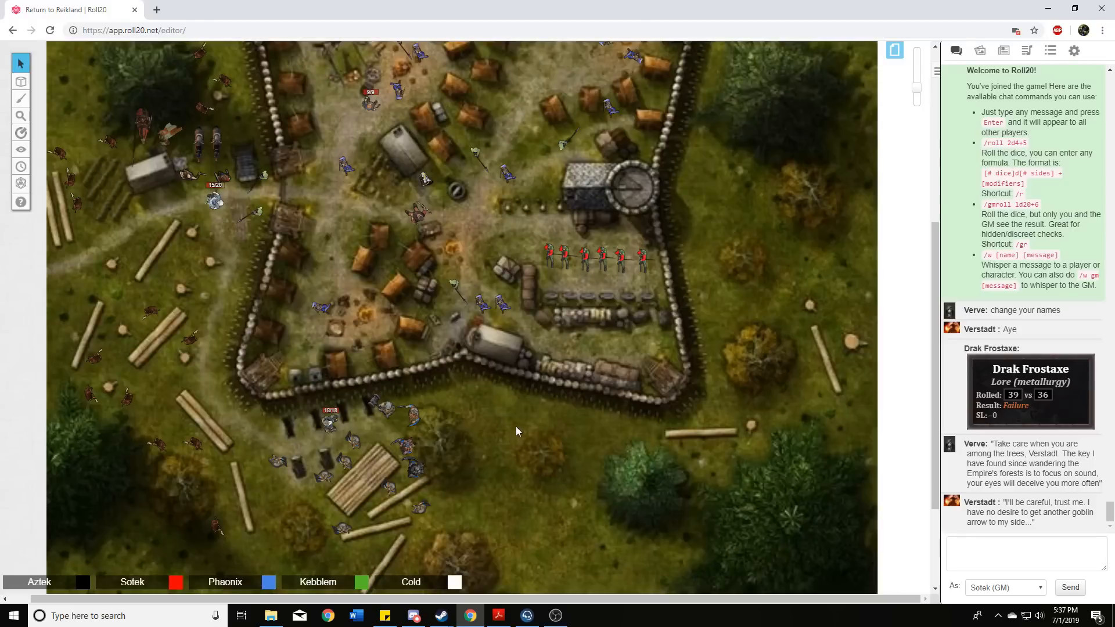
pyautogui.moveTo(550, 496)
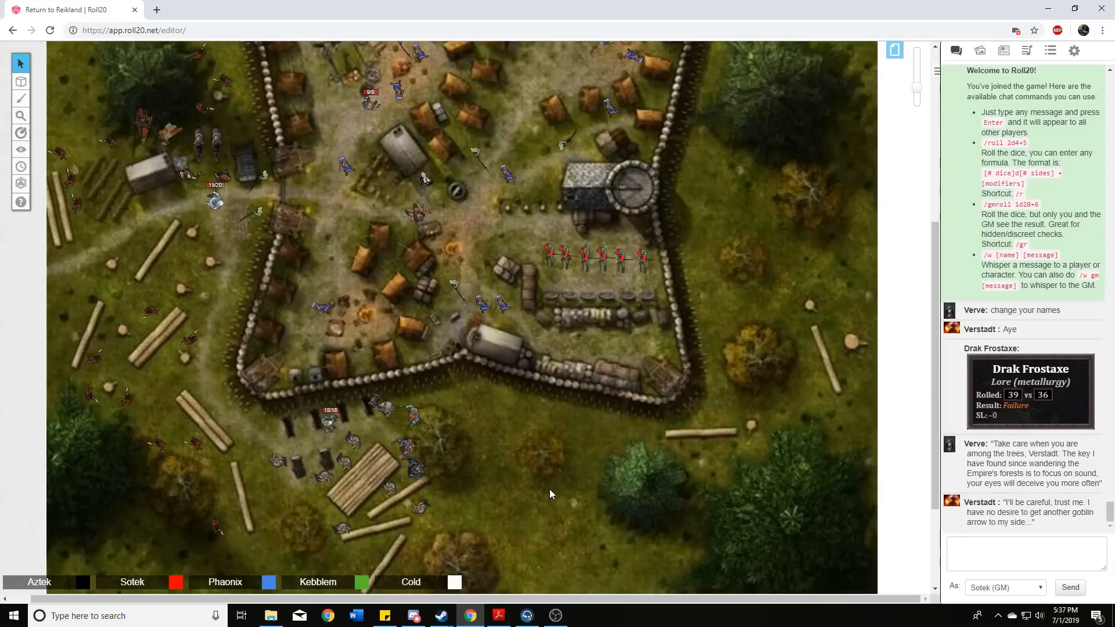
pyautogui.moveTo(525, 429)
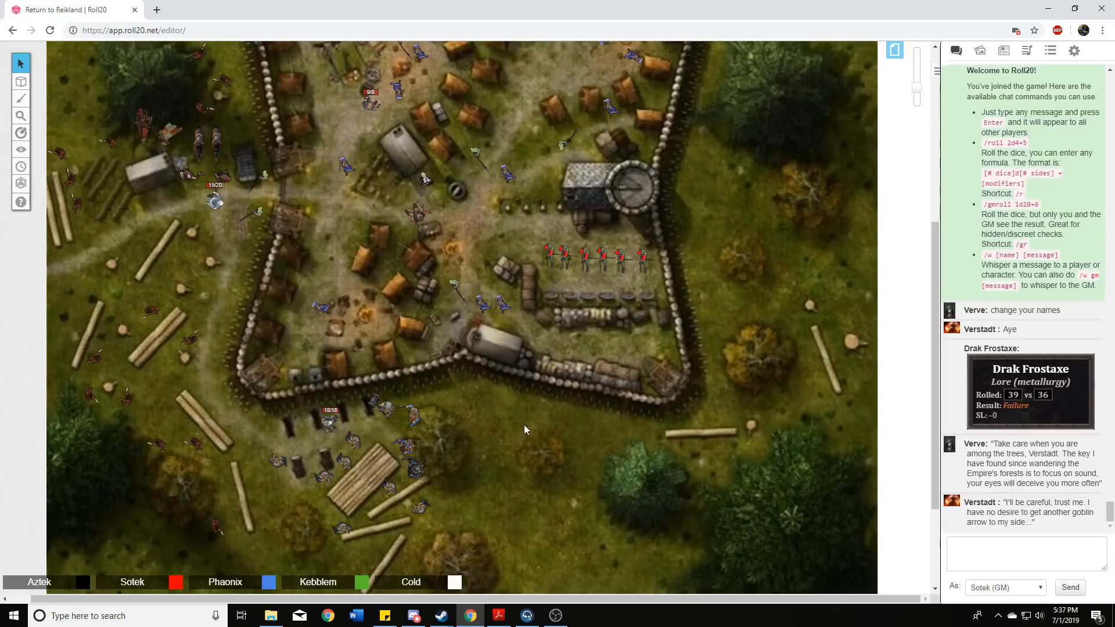
pyautogui.moveTo(515, 483)
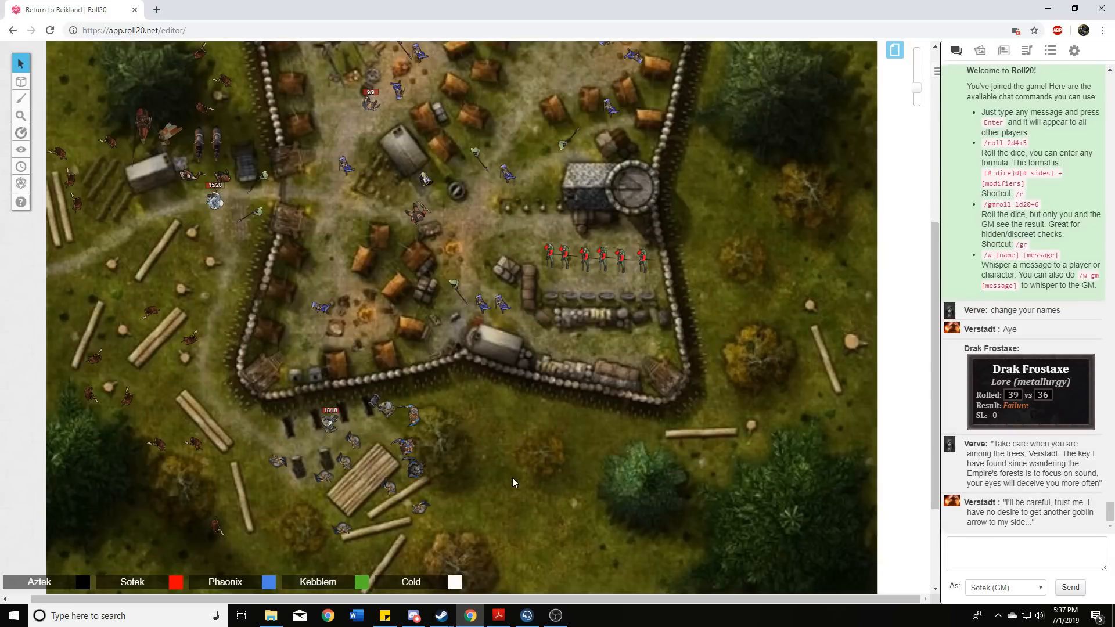
pyautogui.moveTo(507, 490)
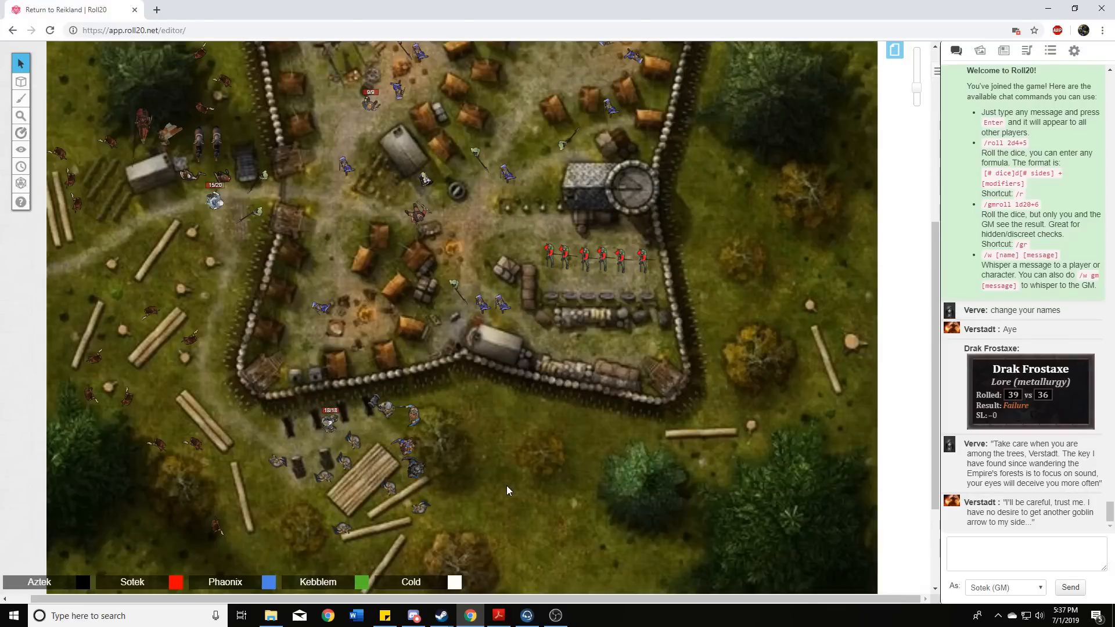
pyautogui.moveTo(495, 449)
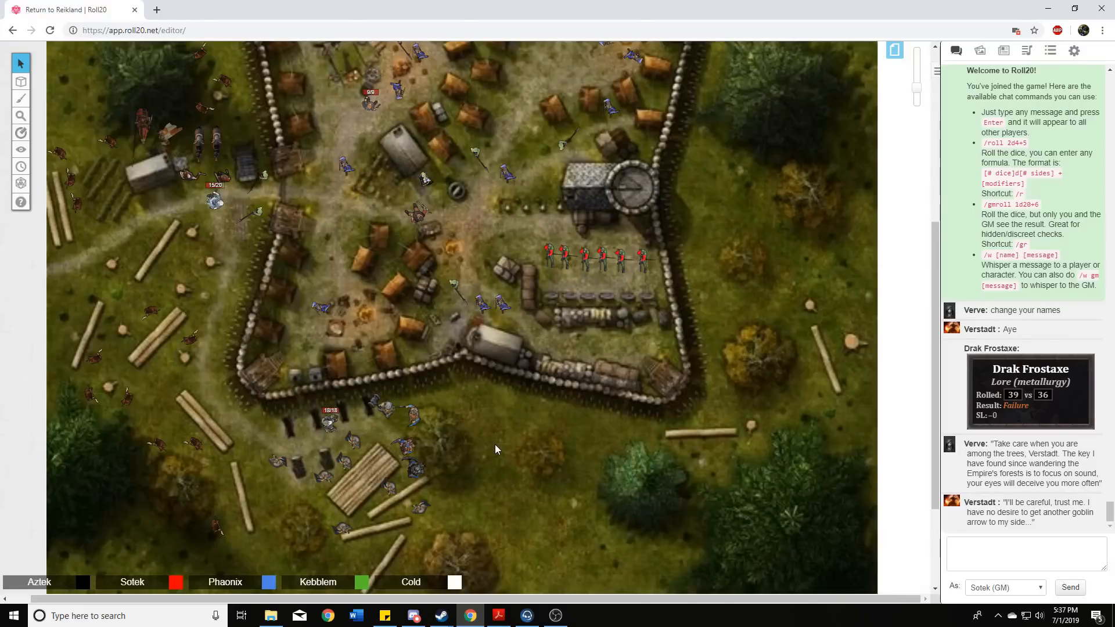
pyautogui.moveTo(478, 455)
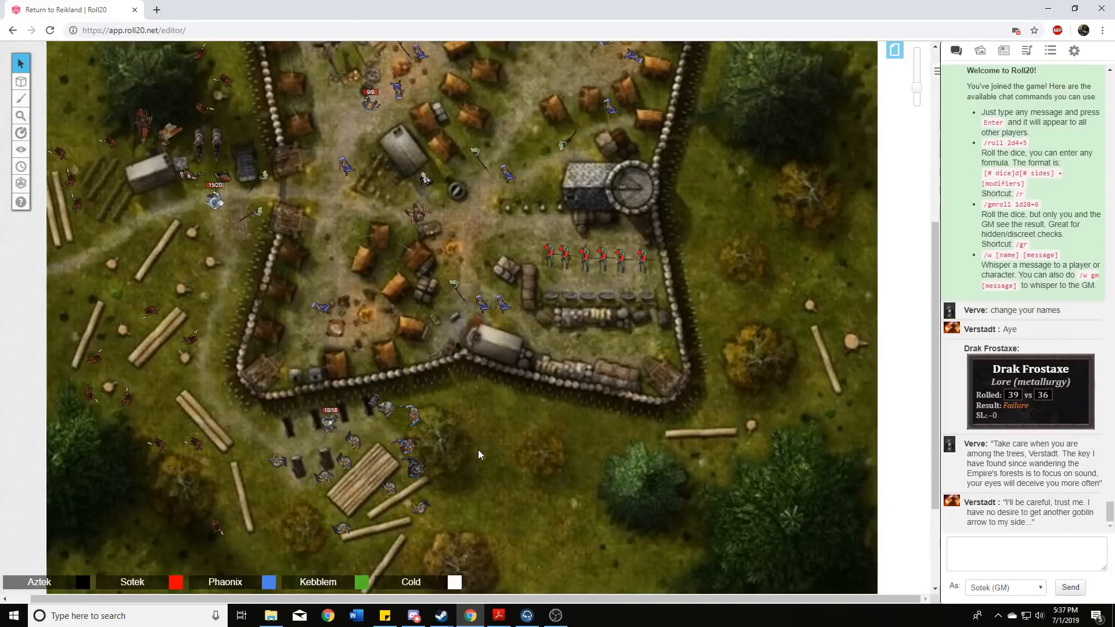
pyautogui.moveTo(476, 459)
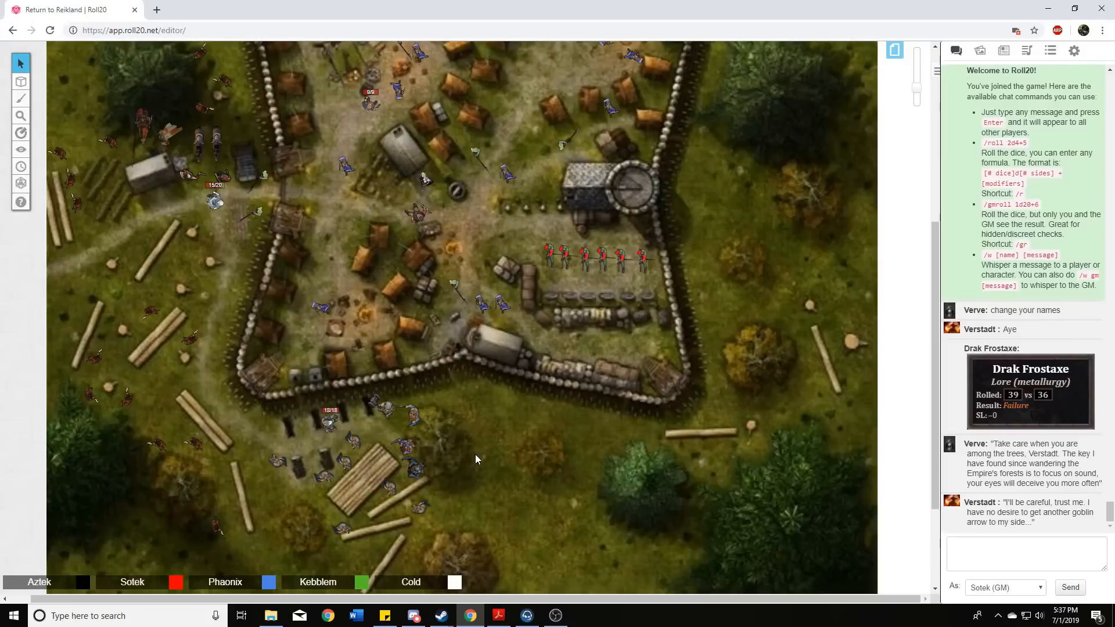
pyautogui.moveTo(482, 455)
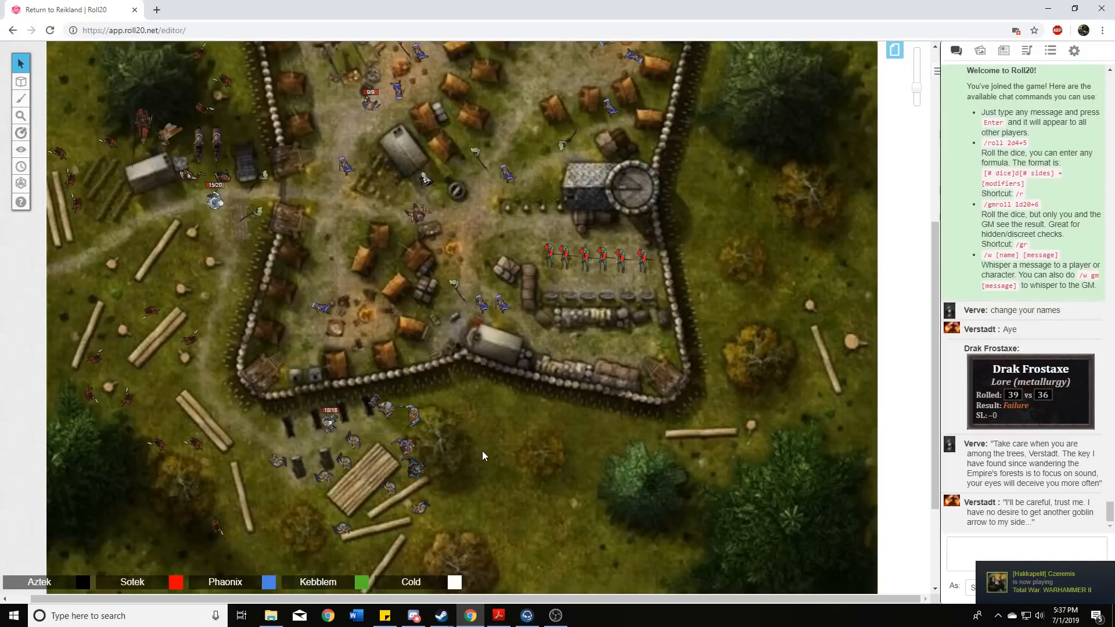
pyautogui.moveTo(482, 461)
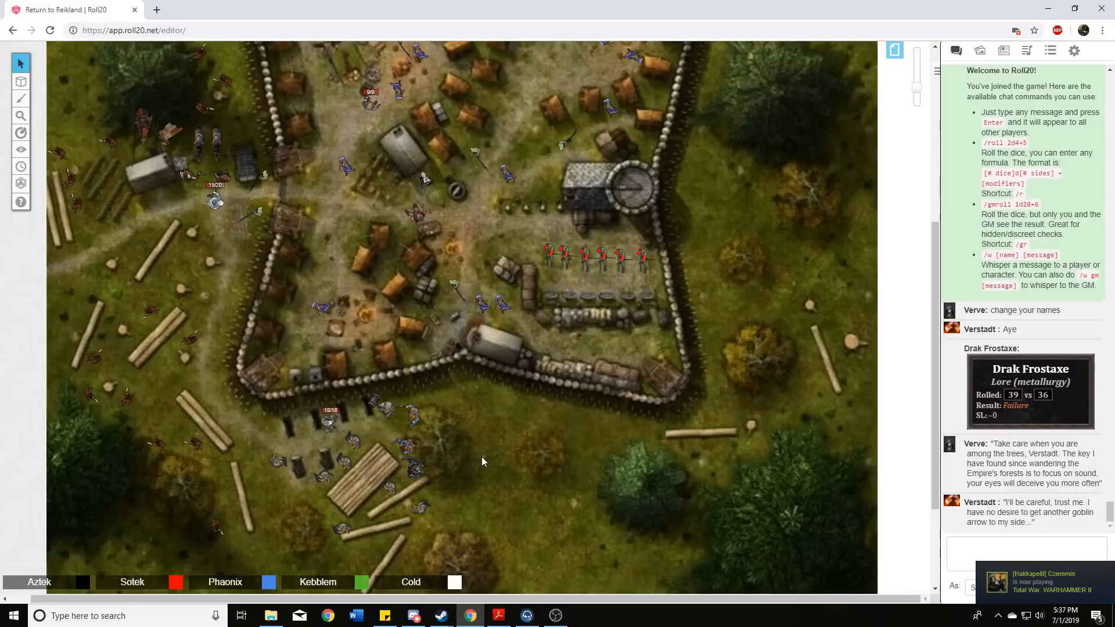
pyautogui.moveTo(490, 463)
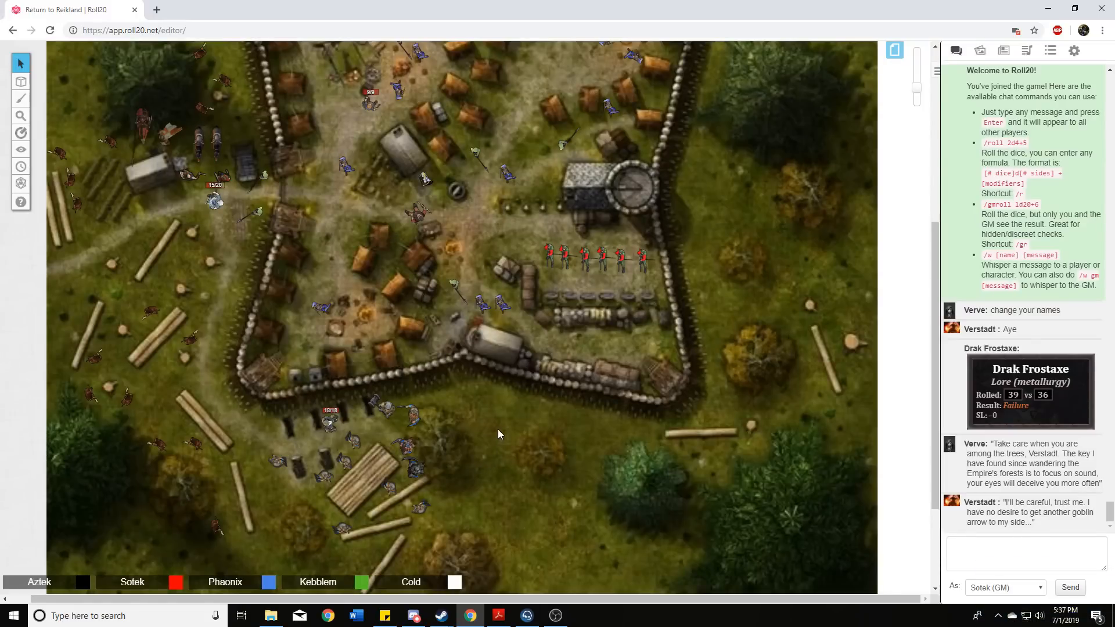
pyautogui.moveTo(505, 435)
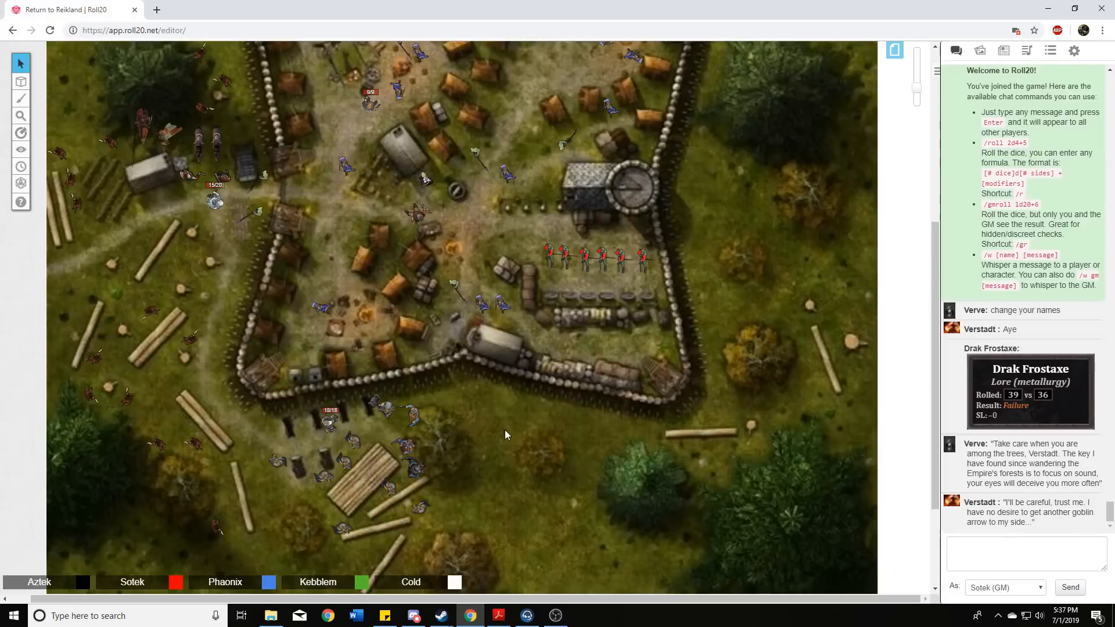
pyautogui.moveTo(495, 429)
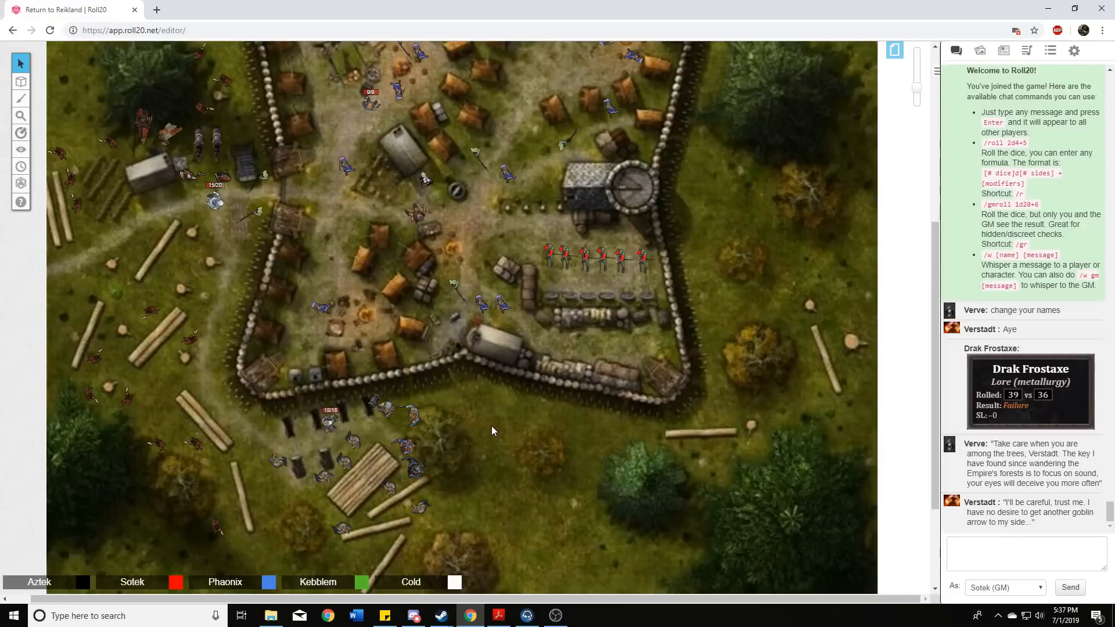
pyautogui.moveTo(487, 446)
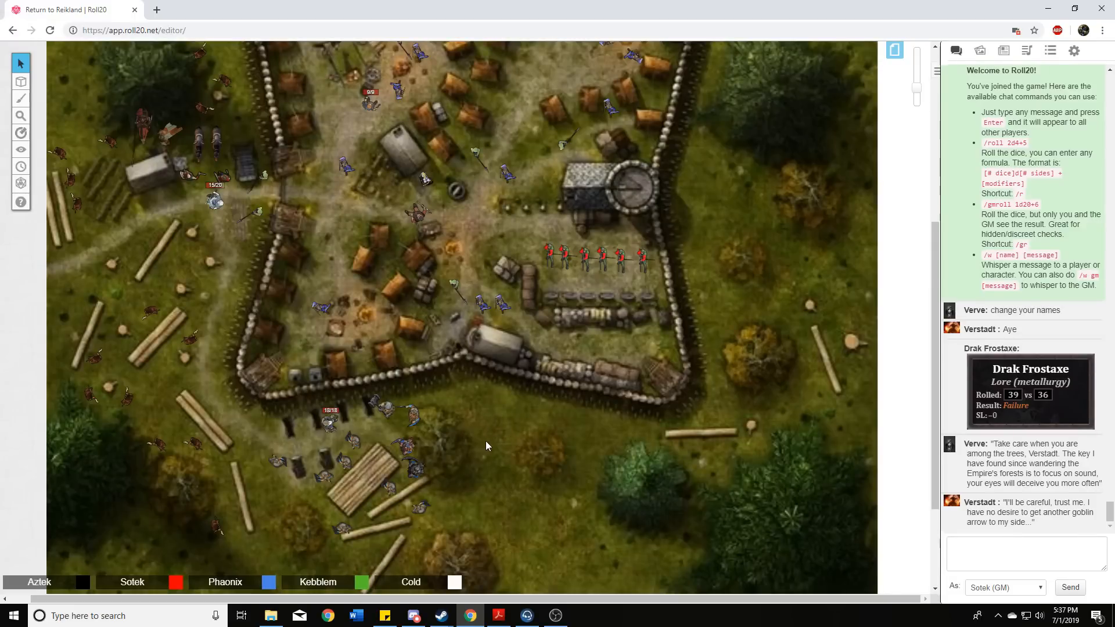
pyautogui.moveTo(511, 449)
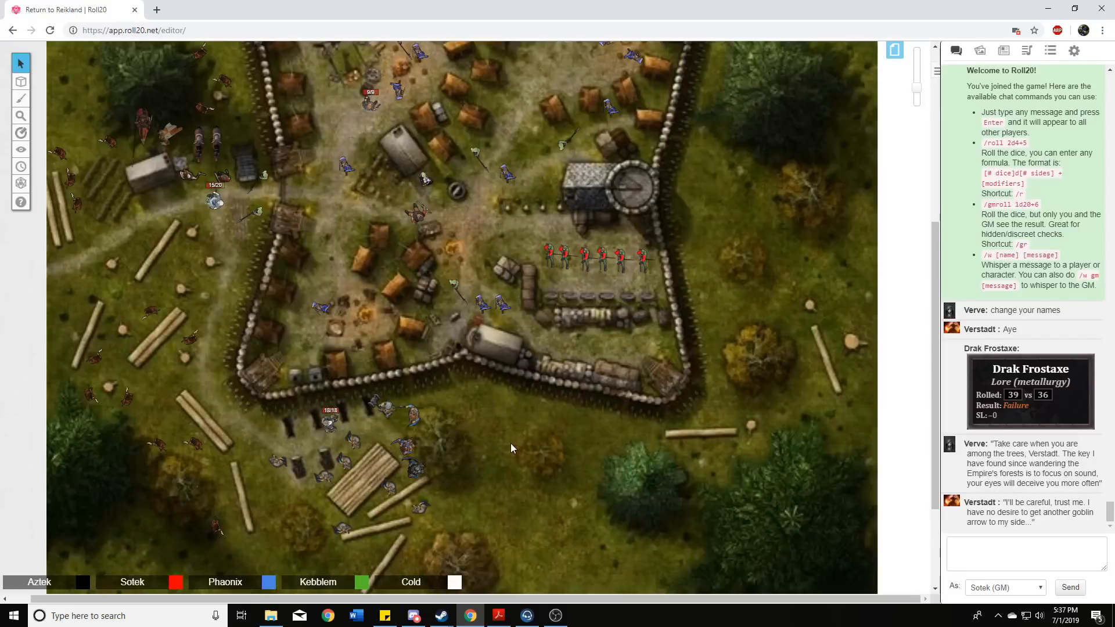
pyautogui.moveTo(495, 461)
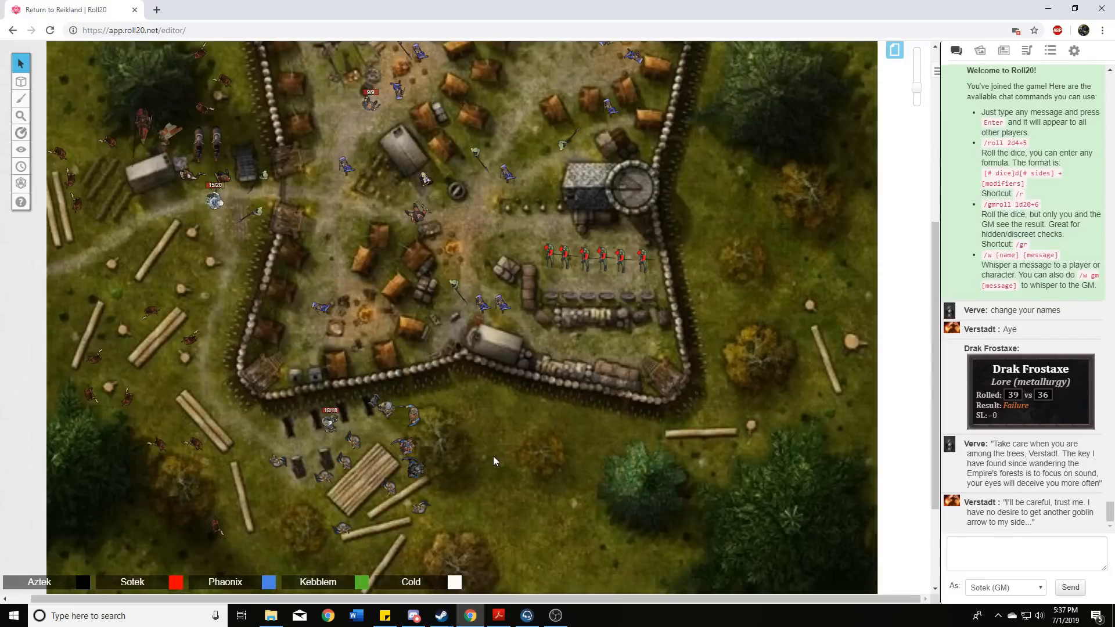
pyautogui.moveTo(509, 460)
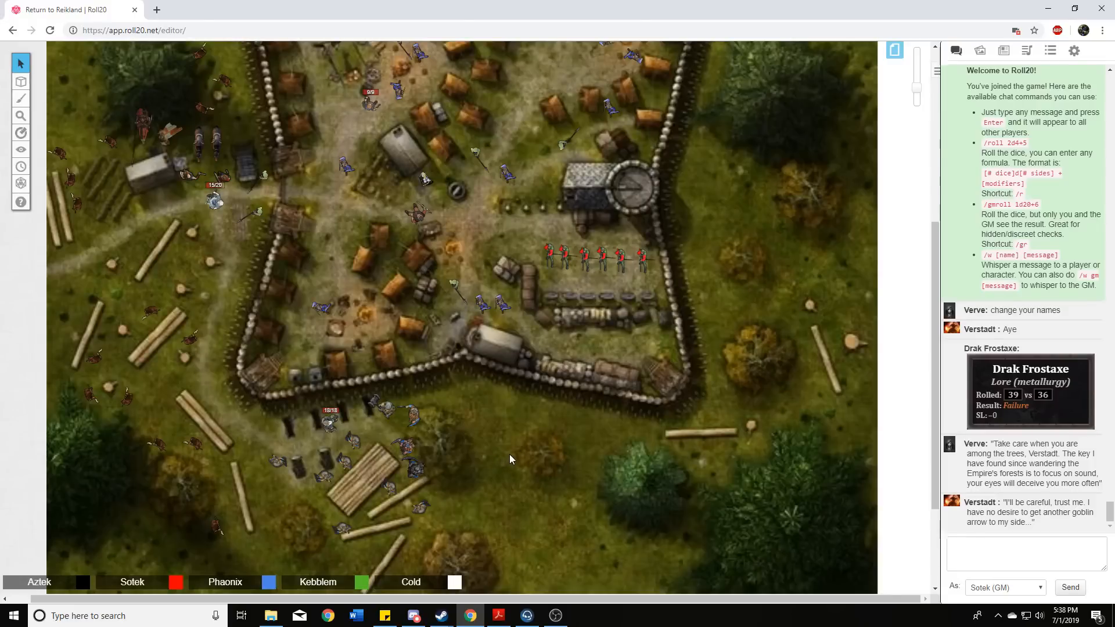
pyautogui.moveTo(549, 432)
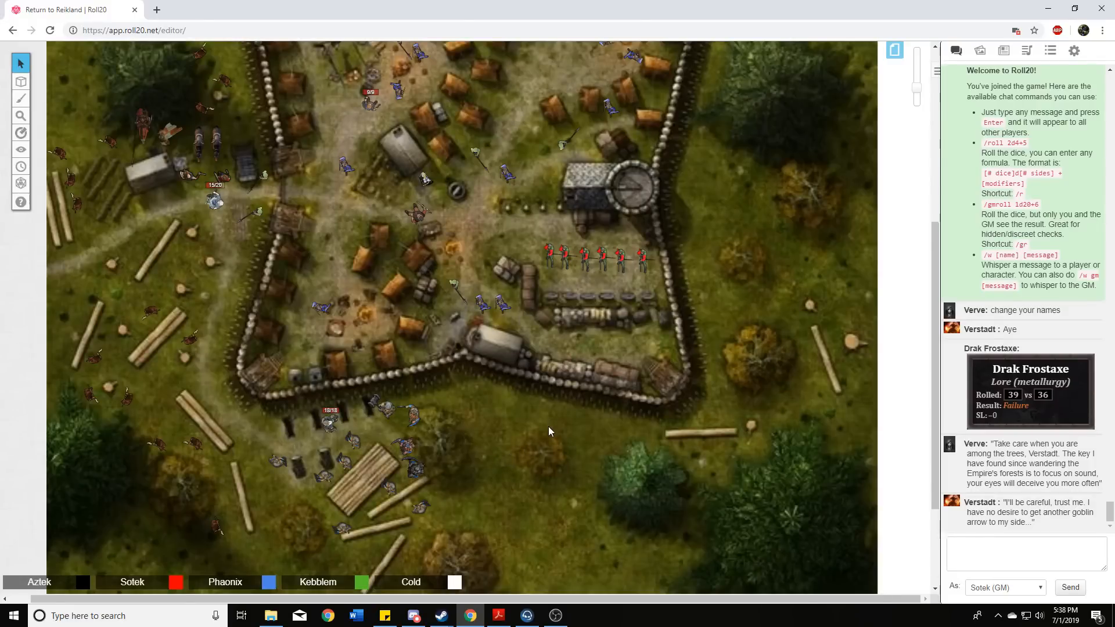
pyautogui.moveTo(516, 433)
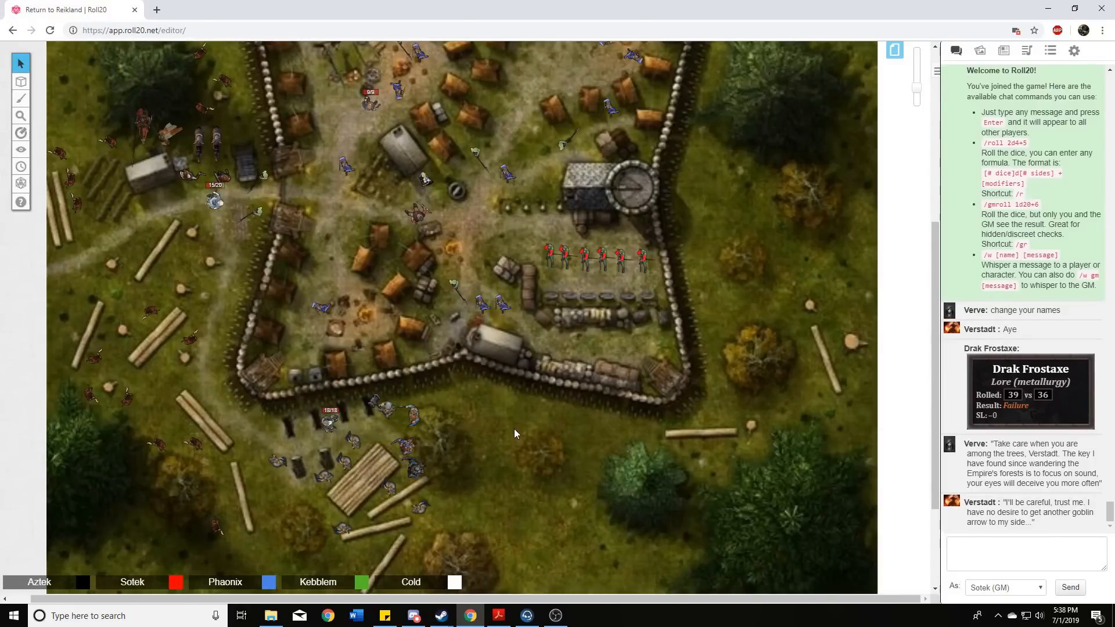
pyautogui.moveTo(518, 449)
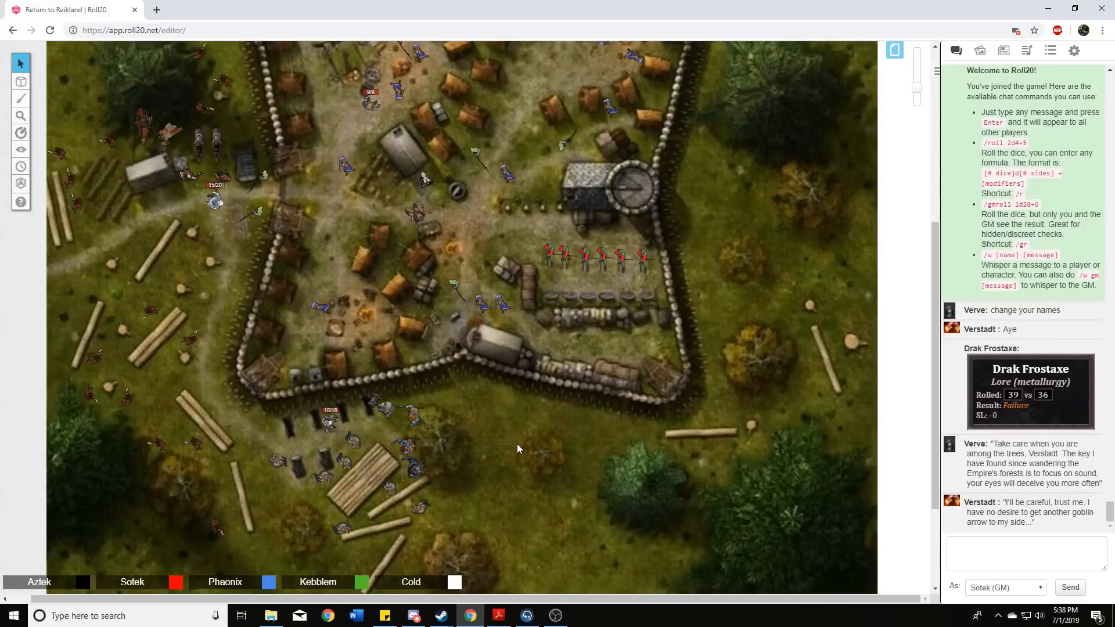
pyautogui.moveTo(503, 459)
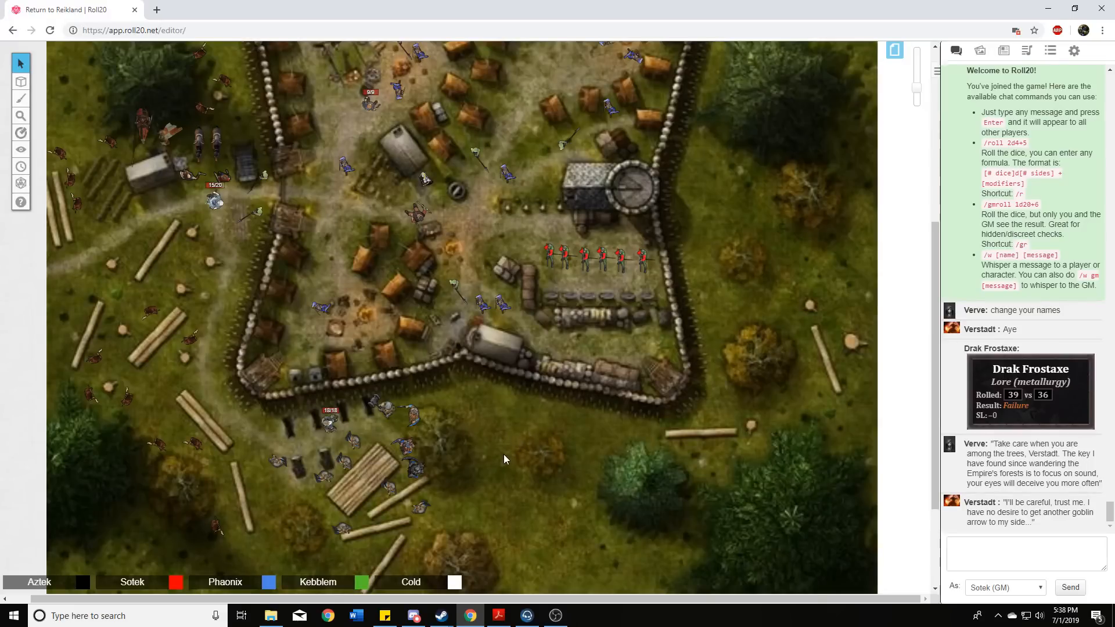
pyautogui.moveTo(505, 471)
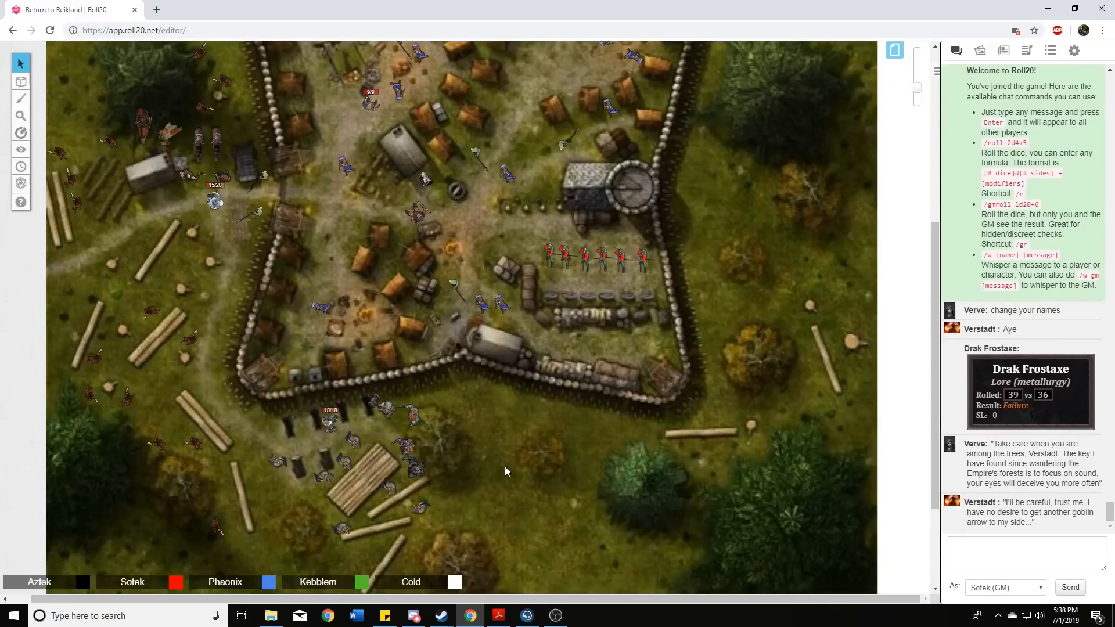
pyautogui.moveTo(495, 445)
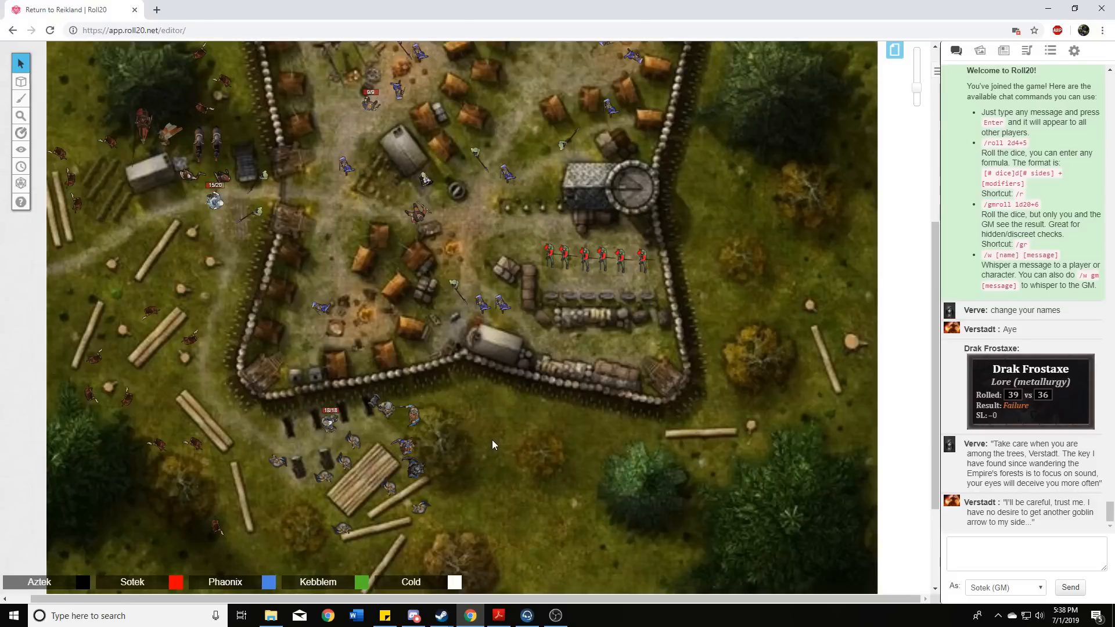
pyautogui.moveTo(418, 454)
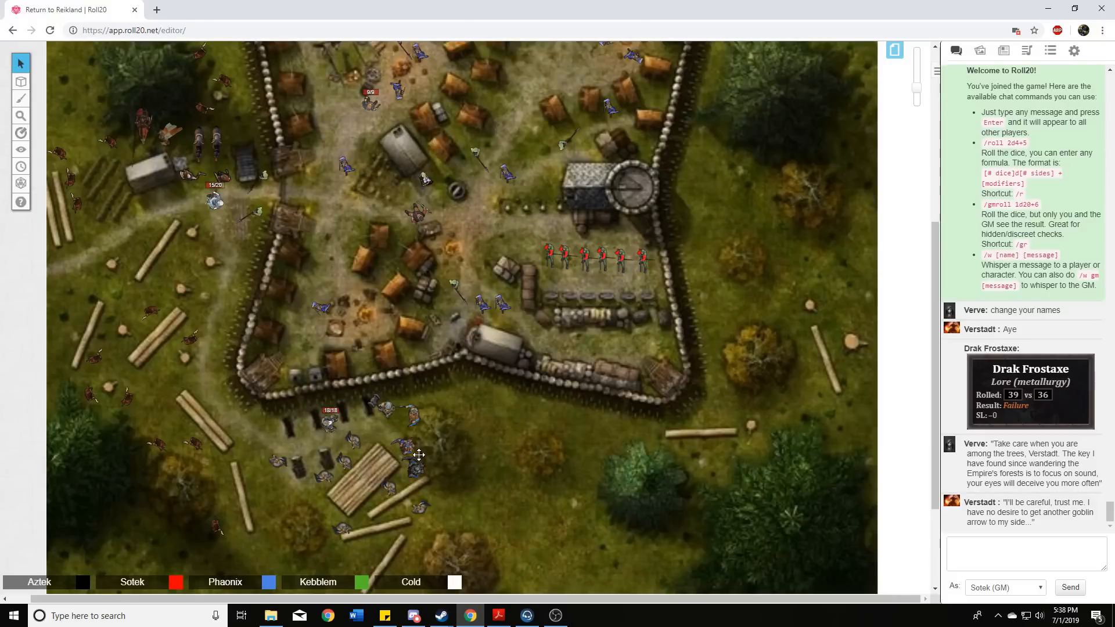
pyautogui.moveTo(489, 441)
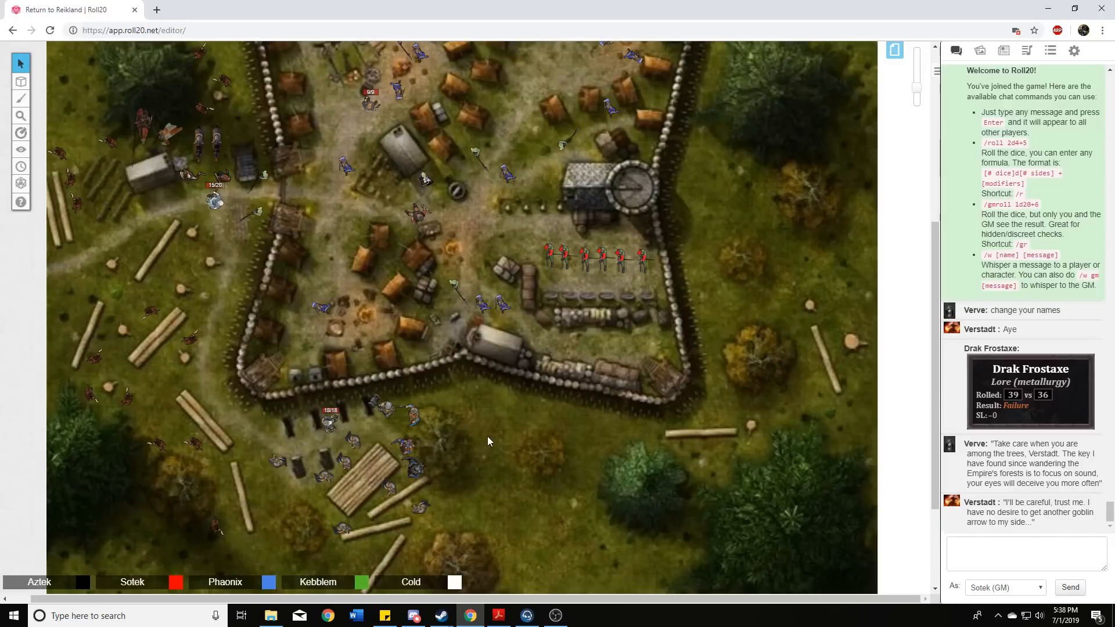
pyautogui.moveTo(503, 459)
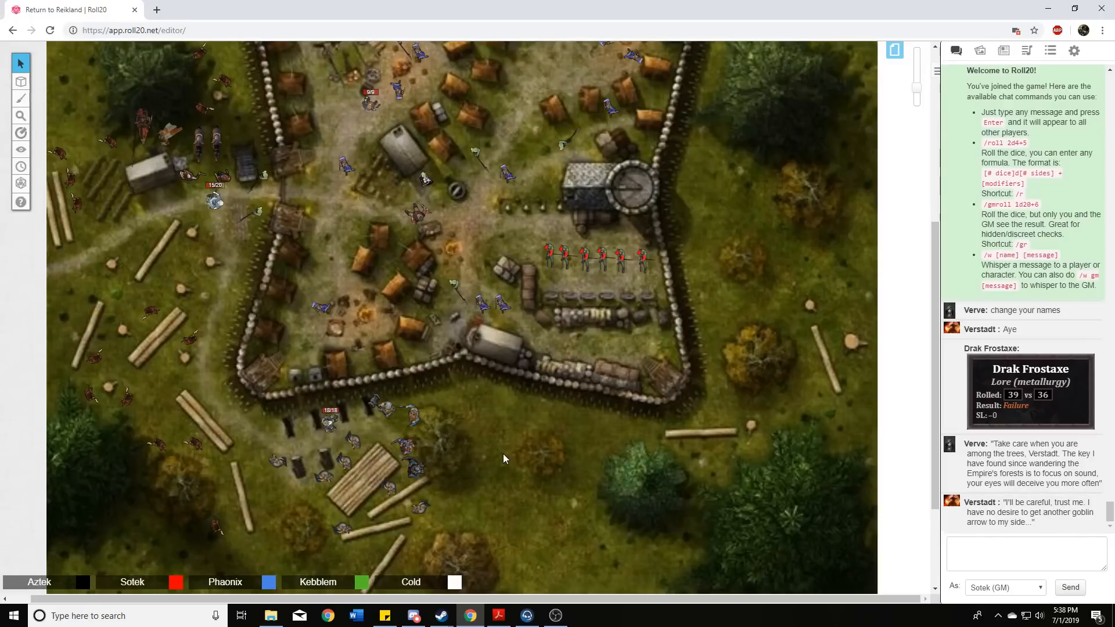
pyautogui.moveTo(472, 438)
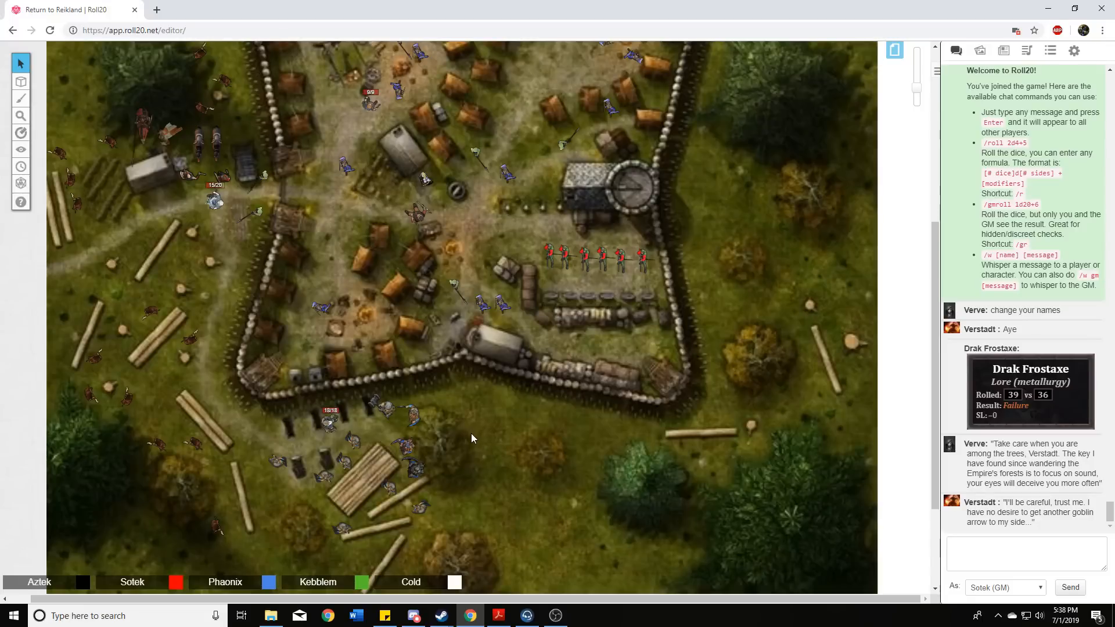
pyautogui.moveTo(474, 442)
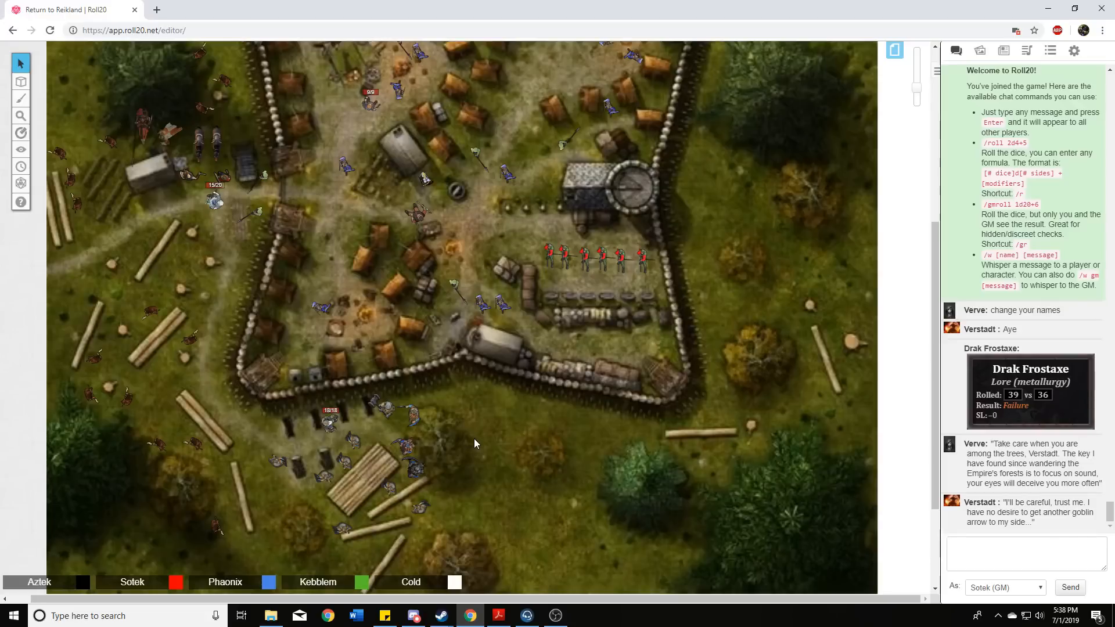
pyautogui.moveTo(475, 454)
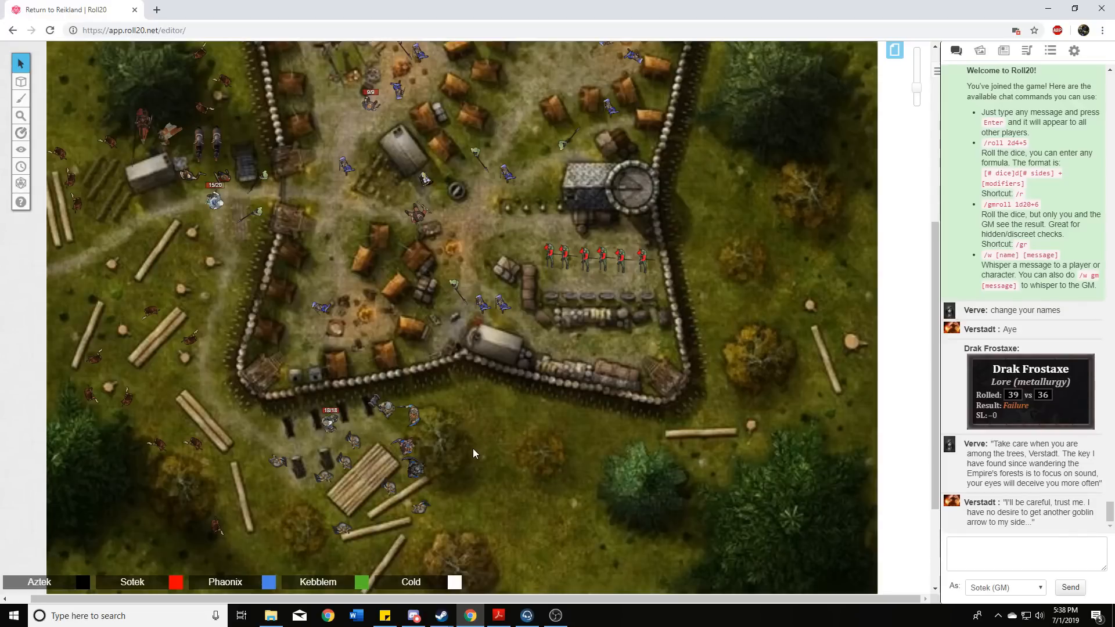
pyautogui.moveTo(487, 432)
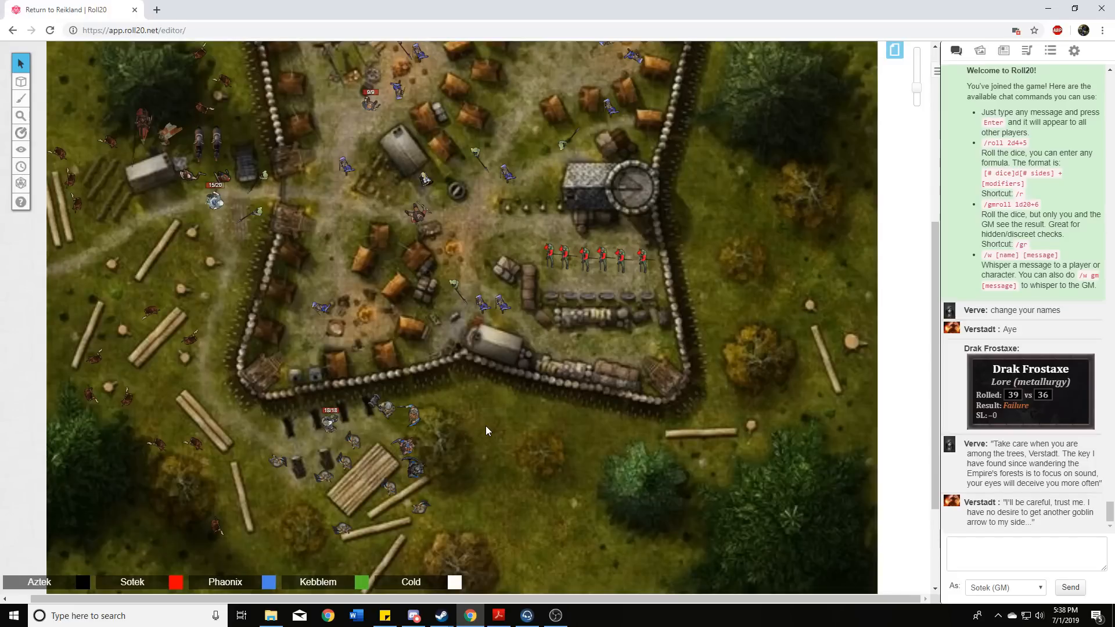
pyautogui.moveTo(509, 428)
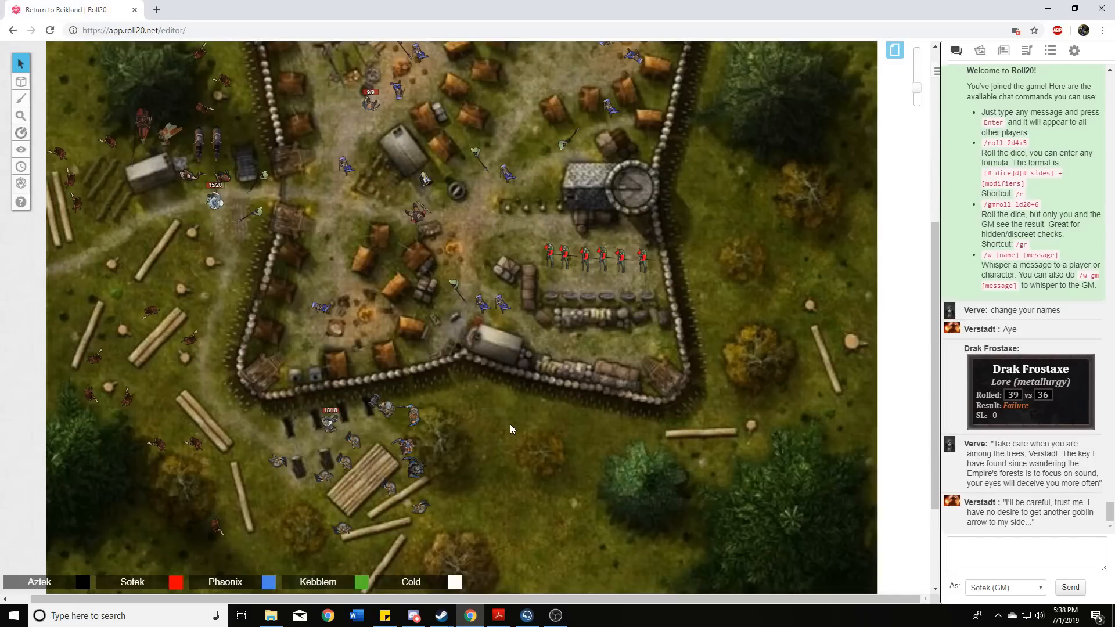
pyautogui.moveTo(534, 434)
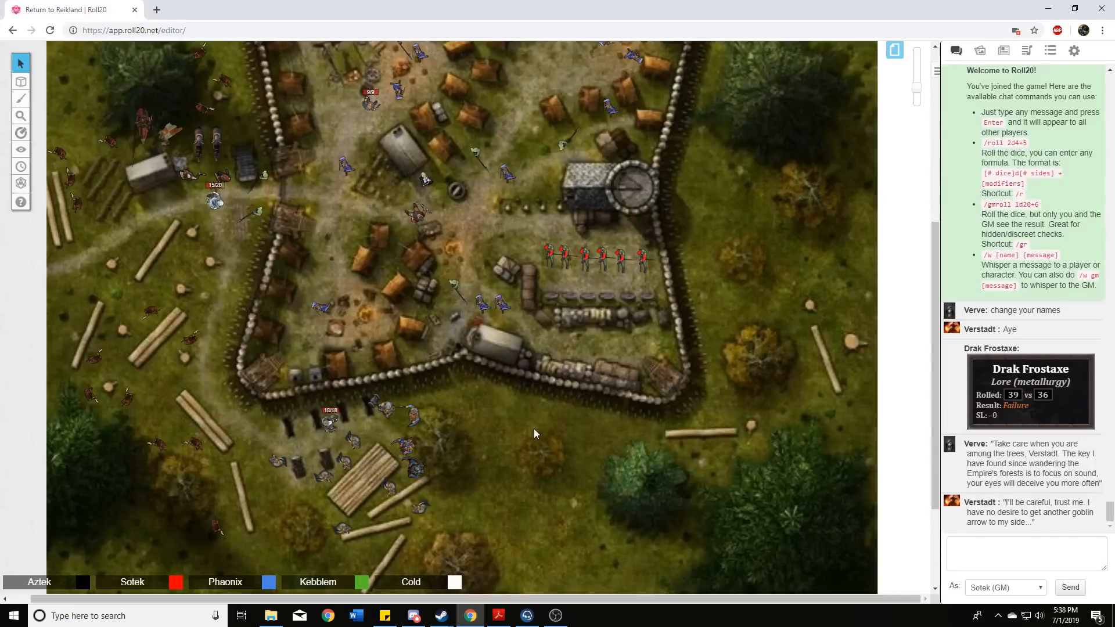
pyautogui.moveTo(540, 431)
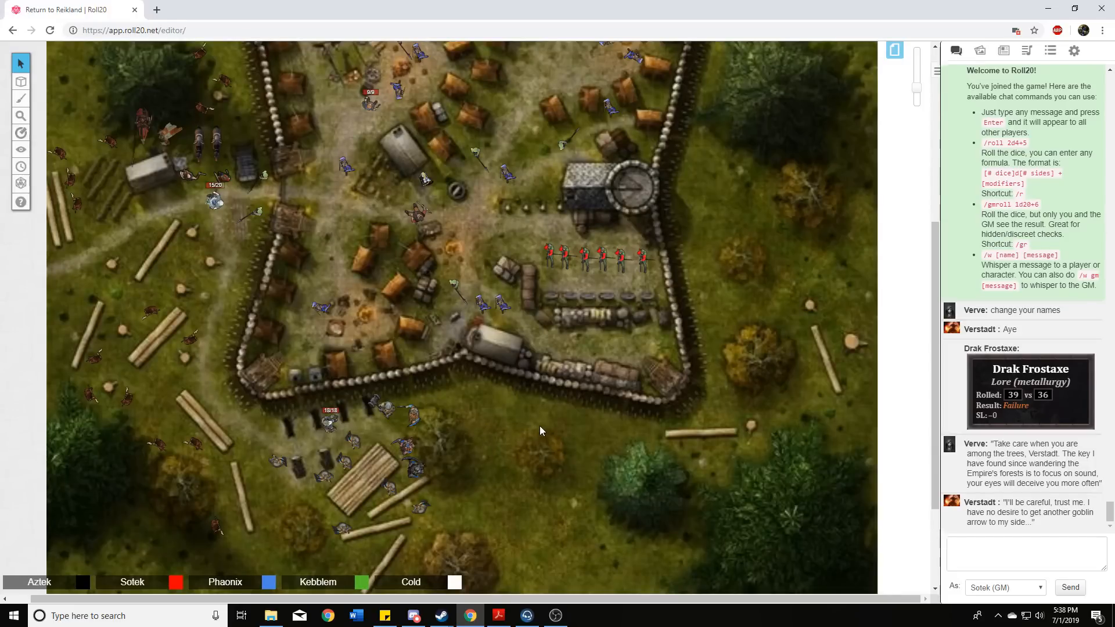
pyautogui.moveTo(530, 421)
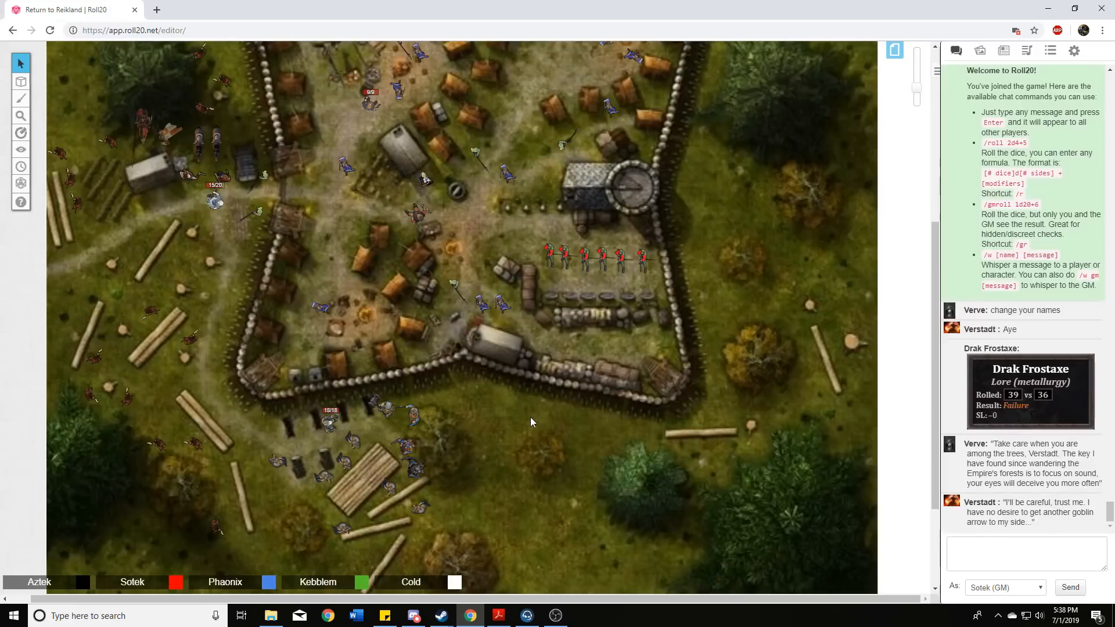
pyautogui.moveTo(519, 432)
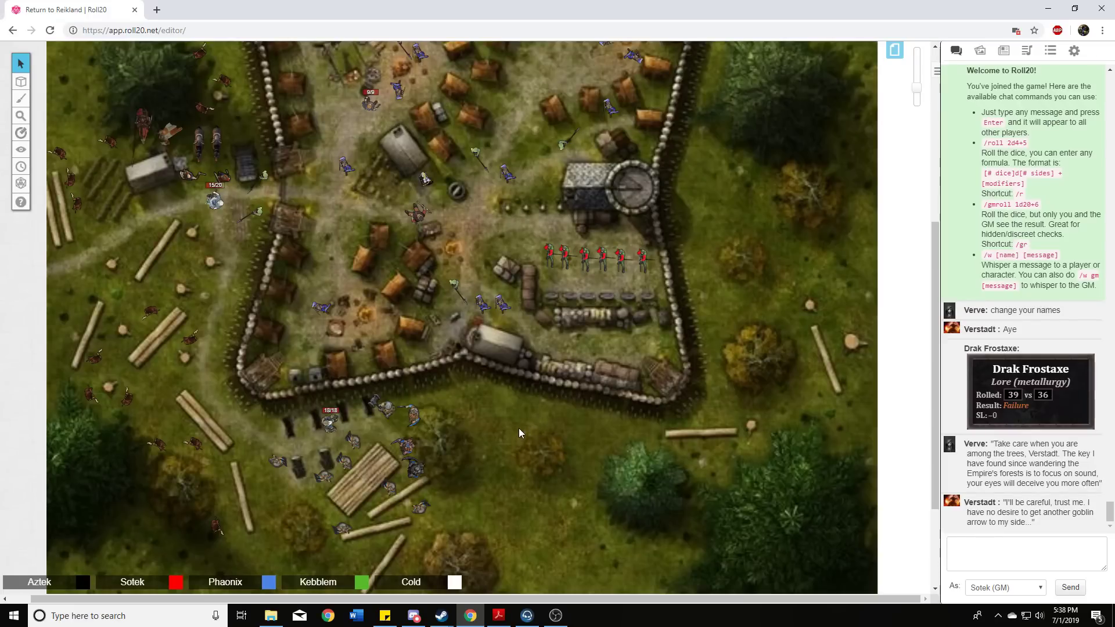
pyautogui.moveTo(509, 427)
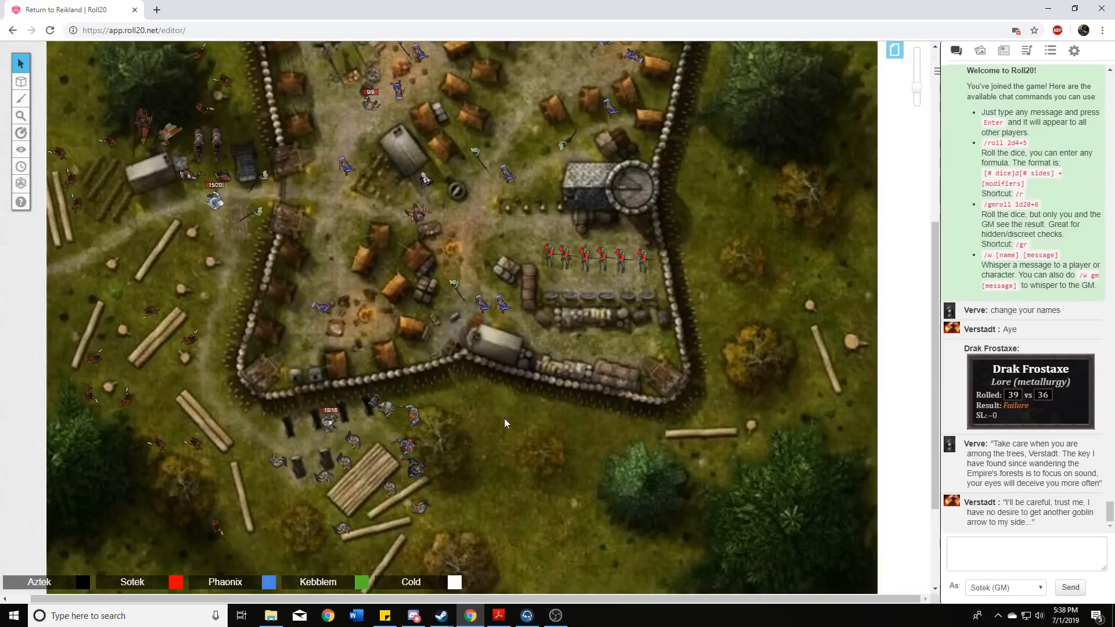
pyautogui.moveTo(526, 427)
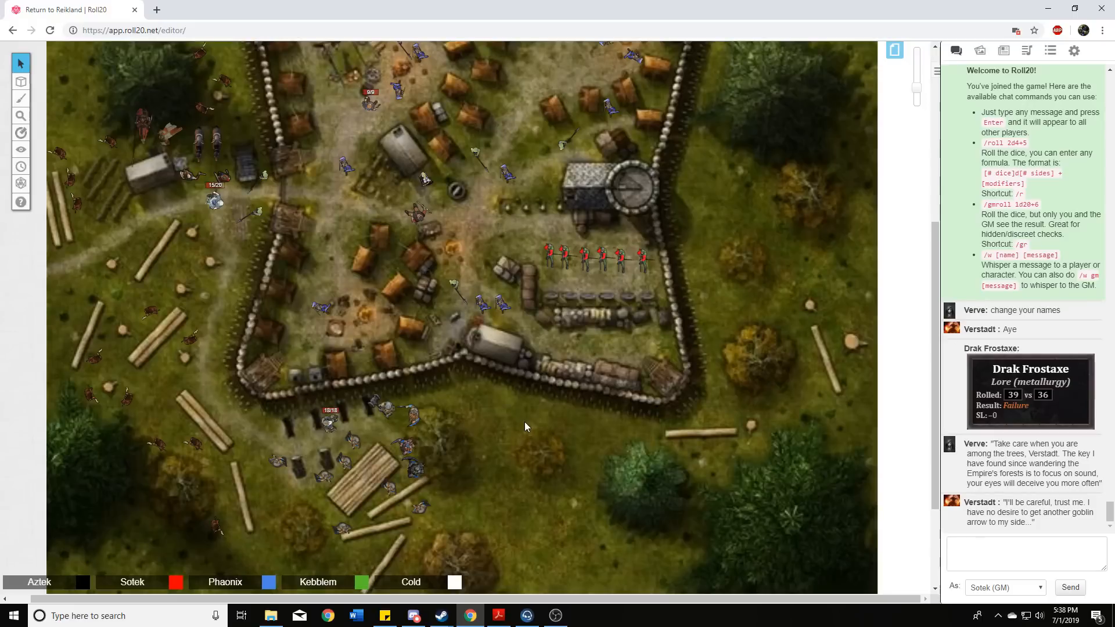
pyautogui.moveTo(509, 425)
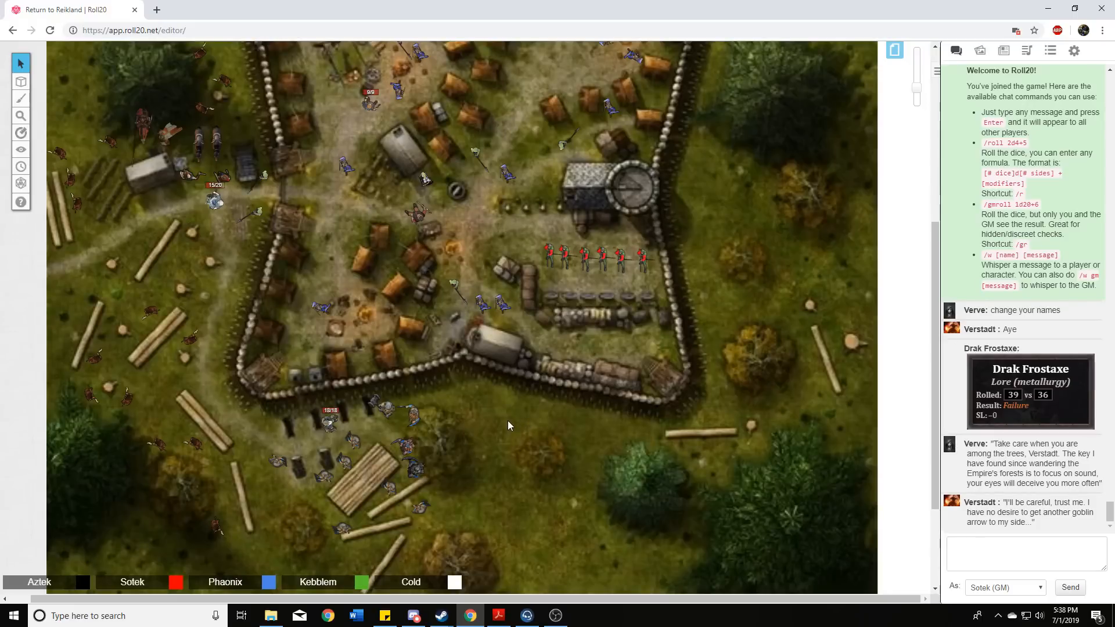
pyautogui.moveTo(492, 429)
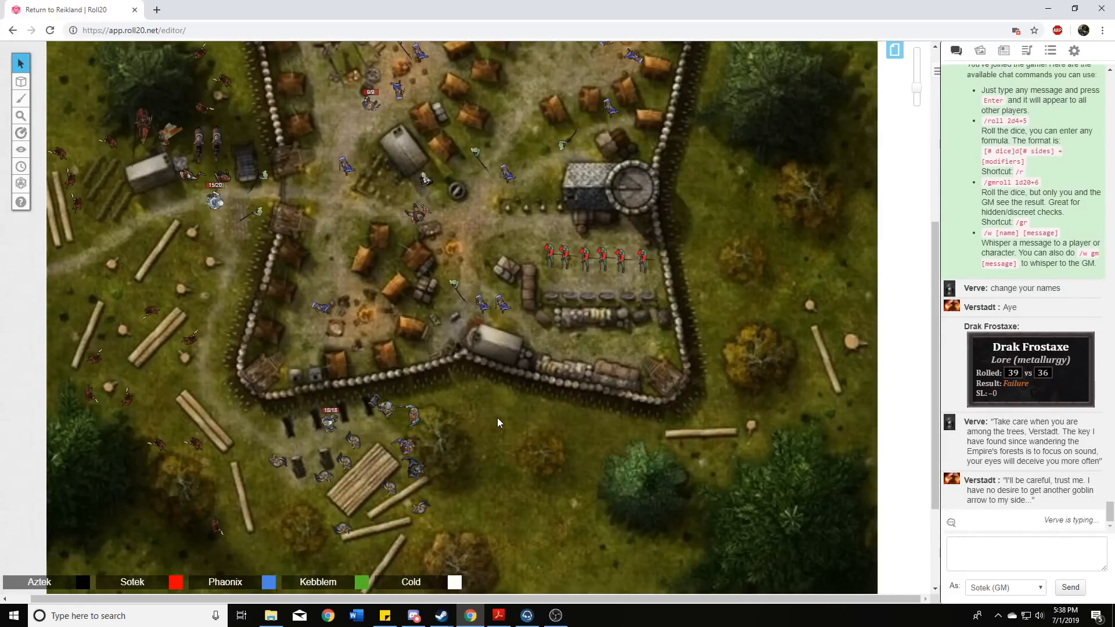
pyautogui.moveTo(529, 455)
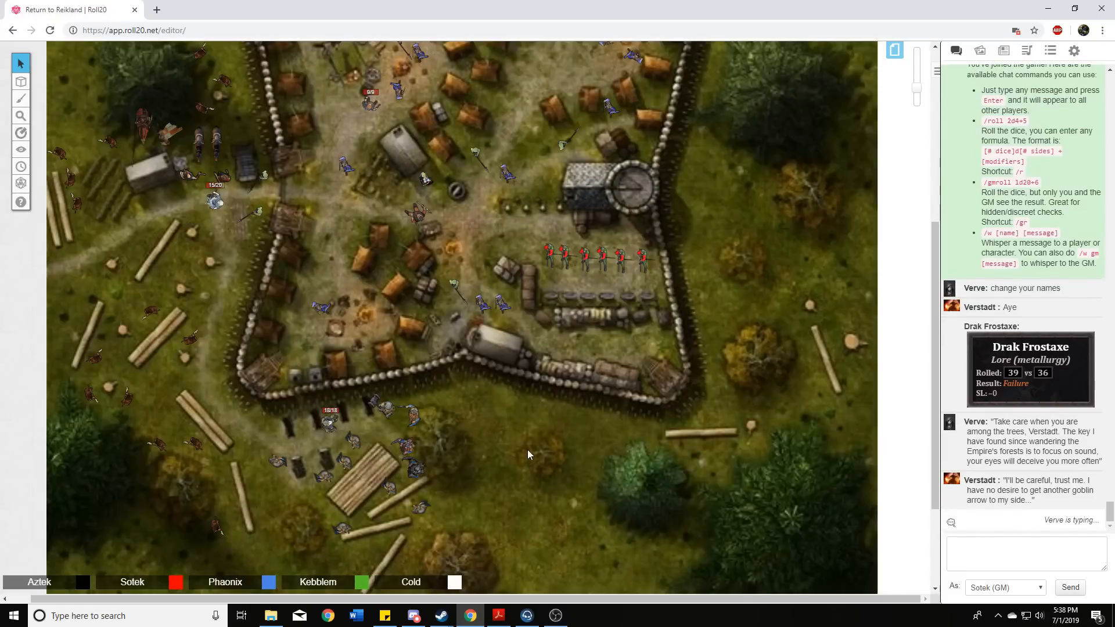
pyautogui.moveTo(519, 451)
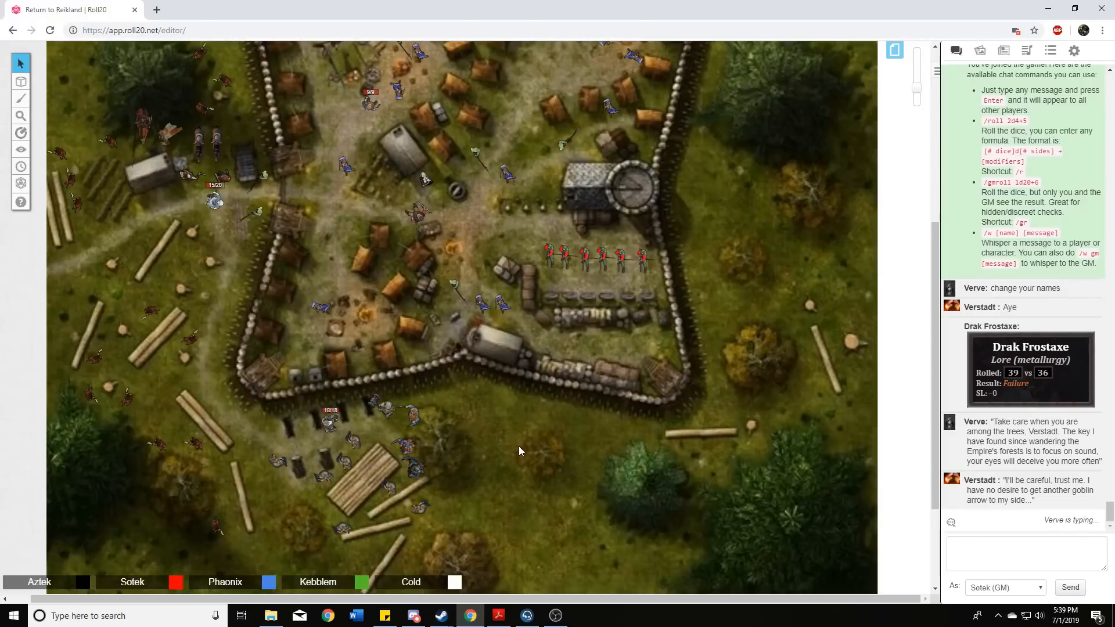
pyautogui.moveTo(503, 436)
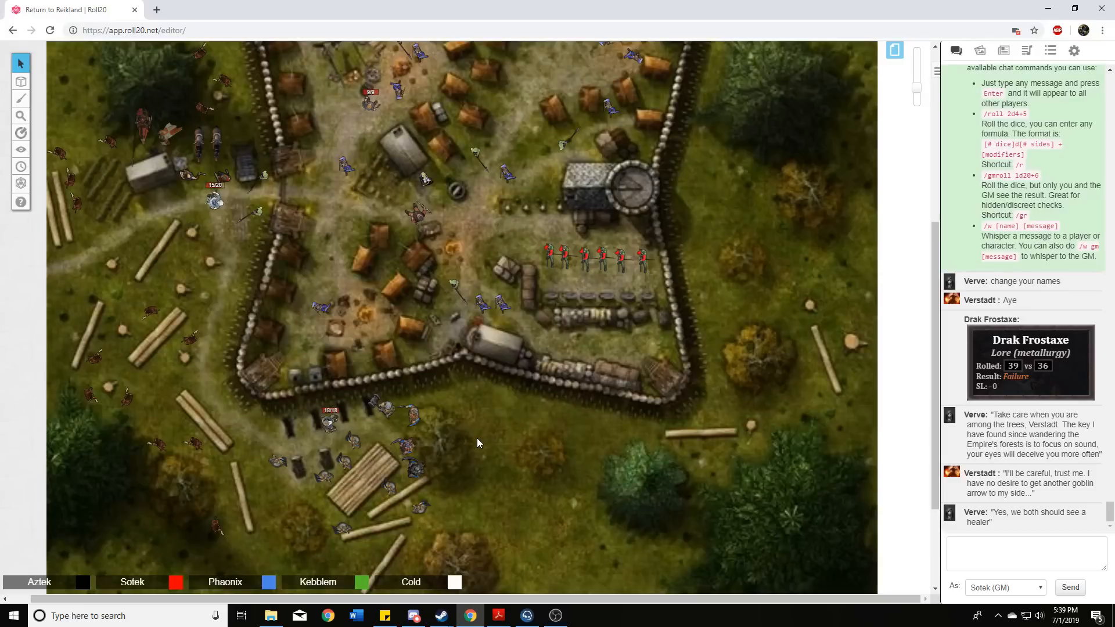
pyautogui.moveTo(494, 433)
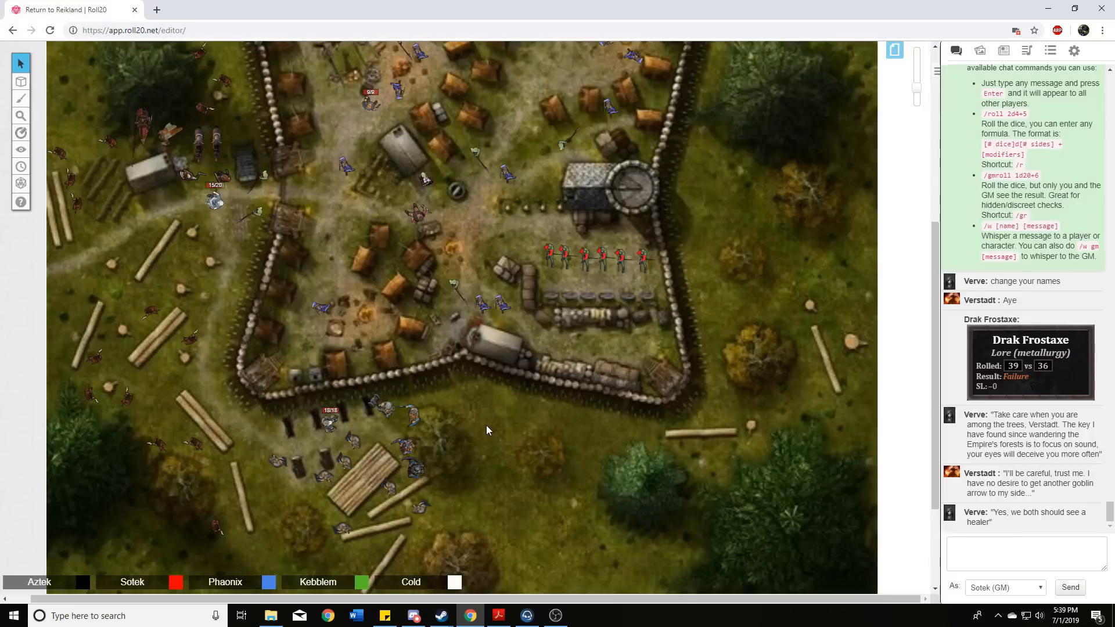
pyautogui.moveTo(498, 426)
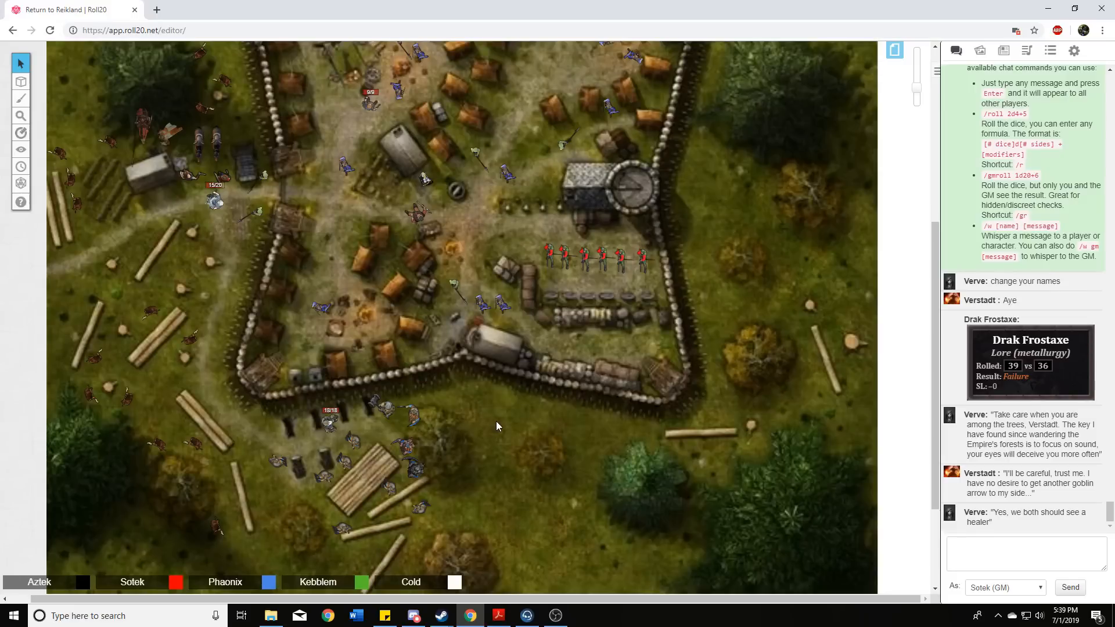
pyautogui.moveTo(506, 430)
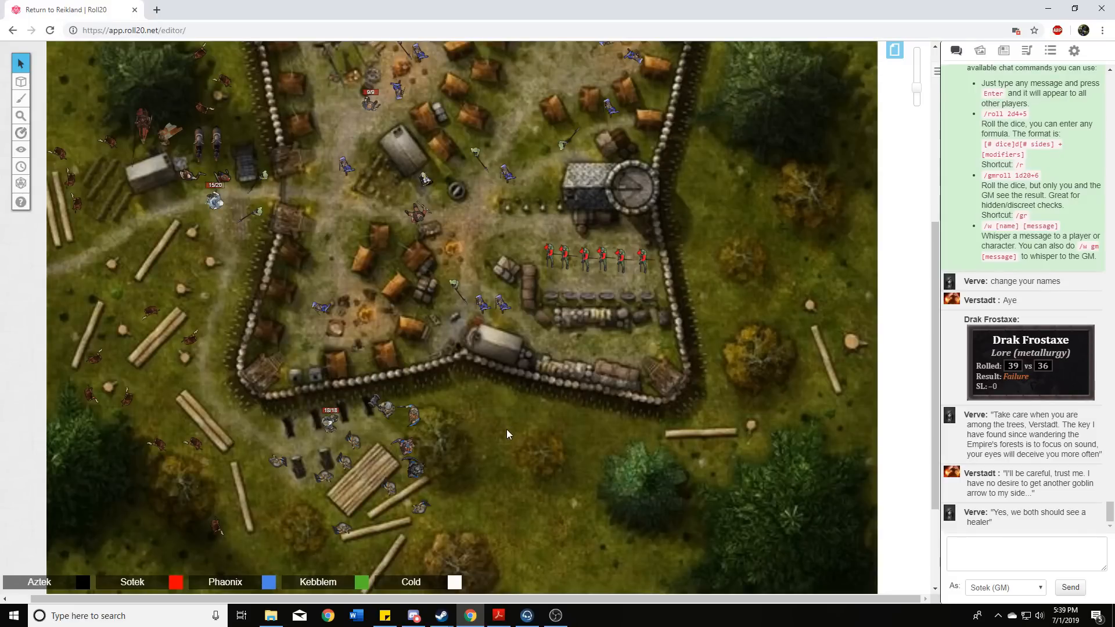
pyautogui.moveTo(516, 451)
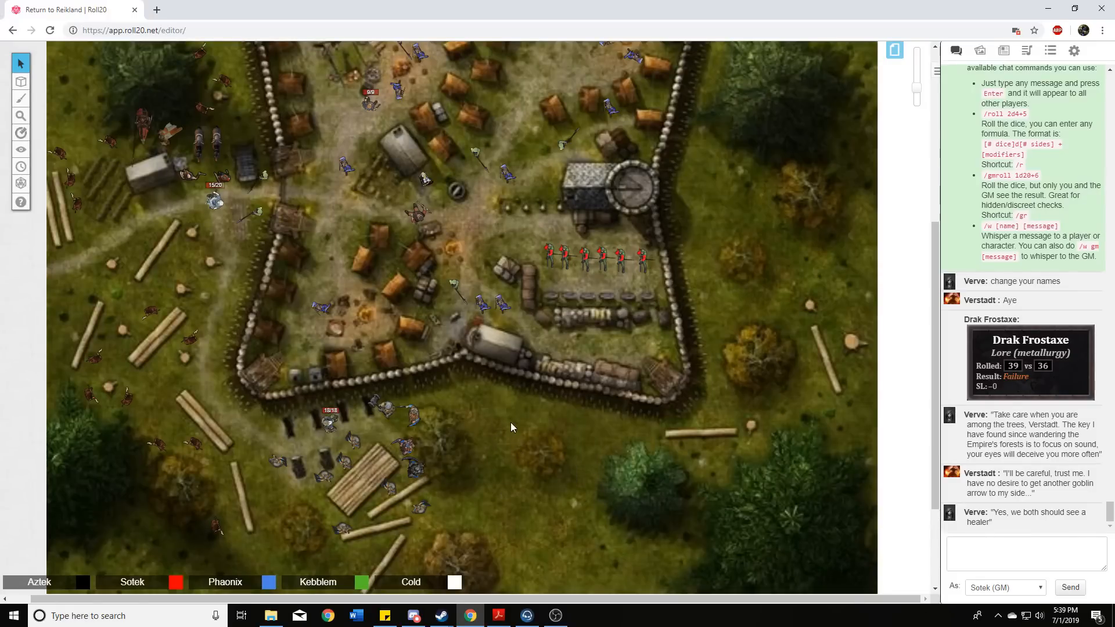
pyautogui.moveTo(516, 435)
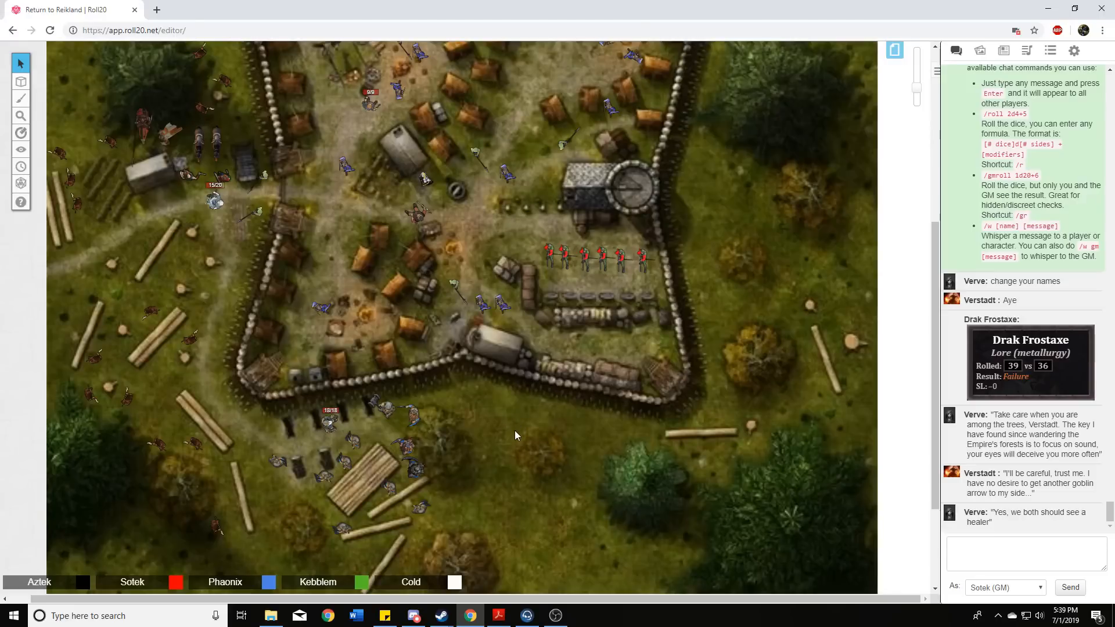
pyautogui.moveTo(439, 457)
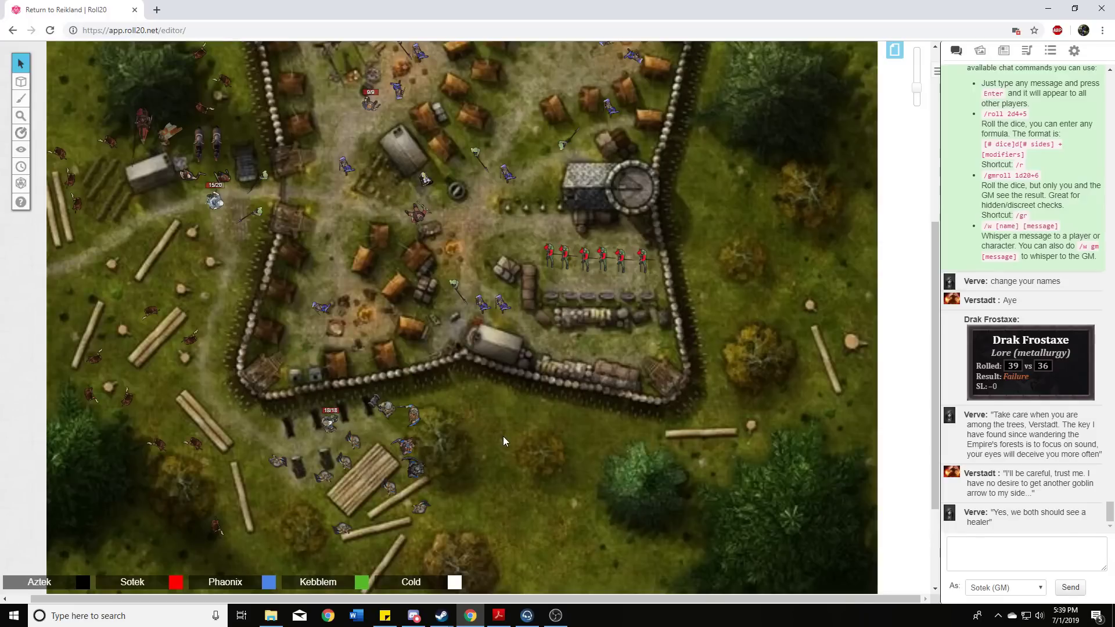
pyautogui.moveTo(512, 457)
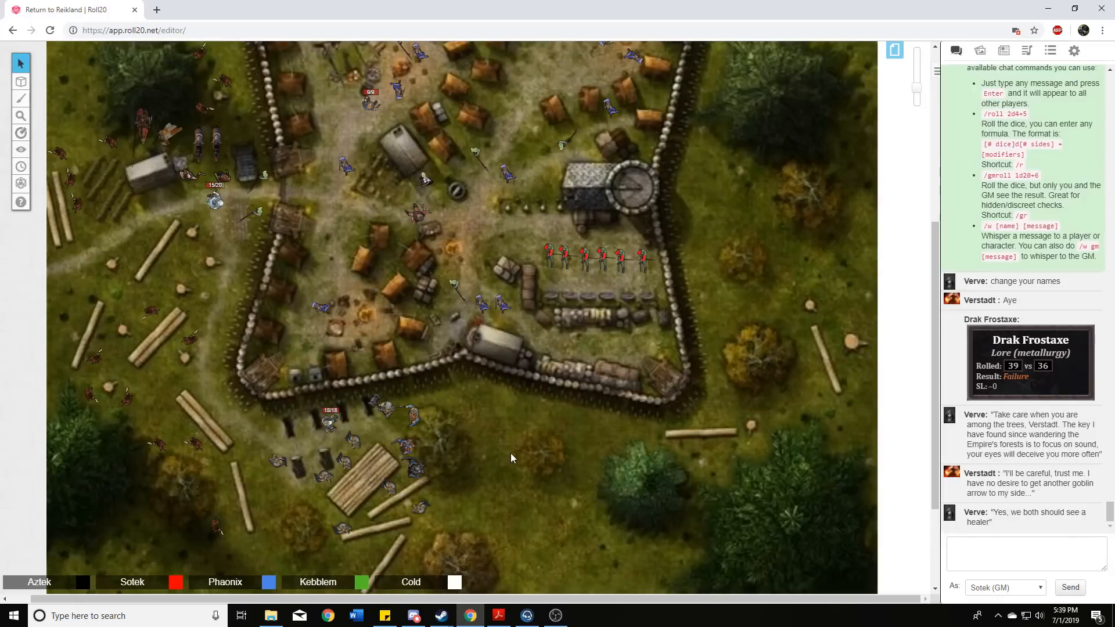
pyautogui.moveTo(498, 448)
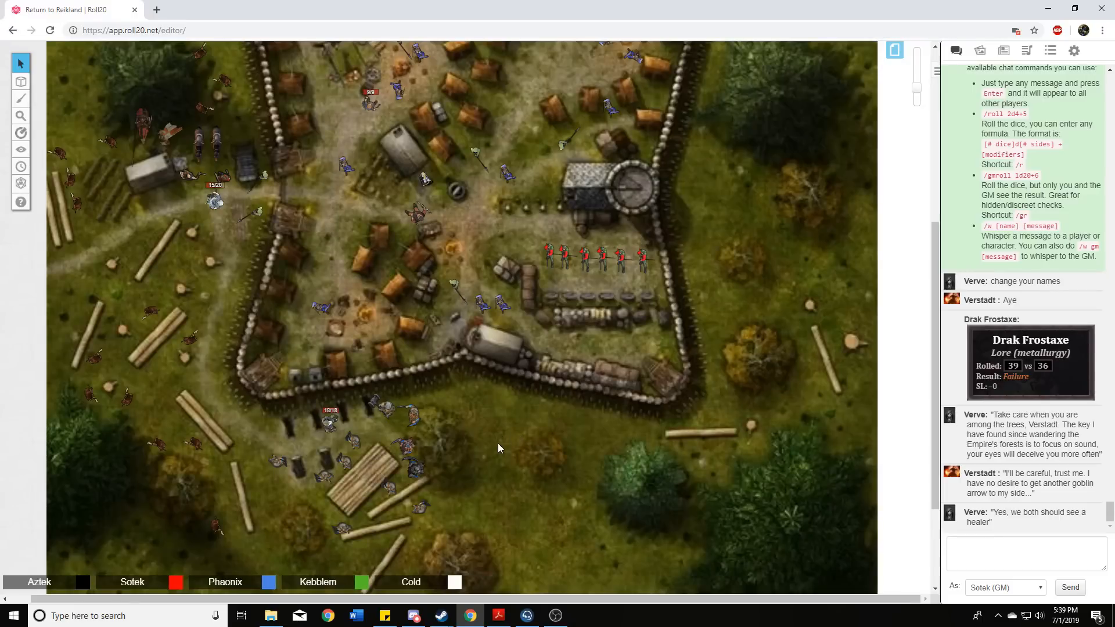
pyautogui.moveTo(518, 421)
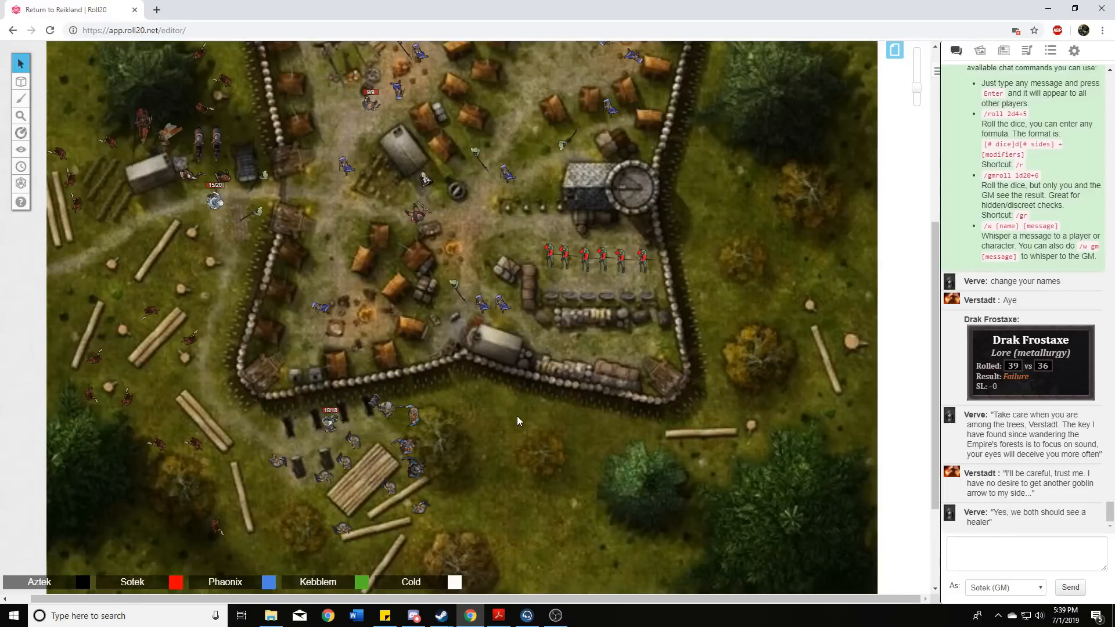
pyautogui.moveTo(537, 425)
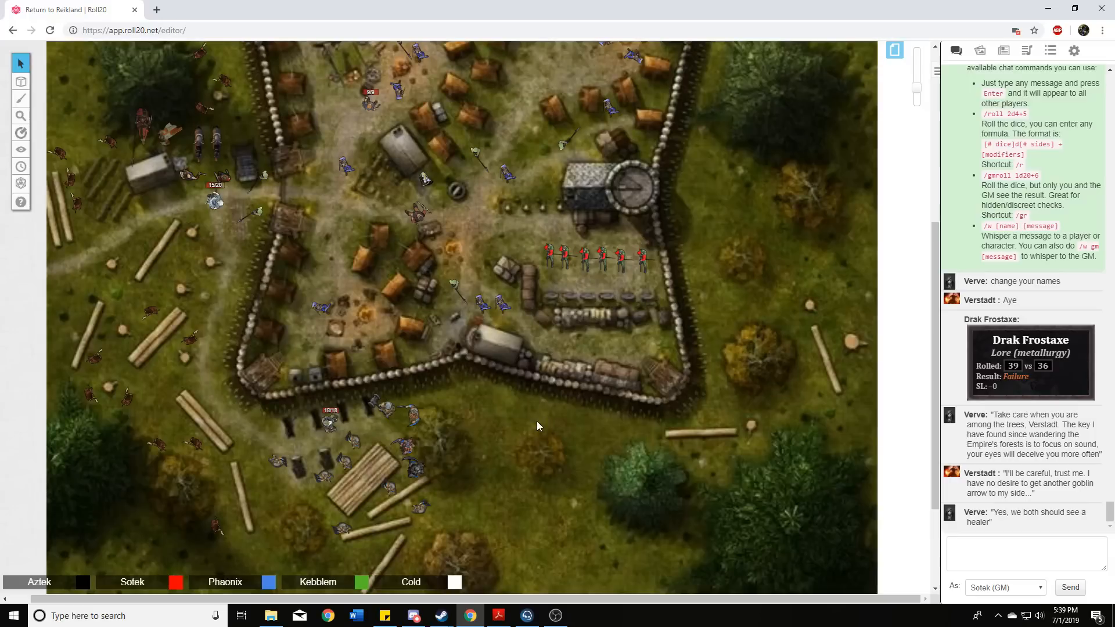
pyautogui.moveTo(522, 435)
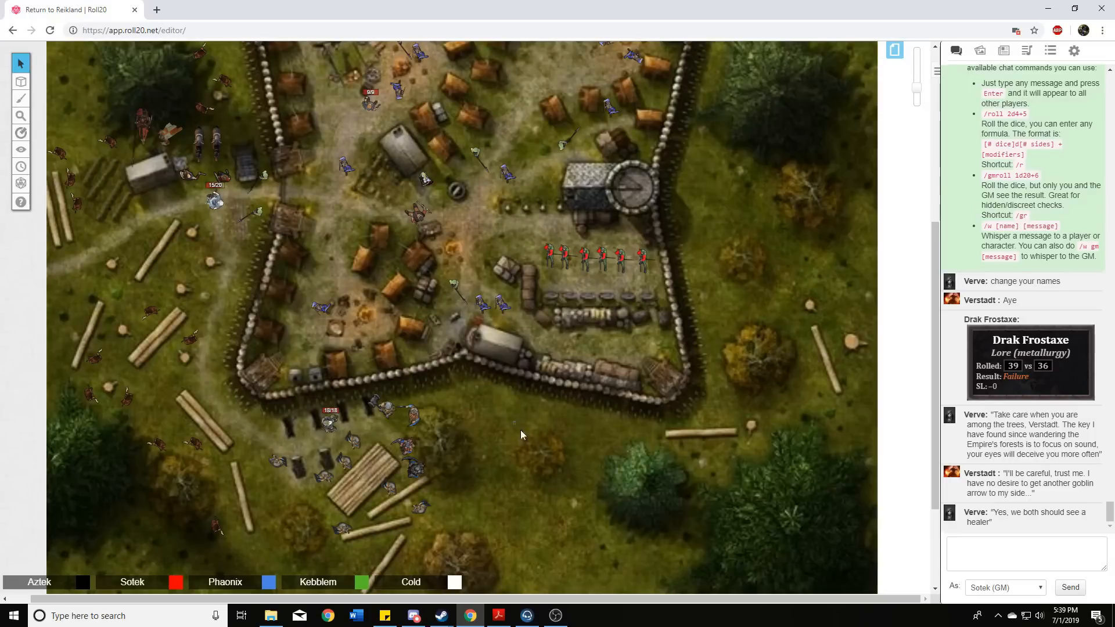
pyautogui.moveTo(588, 496)
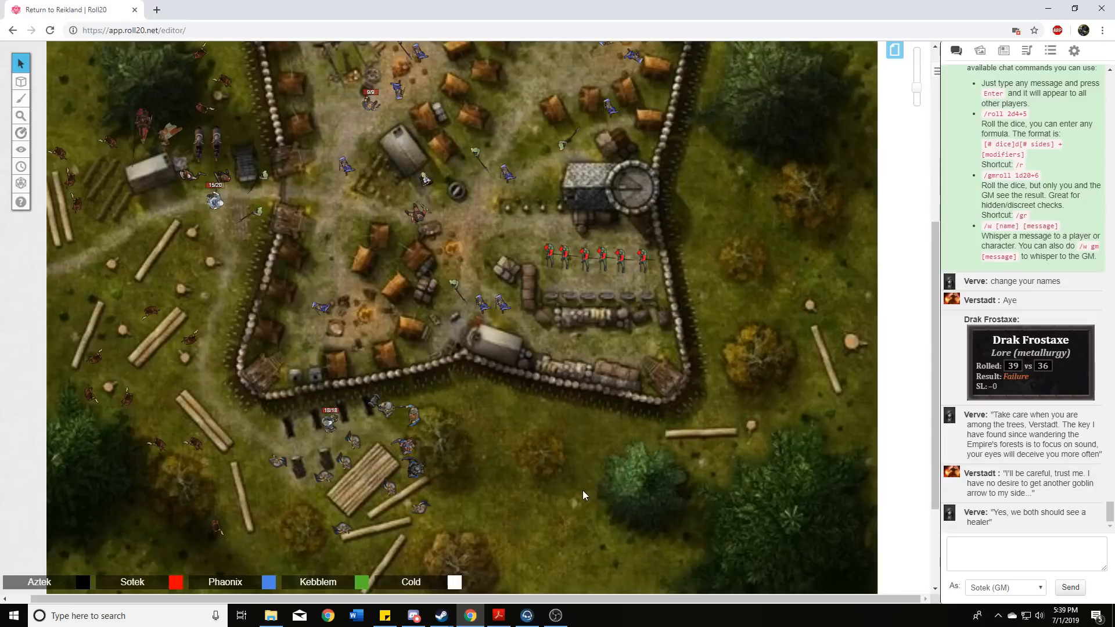
pyautogui.moveTo(547, 458)
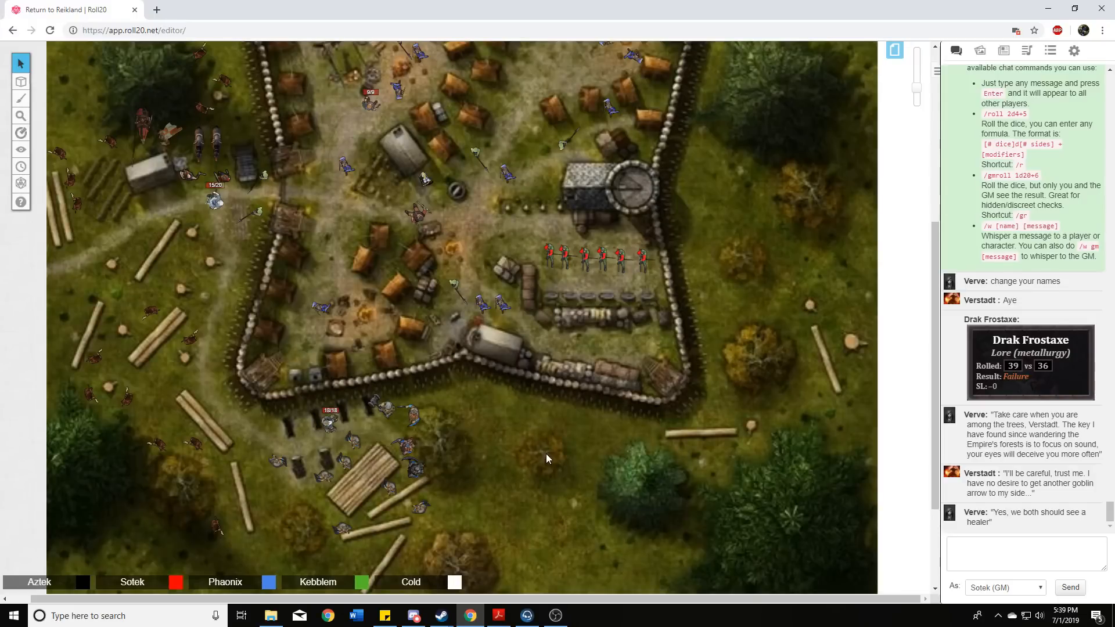
pyautogui.moveTo(542, 463)
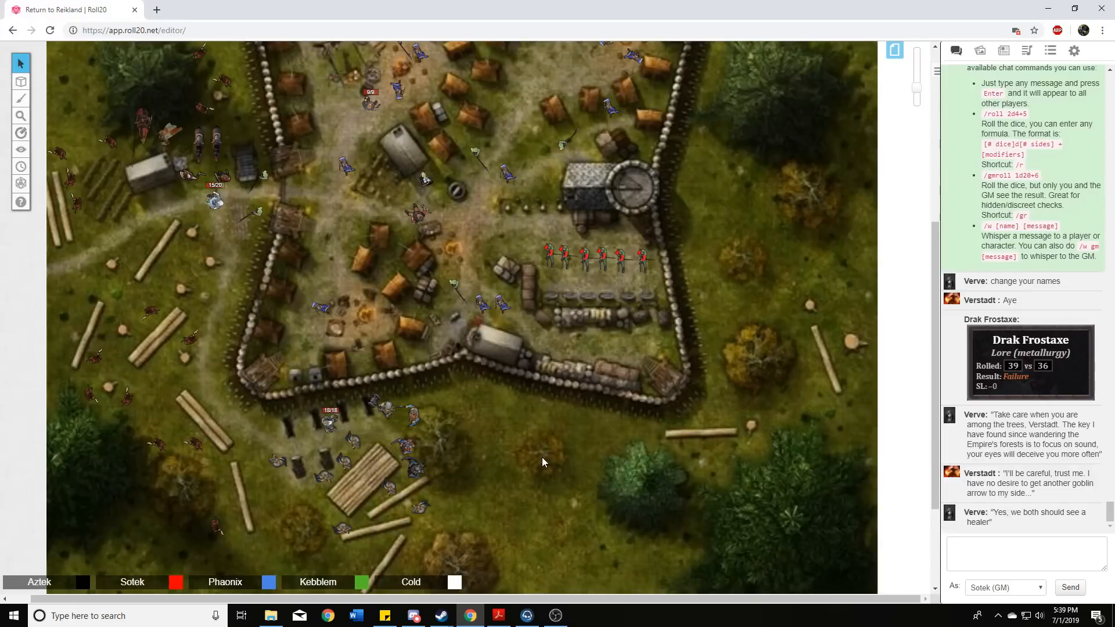
pyautogui.moveTo(537, 439)
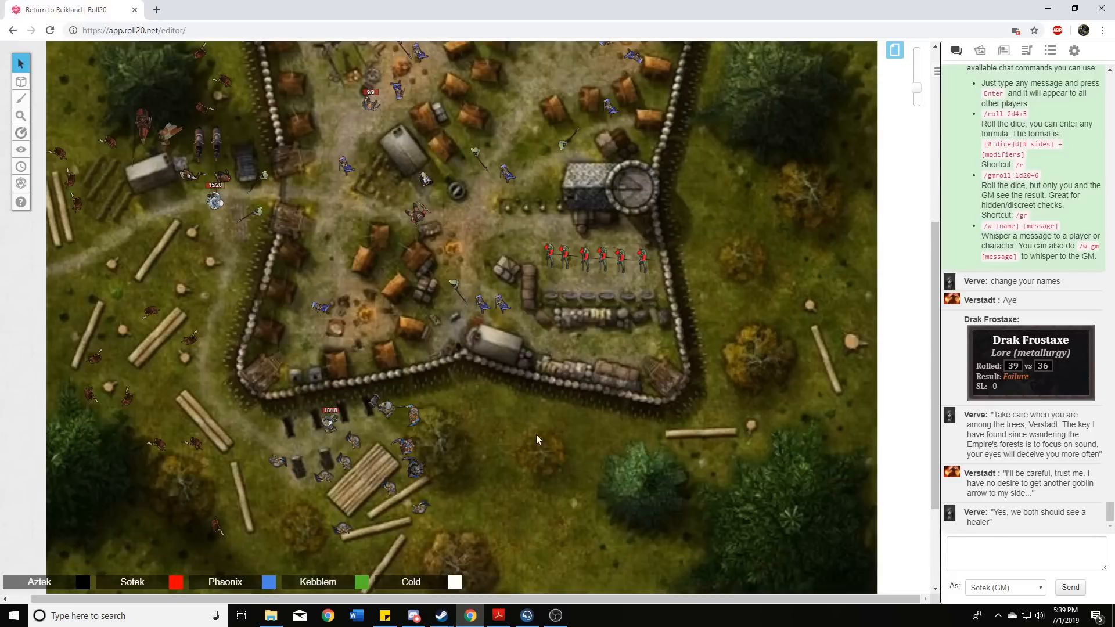
pyautogui.moveTo(523, 421)
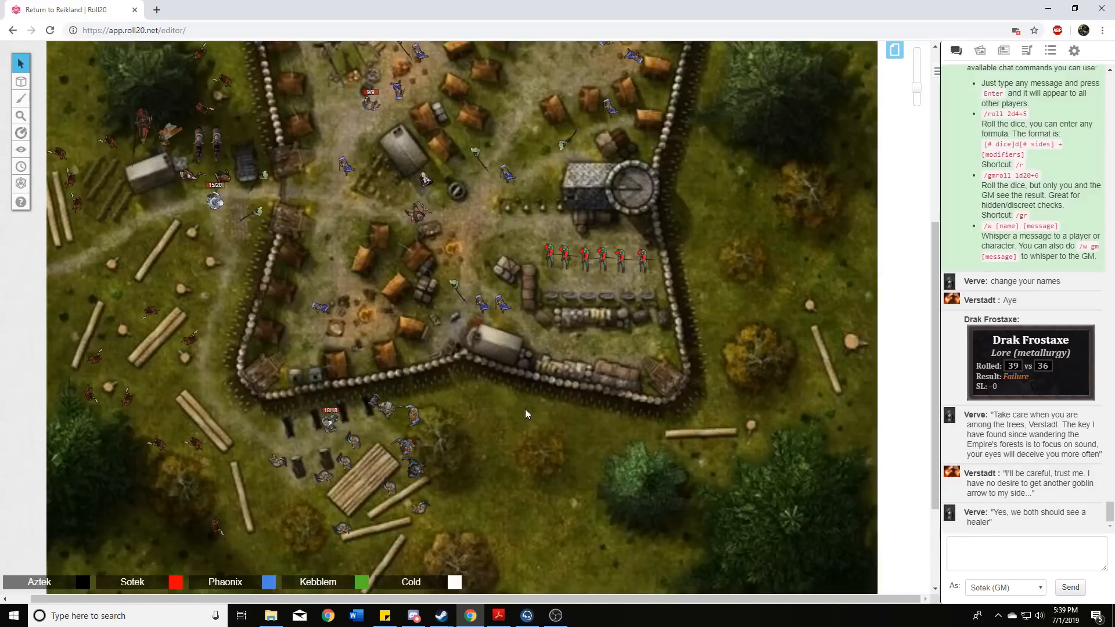
pyautogui.moveTo(515, 426)
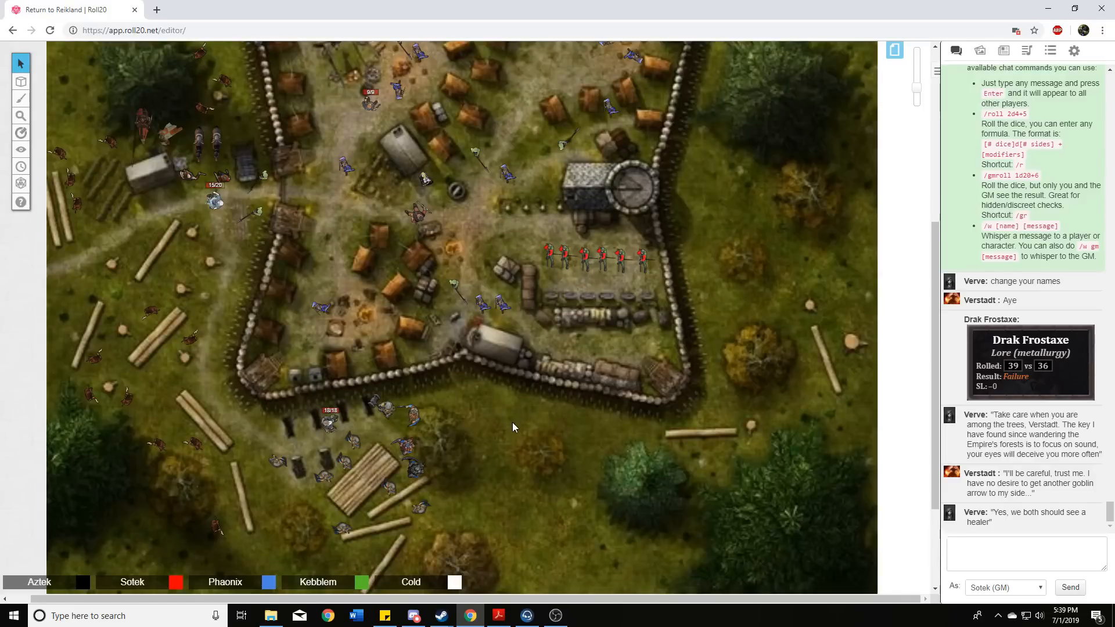
pyautogui.moveTo(505, 425)
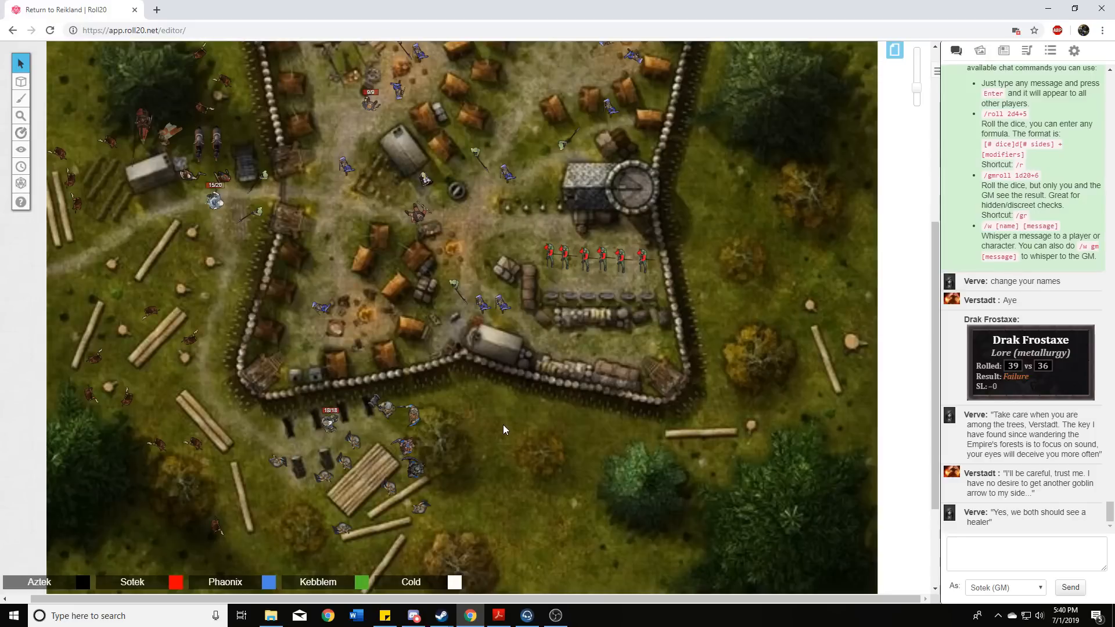
pyautogui.moveTo(498, 435)
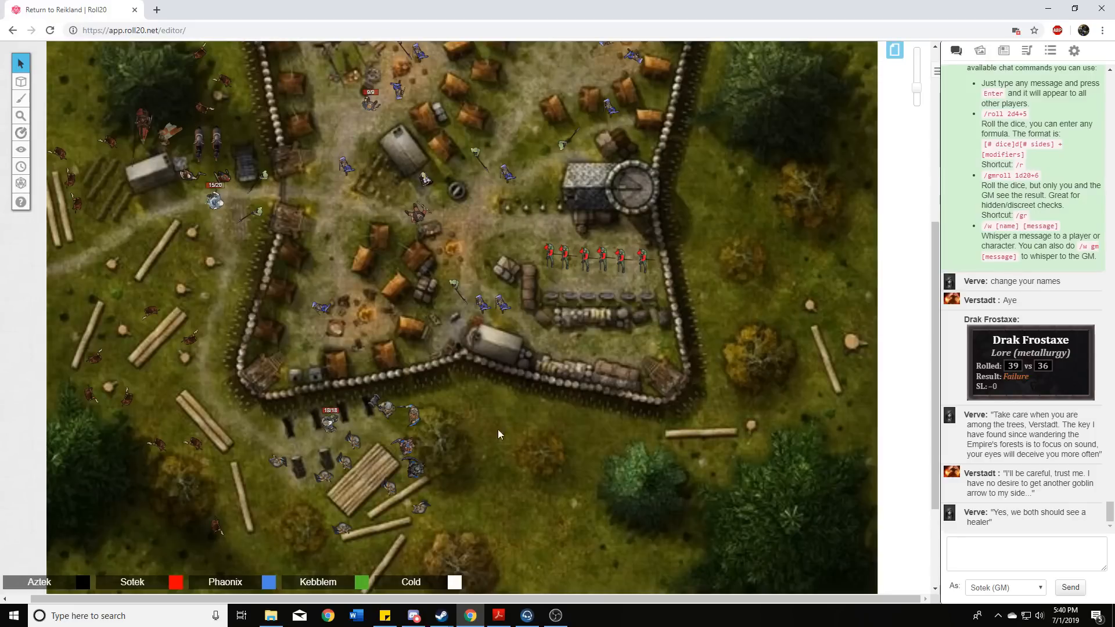
pyautogui.moveTo(419, 414)
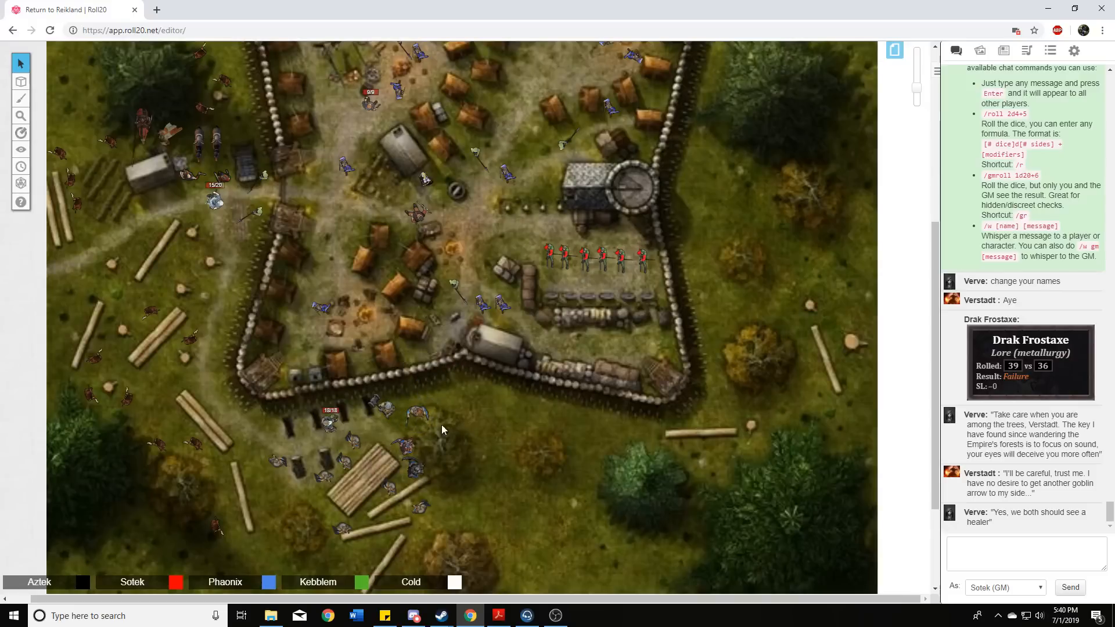
# - Reposition the 18/18 token from the south gate to just outside the western palisade
pyautogui.click(432, 456)
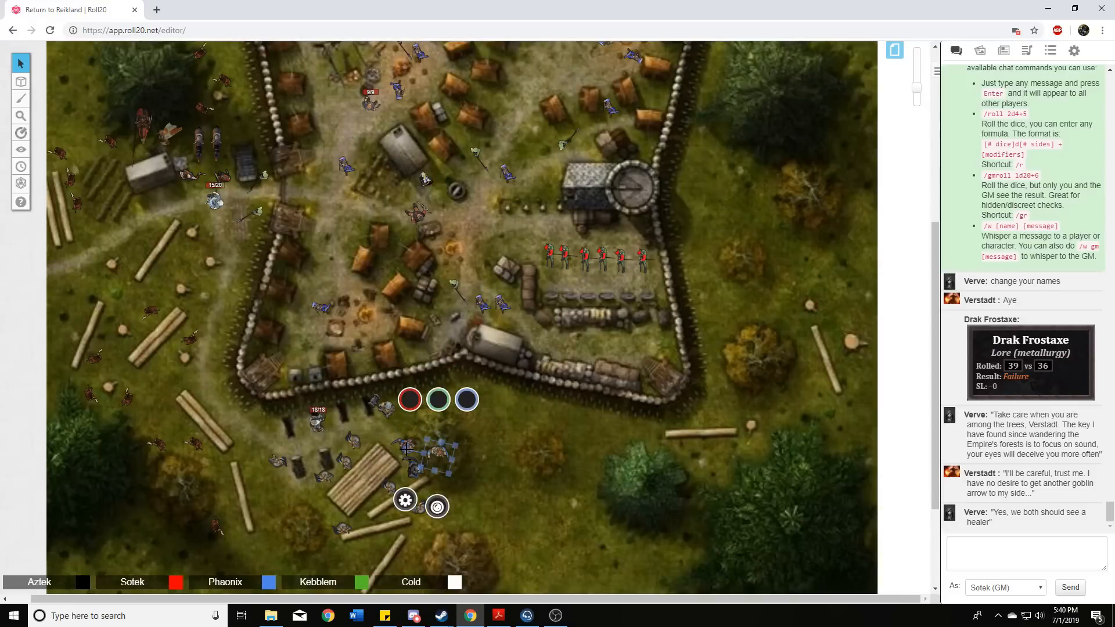
pyautogui.click(509, 476)
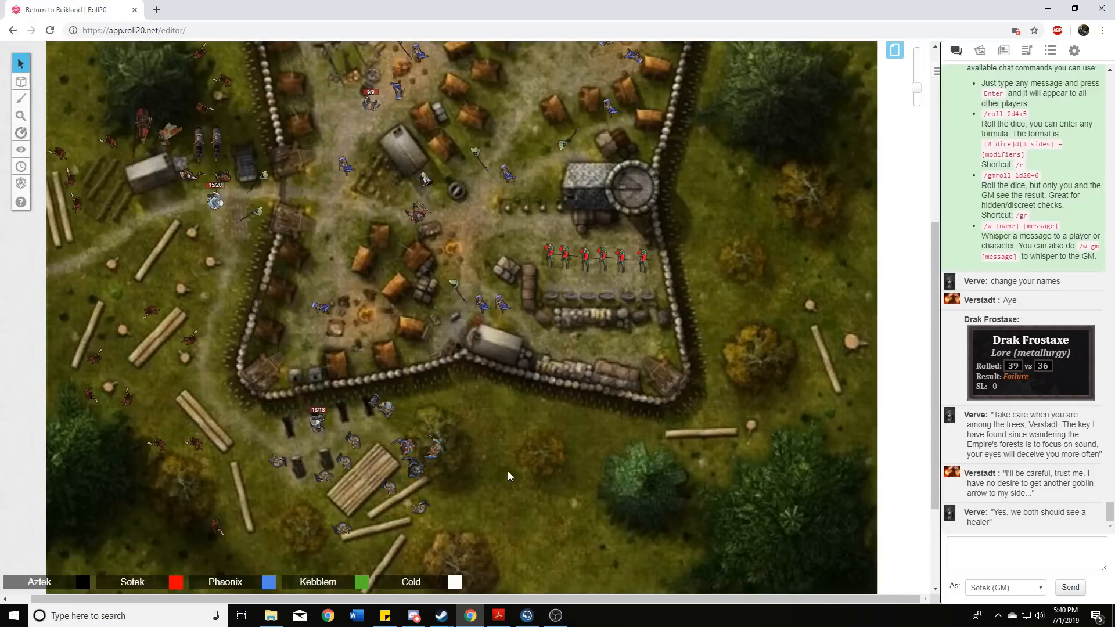
pyautogui.moveTo(518, 471)
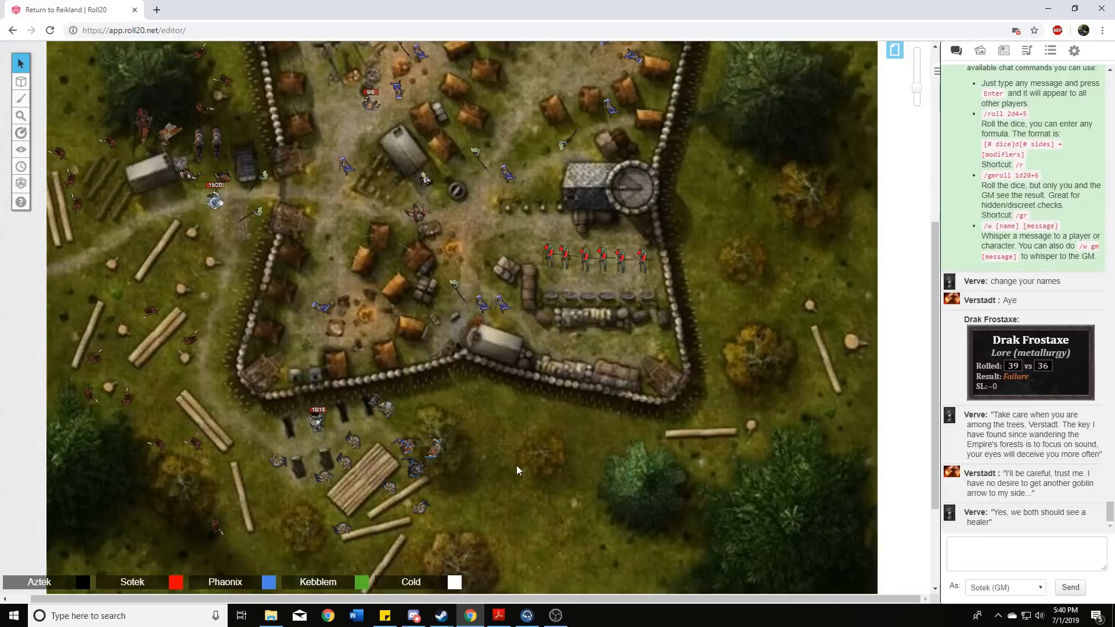
pyautogui.moveTo(495, 457)
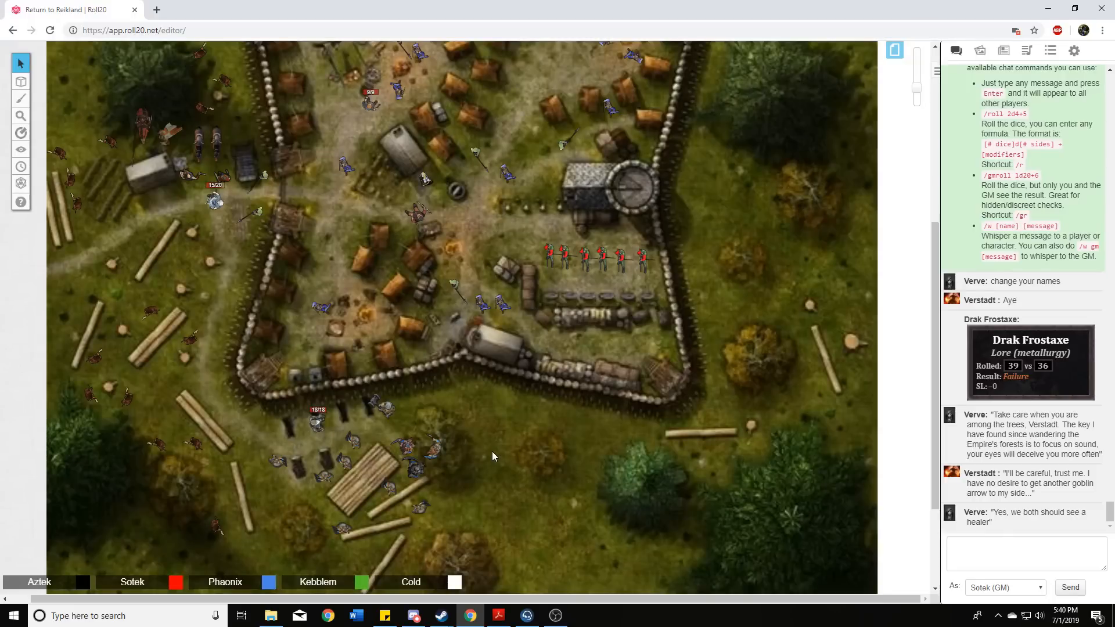
pyautogui.moveTo(486, 470)
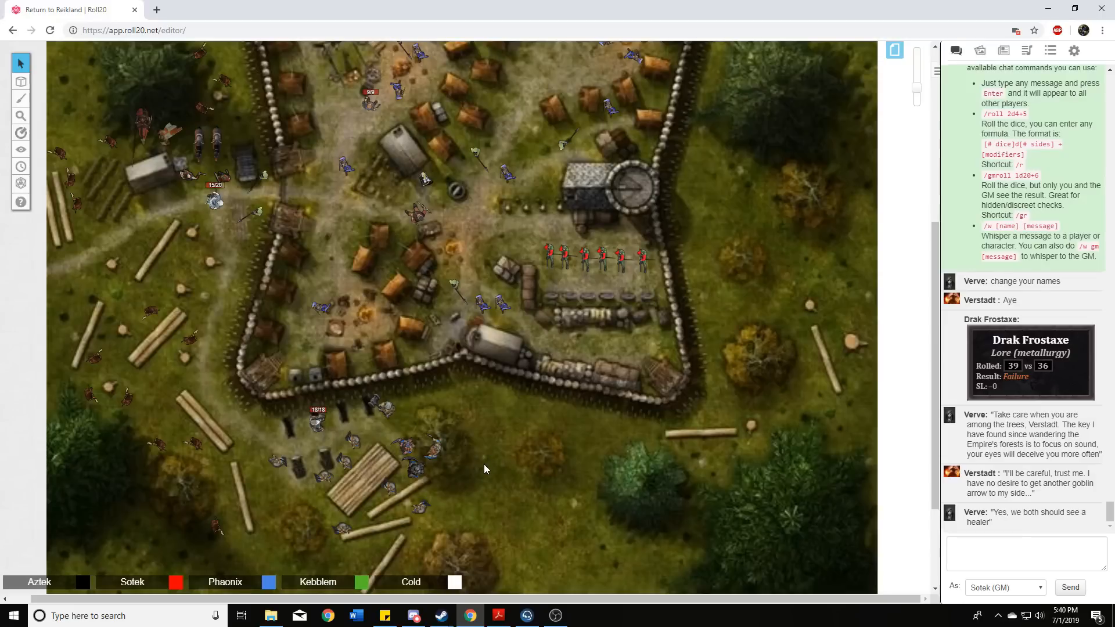
pyautogui.click(384, 409)
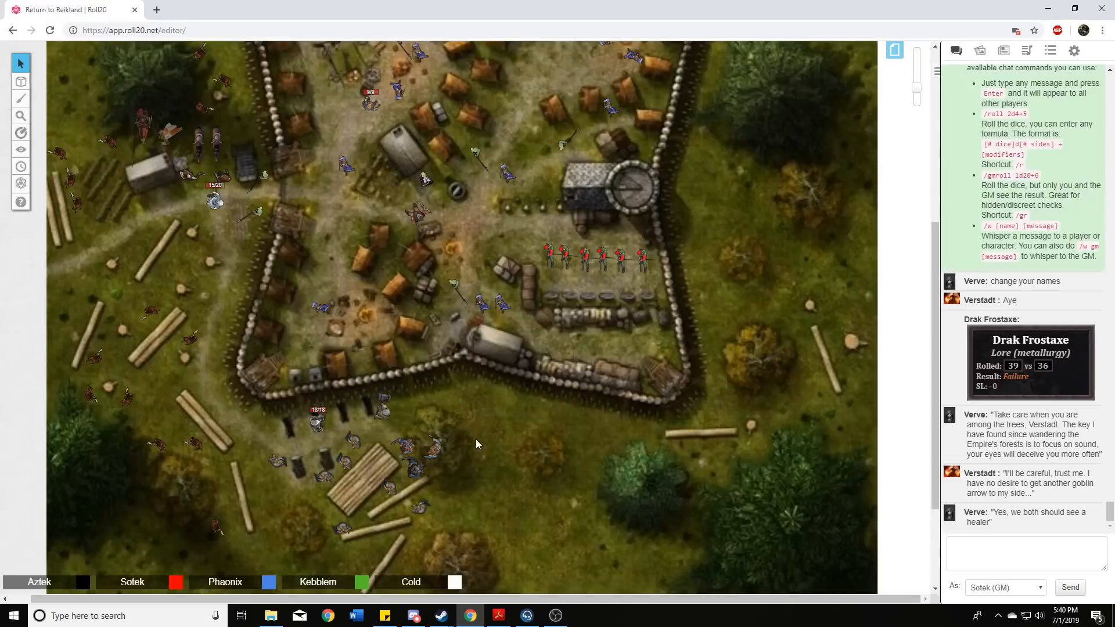
pyautogui.moveTo(509, 451)
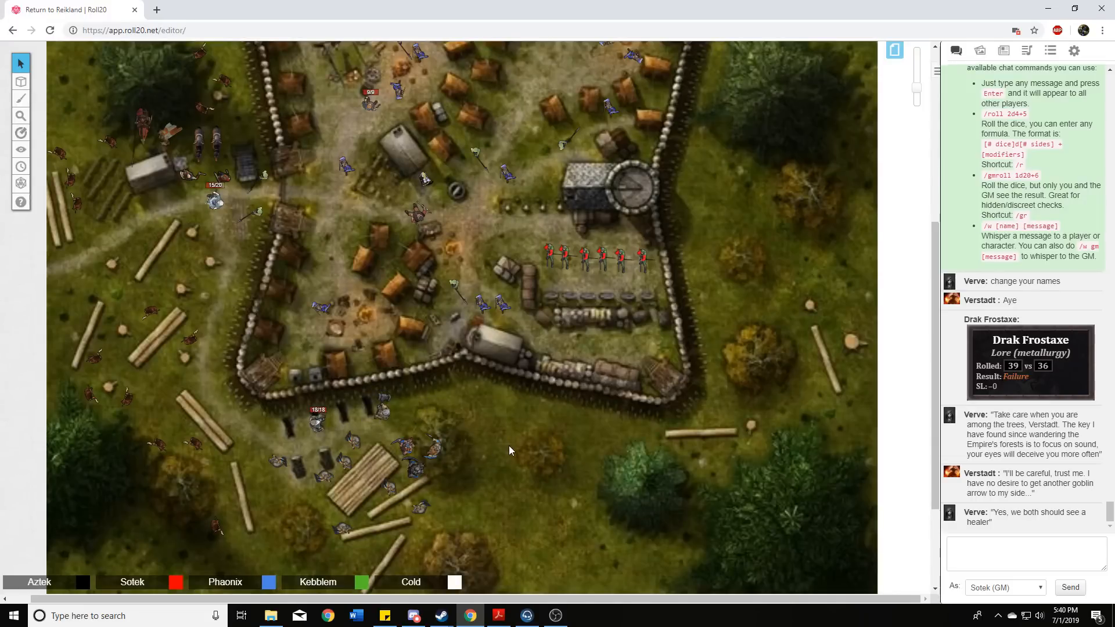
pyautogui.moveTo(569, 455)
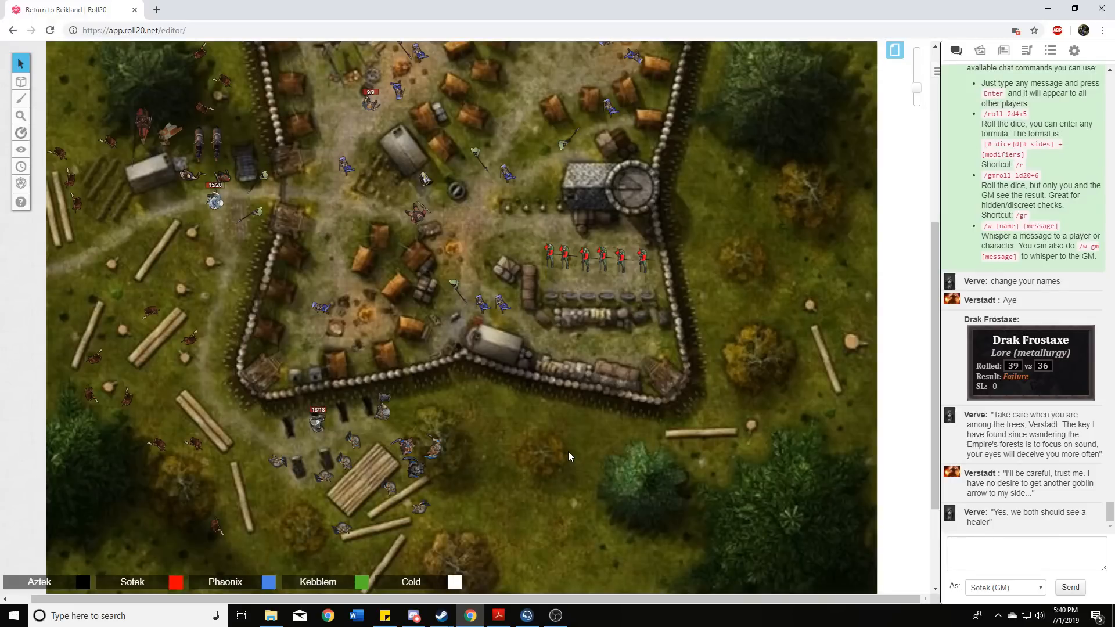
pyautogui.moveTo(516, 455)
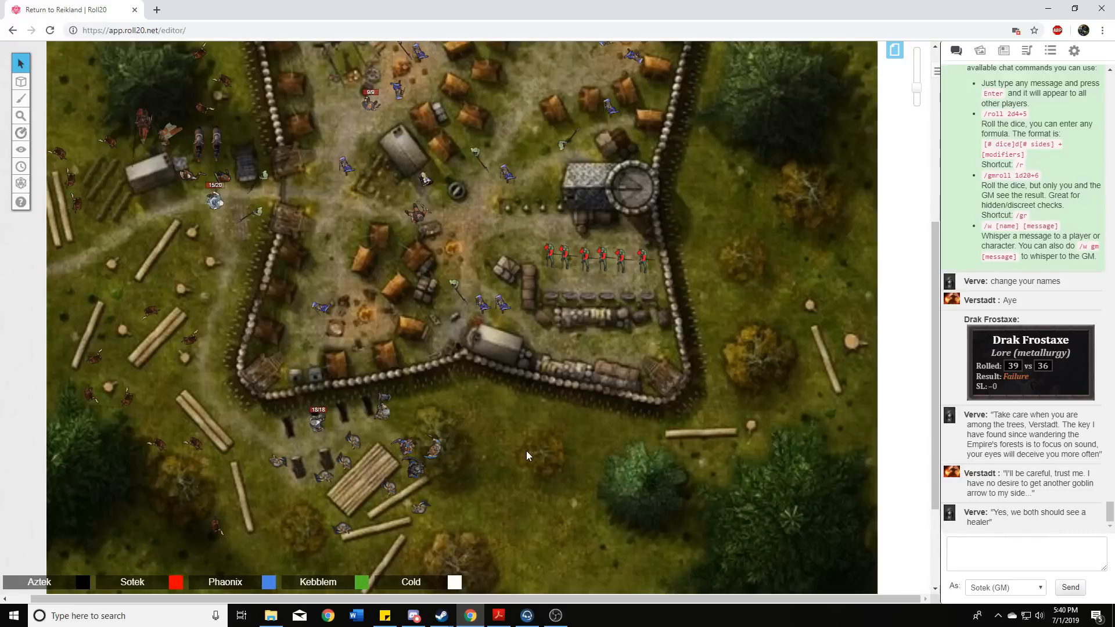
pyautogui.moveTo(519, 453)
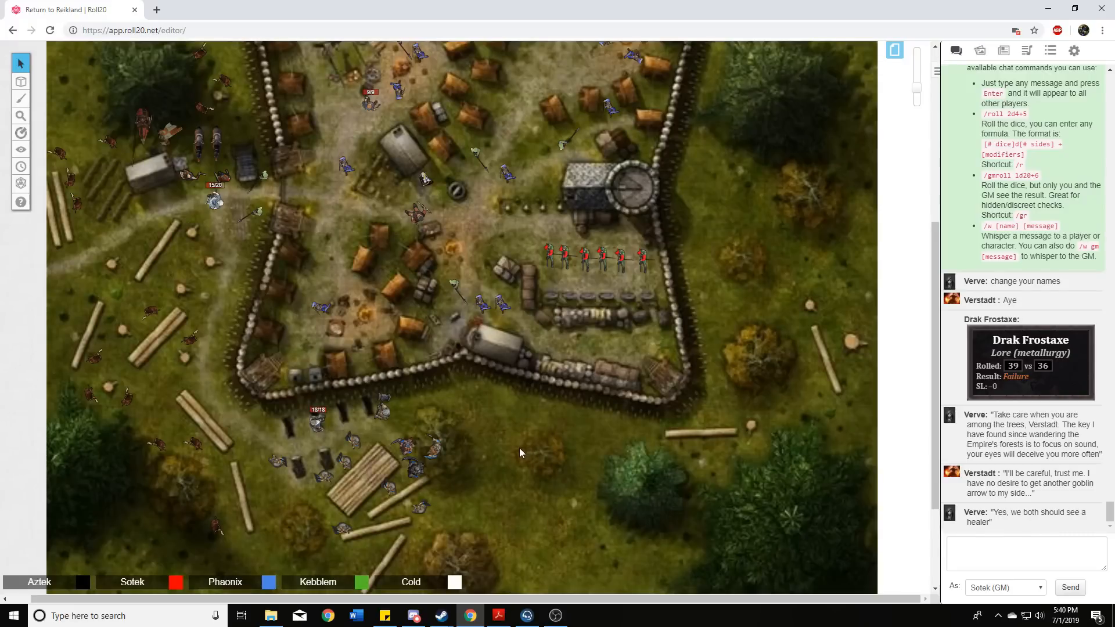
pyautogui.moveTo(512, 457)
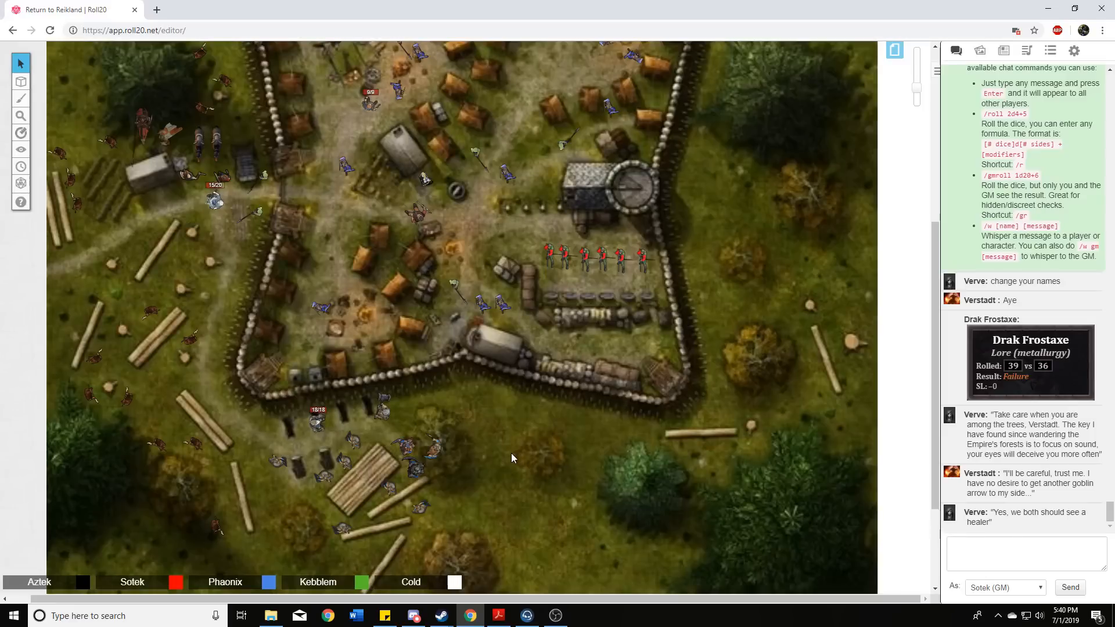
pyautogui.moveTo(509, 458)
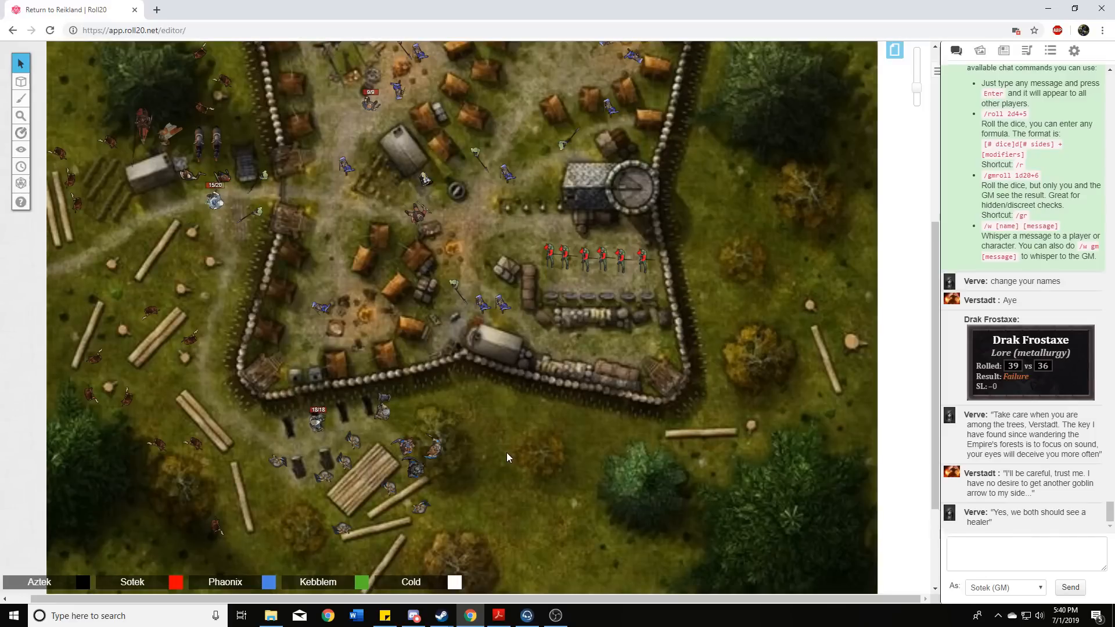
pyautogui.moveTo(503, 454)
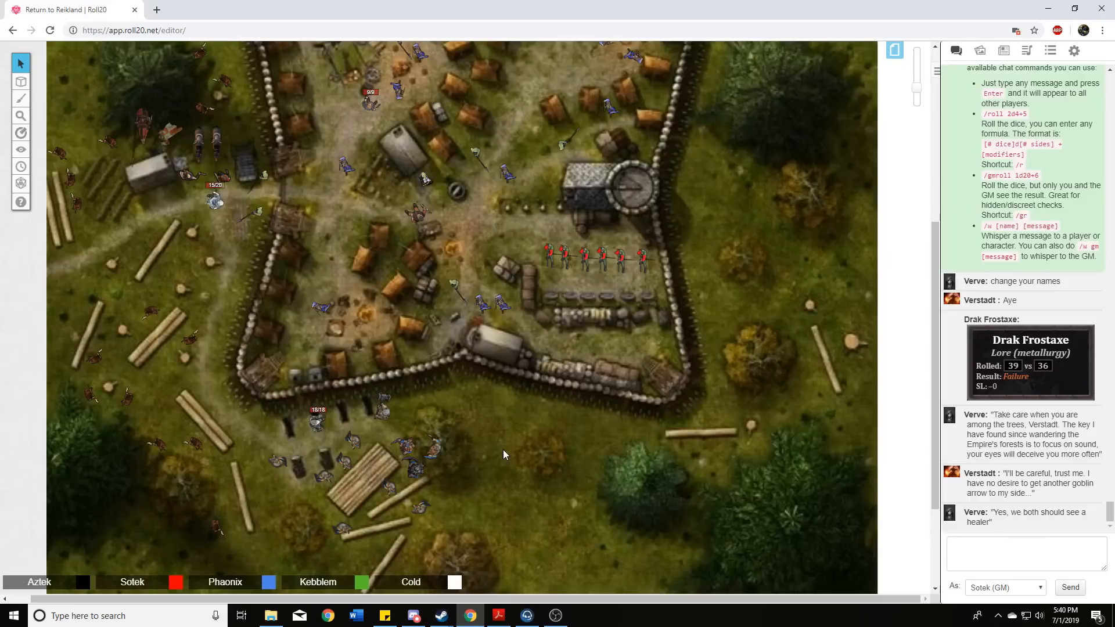
pyautogui.moveTo(518, 429)
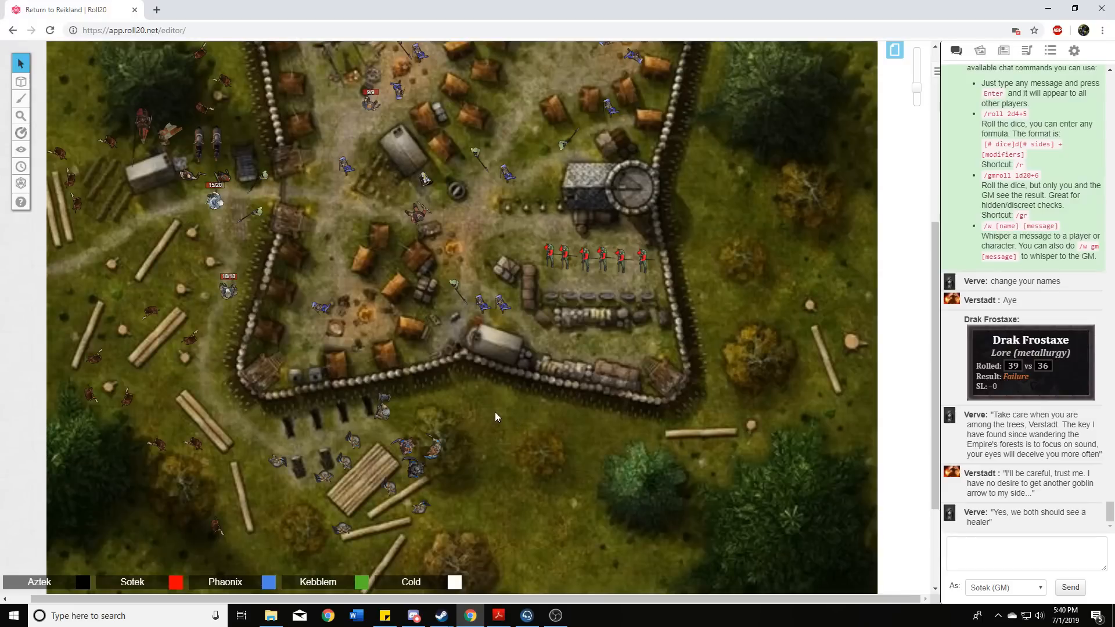
pyautogui.moveTo(485, 424)
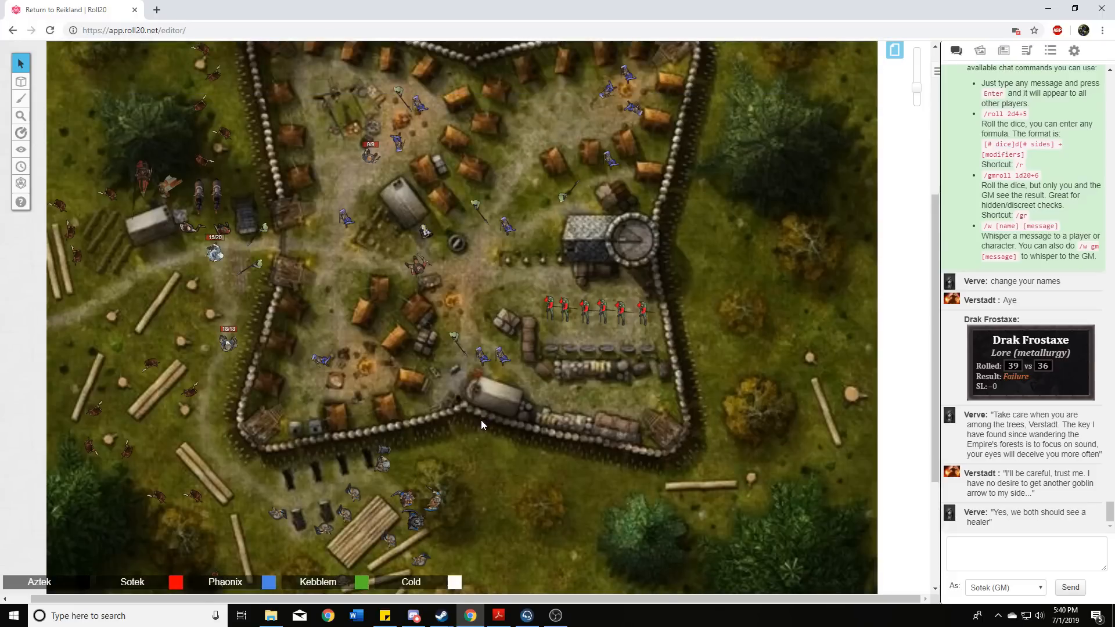
pyautogui.moveTo(464, 419)
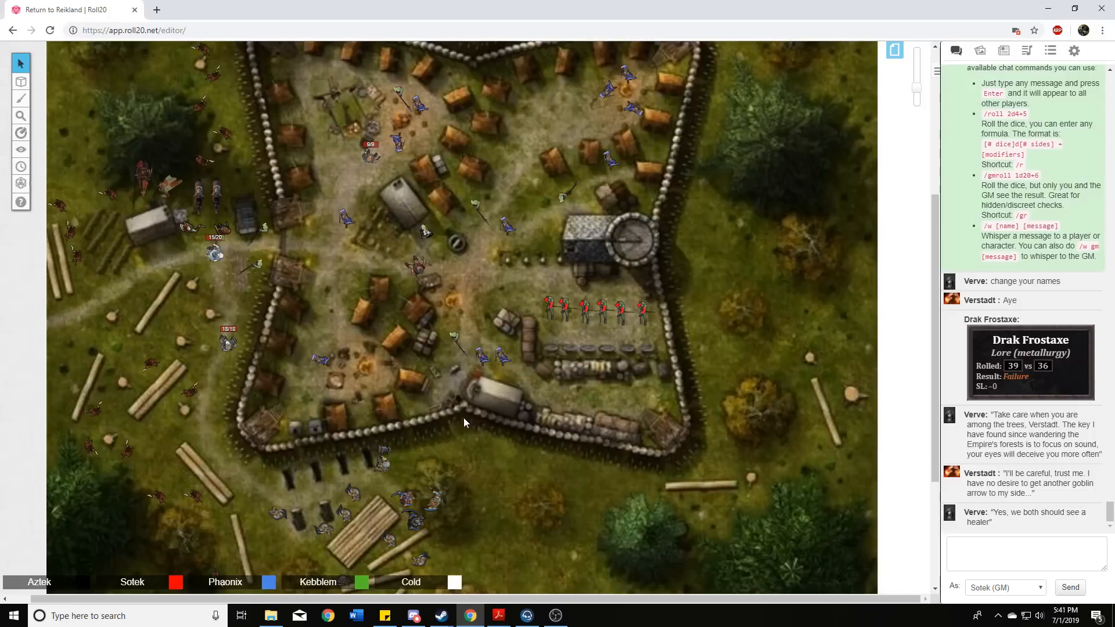
pyautogui.moveTo(475, 425)
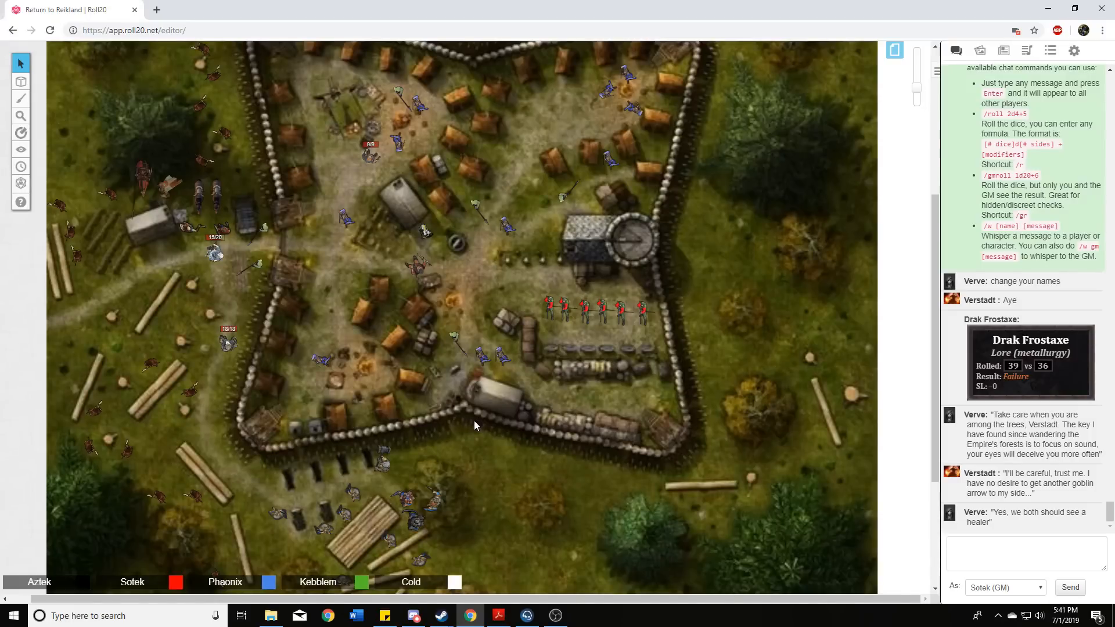
pyautogui.moveTo(481, 435)
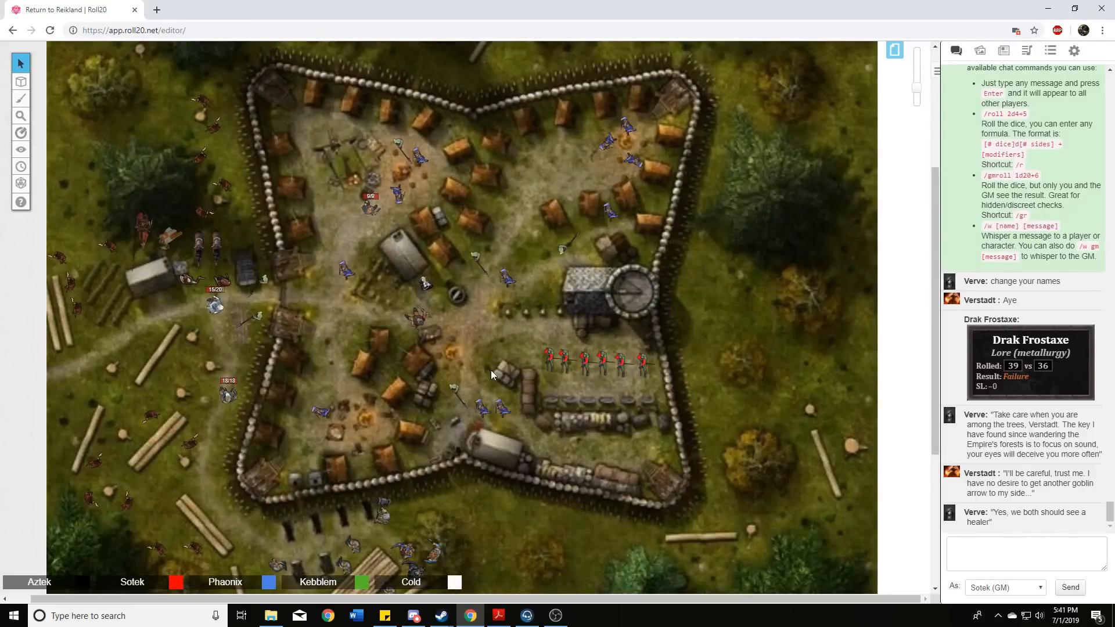
pyautogui.moveTo(460, 272)
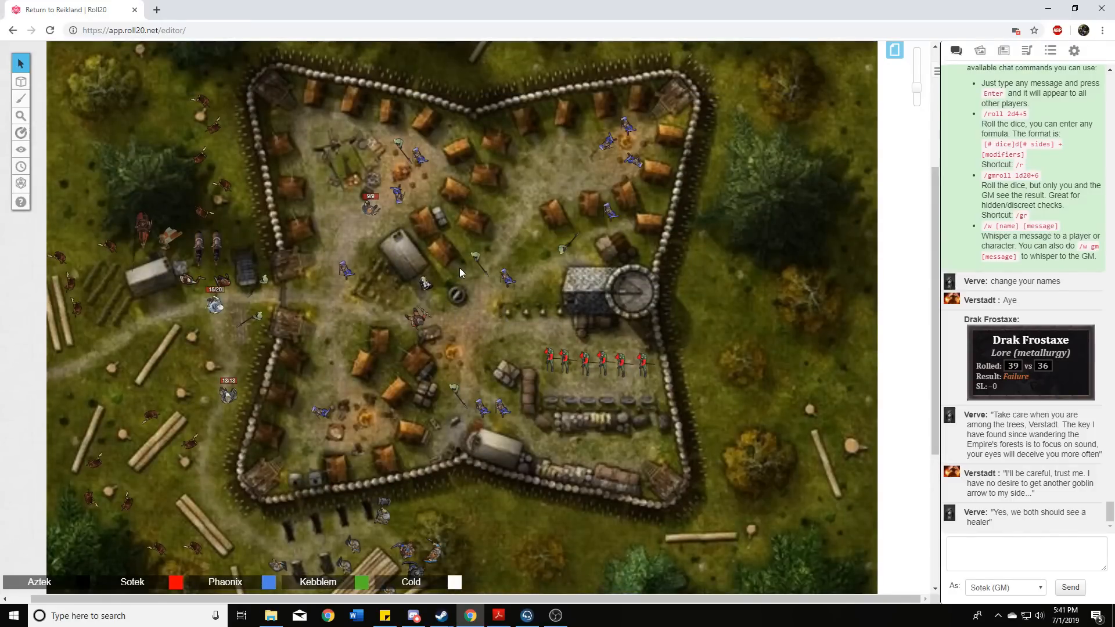
pyautogui.moveTo(509, 324)
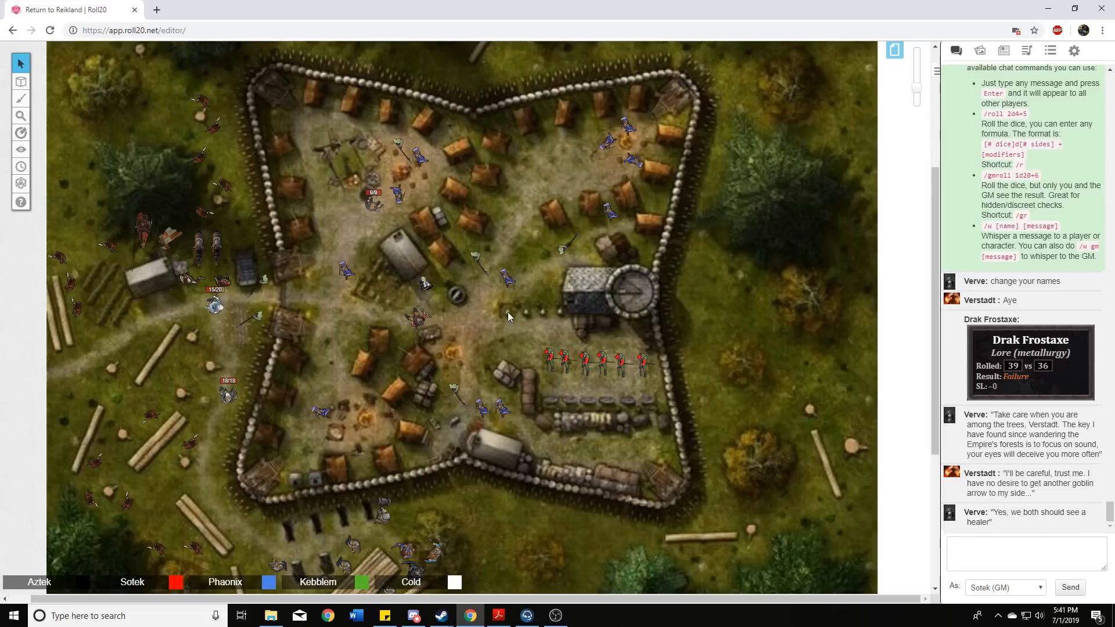
pyautogui.moveTo(455, 294)
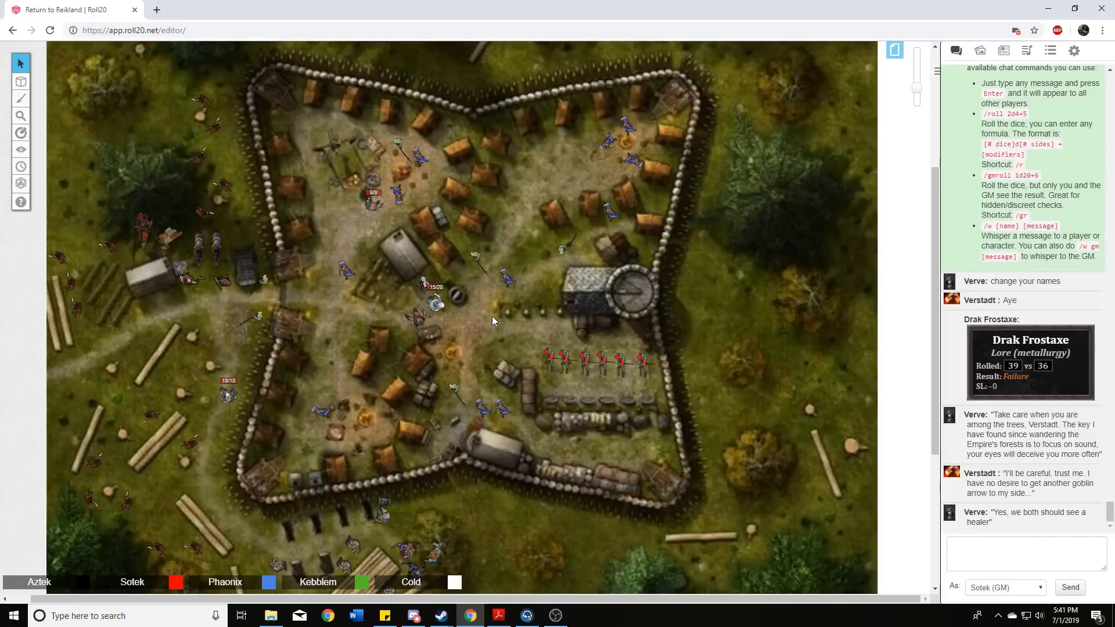
pyautogui.moveTo(496, 322)
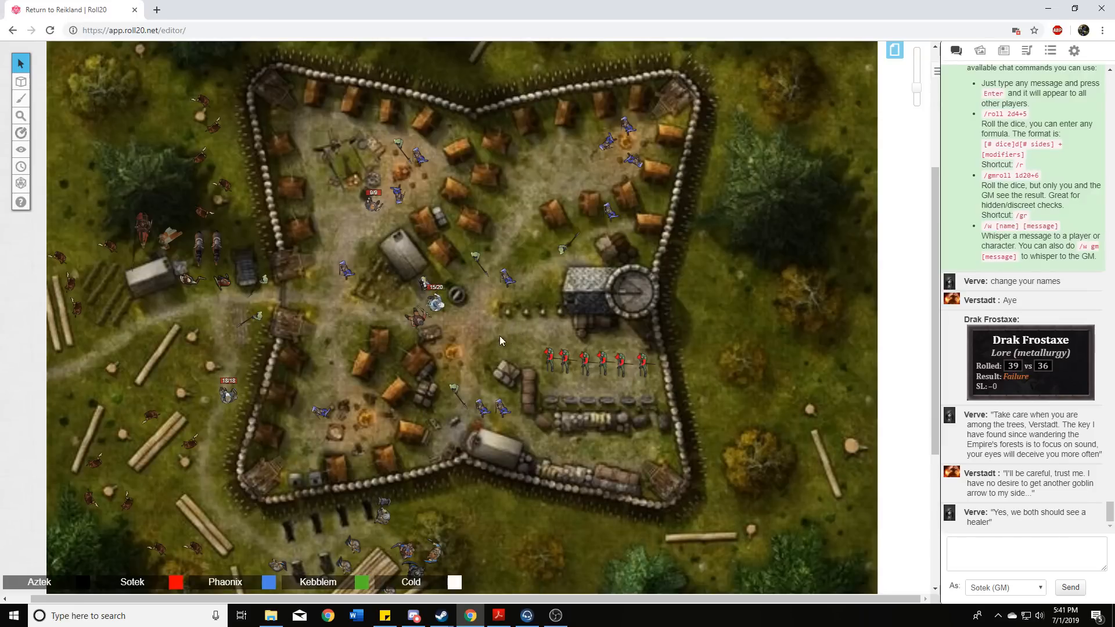
pyautogui.moveTo(491, 331)
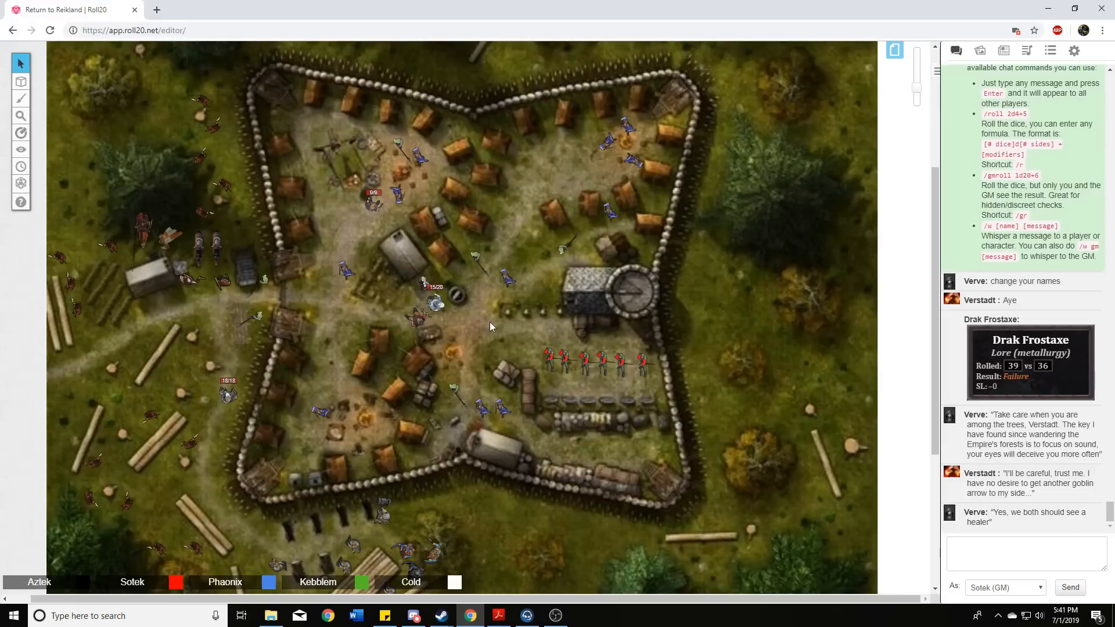
pyautogui.moveTo(488, 317)
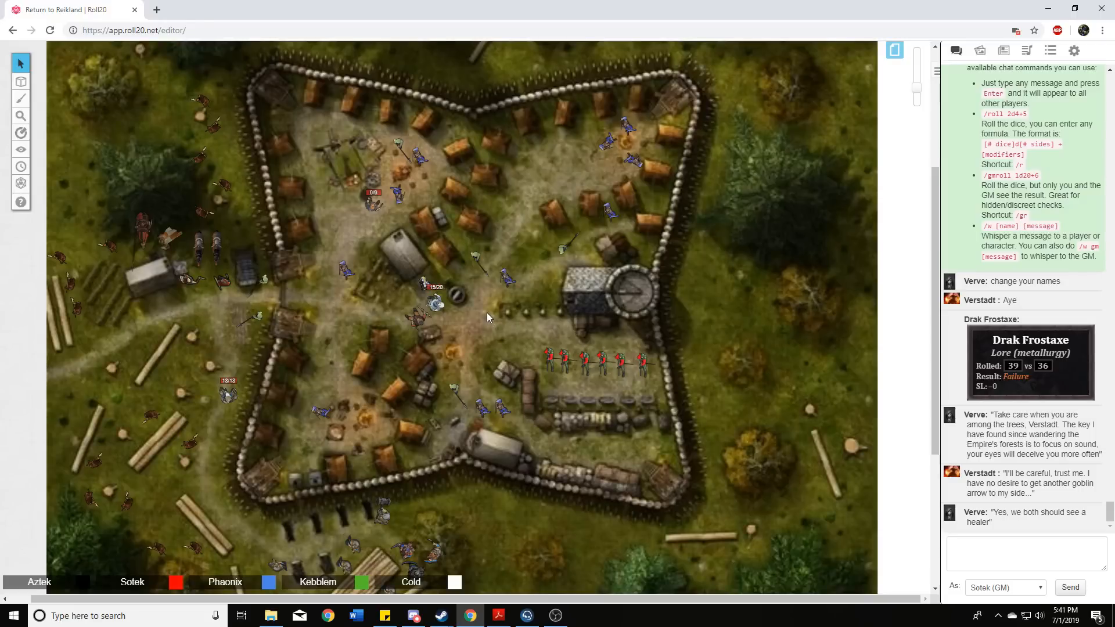
pyautogui.moveTo(484, 302)
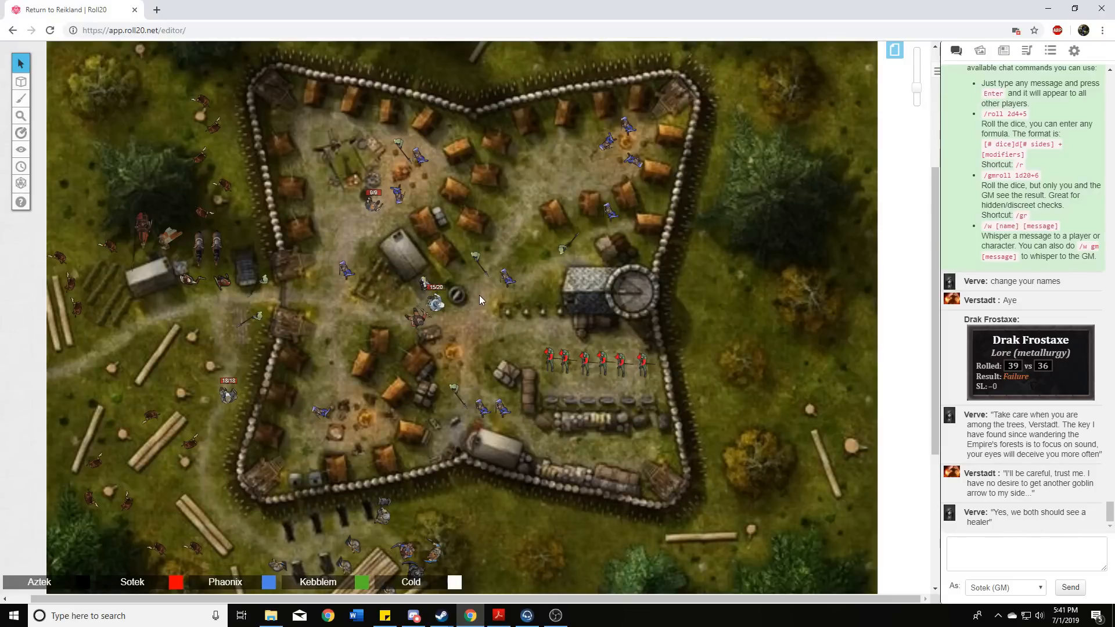
pyautogui.moveTo(476, 297)
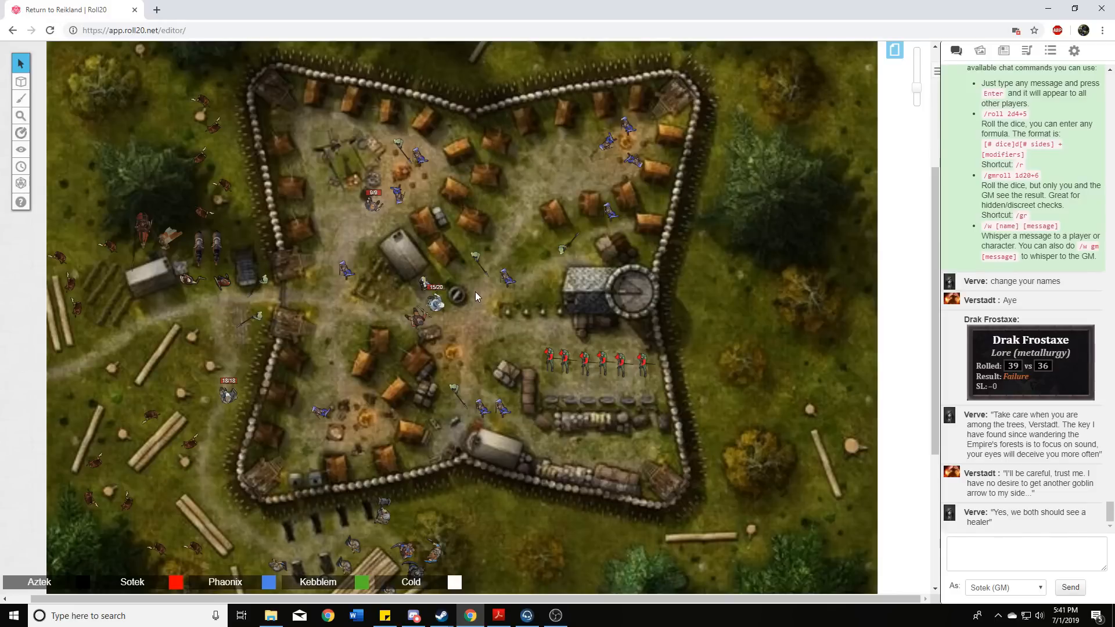
pyautogui.moveTo(493, 302)
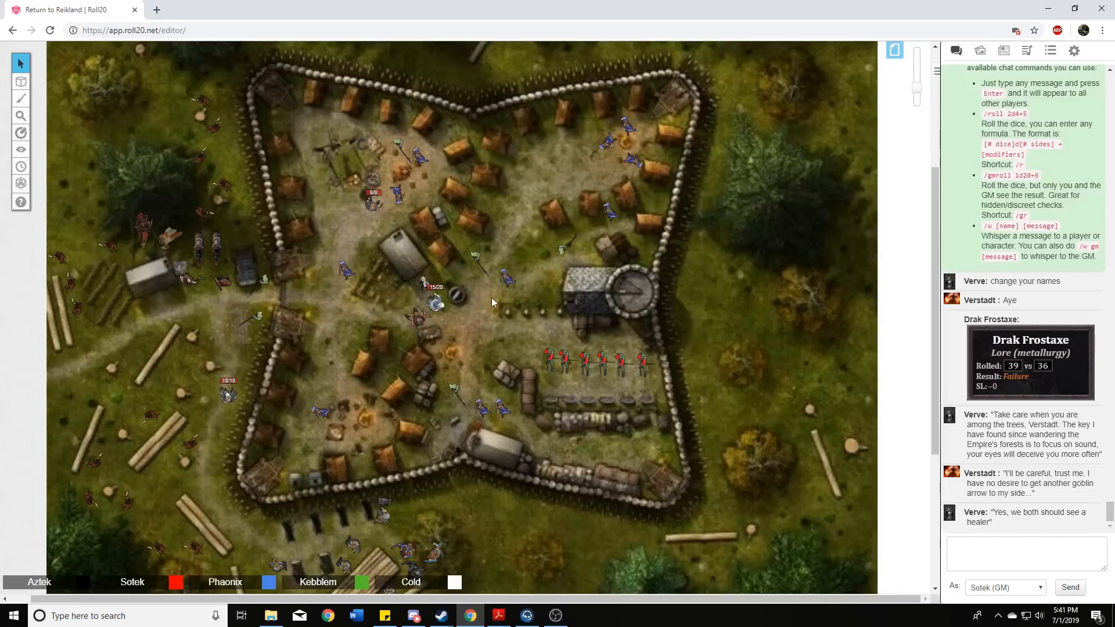
pyautogui.moveTo(498, 286)
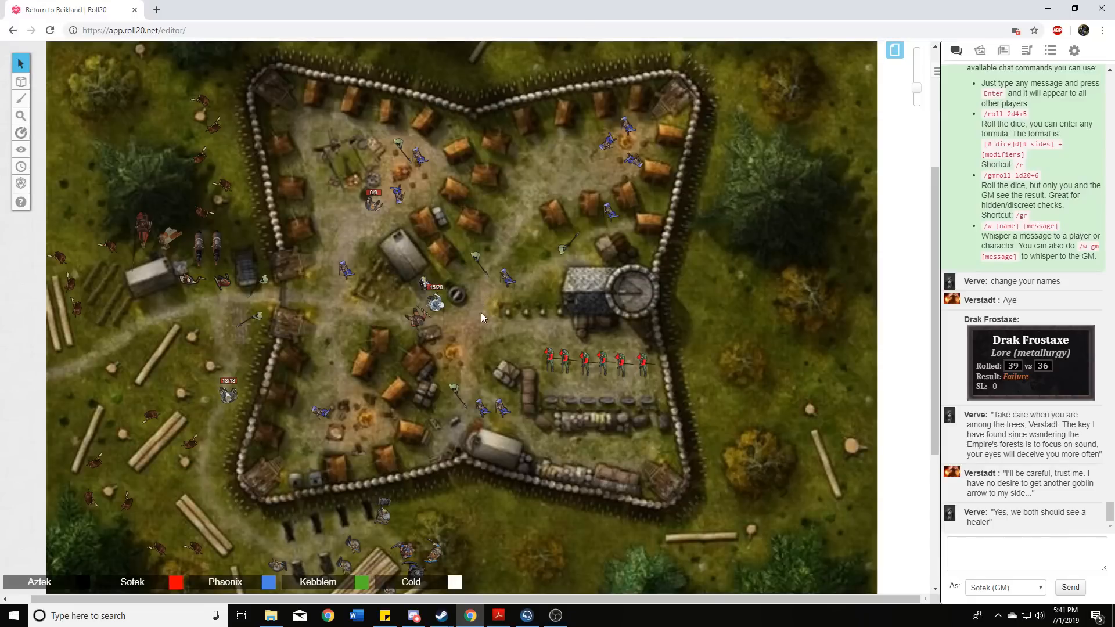
pyautogui.moveTo(496, 322)
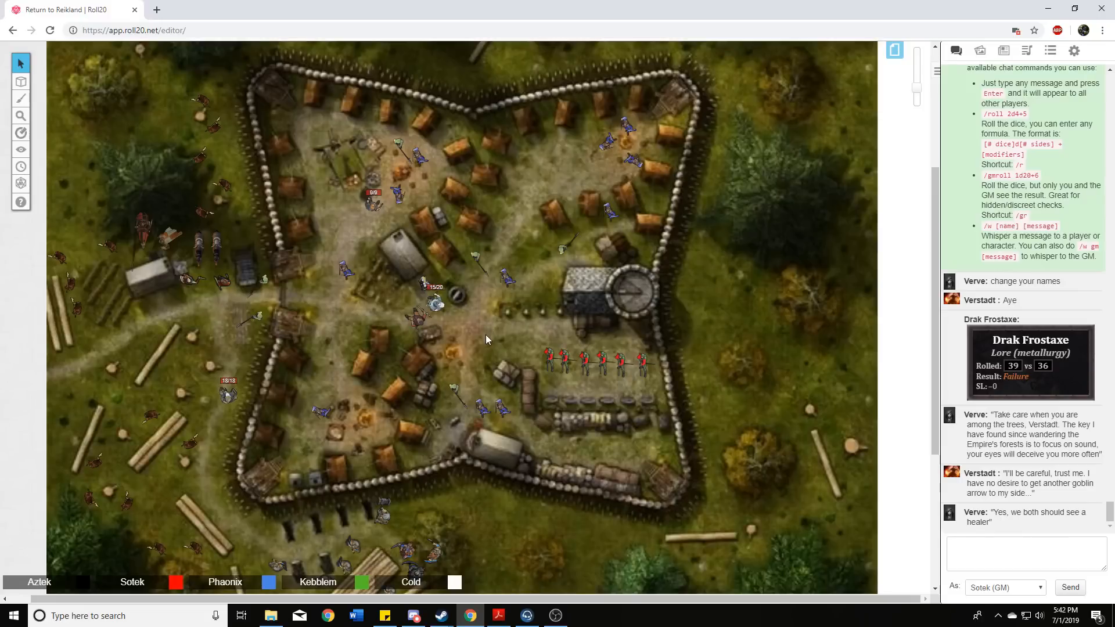
pyautogui.moveTo(477, 329)
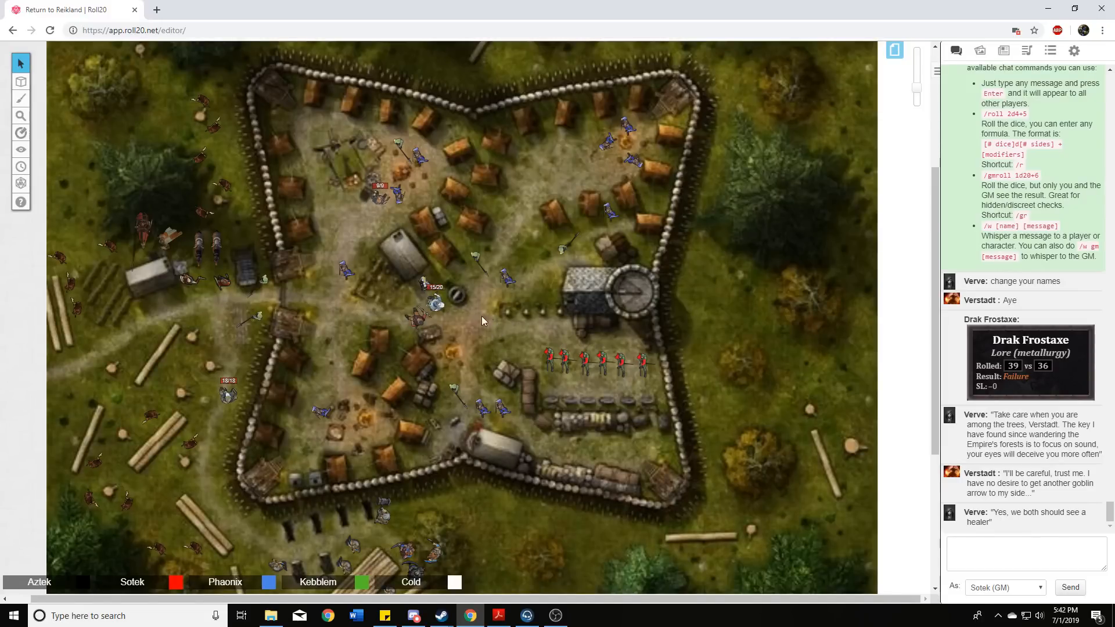
pyautogui.moveTo(474, 300)
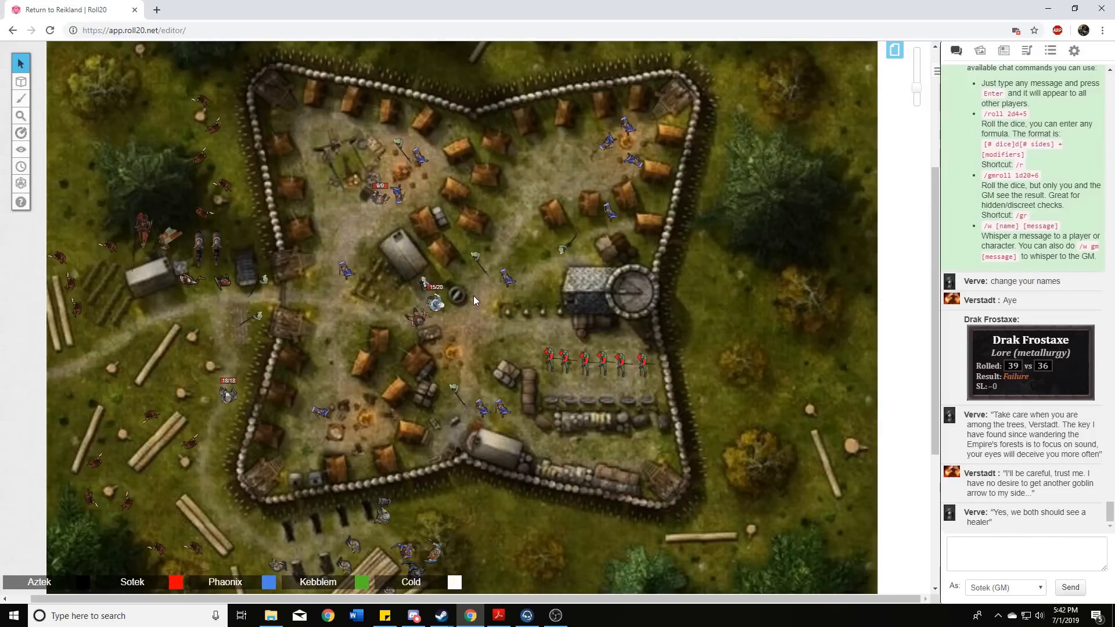
pyautogui.moveTo(486, 303)
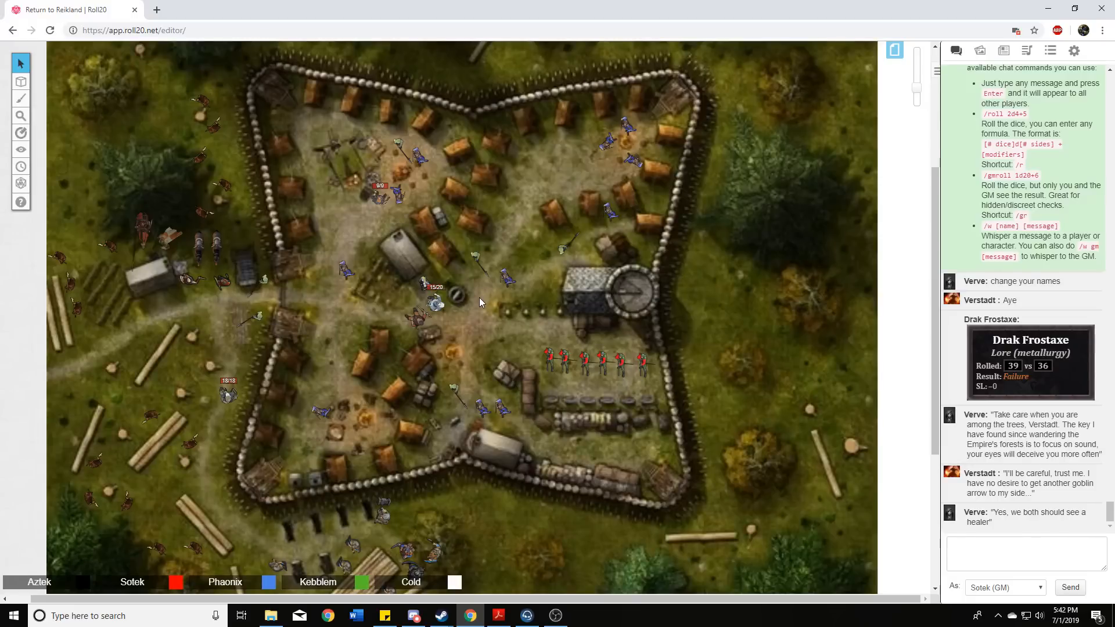
pyautogui.moveTo(473, 290)
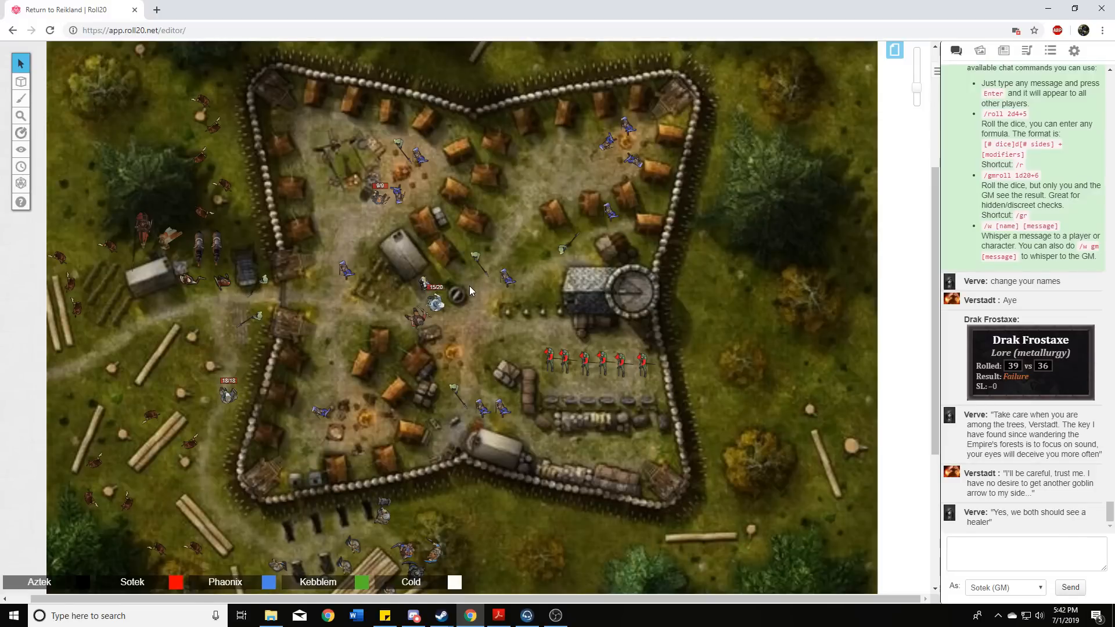
pyautogui.moveTo(476, 296)
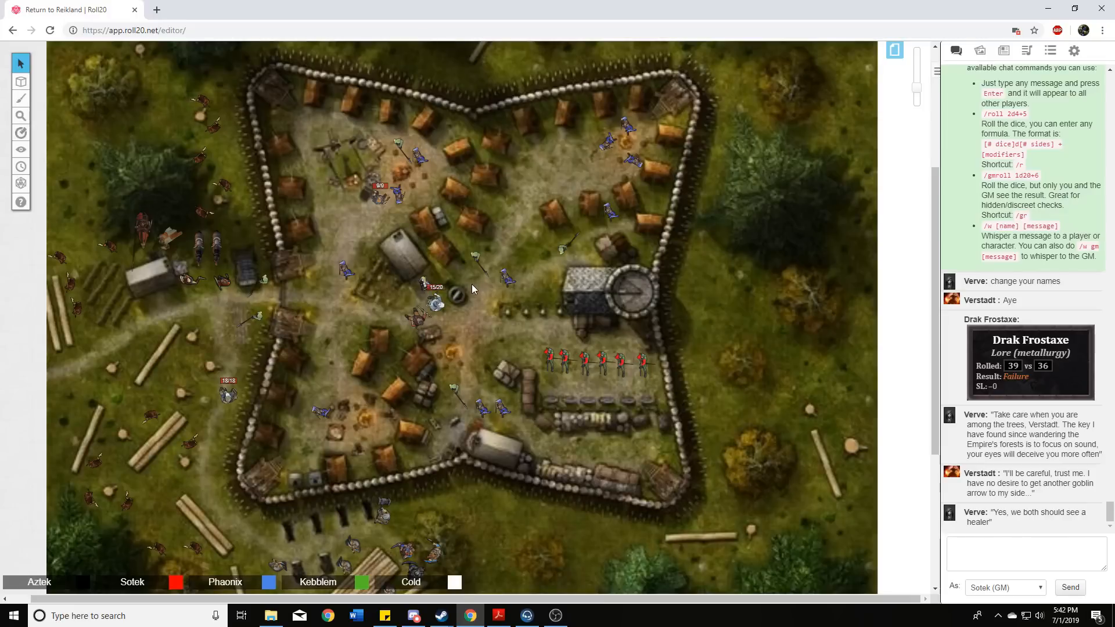
pyautogui.moveTo(480, 301)
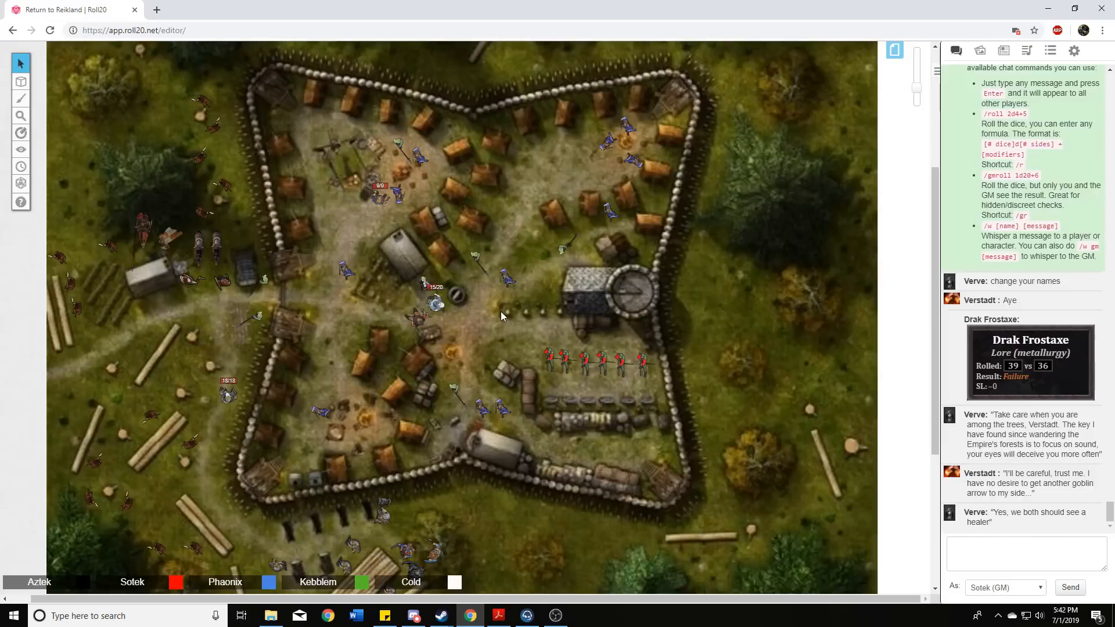
pyautogui.moveTo(496, 340)
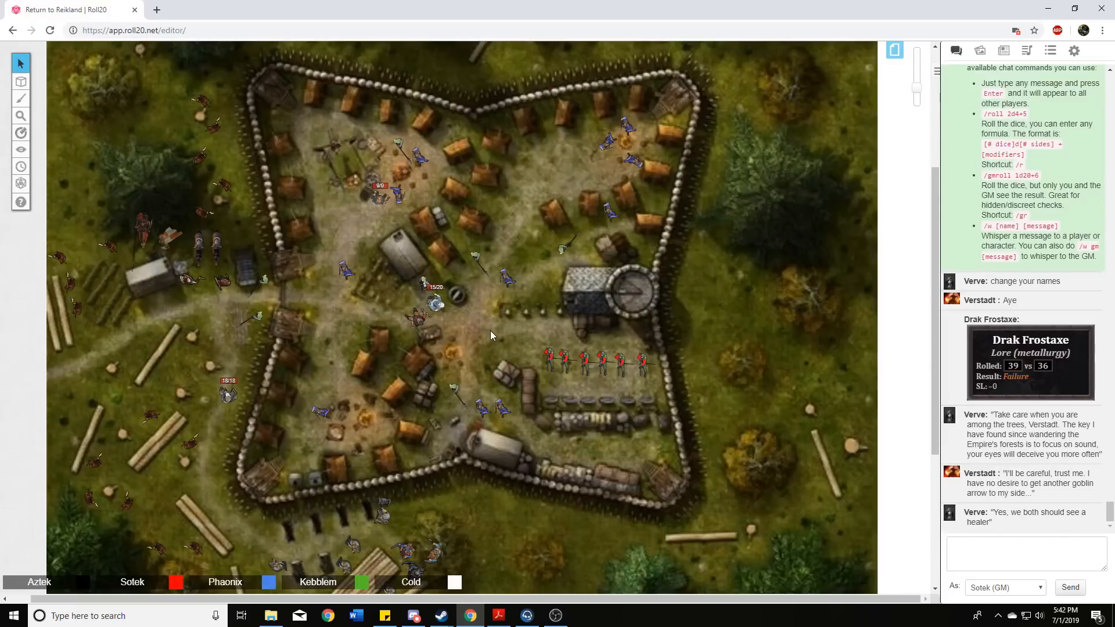
pyautogui.moveTo(494, 336)
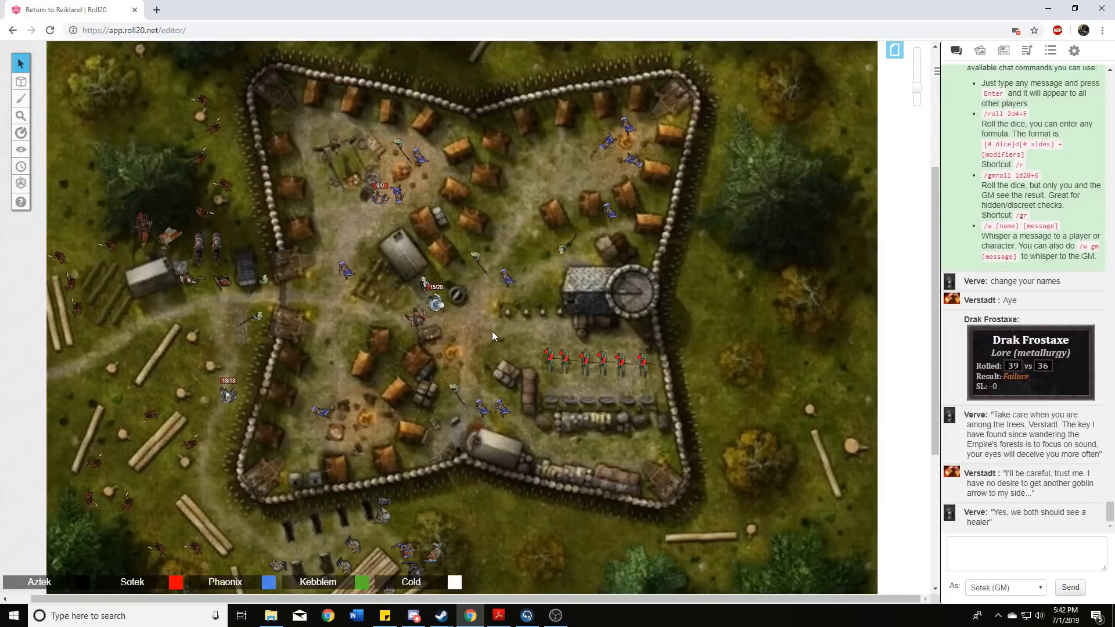
pyautogui.moveTo(482, 344)
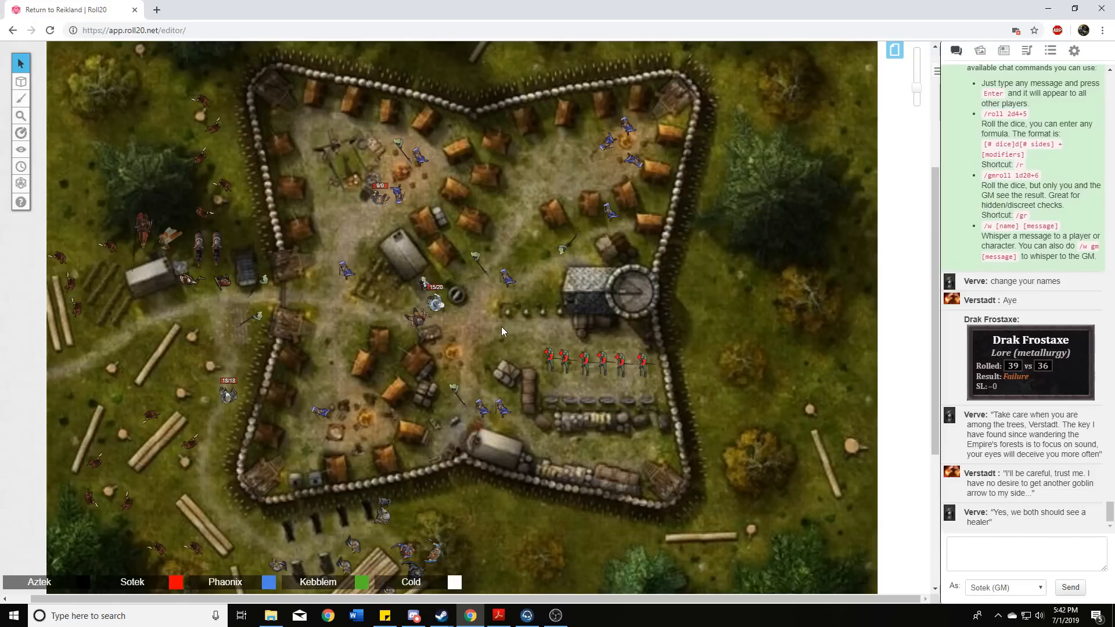
pyautogui.moveTo(533, 332)
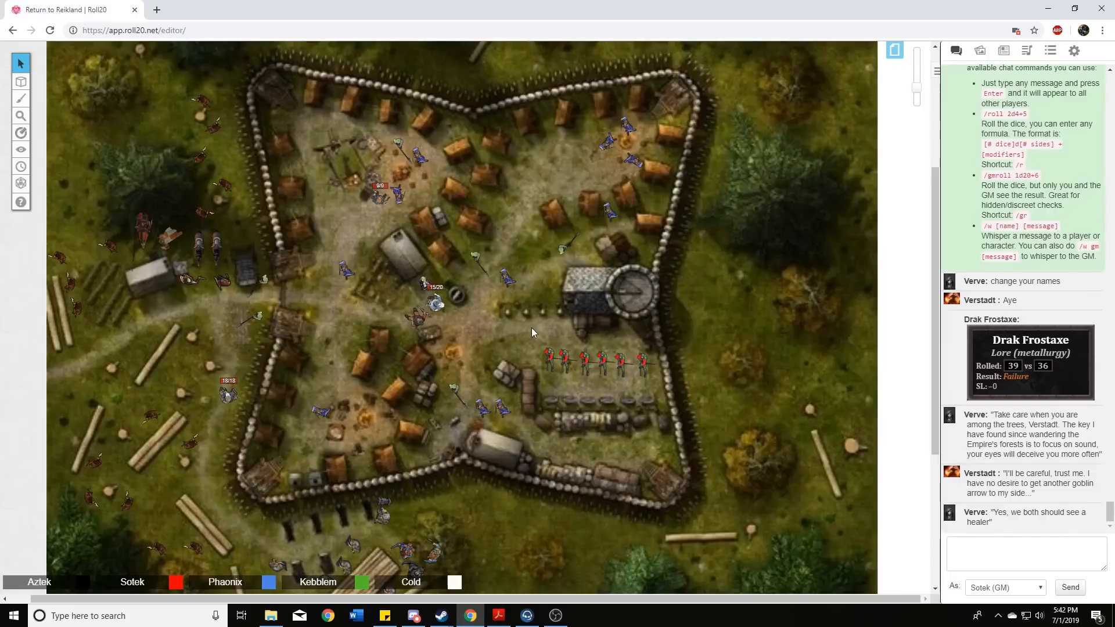
pyautogui.moveTo(535, 325)
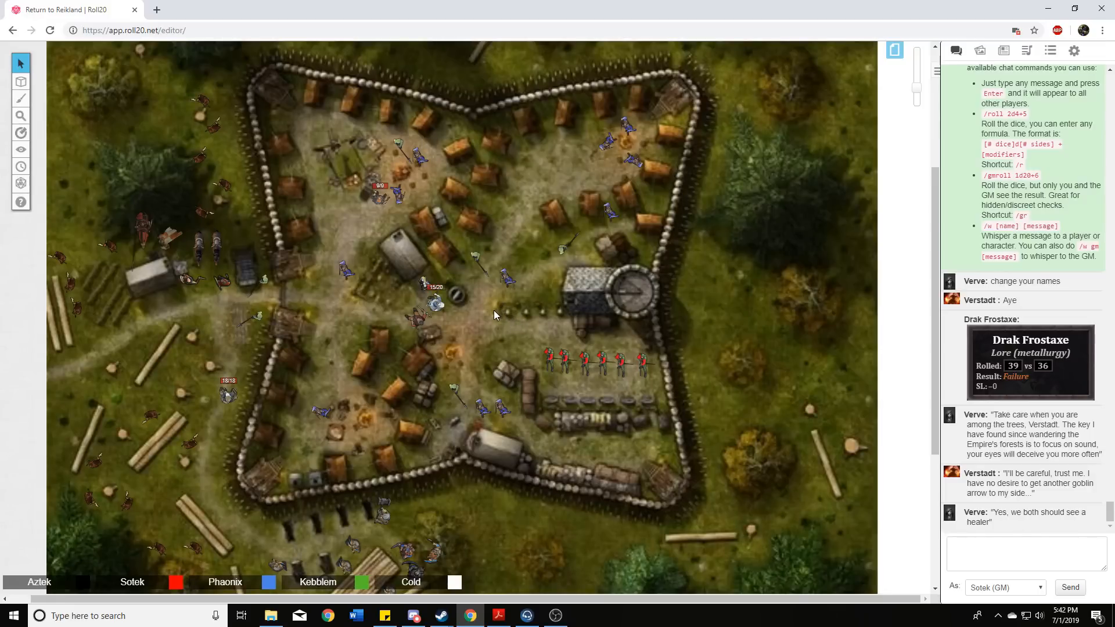
pyautogui.moveTo(490, 315)
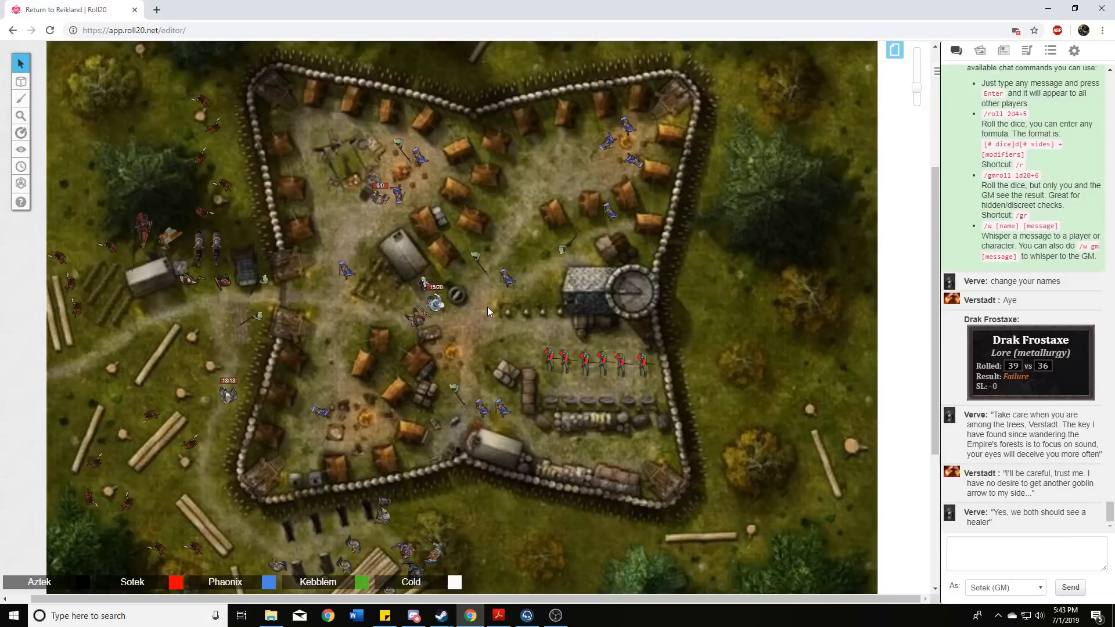
pyautogui.moveTo(473, 339)
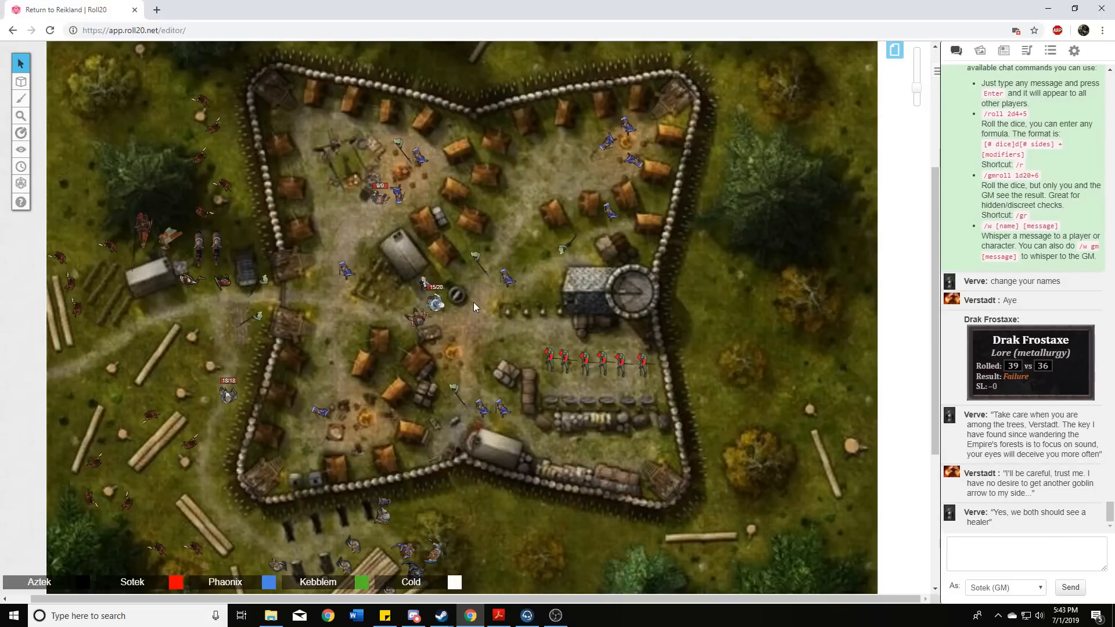
pyautogui.moveTo(482, 318)
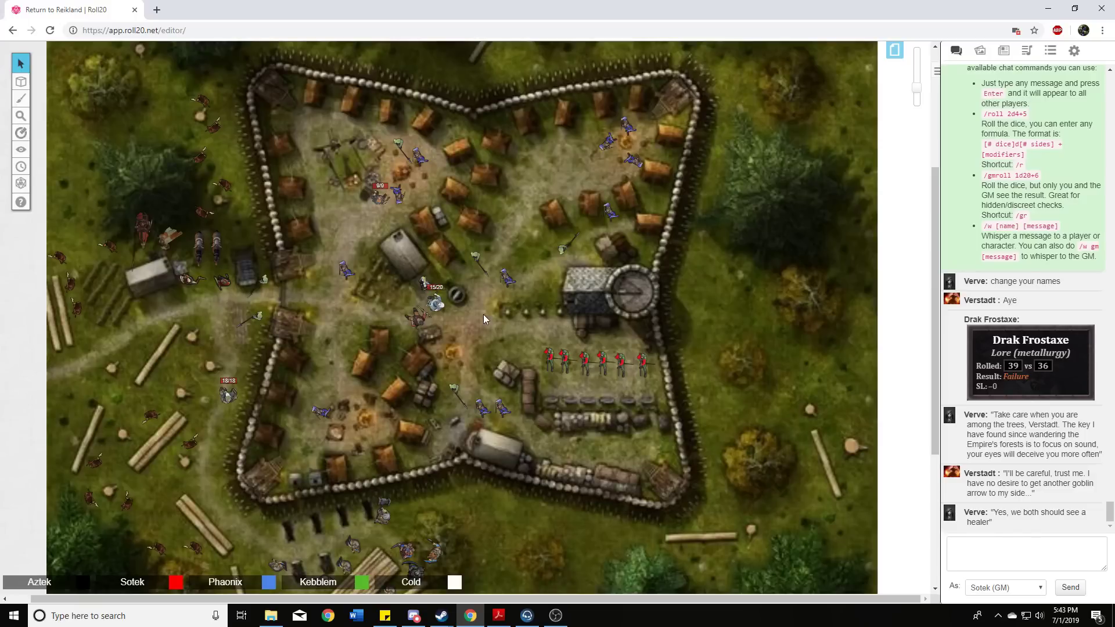
pyautogui.moveTo(475, 318)
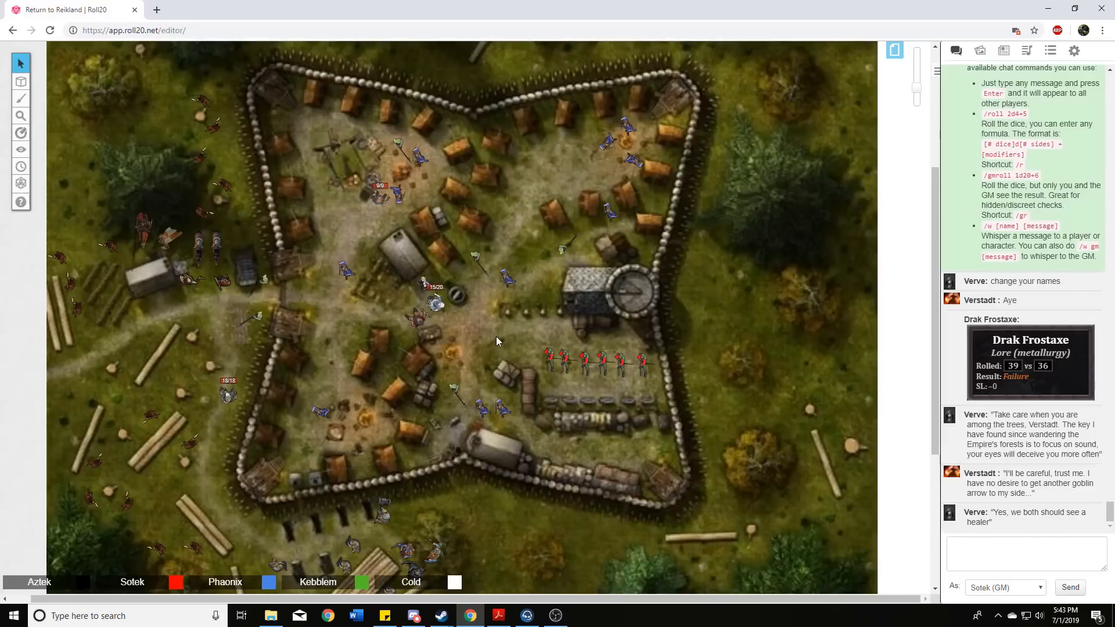
pyautogui.moveTo(511, 352)
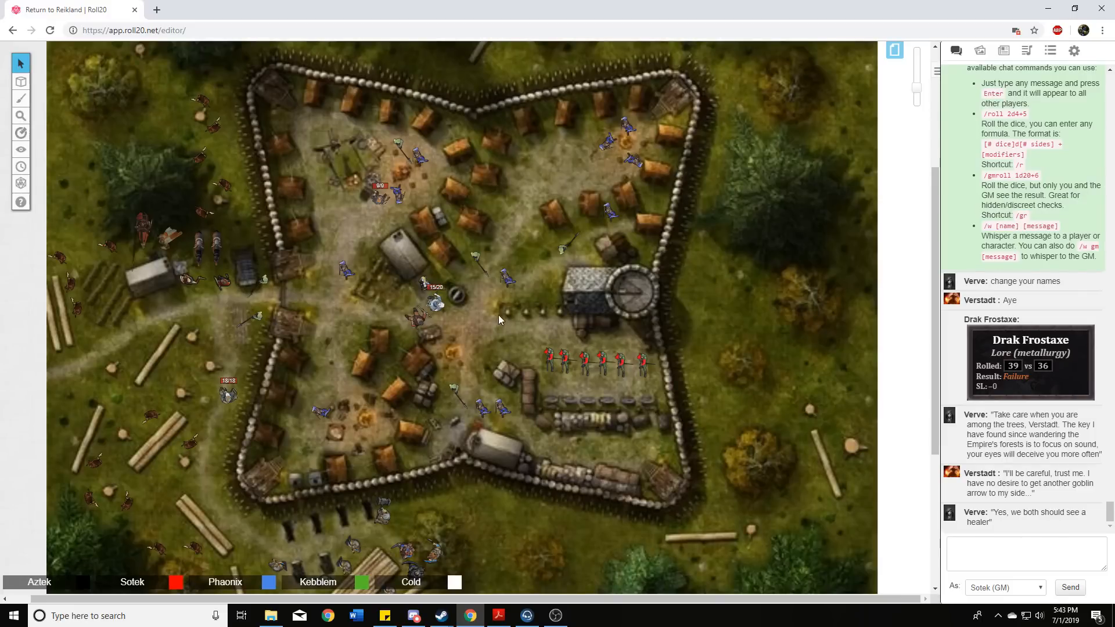
pyautogui.moveTo(495, 331)
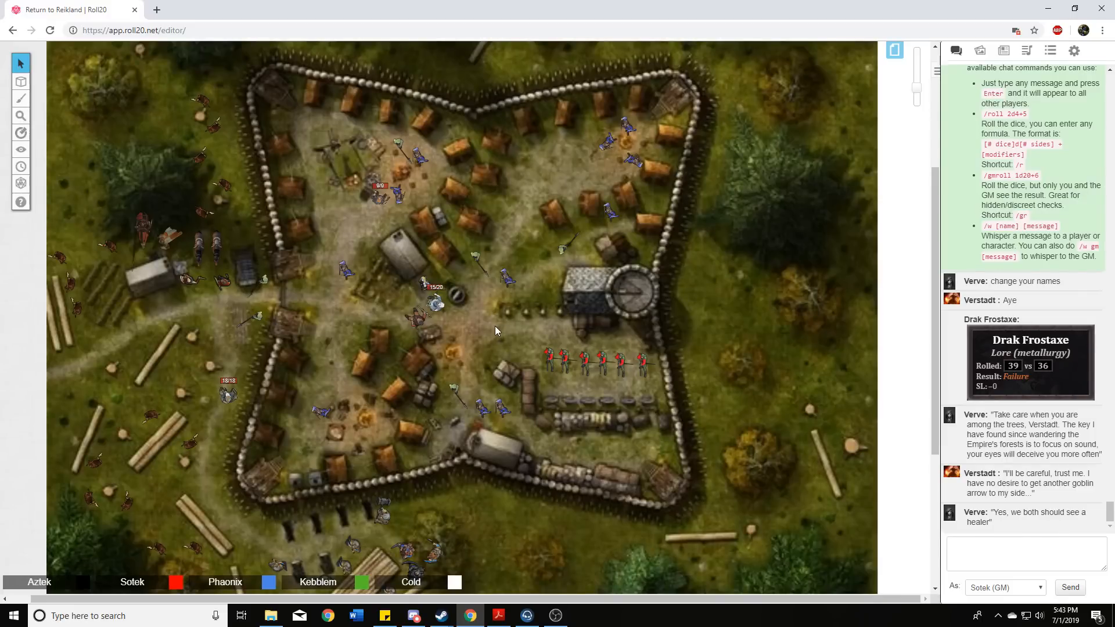
pyautogui.moveTo(475, 309)
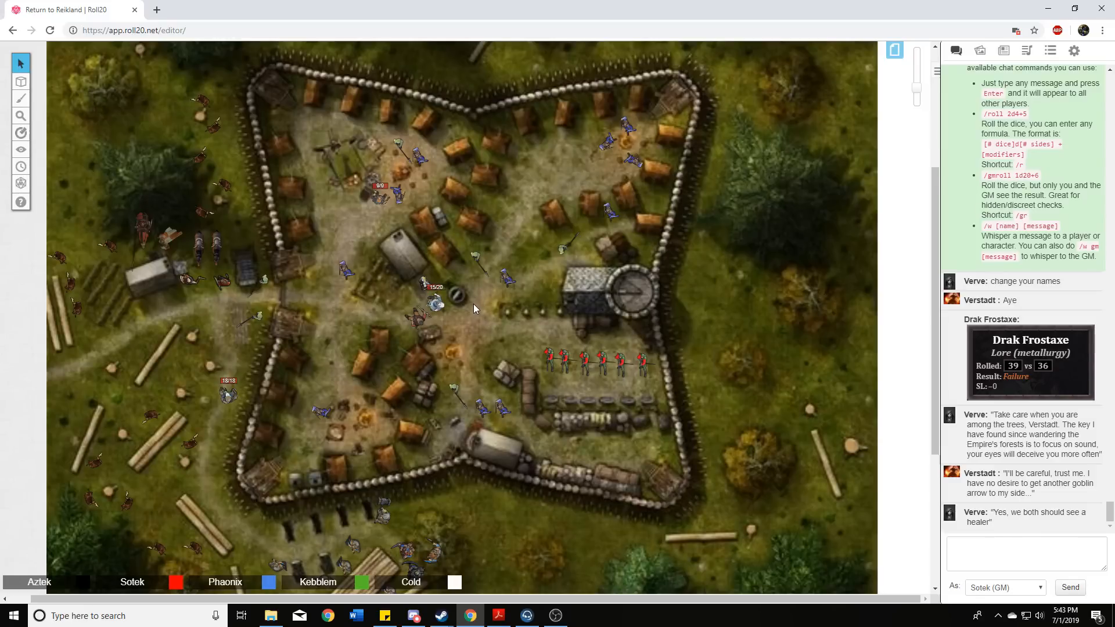
pyautogui.moveTo(475, 315)
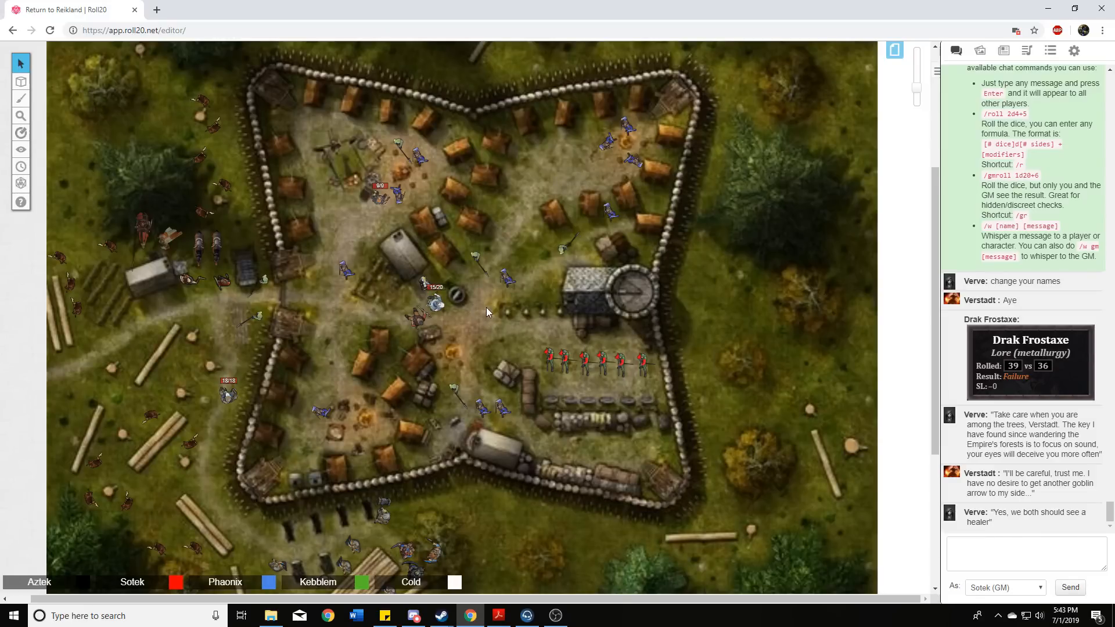
pyautogui.moveTo(495, 320)
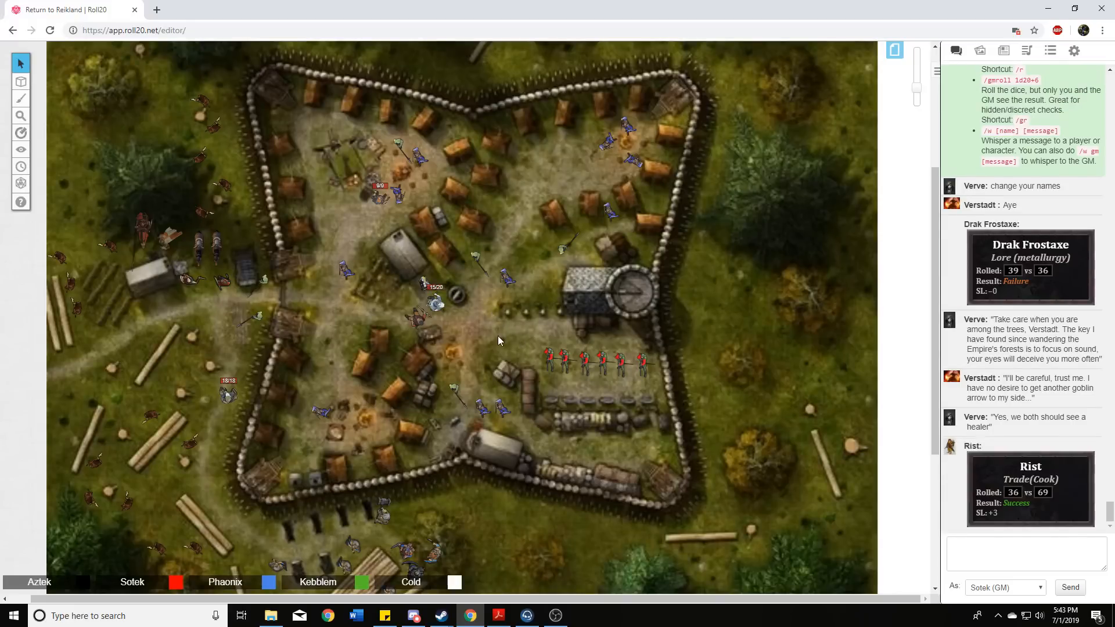
pyautogui.moveTo(501, 331)
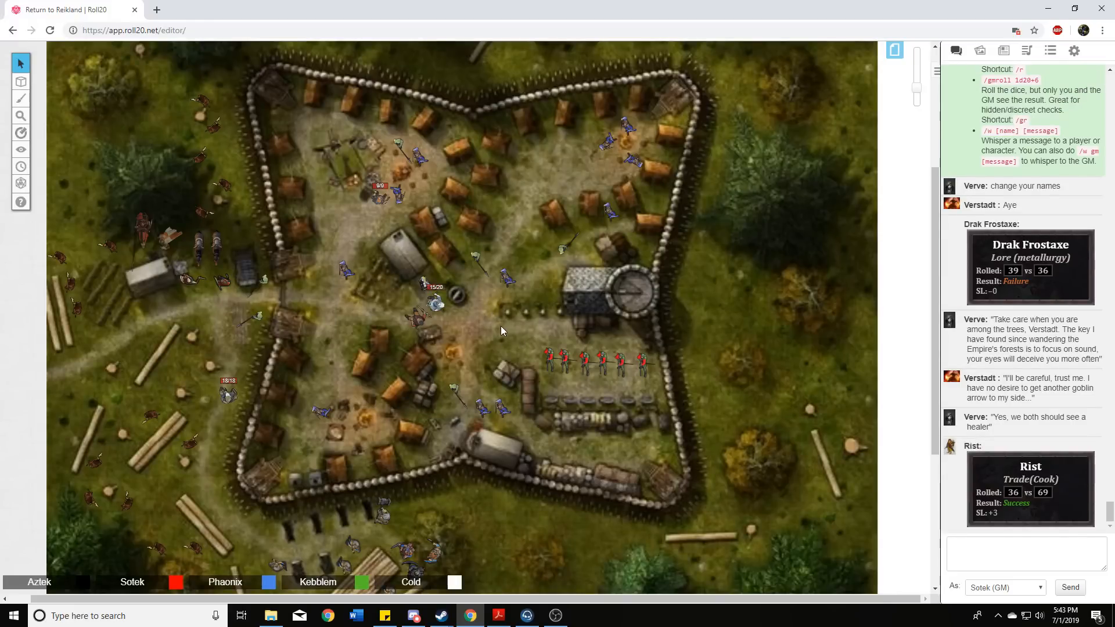
pyautogui.moveTo(498, 320)
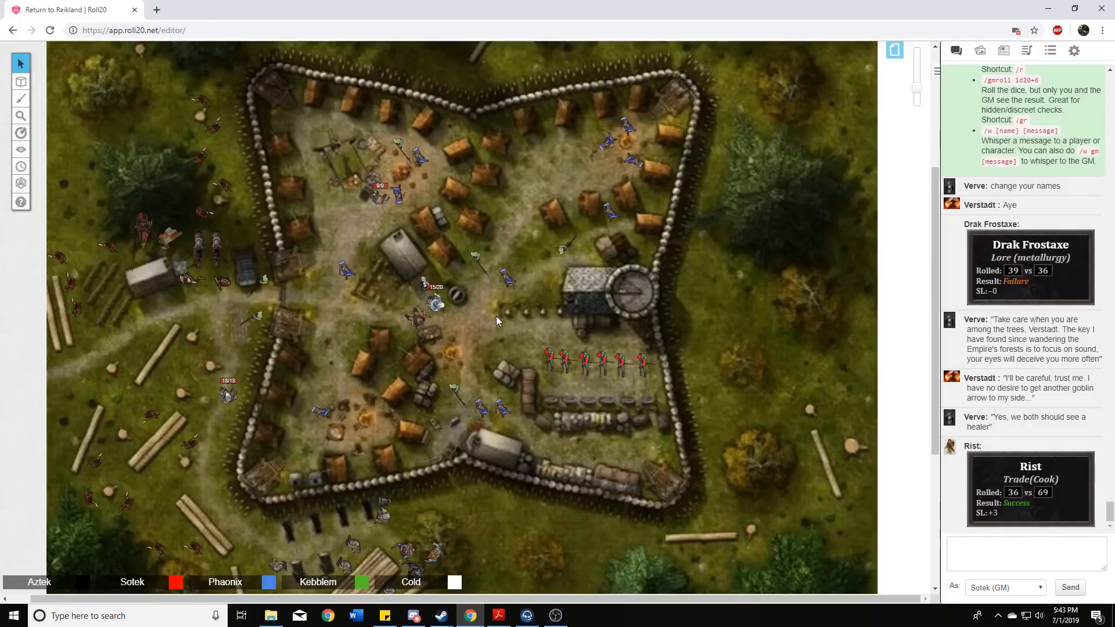
# - Scroll the chat to Rist's two new Trade(Cook) cards, a Success and a Critical Success
pyautogui.scroll(-3)
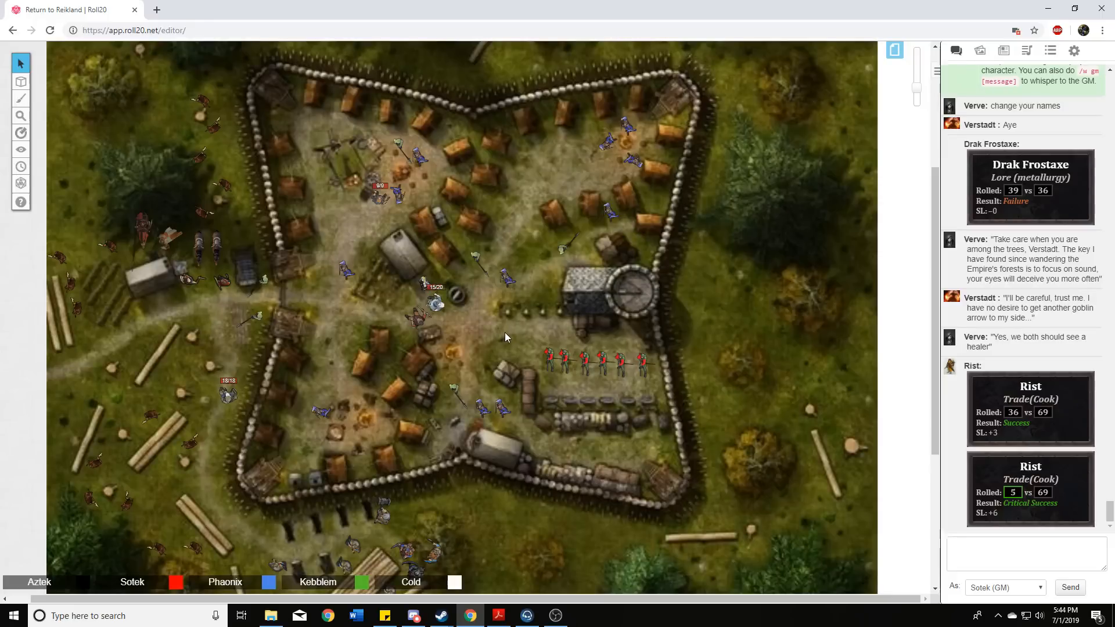
pyautogui.moveTo(498, 321)
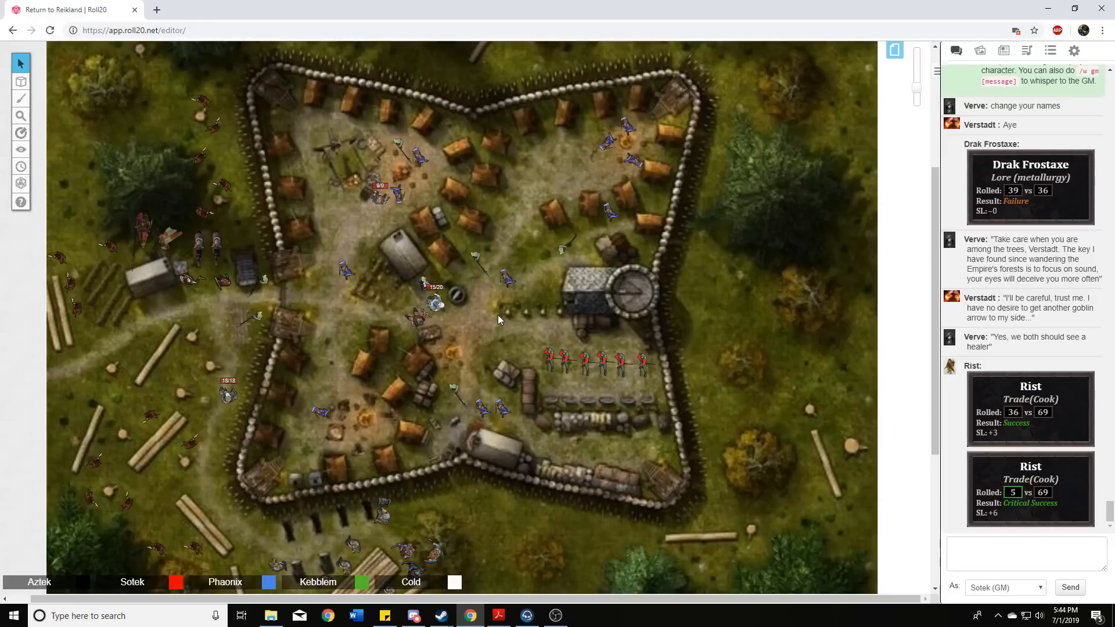
pyautogui.moveTo(476, 337)
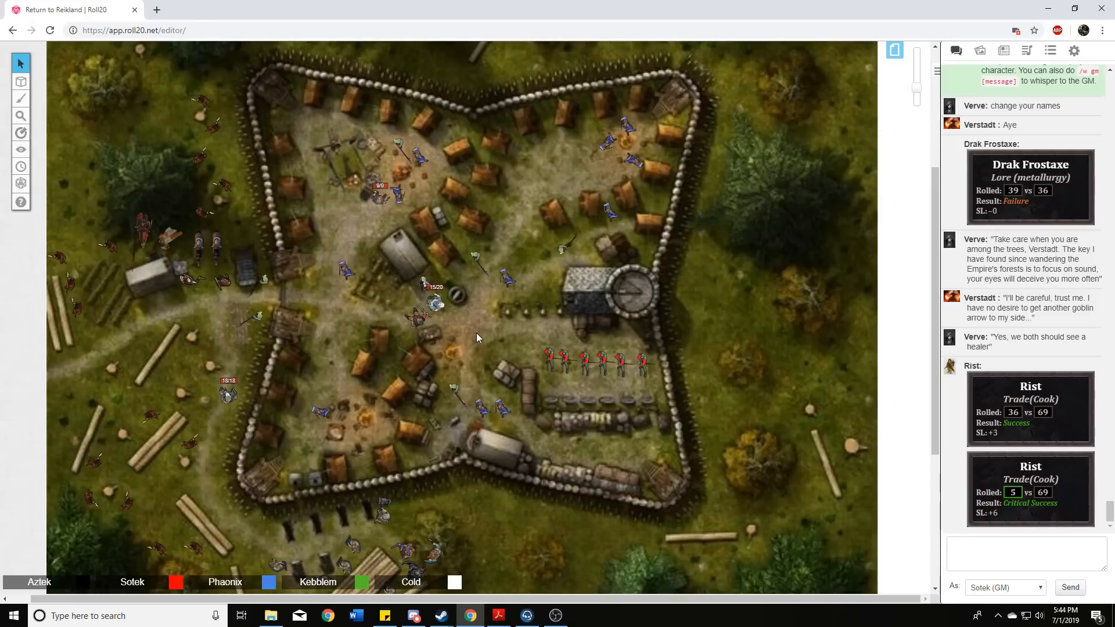
pyautogui.moveTo(474, 341)
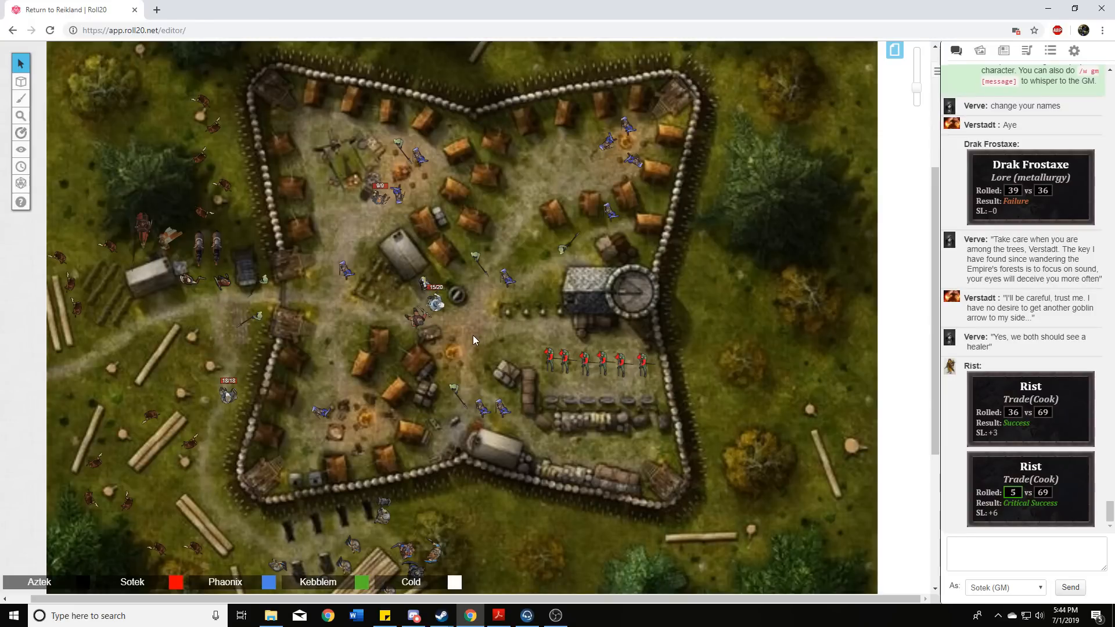
pyautogui.moveTo(474, 337)
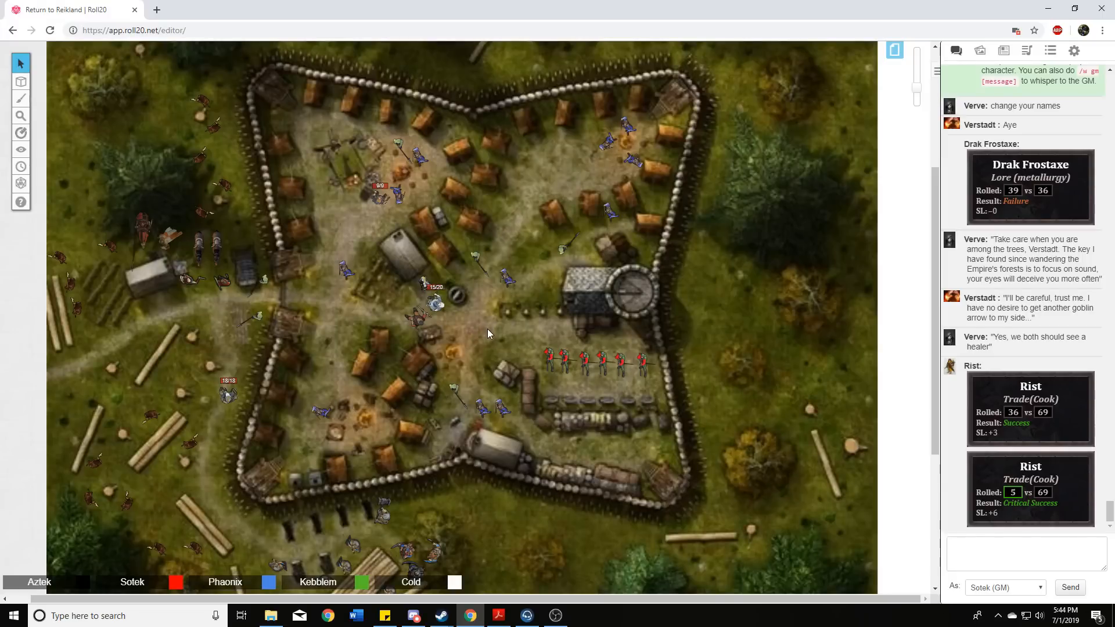
pyautogui.scroll(-3)
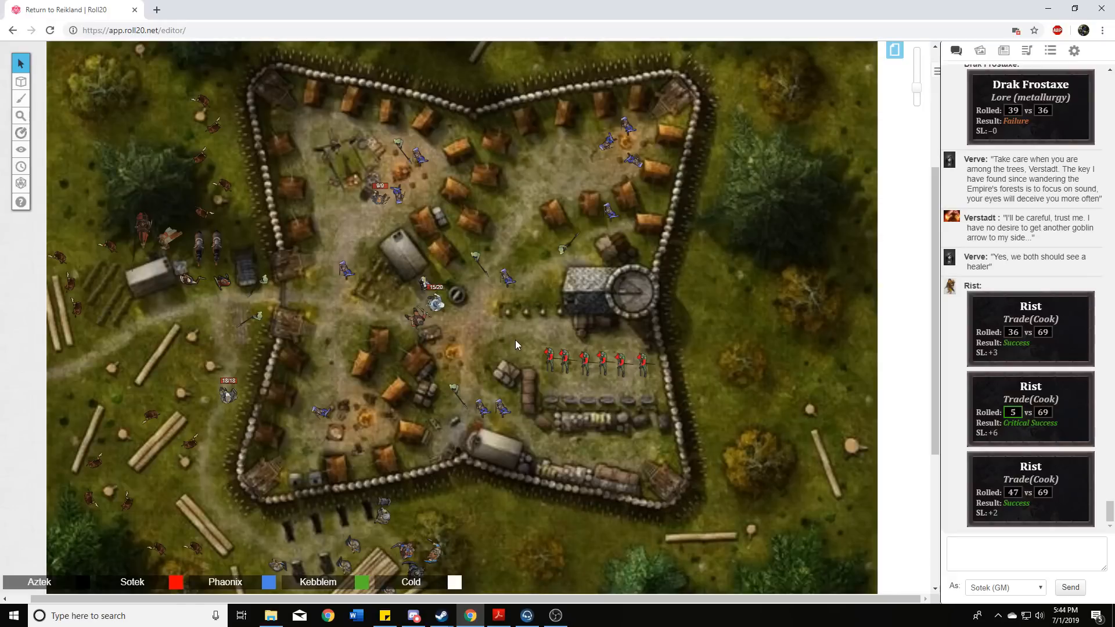
pyautogui.moveTo(529, 364)
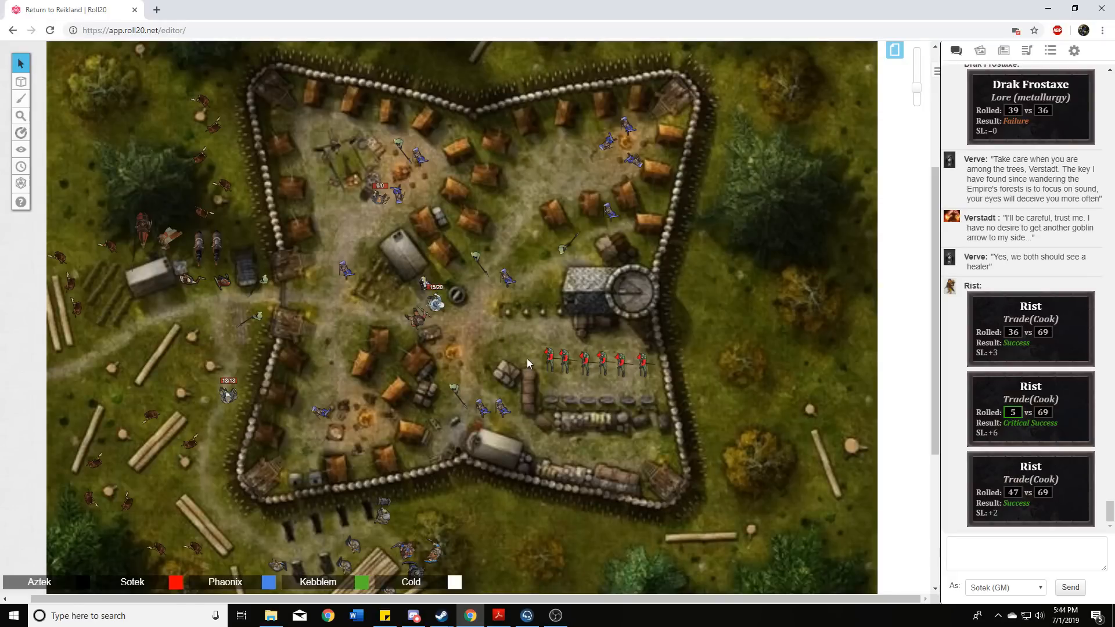
pyautogui.moveTo(490, 345)
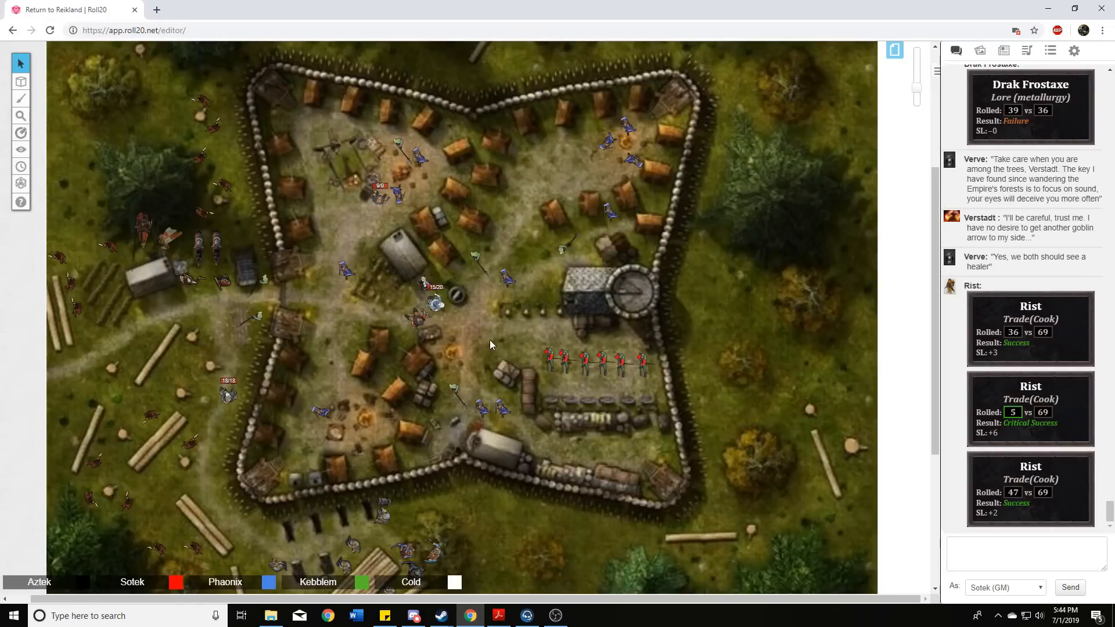
pyautogui.moveTo(503, 334)
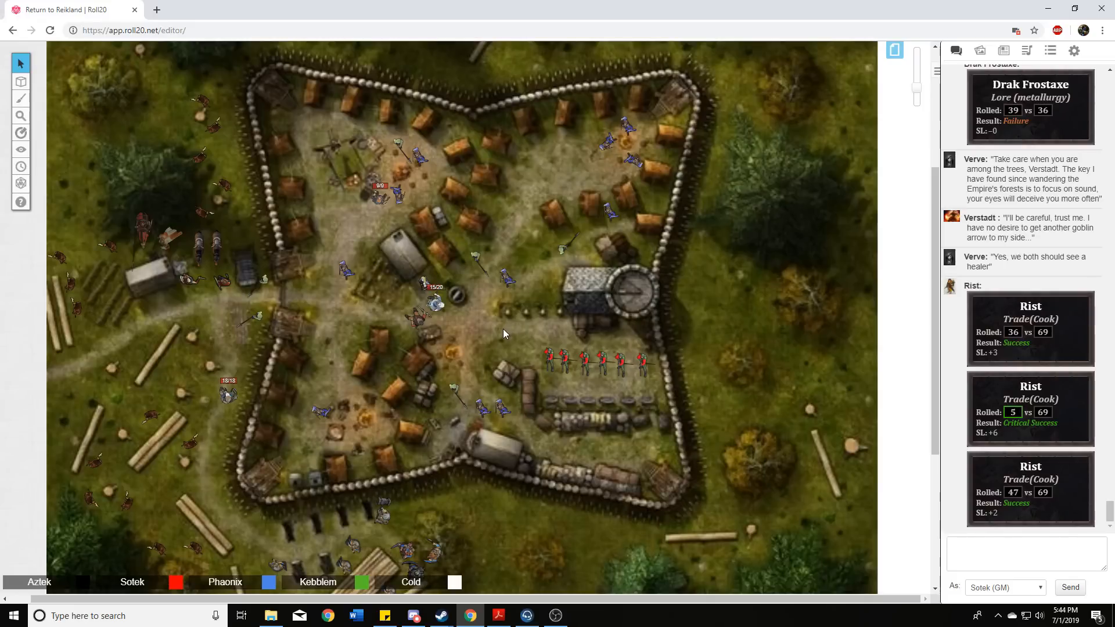
pyautogui.moveTo(503, 345)
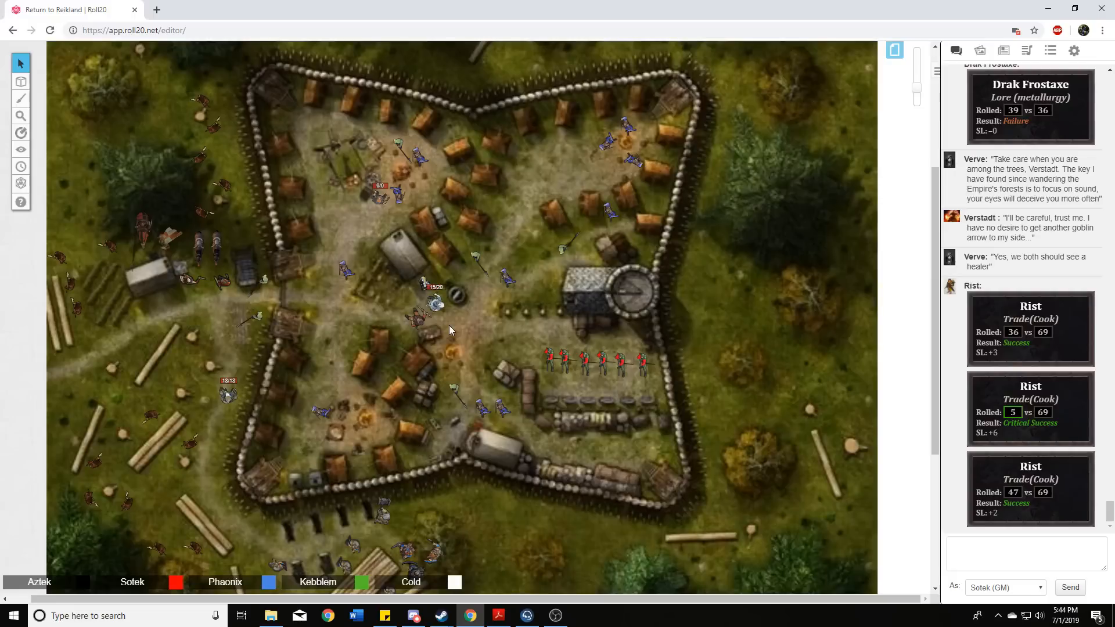
pyautogui.moveTo(446, 331)
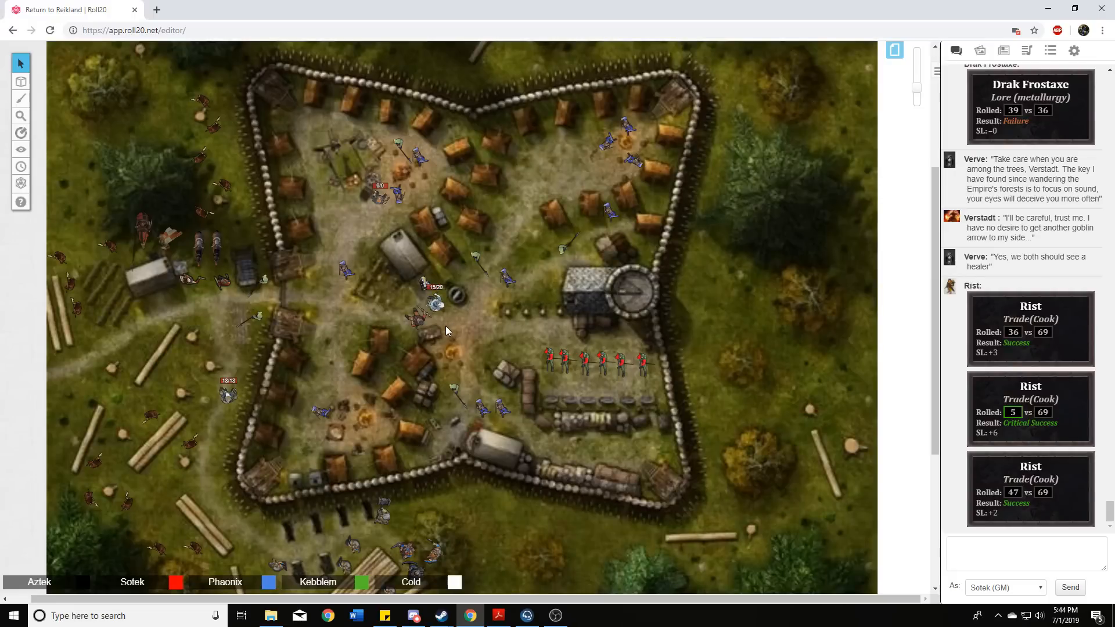
pyautogui.moveTo(428, 332)
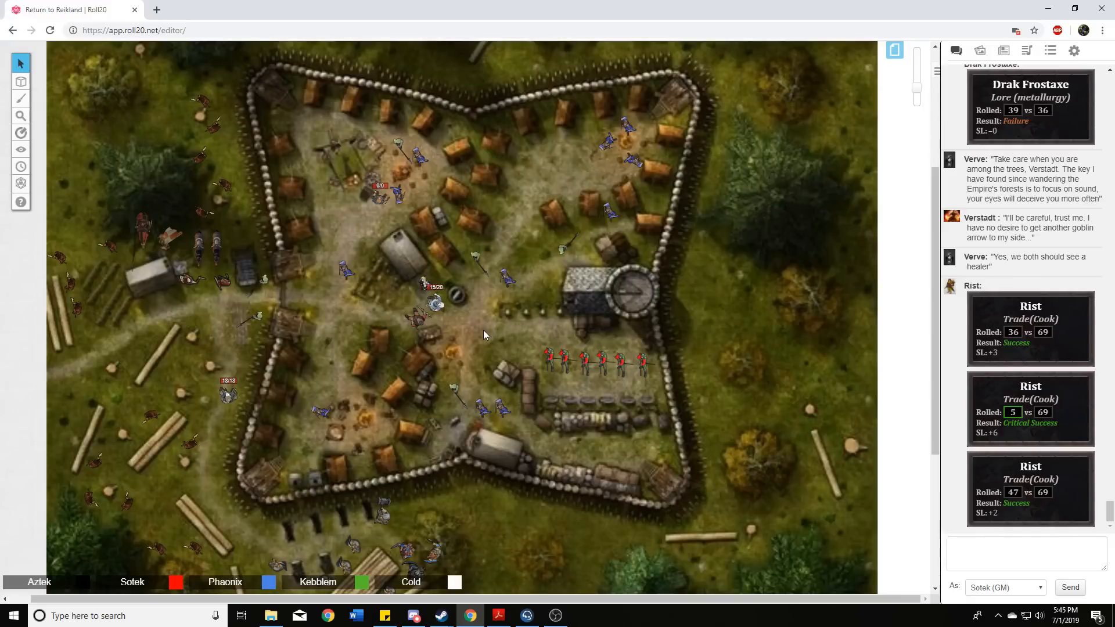
pyautogui.moveTo(474, 325)
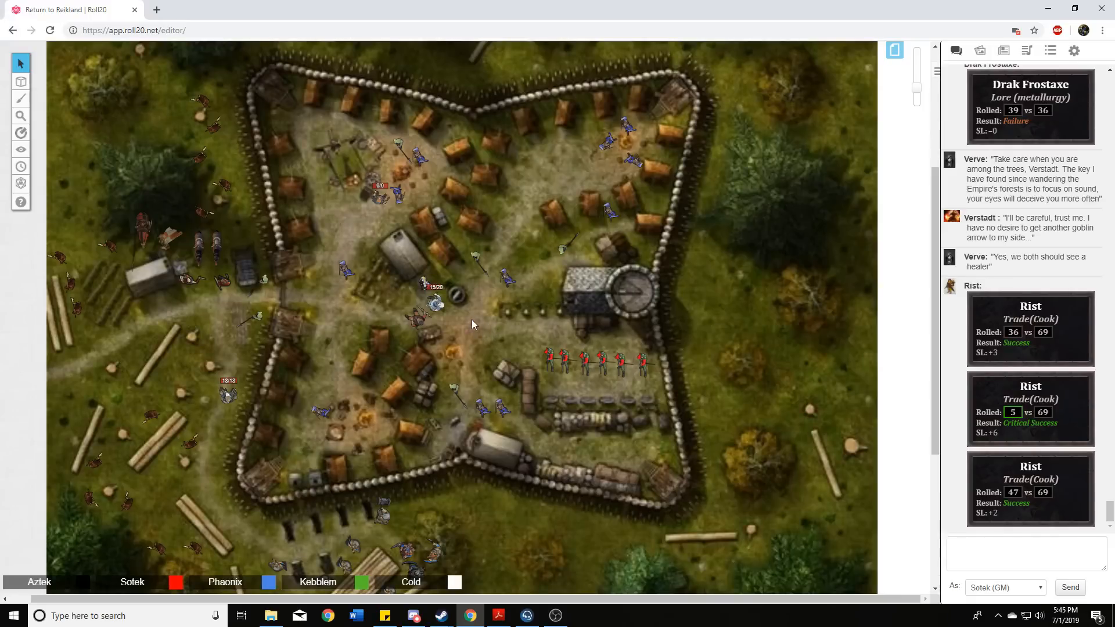
pyautogui.moveTo(491, 328)
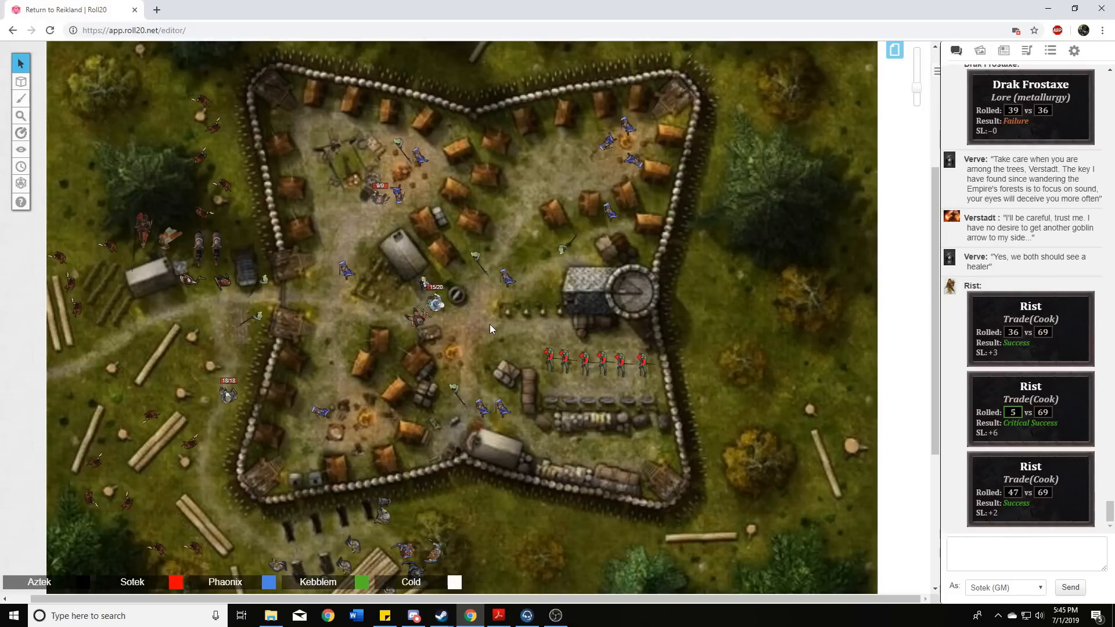
pyautogui.moveTo(499, 331)
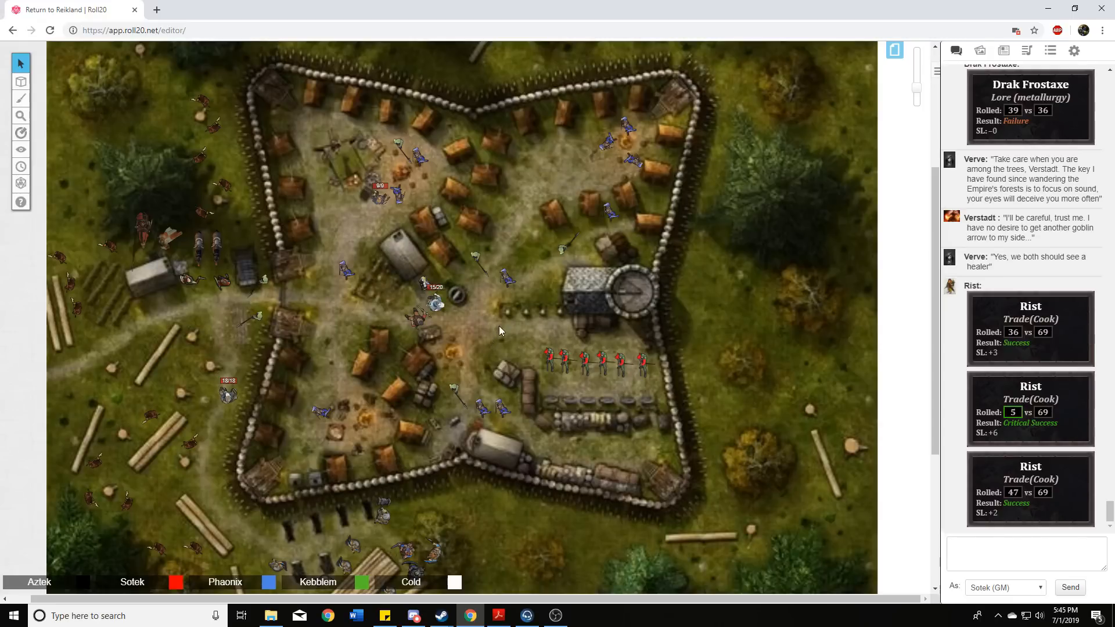
pyautogui.moveTo(499, 320)
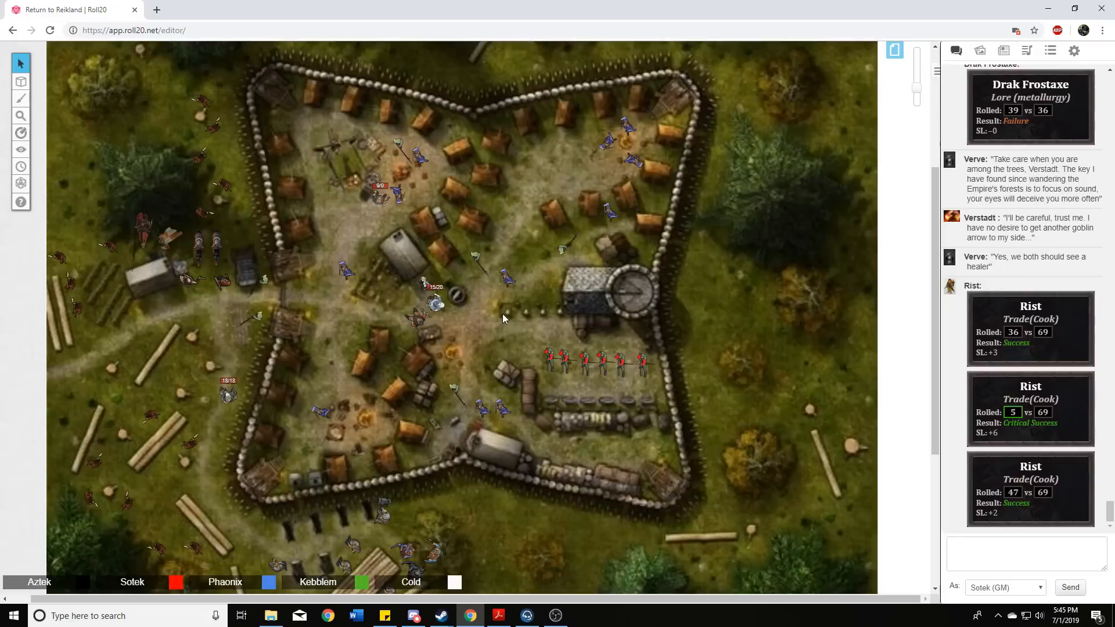
pyautogui.moveTo(526, 322)
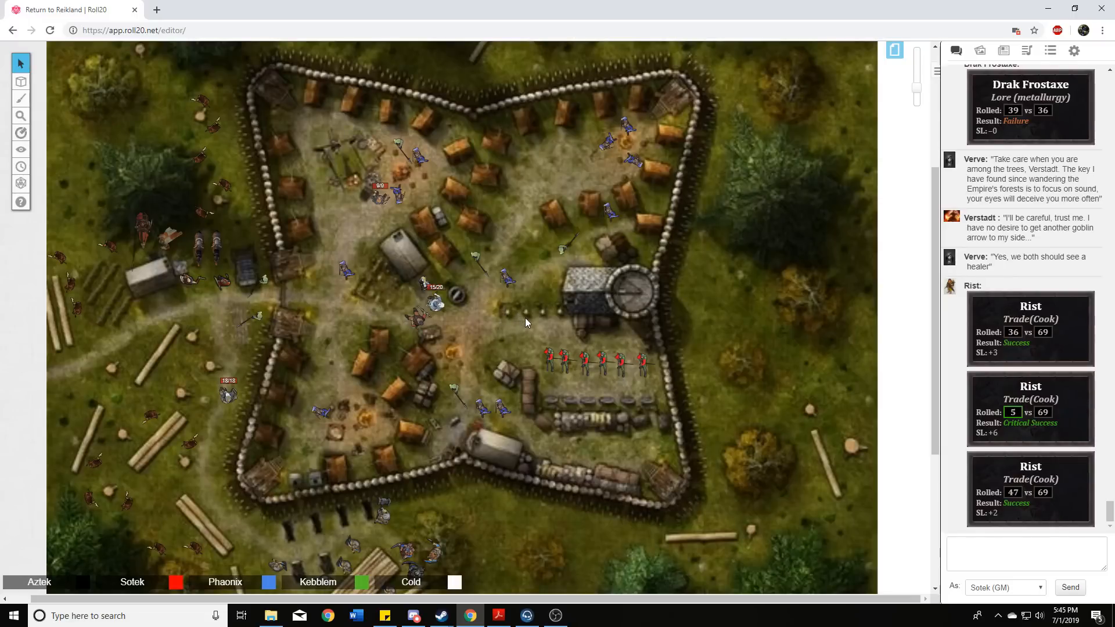
pyautogui.moveTo(540, 312)
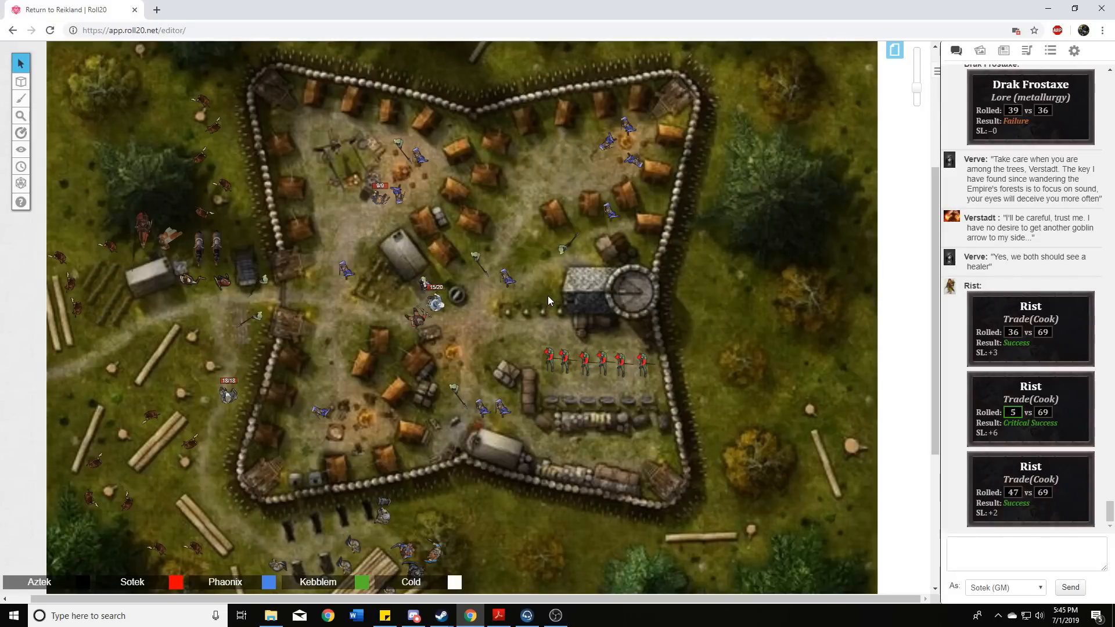
pyautogui.moveTo(533, 295)
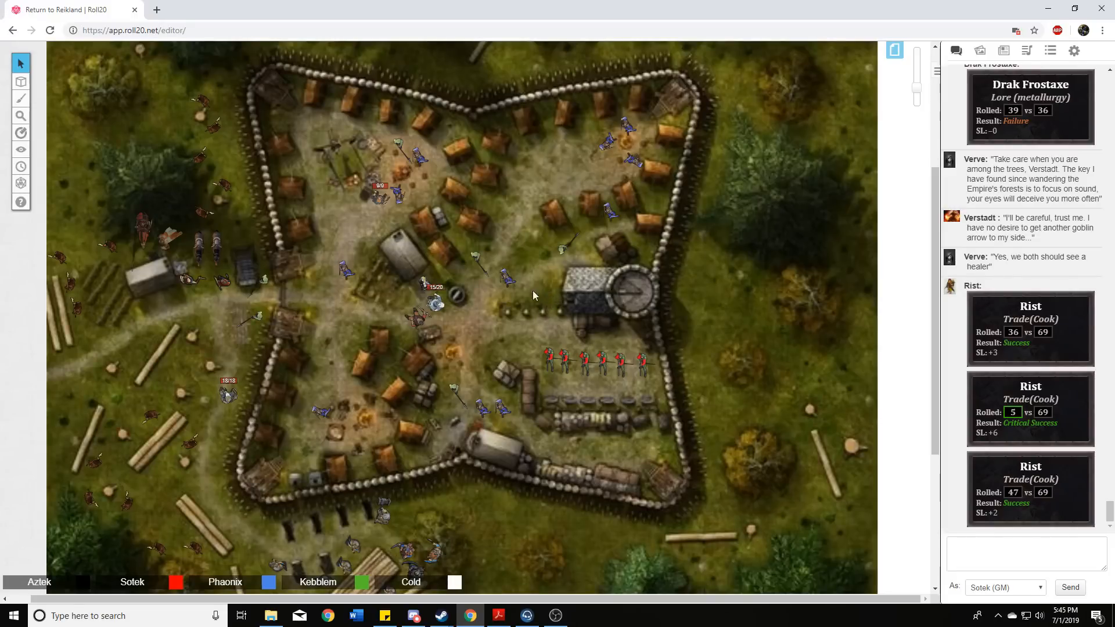
pyautogui.moveTo(489, 363)
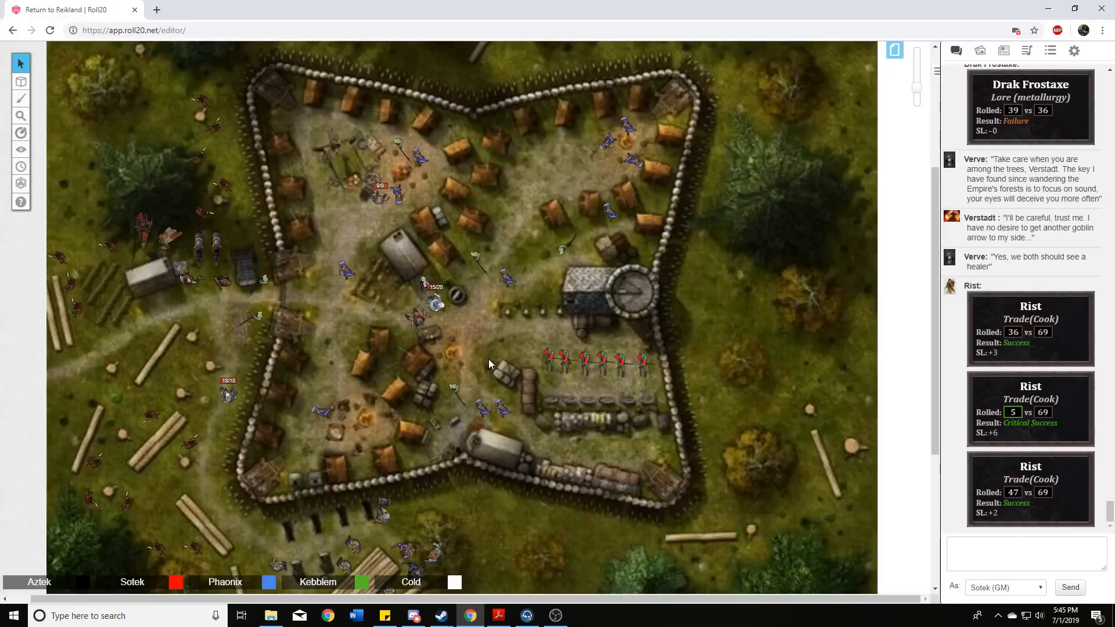
pyautogui.moveTo(470, 364)
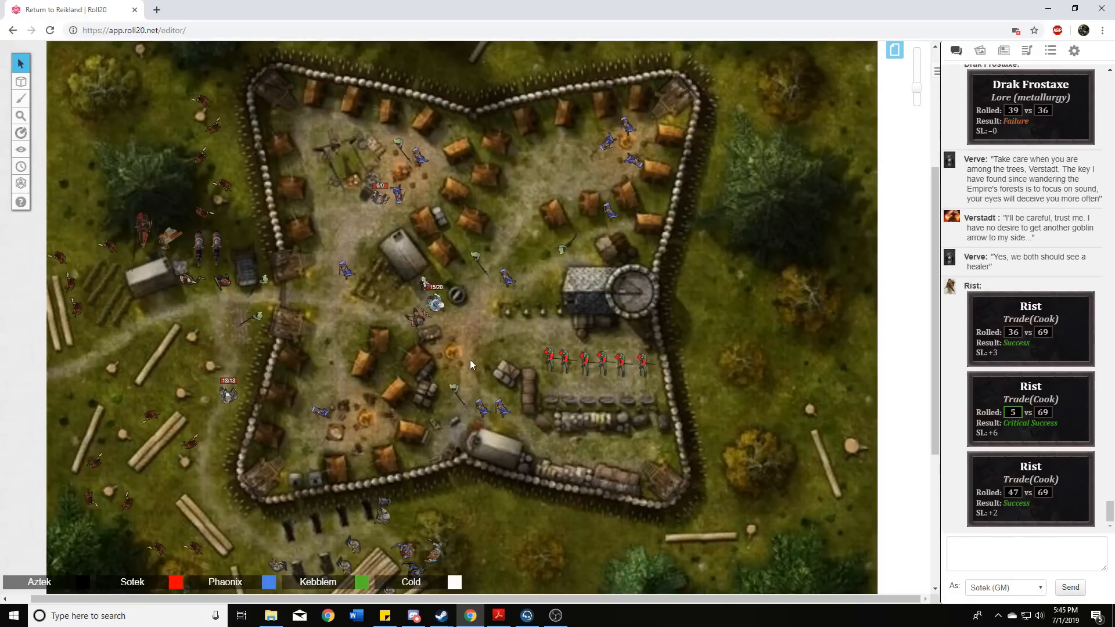
pyautogui.moveTo(510, 355)
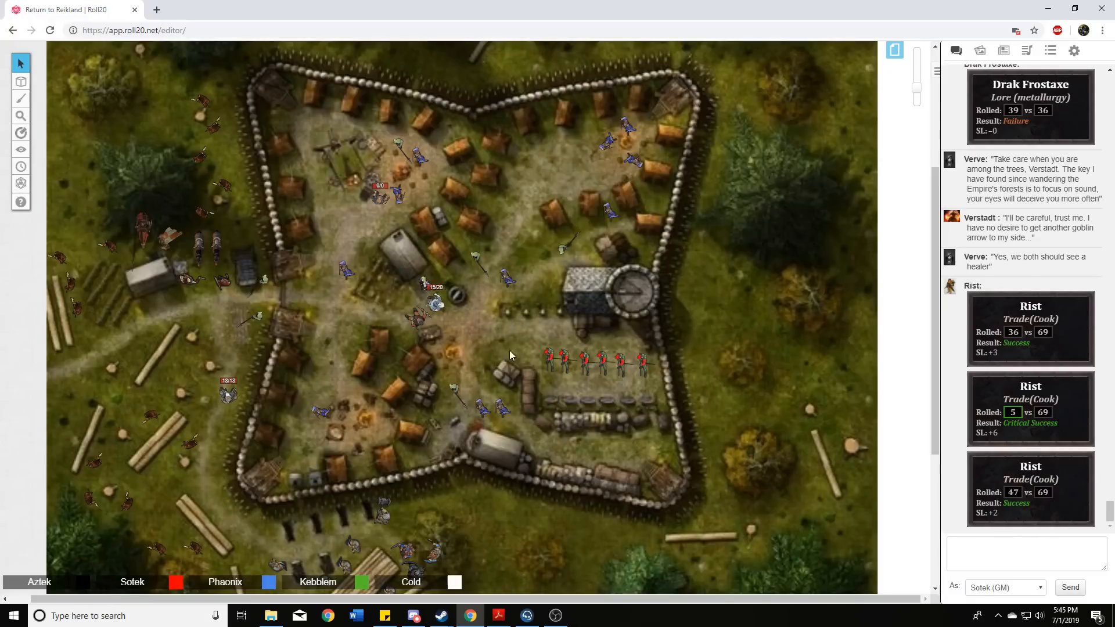
pyautogui.moveTo(491, 345)
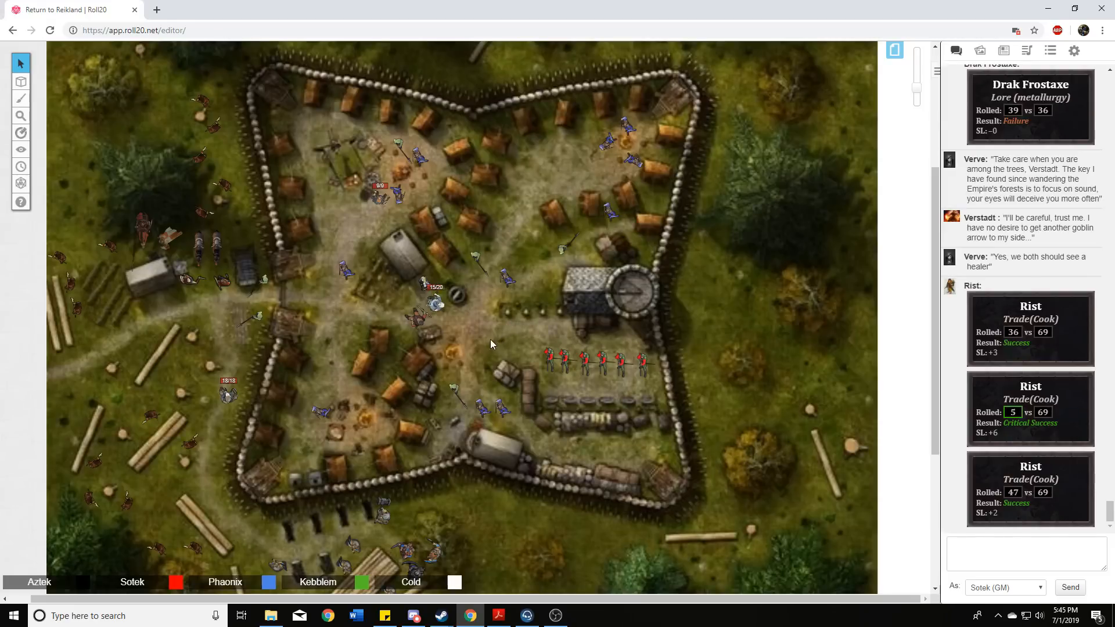
# - Scroll the chat to Verve's Gossip card, a critical success of 3 against 47
pyautogui.scroll(-3)
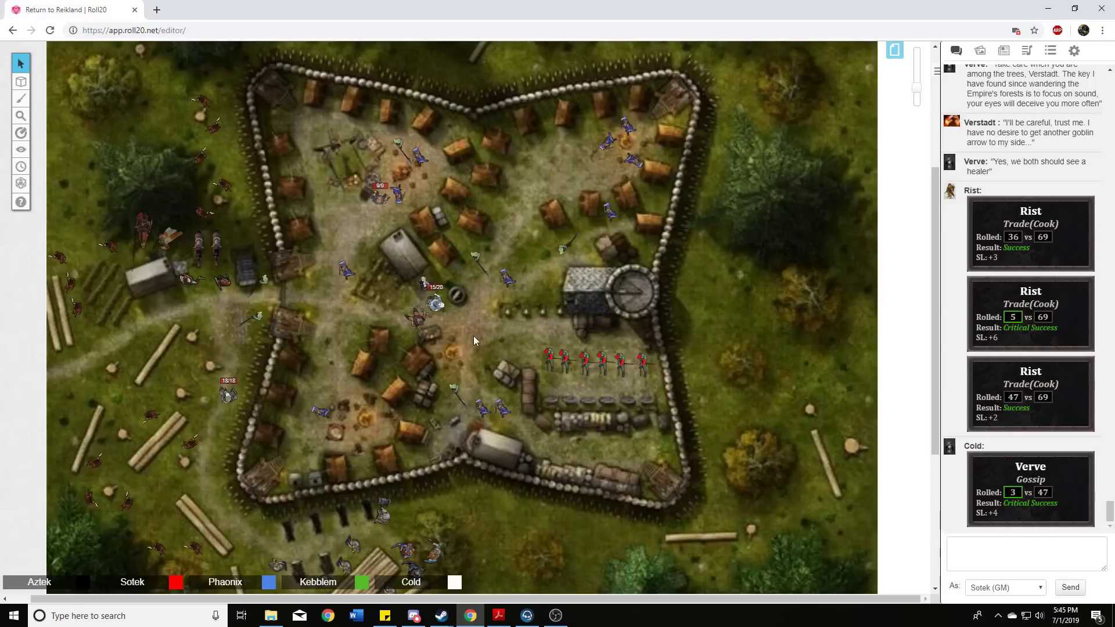
pyautogui.moveTo(477, 344)
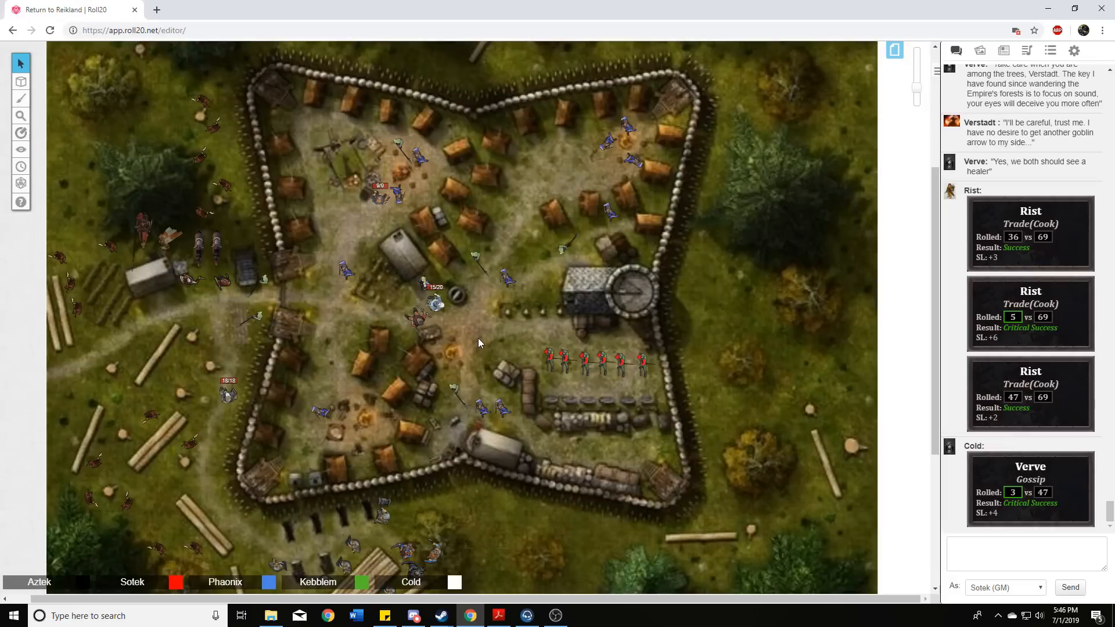
pyautogui.moveTo(469, 341)
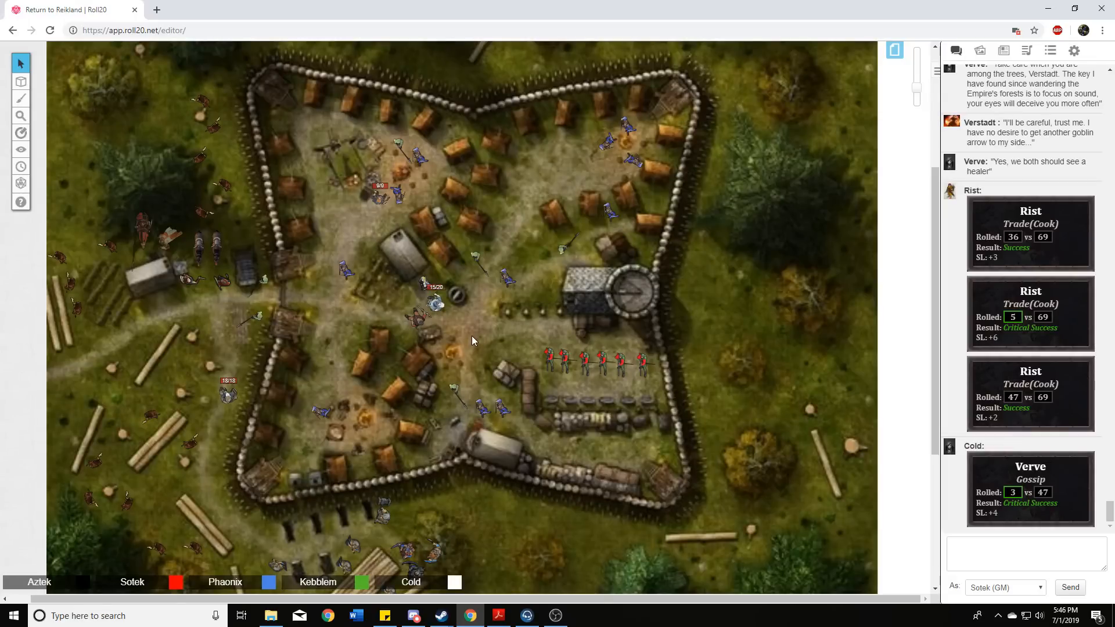
pyautogui.moveTo(500, 349)
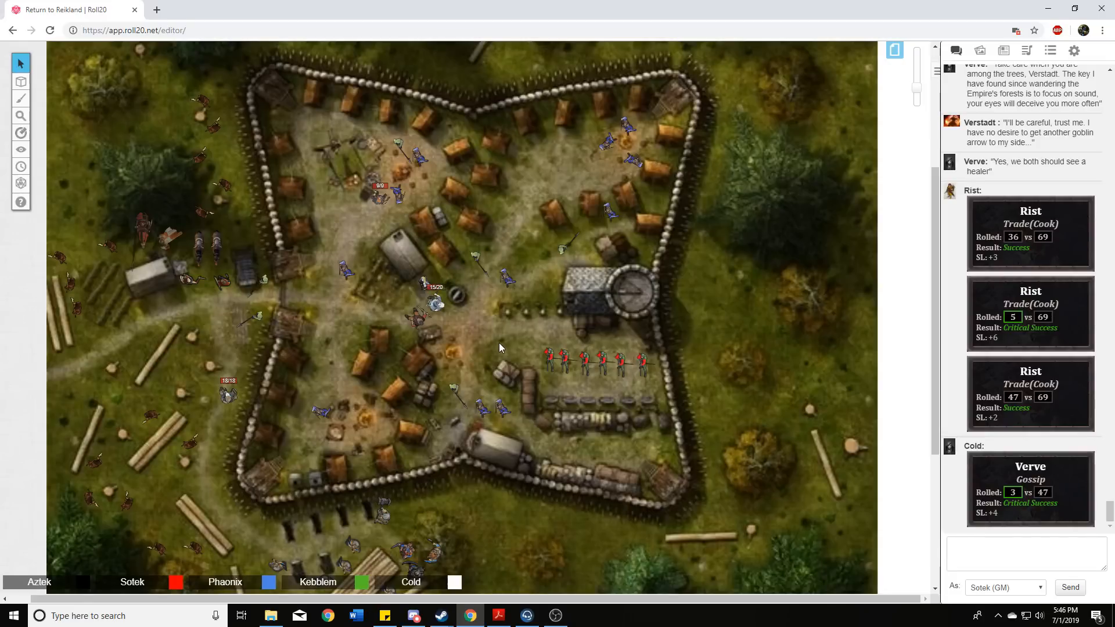
pyautogui.moveTo(489, 340)
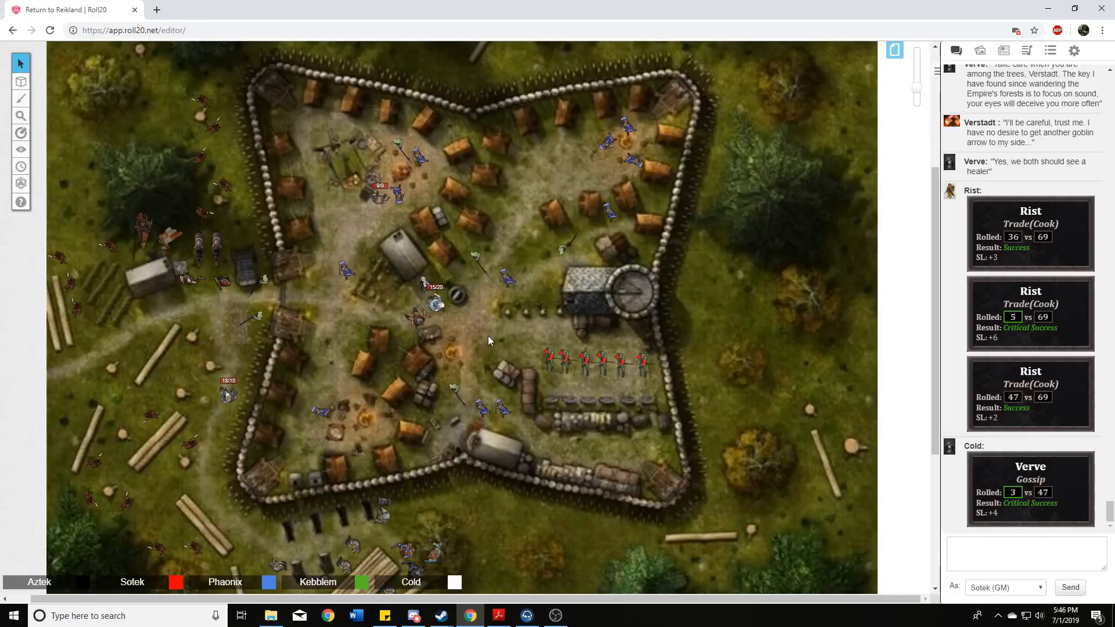
pyautogui.moveTo(494, 341)
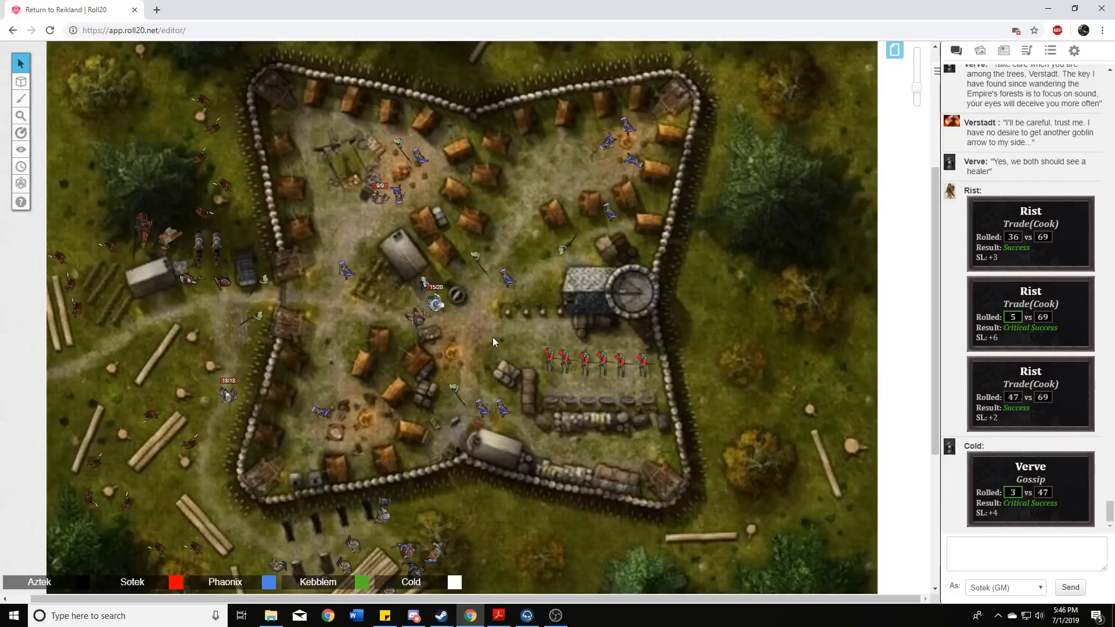
pyautogui.moveTo(498, 342)
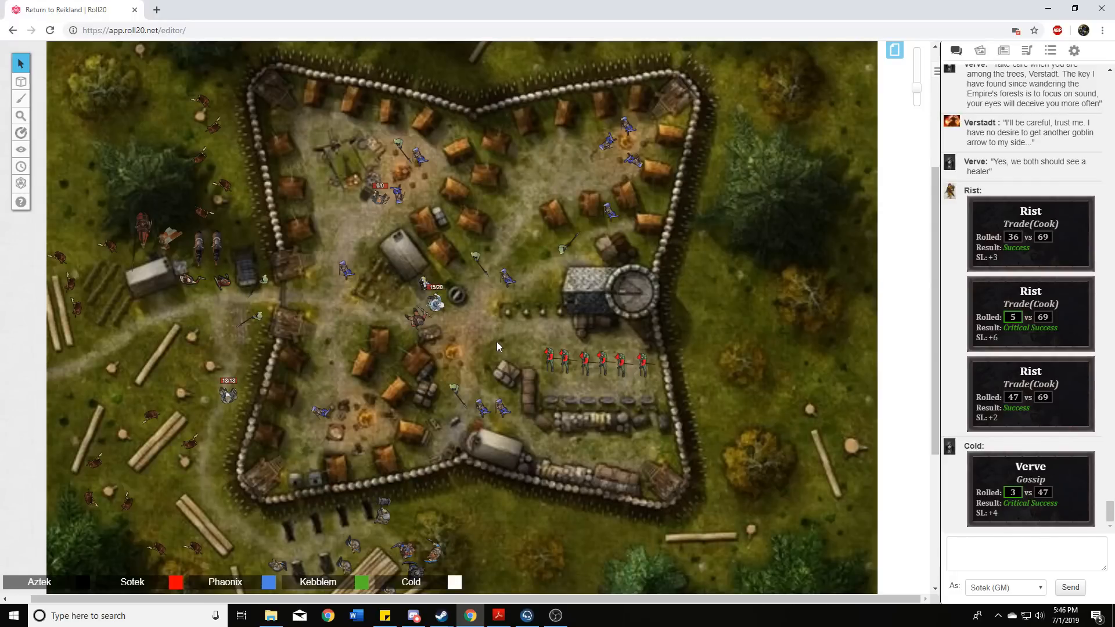
pyautogui.moveTo(512, 349)
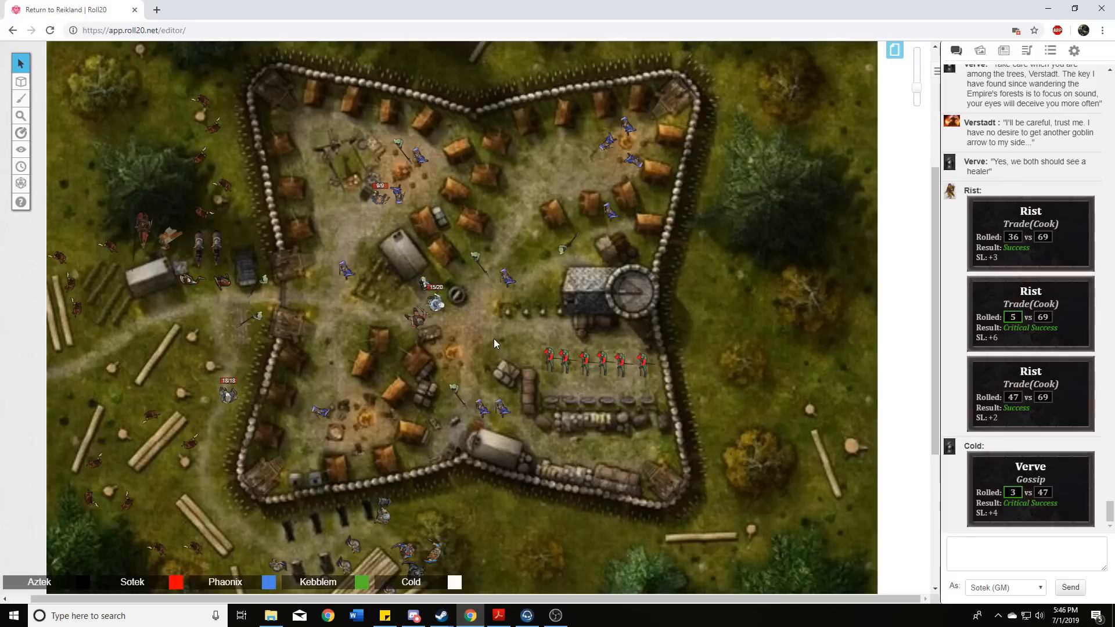
pyautogui.moveTo(479, 337)
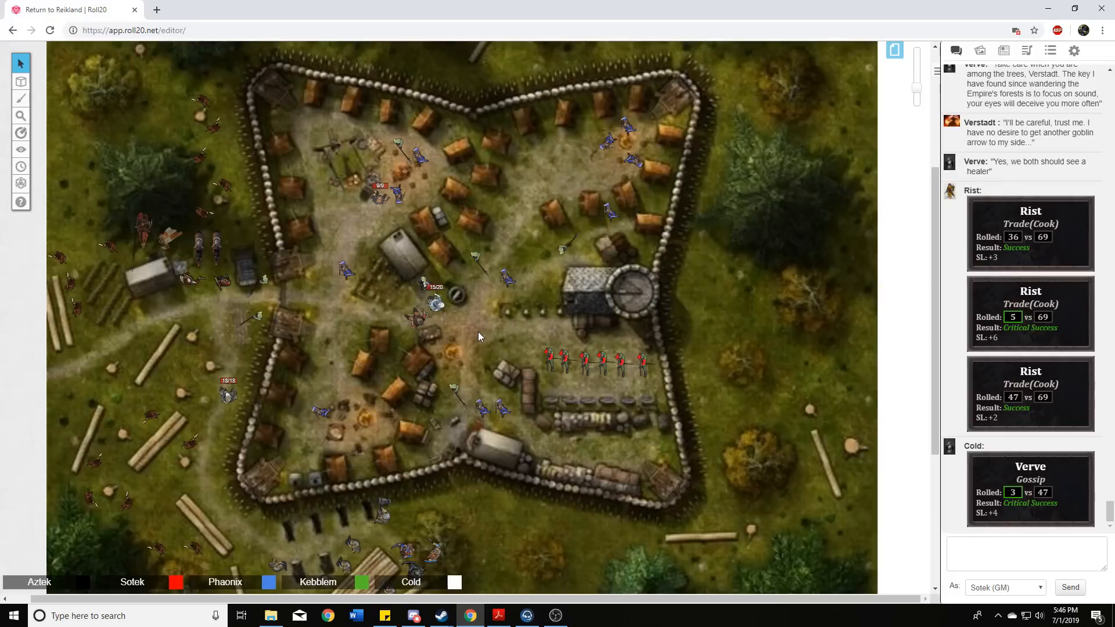
pyautogui.moveTo(468, 340)
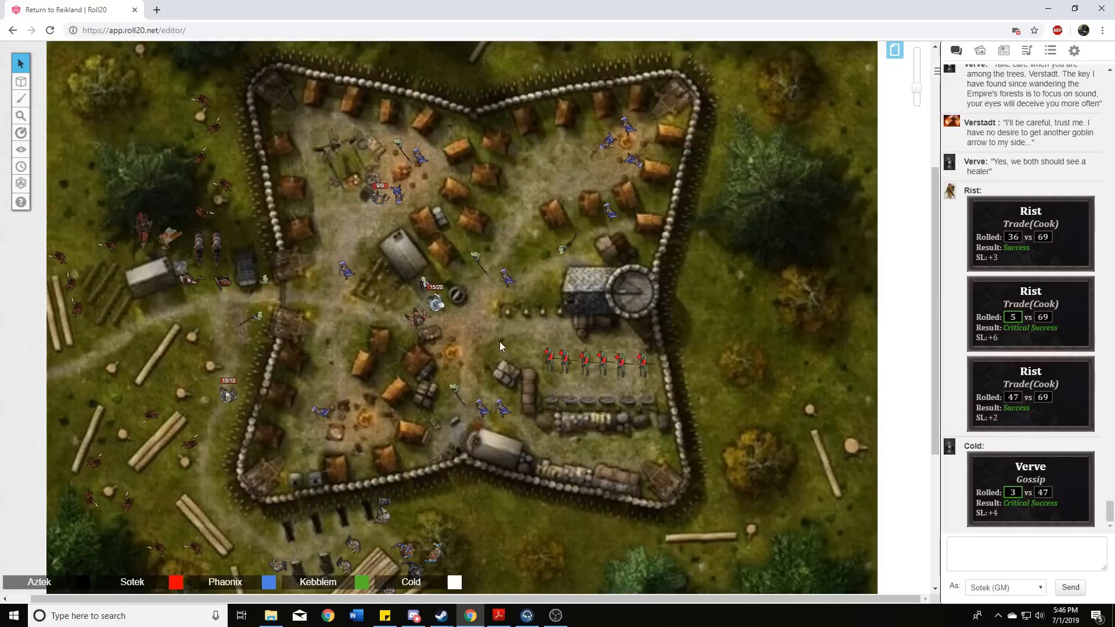
pyautogui.moveTo(477, 331)
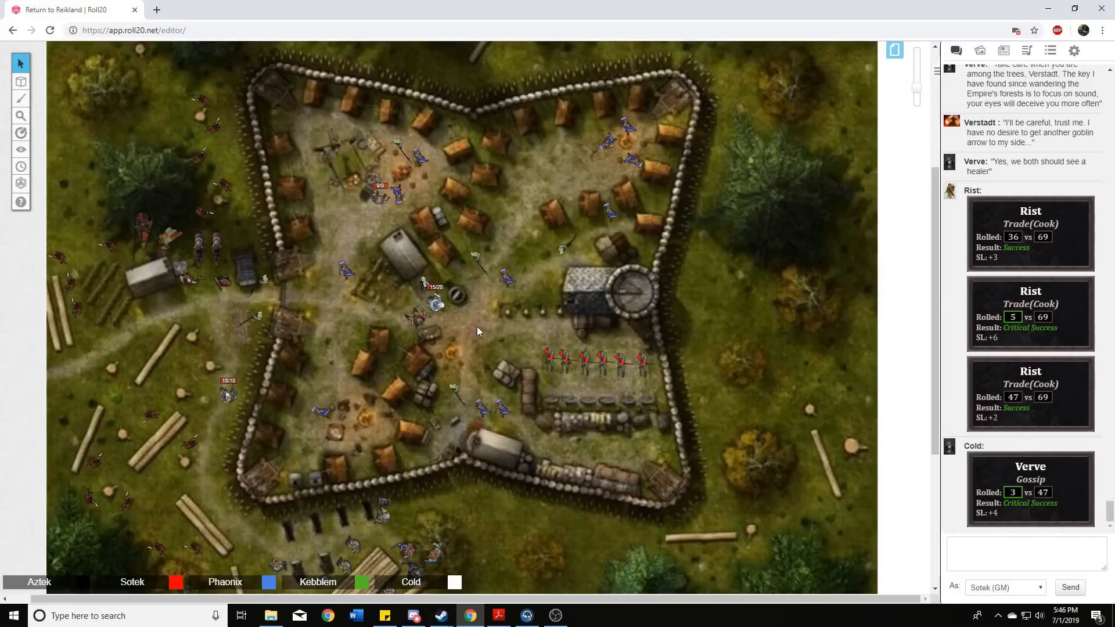
pyautogui.moveTo(451, 365)
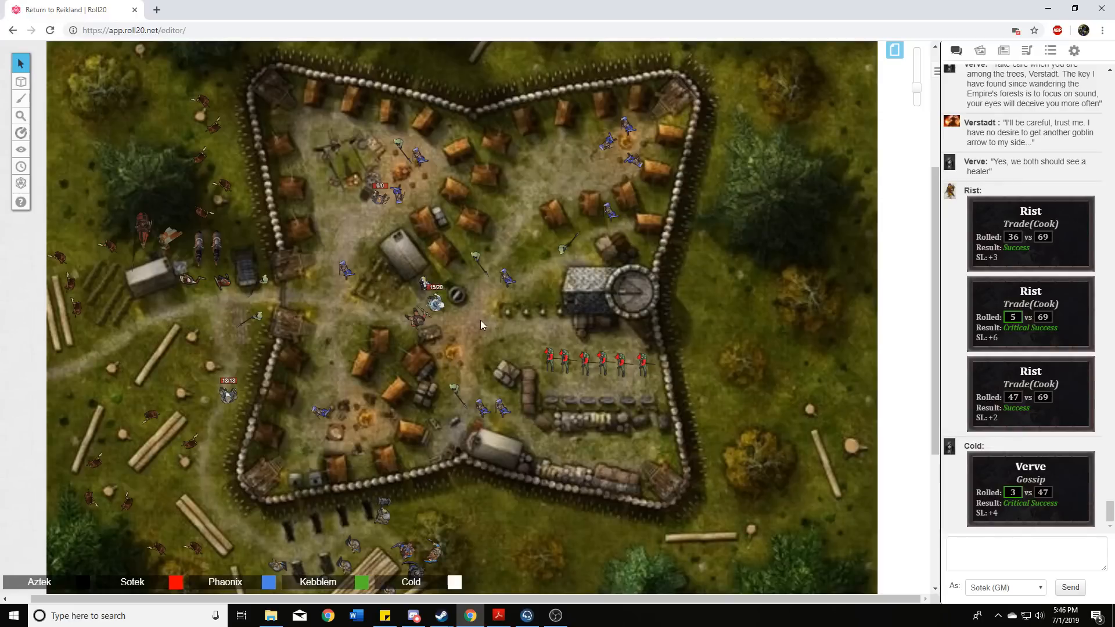
pyautogui.moveTo(492, 328)
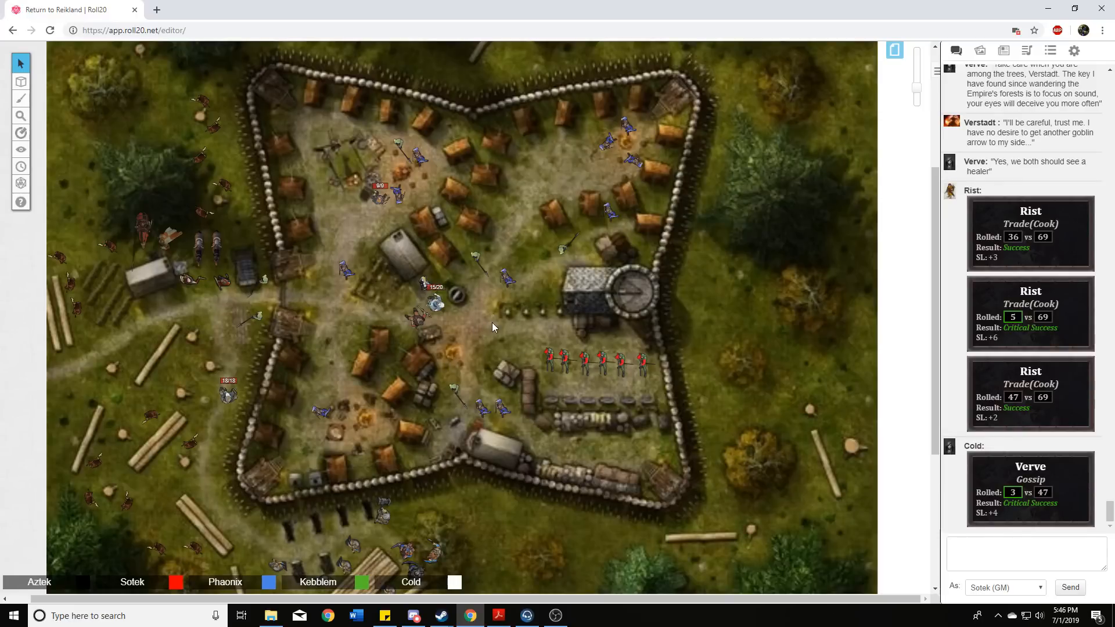
pyautogui.moveTo(511, 314)
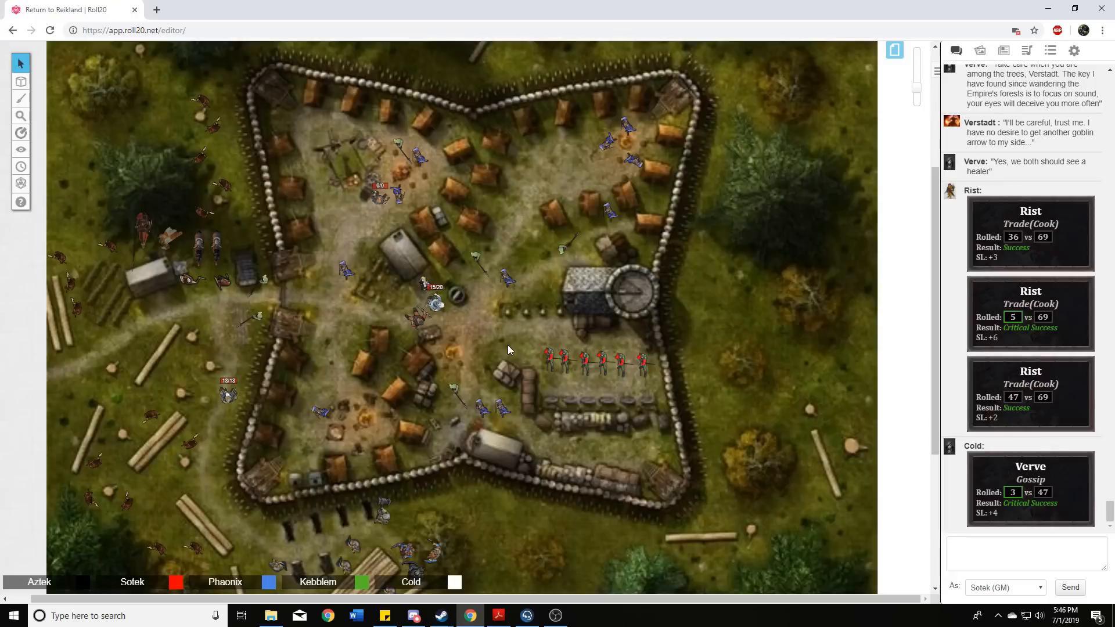
pyautogui.moveTo(523, 340)
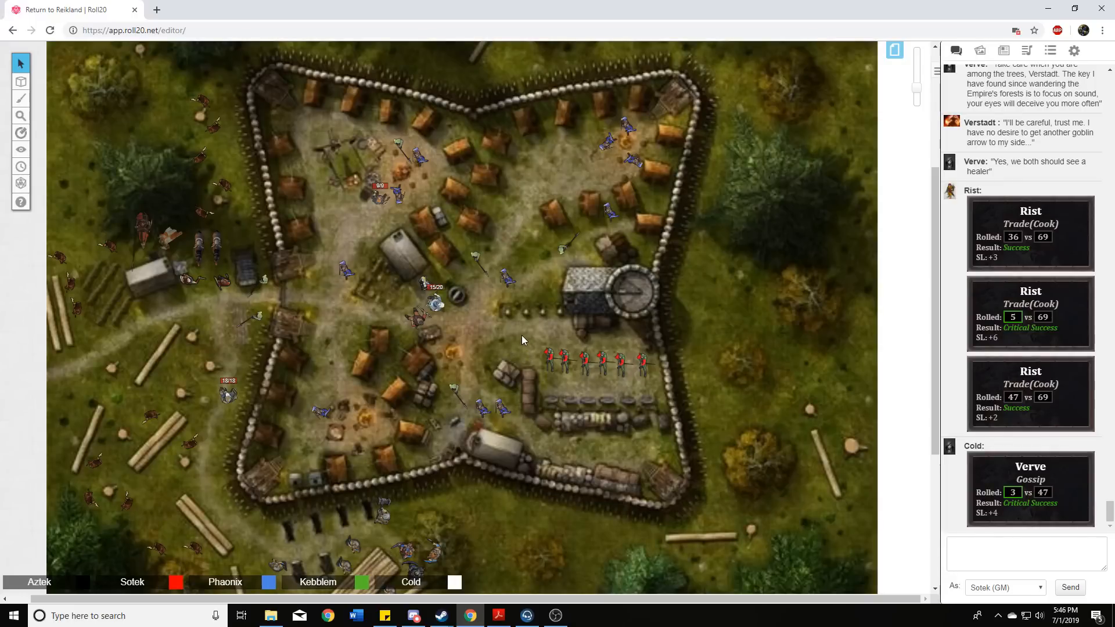
pyautogui.moveTo(521, 344)
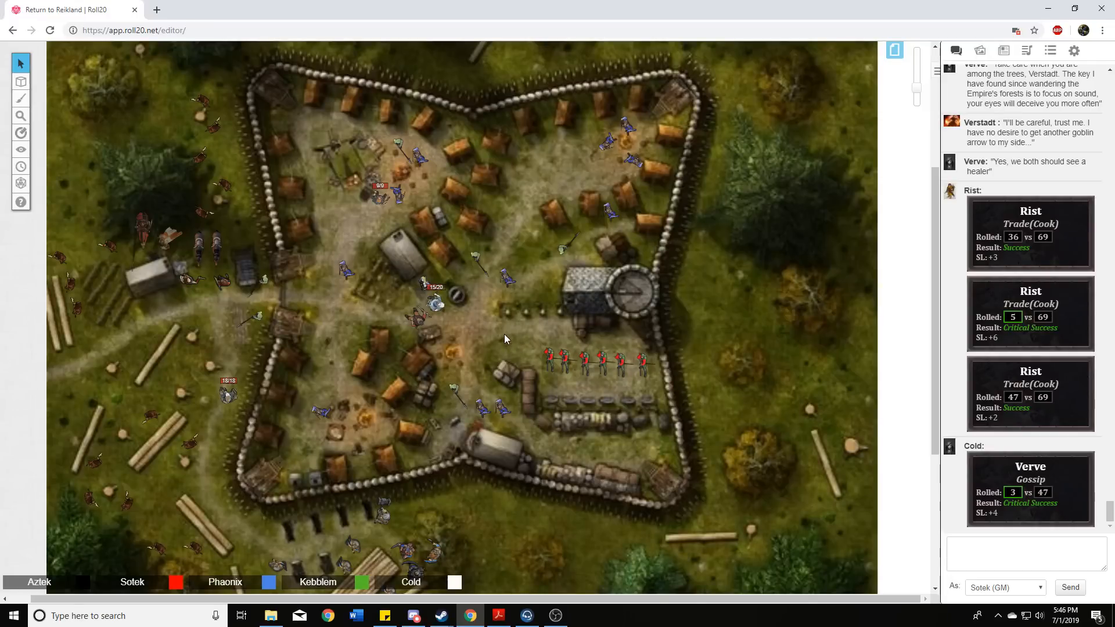
pyautogui.moveTo(498, 356)
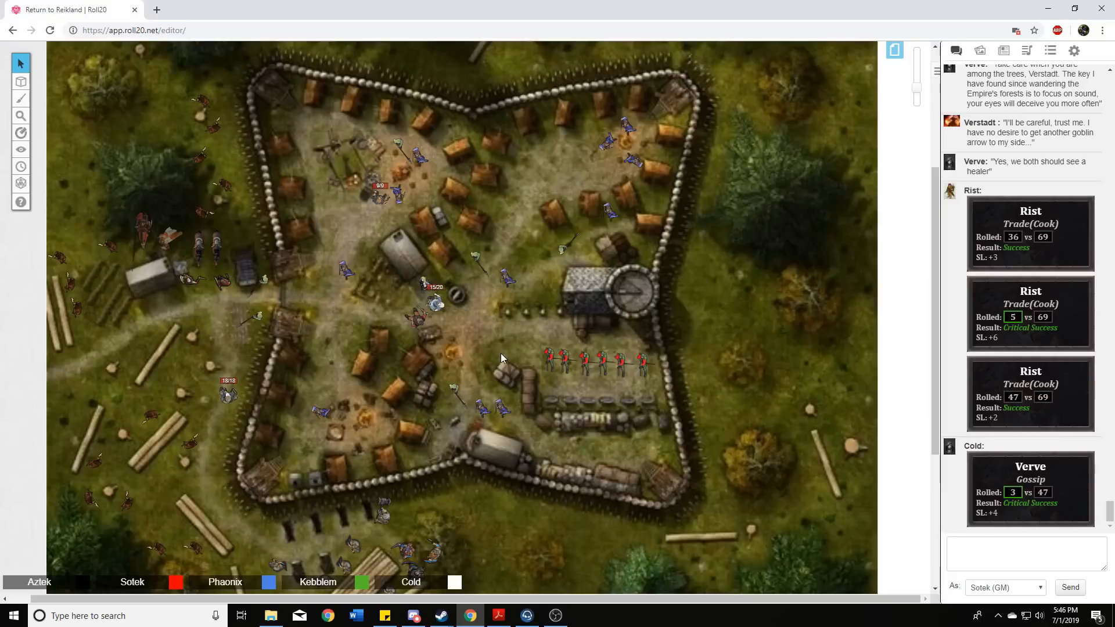
pyautogui.moveTo(489, 353)
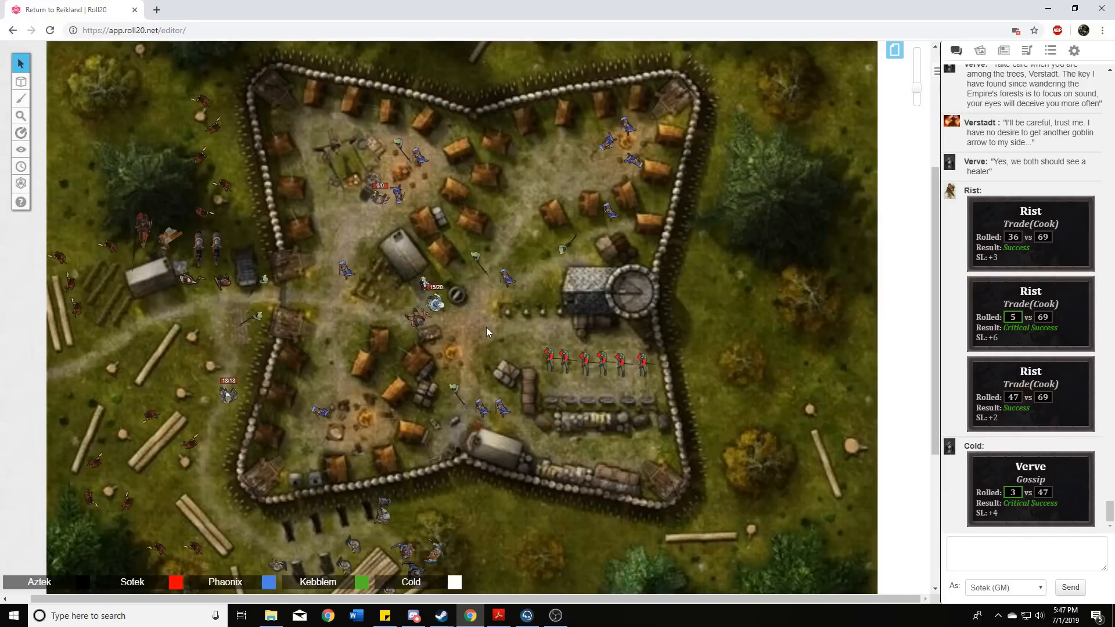
pyautogui.moveTo(478, 344)
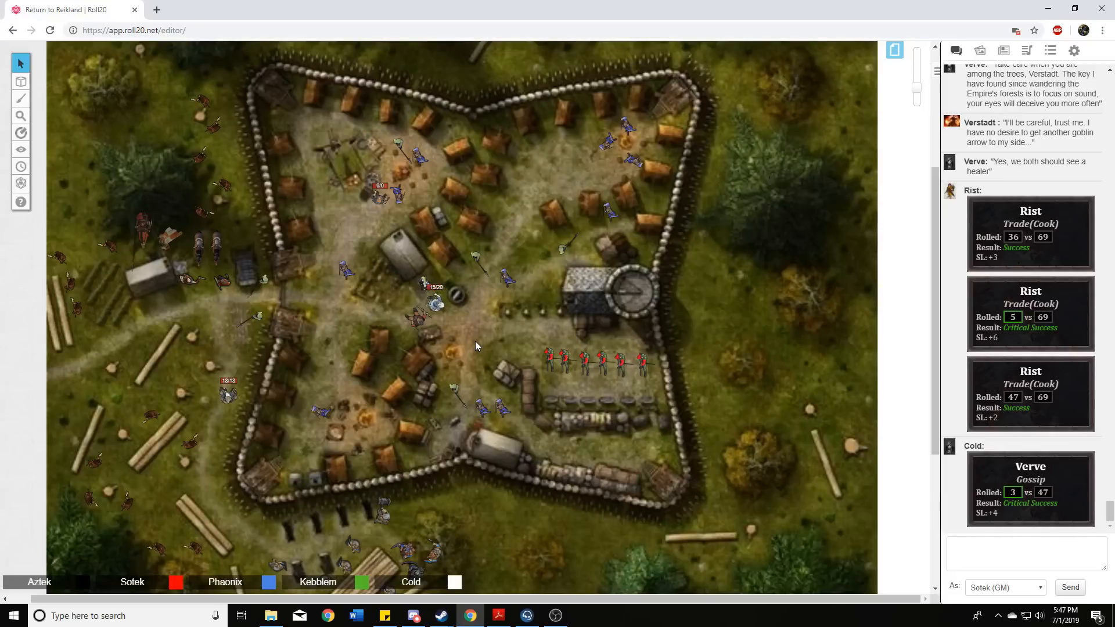
pyautogui.moveTo(475, 335)
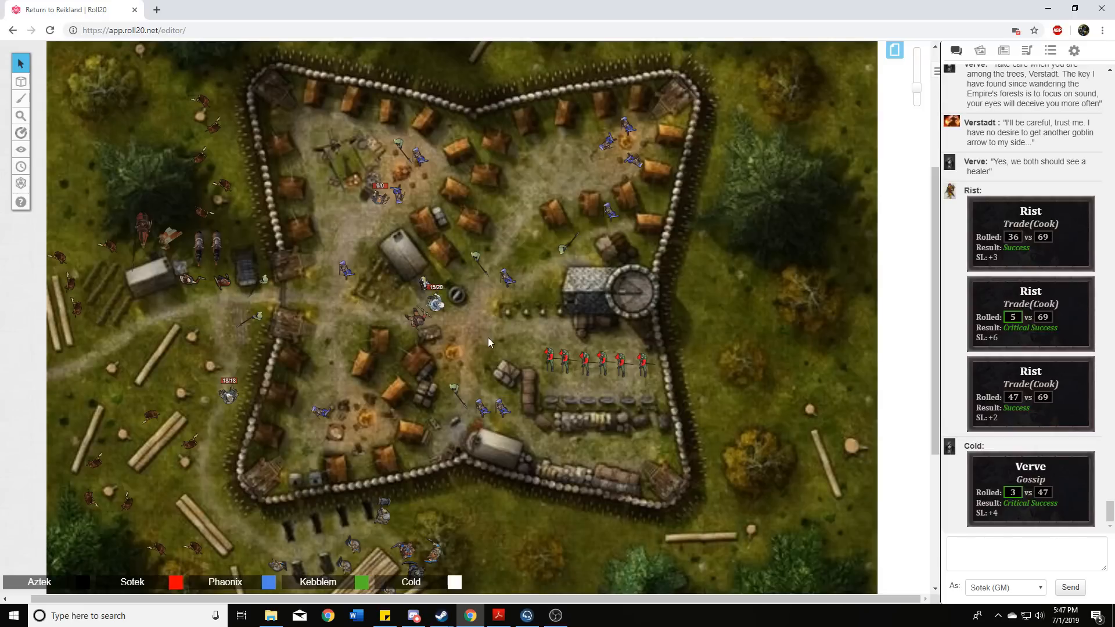
pyautogui.moveTo(470, 349)
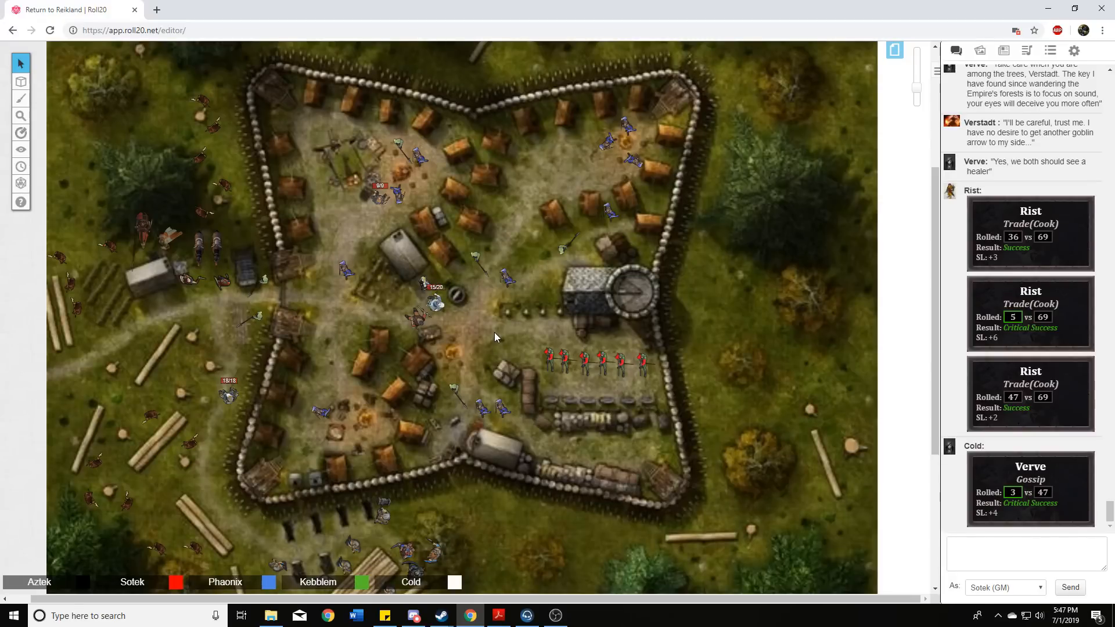
pyautogui.moveTo(478, 337)
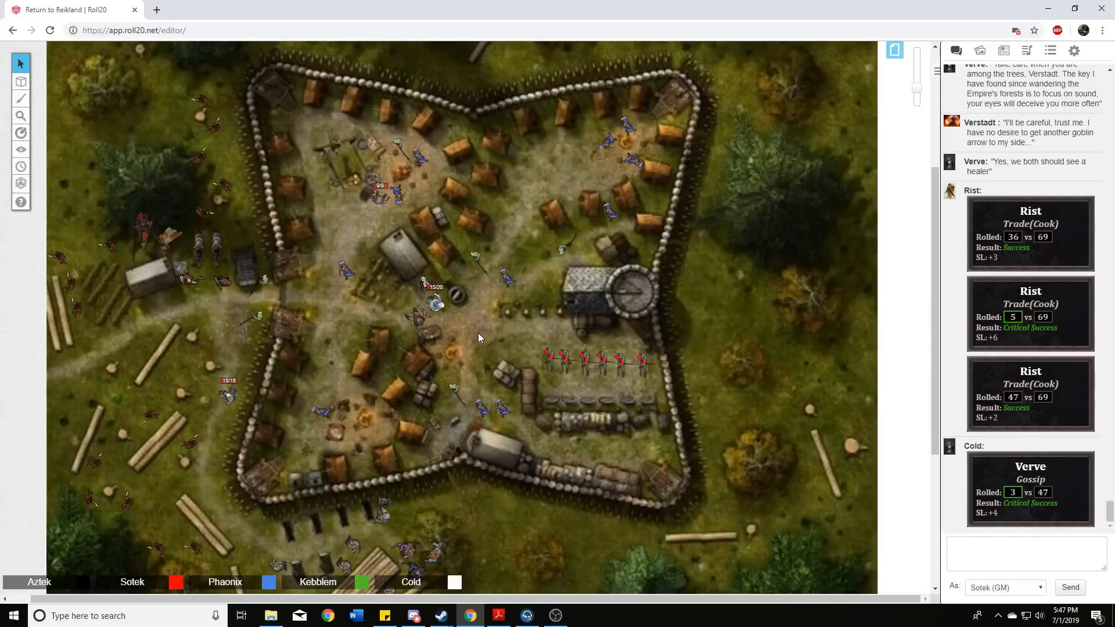
pyautogui.moveTo(494, 328)
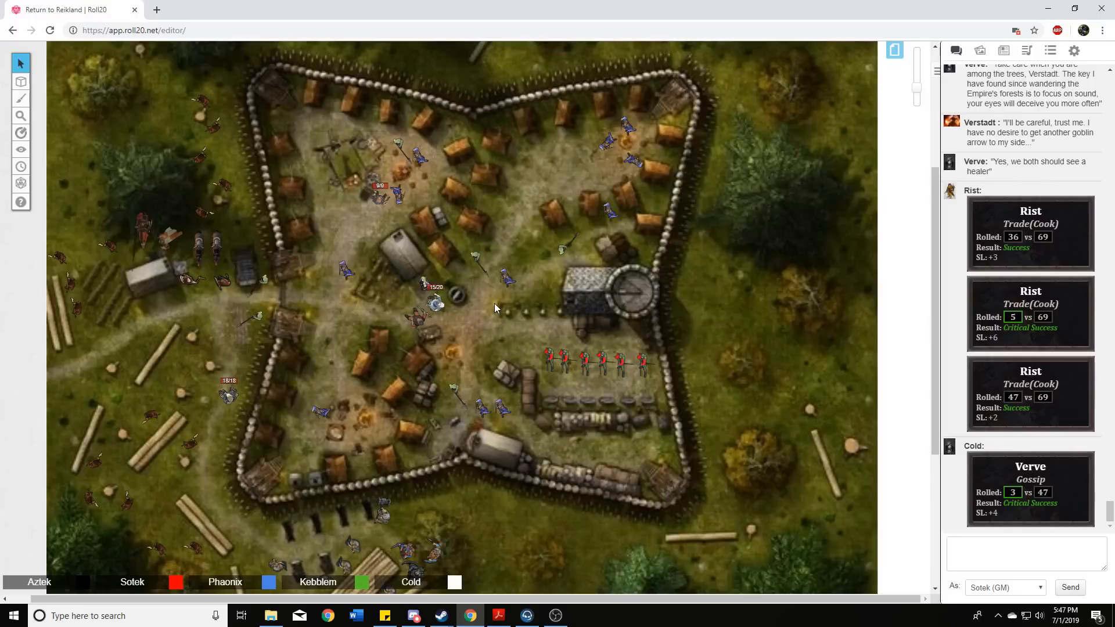
pyautogui.moveTo(483, 315)
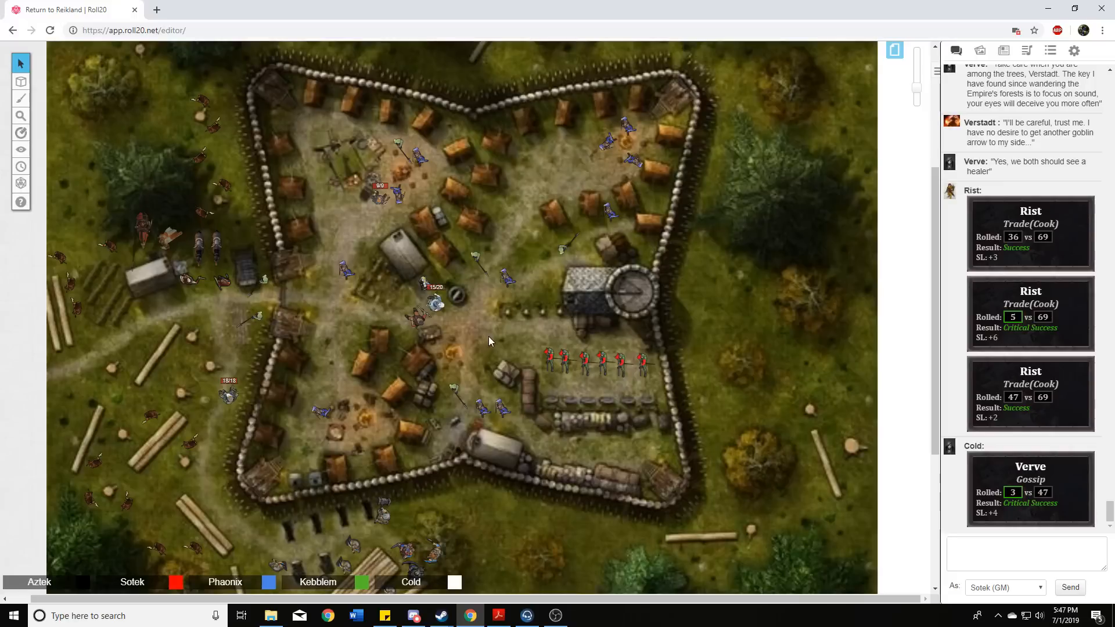
pyautogui.moveTo(476, 338)
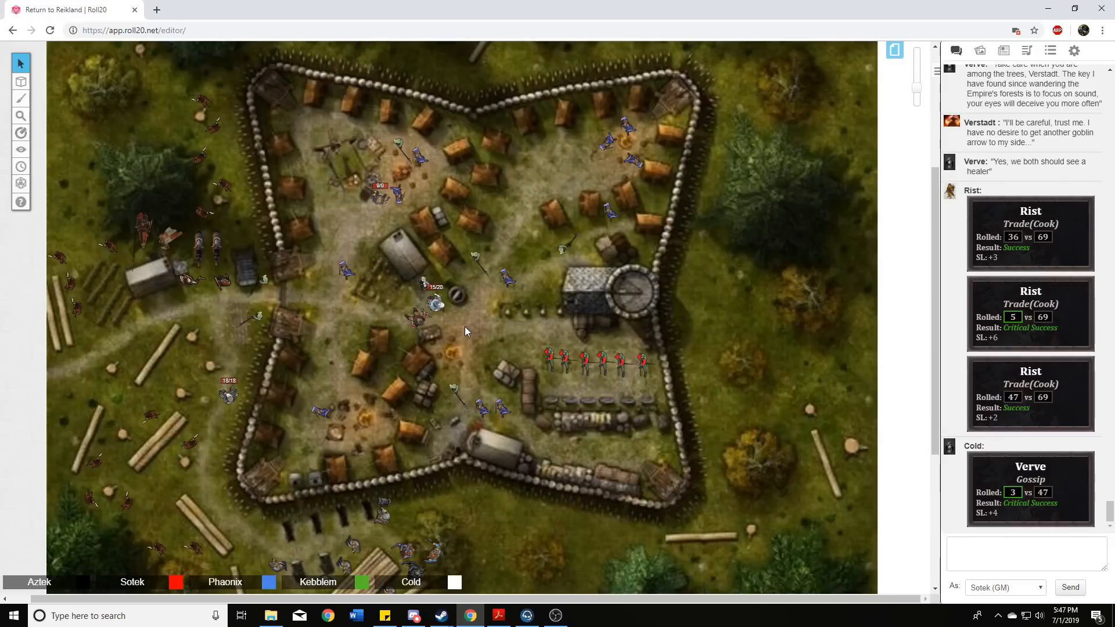
pyautogui.moveTo(469, 342)
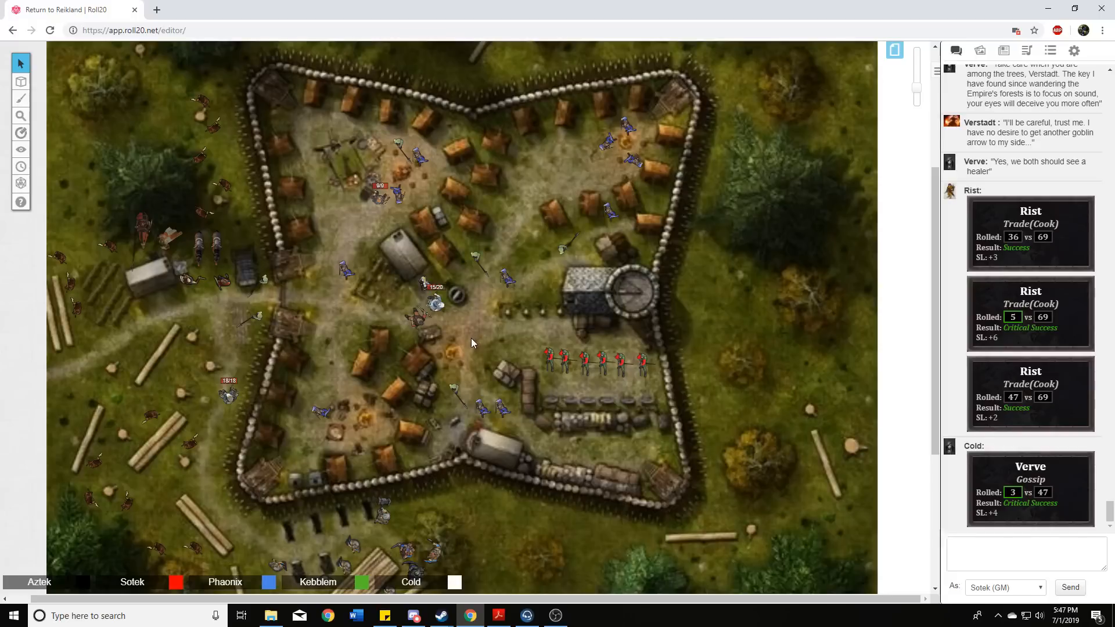
pyautogui.moveTo(471, 352)
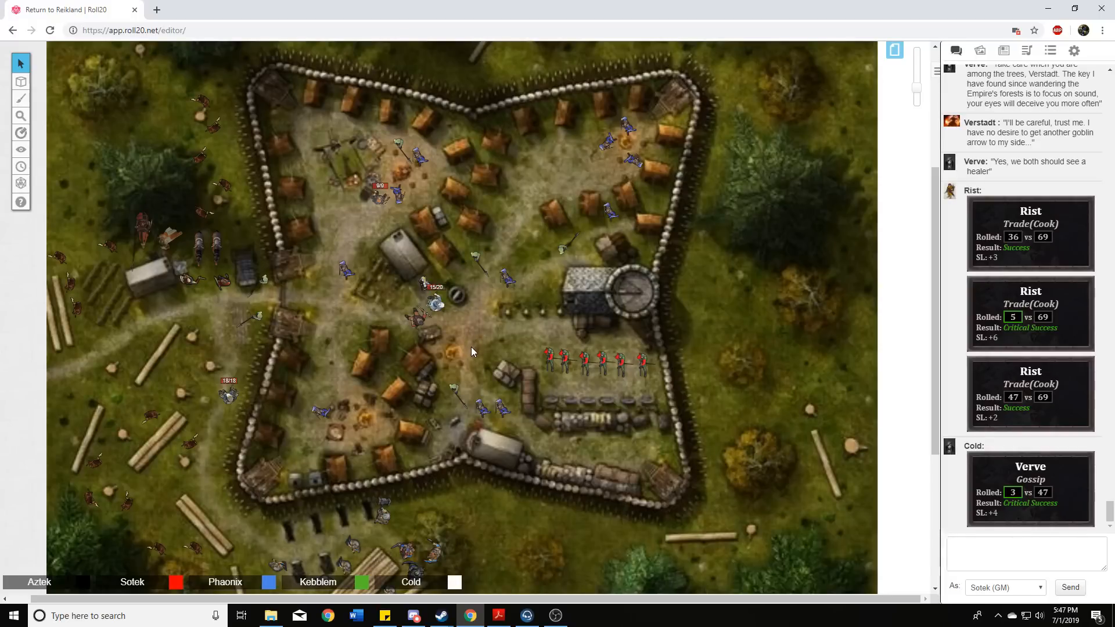
pyautogui.moveTo(483, 333)
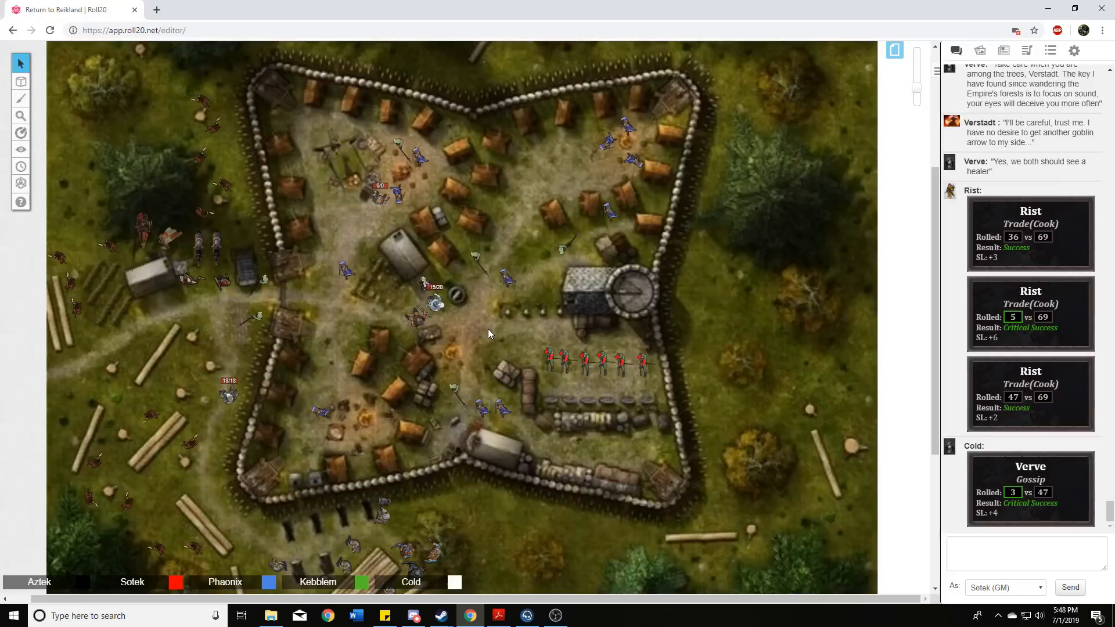
pyautogui.moveTo(487, 339)
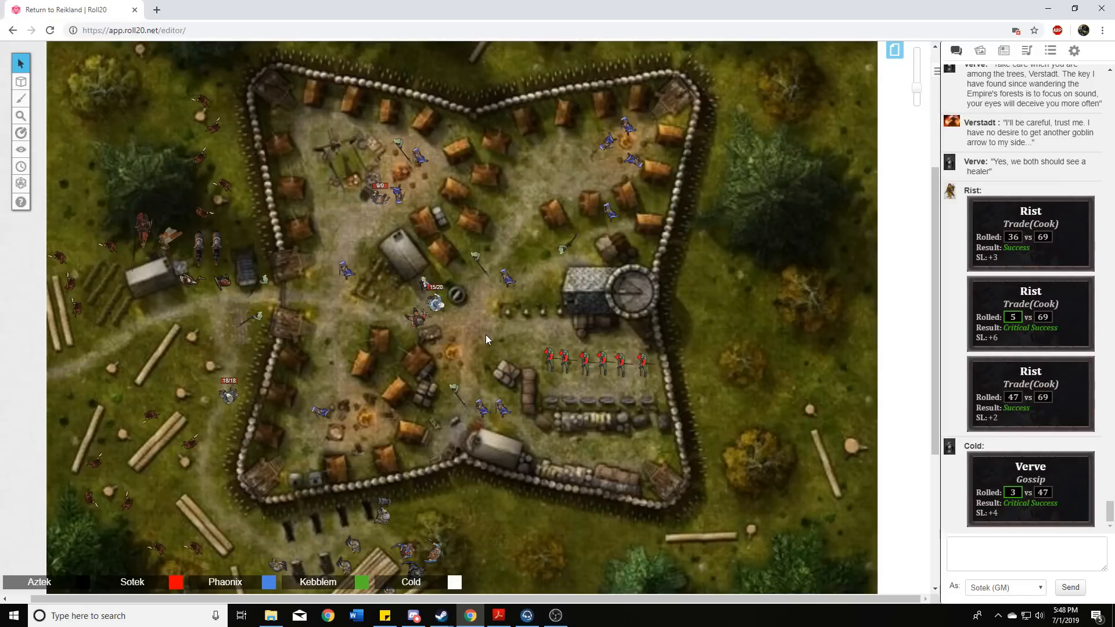
pyautogui.moveTo(486, 333)
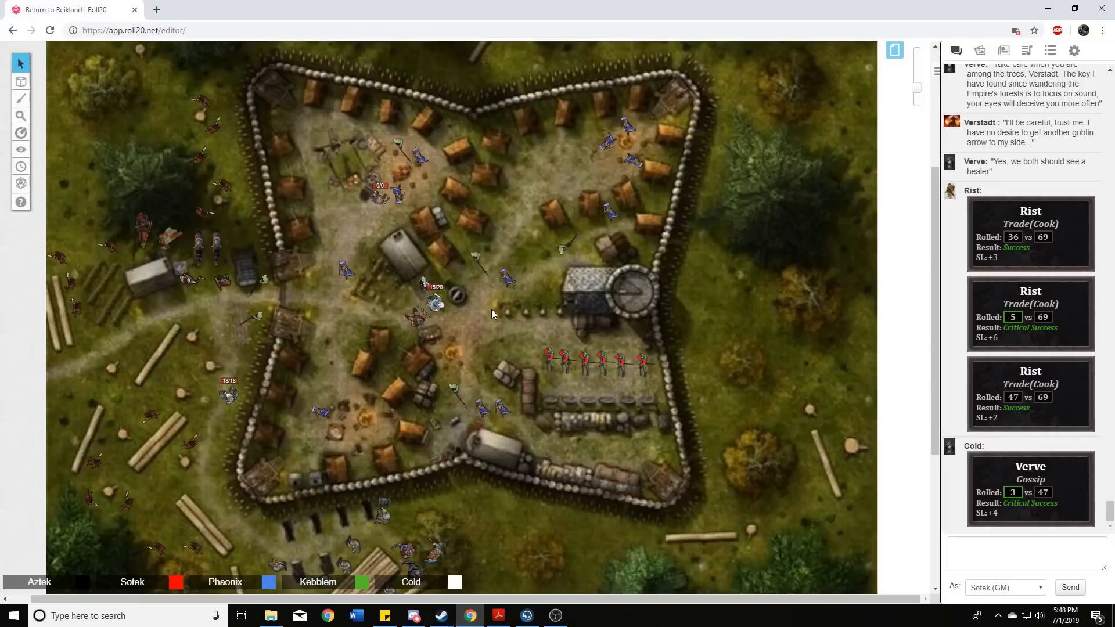
pyautogui.moveTo(463, 258)
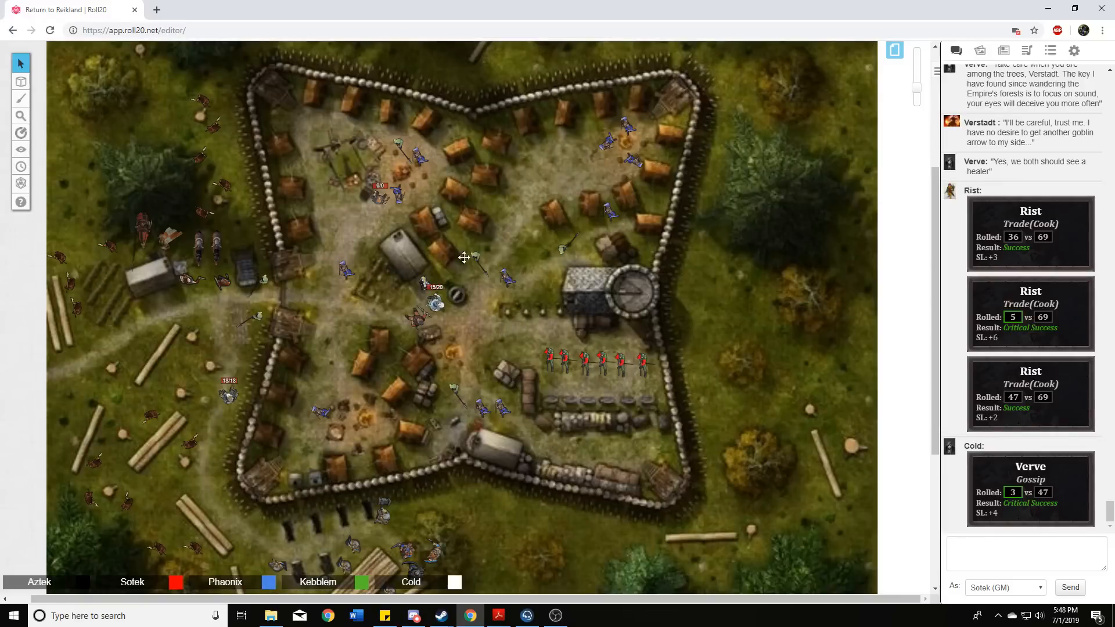
pyautogui.moveTo(476, 337)
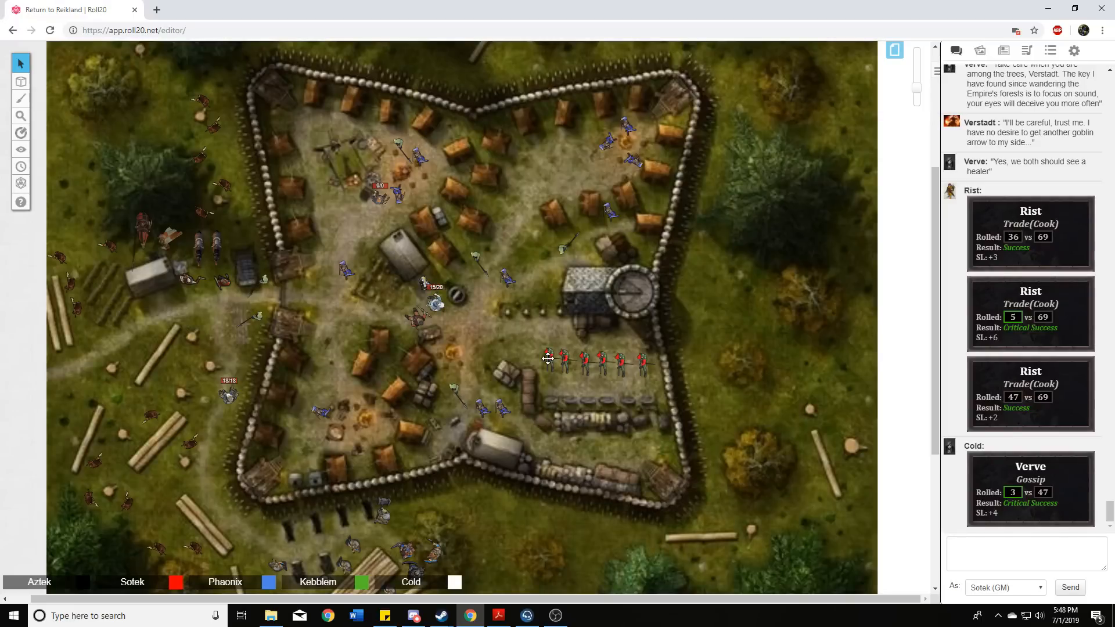
pyautogui.moveTo(515, 337)
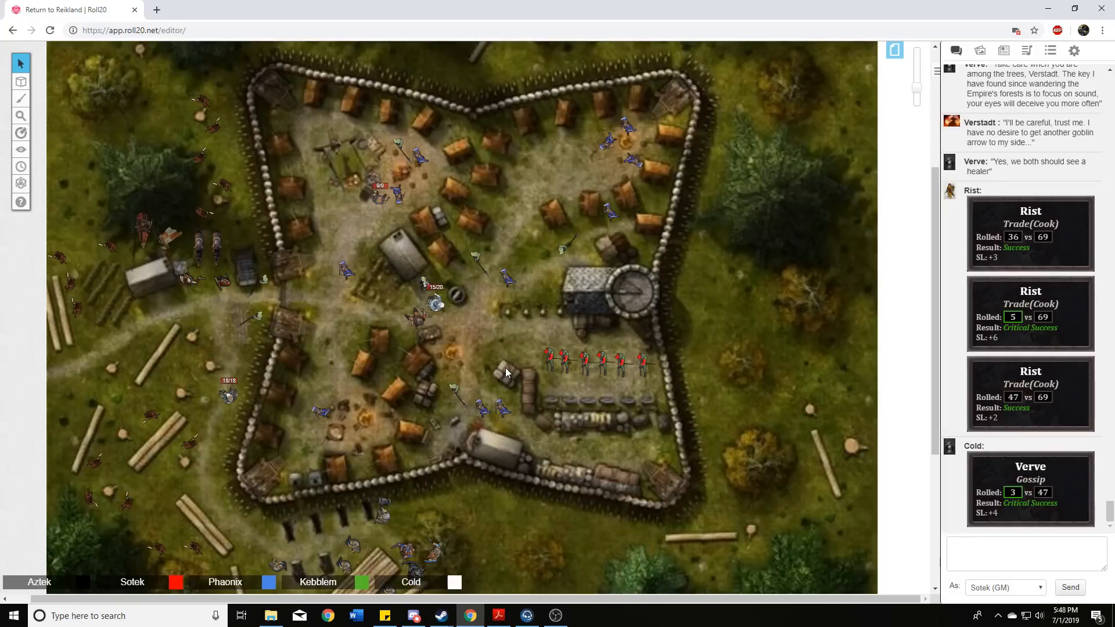
pyautogui.moveTo(526, 368)
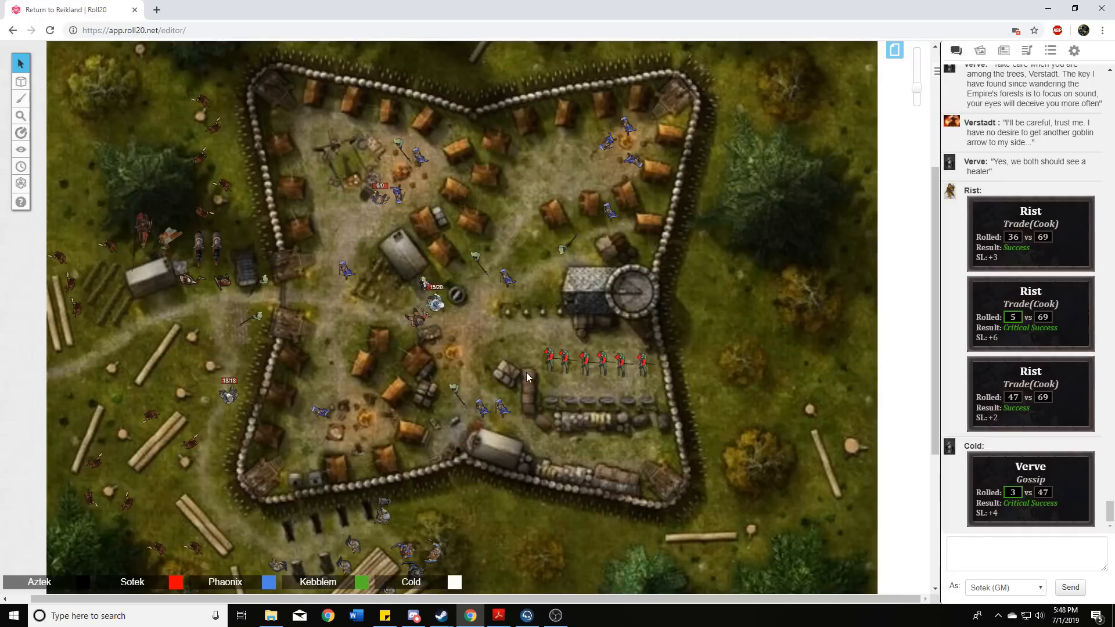
pyautogui.moveTo(545, 371)
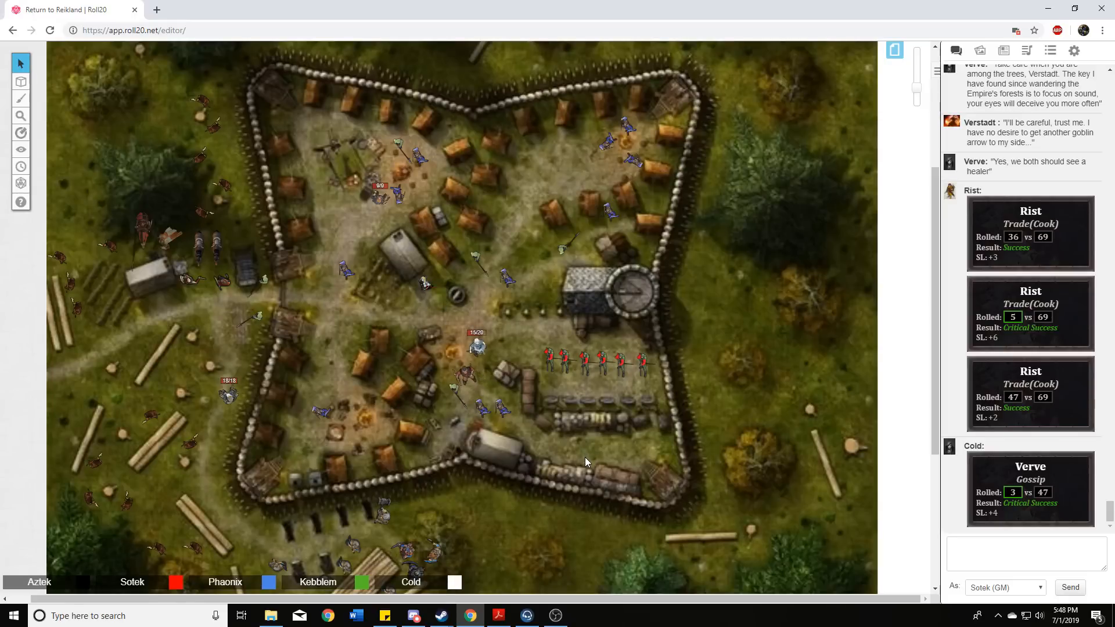
pyautogui.moveTo(597, 451)
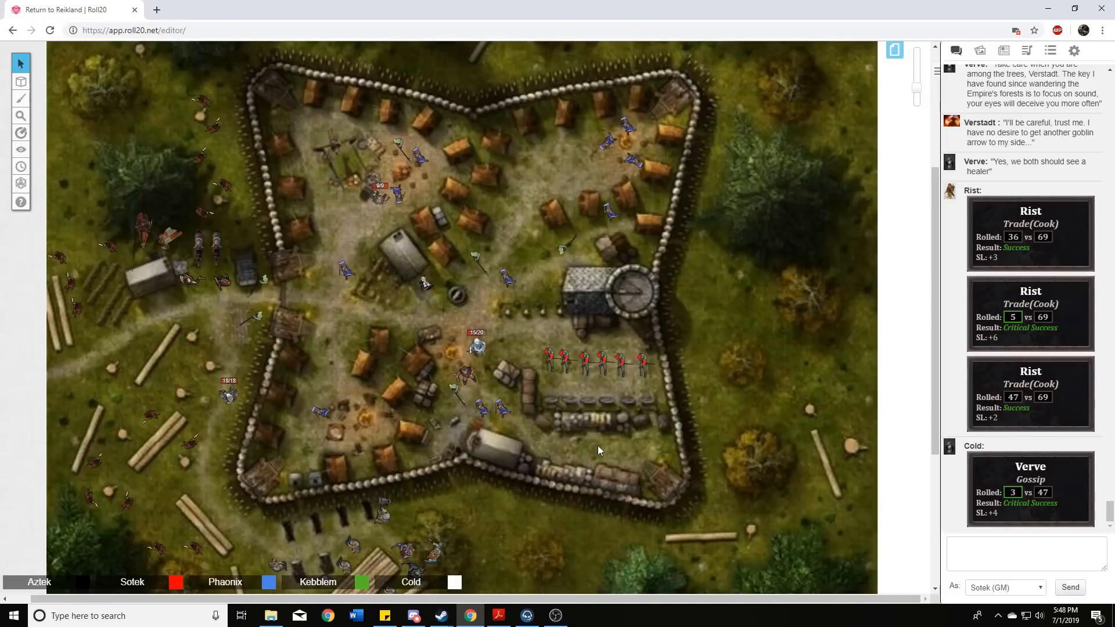
pyautogui.moveTo(625, 455)
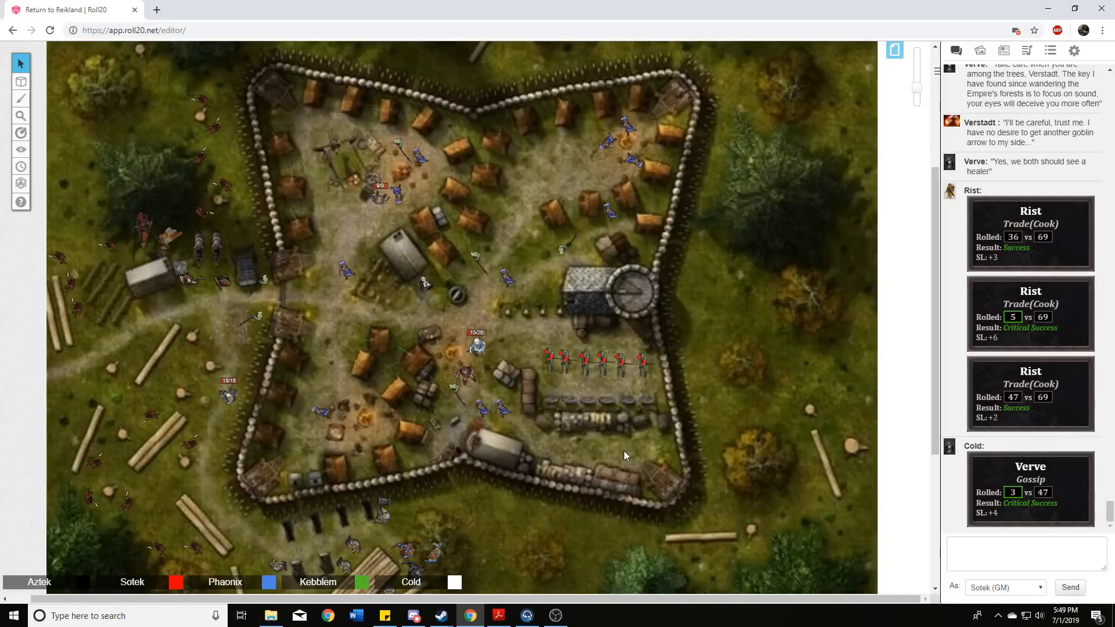
pyautogui.moveTo(600, 459)
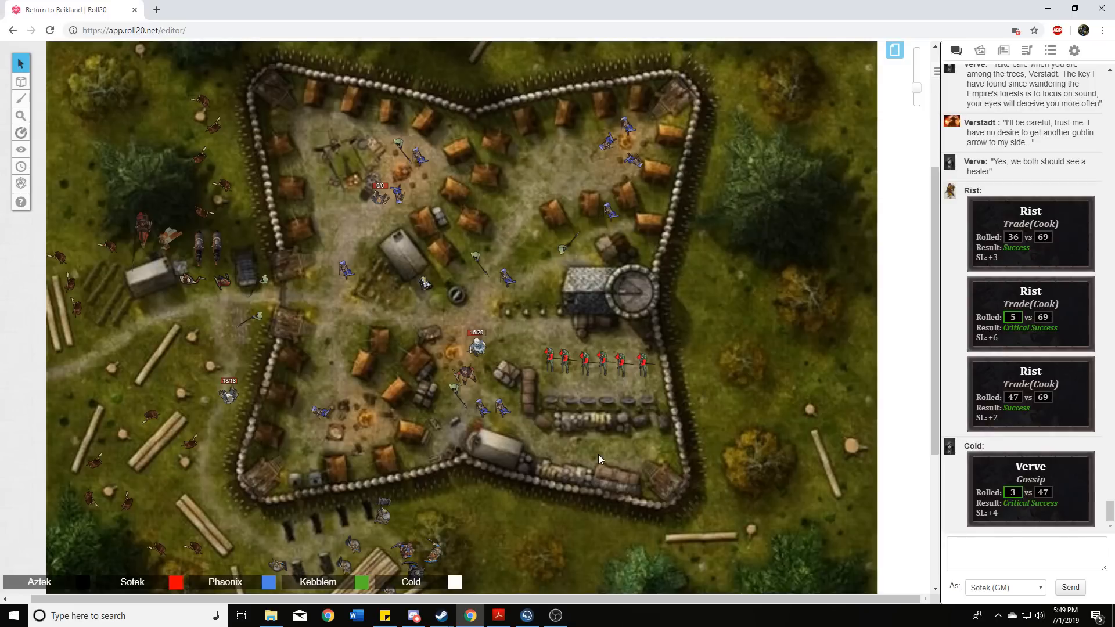
pyautogui.moveTo(555, 436)
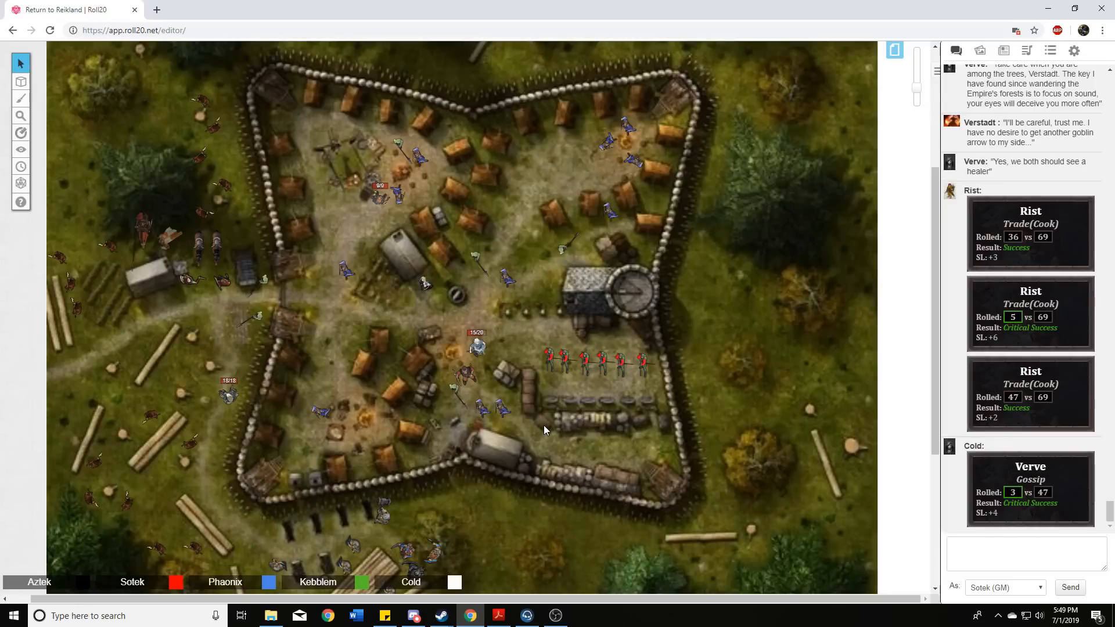
pyautogui.moveTo(540, 417)
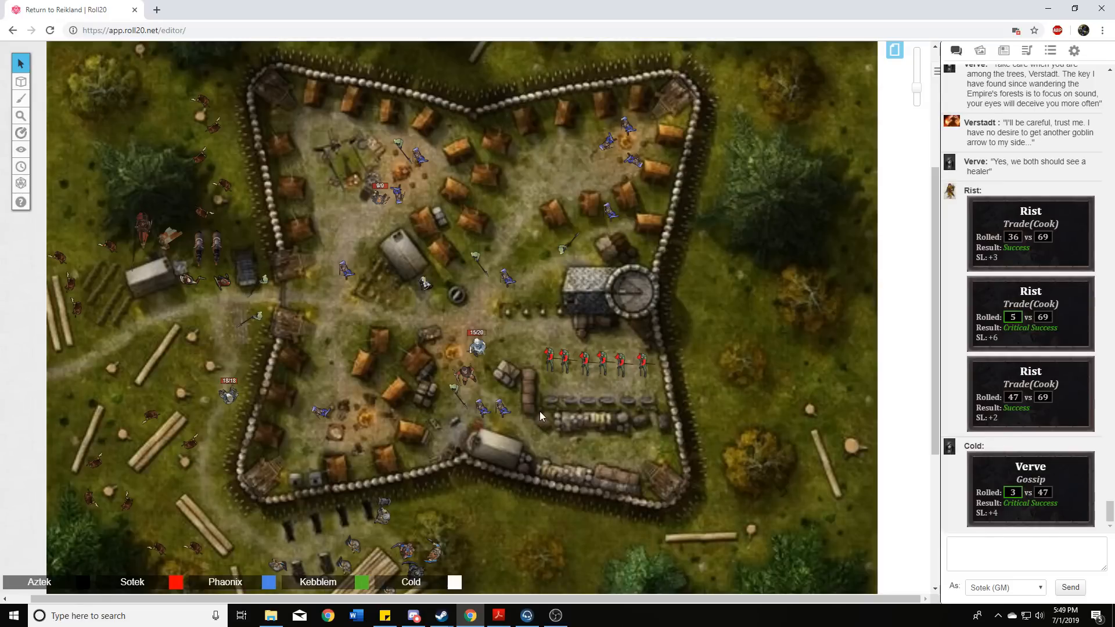
pyautogui.moveTo(556, 439)
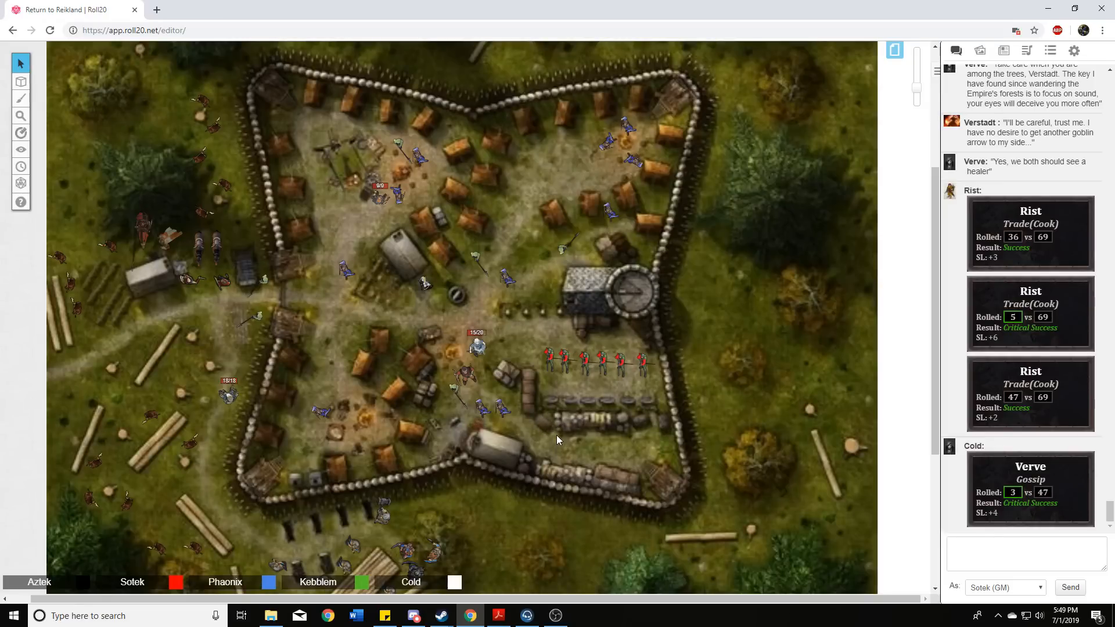
pyautogui.moveTo(572, 448)
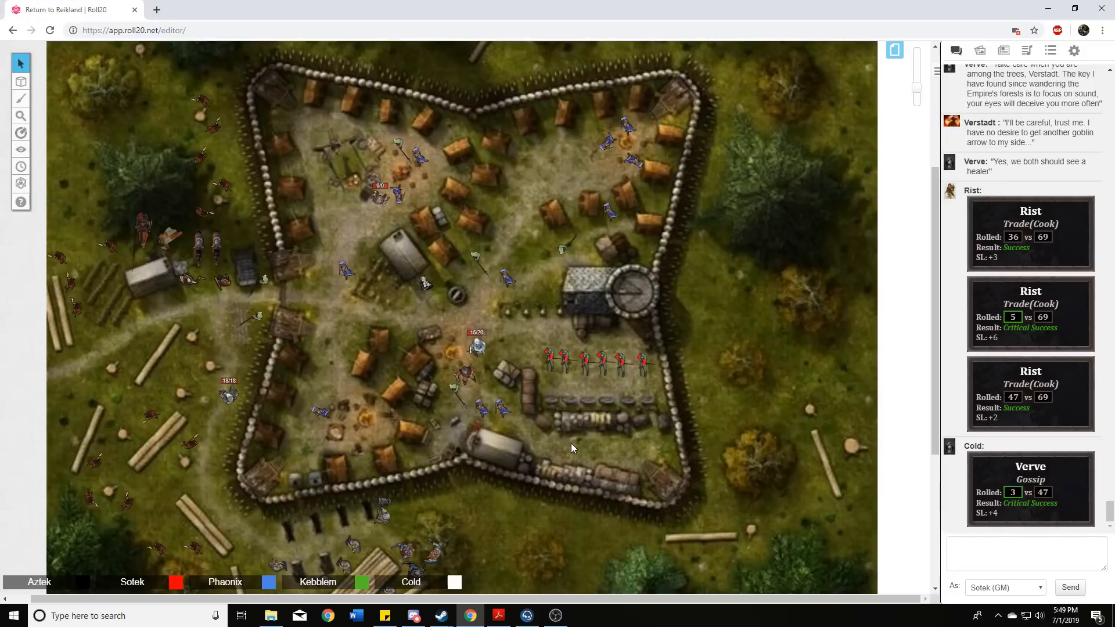
pyautogui.moveTo(584, 446)
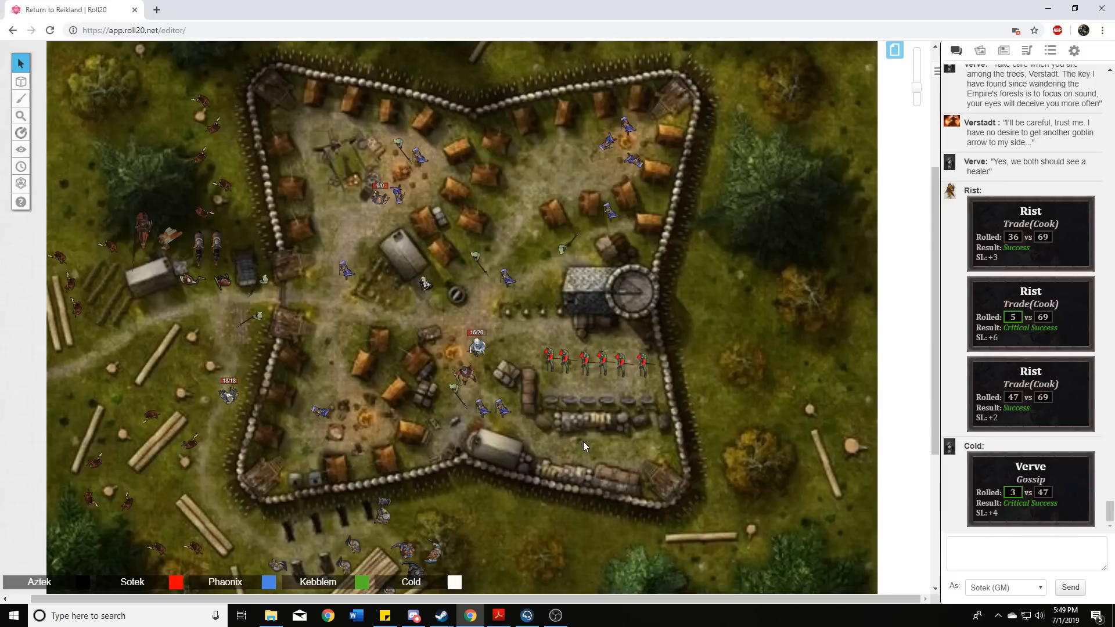